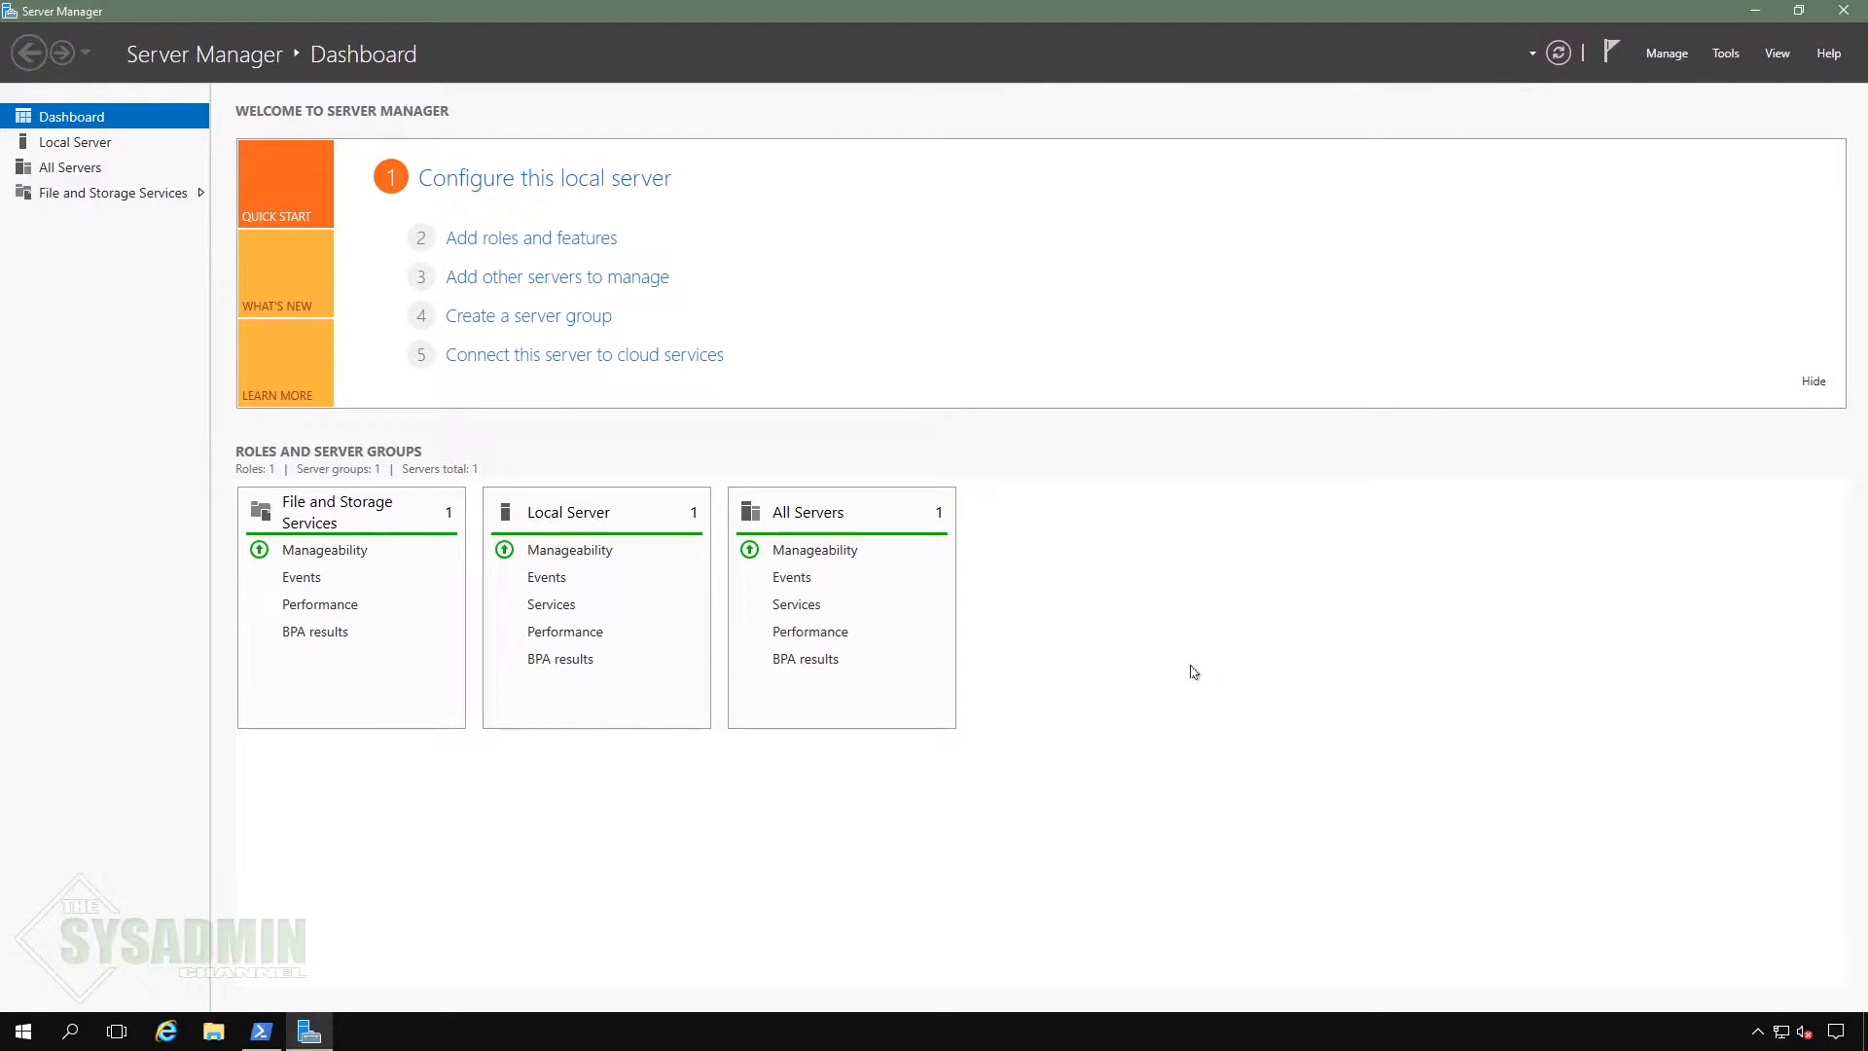
Step: Connect to Microsoft Online with Connect-MsolService and query DirectorySynchronizationEnabled via Get-MsolCompanyInformation
click(258, 1032)
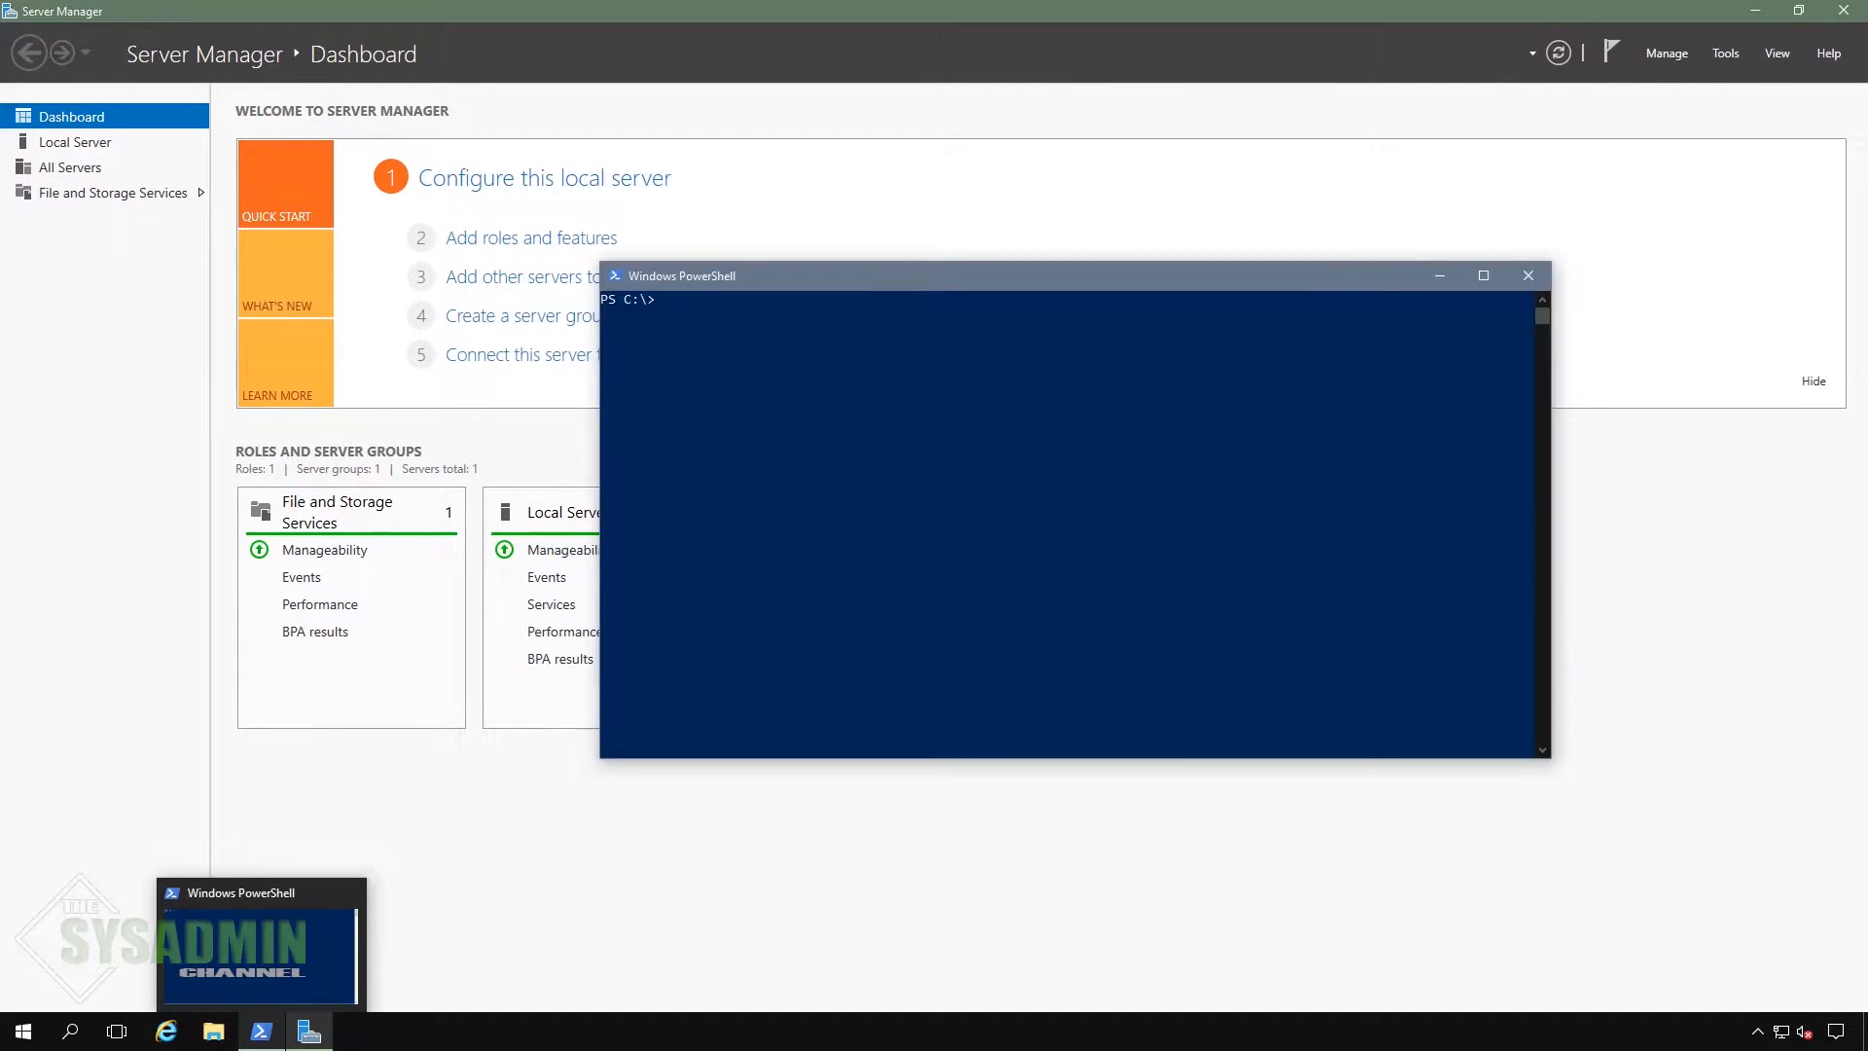
text(Connect-MsolService 0)
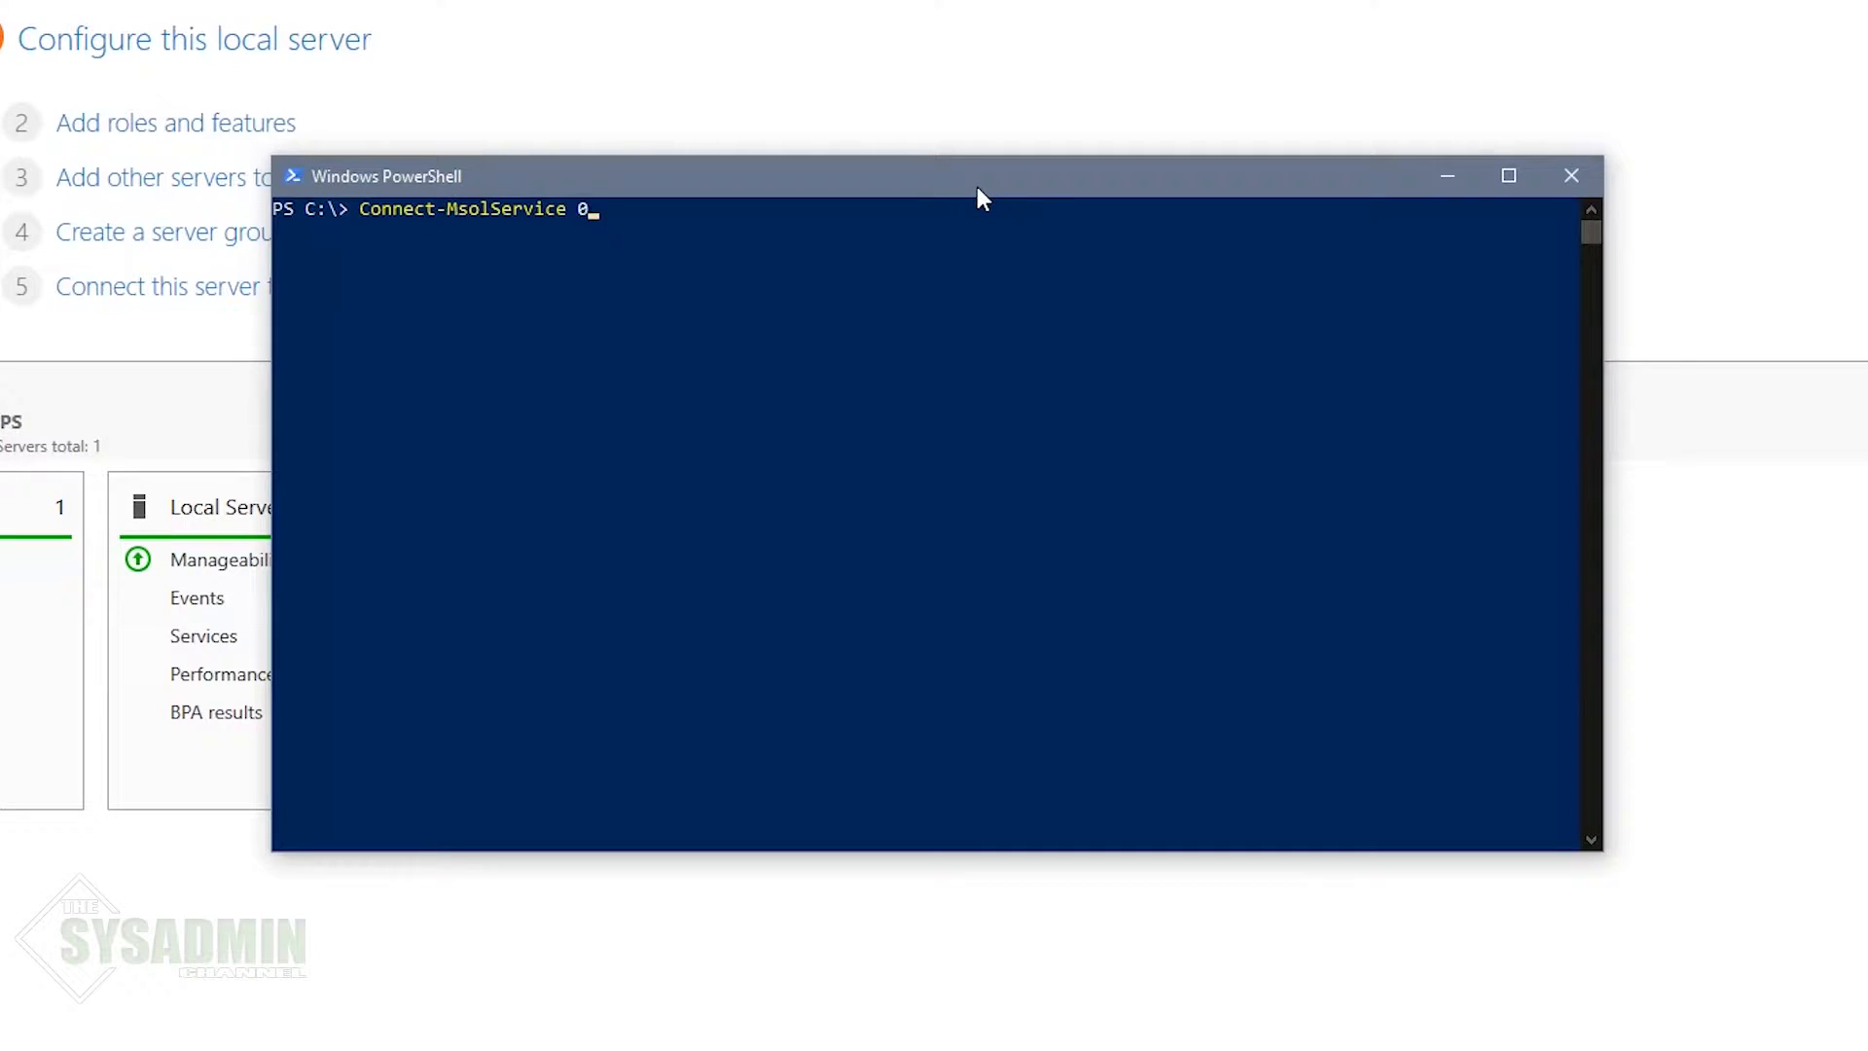
key(Return)
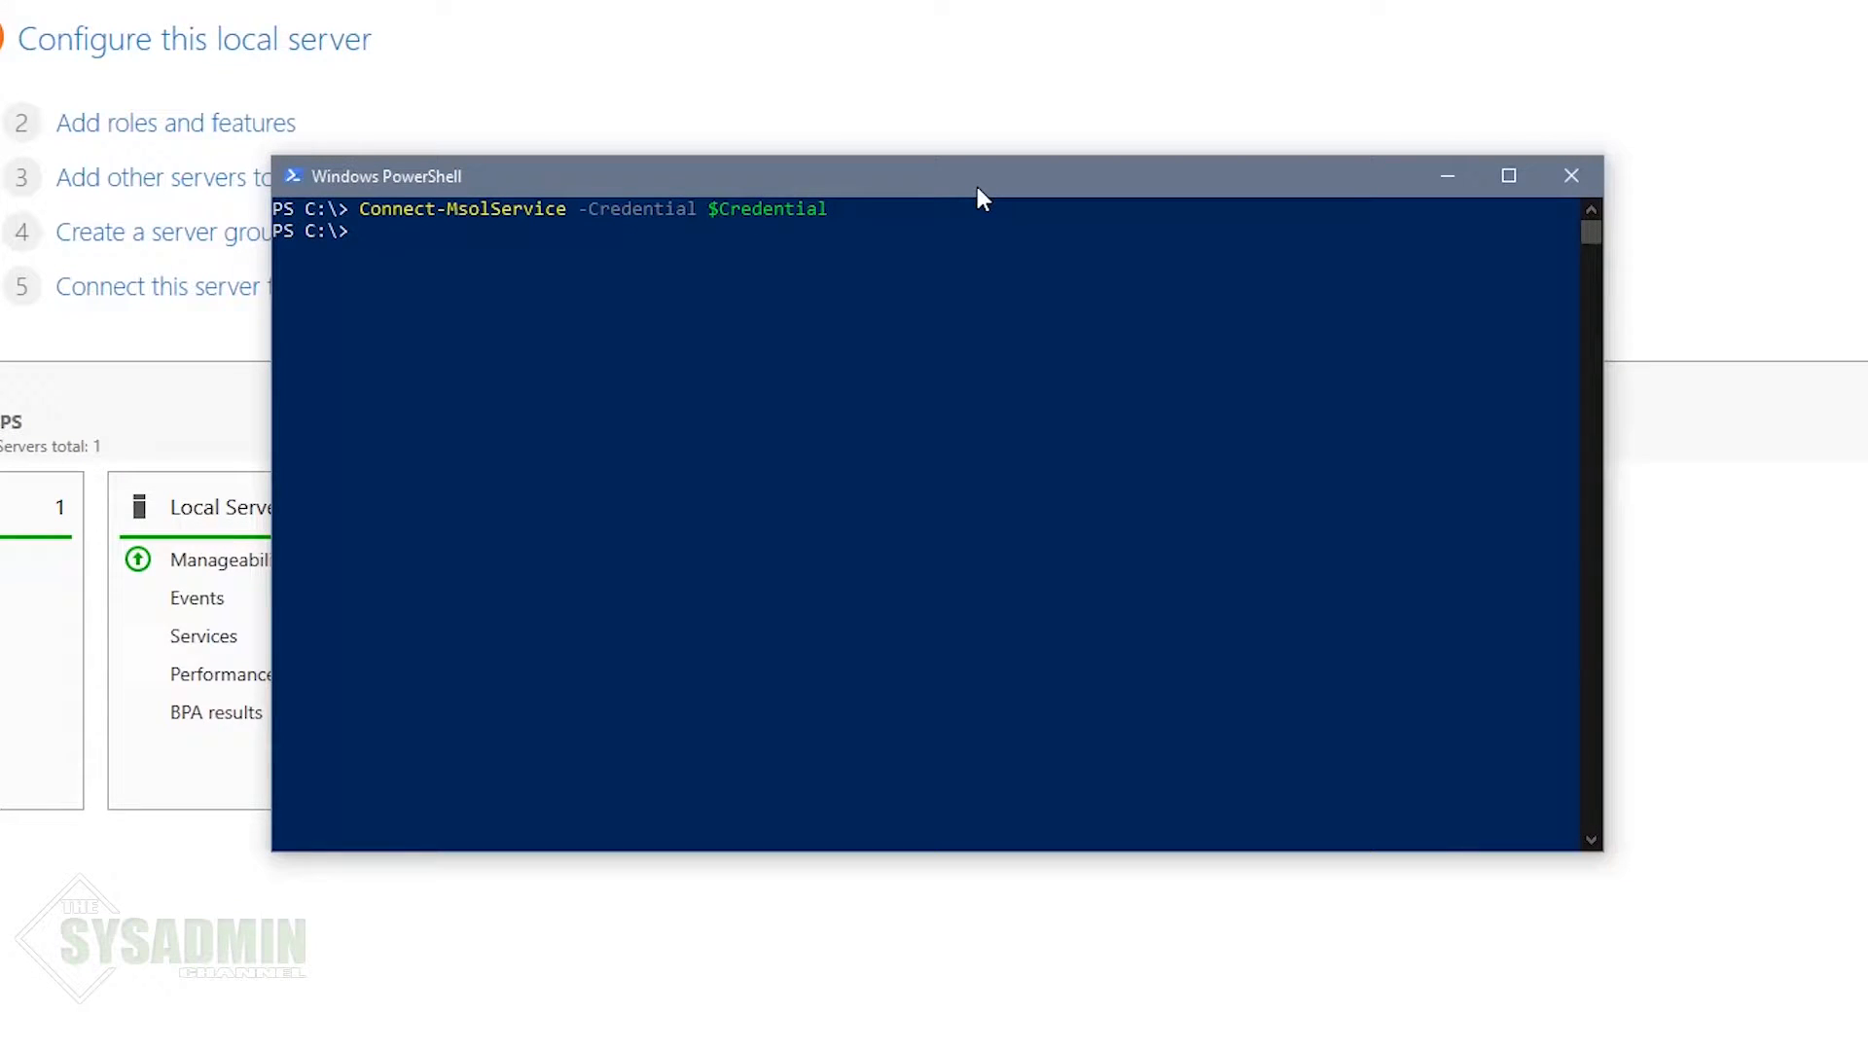
text(get-msol)
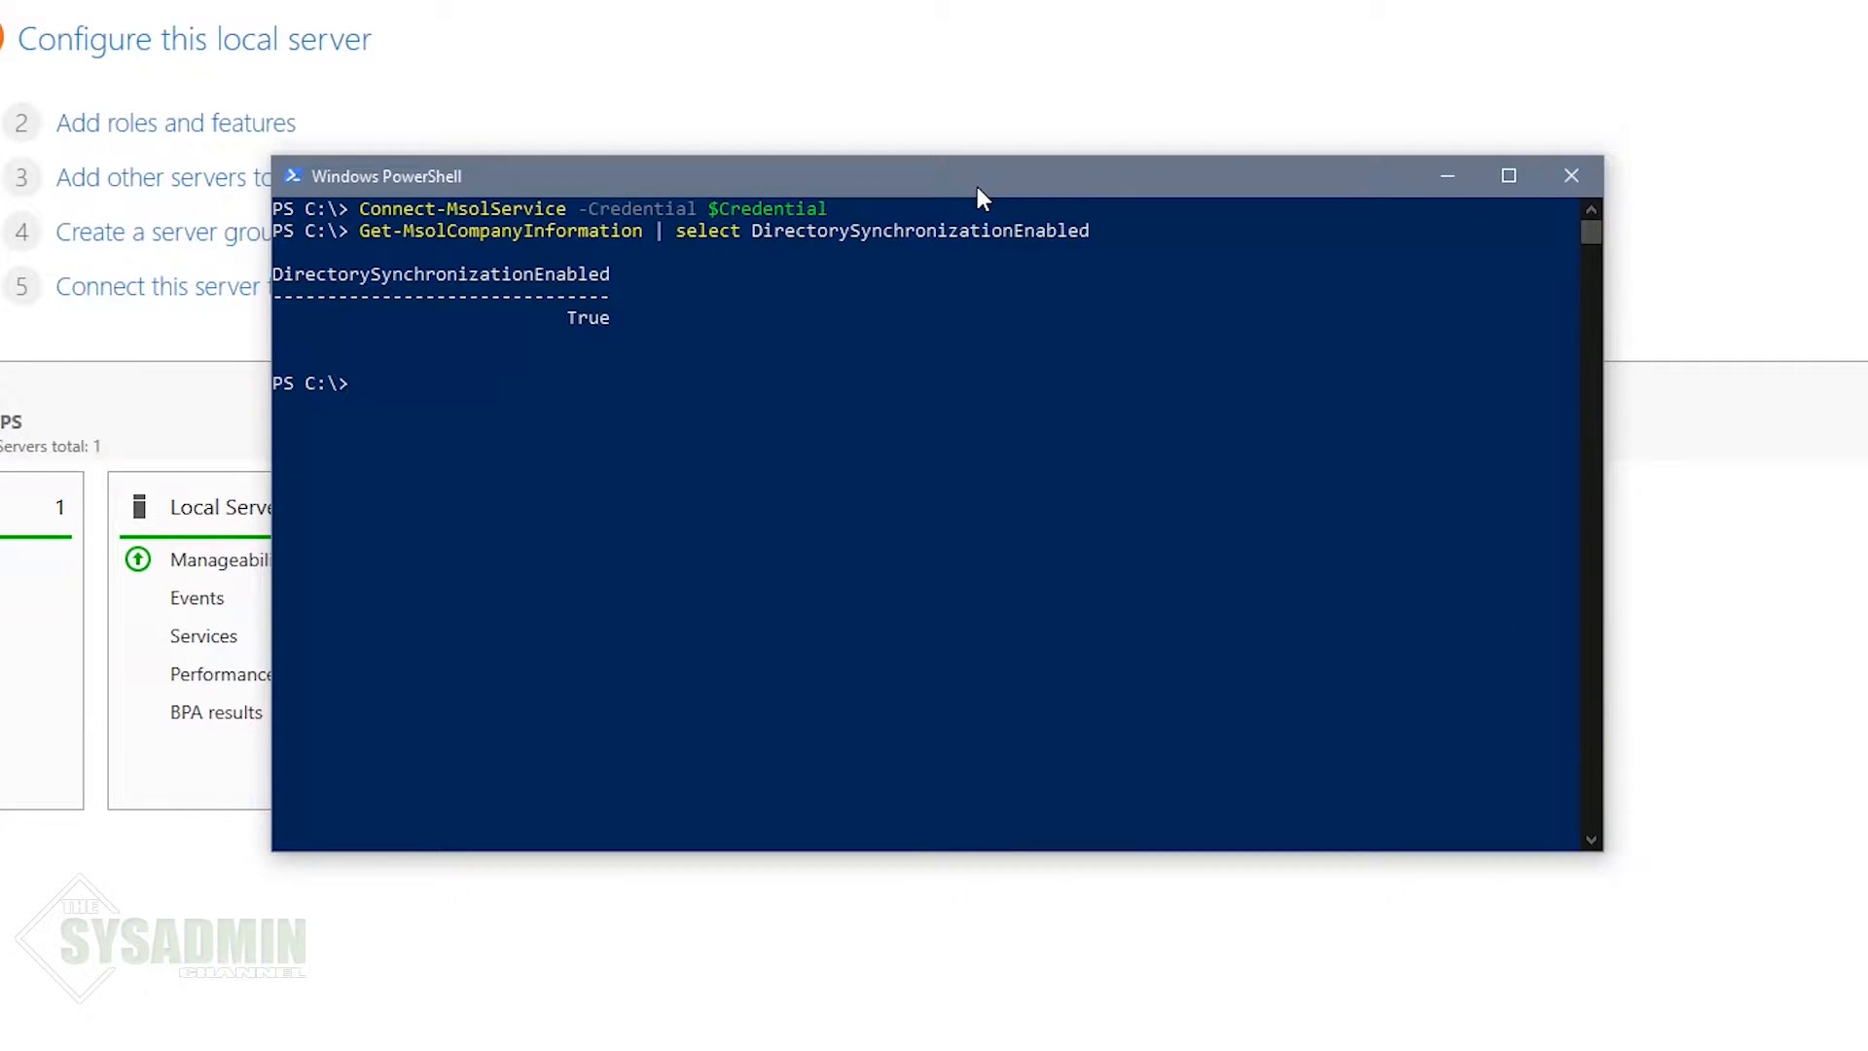
Step: Enable directory sync with Set-MsolDirSyncEnabled -EnableDirSync $true
text(set-mso)
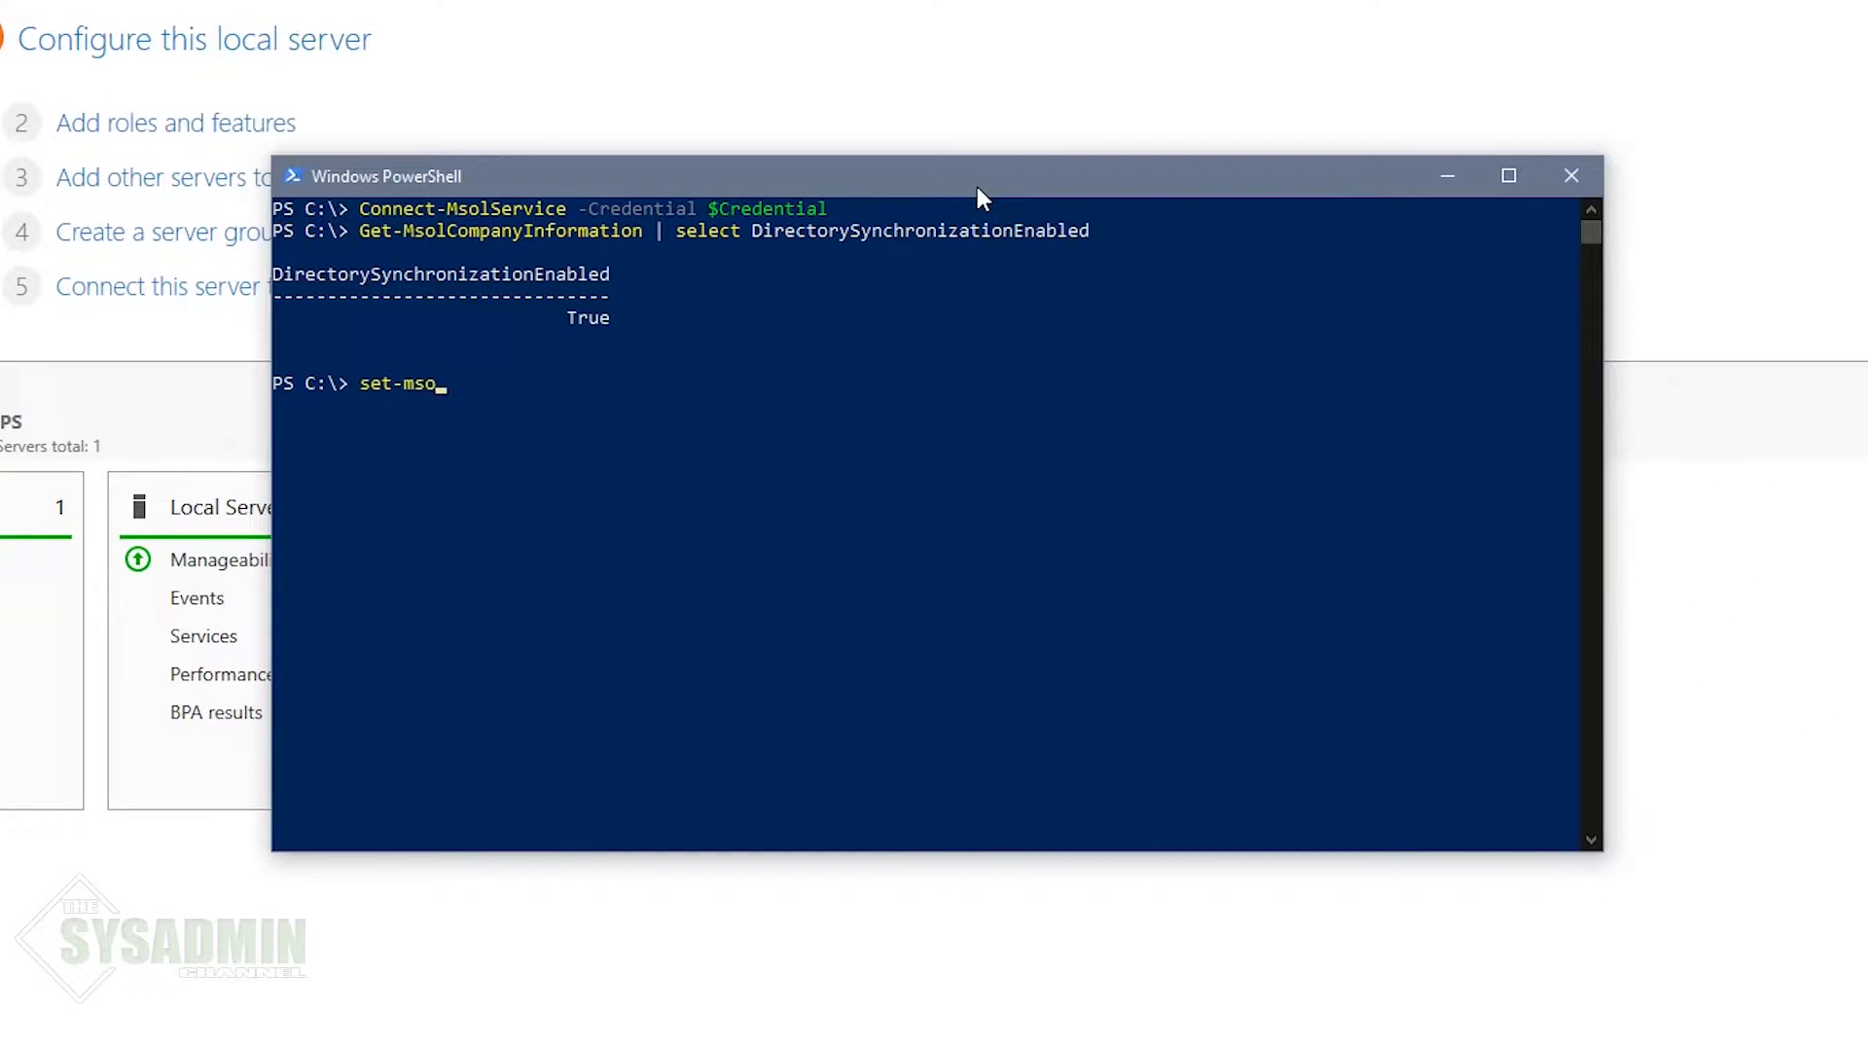
text(ldirsyn)
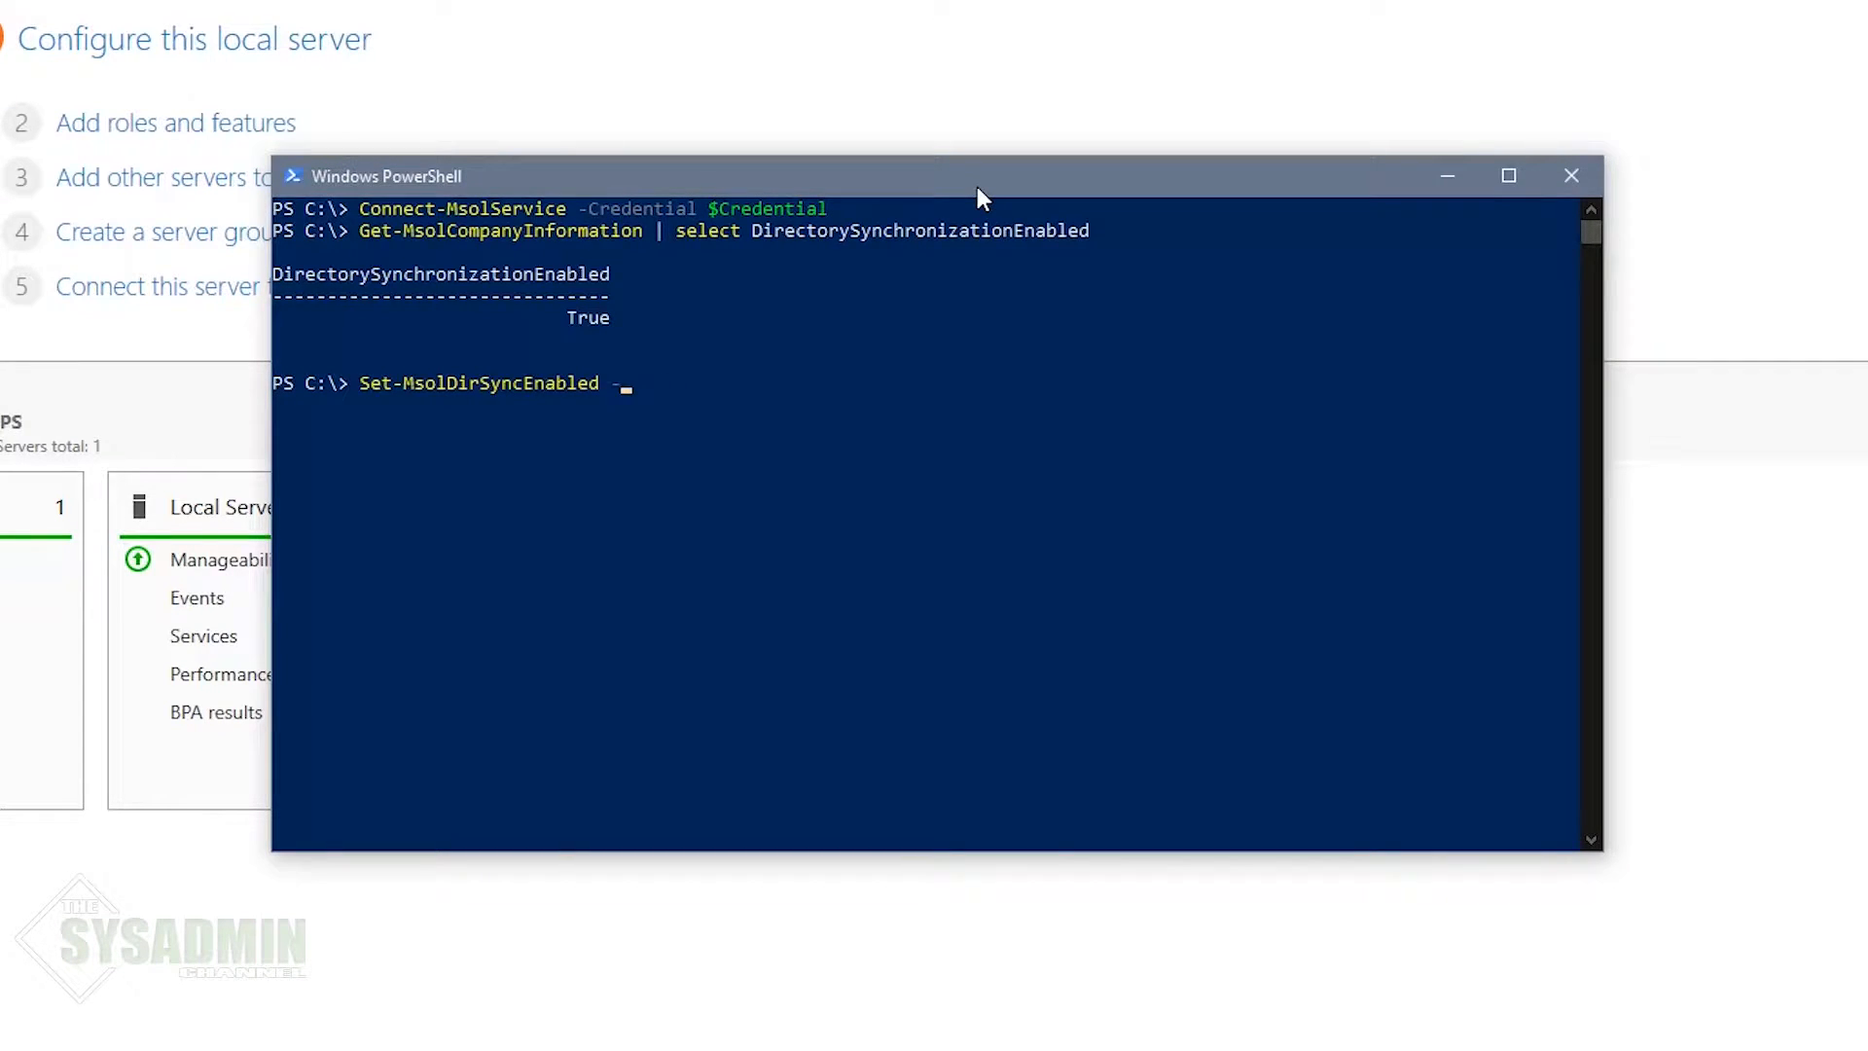
text(-EnableDirSync)
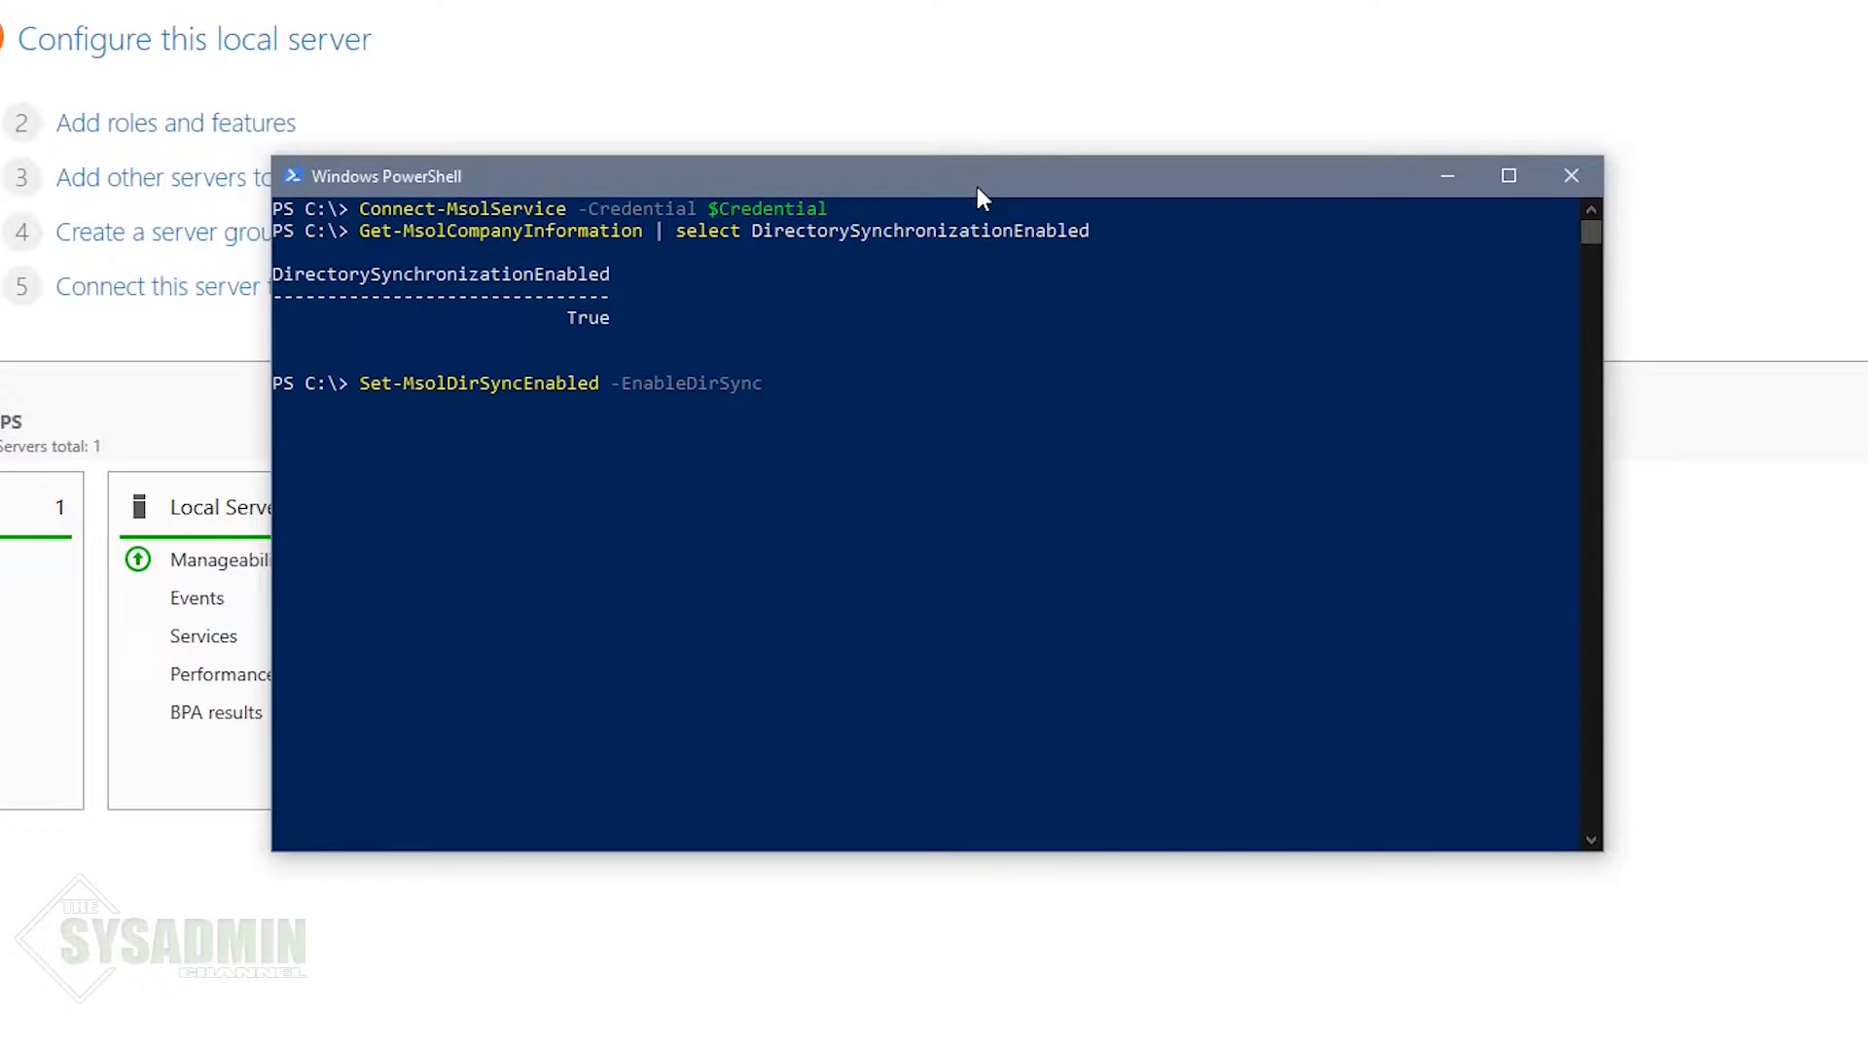
text($true)
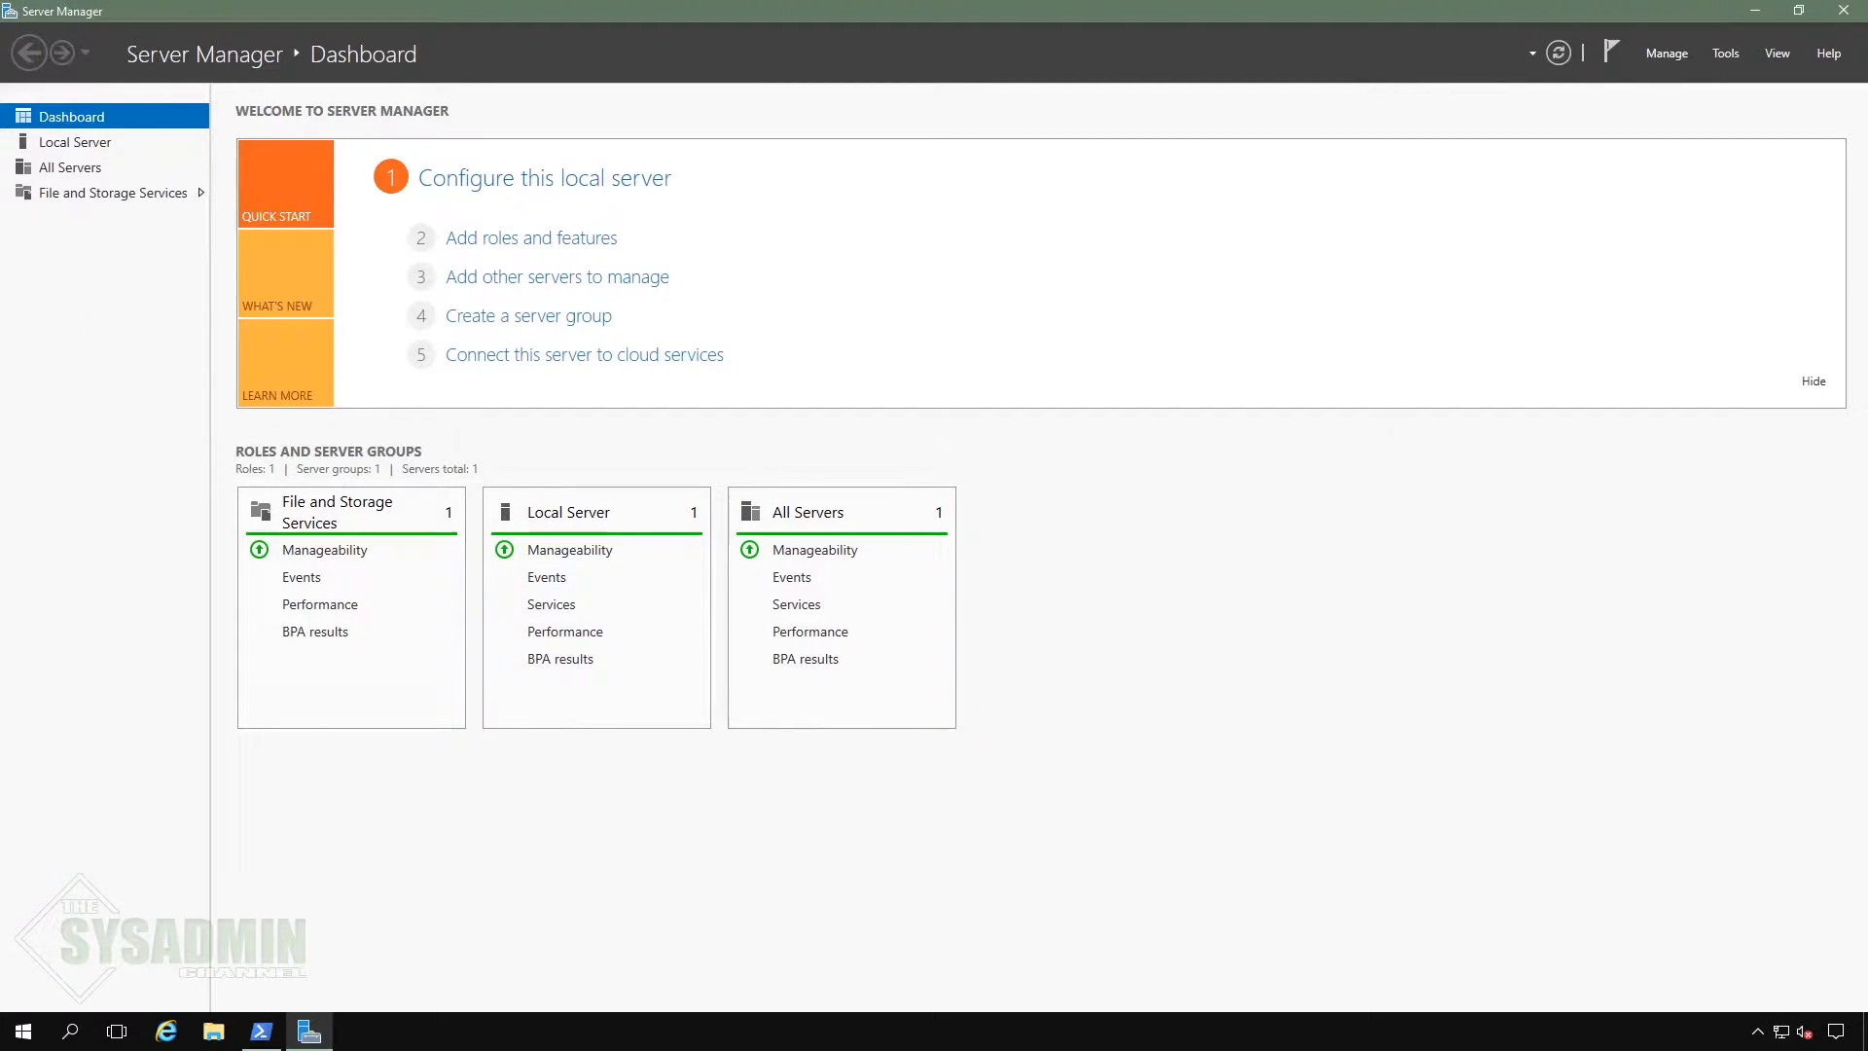
Step: Run AzureADConnect.msi past the security warning, accept the license terms and continue to Express Settings
click(1798, 12)
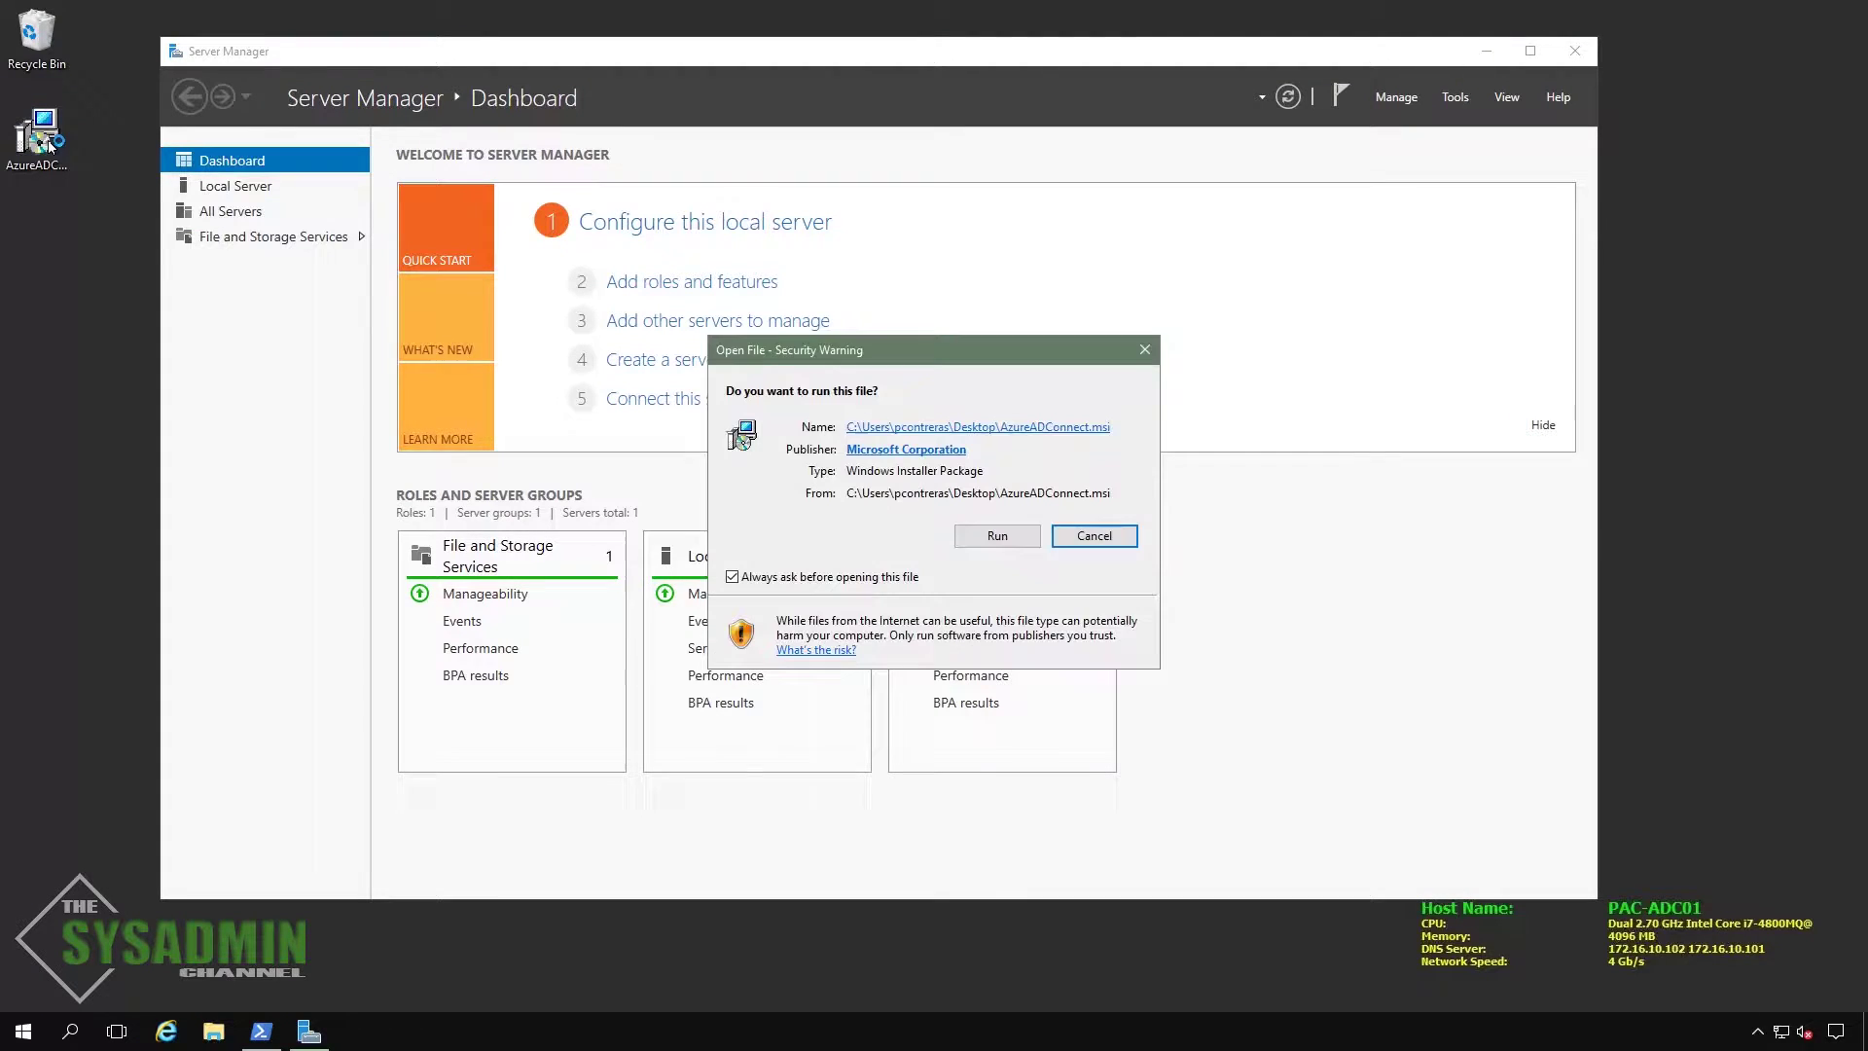
click(997, 535)
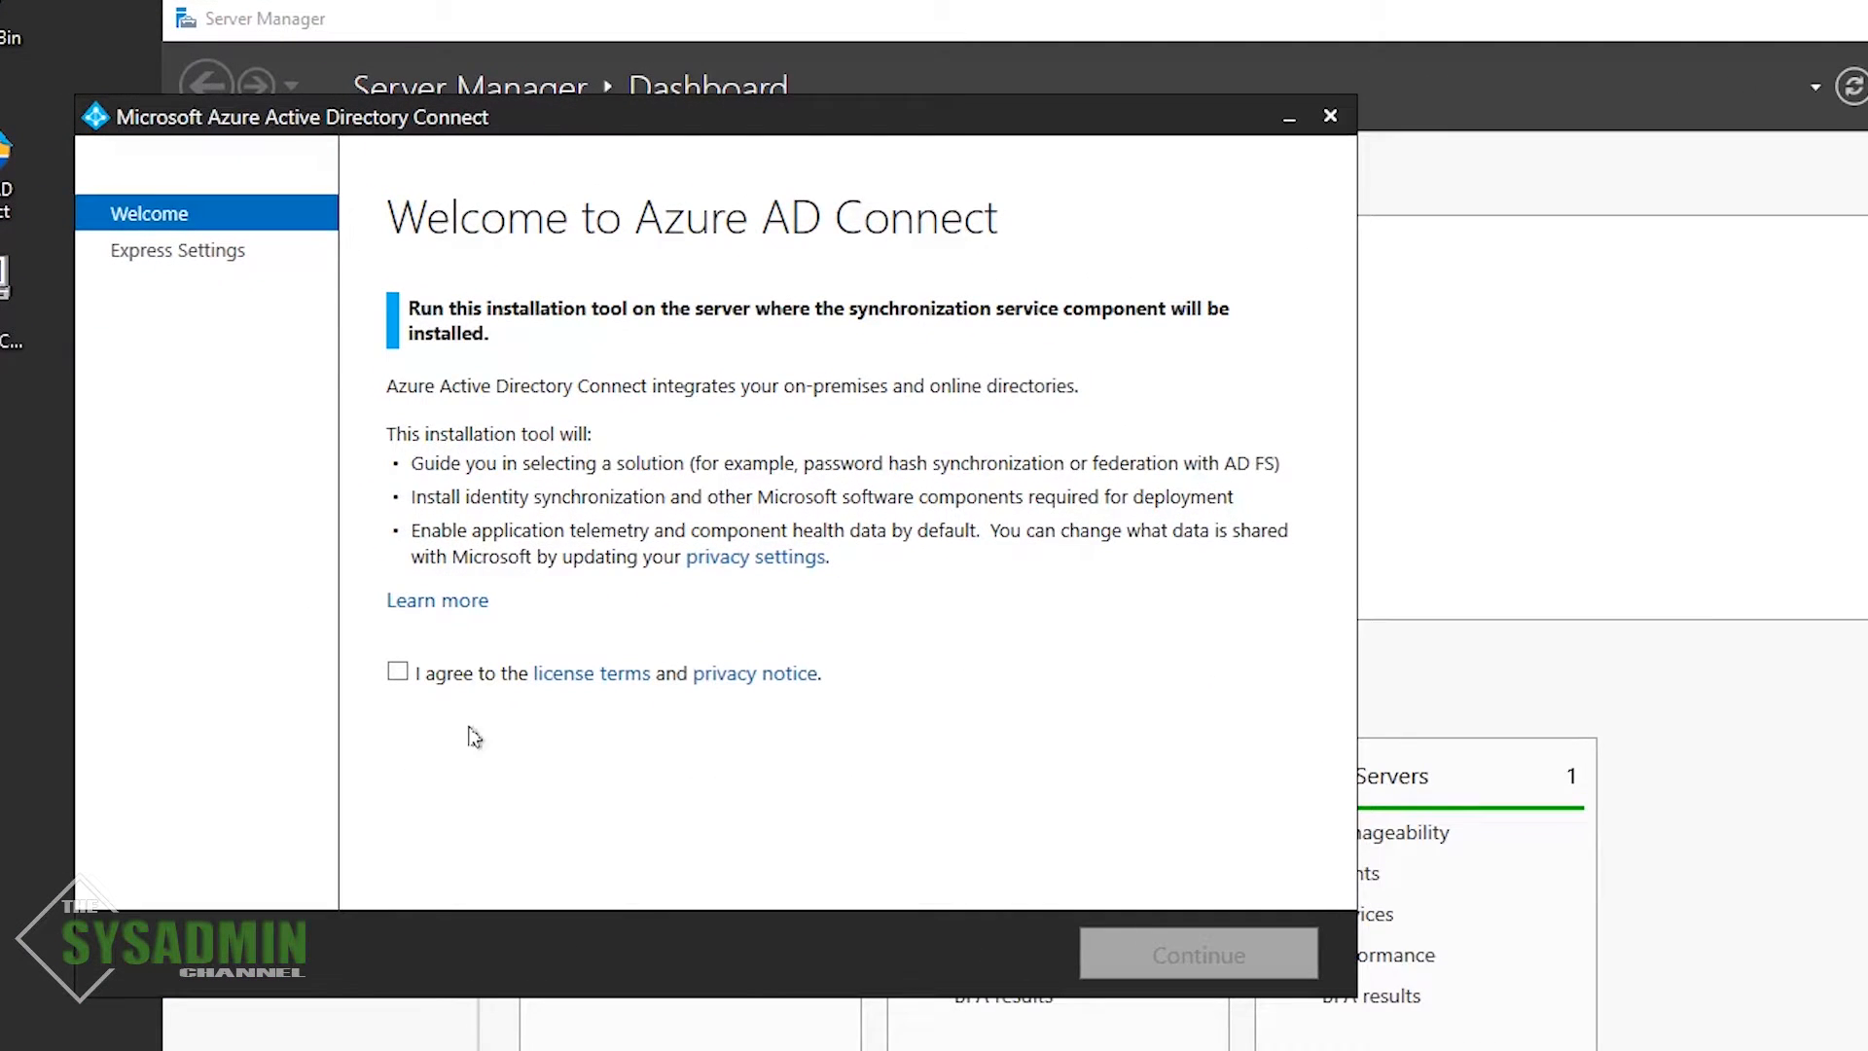
click(397, 671)
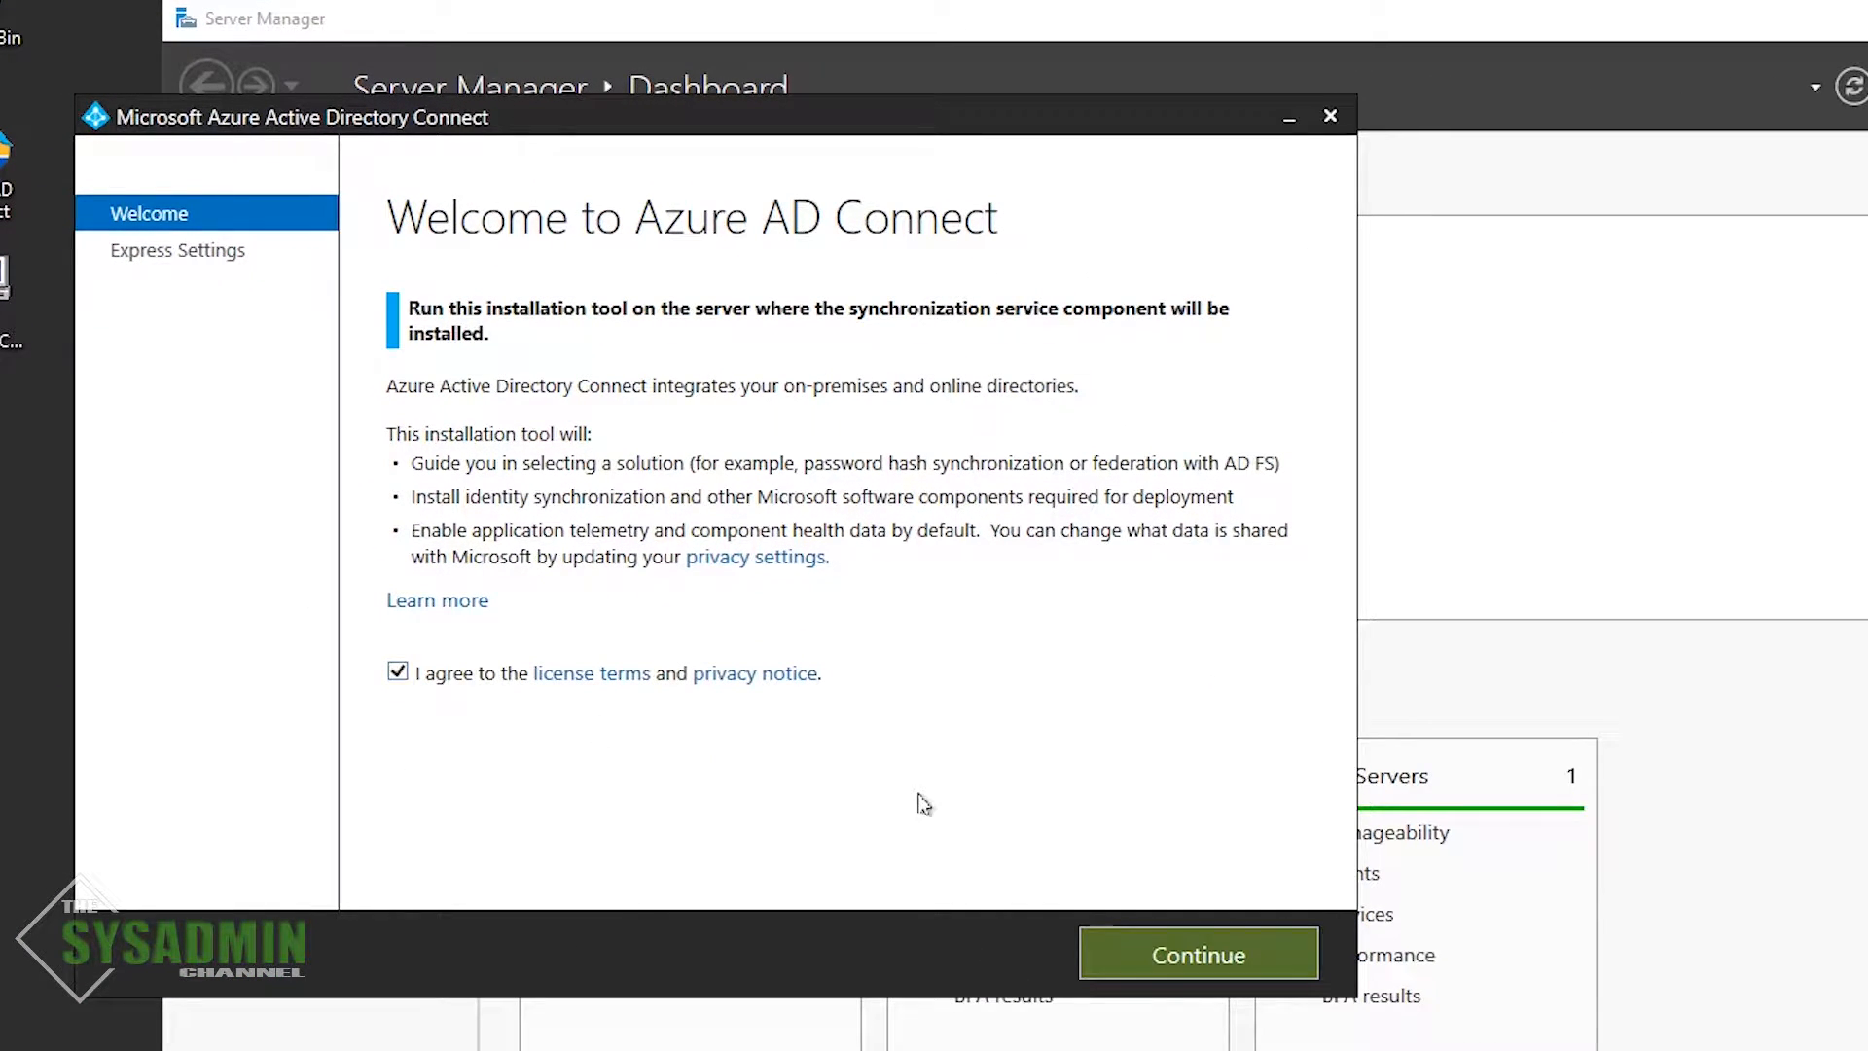
click(1197, 954)
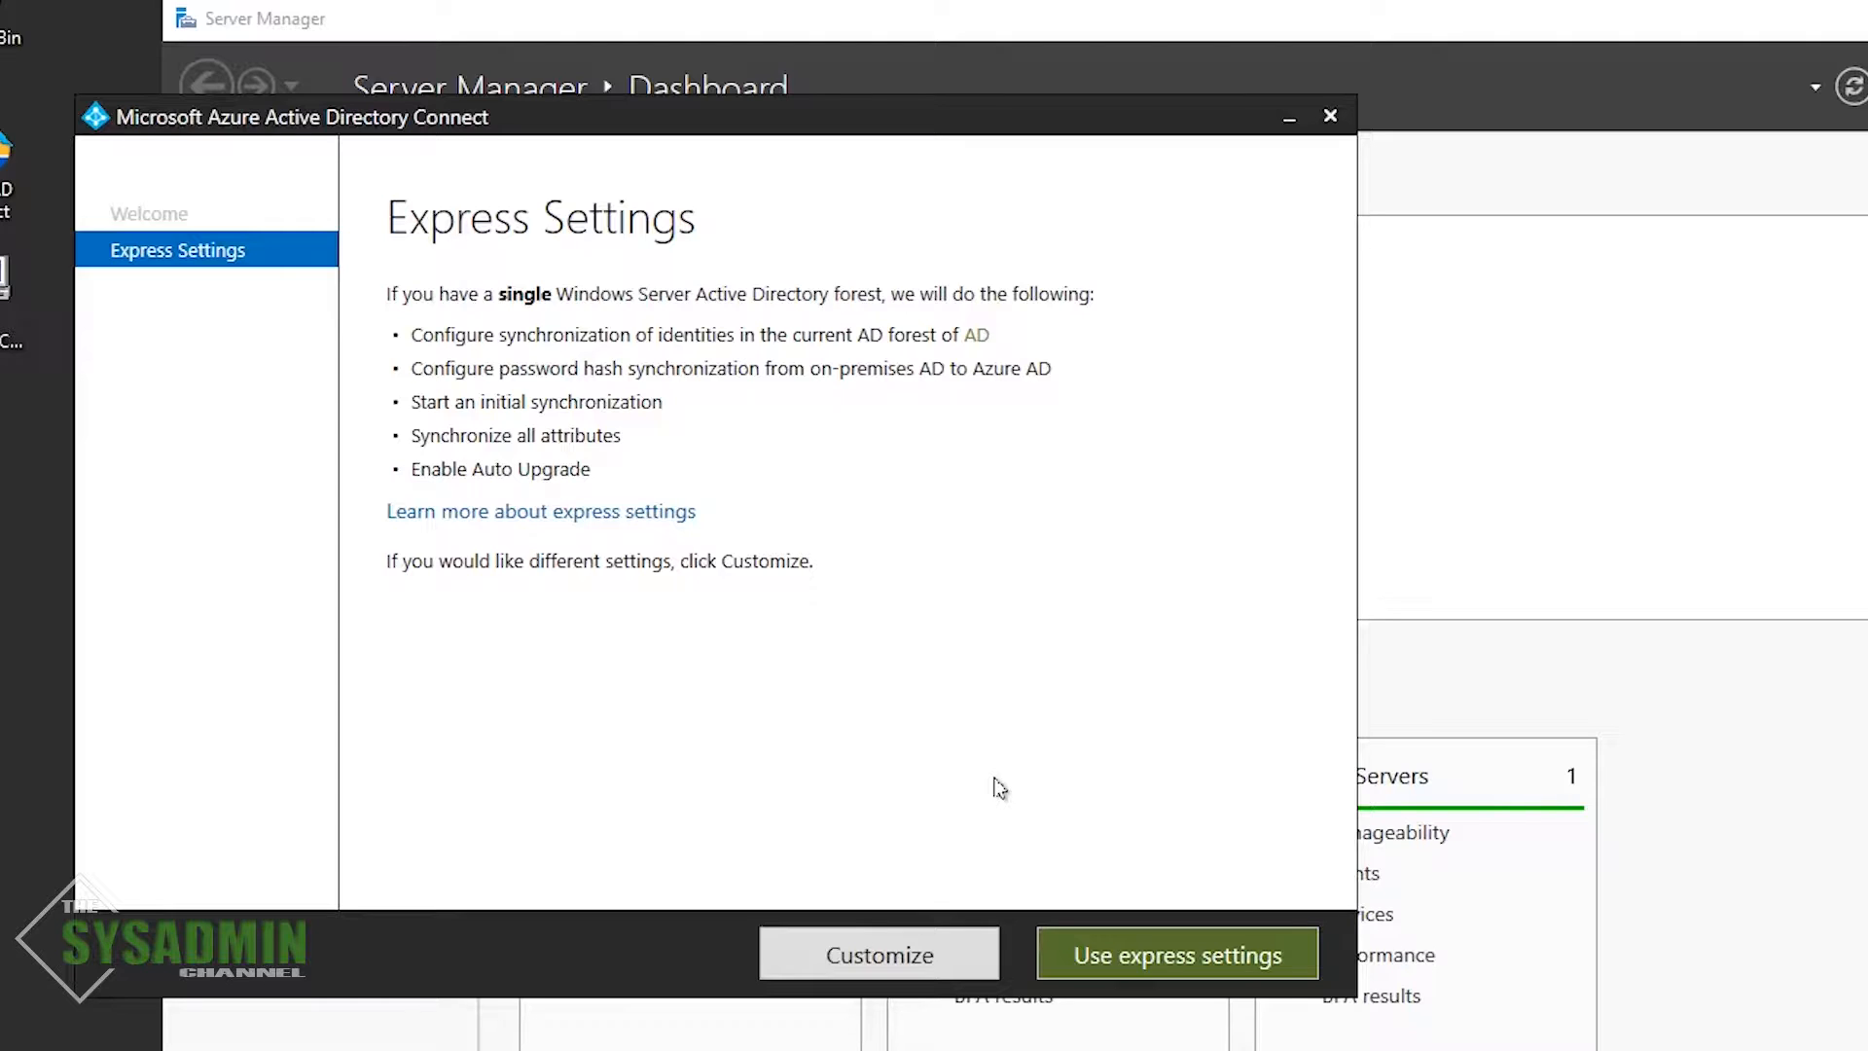
Step: Customize the install to use existing service account ad\svc-aadcdb with its password and start installing
click(1176, 953)
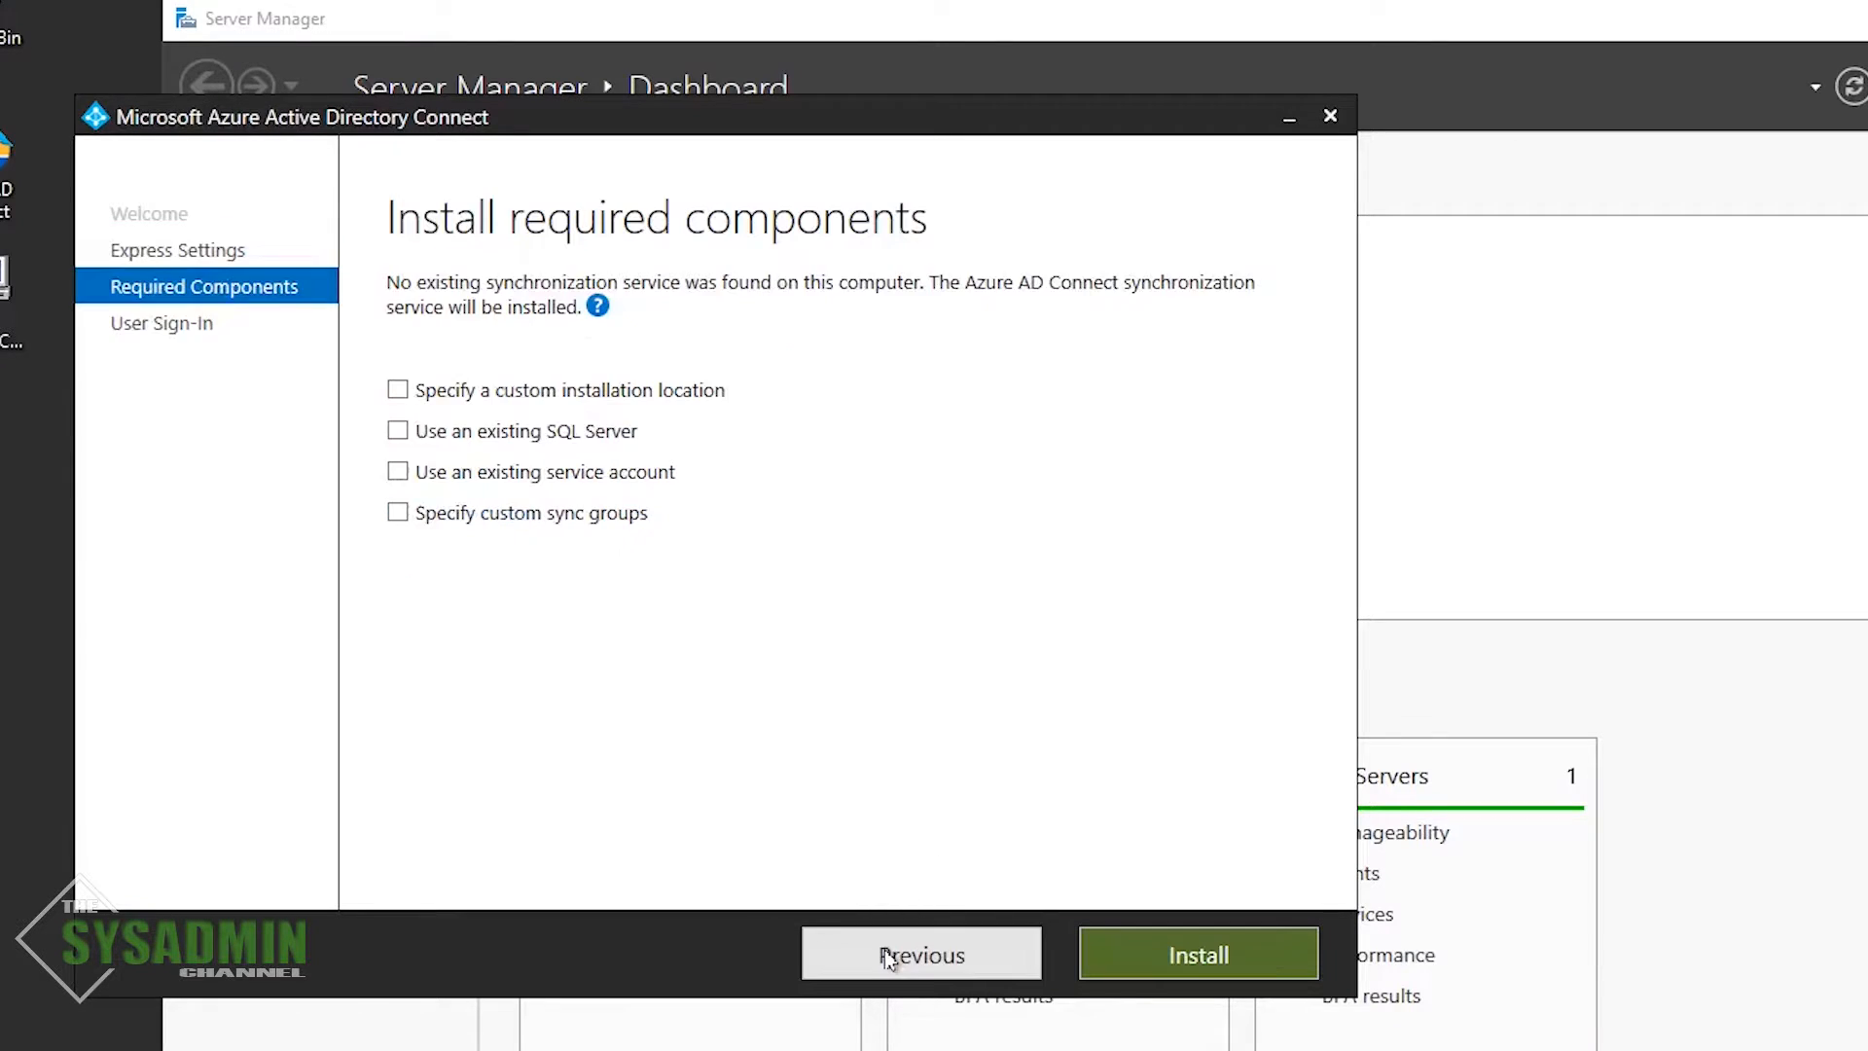
mouse_move(936, 766)
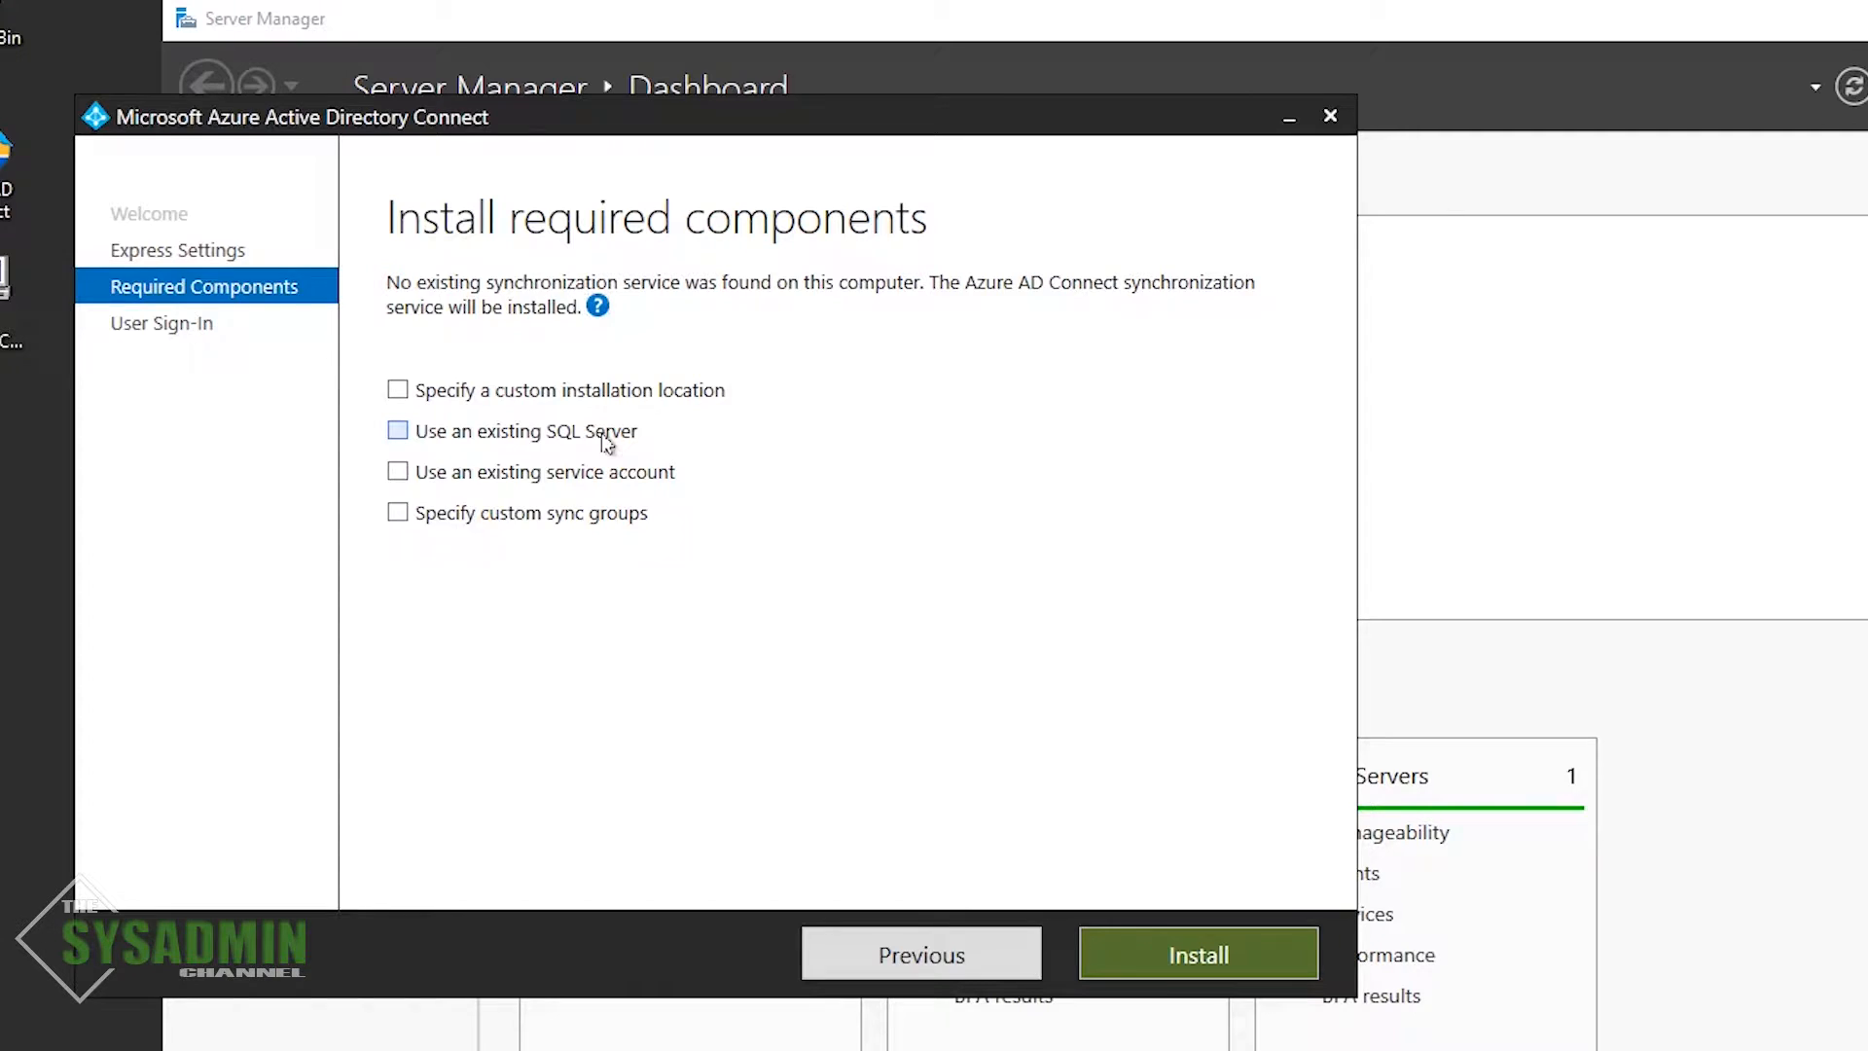
click(397, 430)
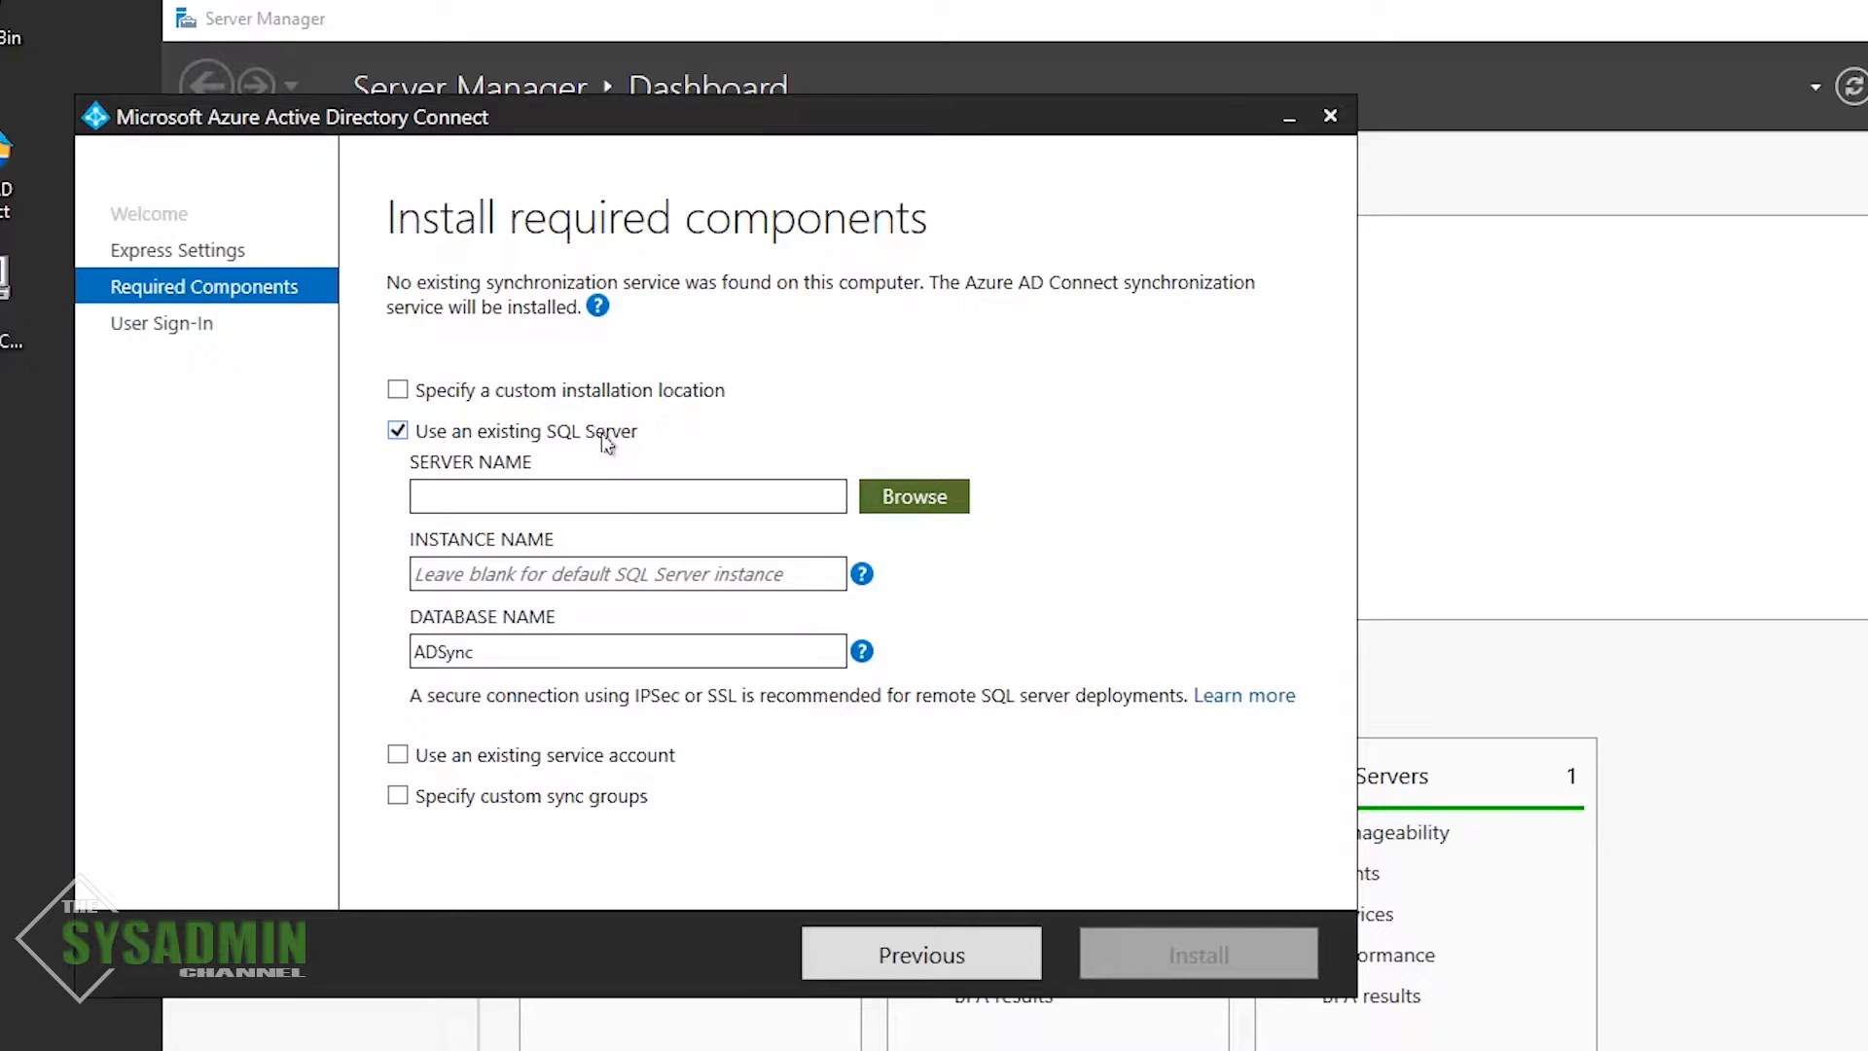
click(397, 755)
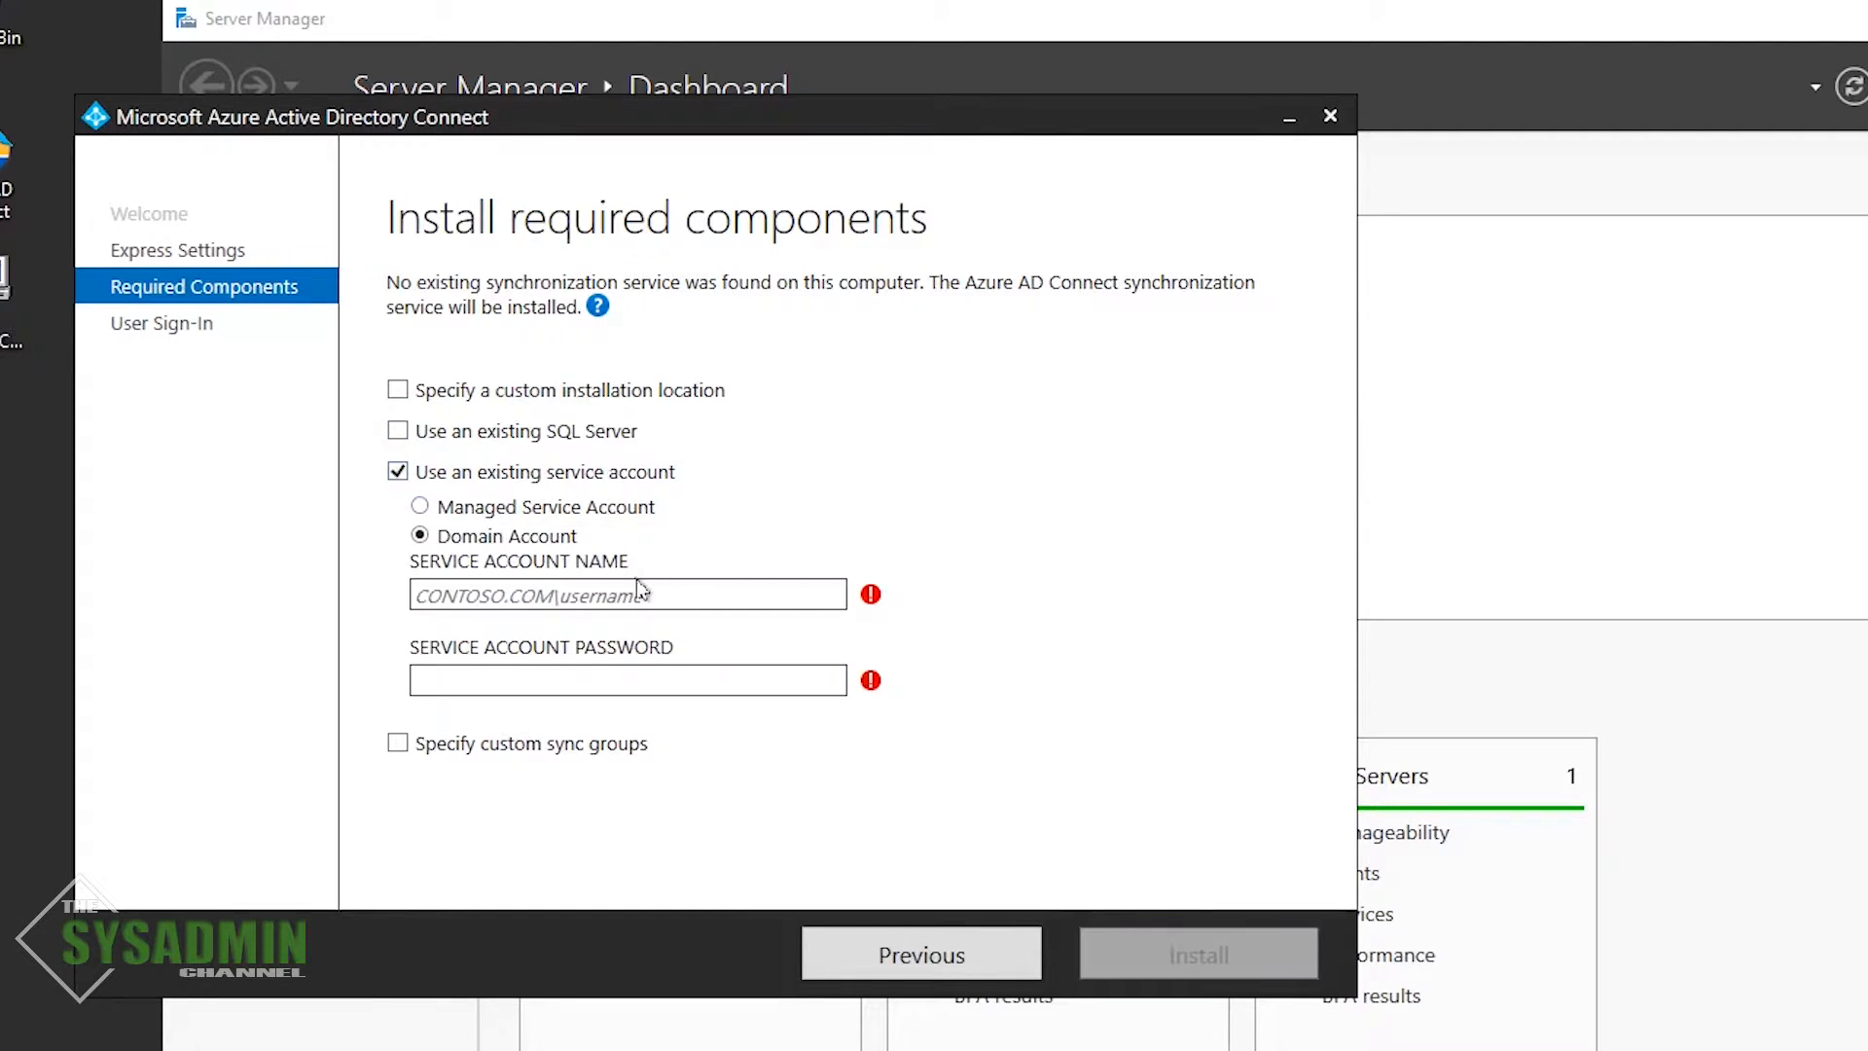
text(ad\svc-aa)
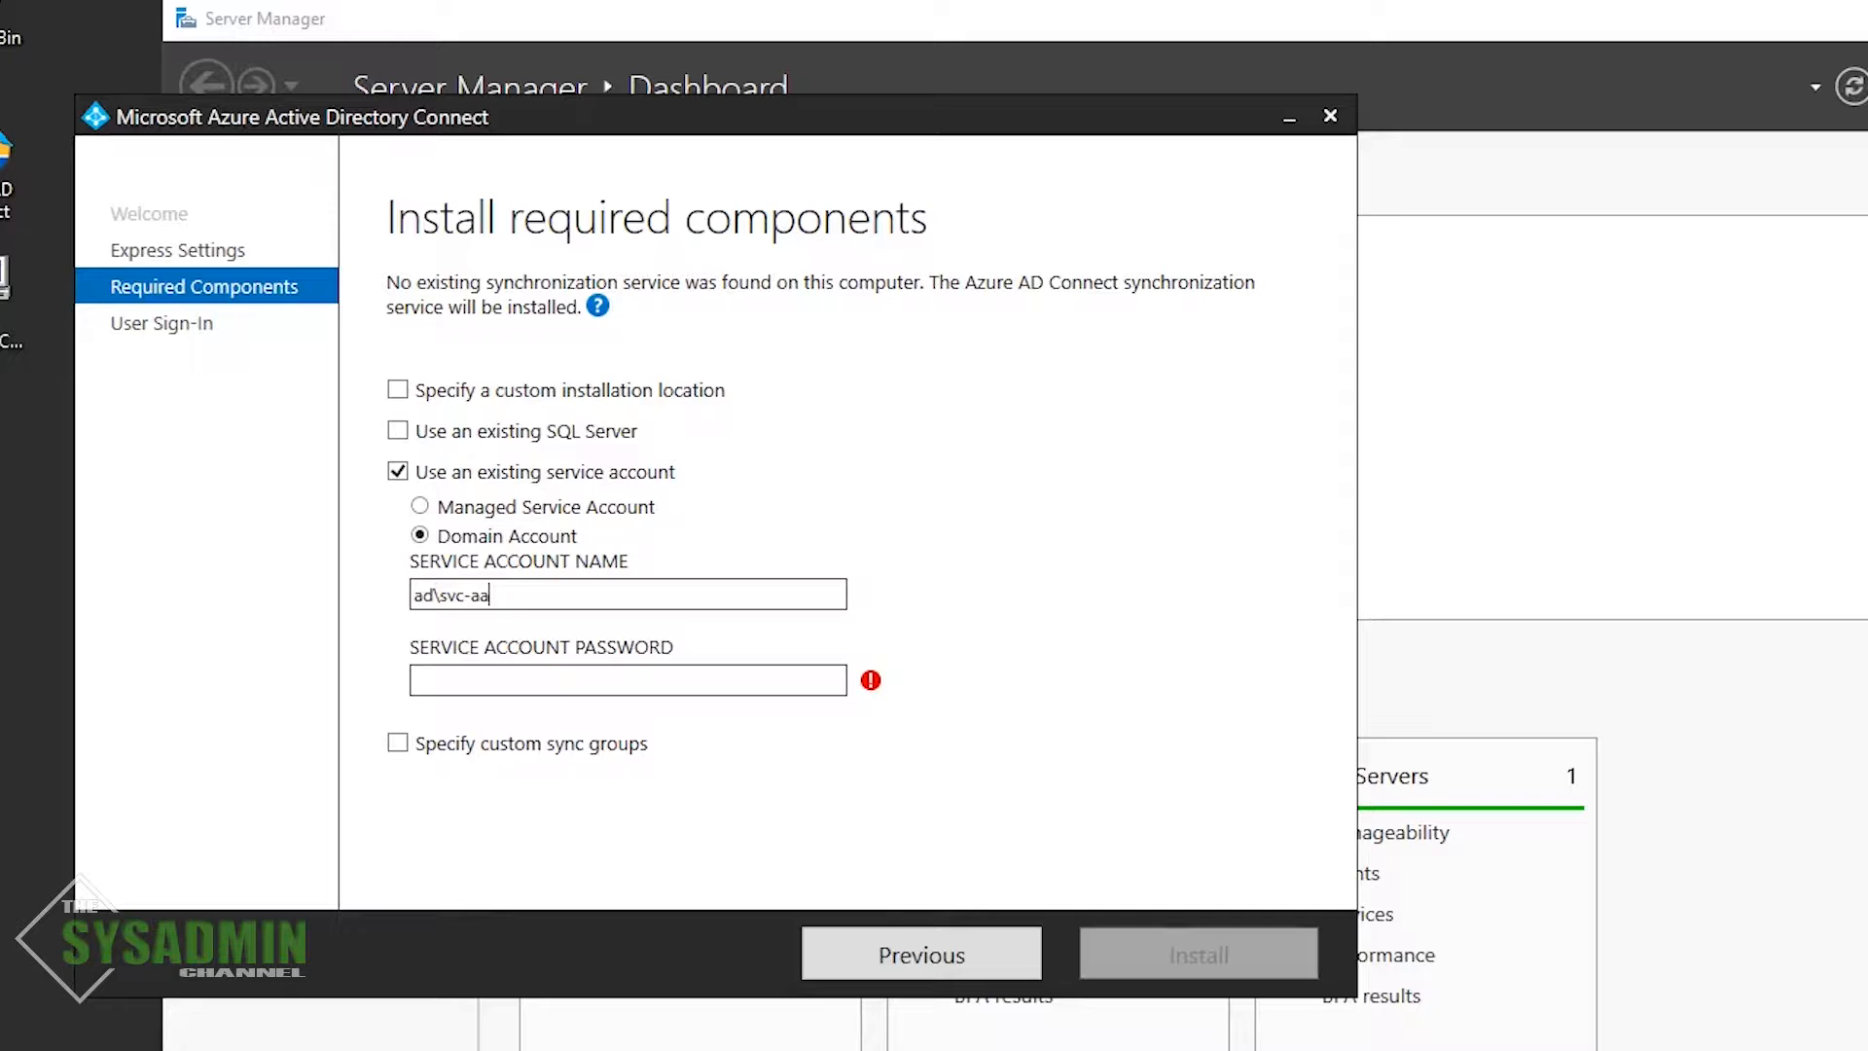
text(dcdb)
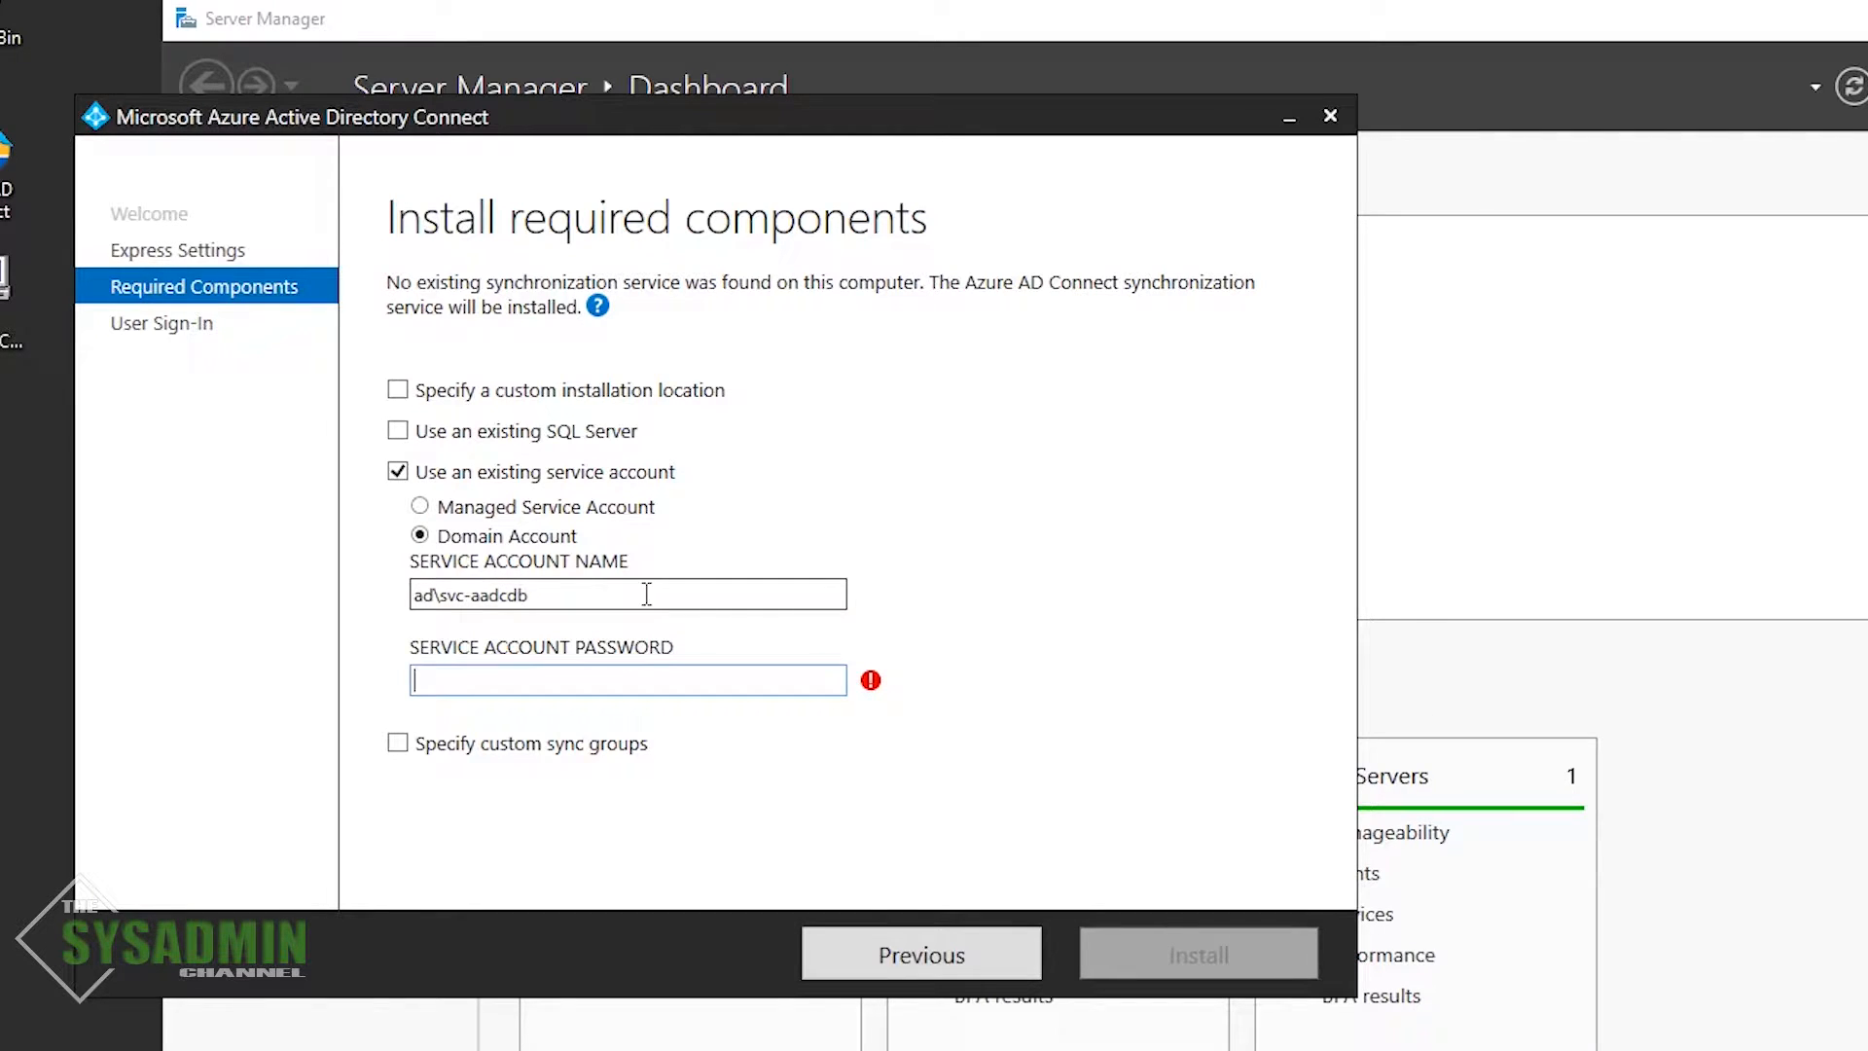
text(password)
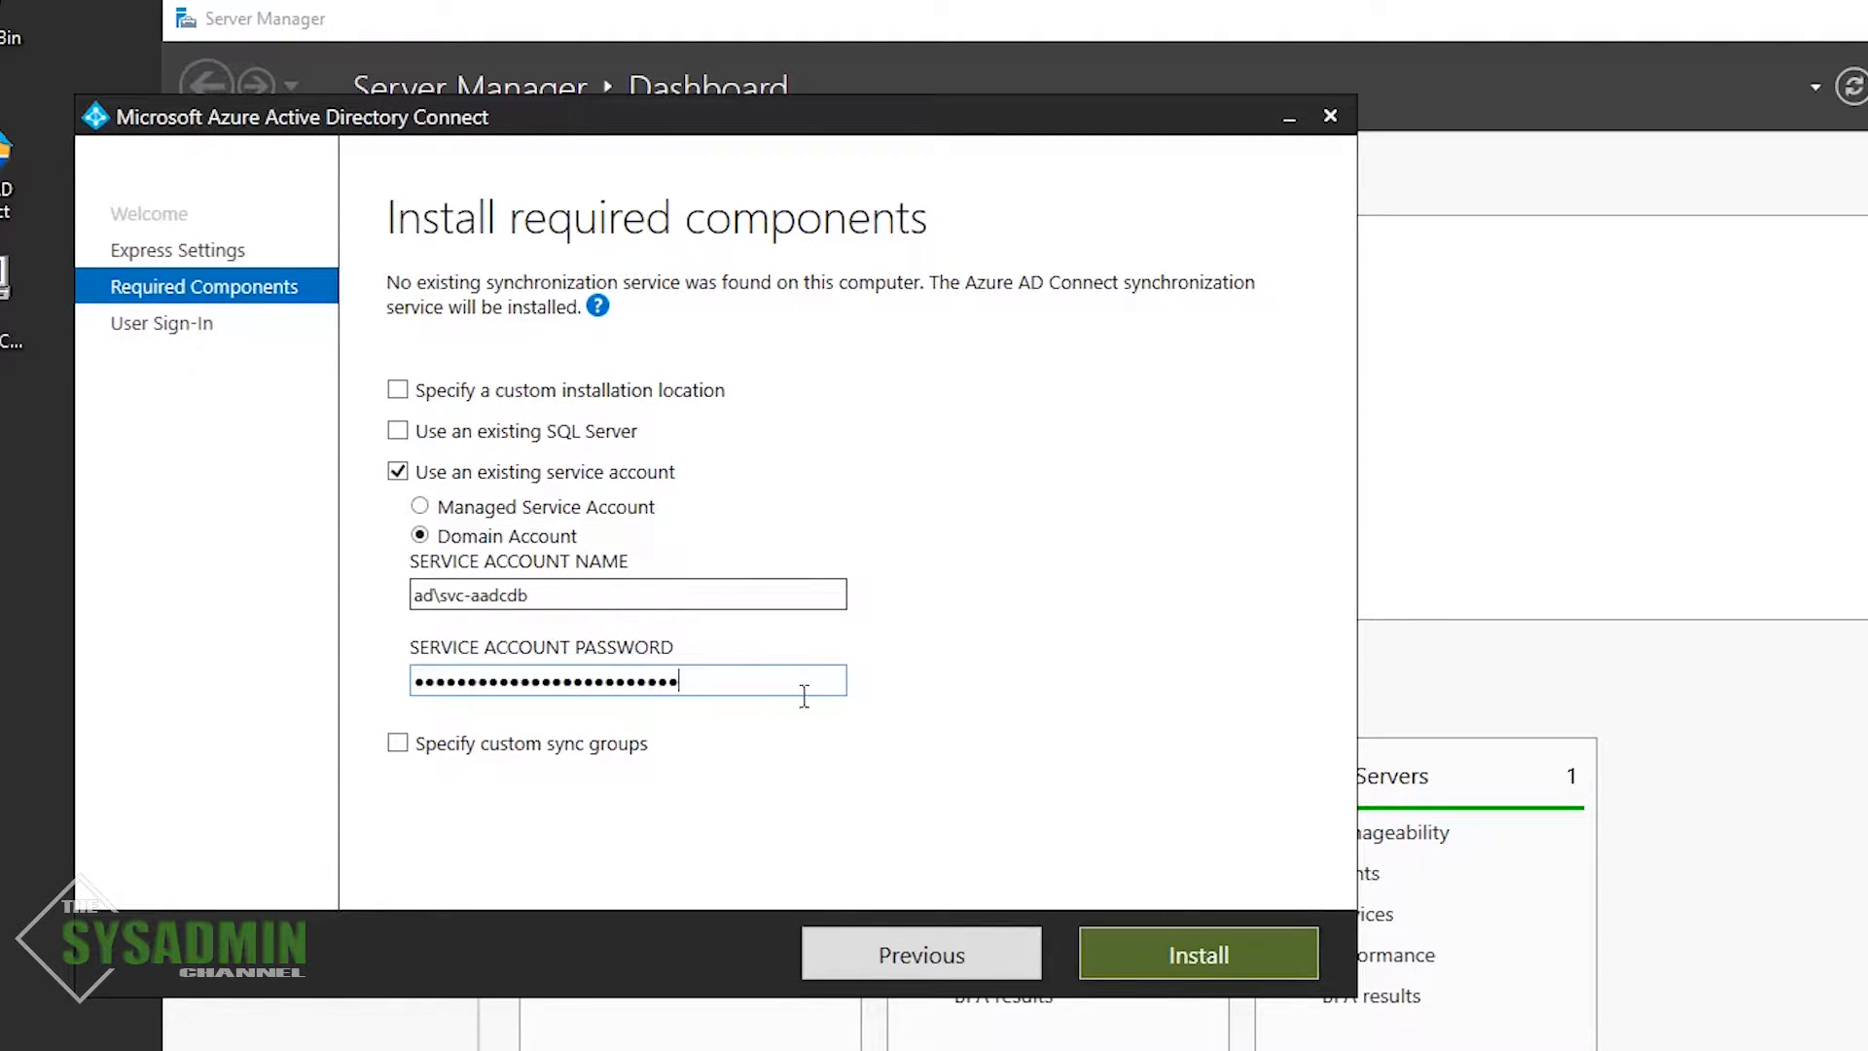
click(1196, 954)
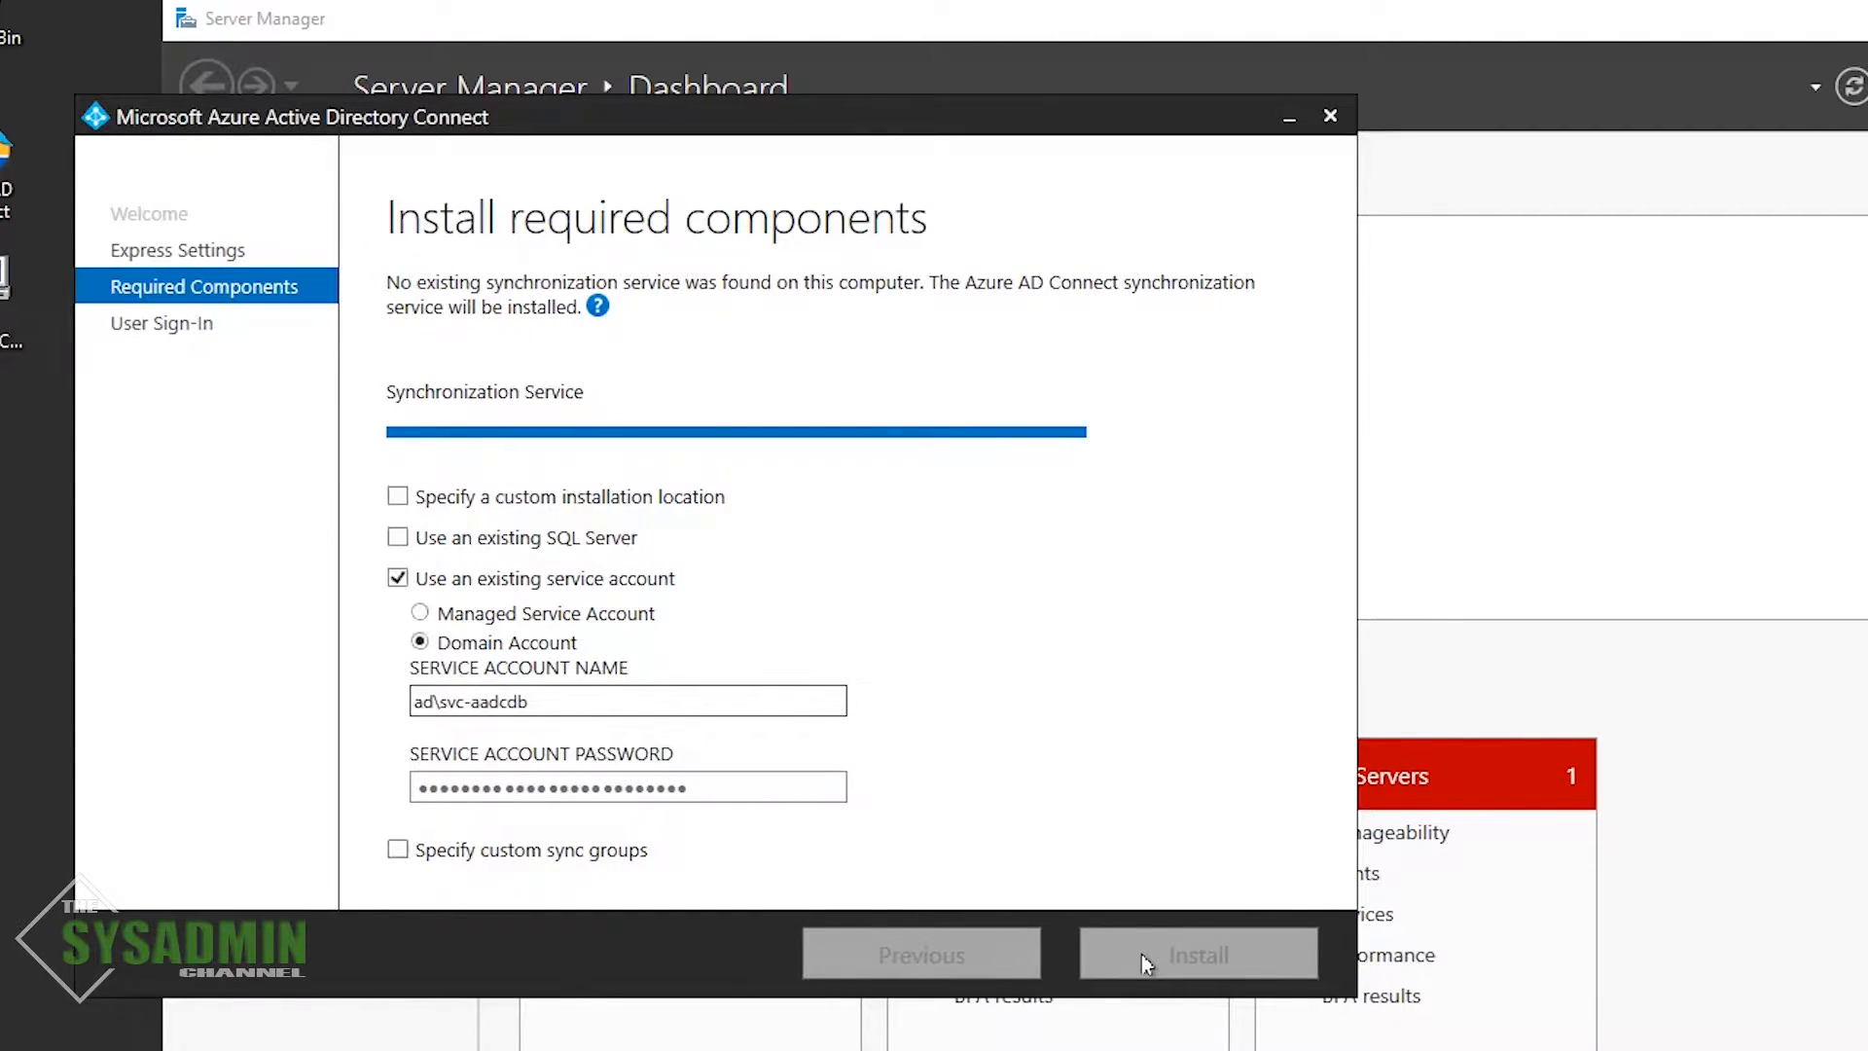
Step: Keep Password Hash Synchronization, enable single sign-on and continue to Connect to Azure AD
click(1197, 953)
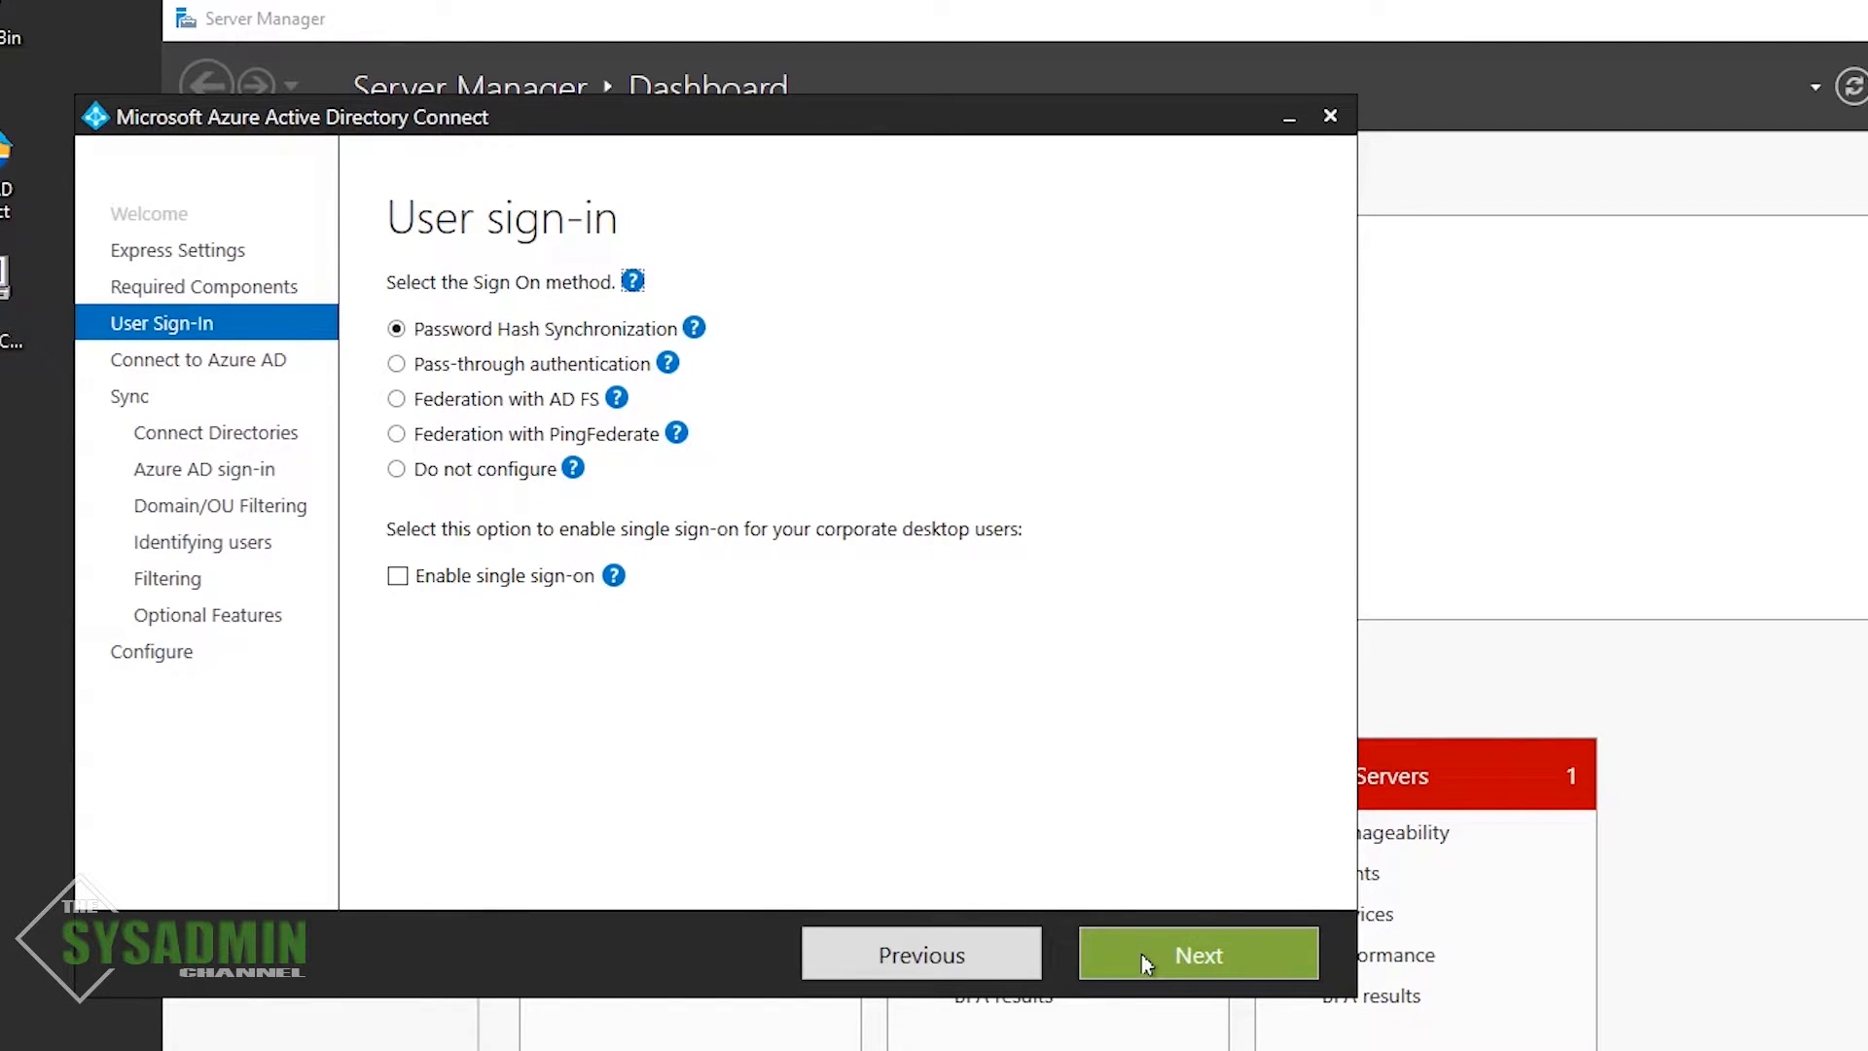
mouse_move(522, 607)
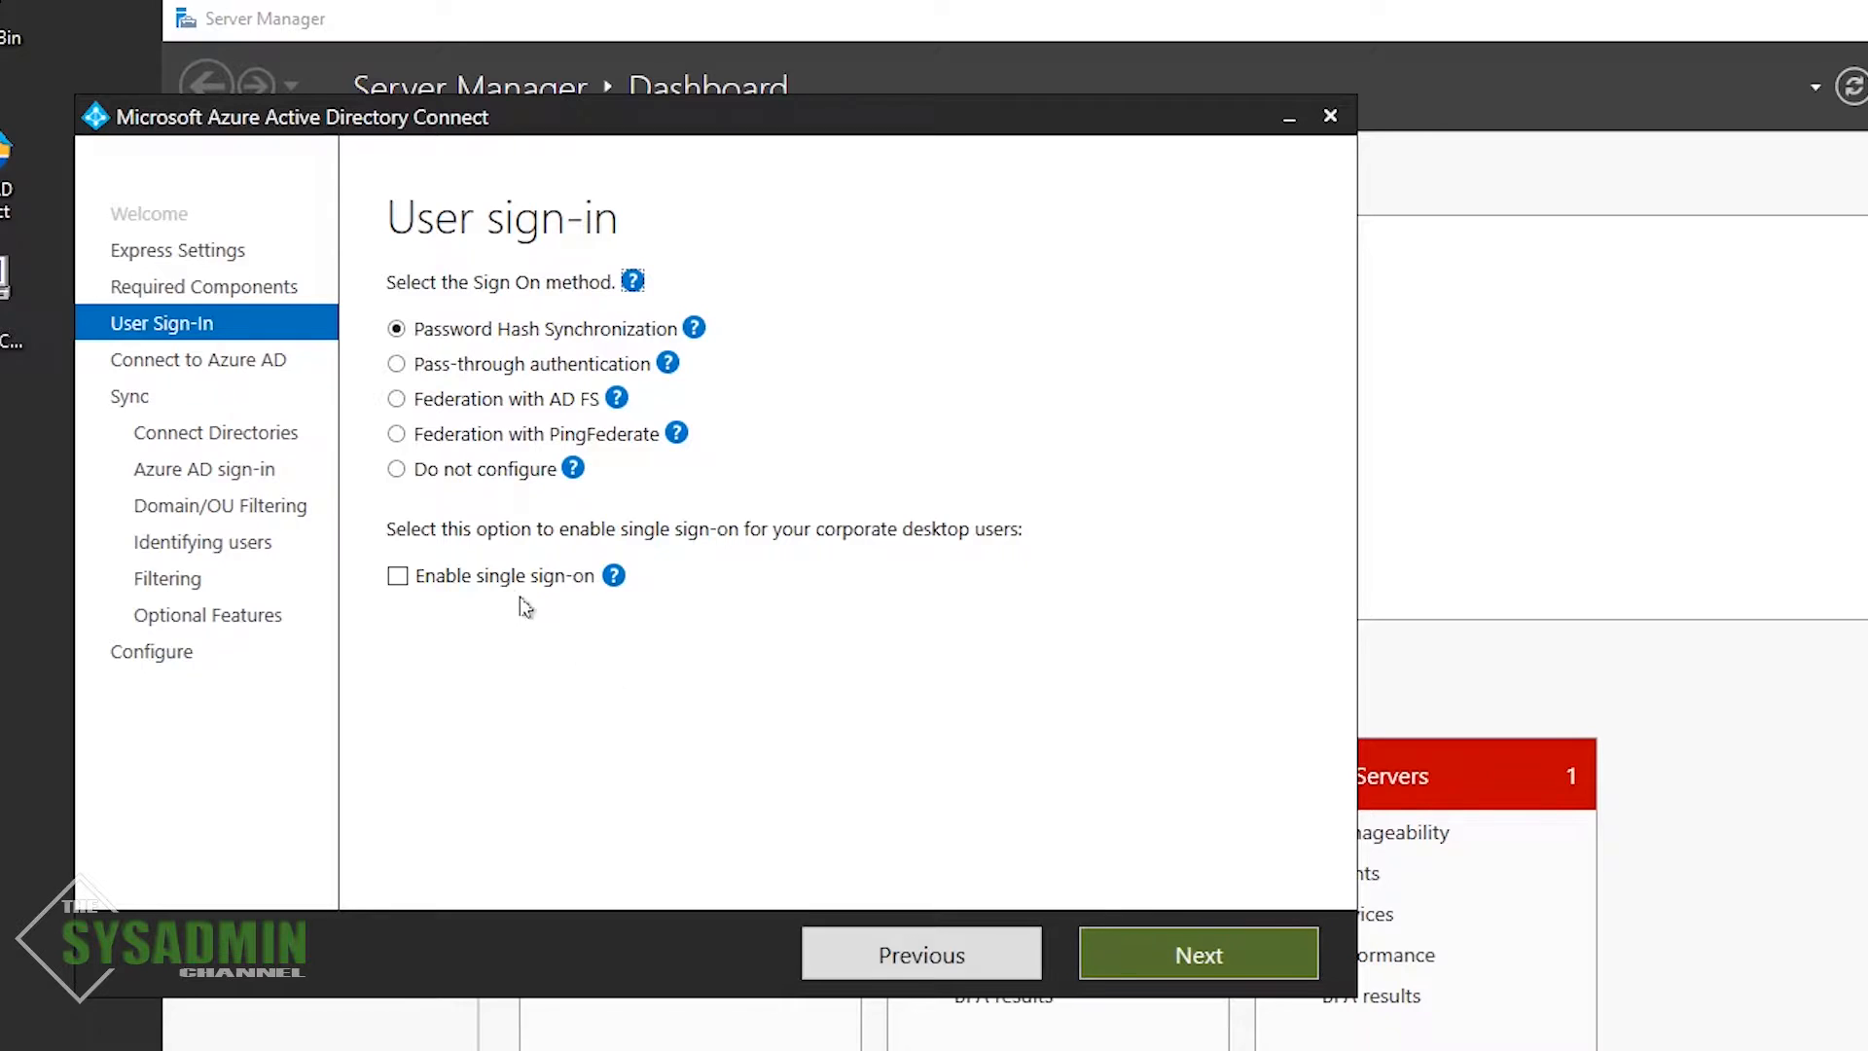
click(397, 576)
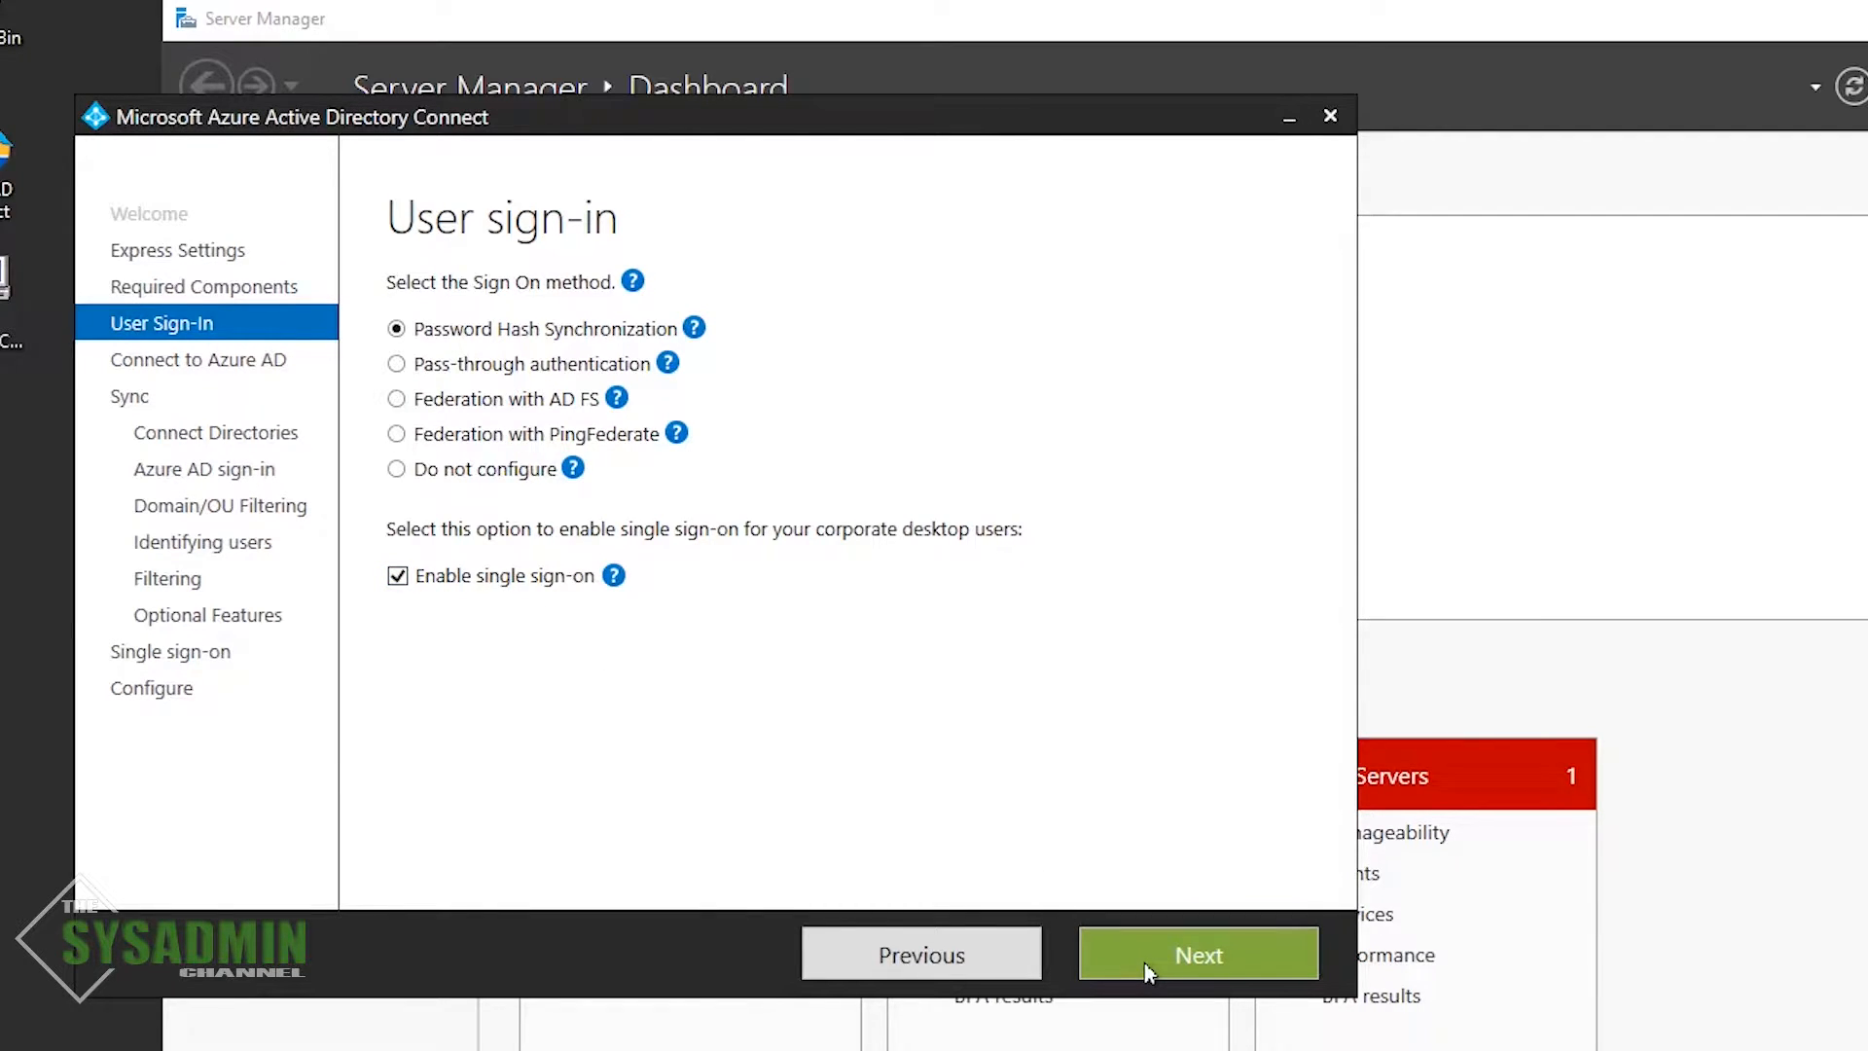
click(1197, 954)
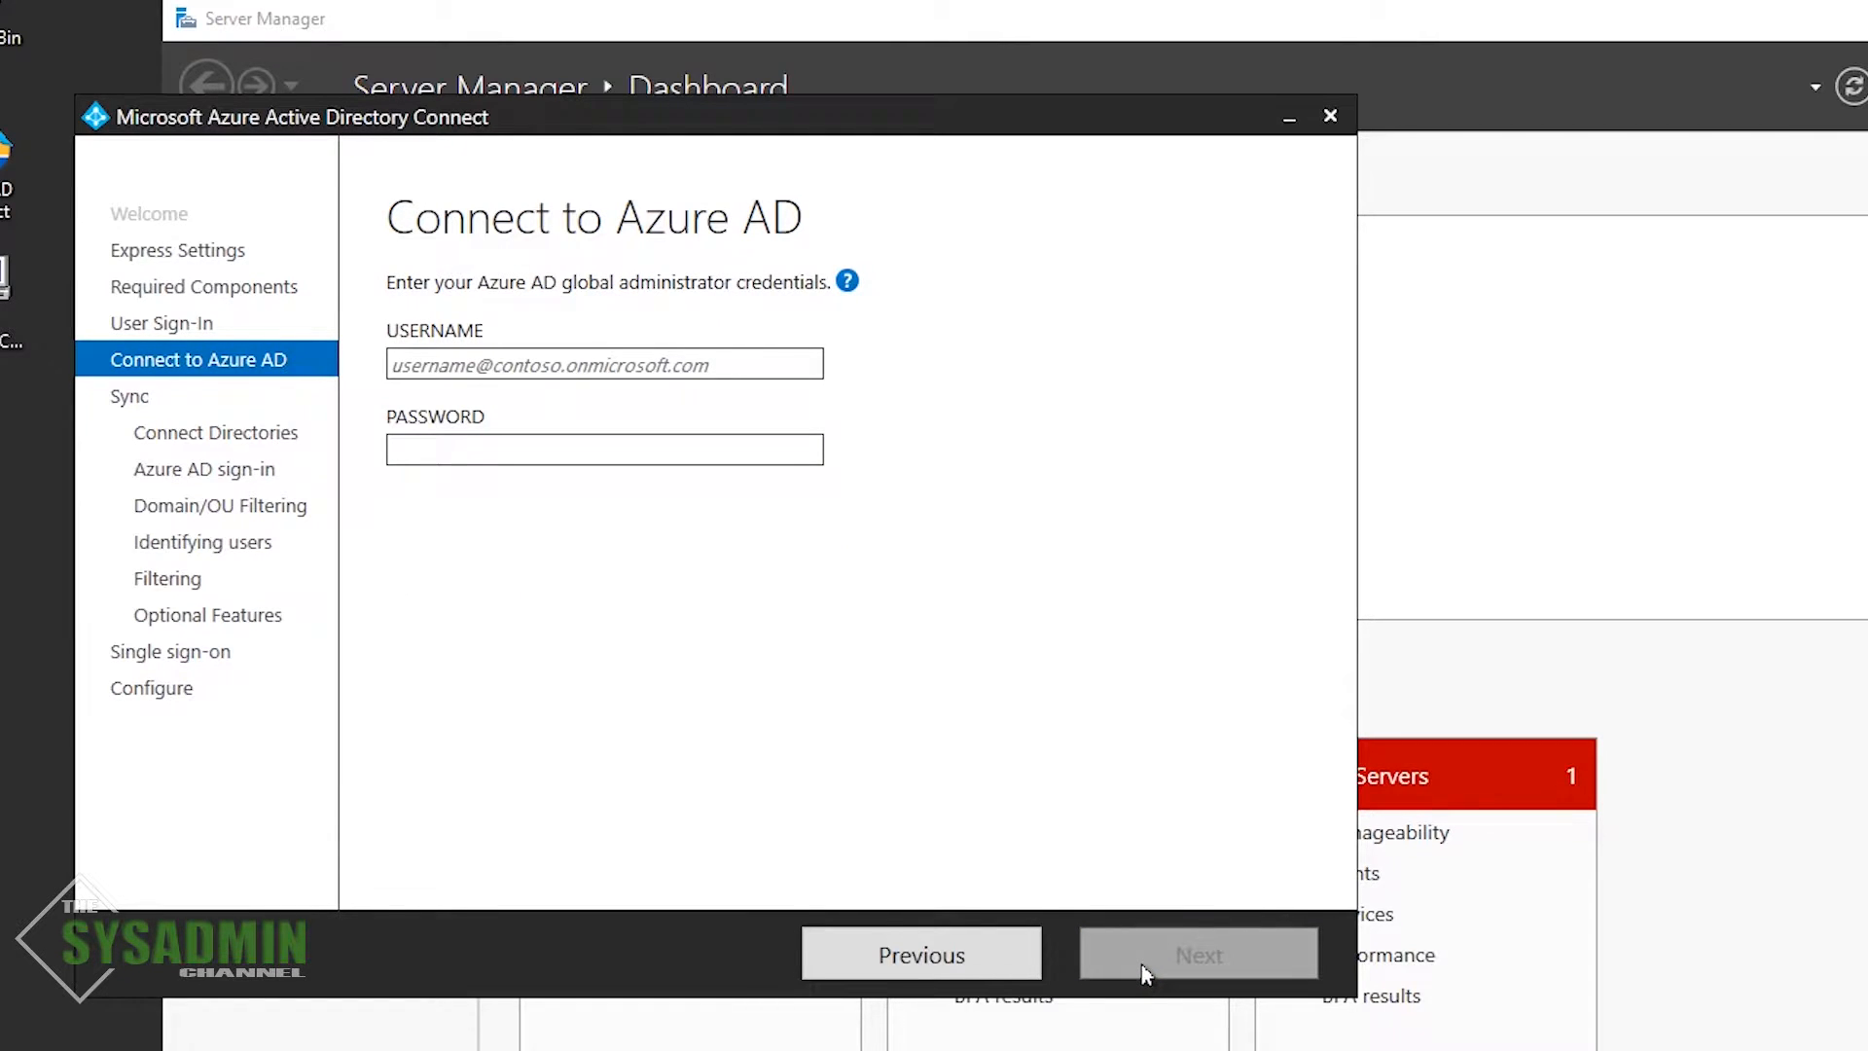
click(604, 364)
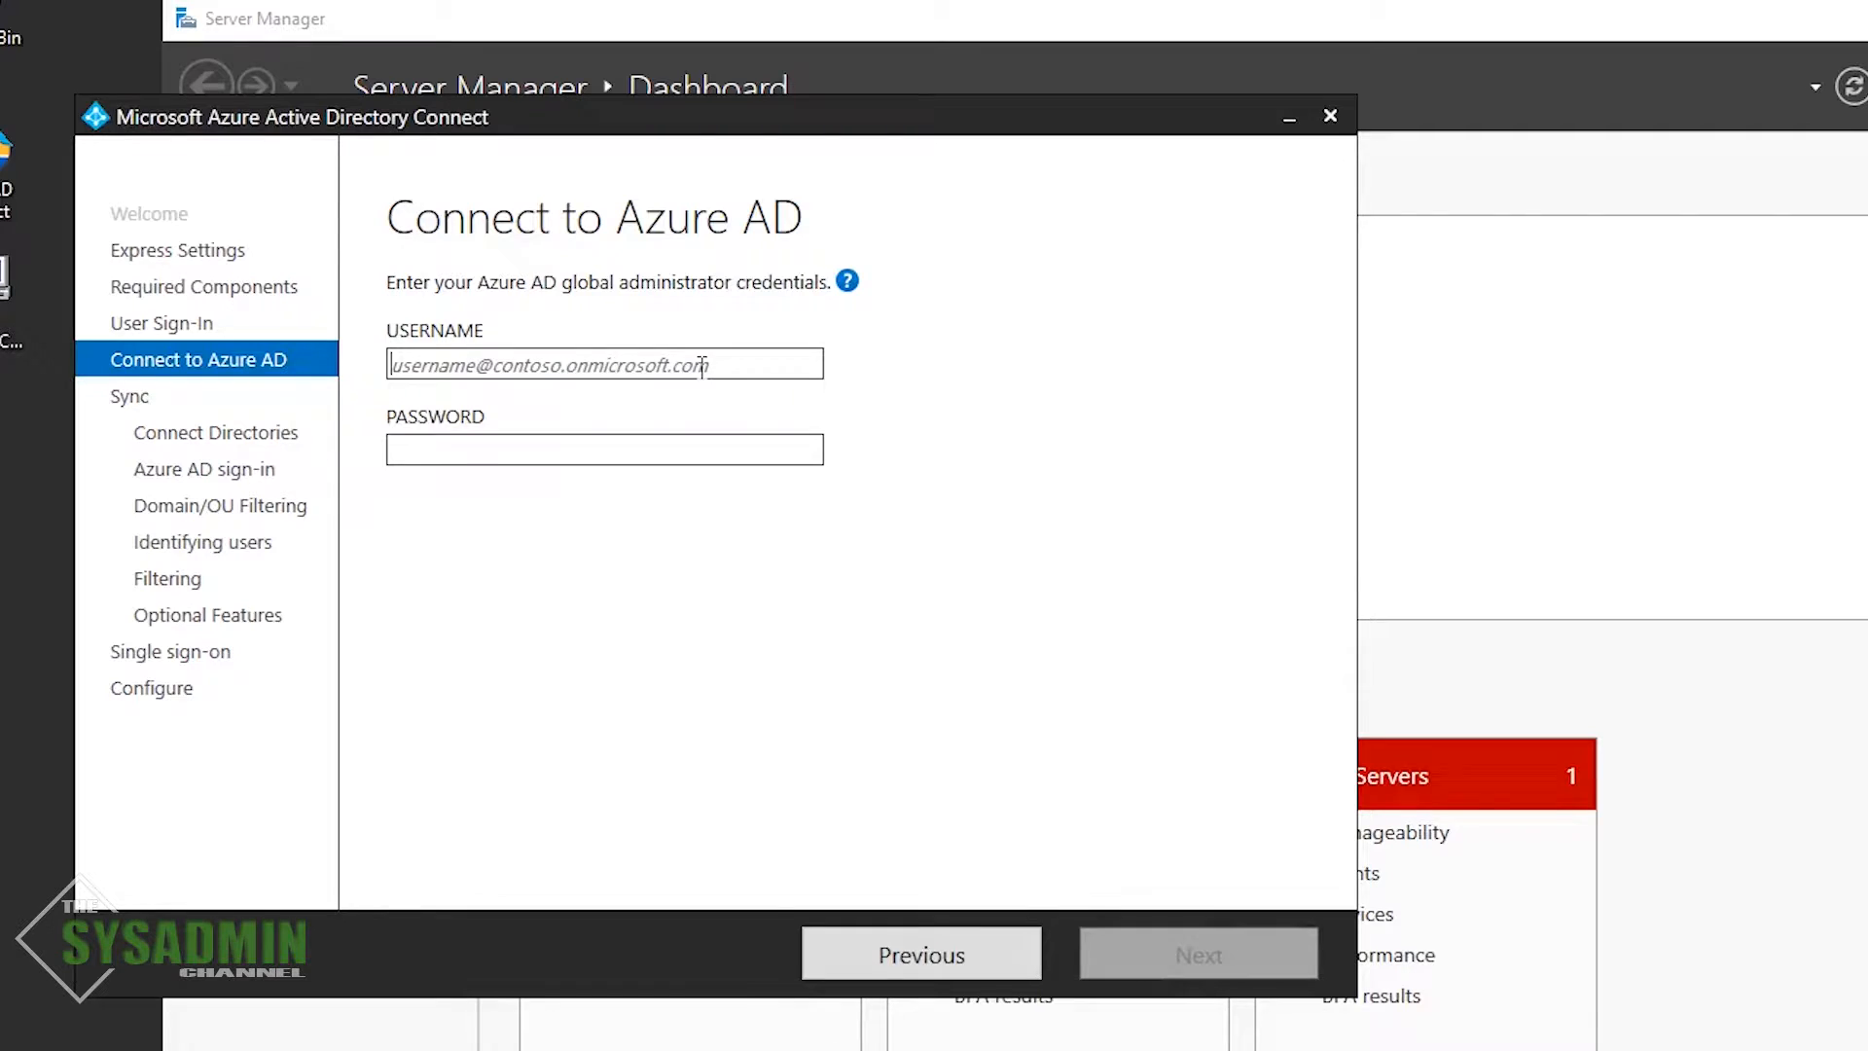
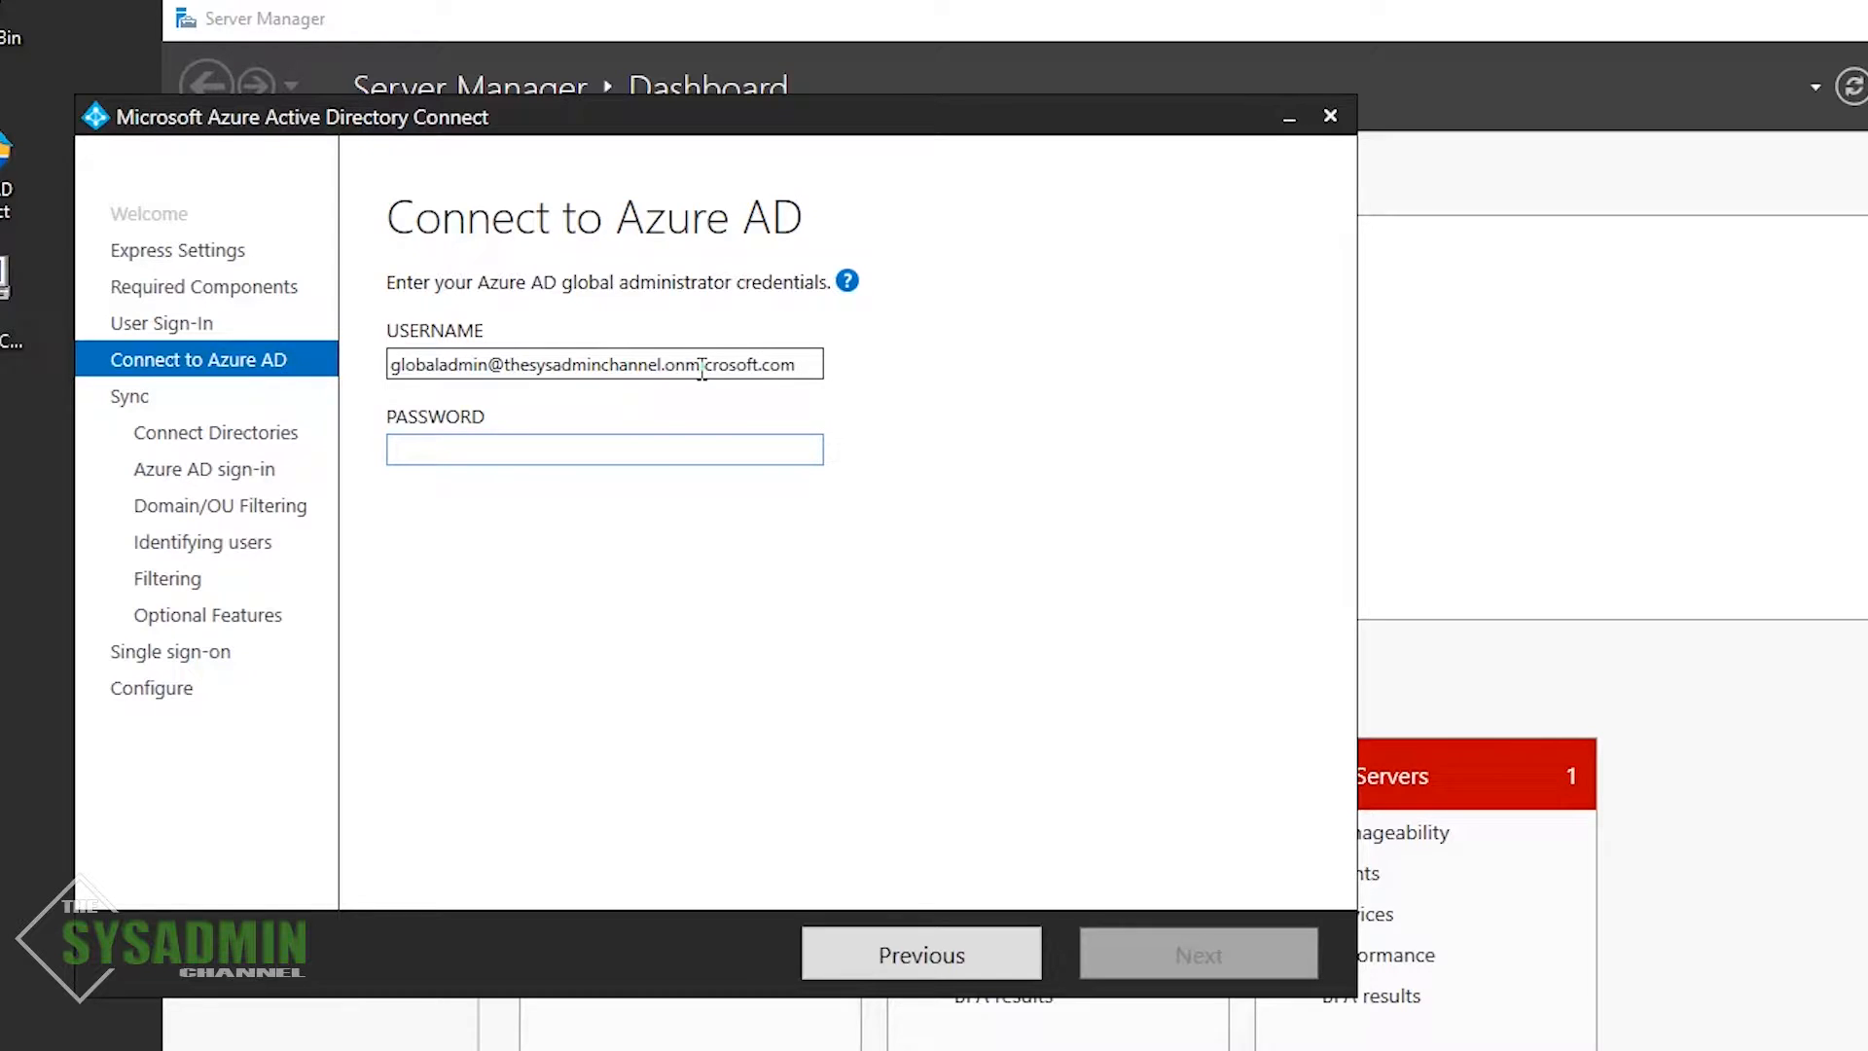
text(password)
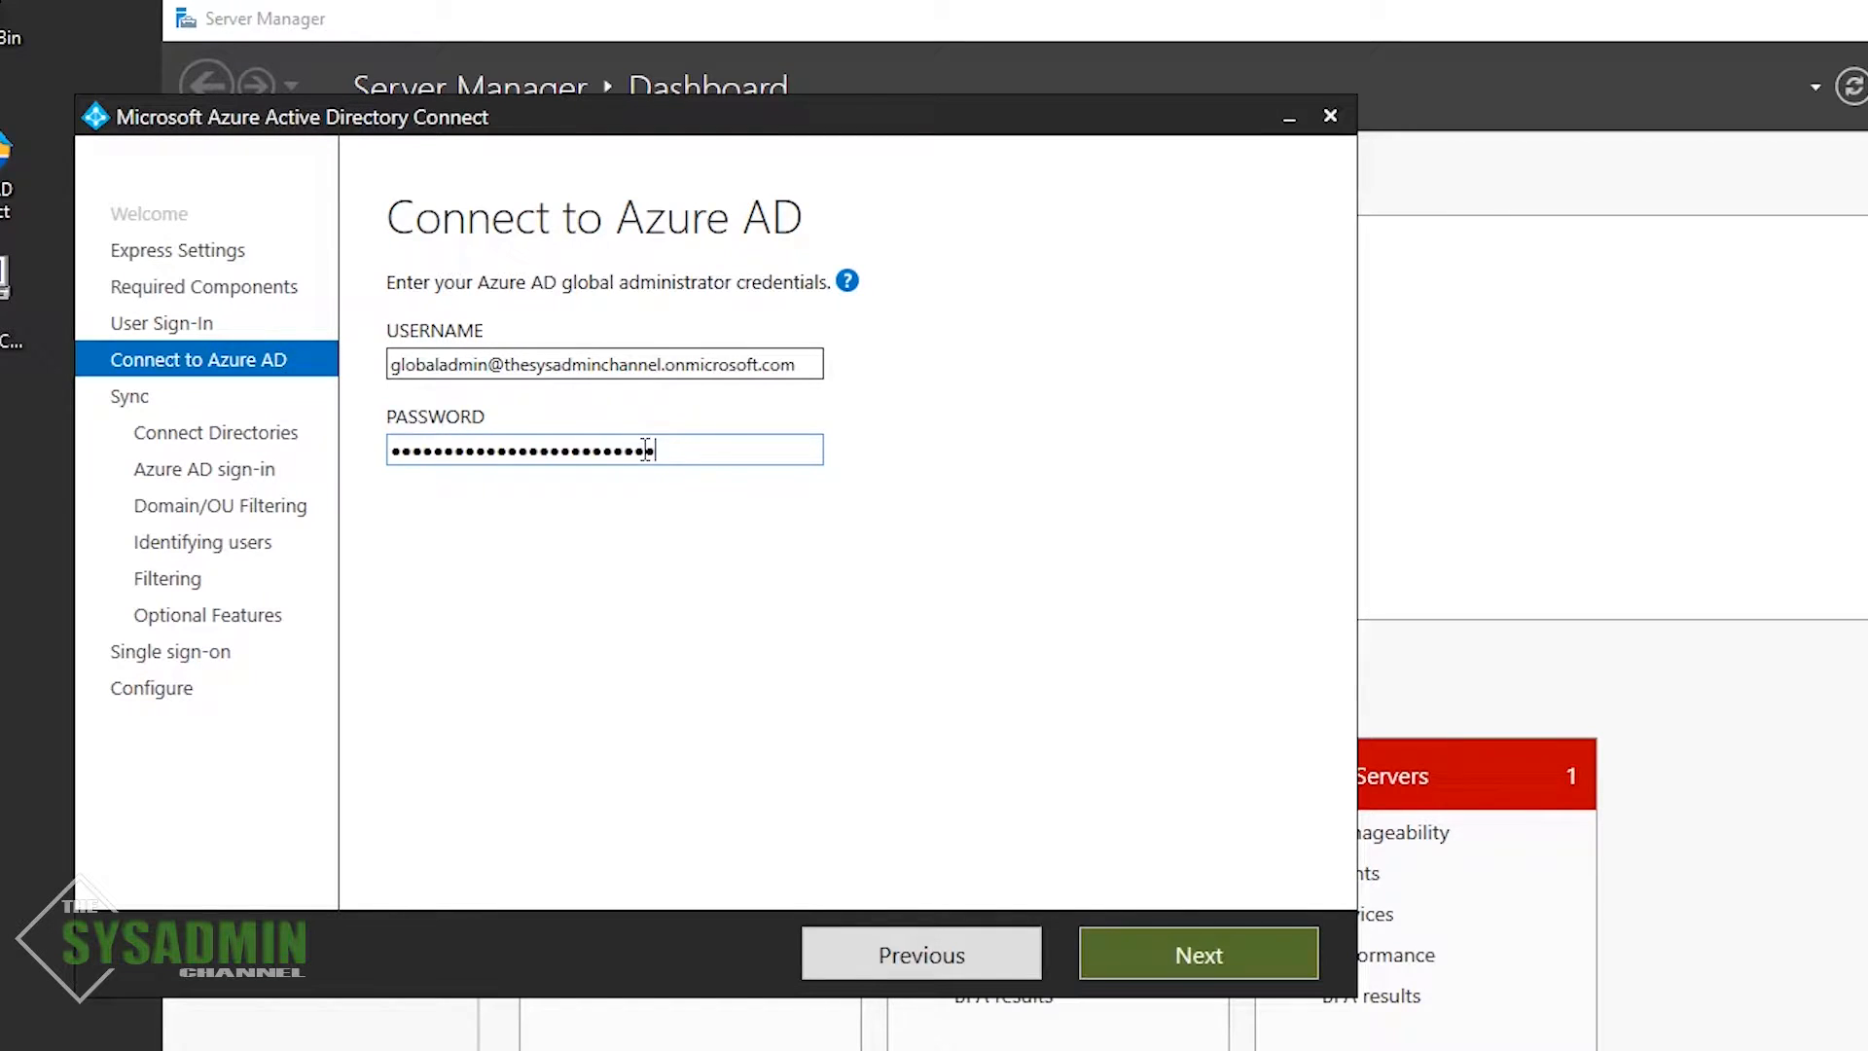
click(1196, 954)
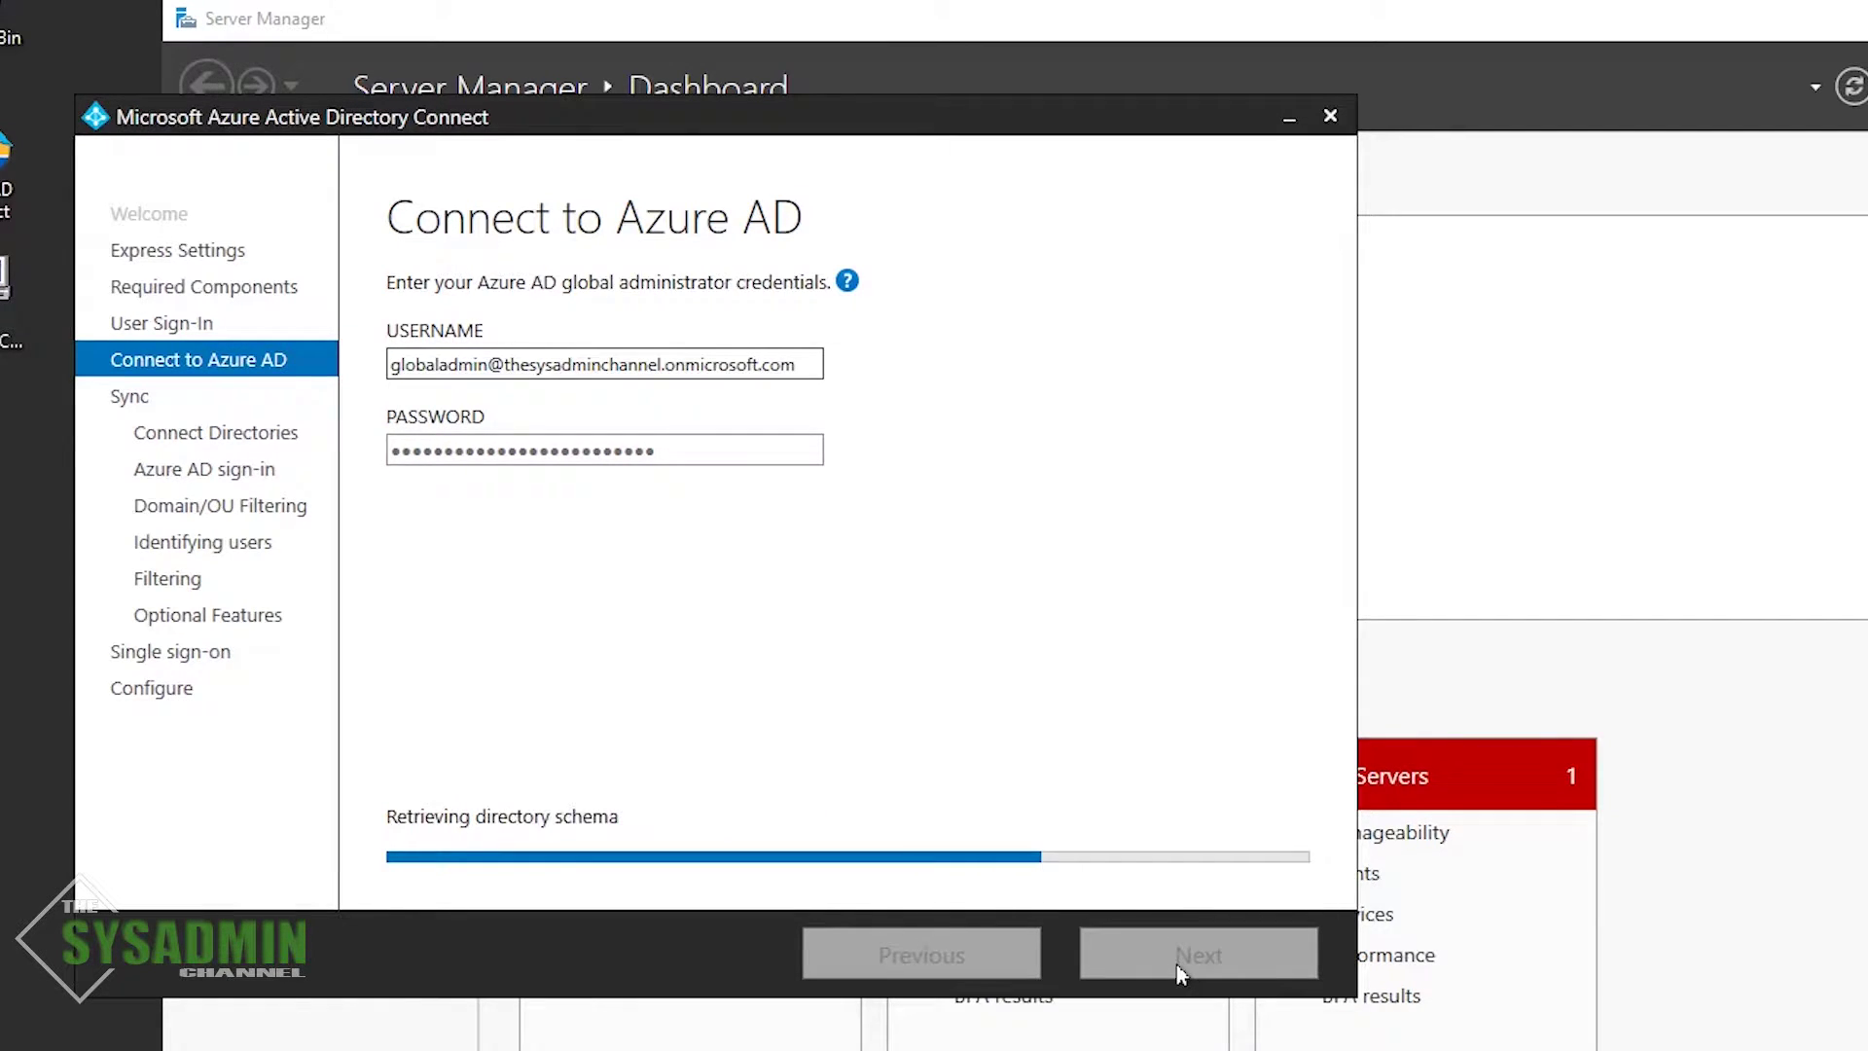
click(1197, 954)
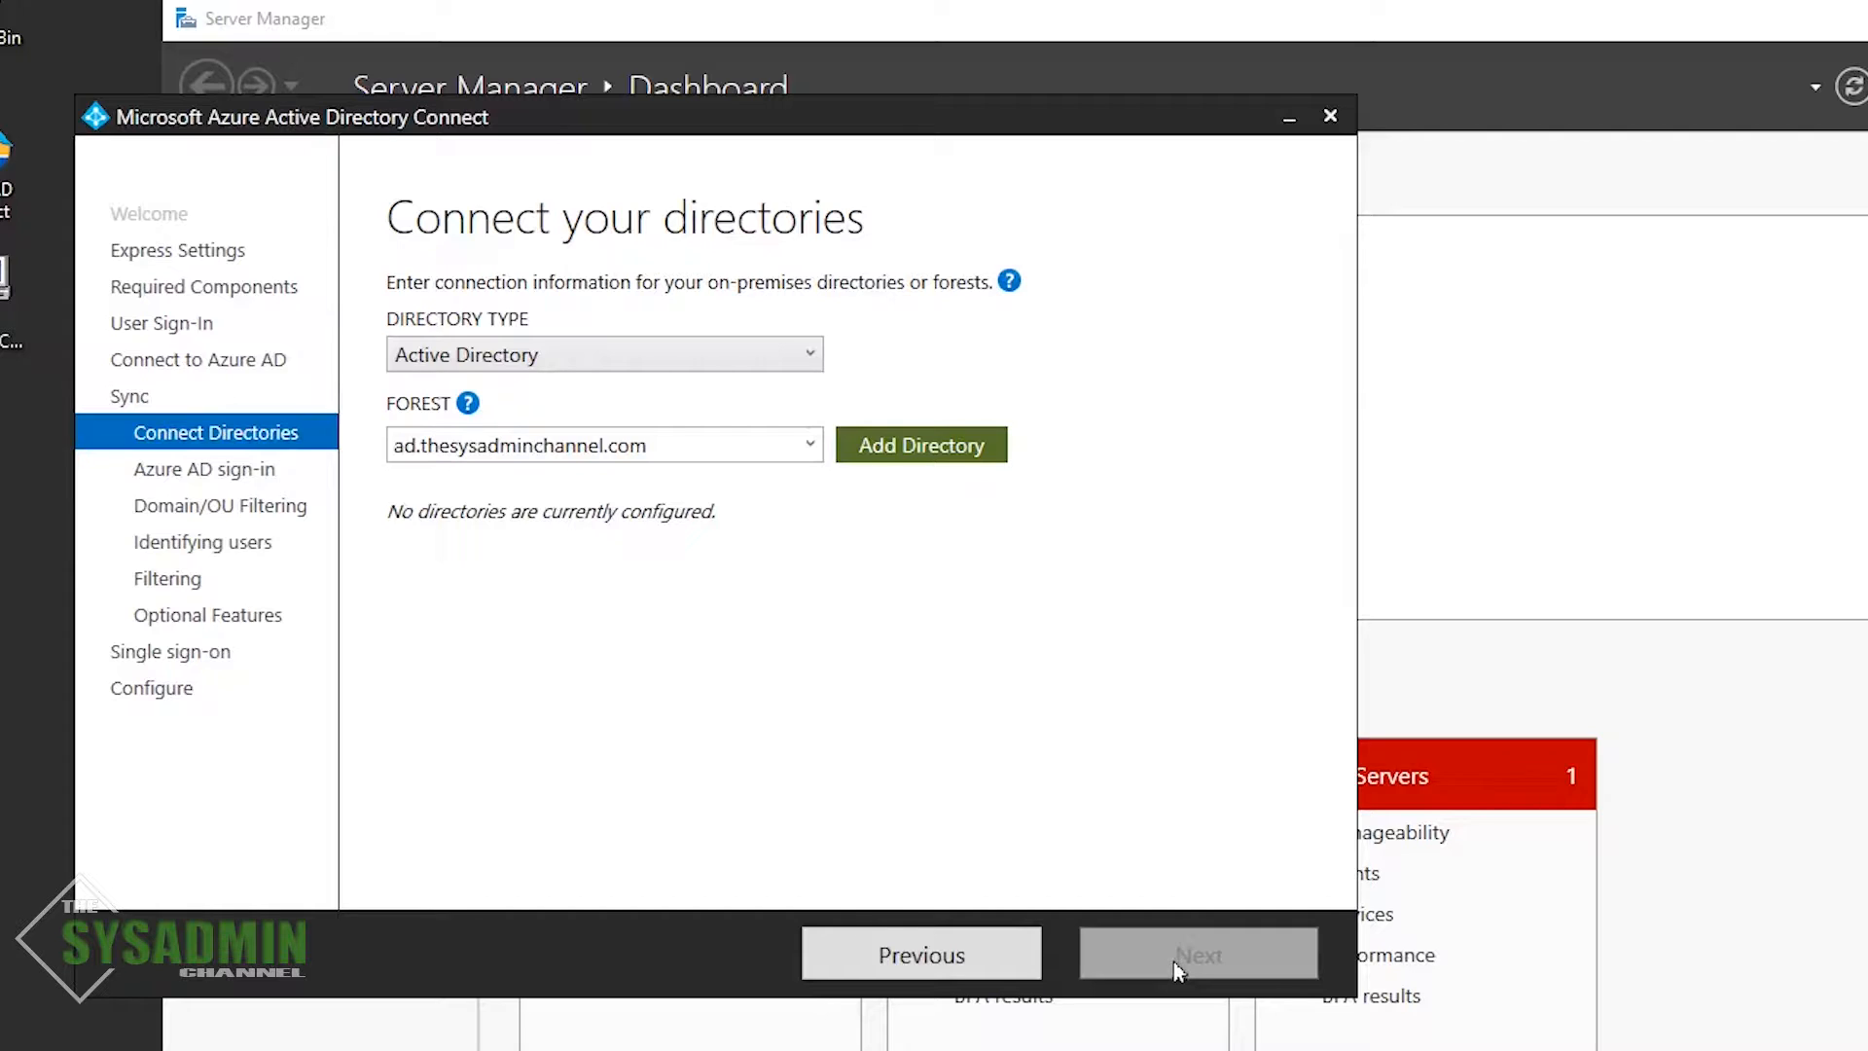
mouse_move(825, 374)
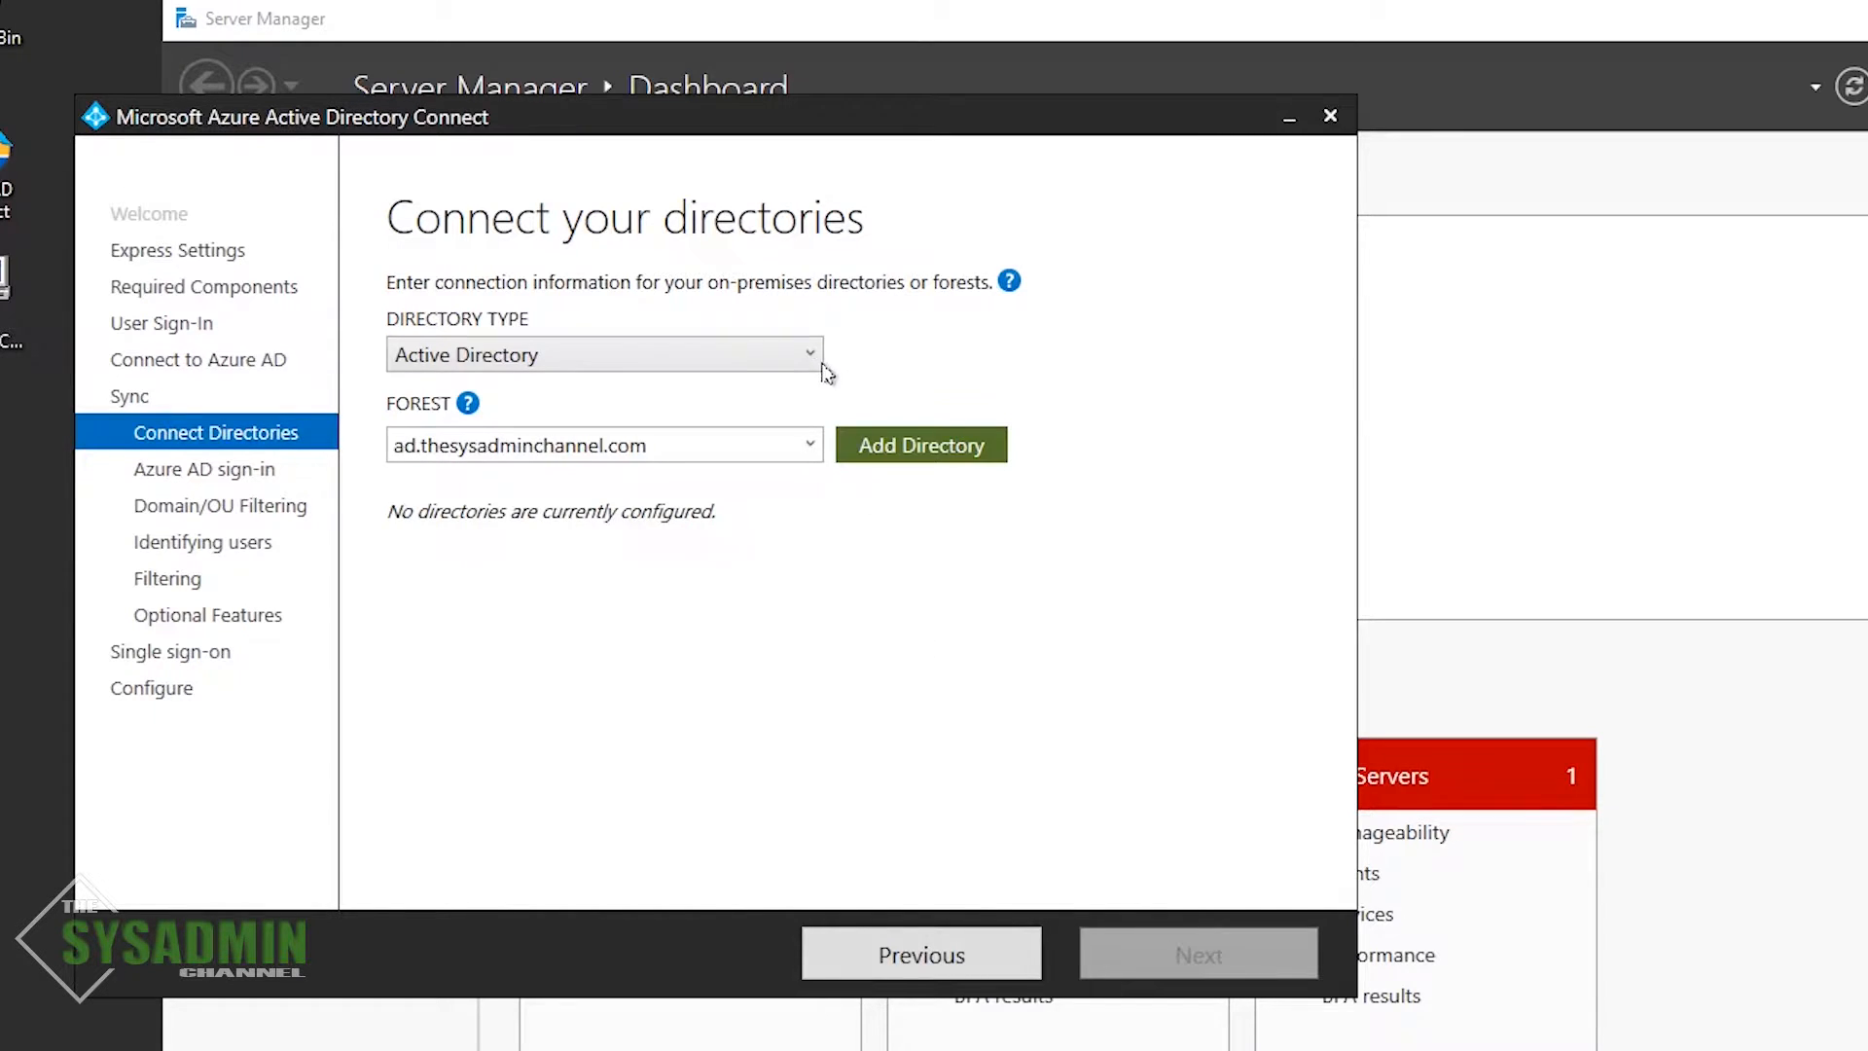
Step: Add the ad.thesysadminchannel.com forest using existing account AD\asvc-aadc and its password
click(809, 444)
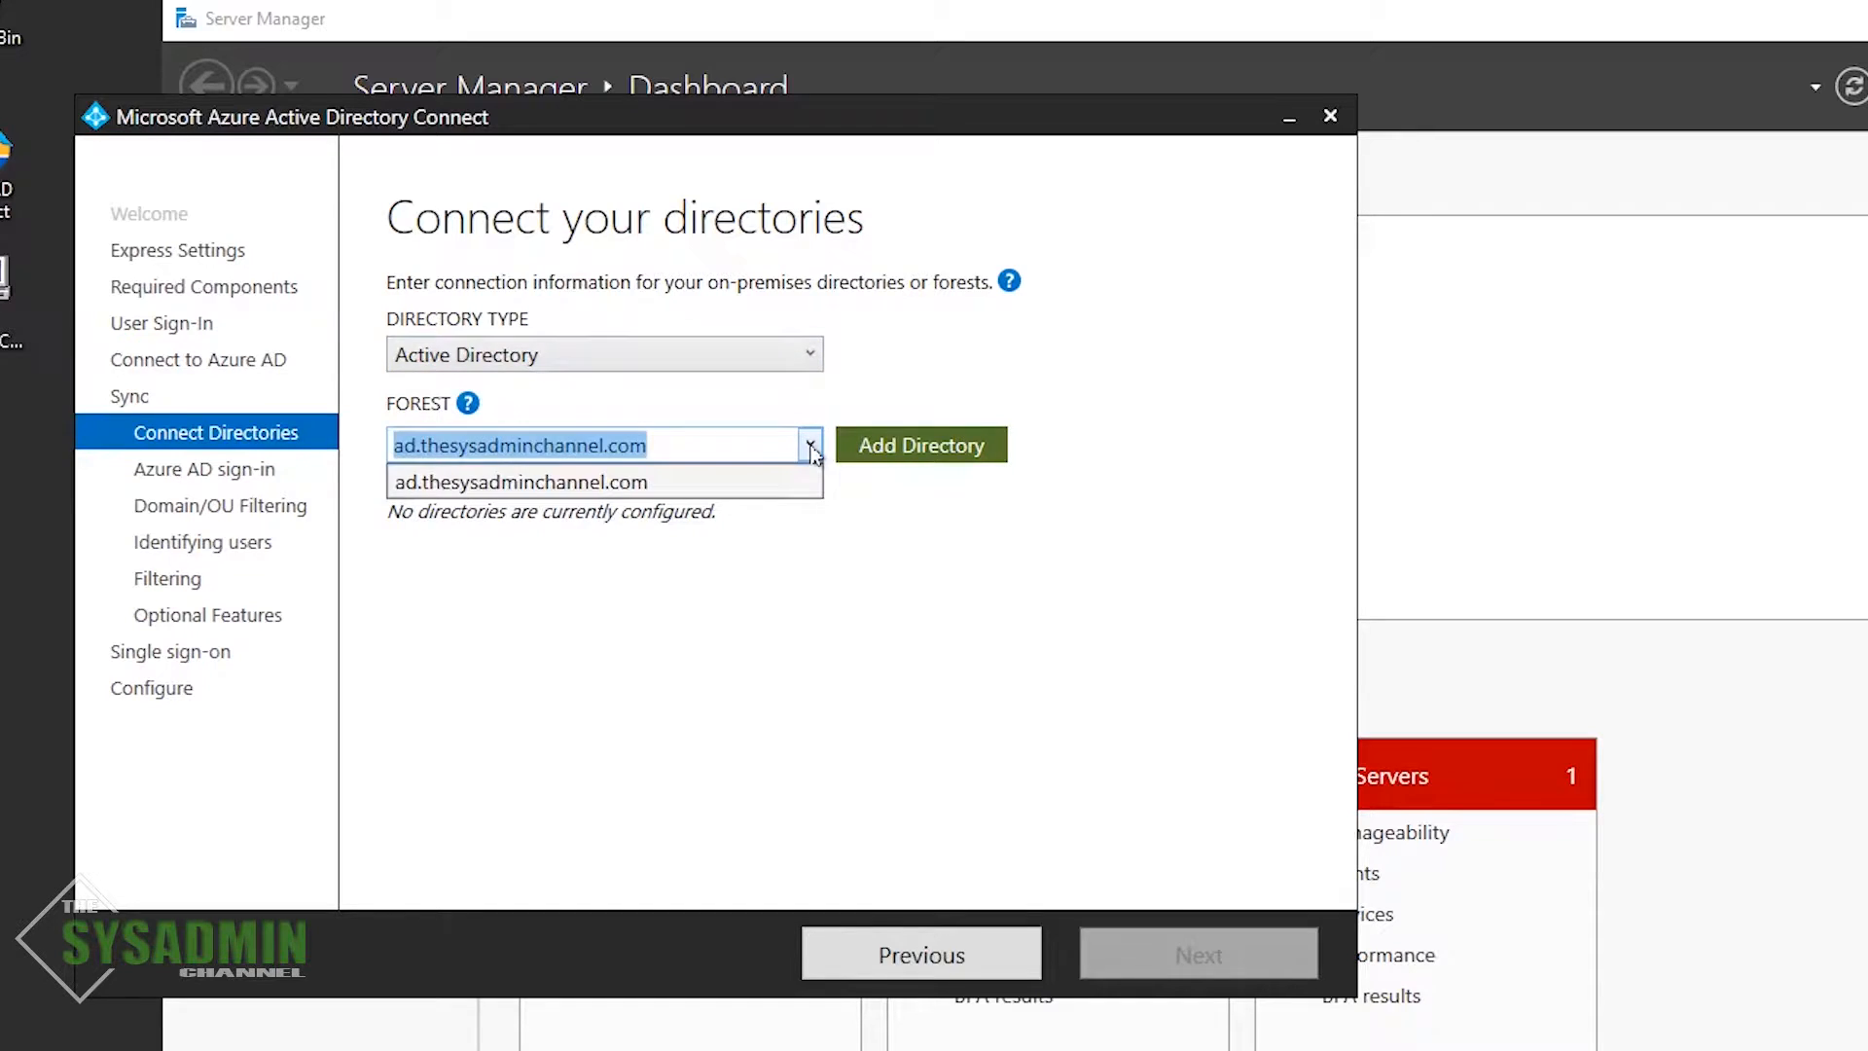
click(919, 444)
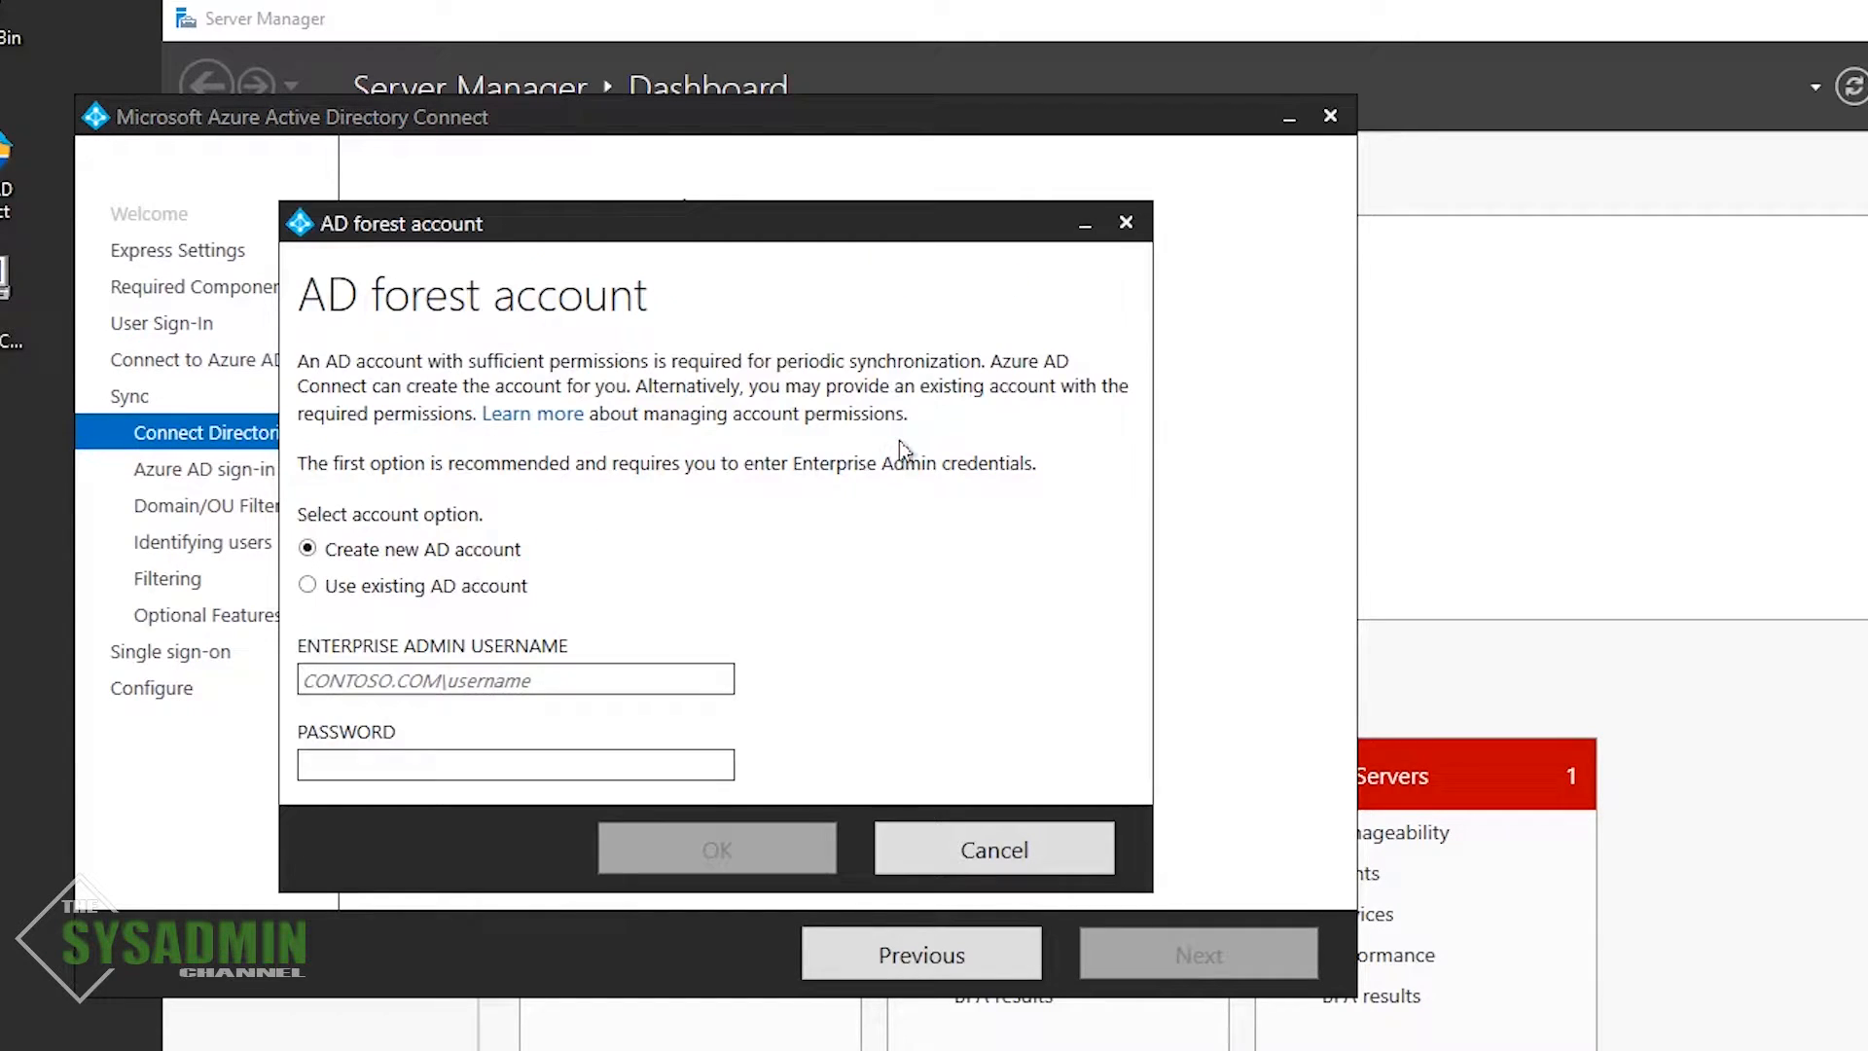
click(308, 586)
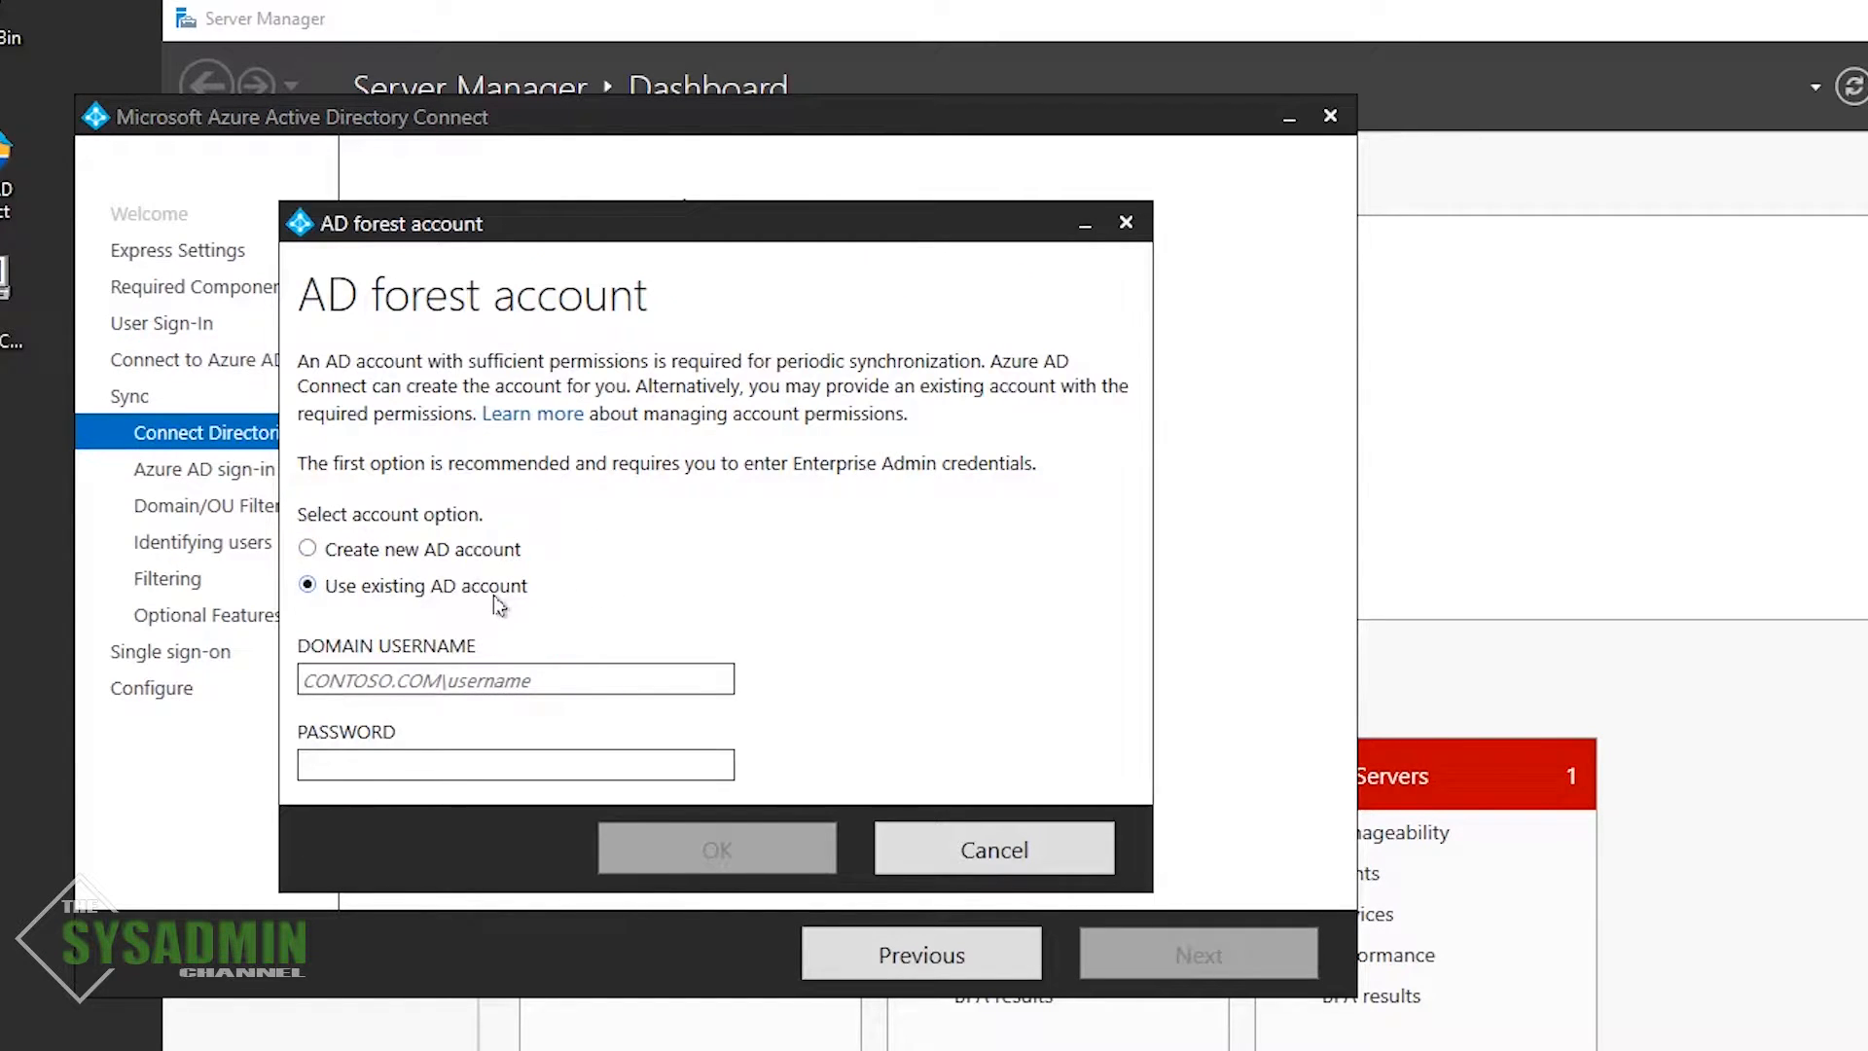
click(514, 679)
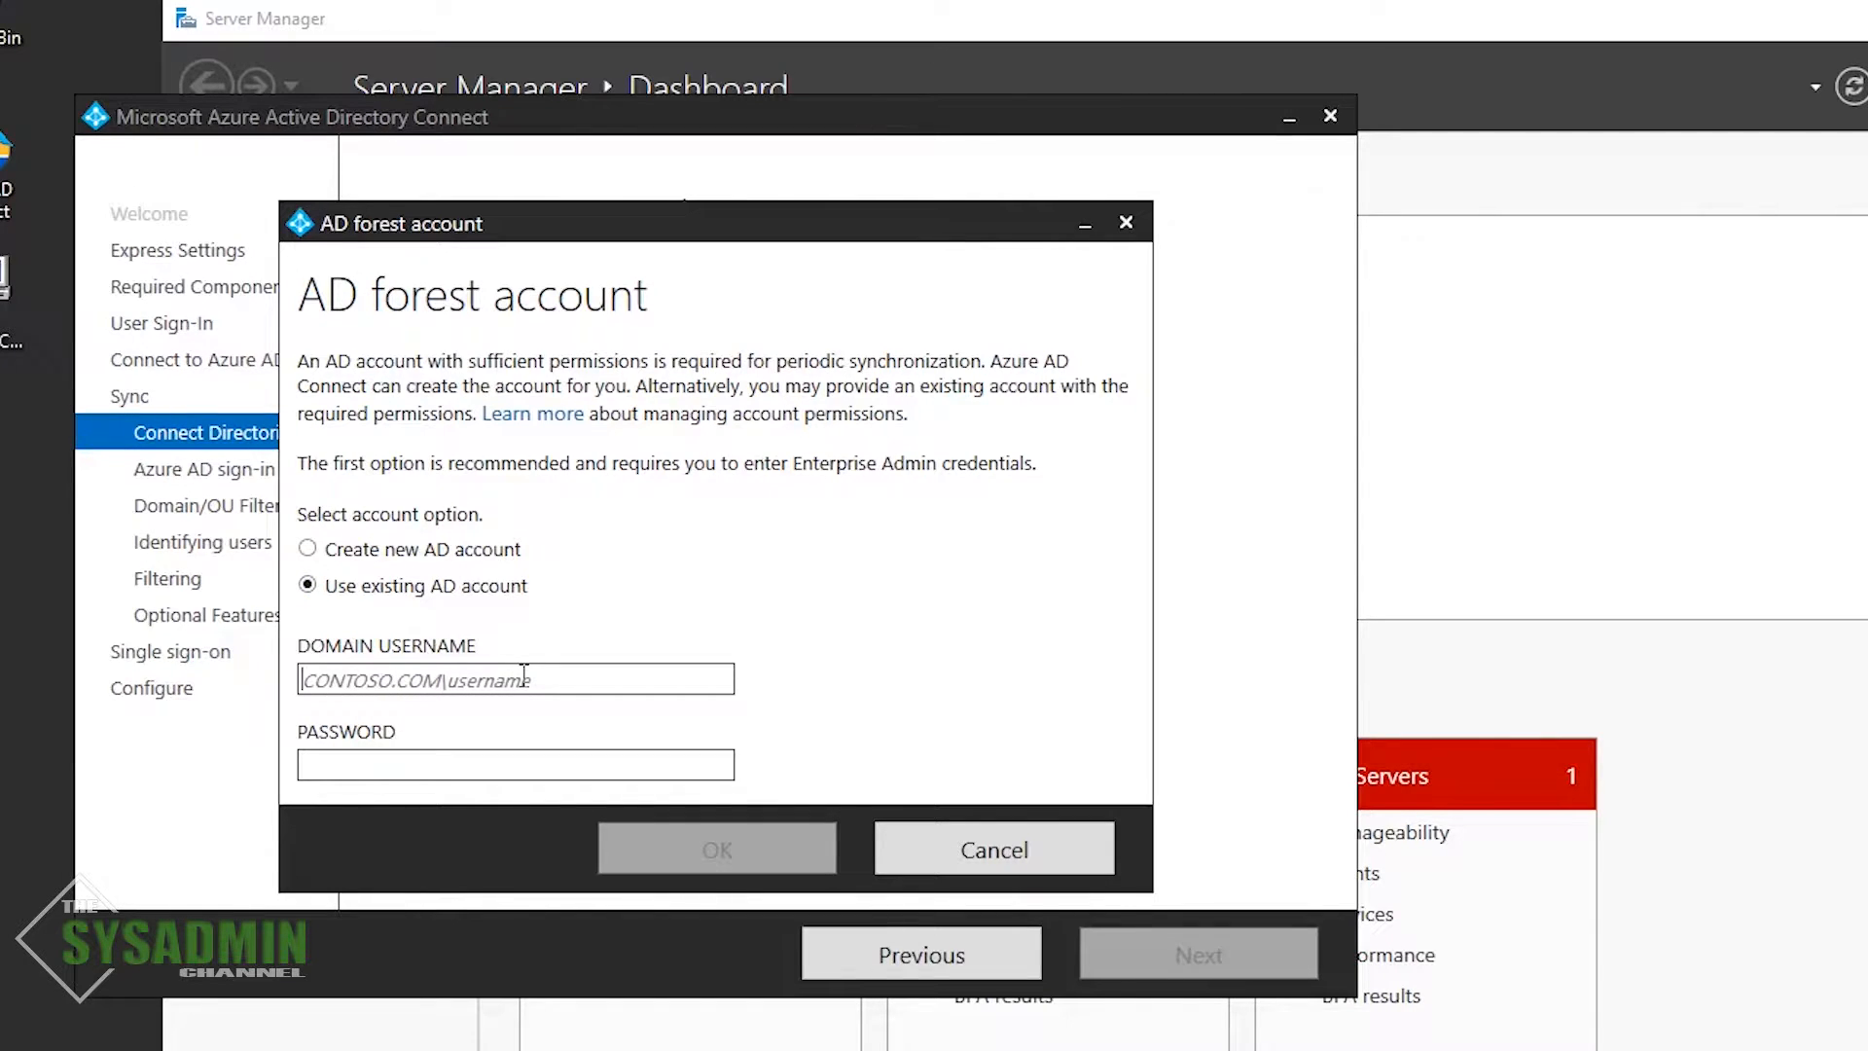
text(AD\a)
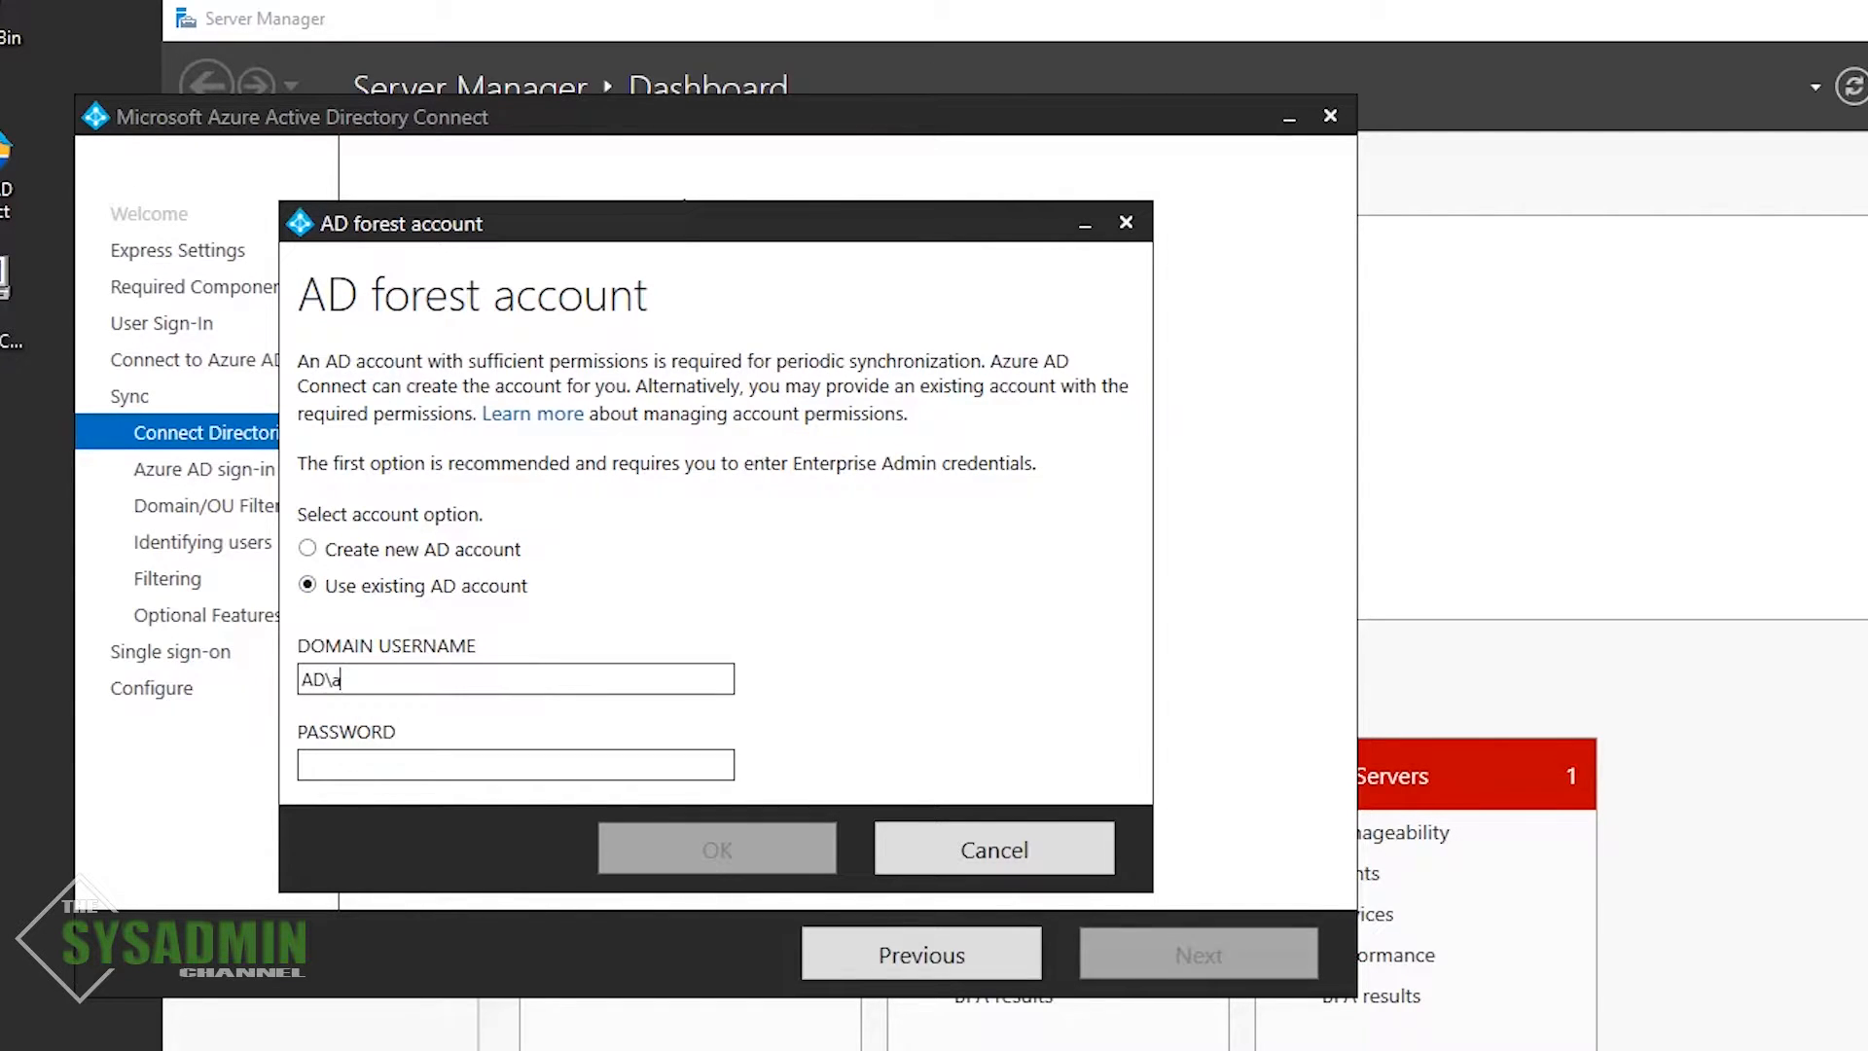
text(svc)
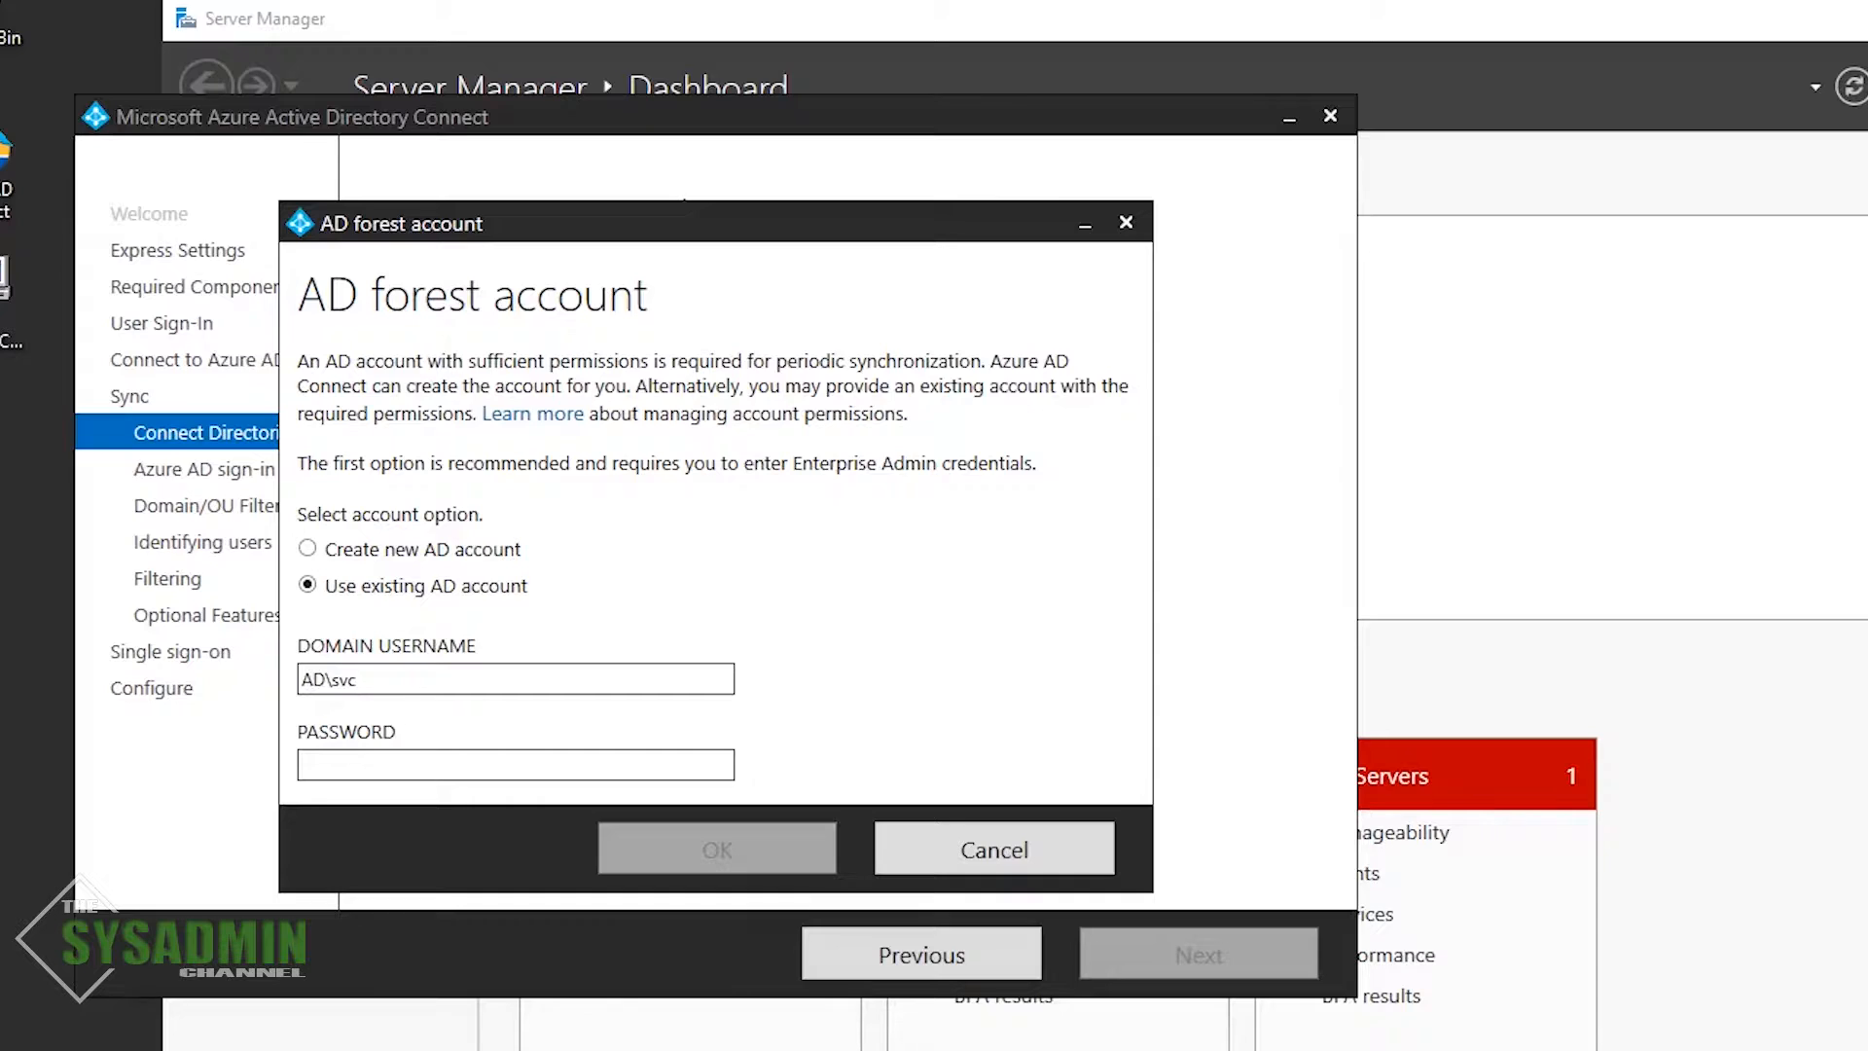
text(-aadc)
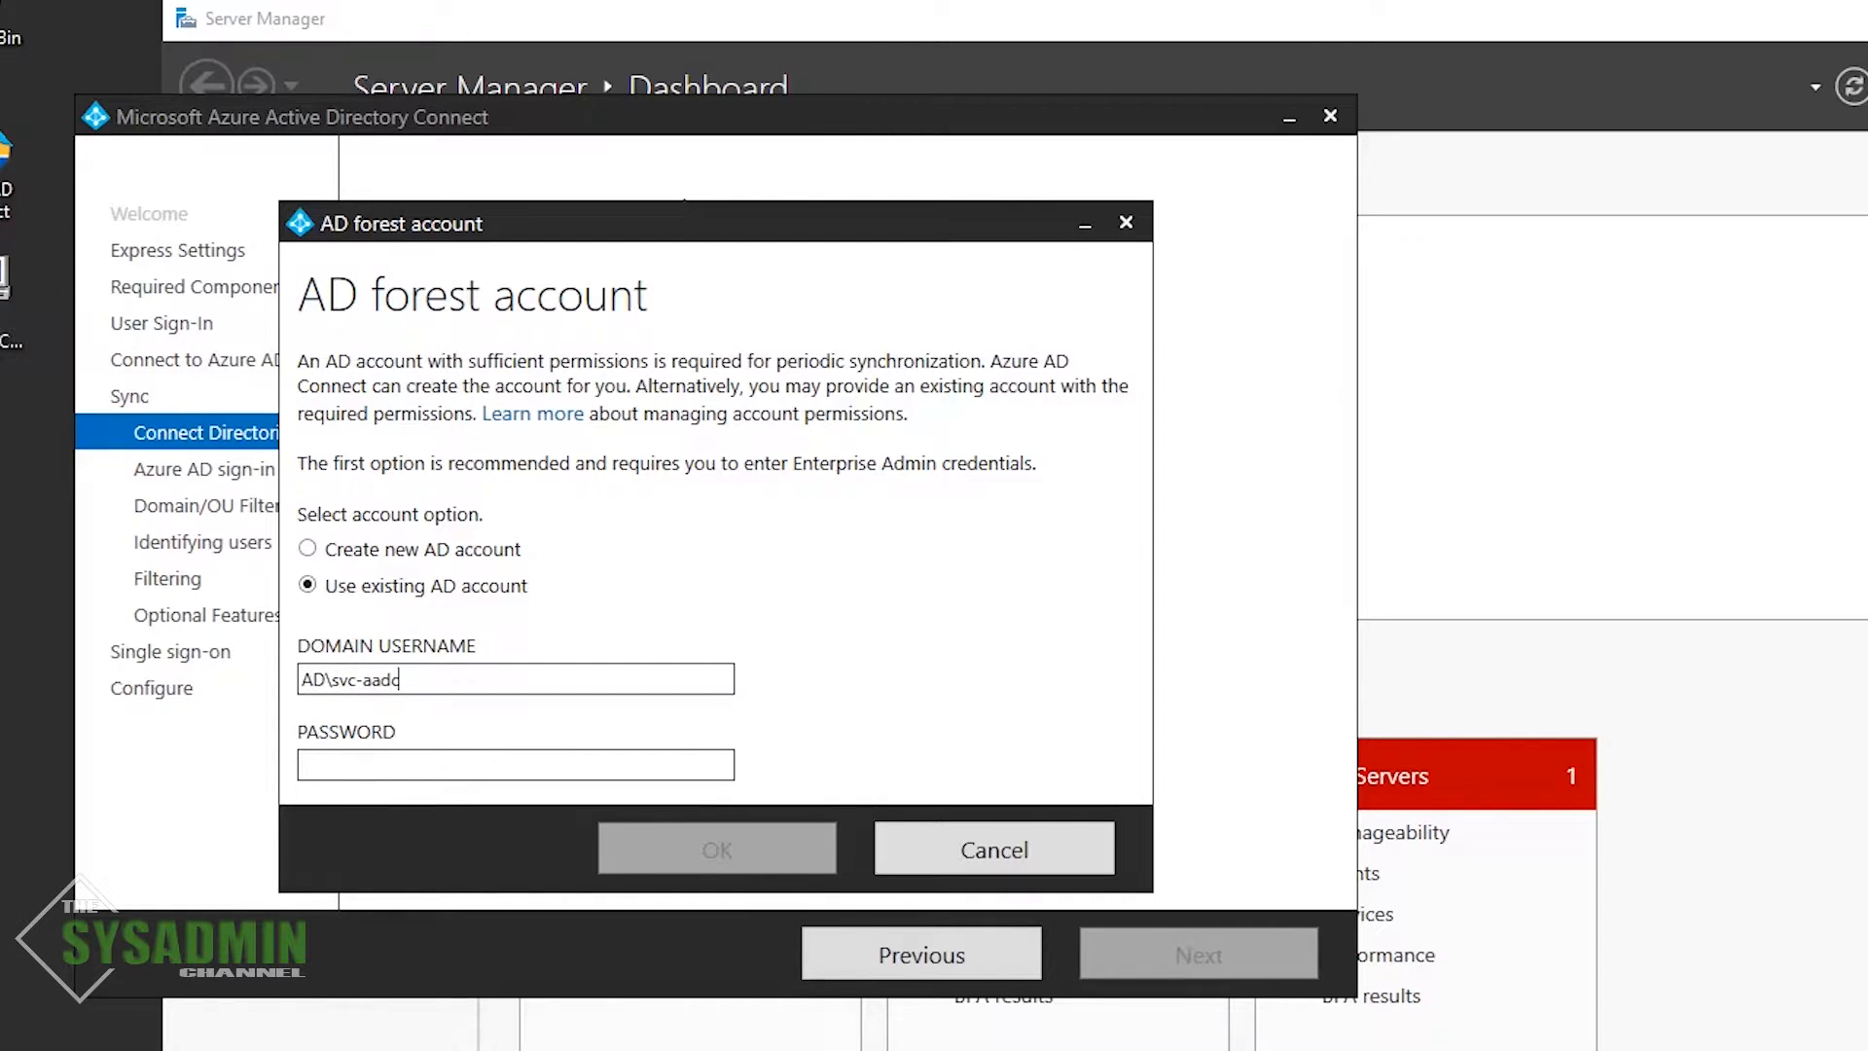
click(514, 763)
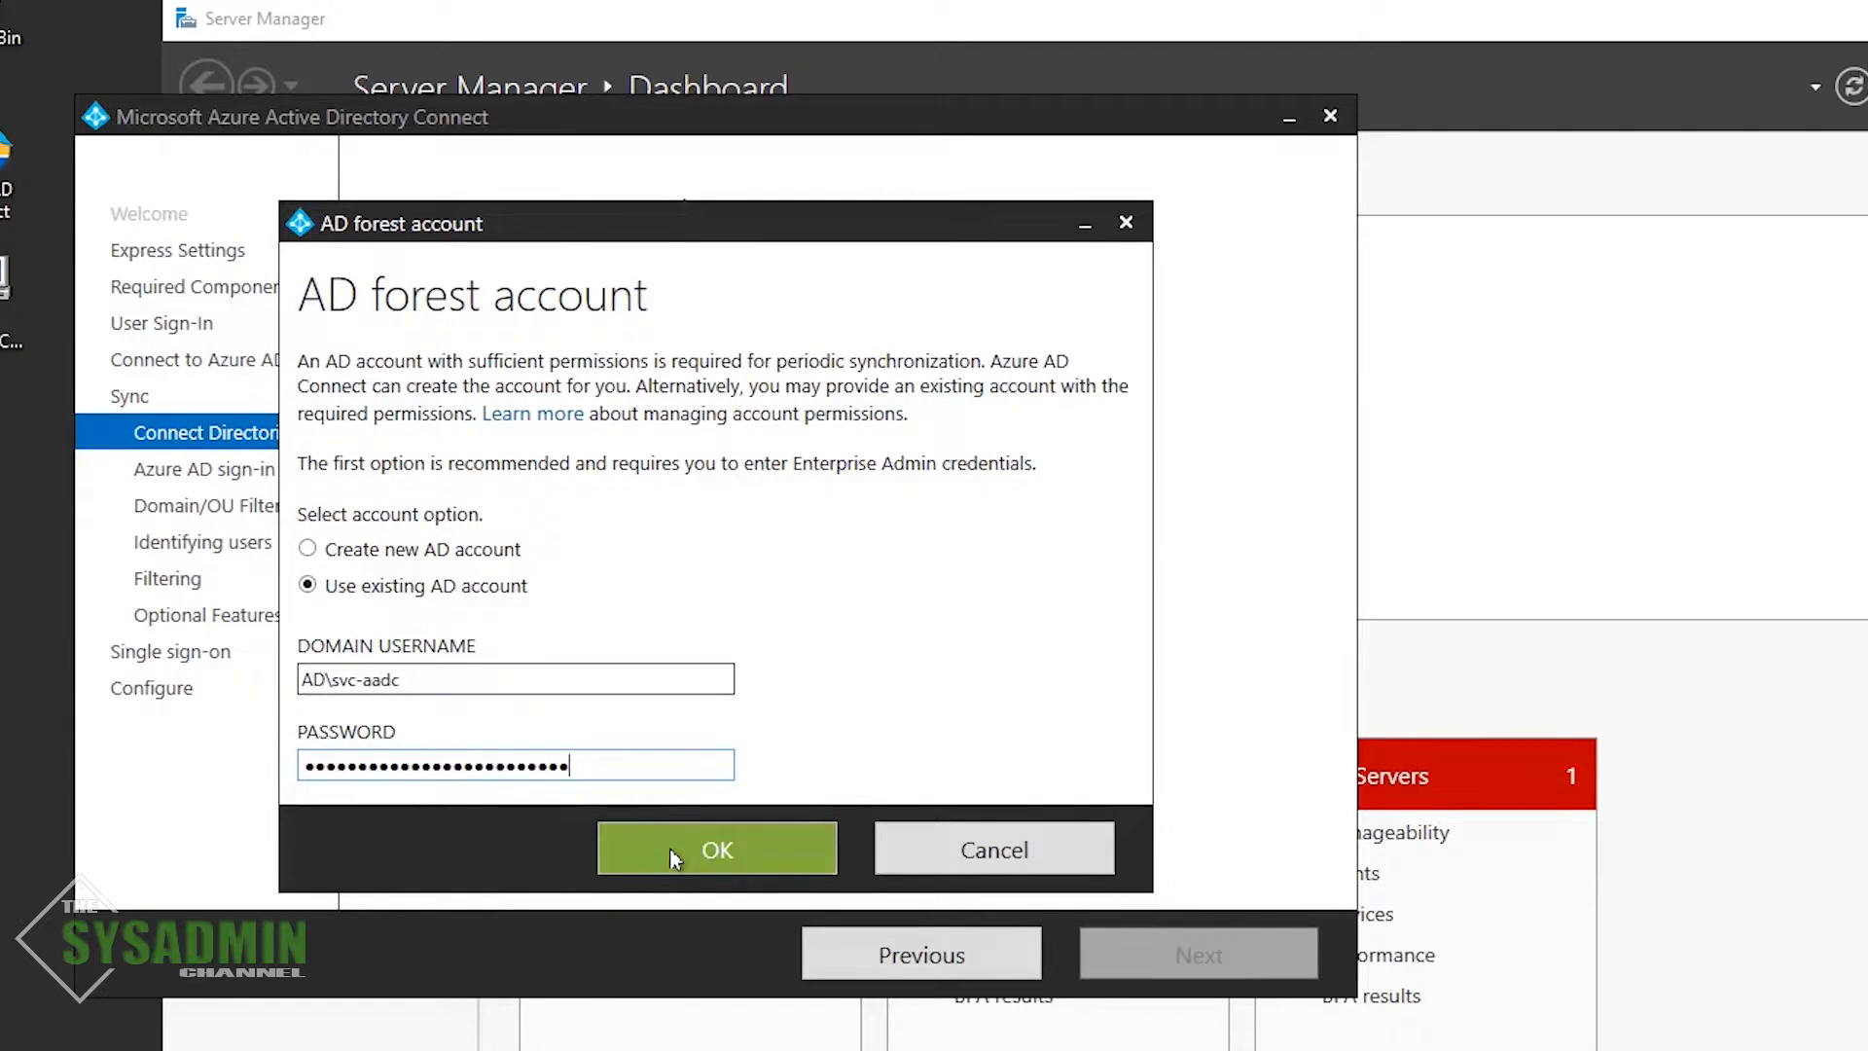
click(716, 851)
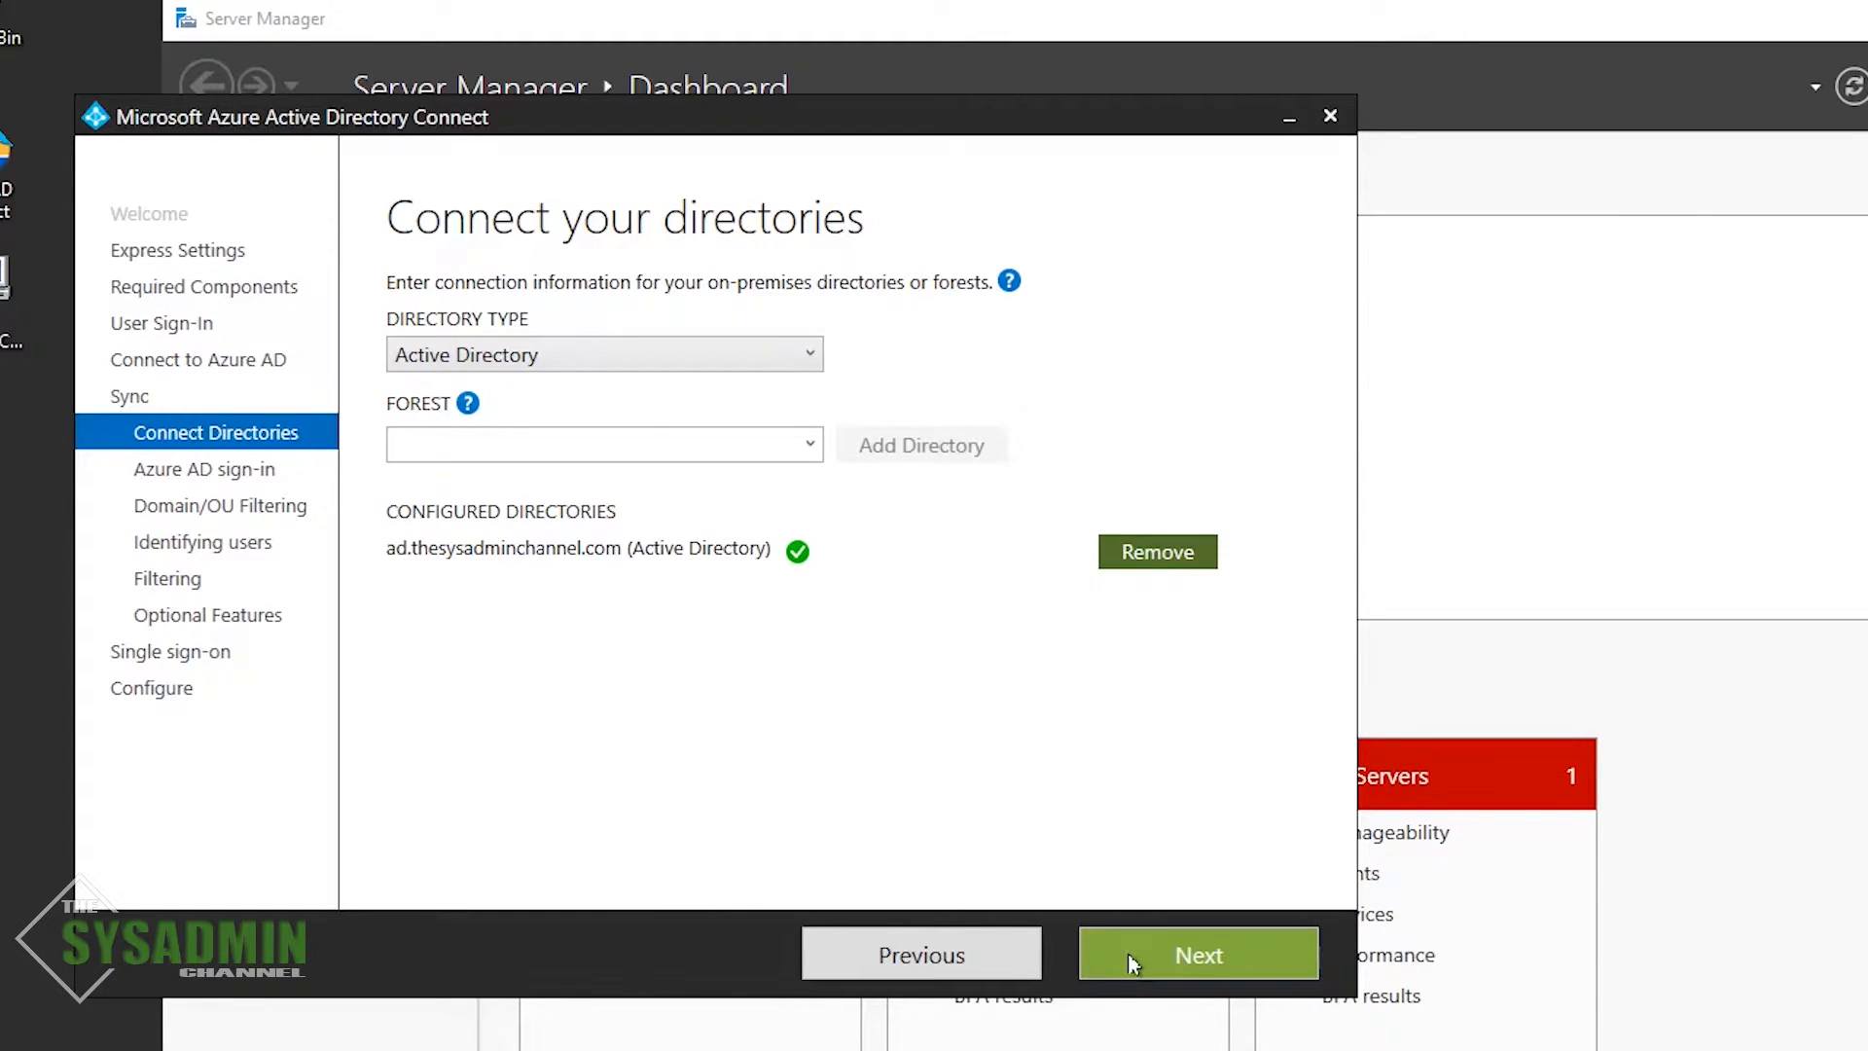
Step: Continue past connected directories to the Azure AD sign-in configuration page
click(1197, 953)
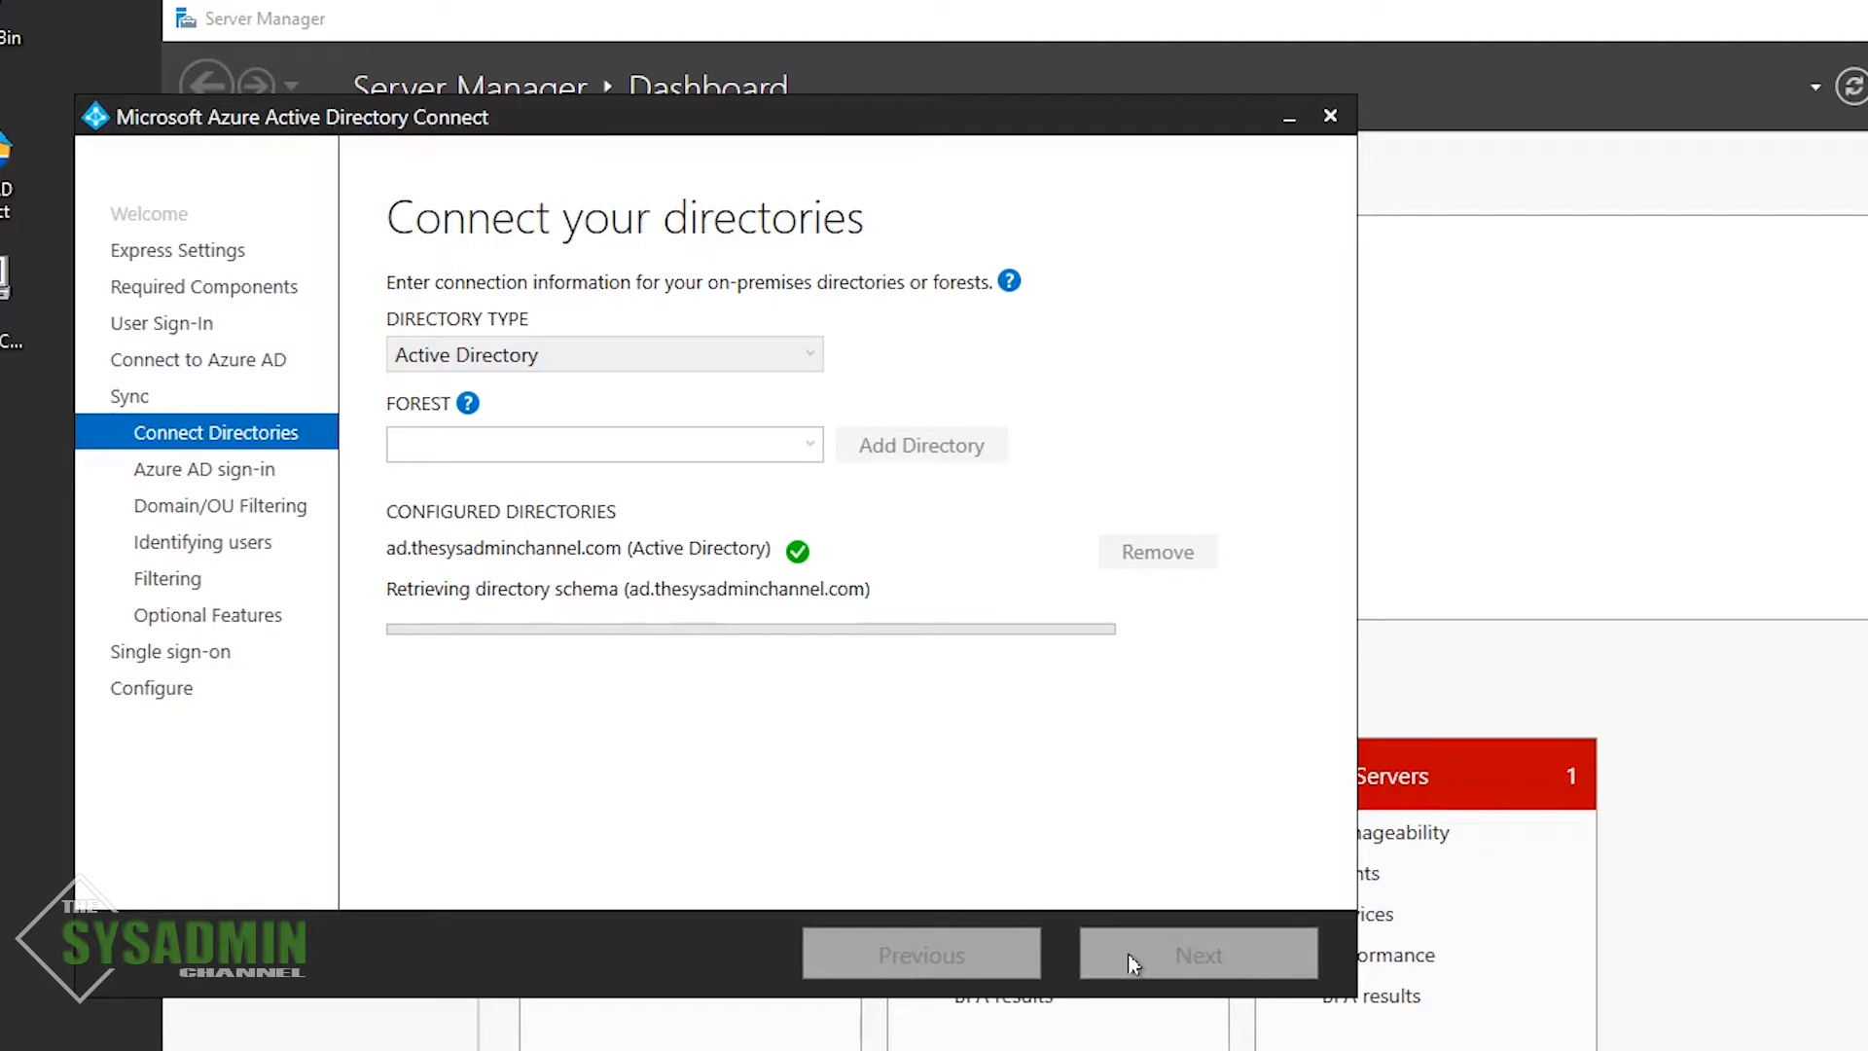
click(1197, 953)
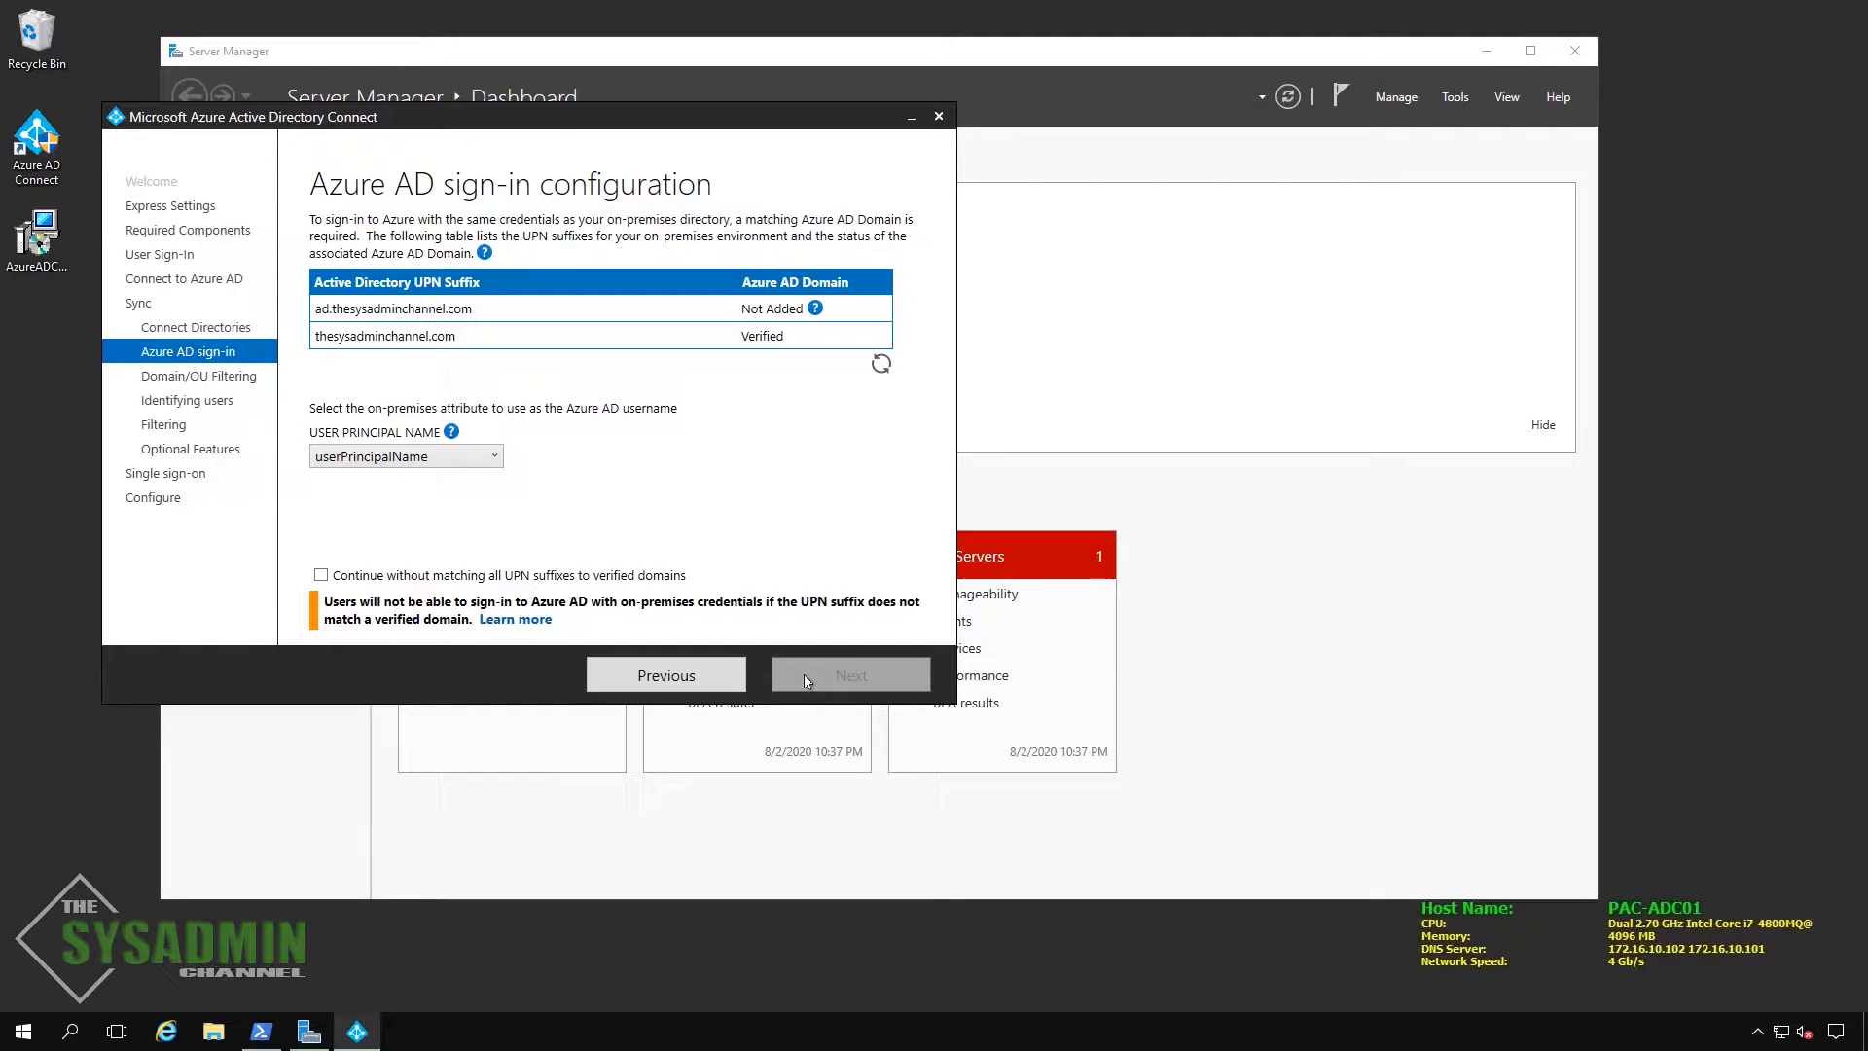
Step: Continue without matching all UPN suffixes to verified domains and reach Domain and OU filtering
click(321, 575)
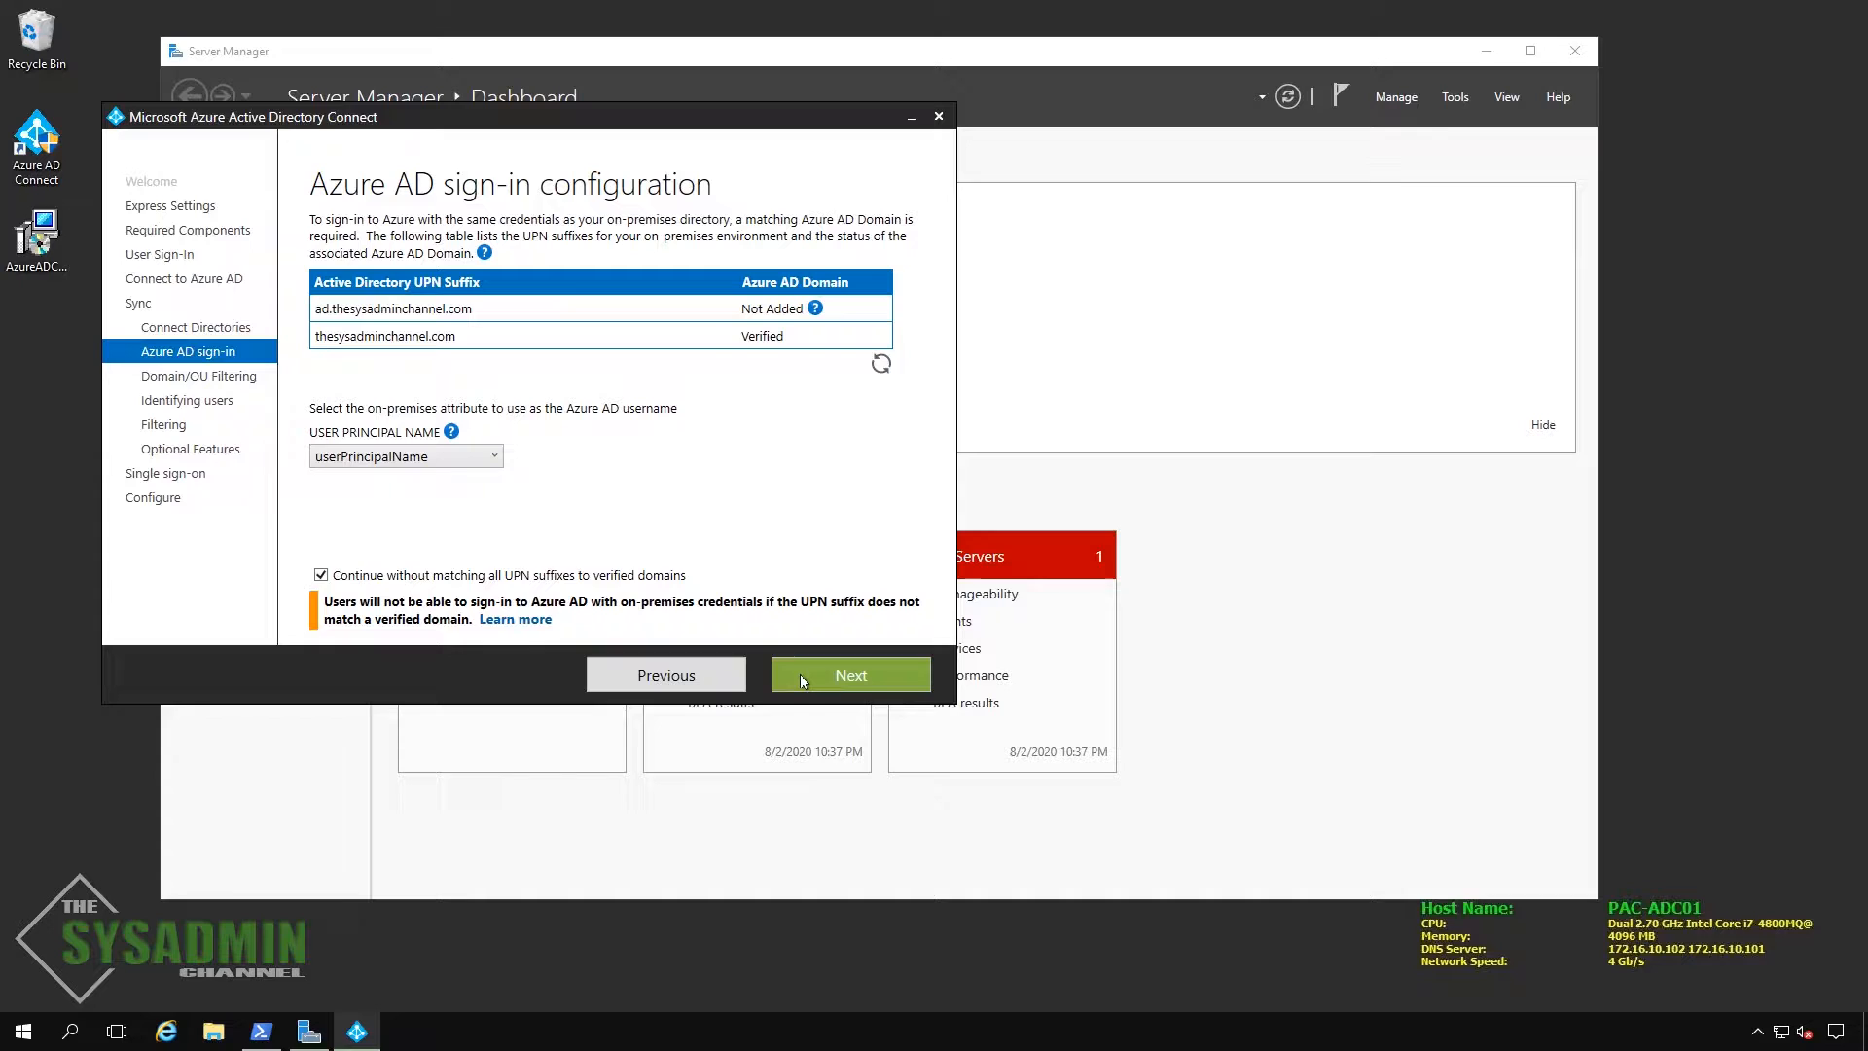
click(850, 675)
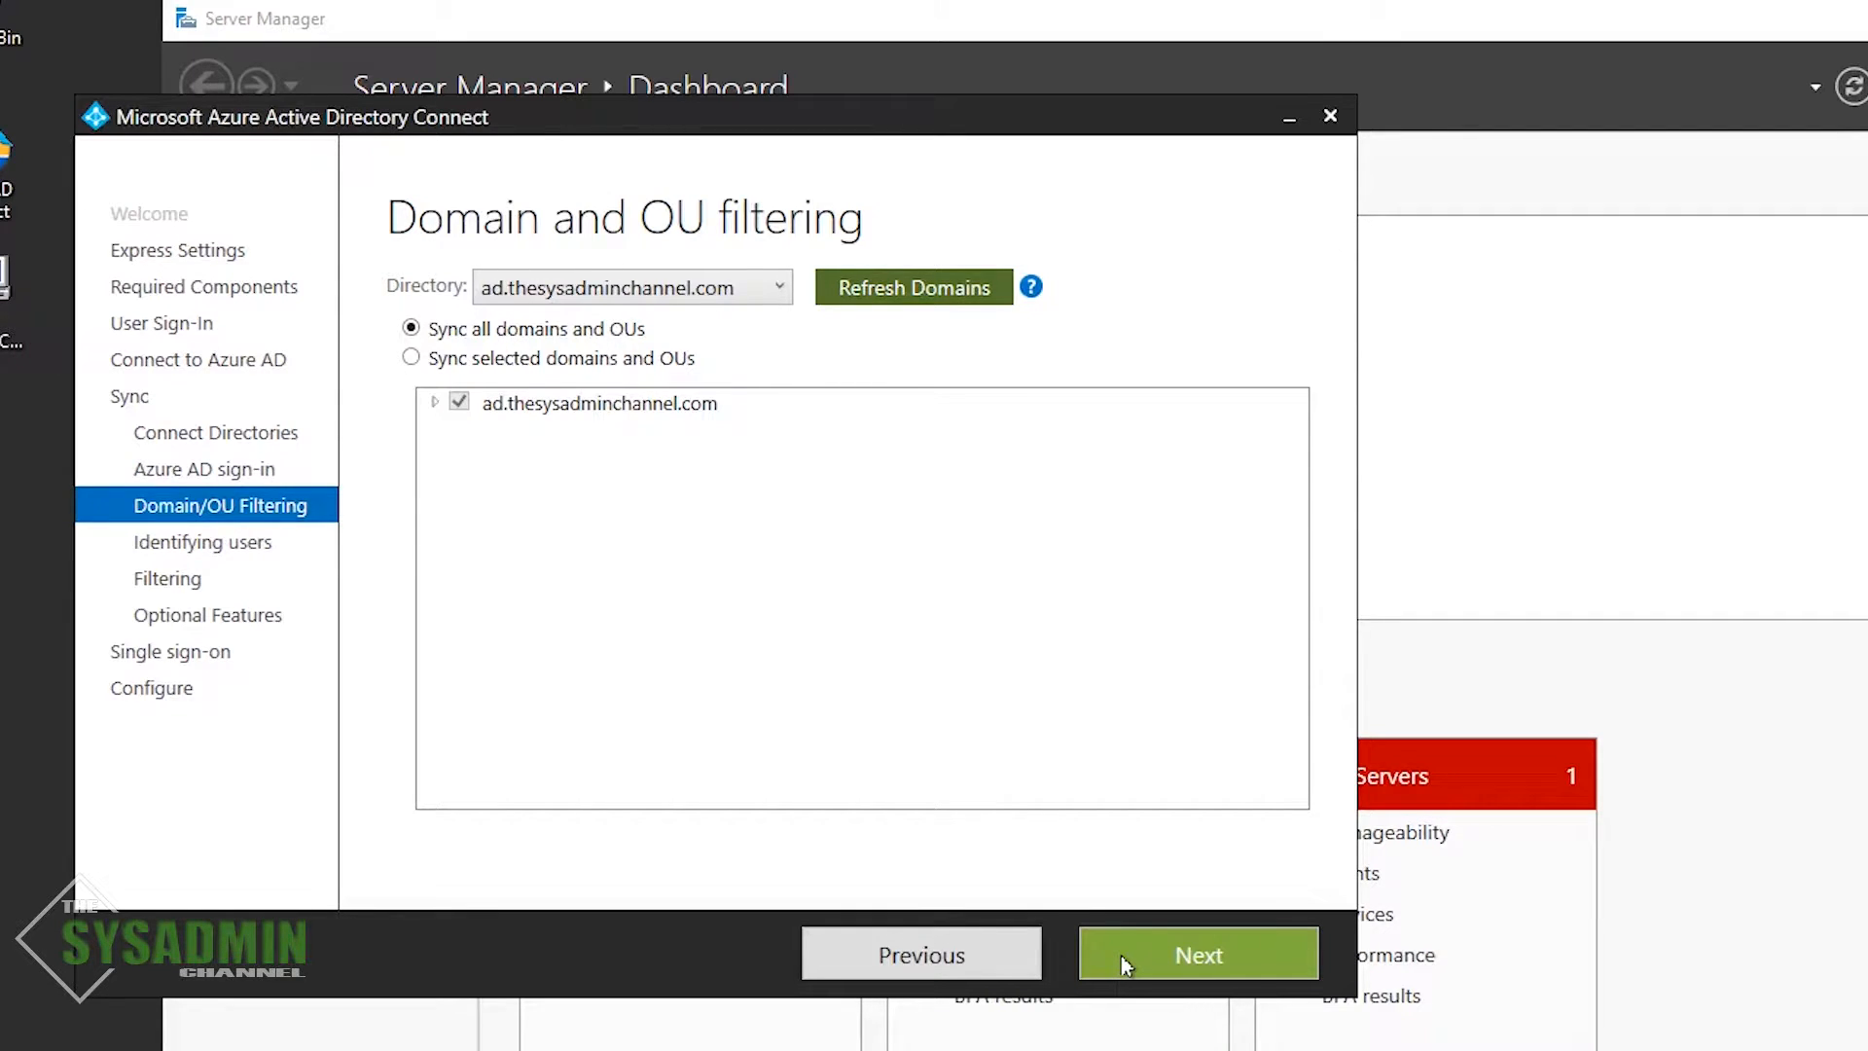
mouse_move(1070, 856)
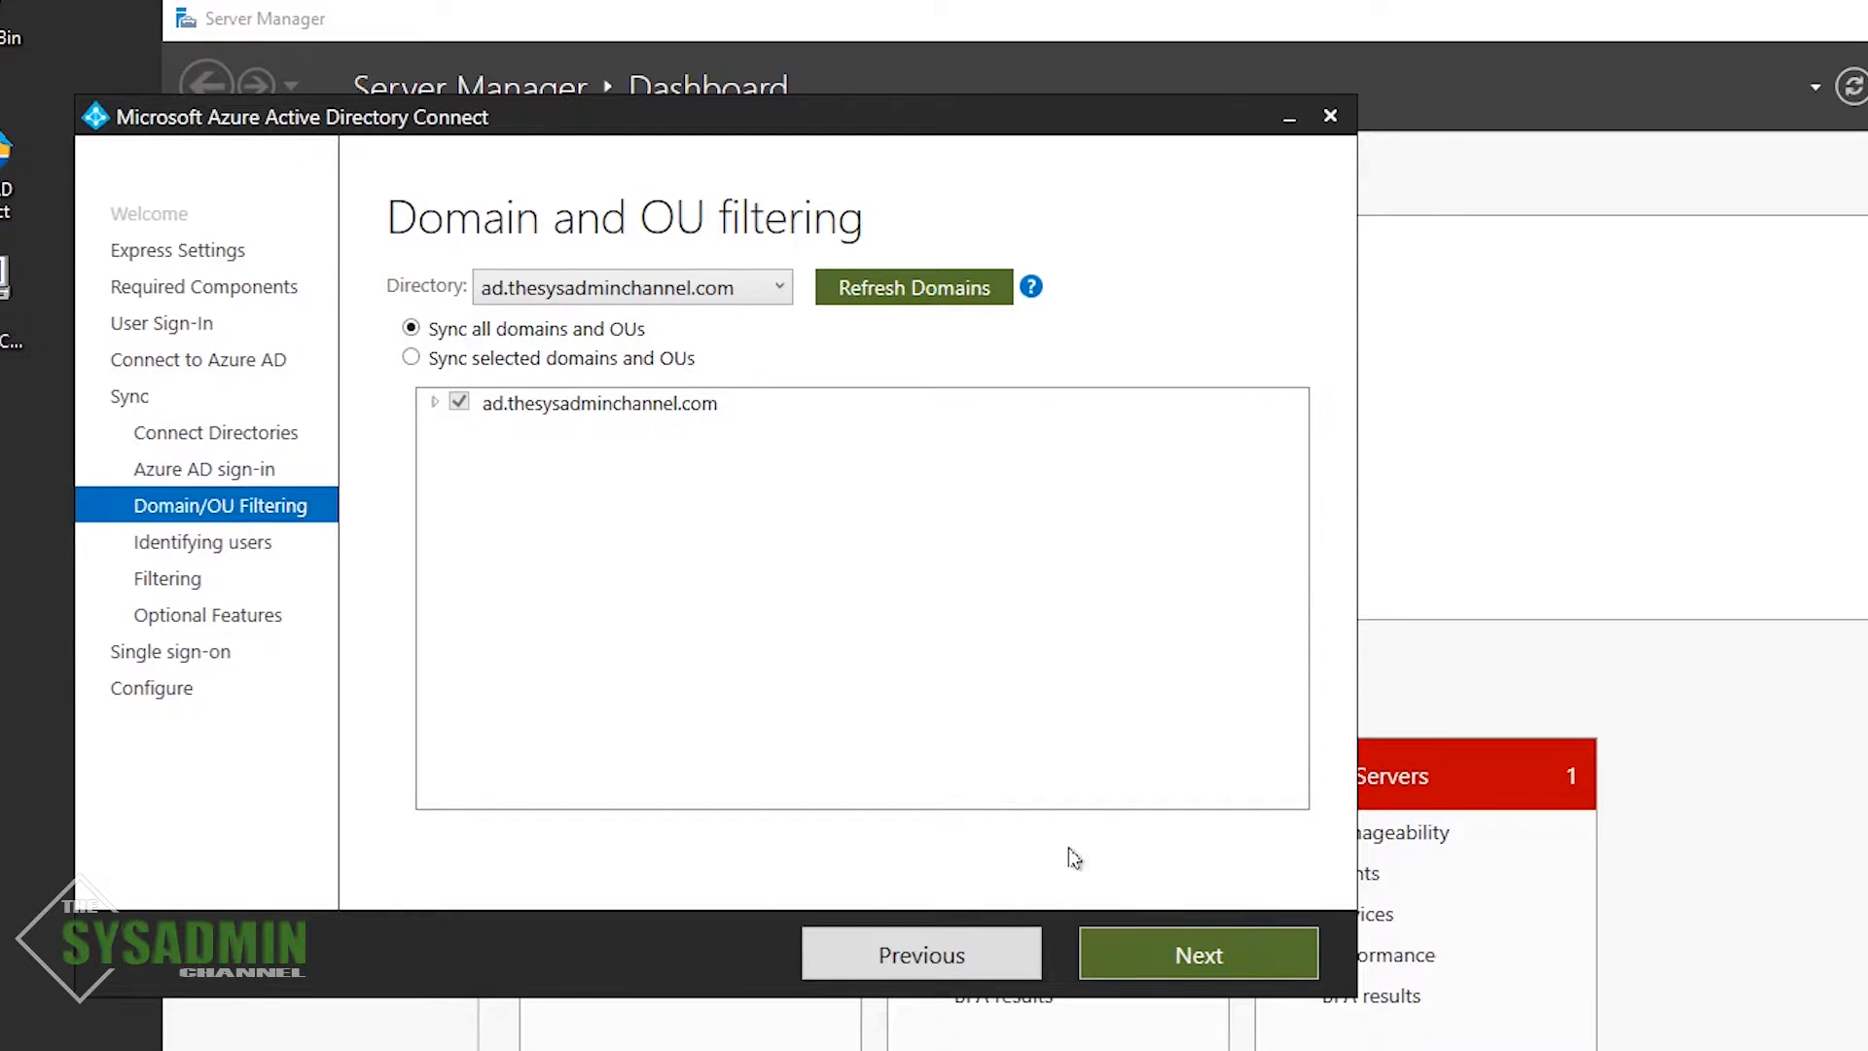
Step: Sync only selected OUs: check Home, then exclude Computers, Servers and Internet Restricted under it
click(411, 358)
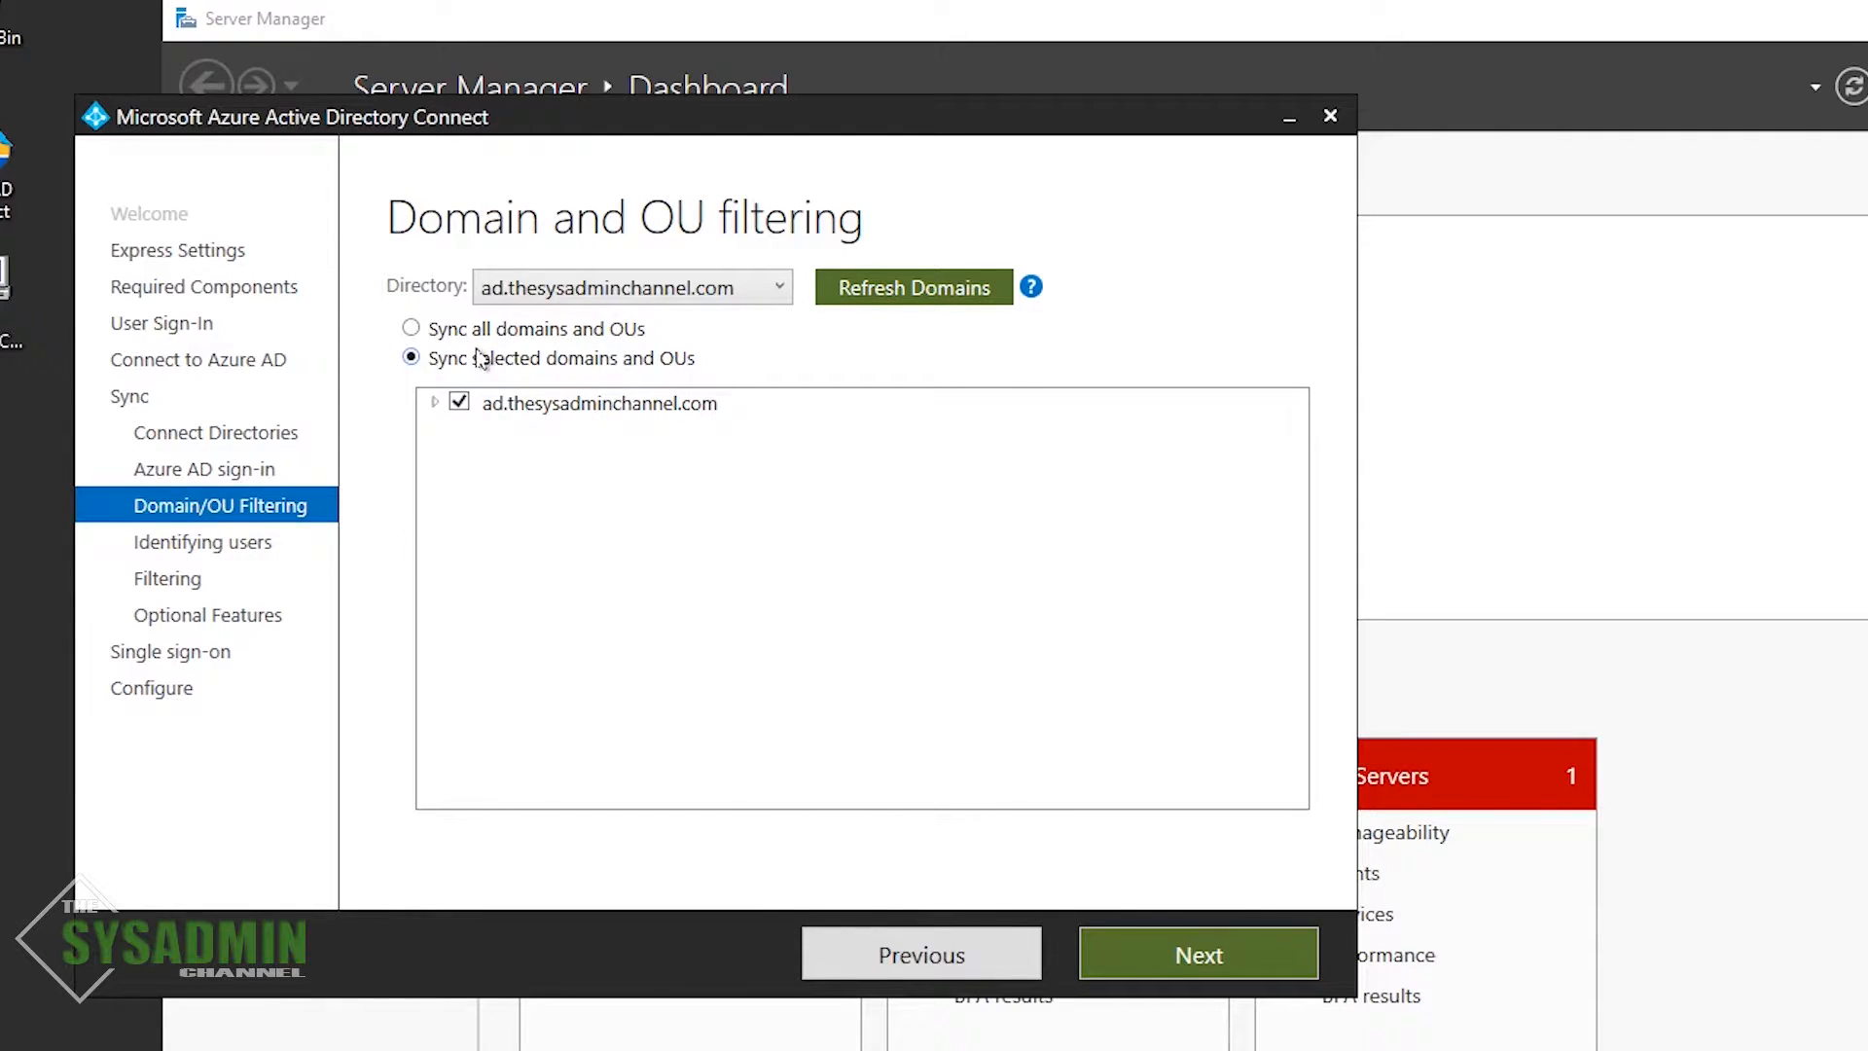
click(434, 403)
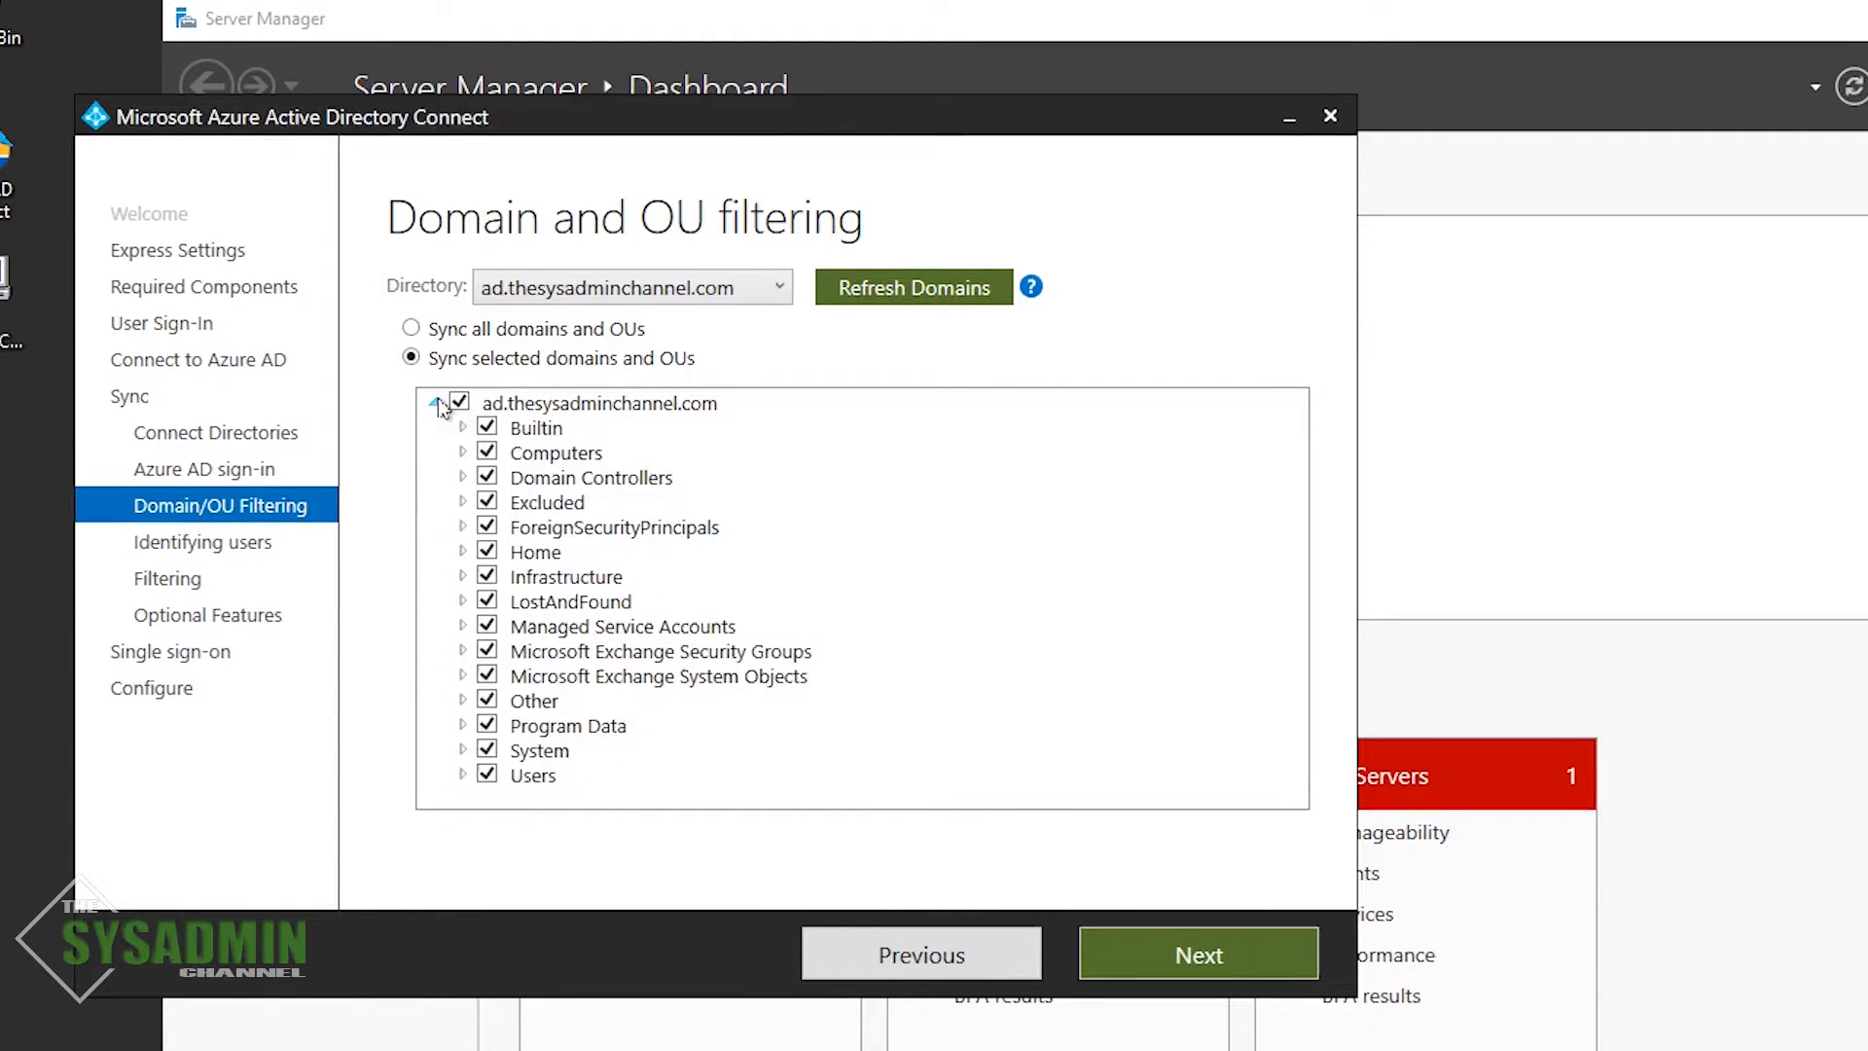
click(462, 401)
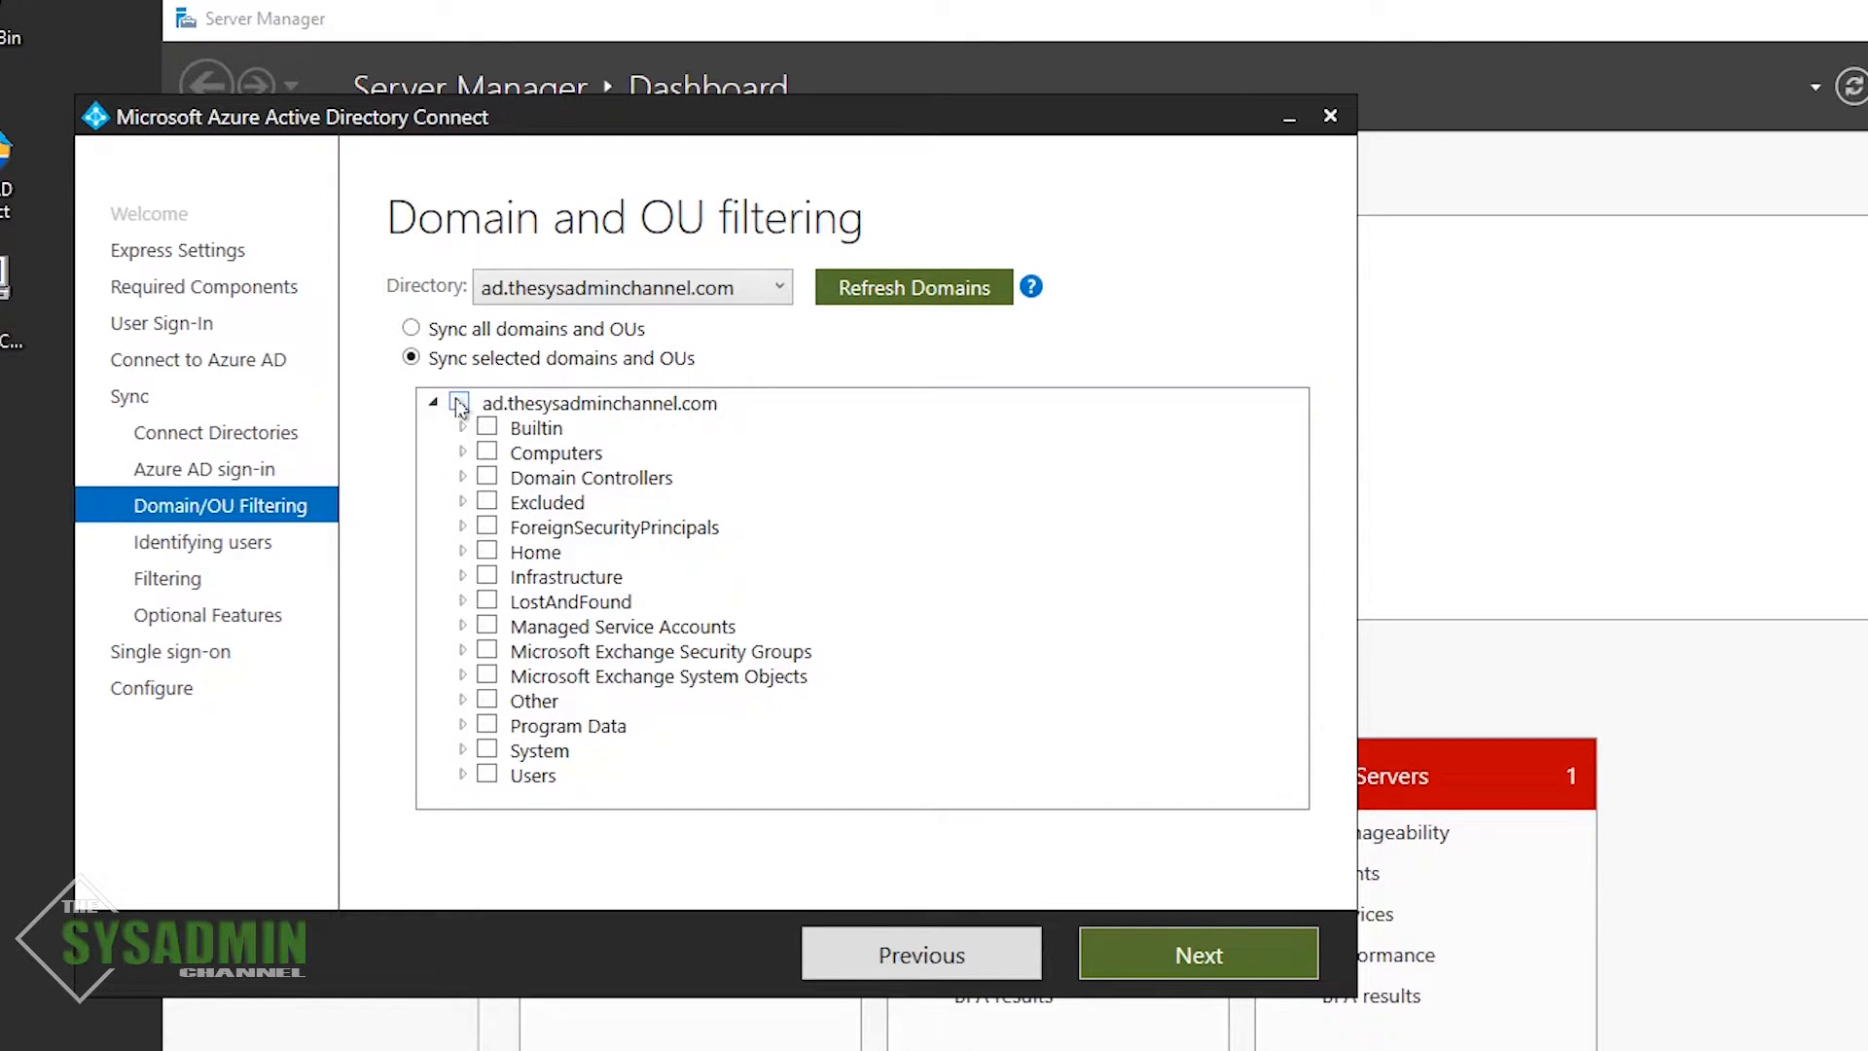
click(464, 551)
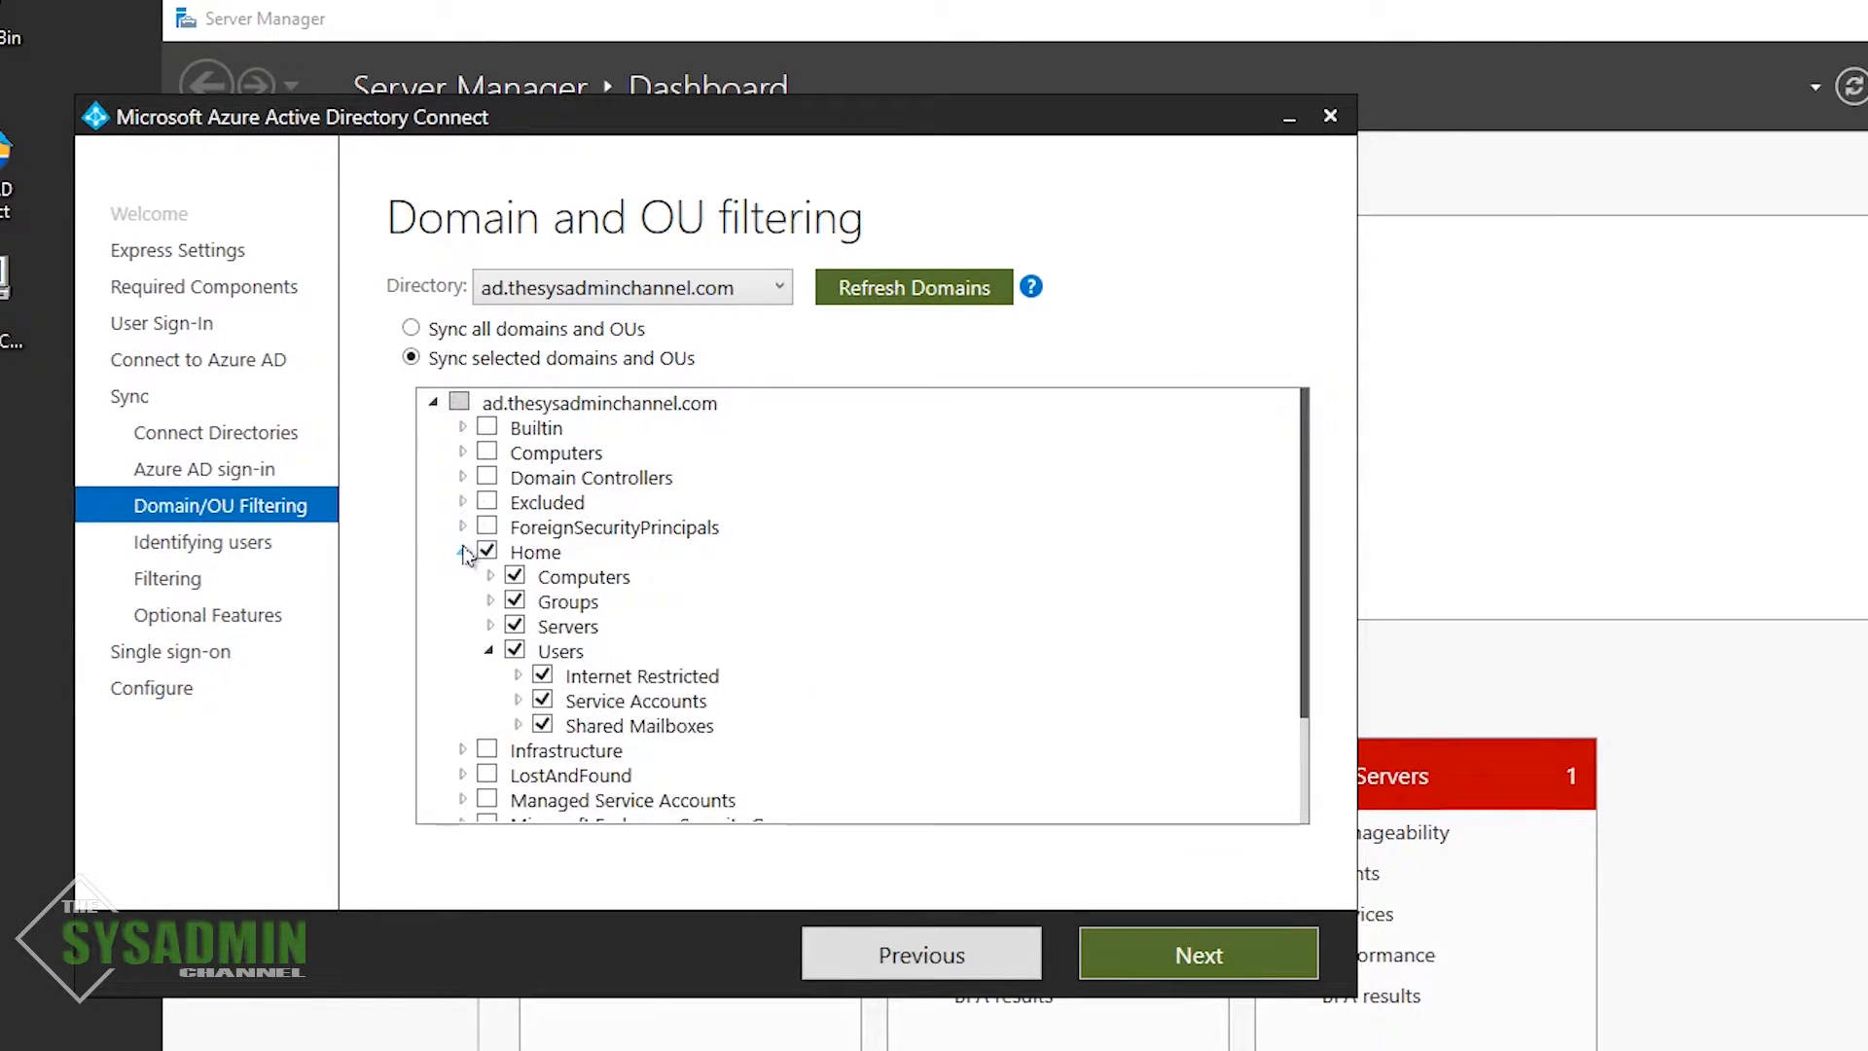
click(514, 576)
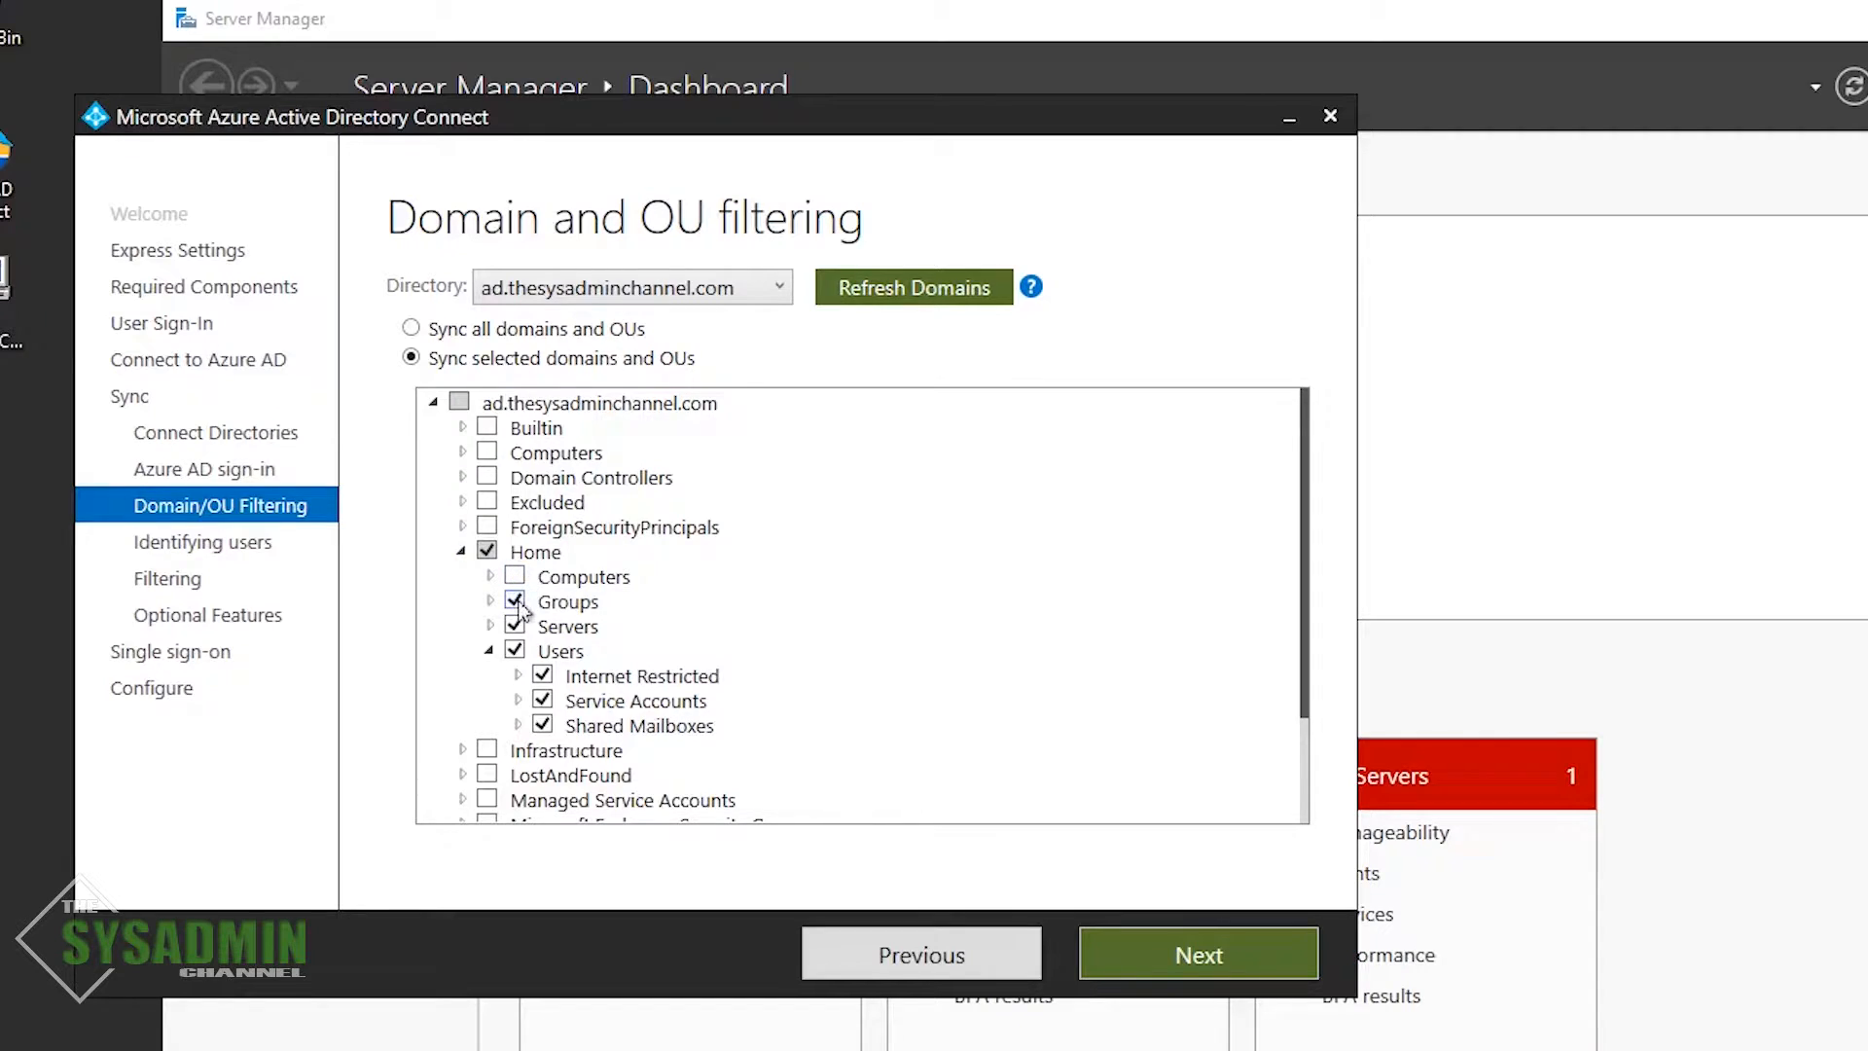
click(514, 626)
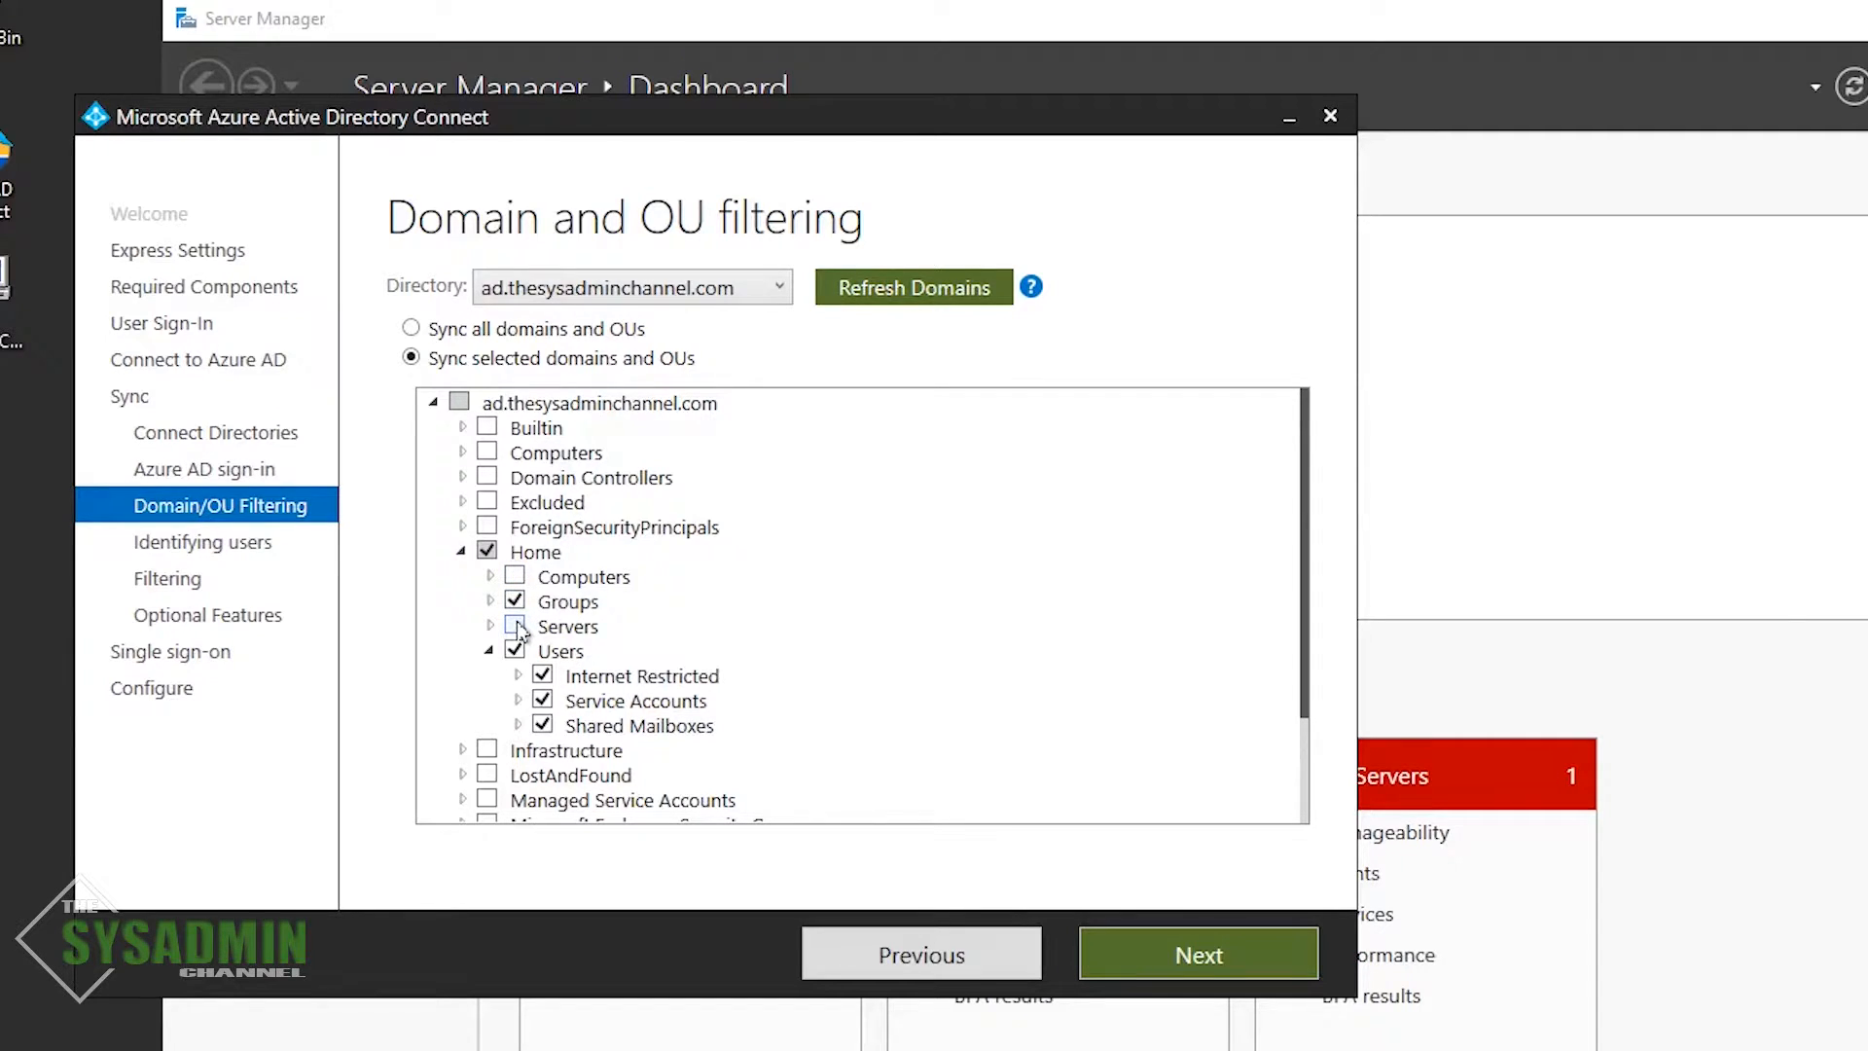
click(514, 627)
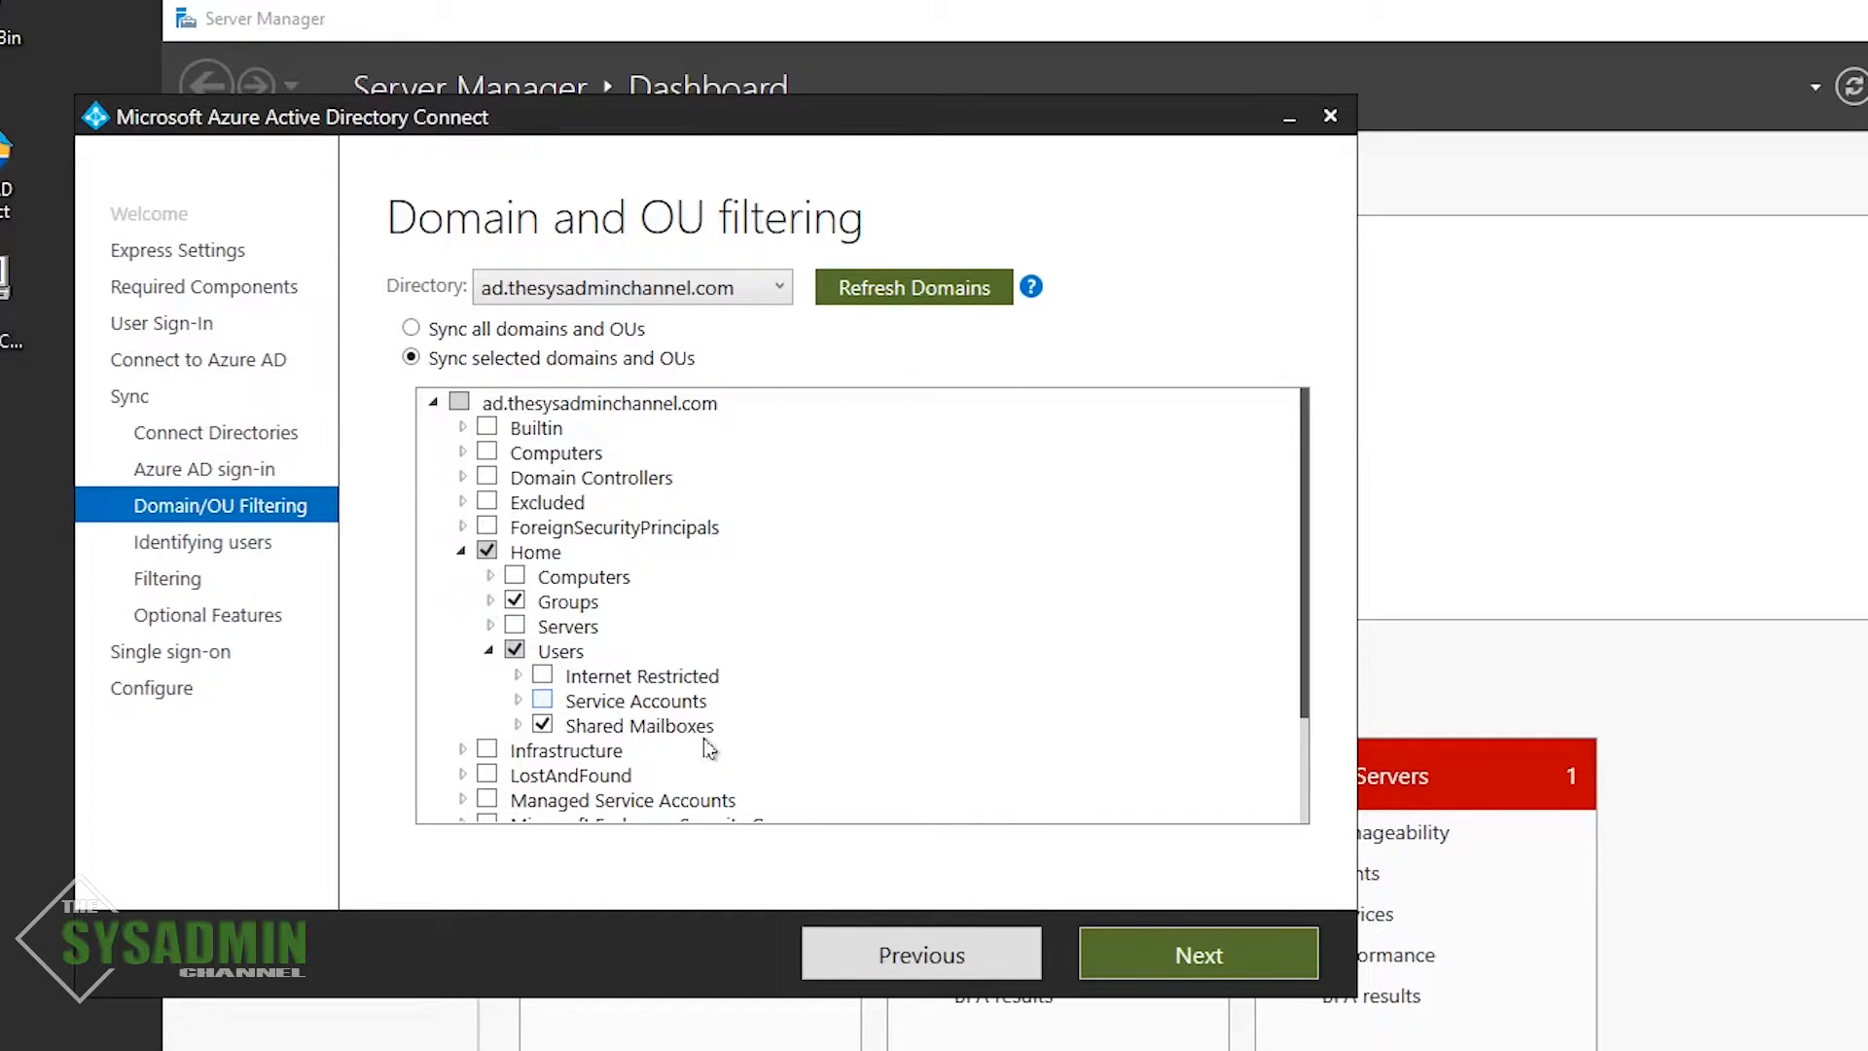
mouse_move(920, 954)
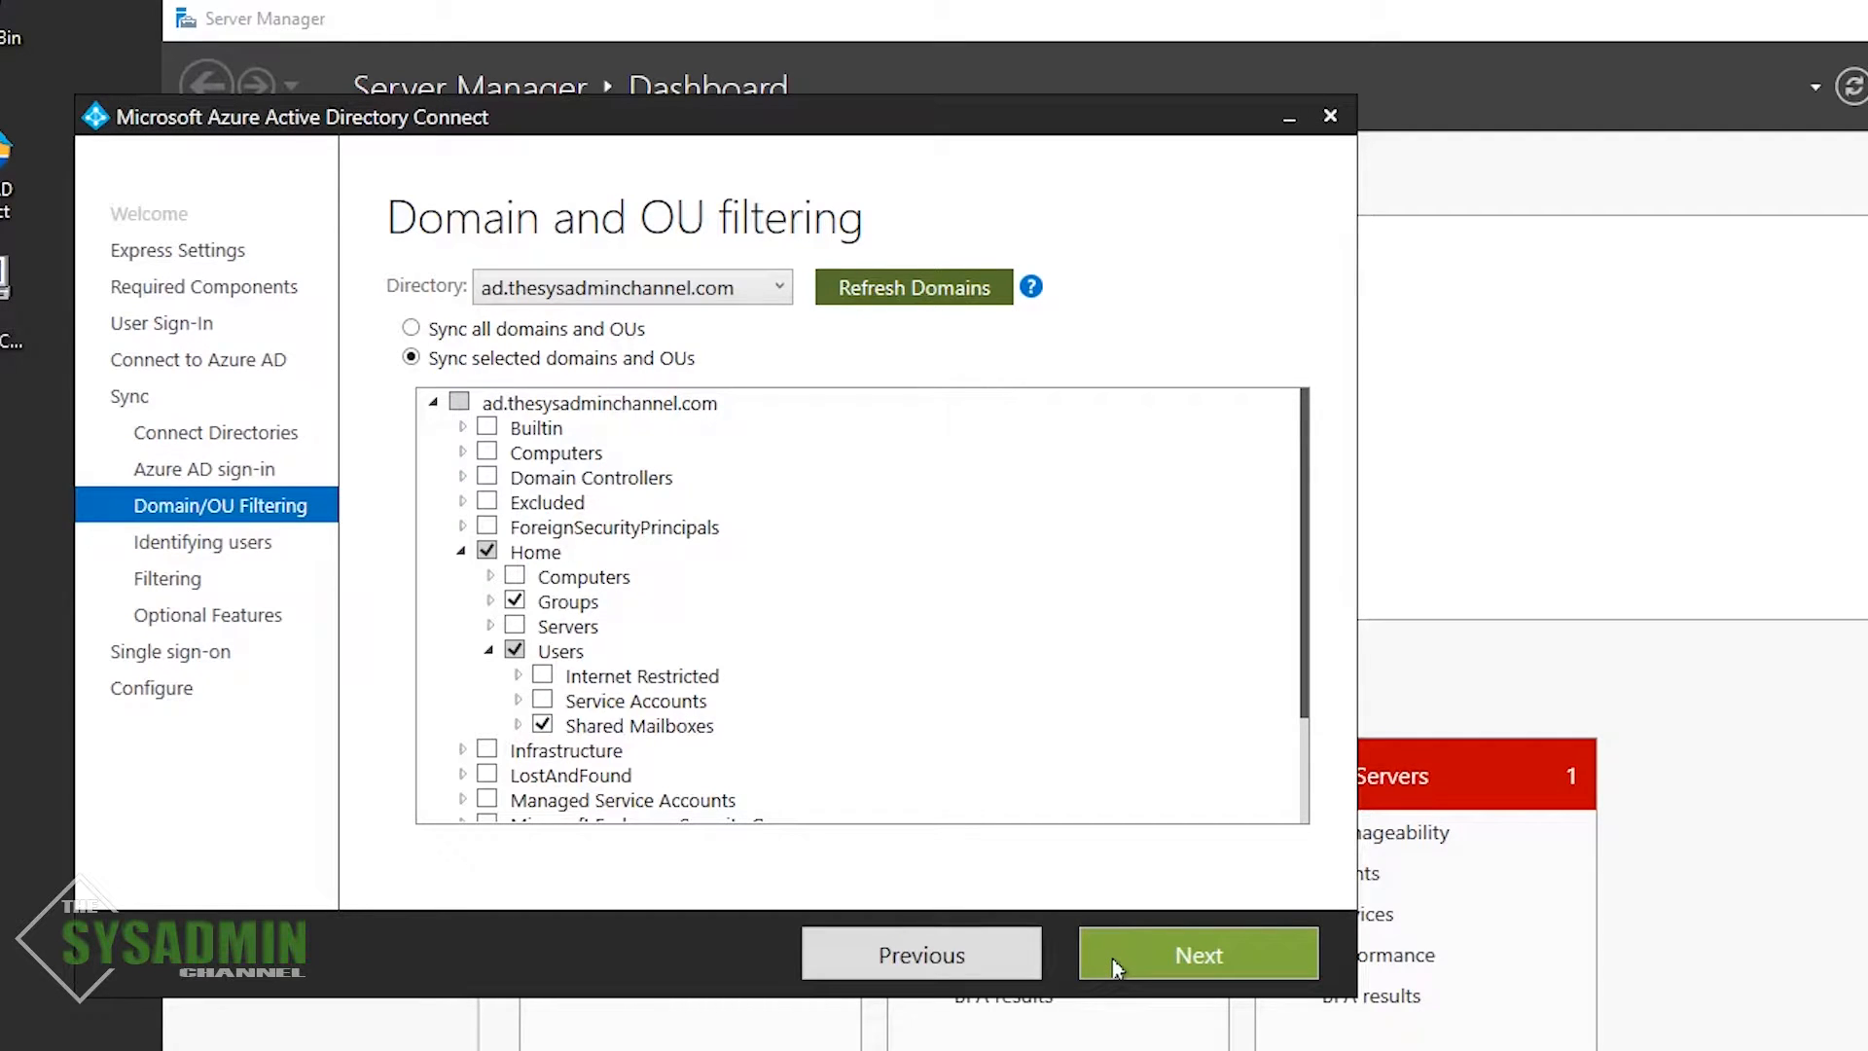
Step: Accept the OU selection and default user identification to reach Filter users and devices
click(1197, 954)
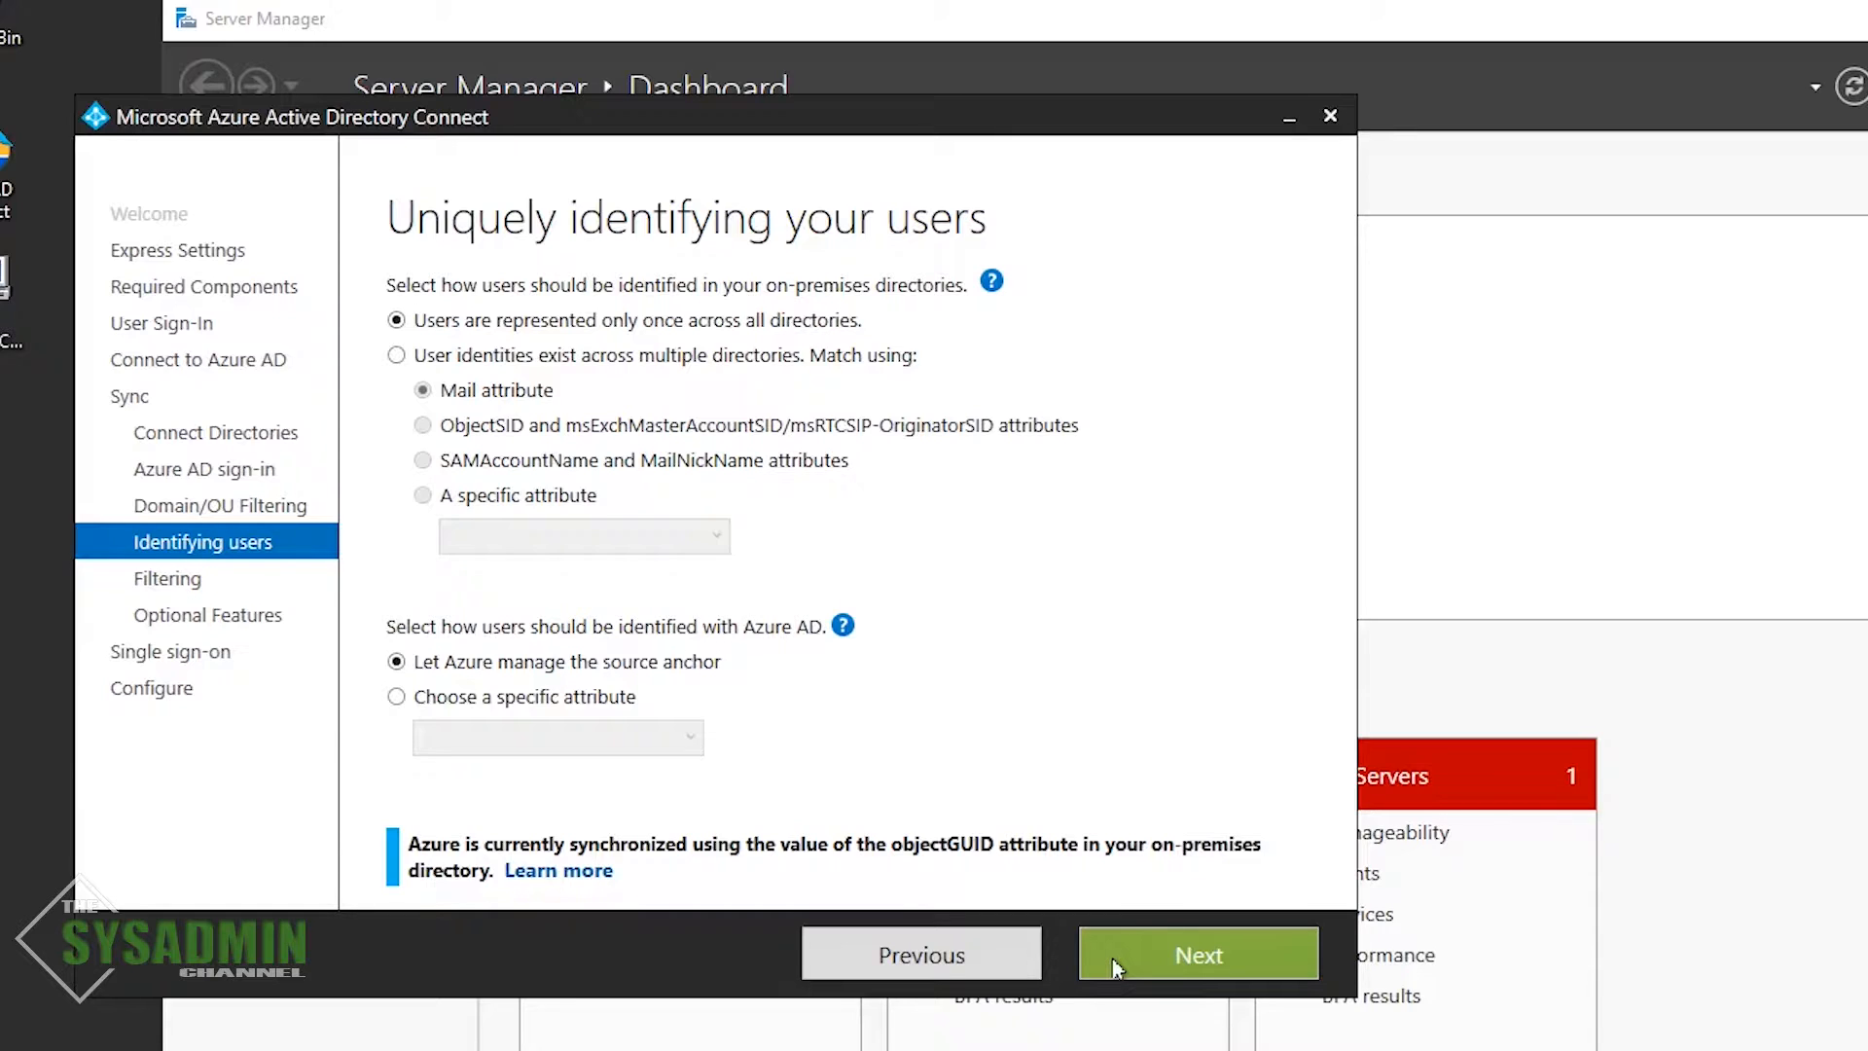
click(1197, 953)
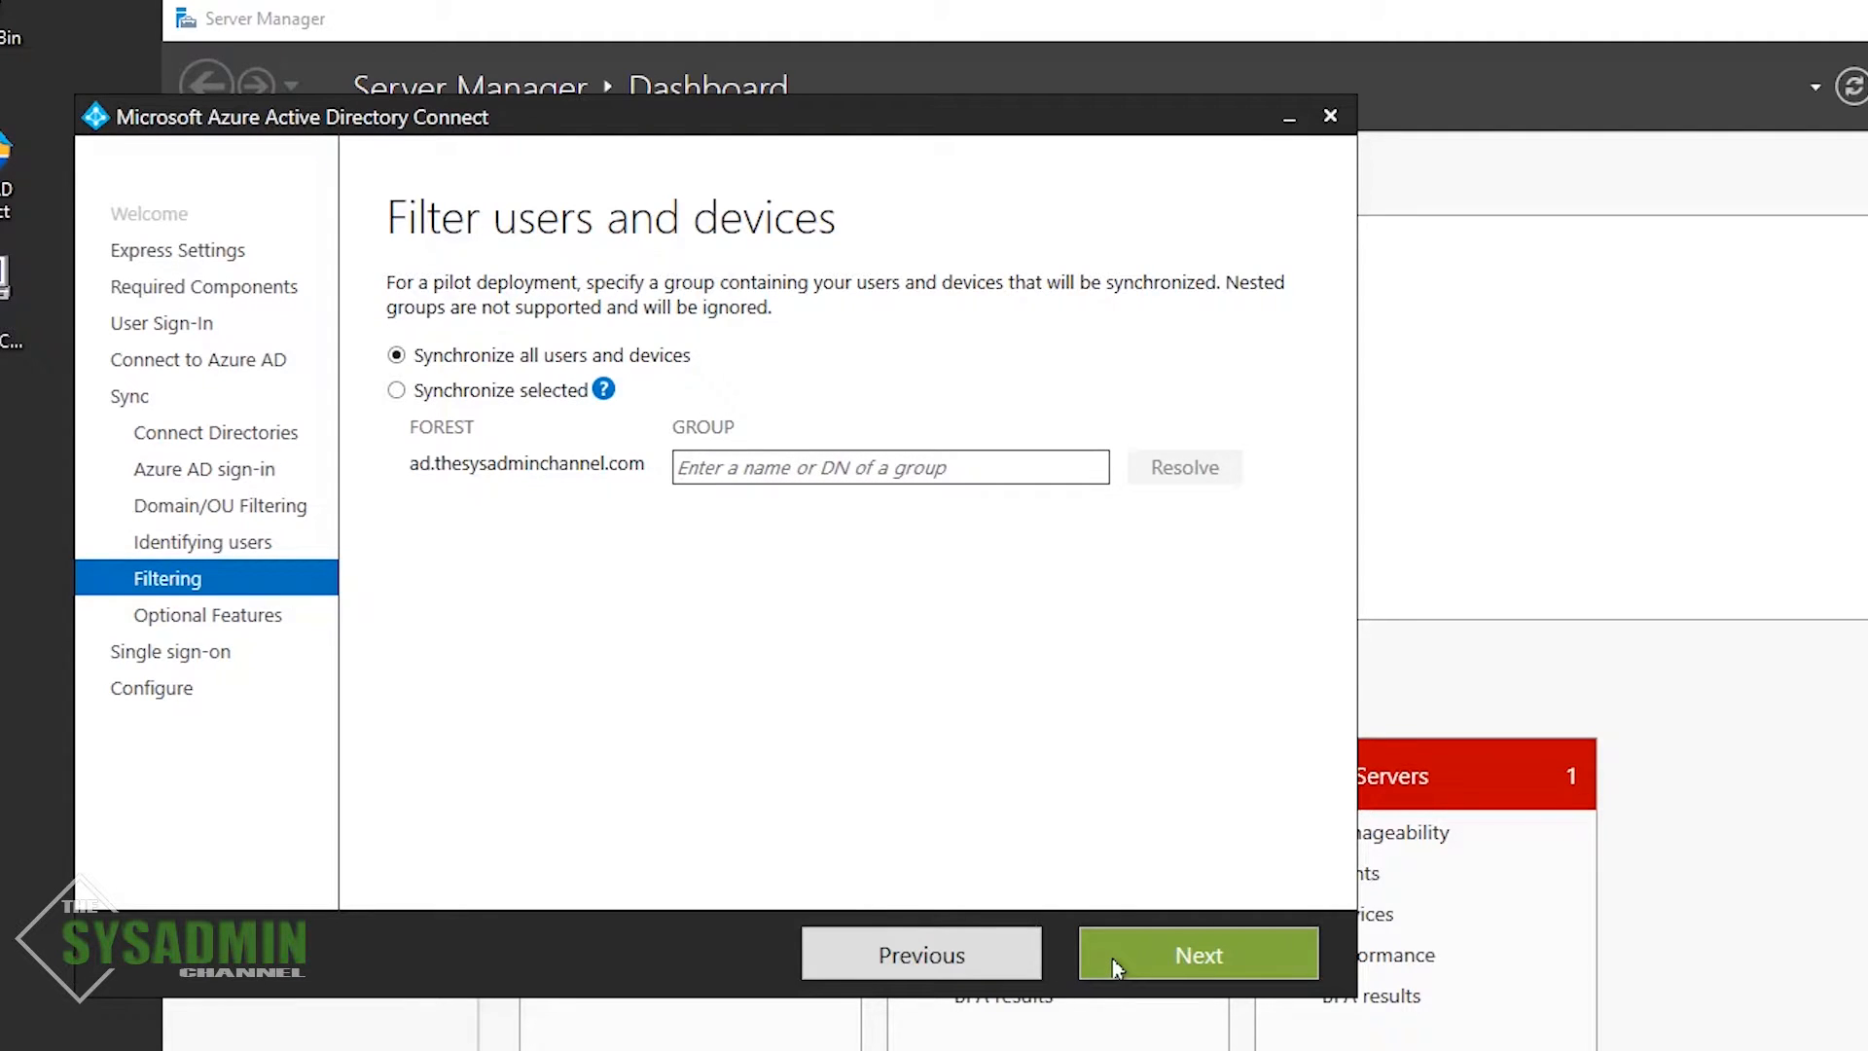
Step: Sync all users and devices, then enable Exchange hybrid deployment and Password writeback
click(1197, 954)
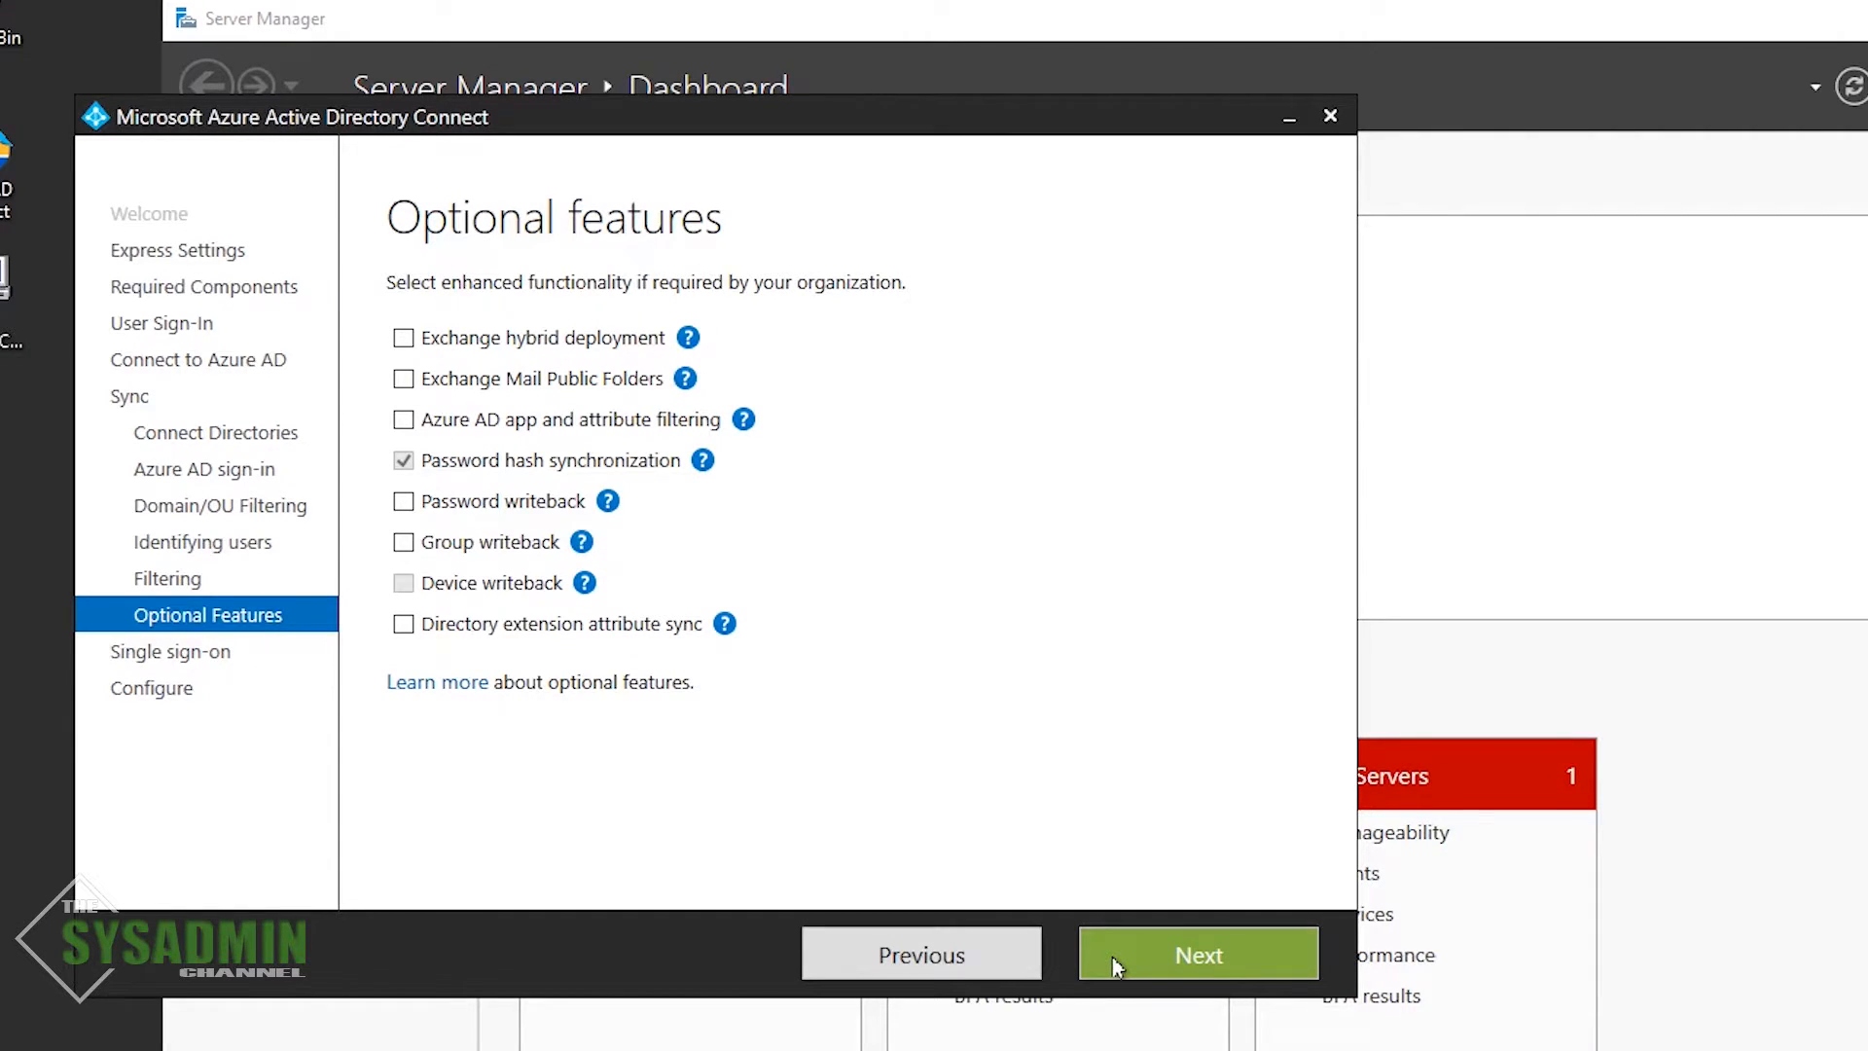
mouse_move(405, 343)
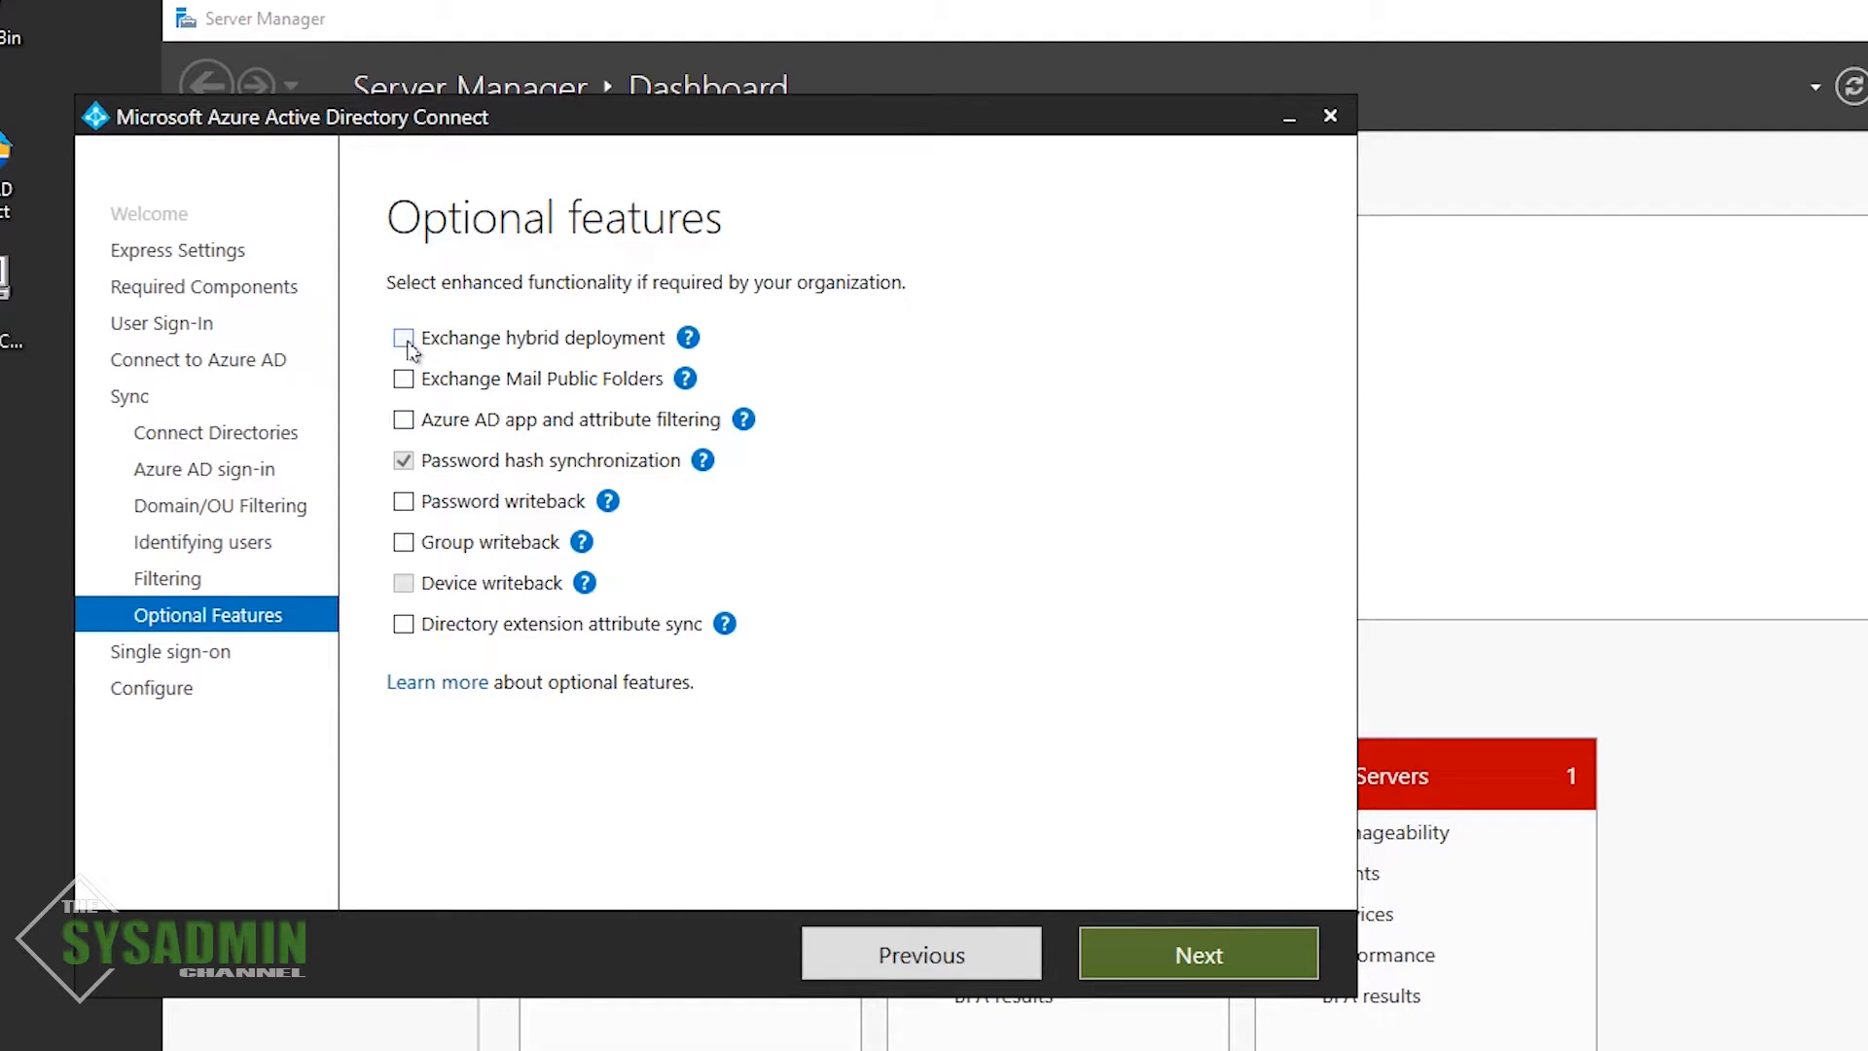
click(405, 337)
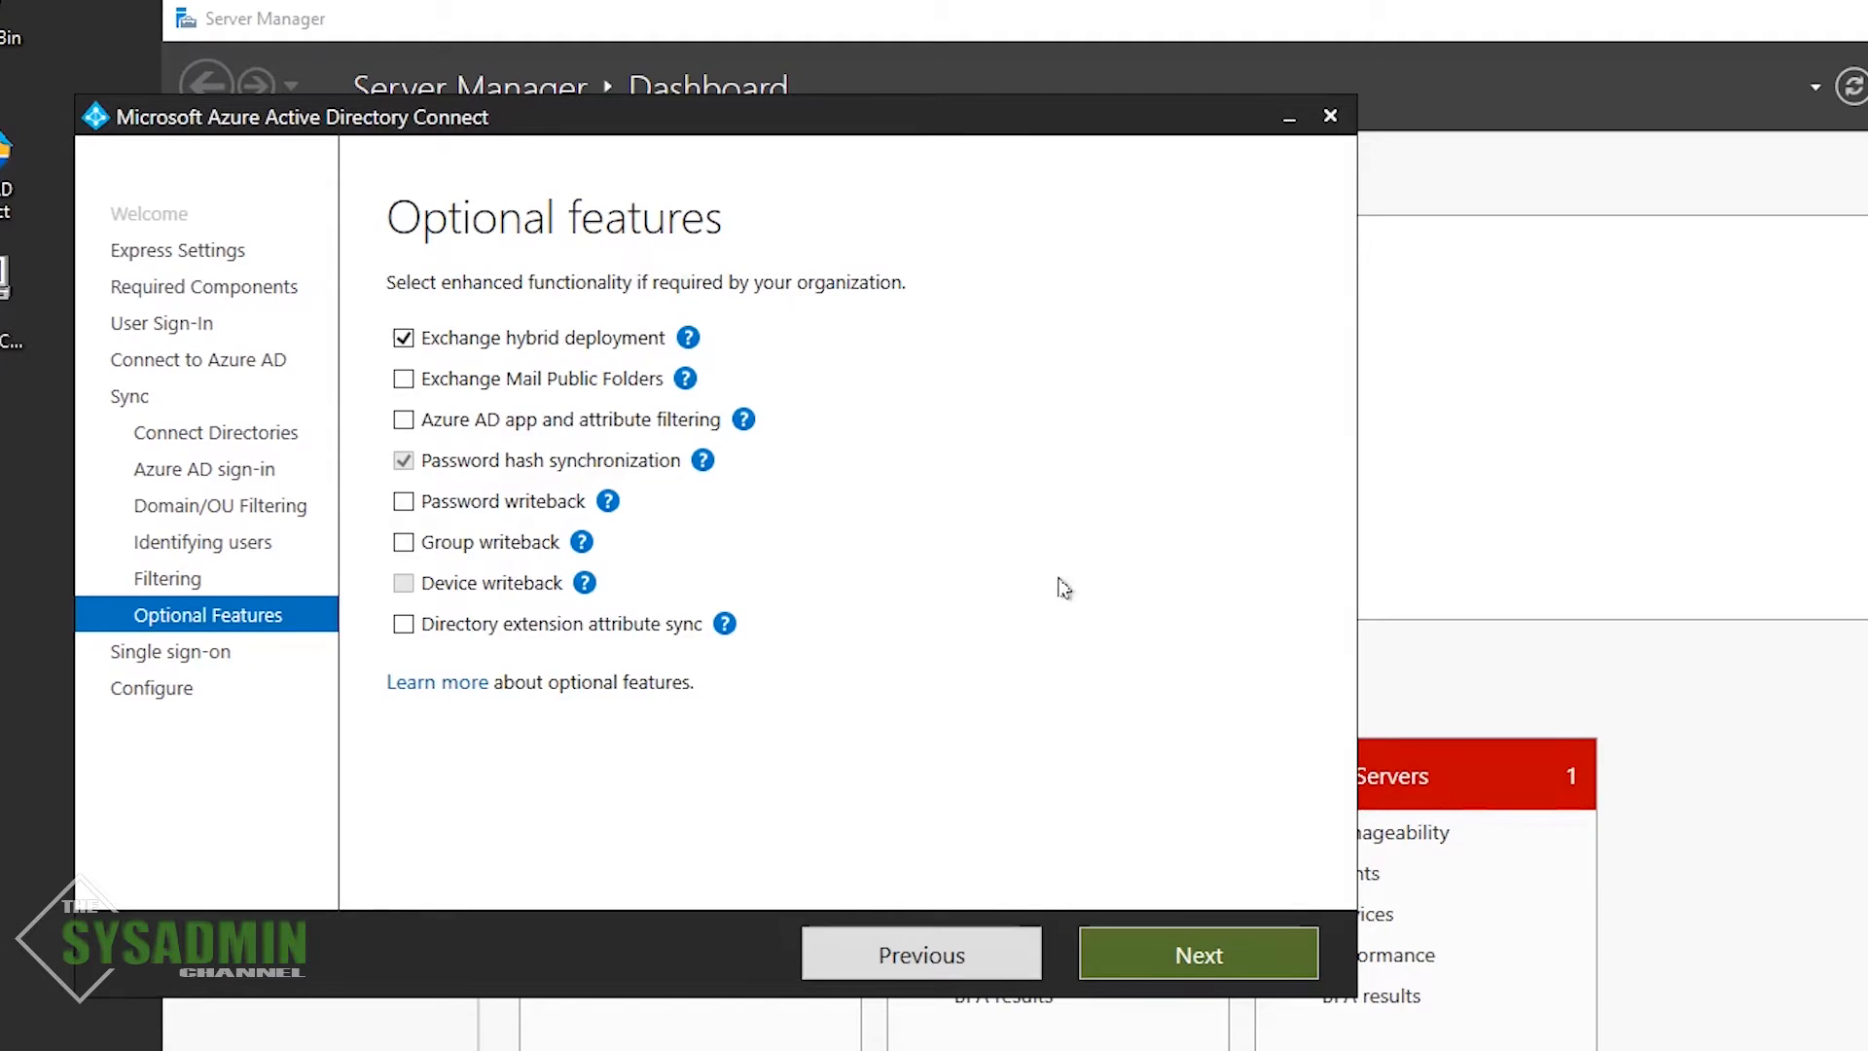
mouse_move(1105, 572)
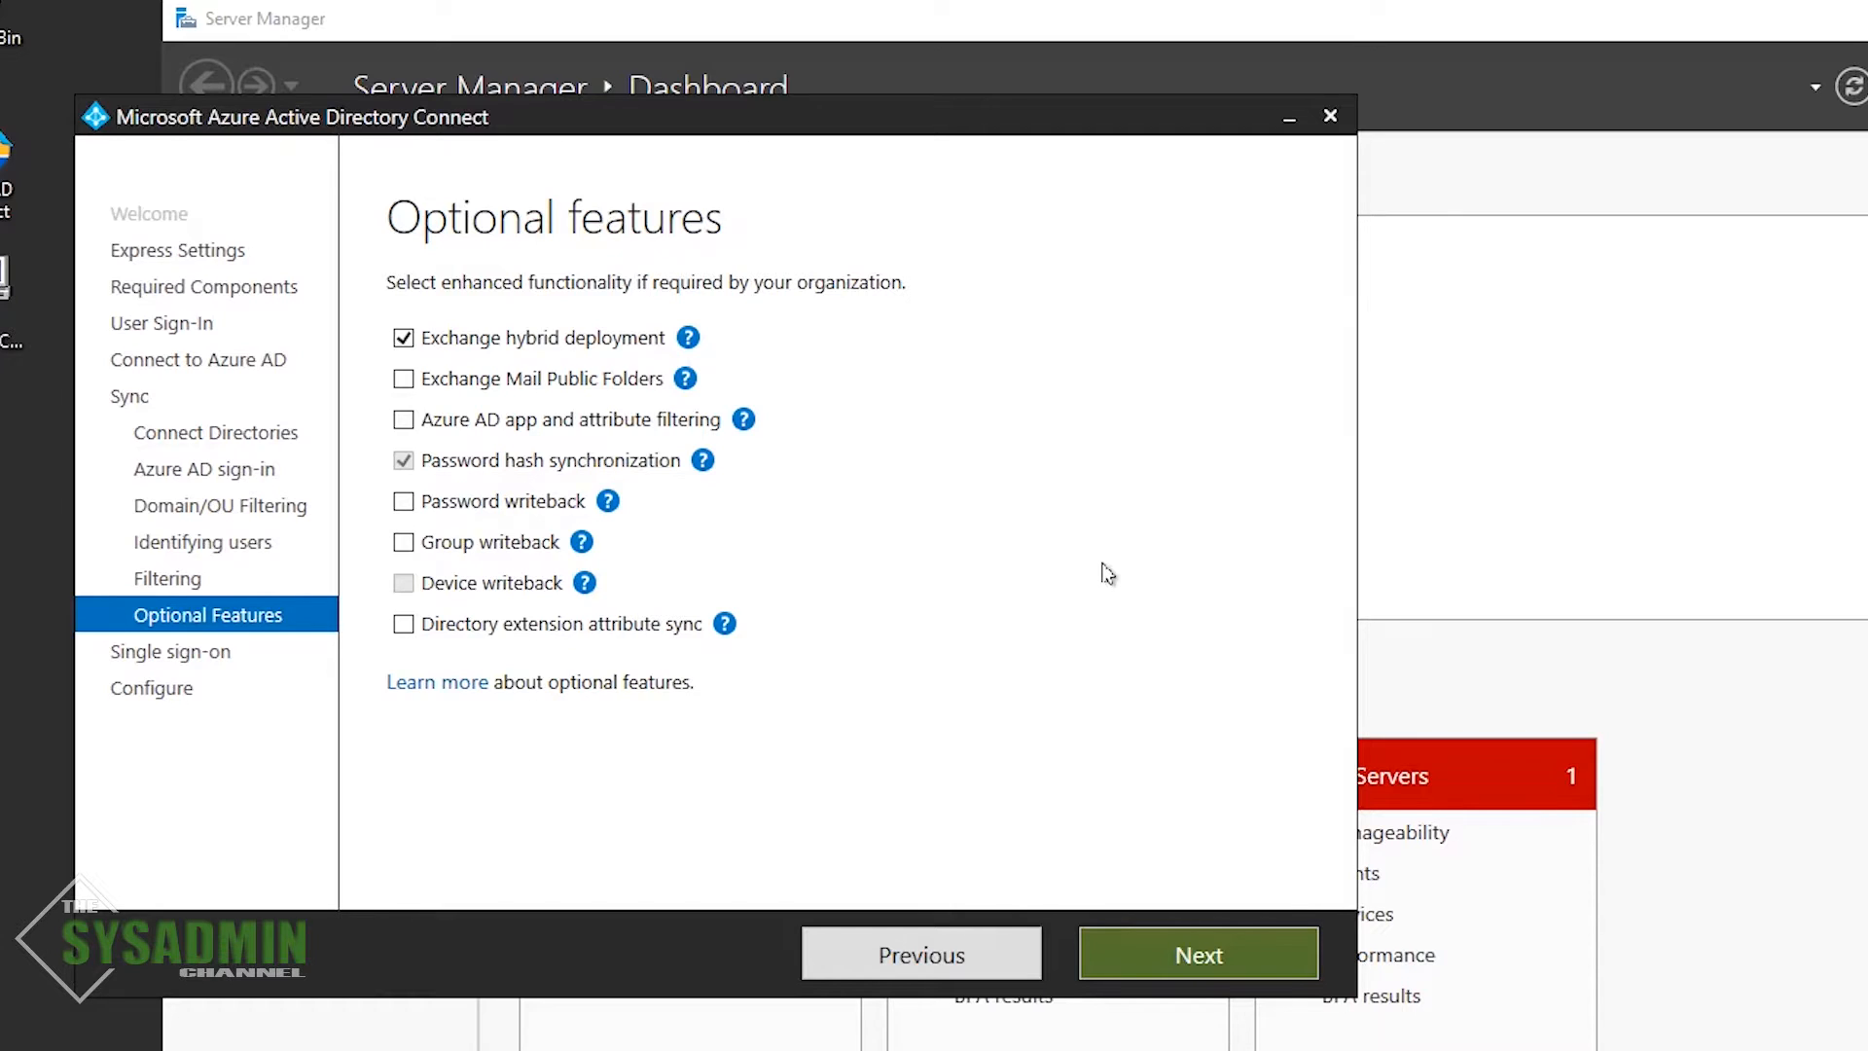
click(403, 500)
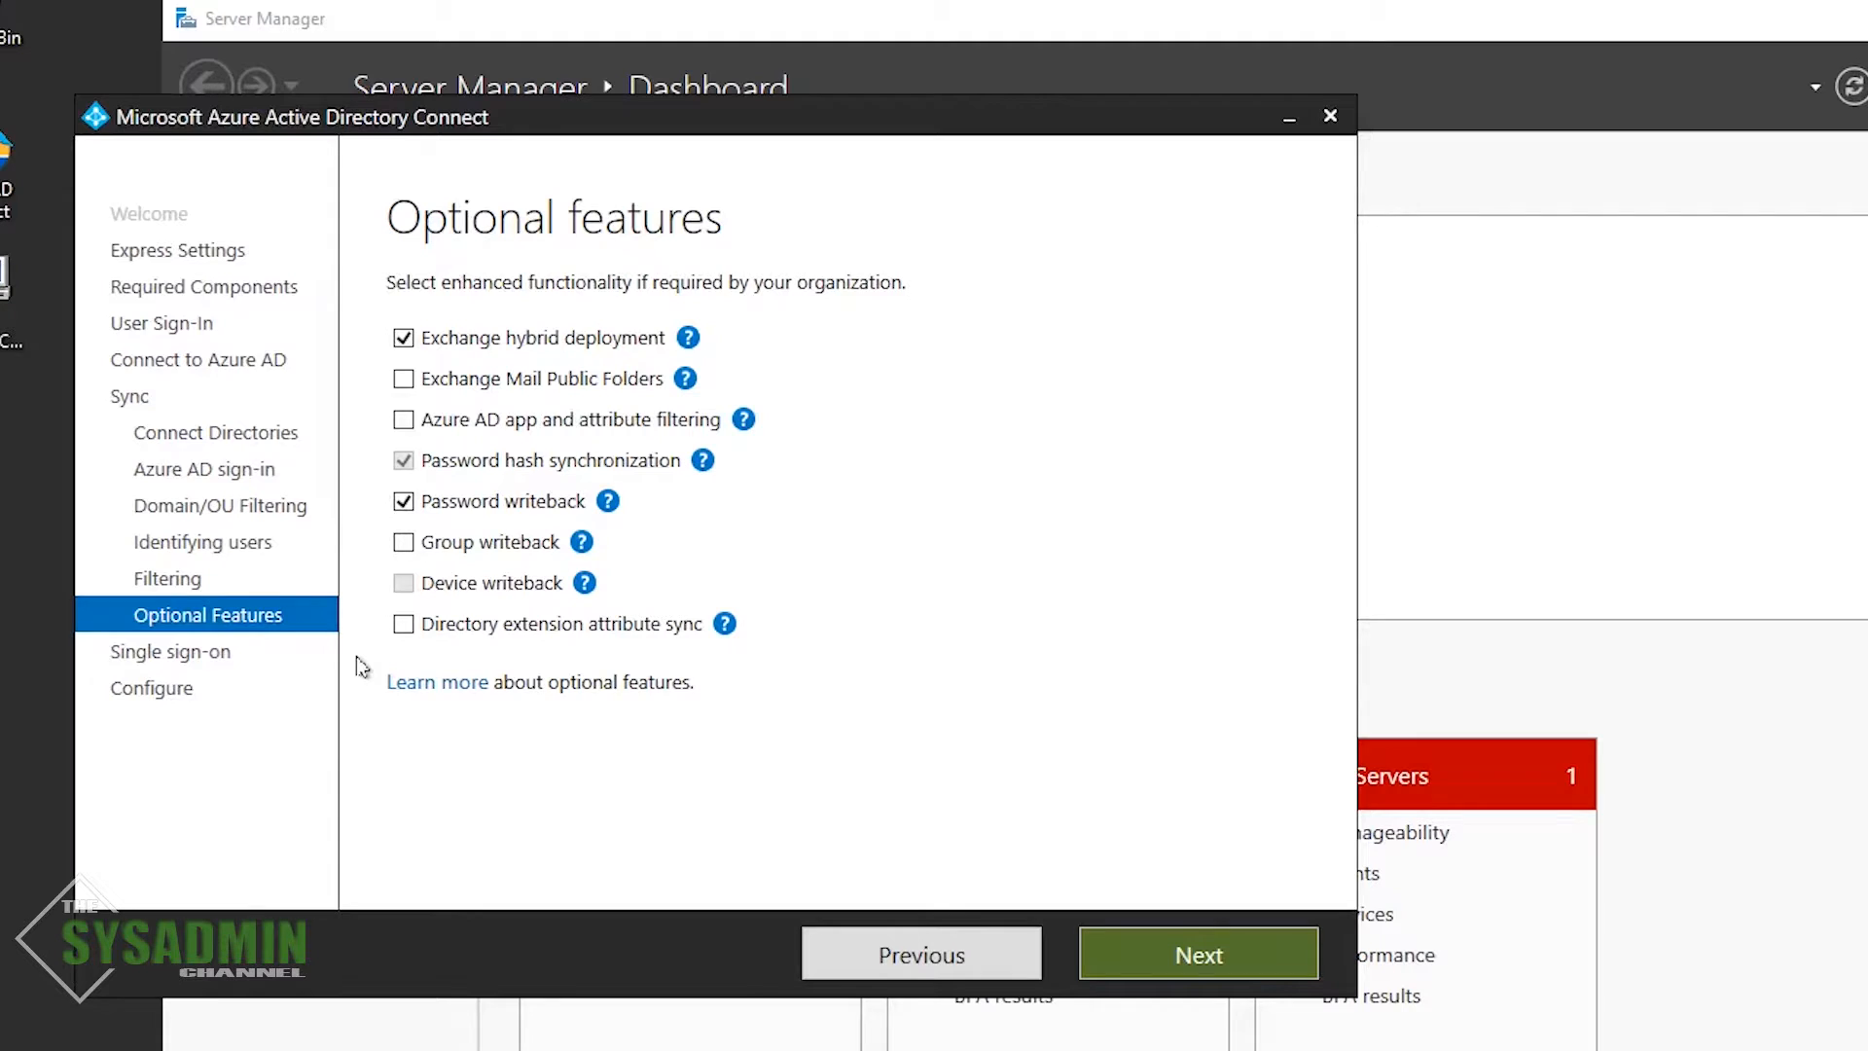
mouse_move(364, 708)
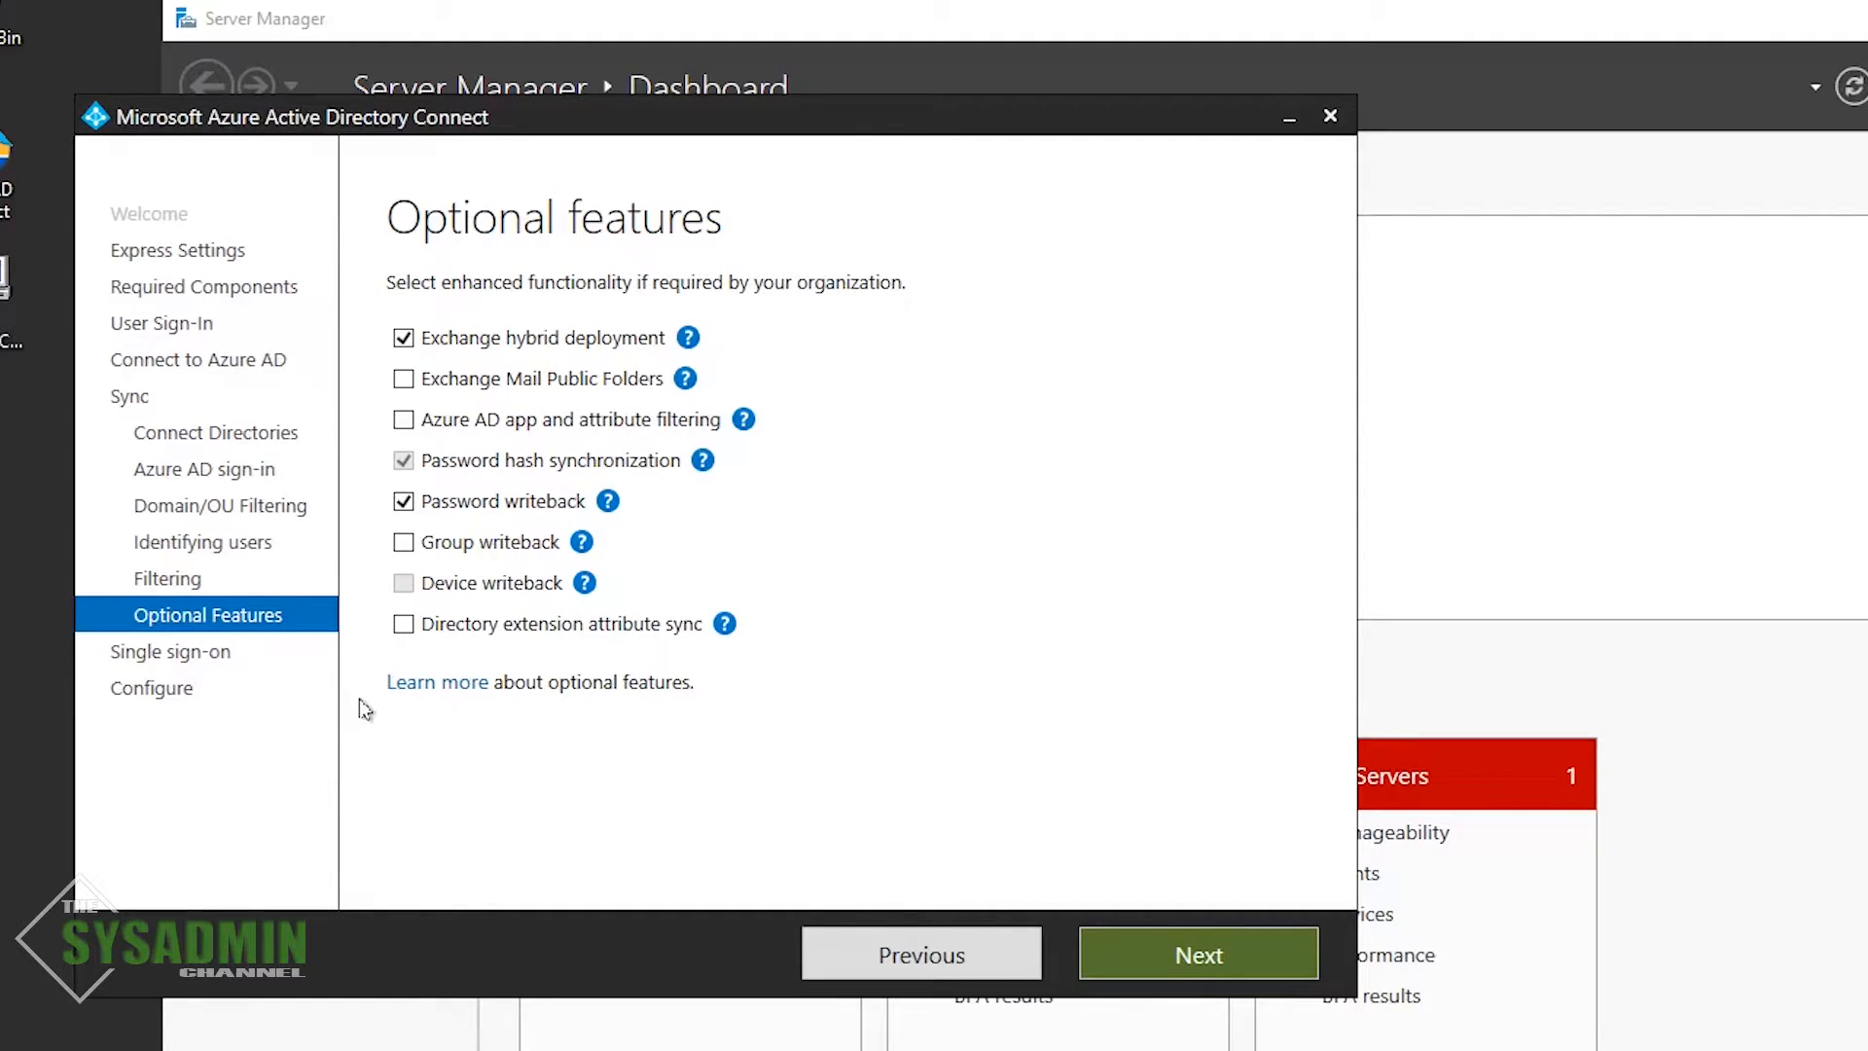
mouse_move(1033, 853)
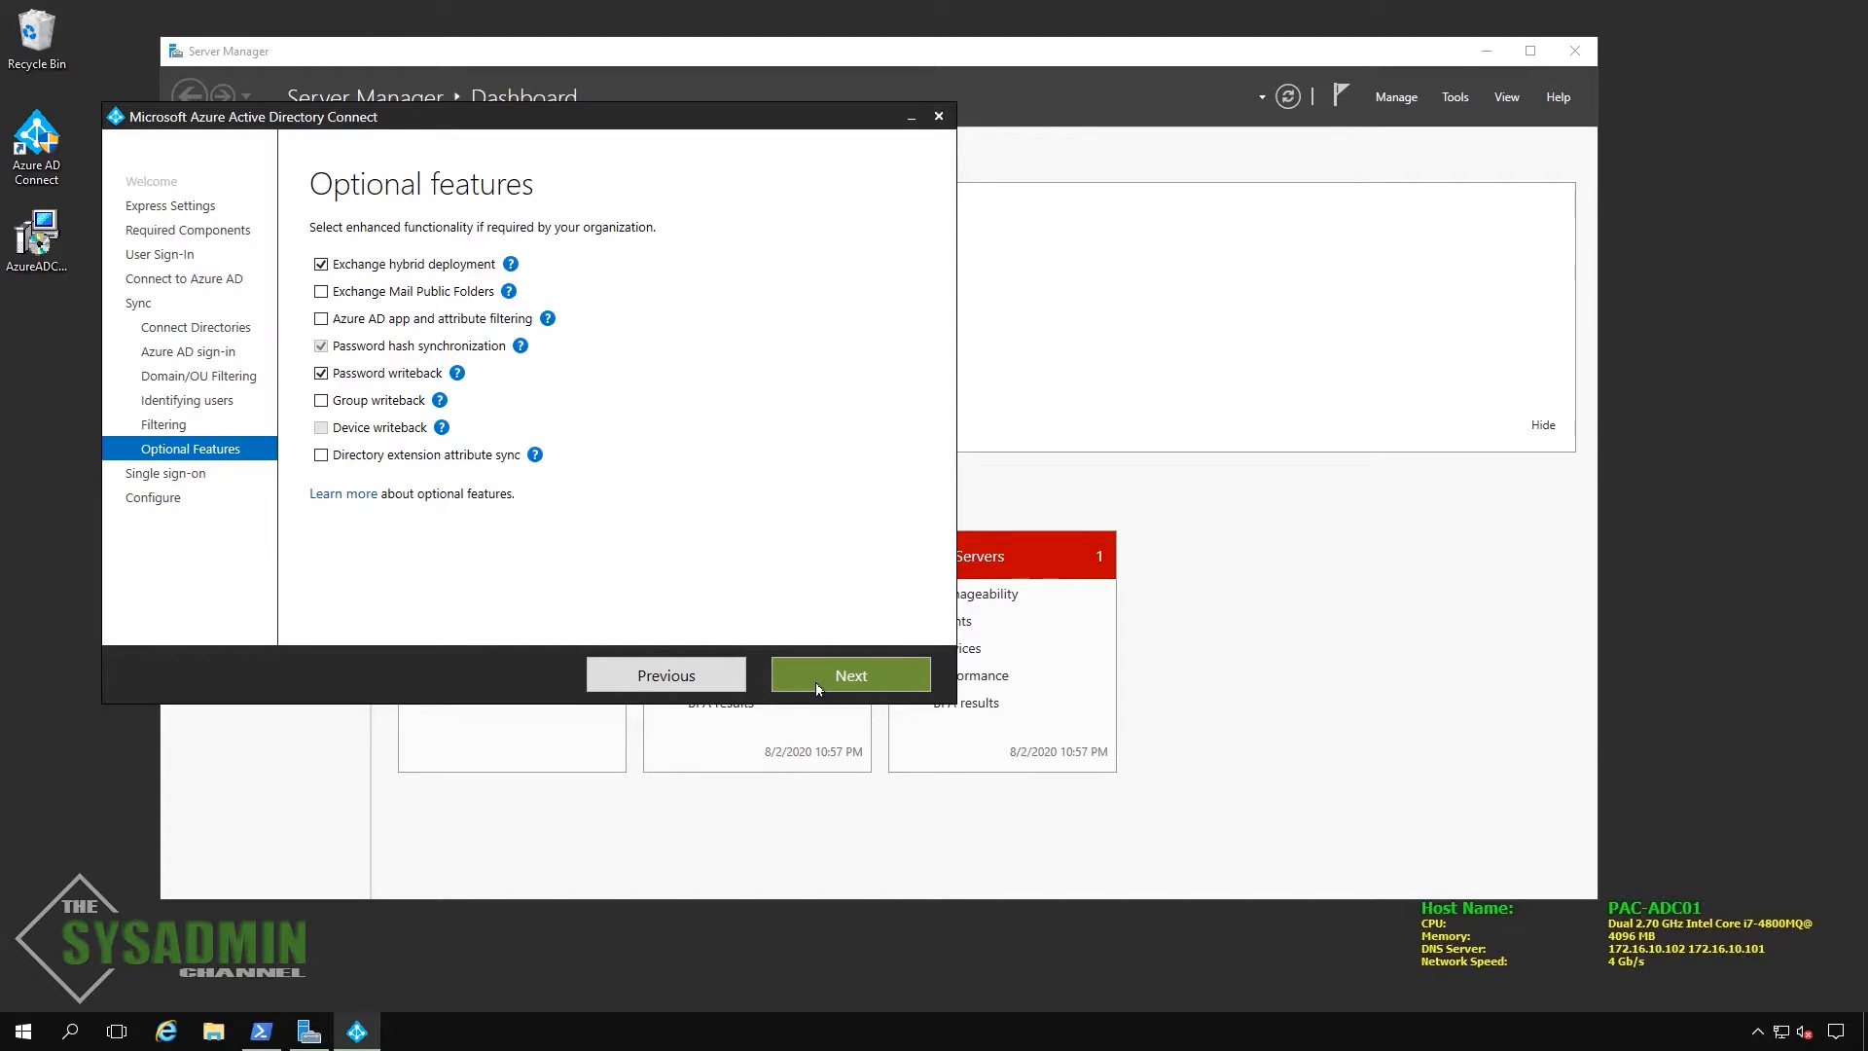
Step: Accept optional features, confirm single sign-on credentials and install the sync configuration
click(850, 675)
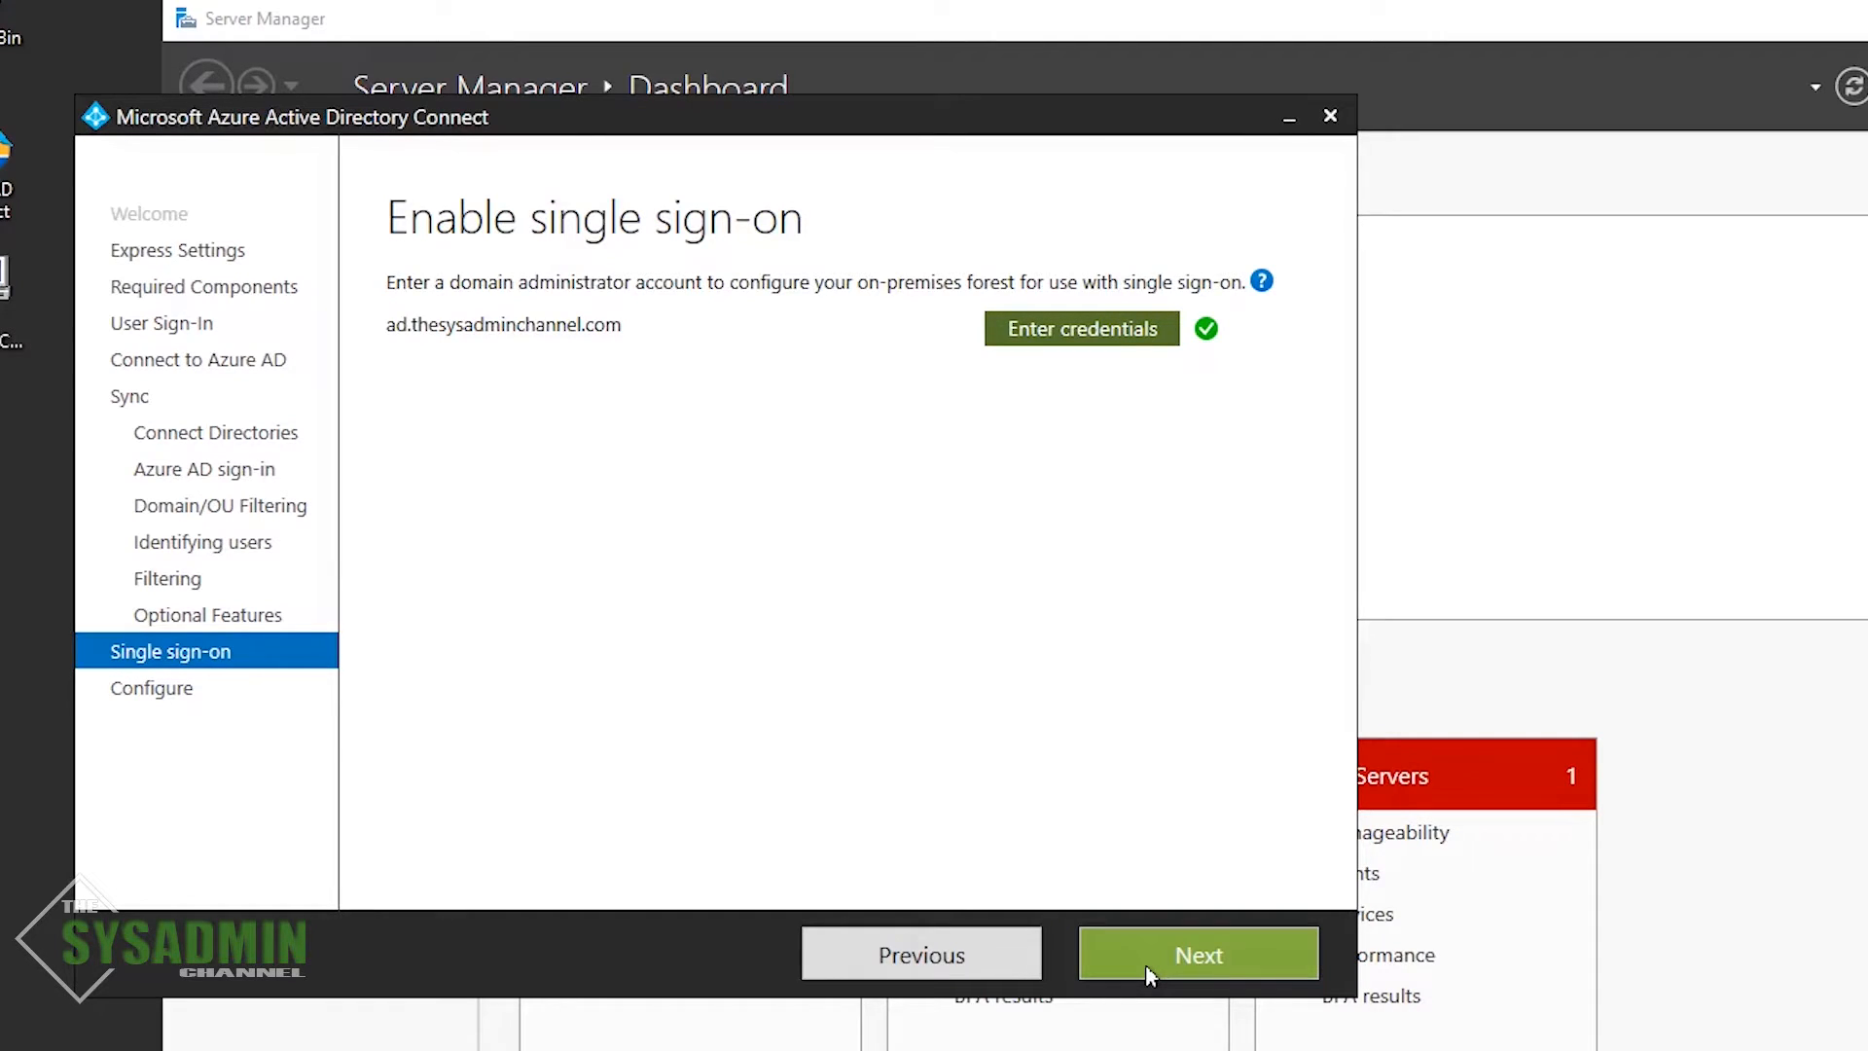
click(1197, 953)
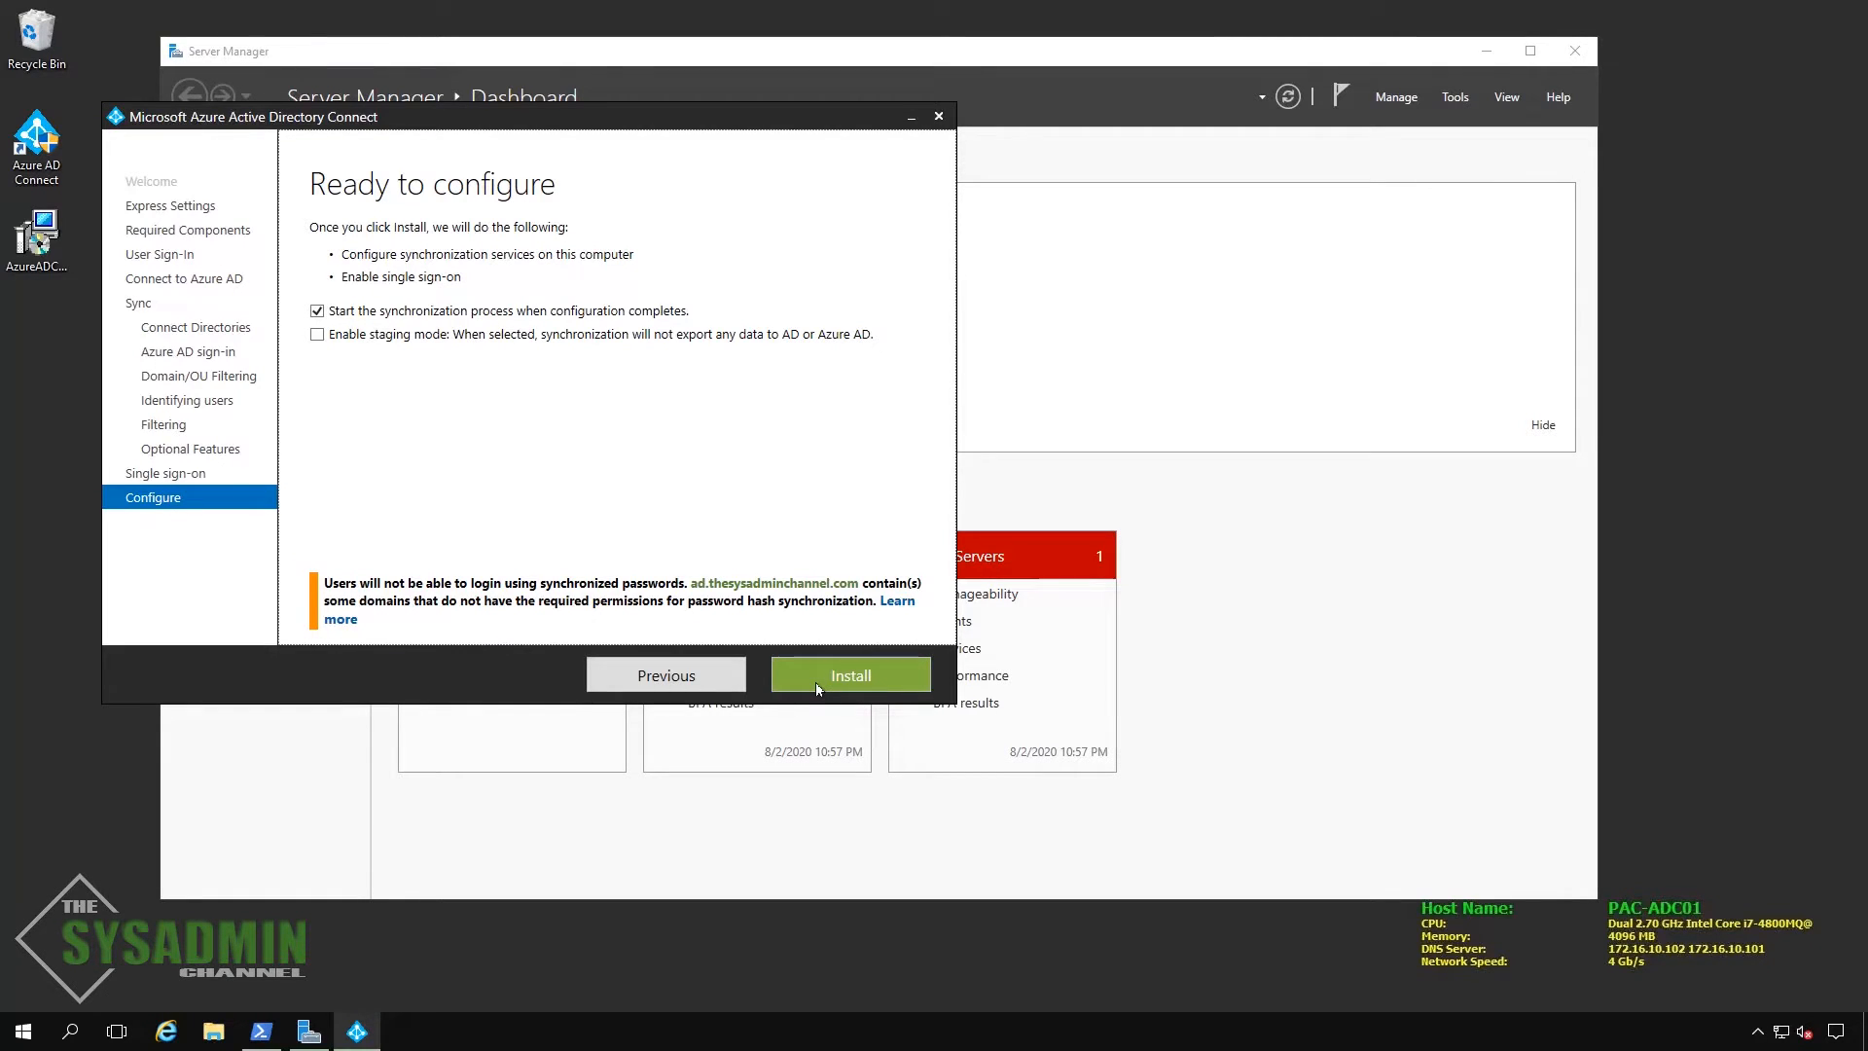
click(850, 675)
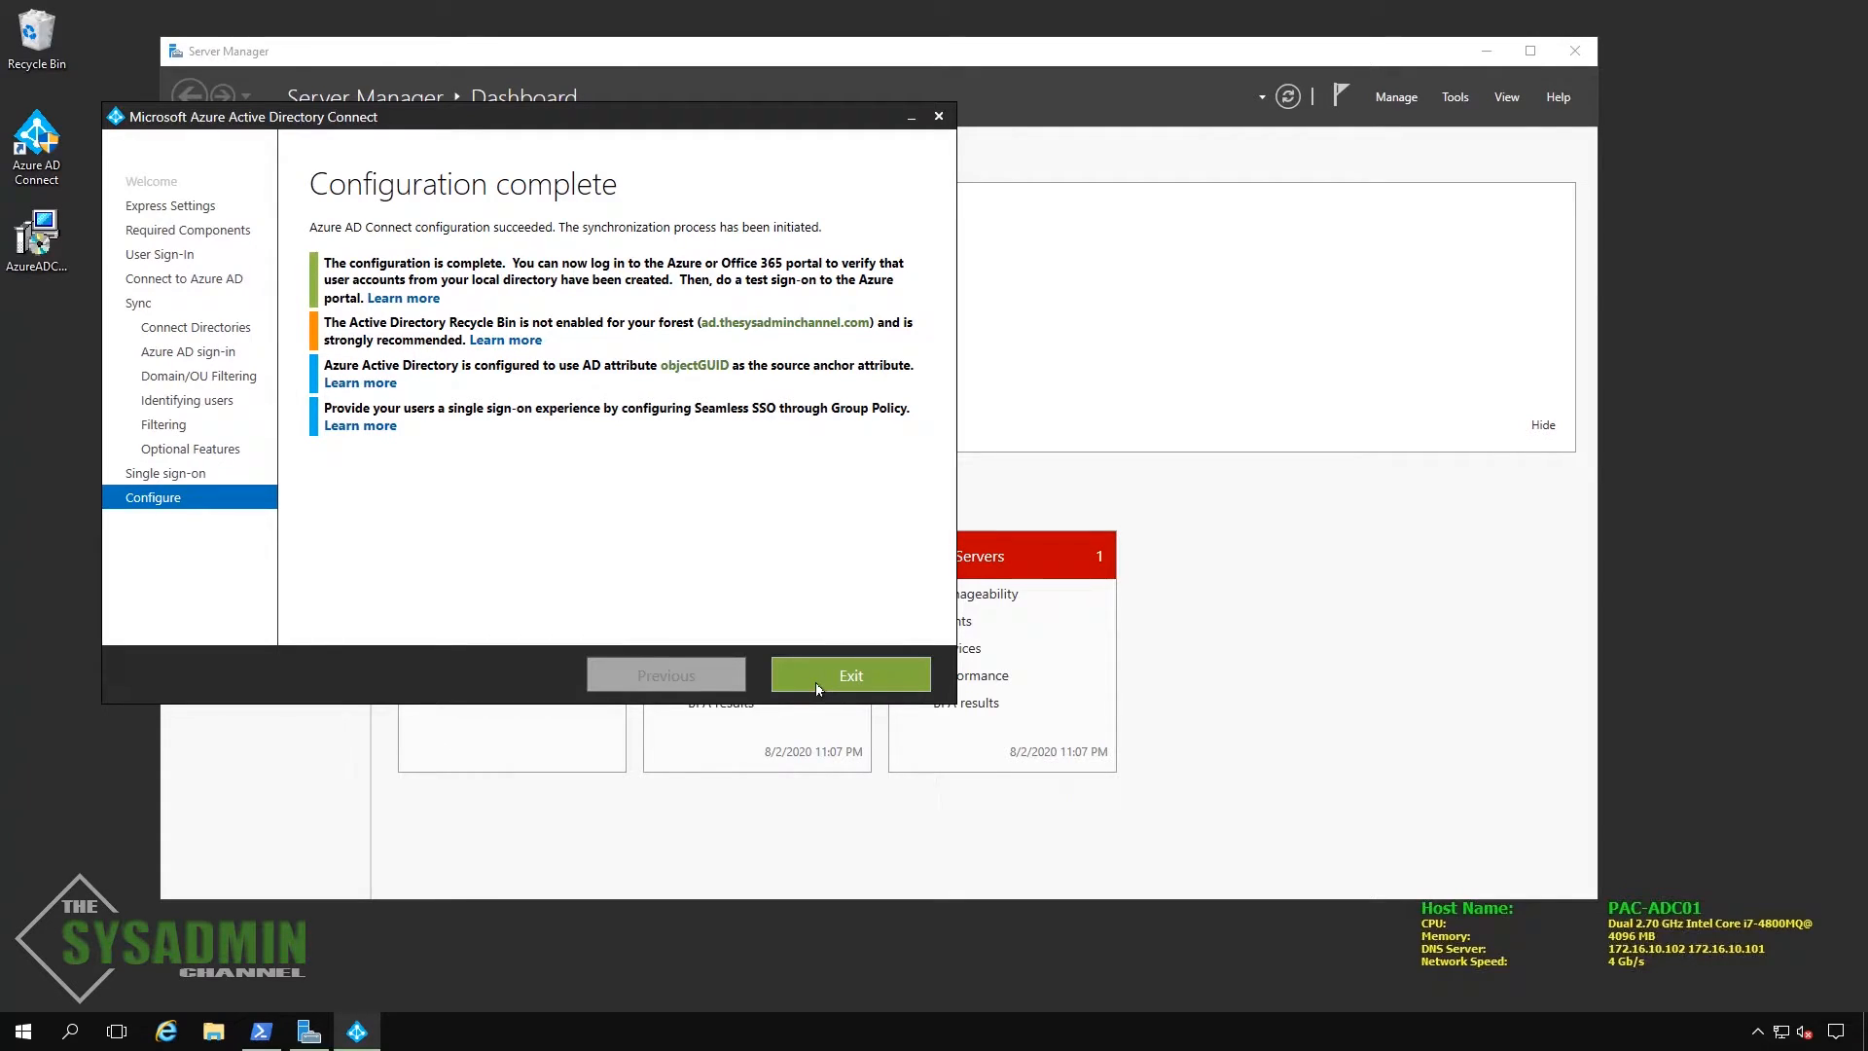
Step: Exit the wizard from the Configuration complete page
click(850, 675)
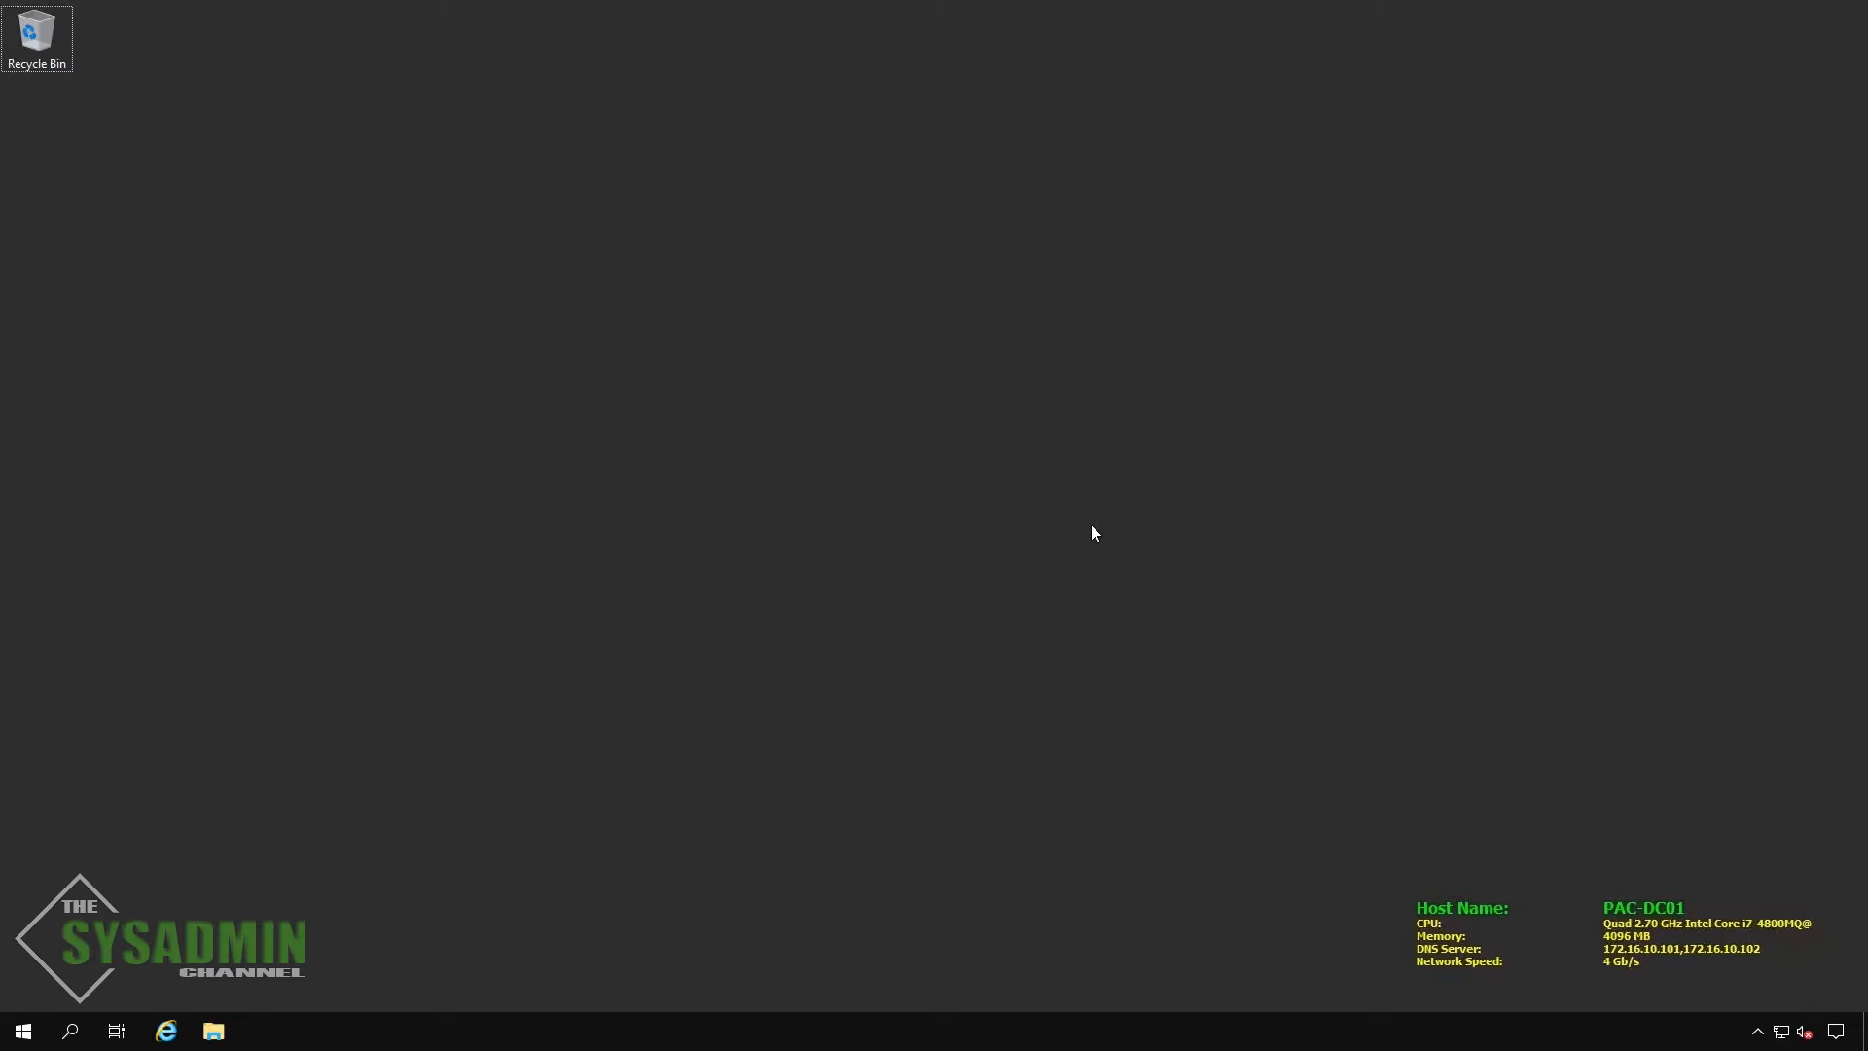
mouse_move(21, 1031)
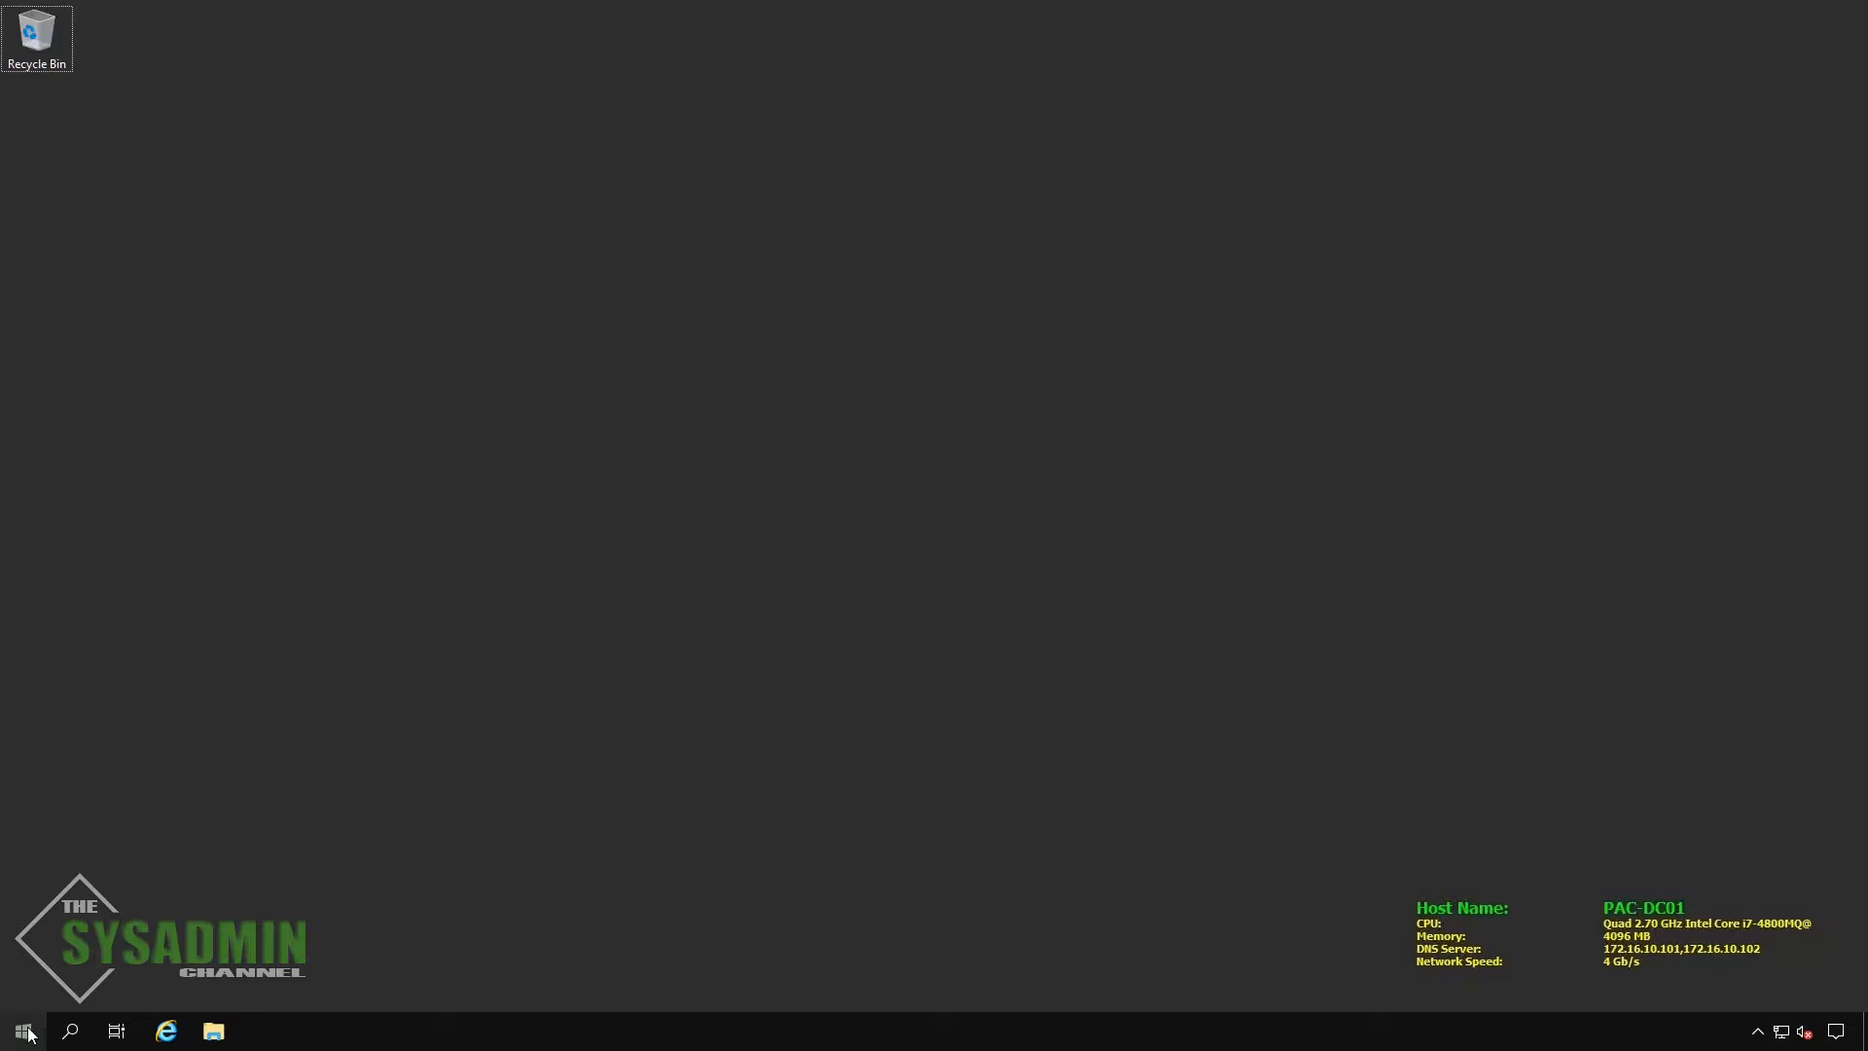
Step: Create a new group policy object named AAD Connect SSO
text(group)
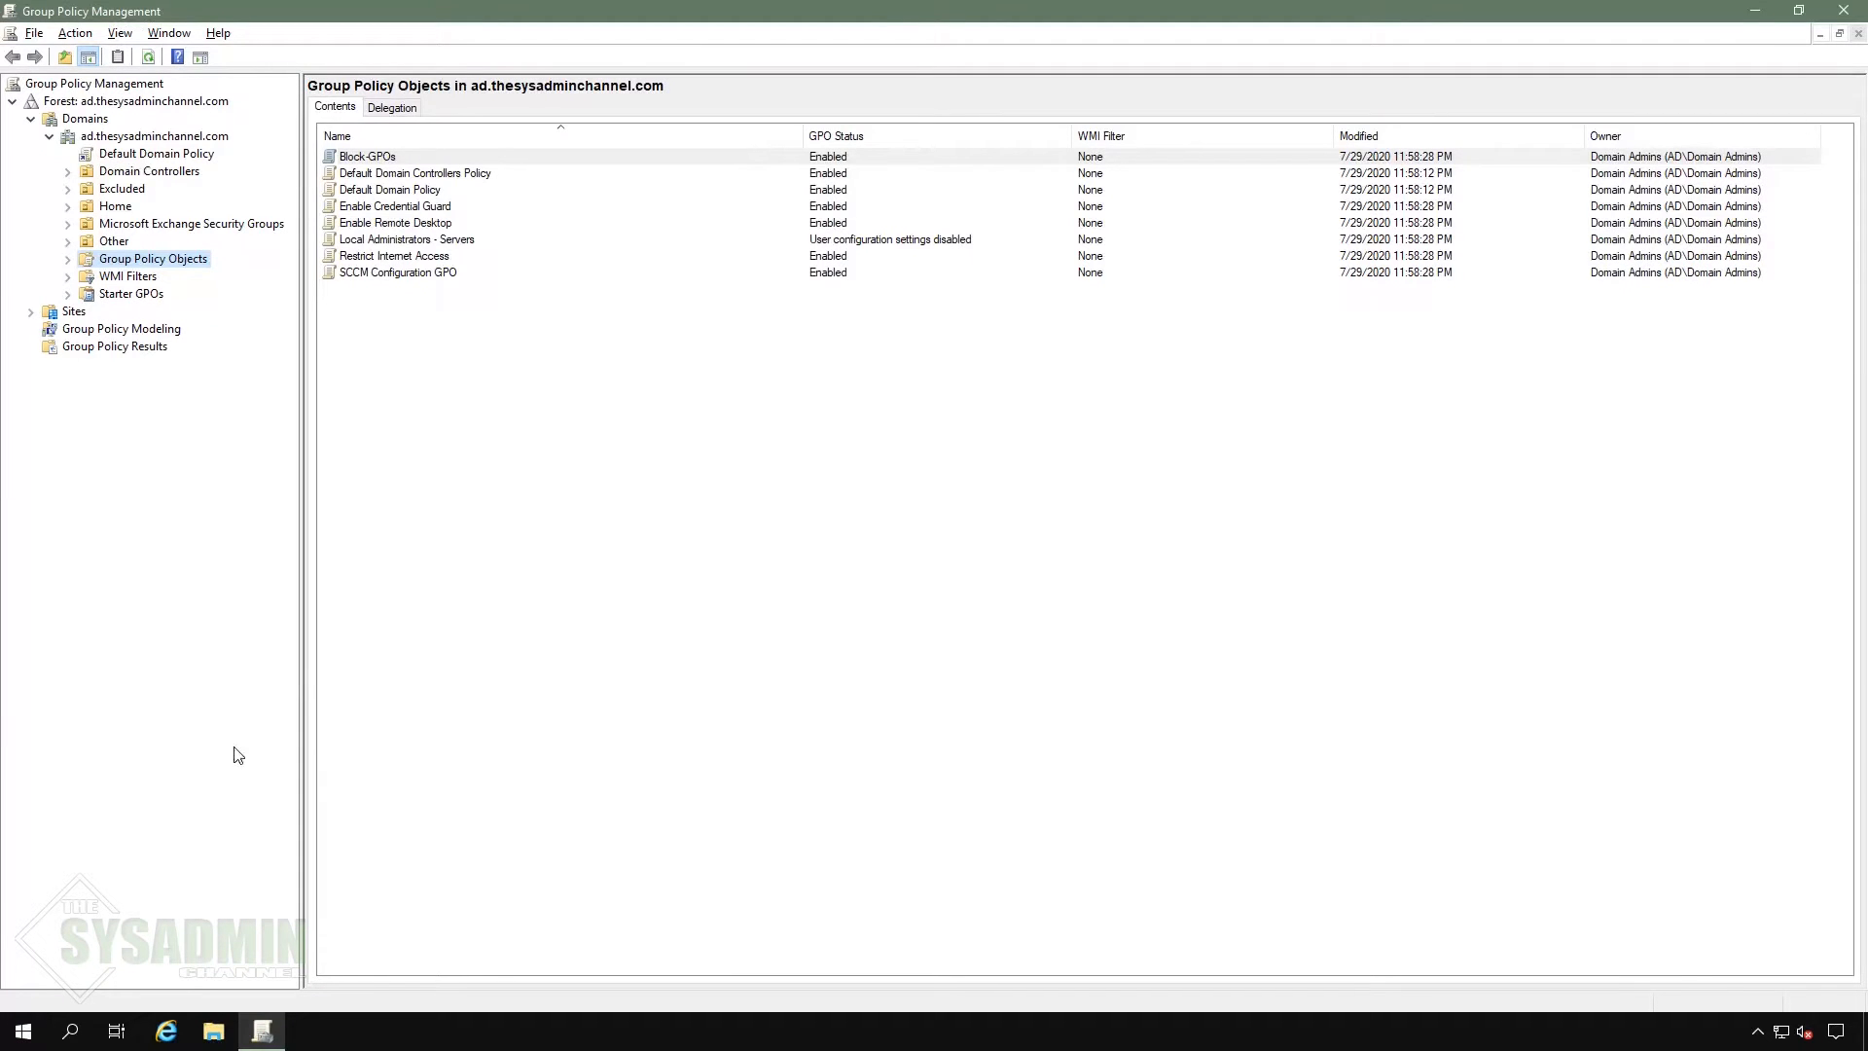
click(368, 156)
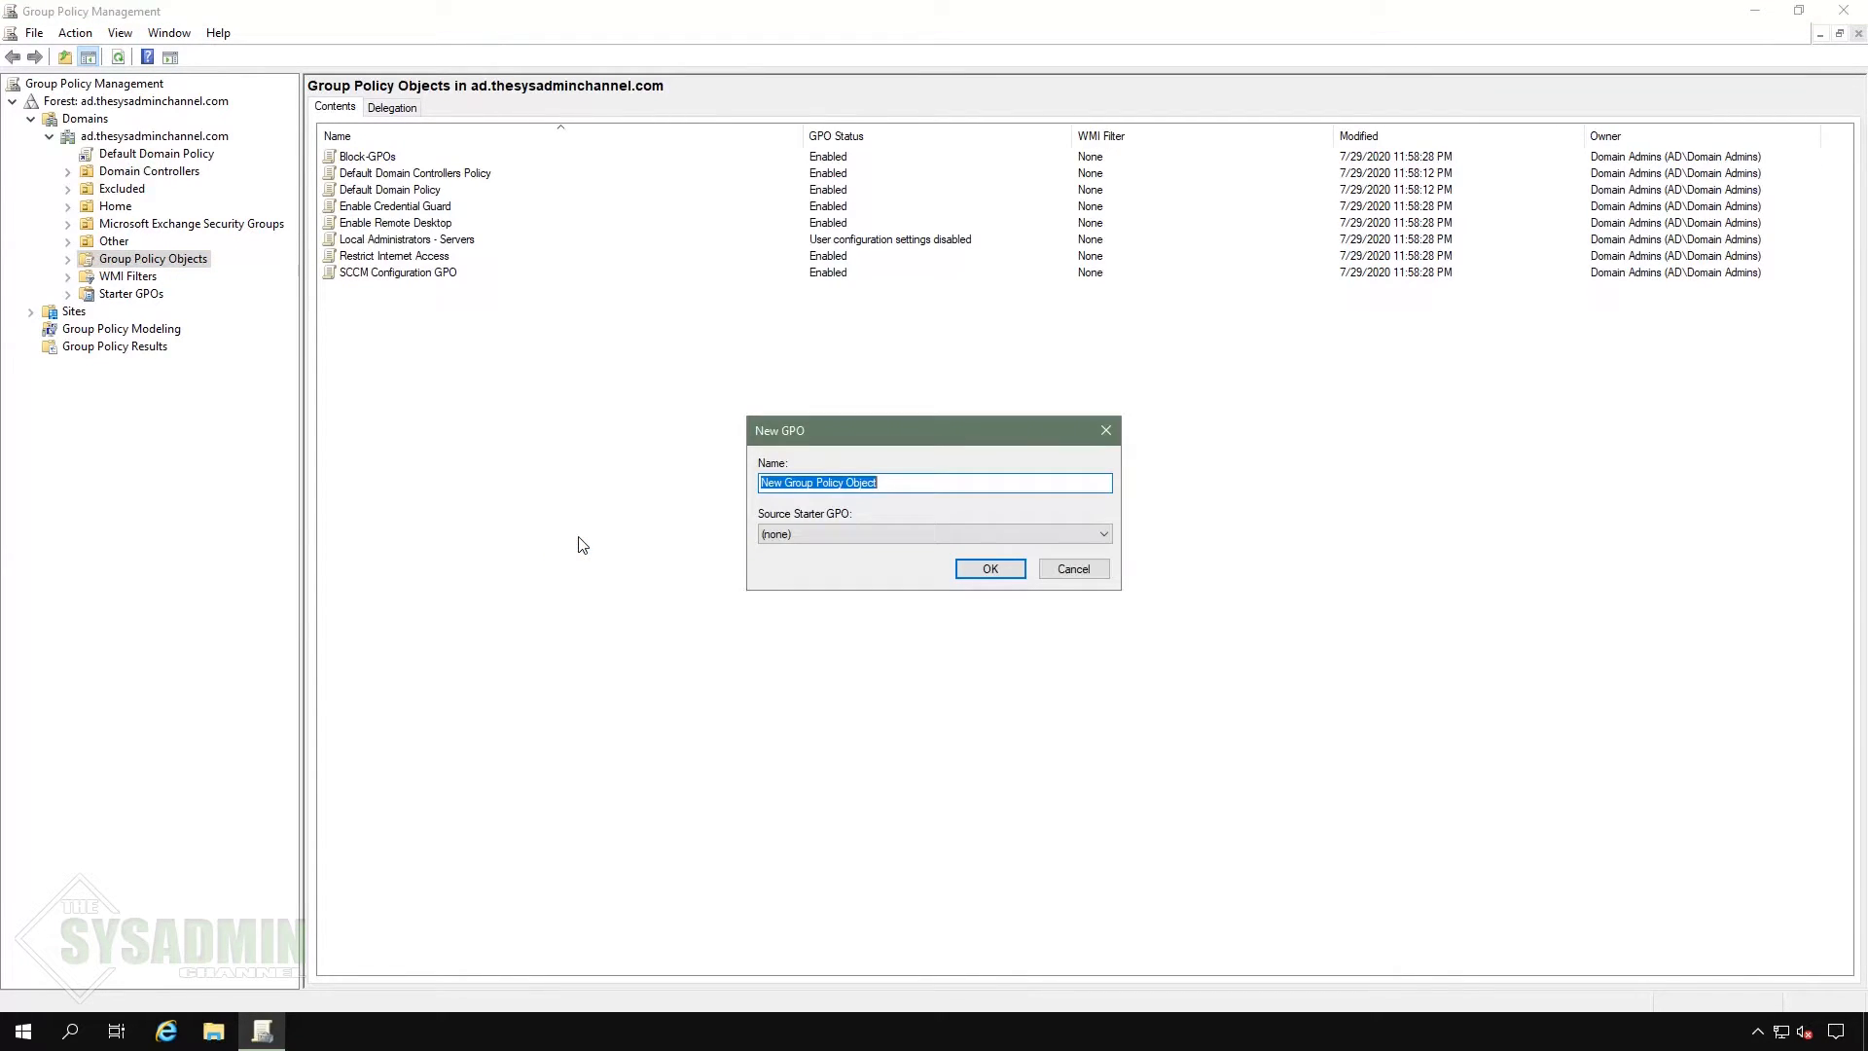
text(AAD)
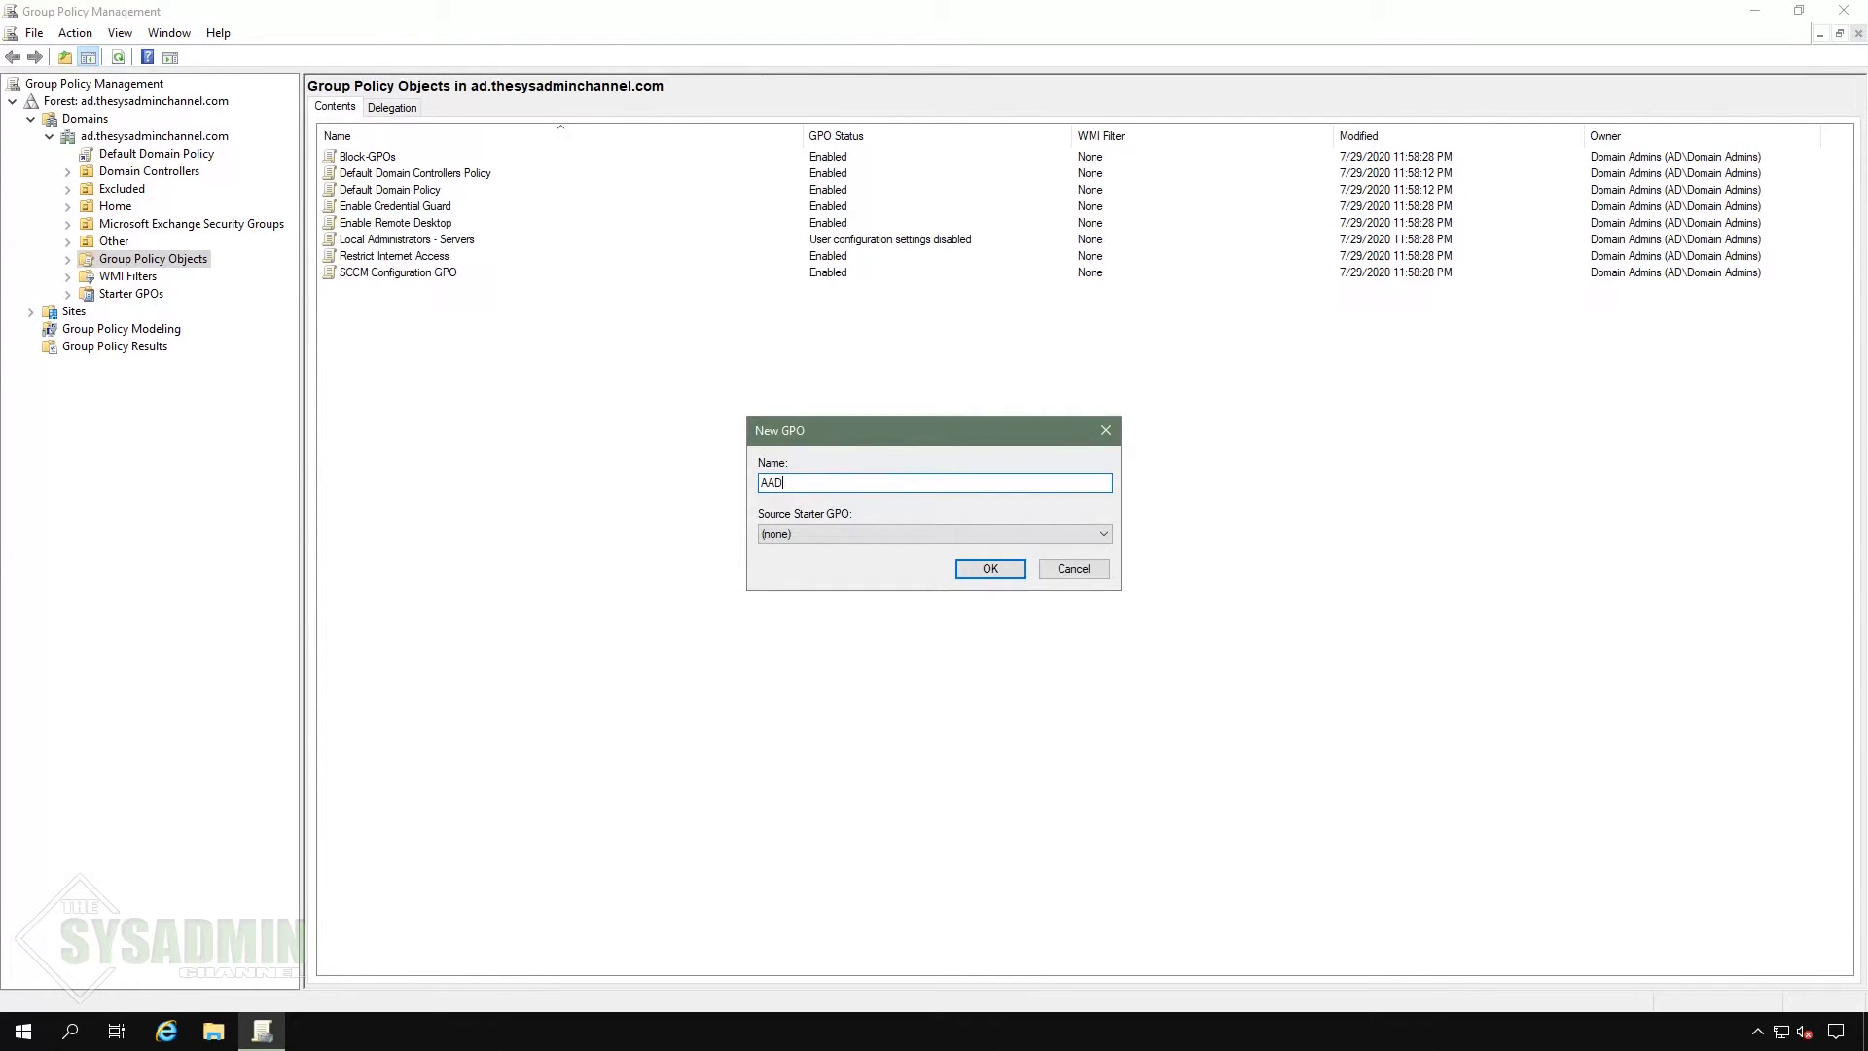
text(Connect SSO)
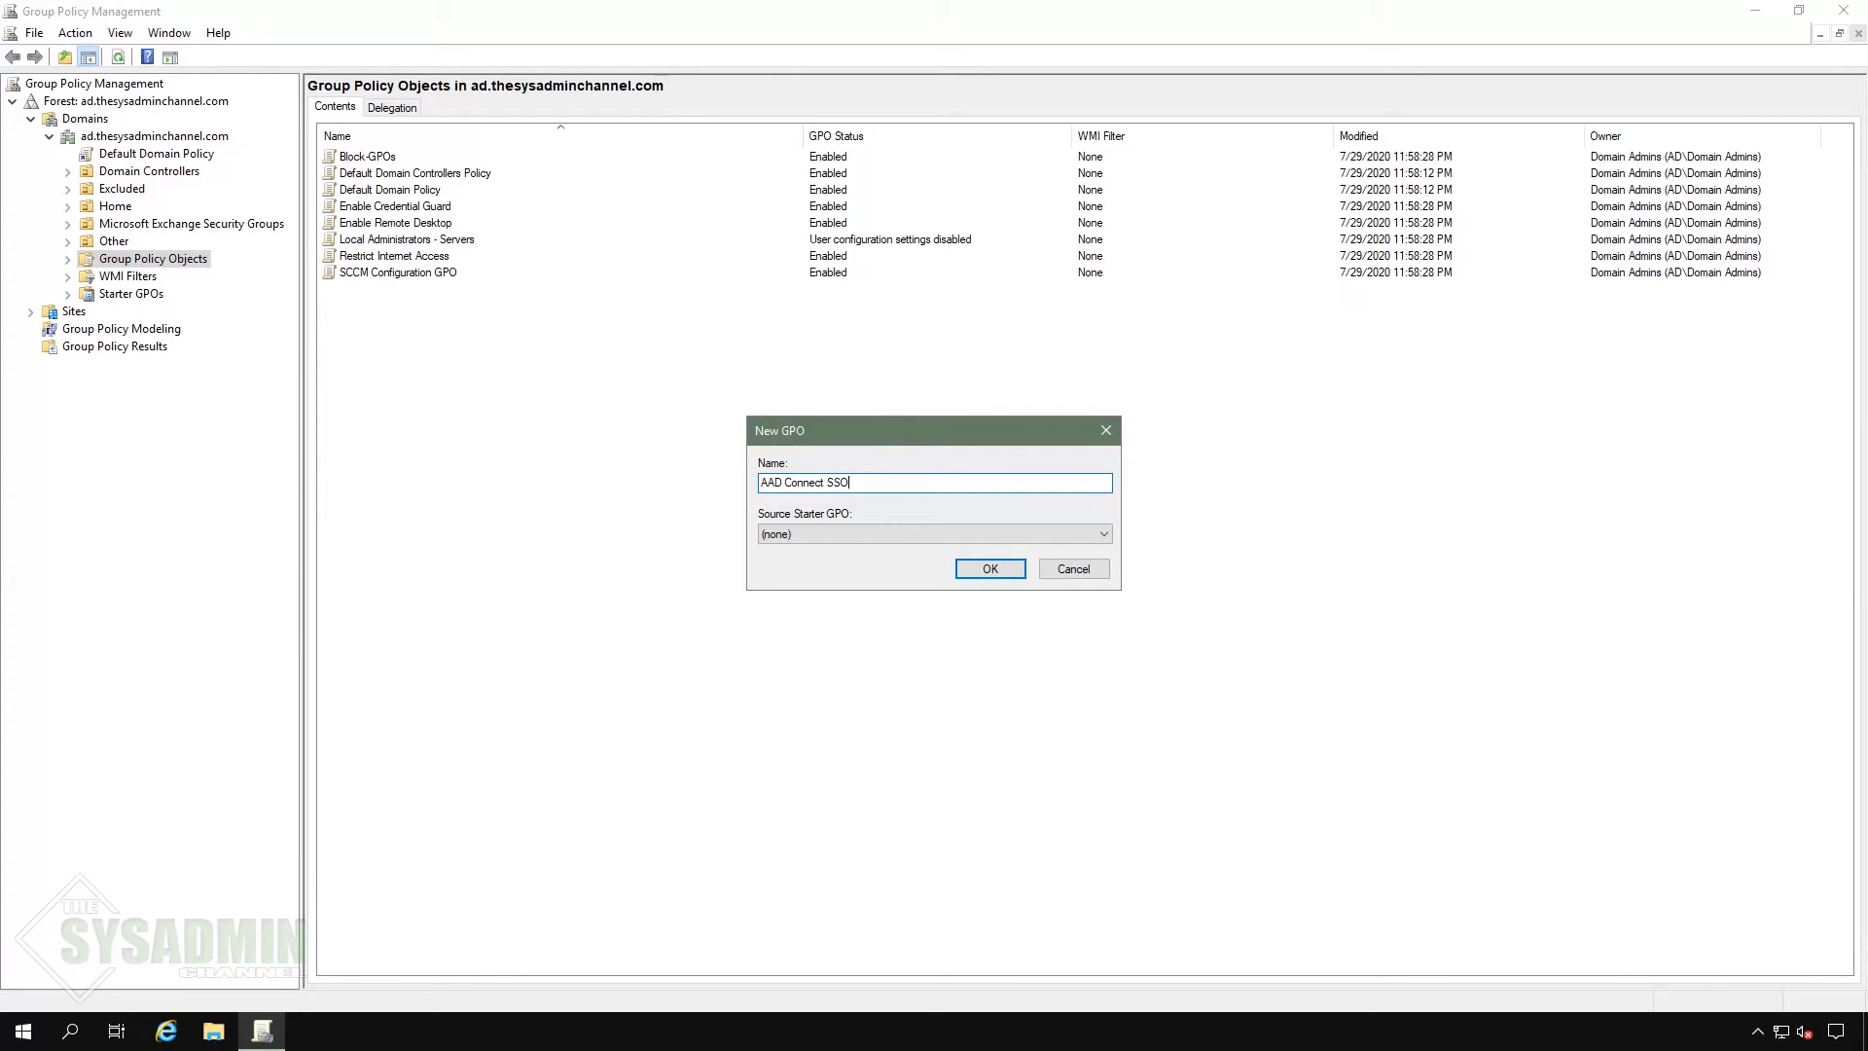
click(989, 568)
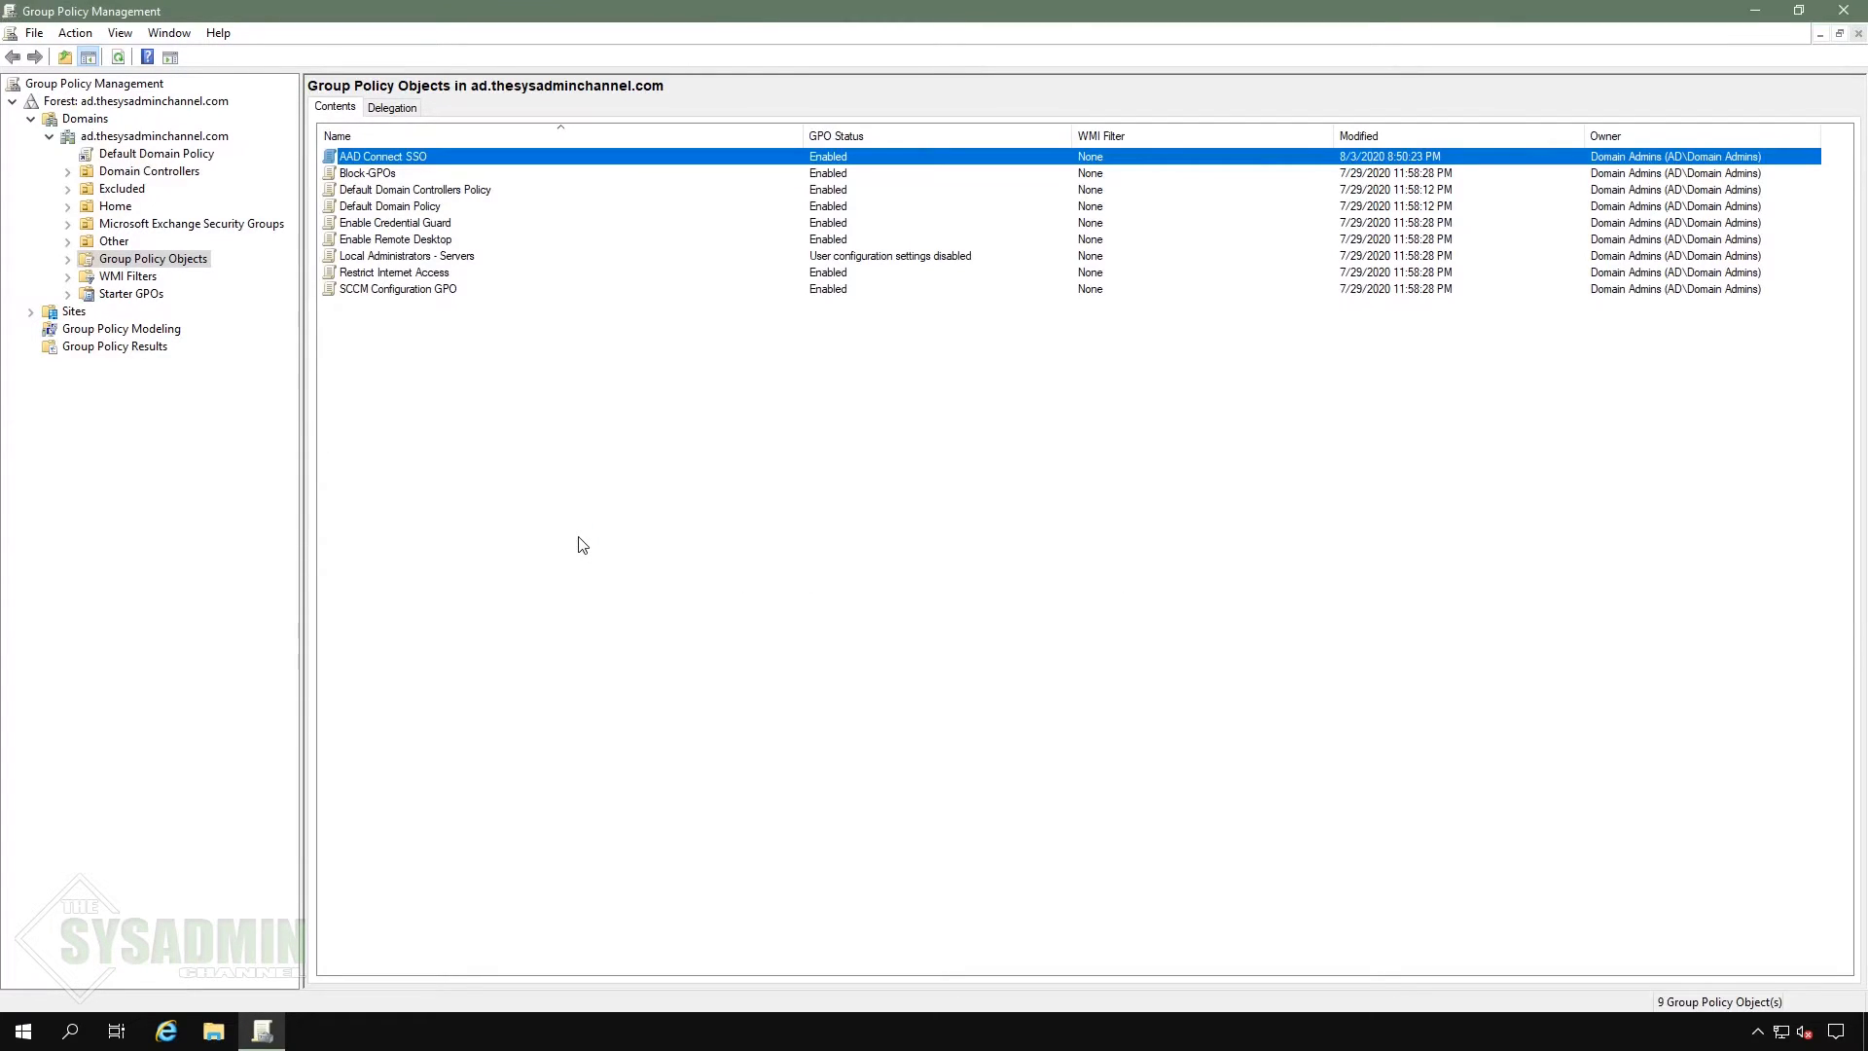
mouse_move(417, 159)
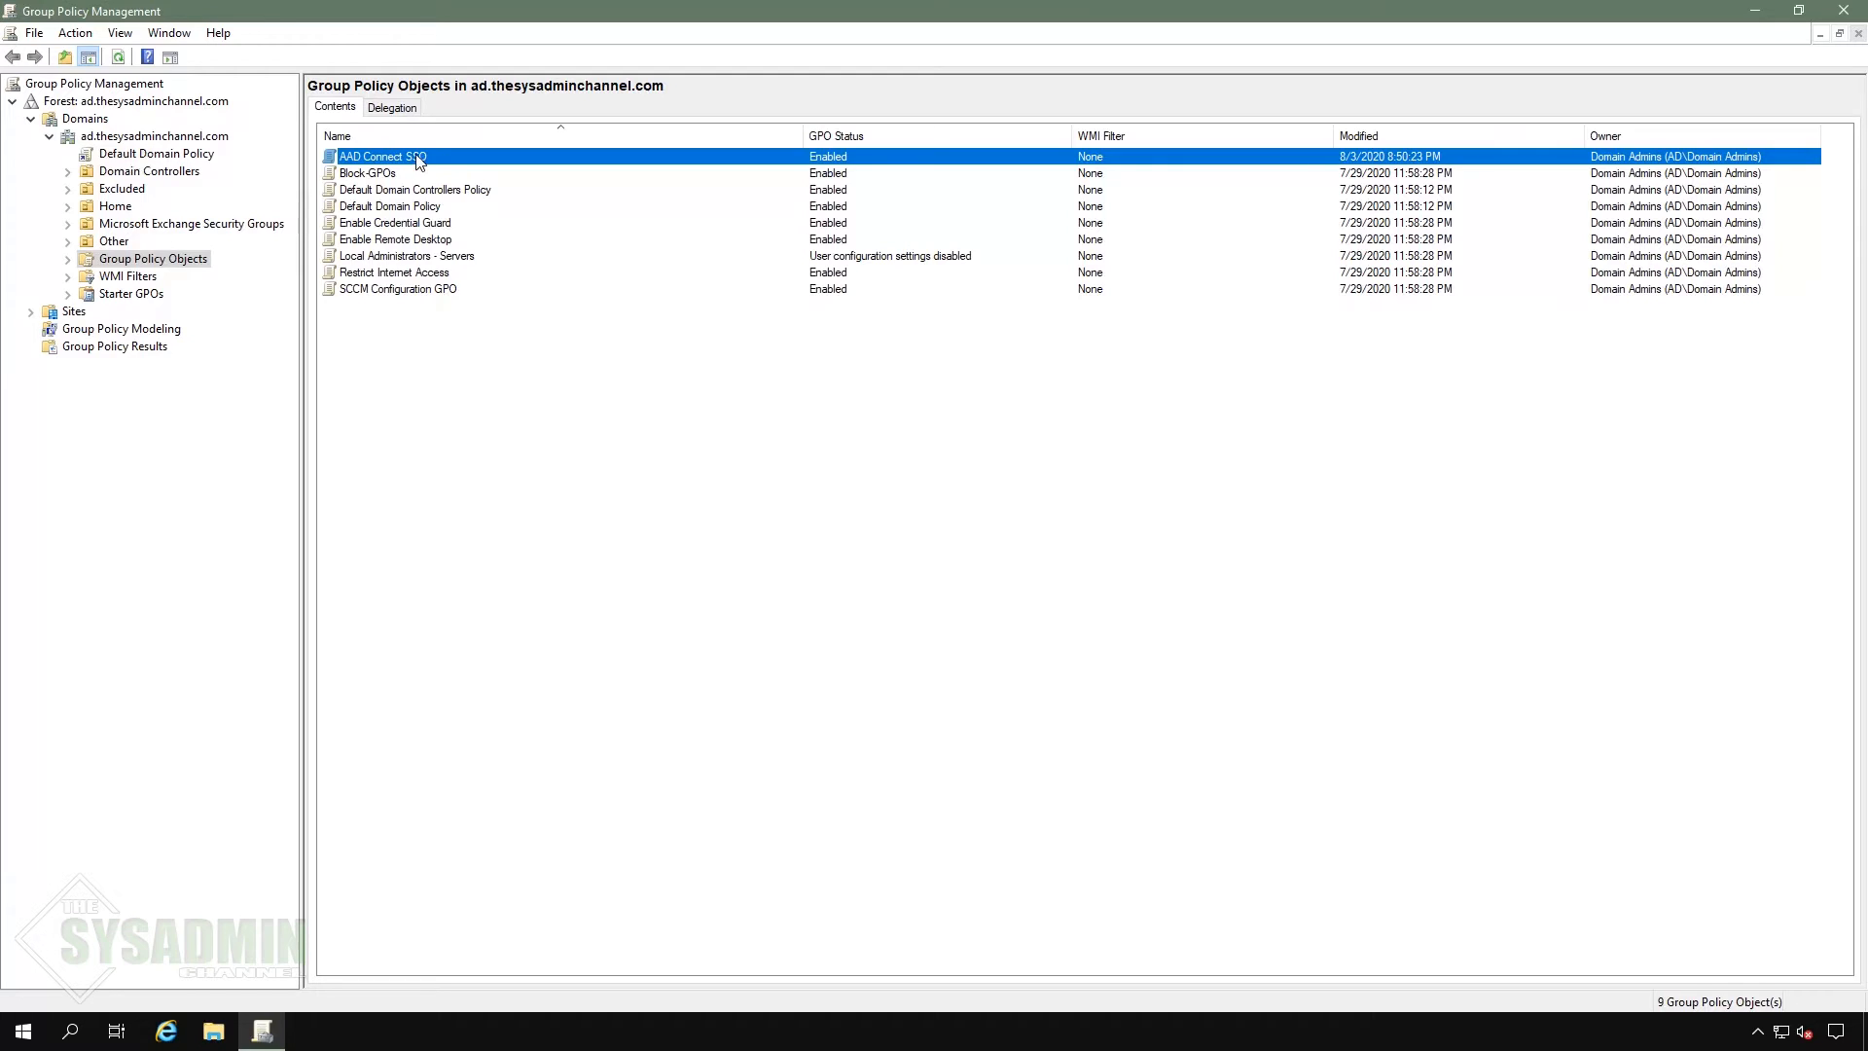
Step: Edit the AAD Connect SSO policy and drill into User Configuration > Administrative Templates > Windows Components
double_click(381, 156)
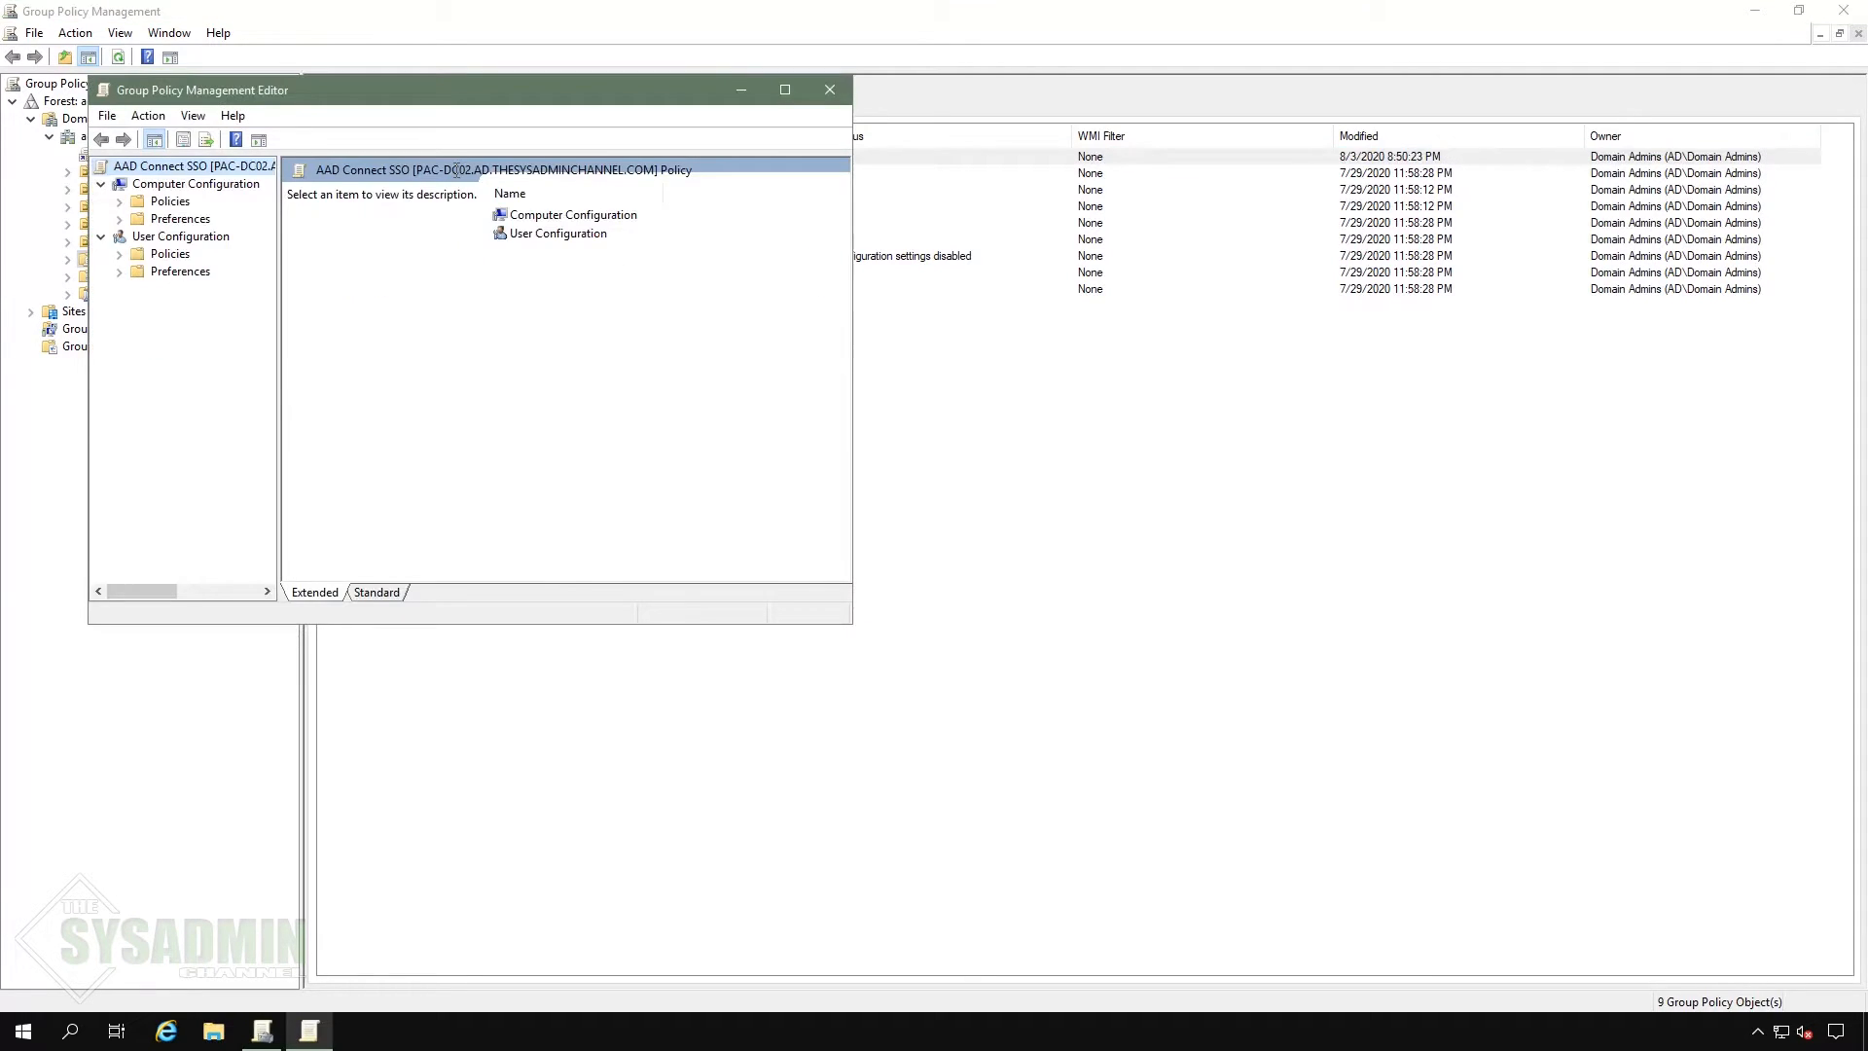
click(784, 89)
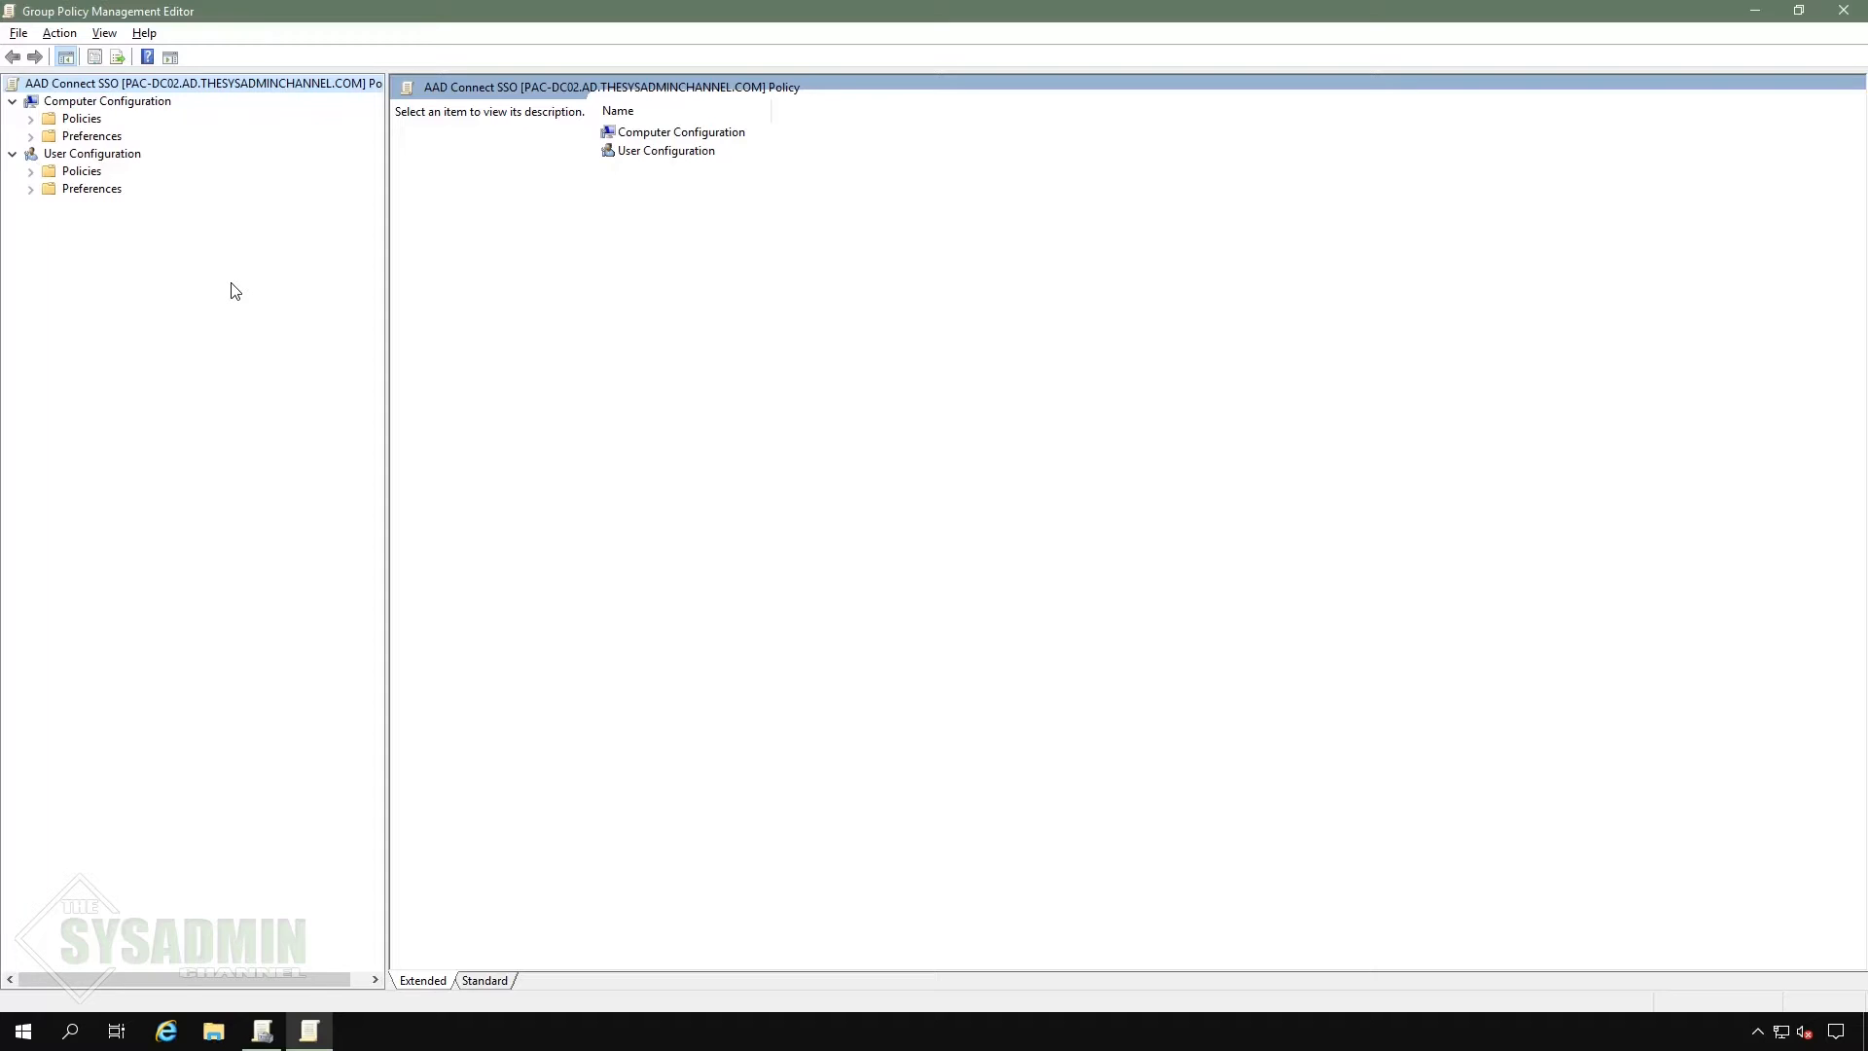
mouse_move(56, 191)
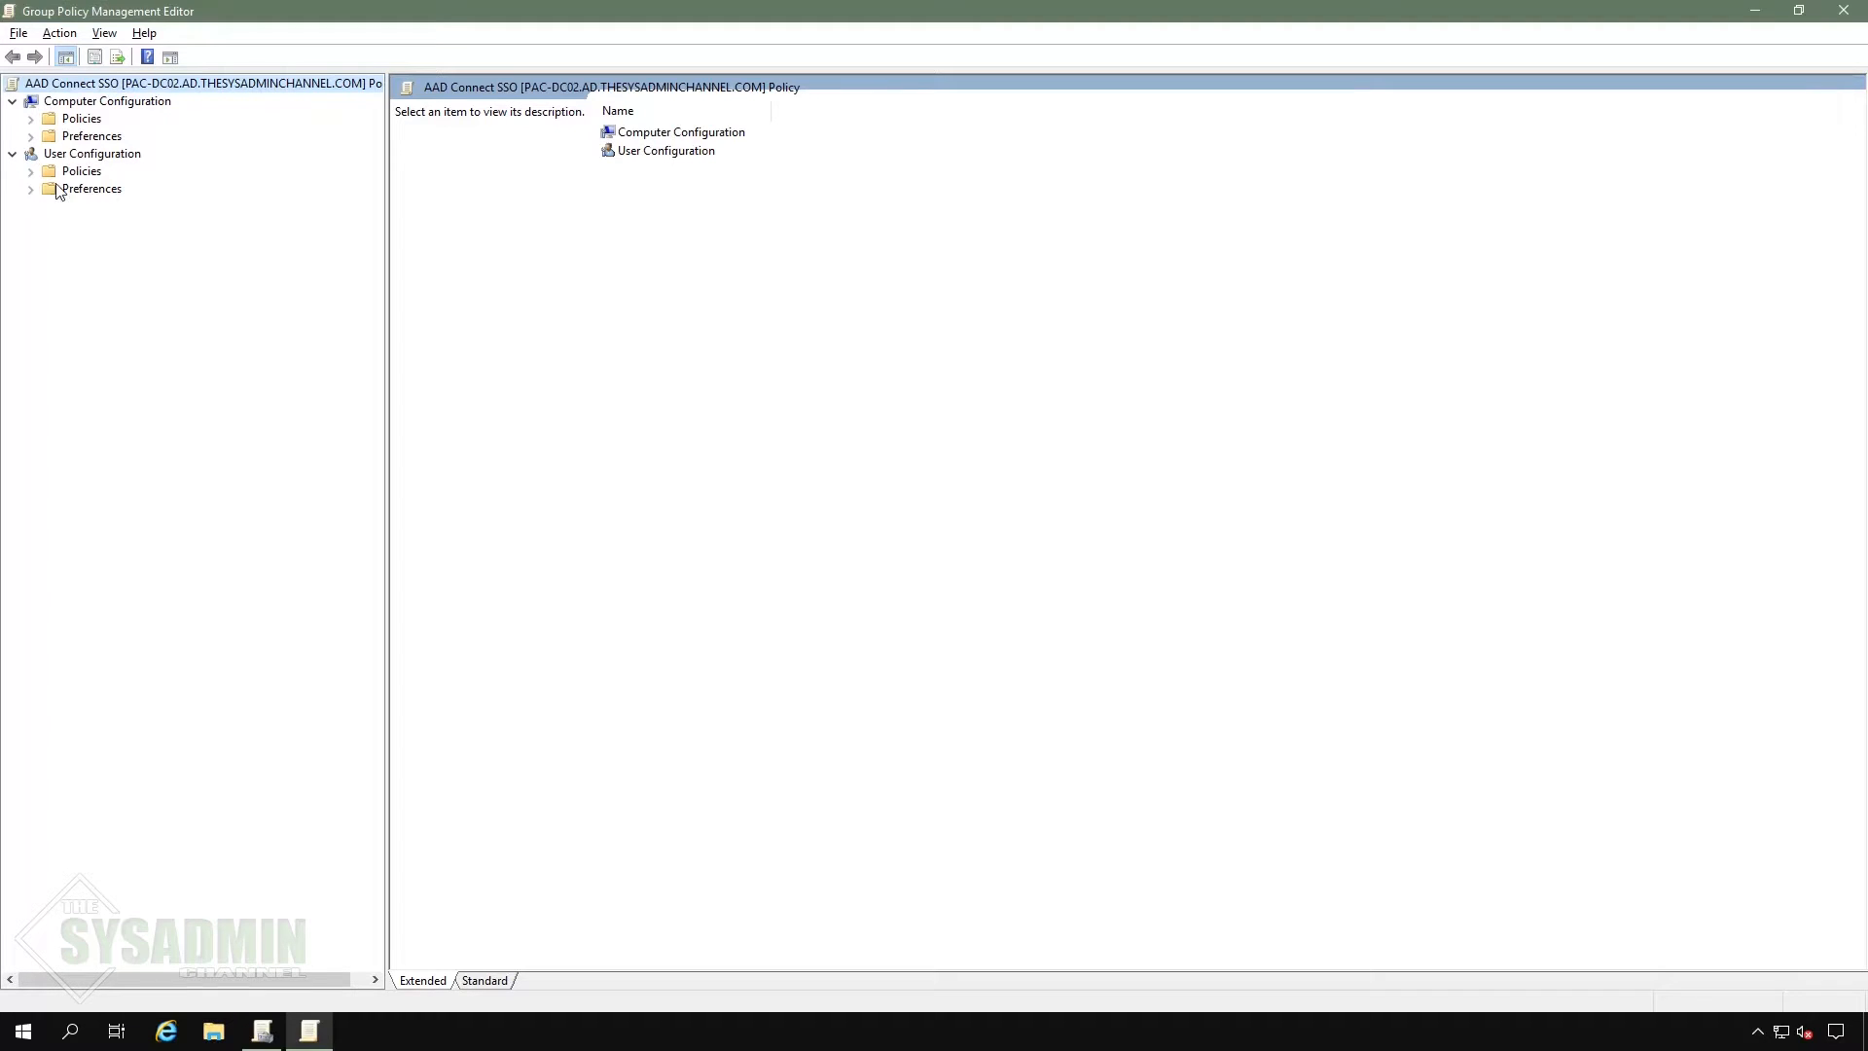
click(29, 172)
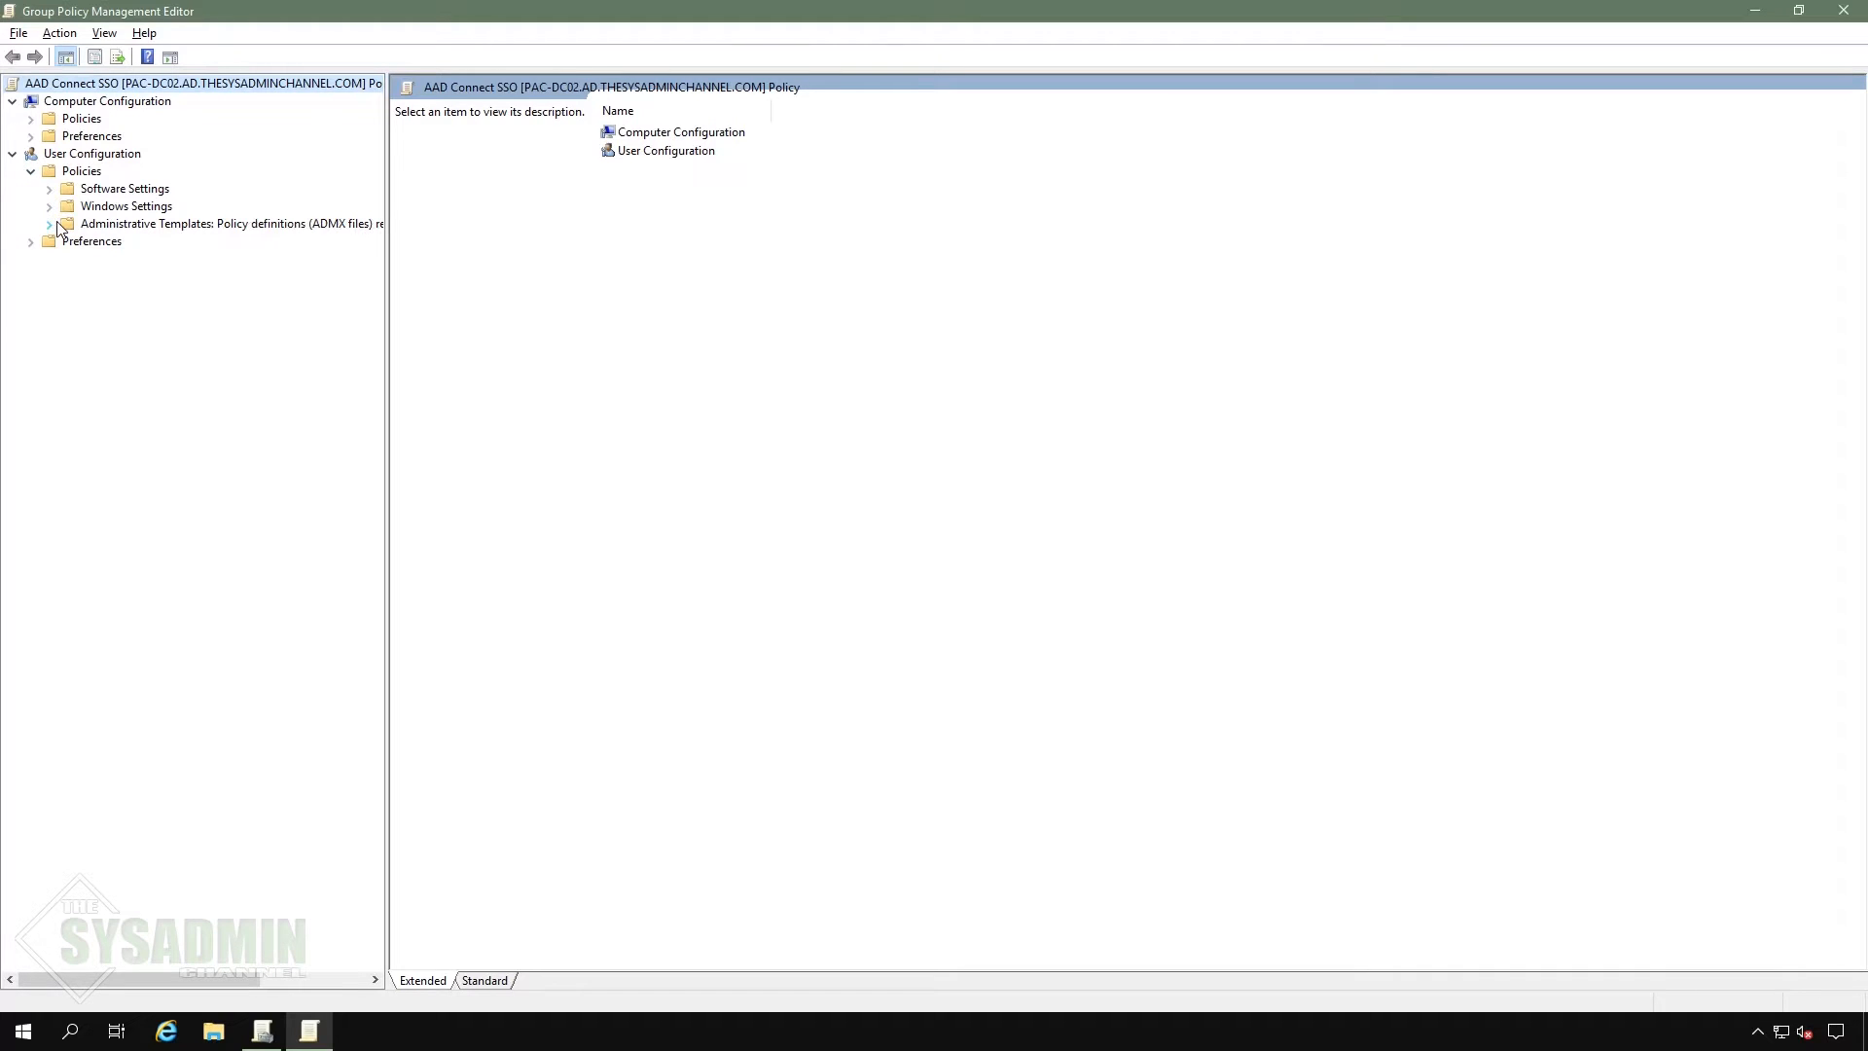
click(50, 223)
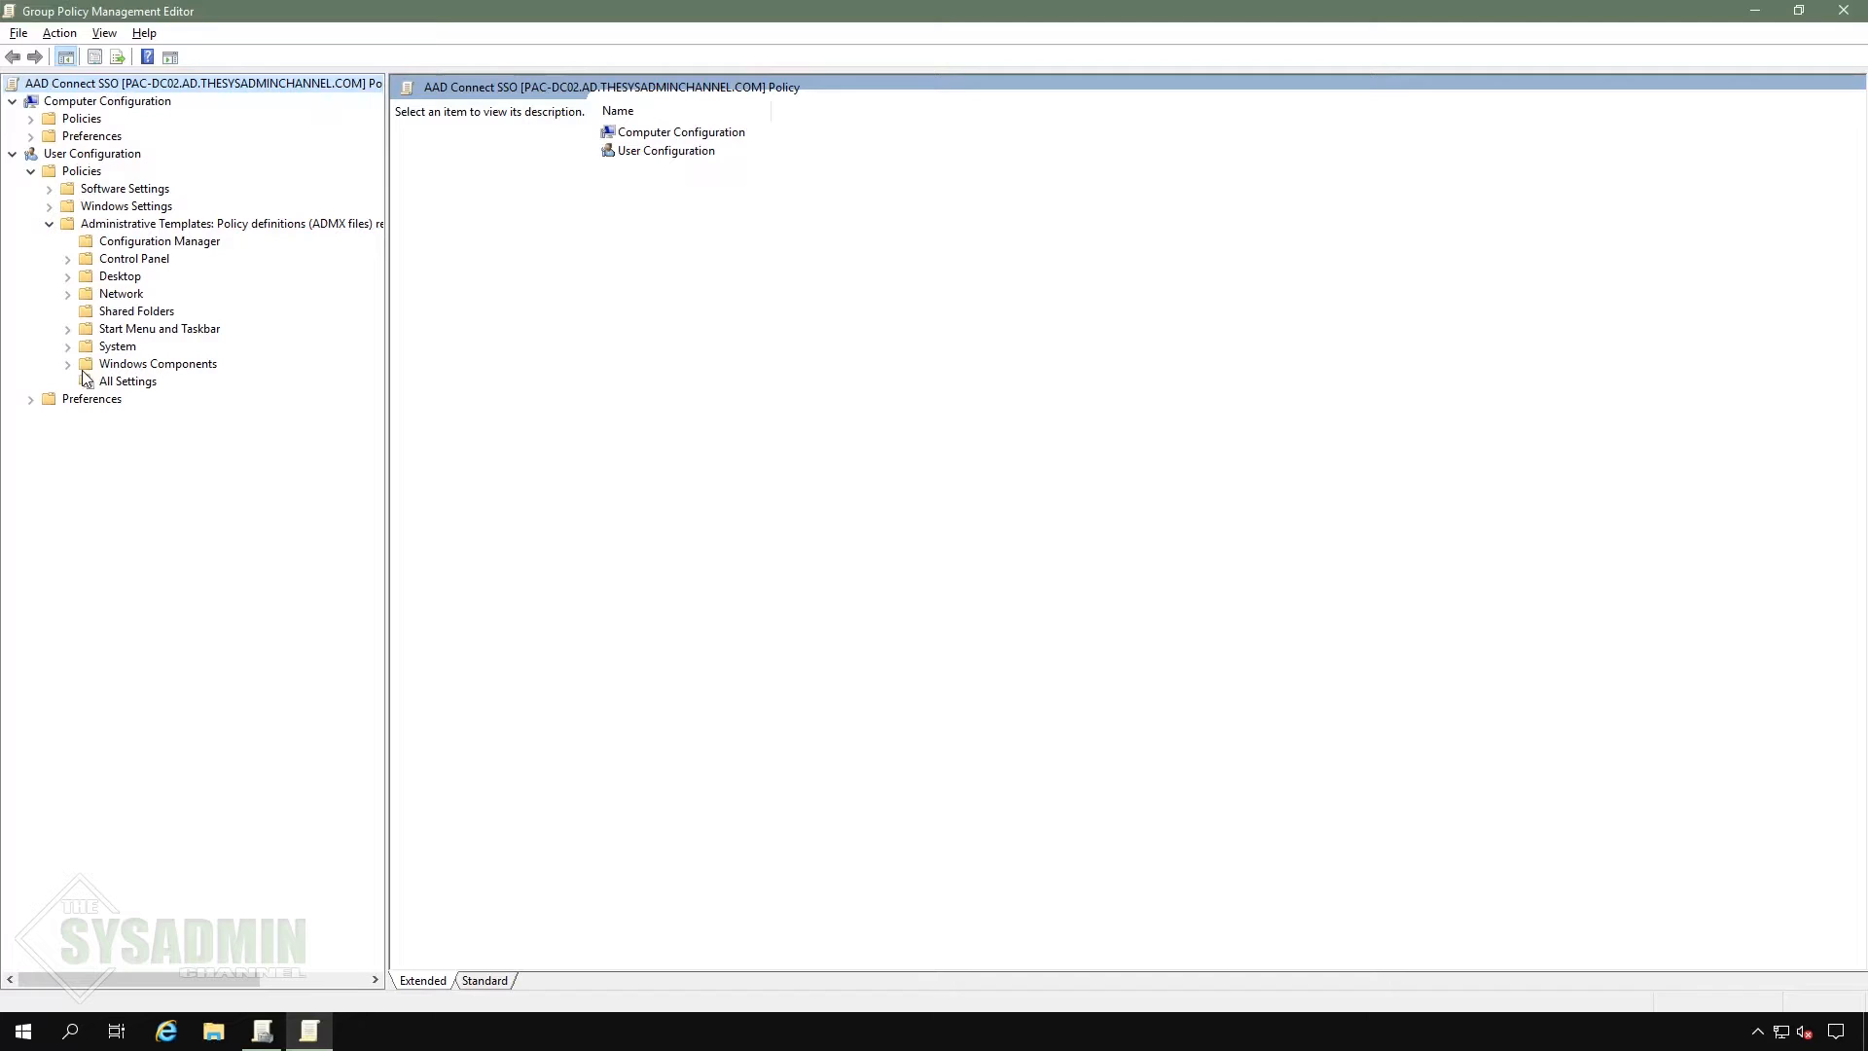
click(69, 364)
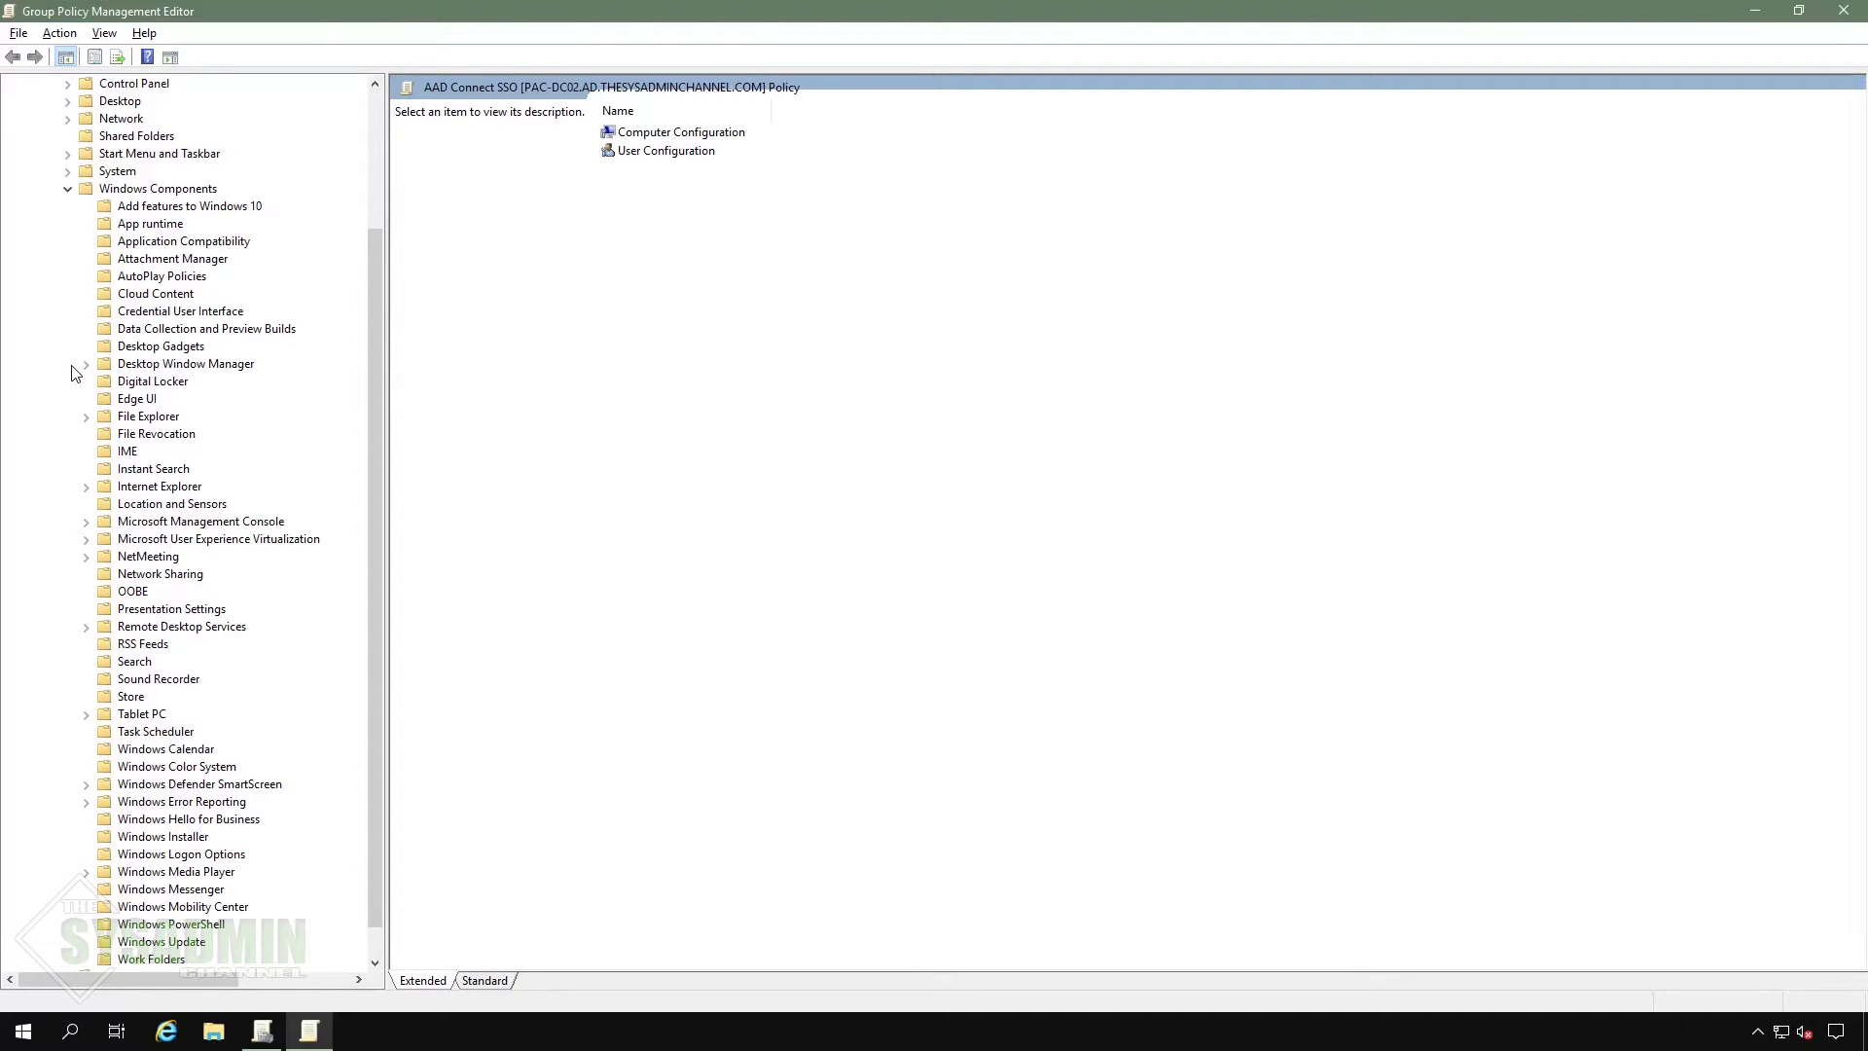
click(152, 469)
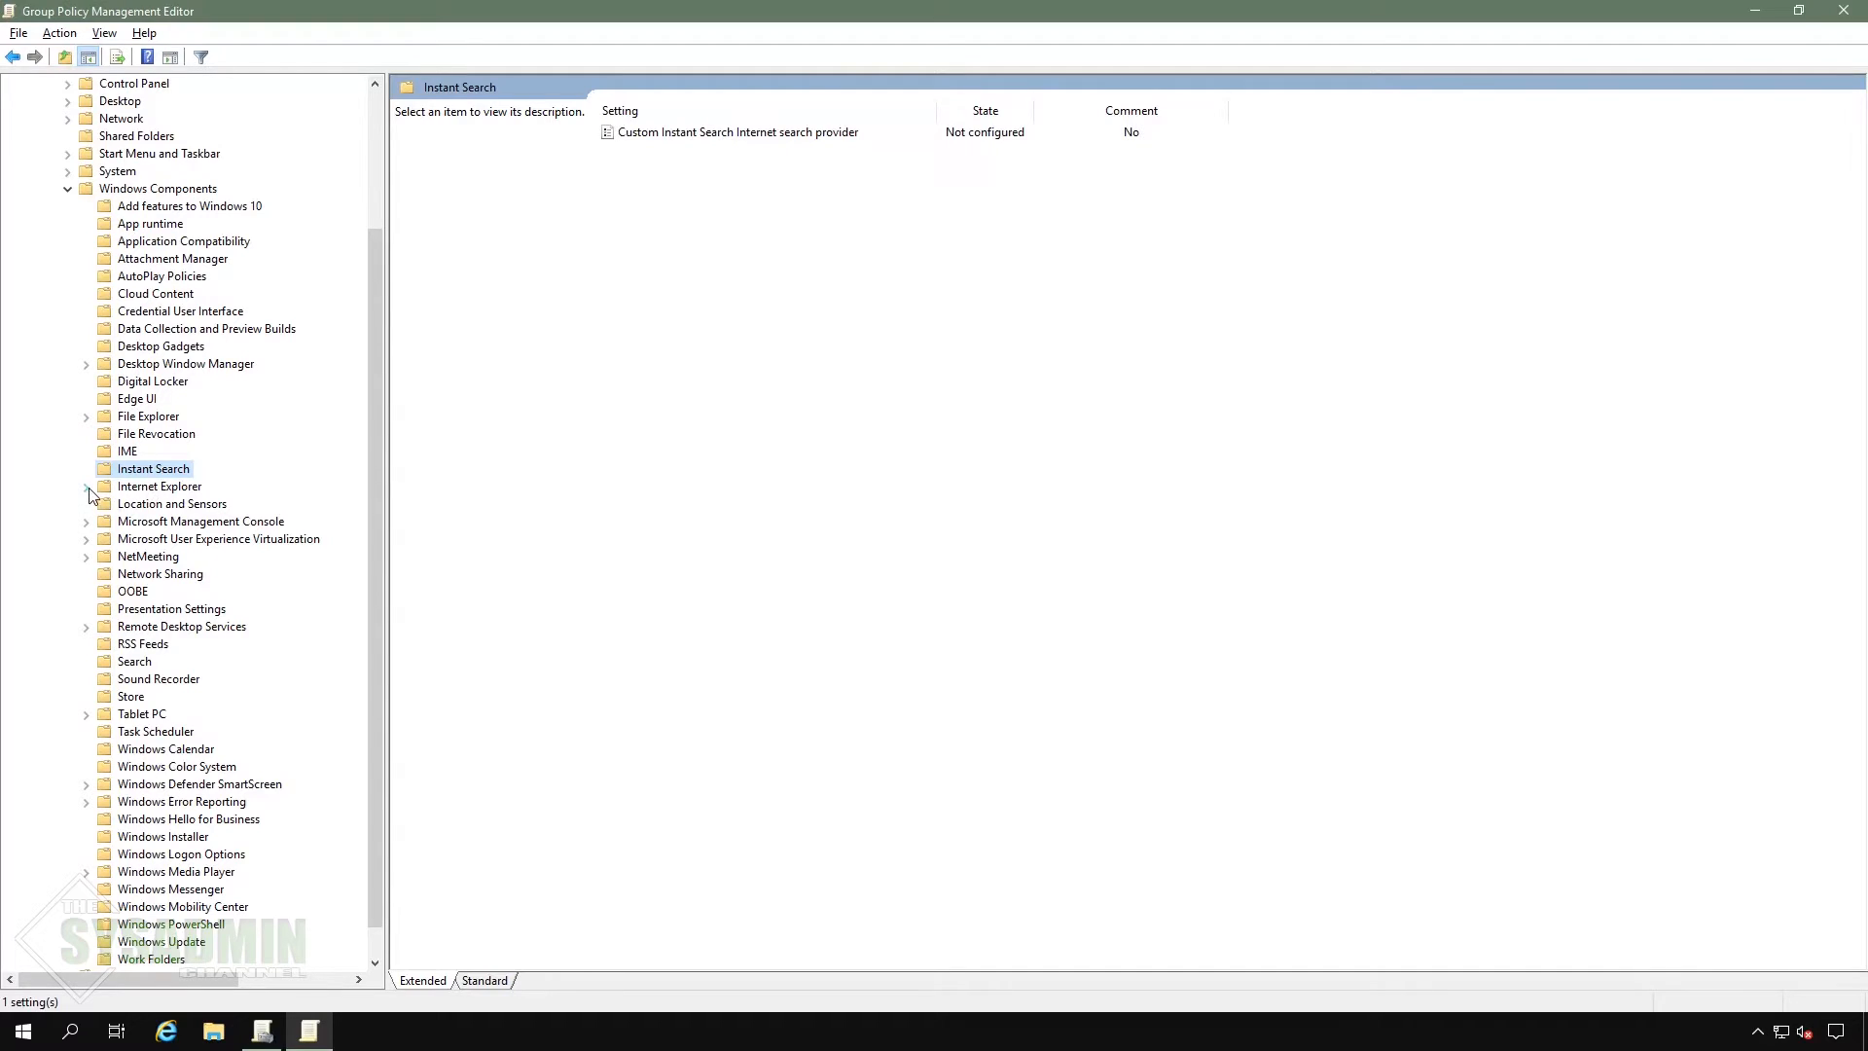
Step: Reach Internet Explorer > Internet Control Panel > Security Page and select Site to Zone Assignment List
click(85, 486)
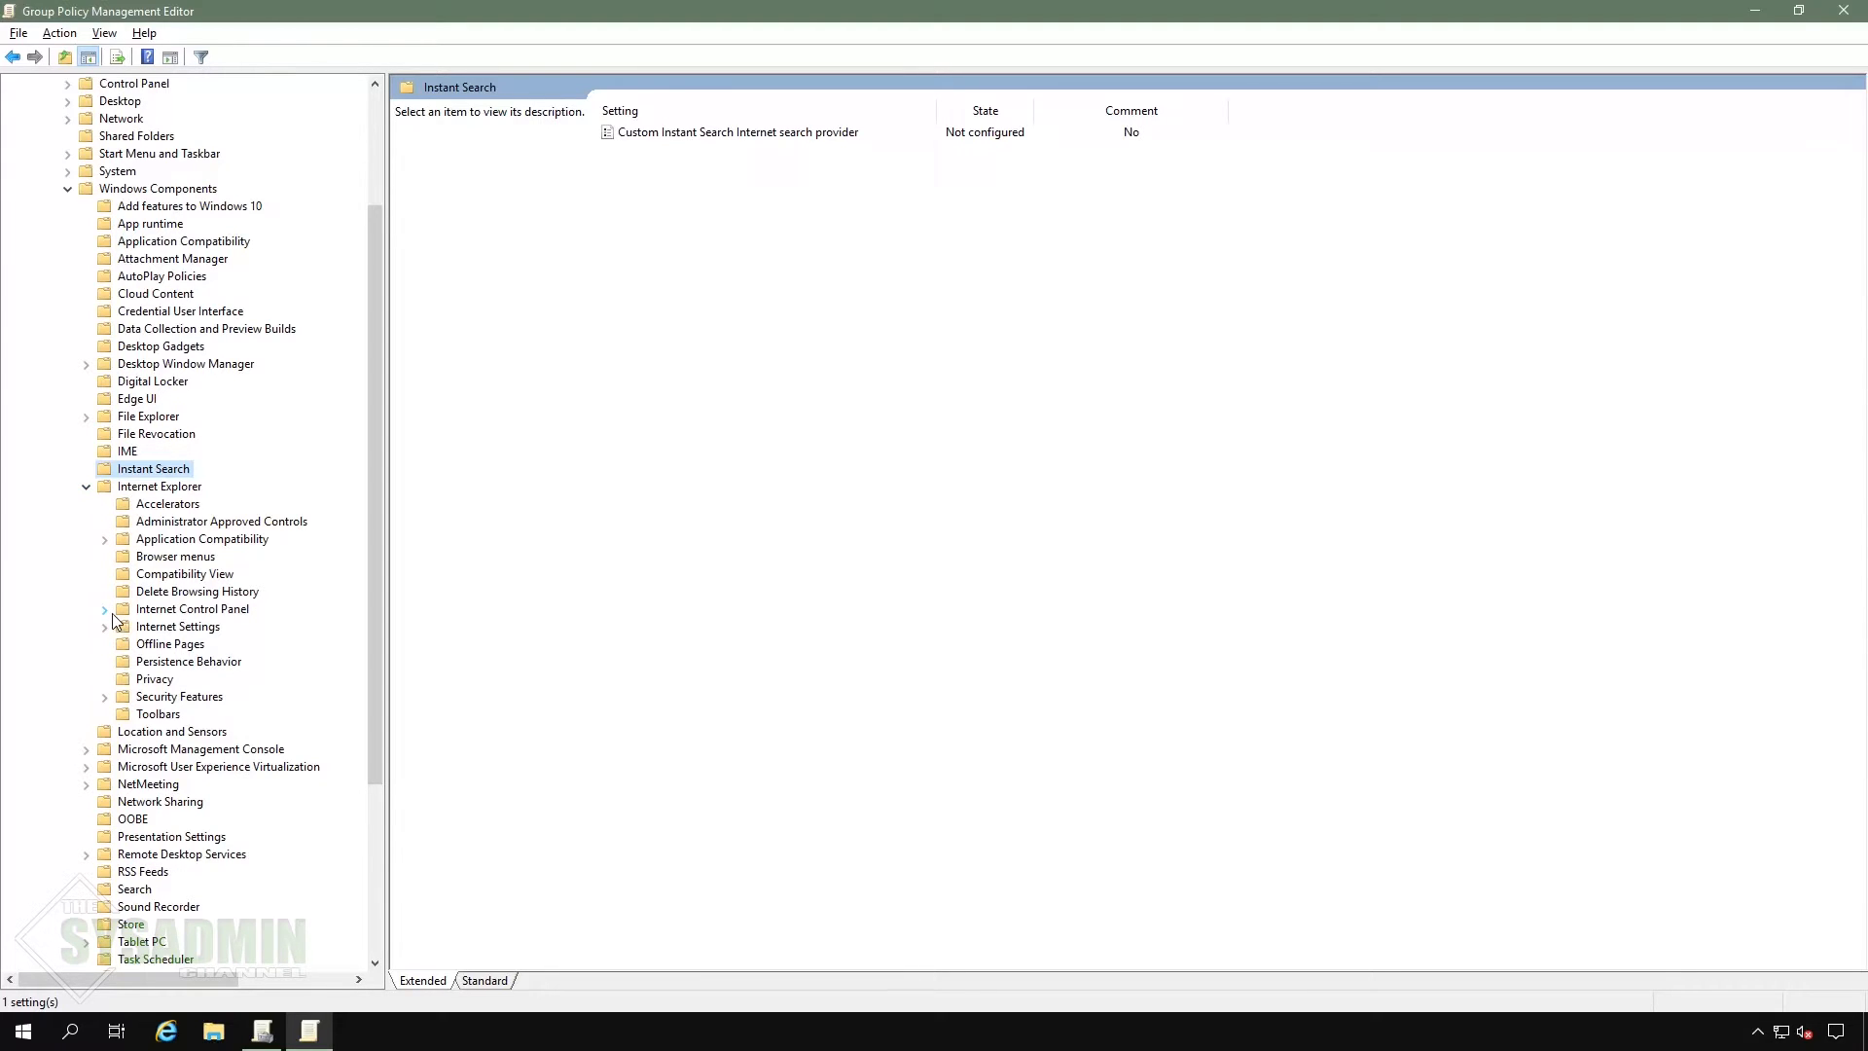
click(105, 609)
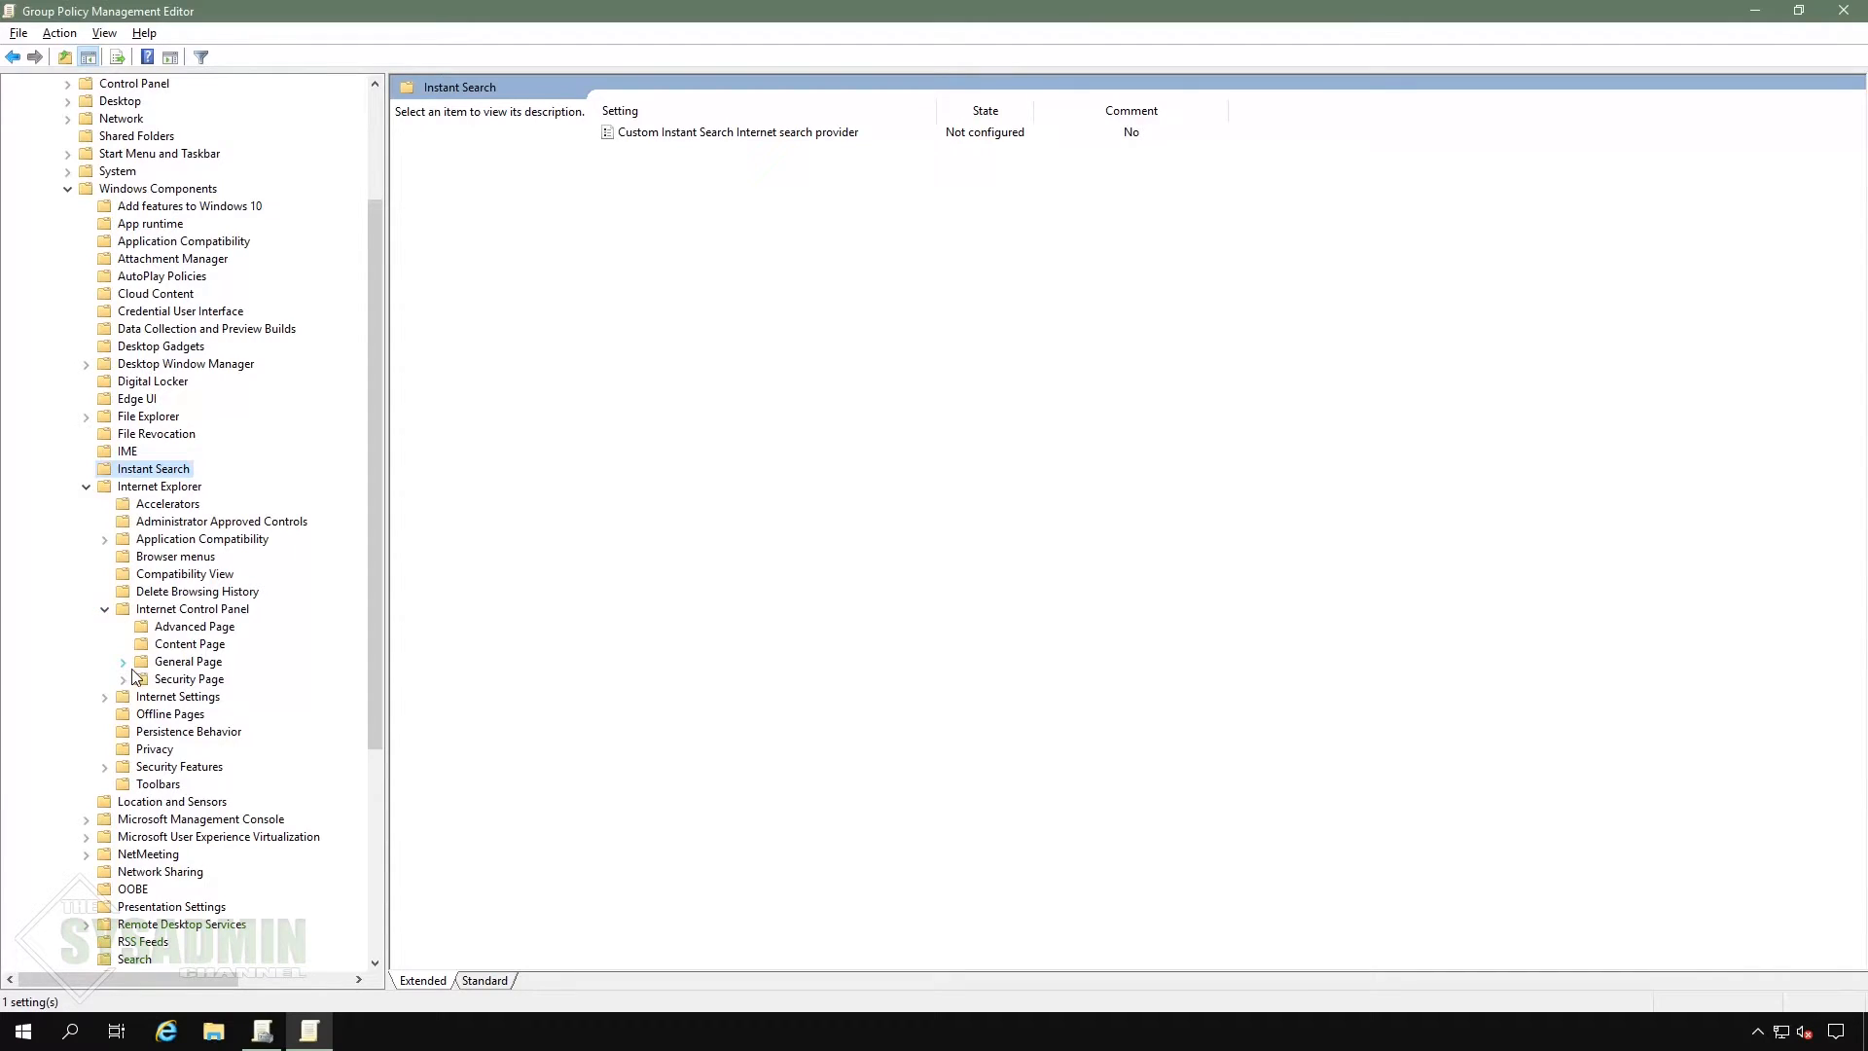
click(122, 679)
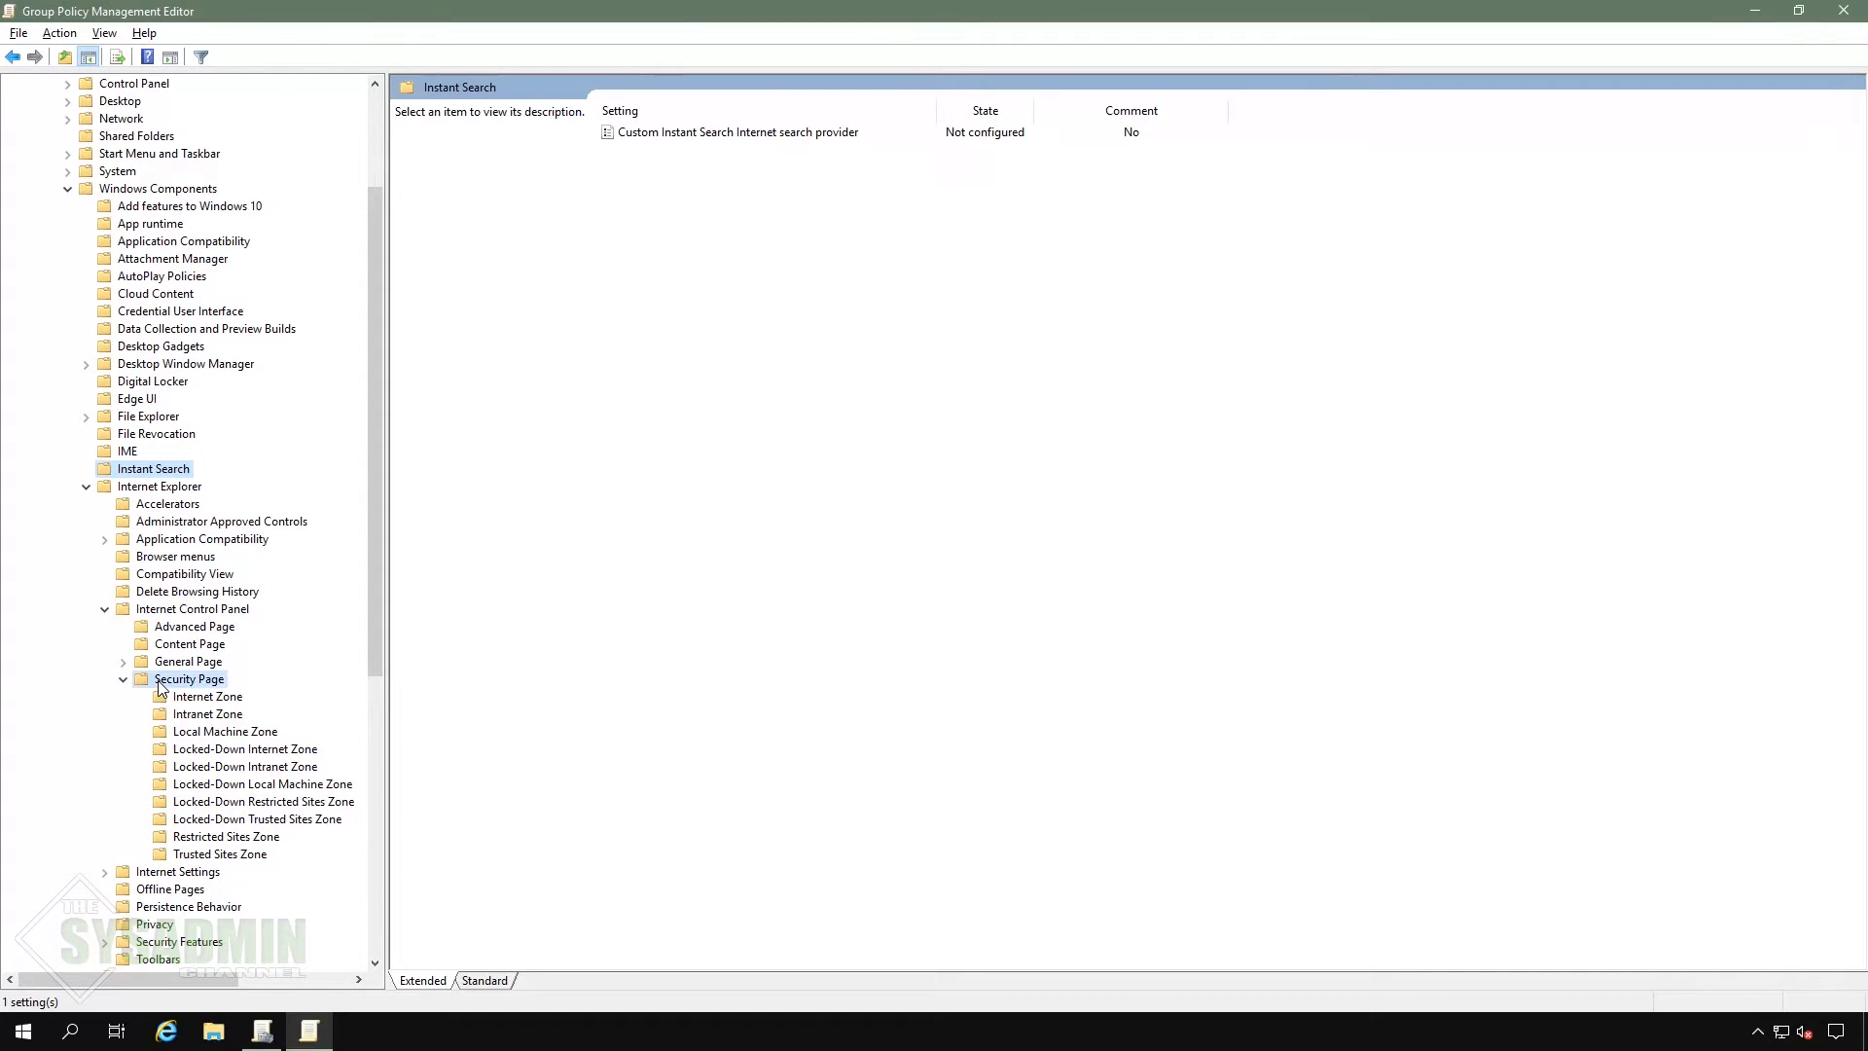
click(189, 678)
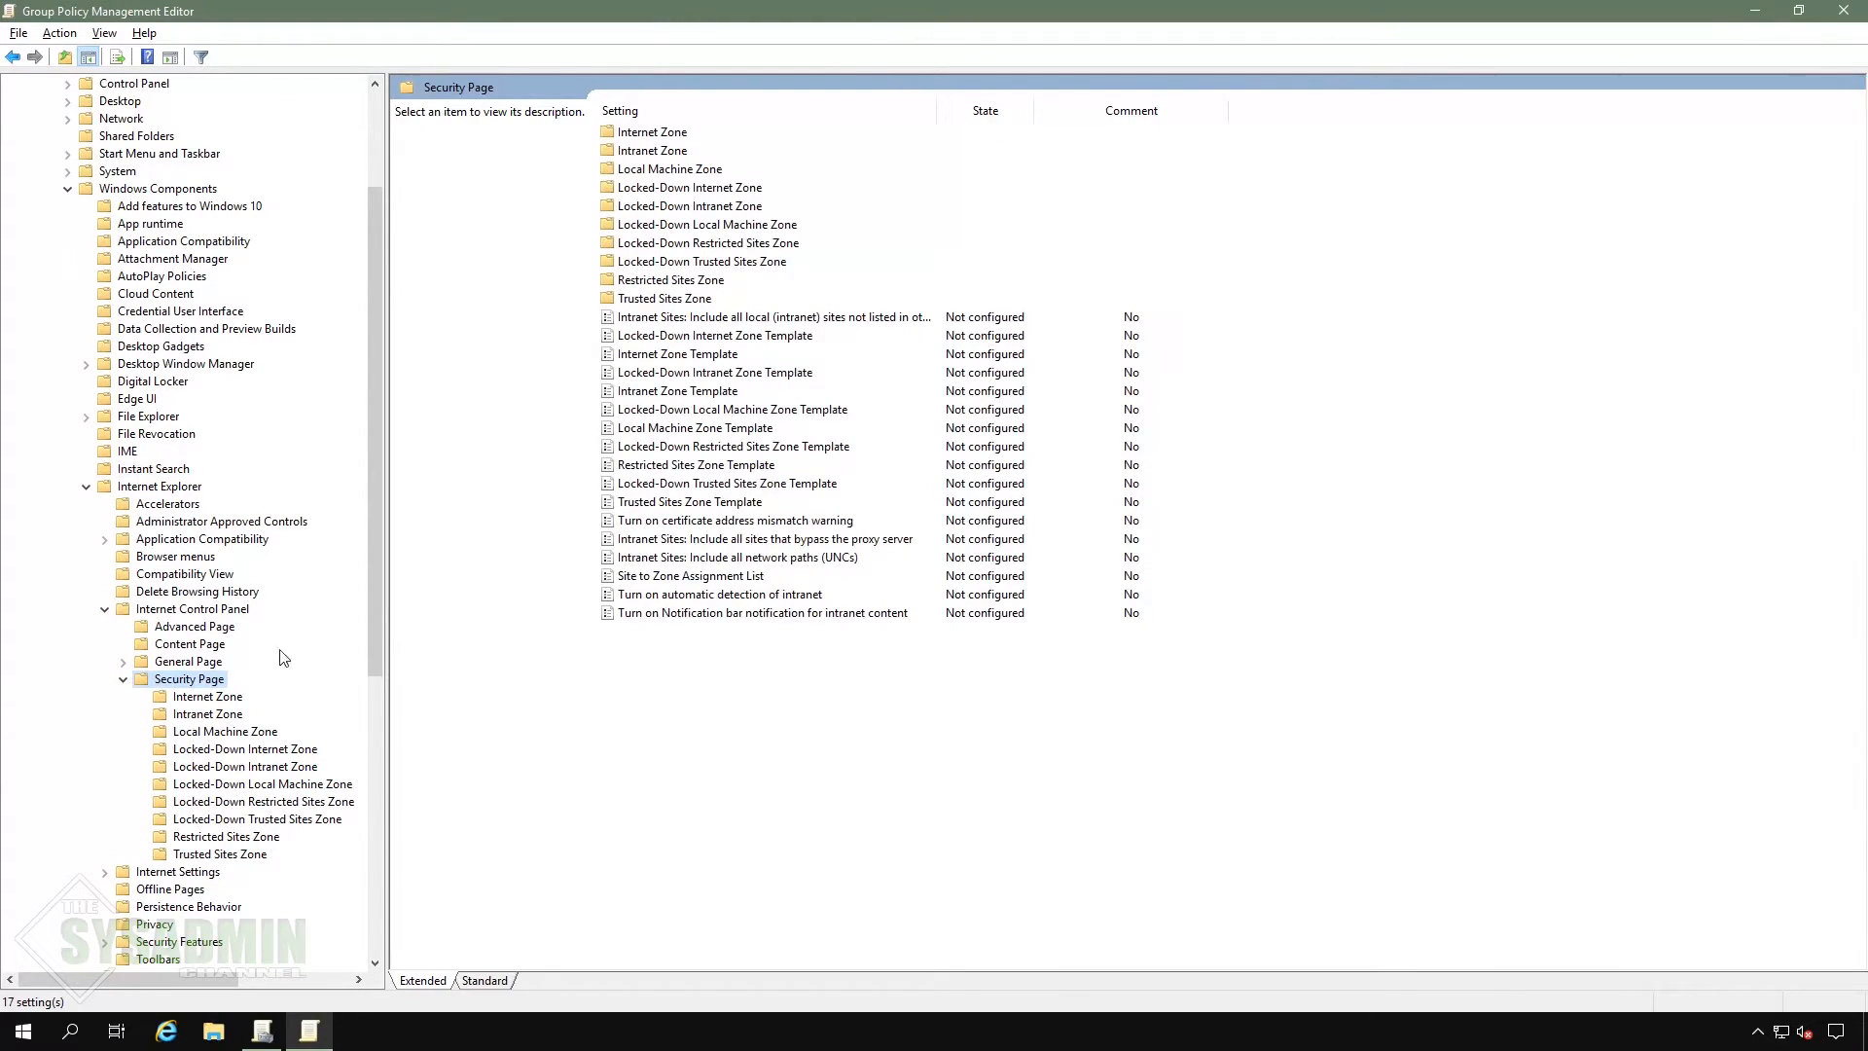
click(691, 576)
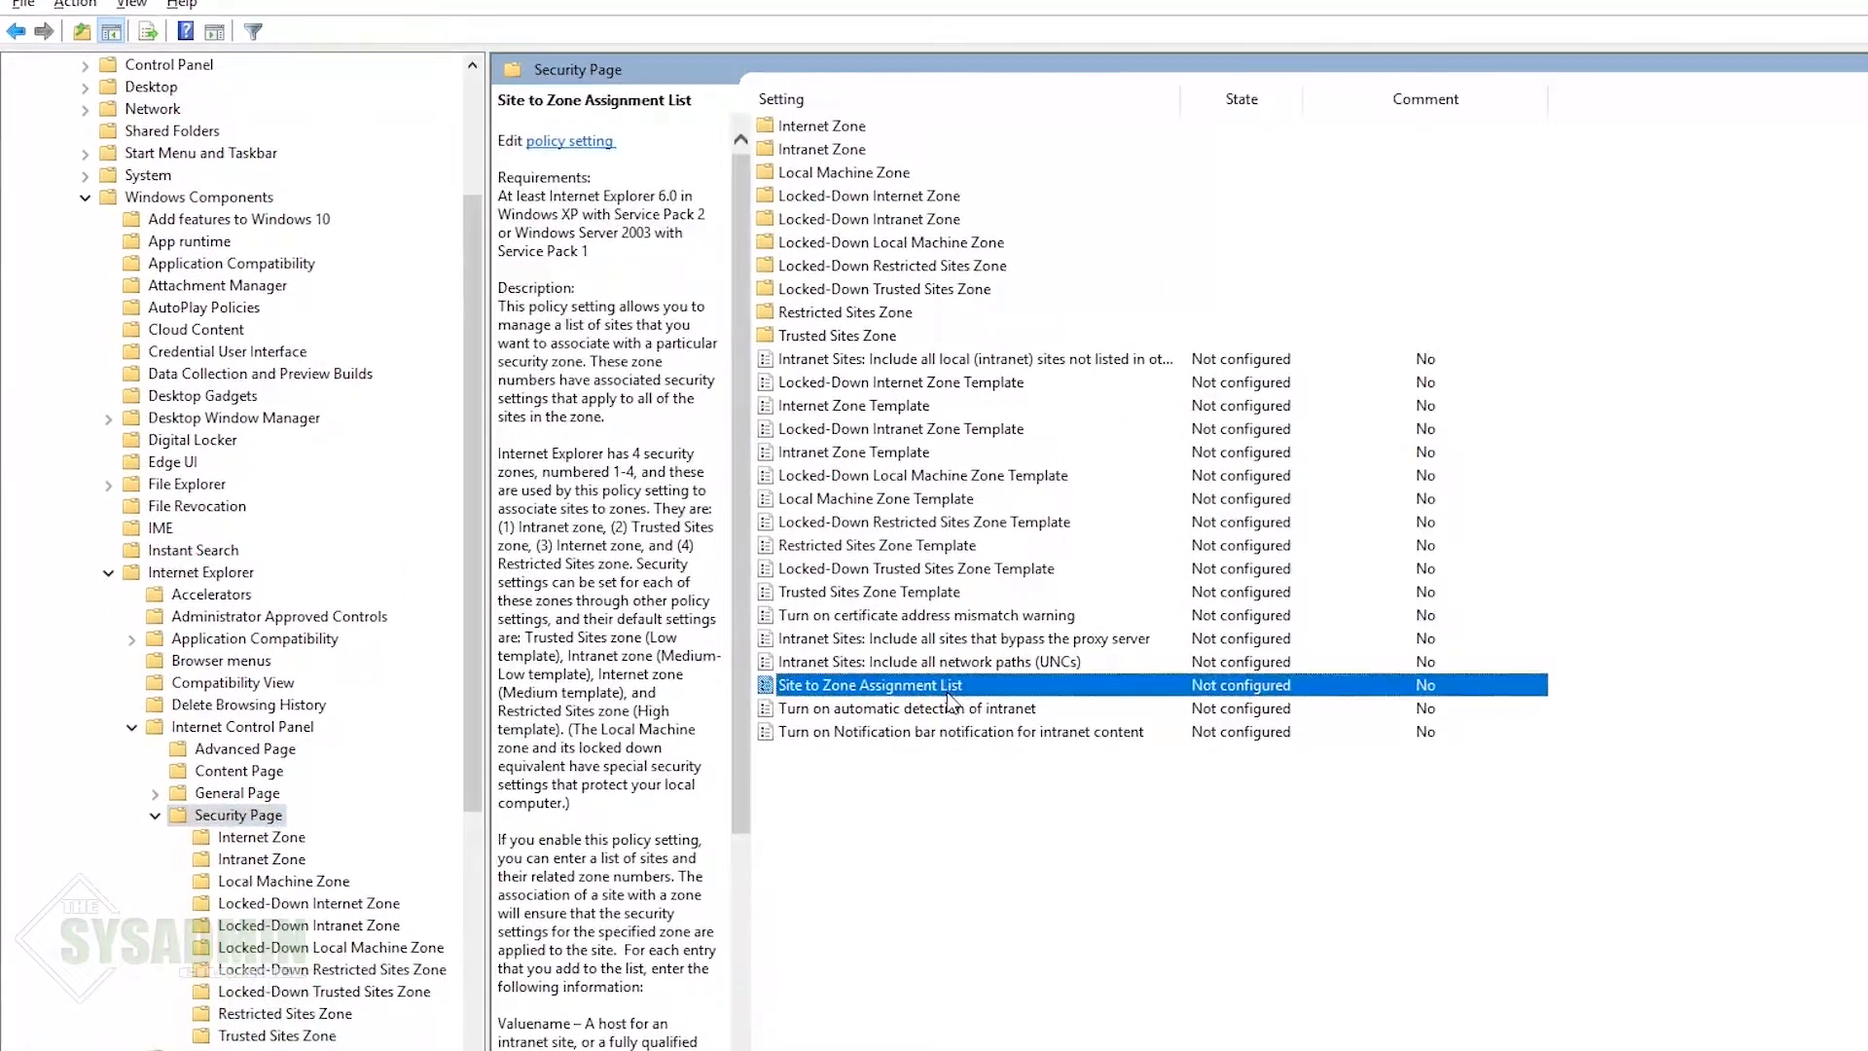
double_click(872, 683)
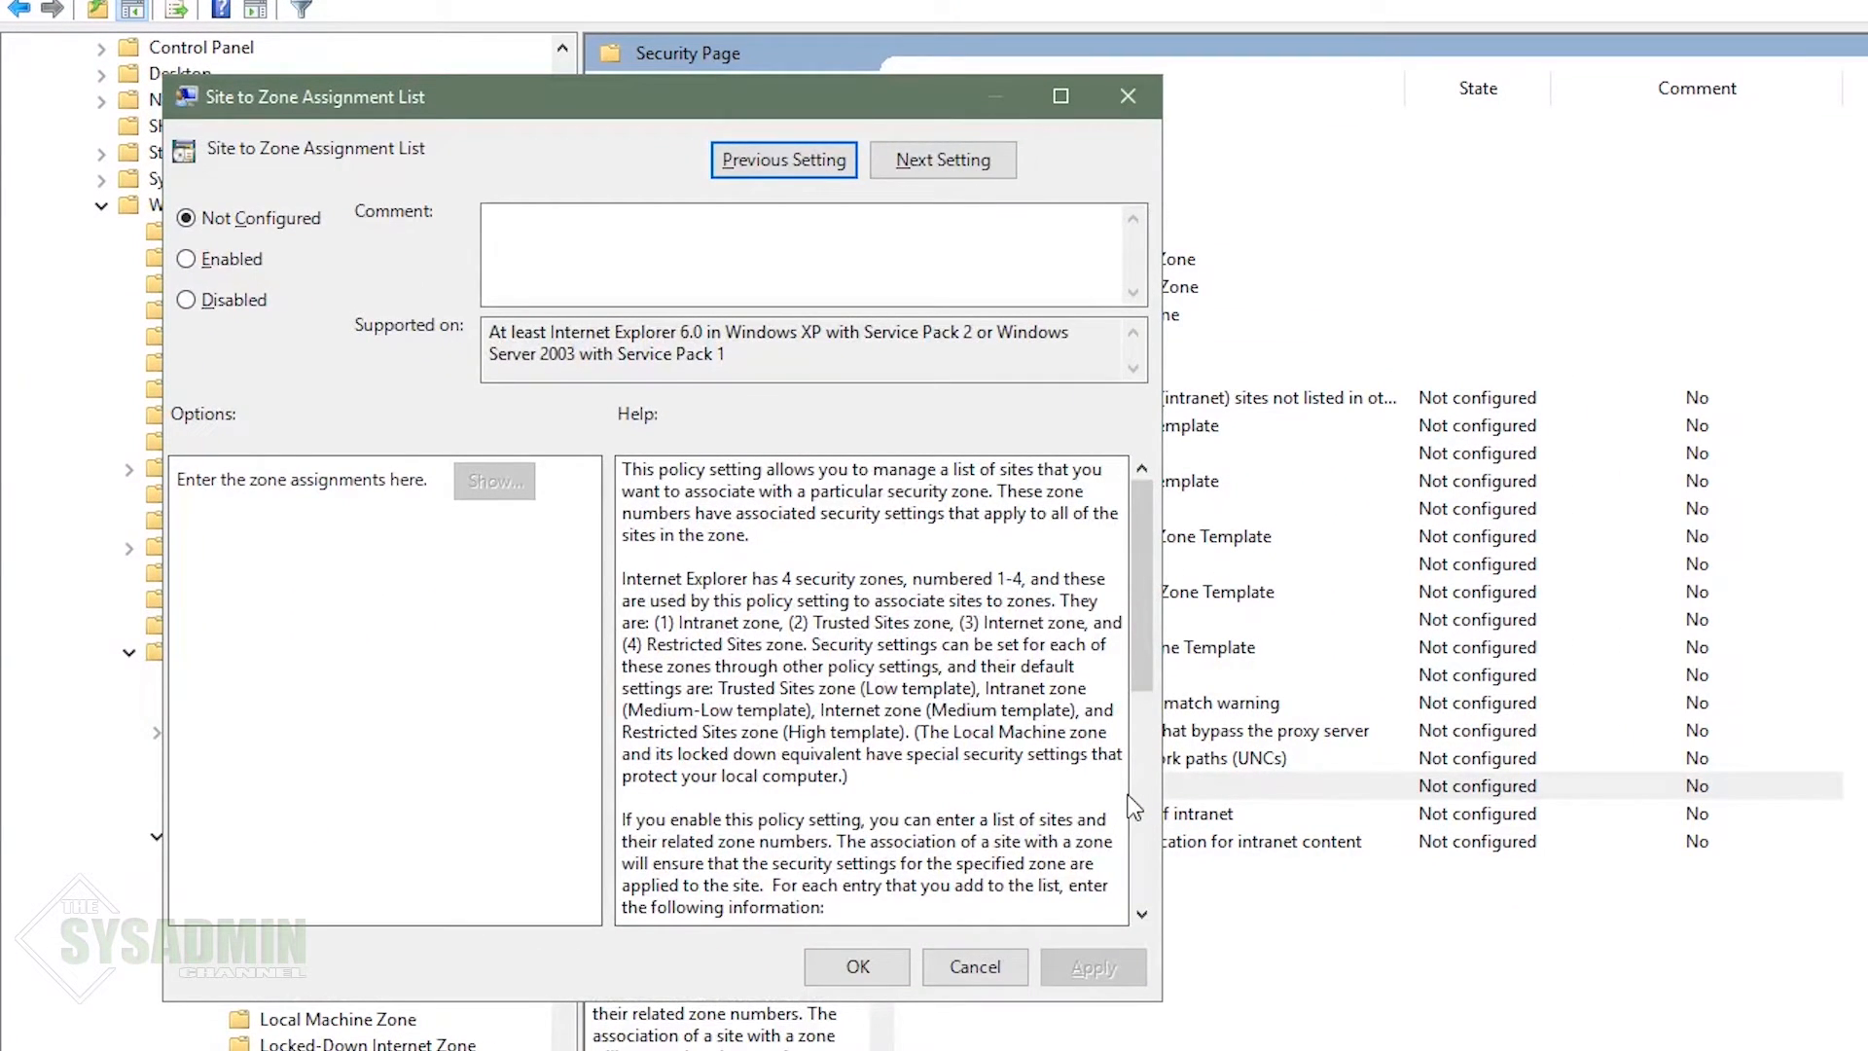
mouse_move(537, 459)
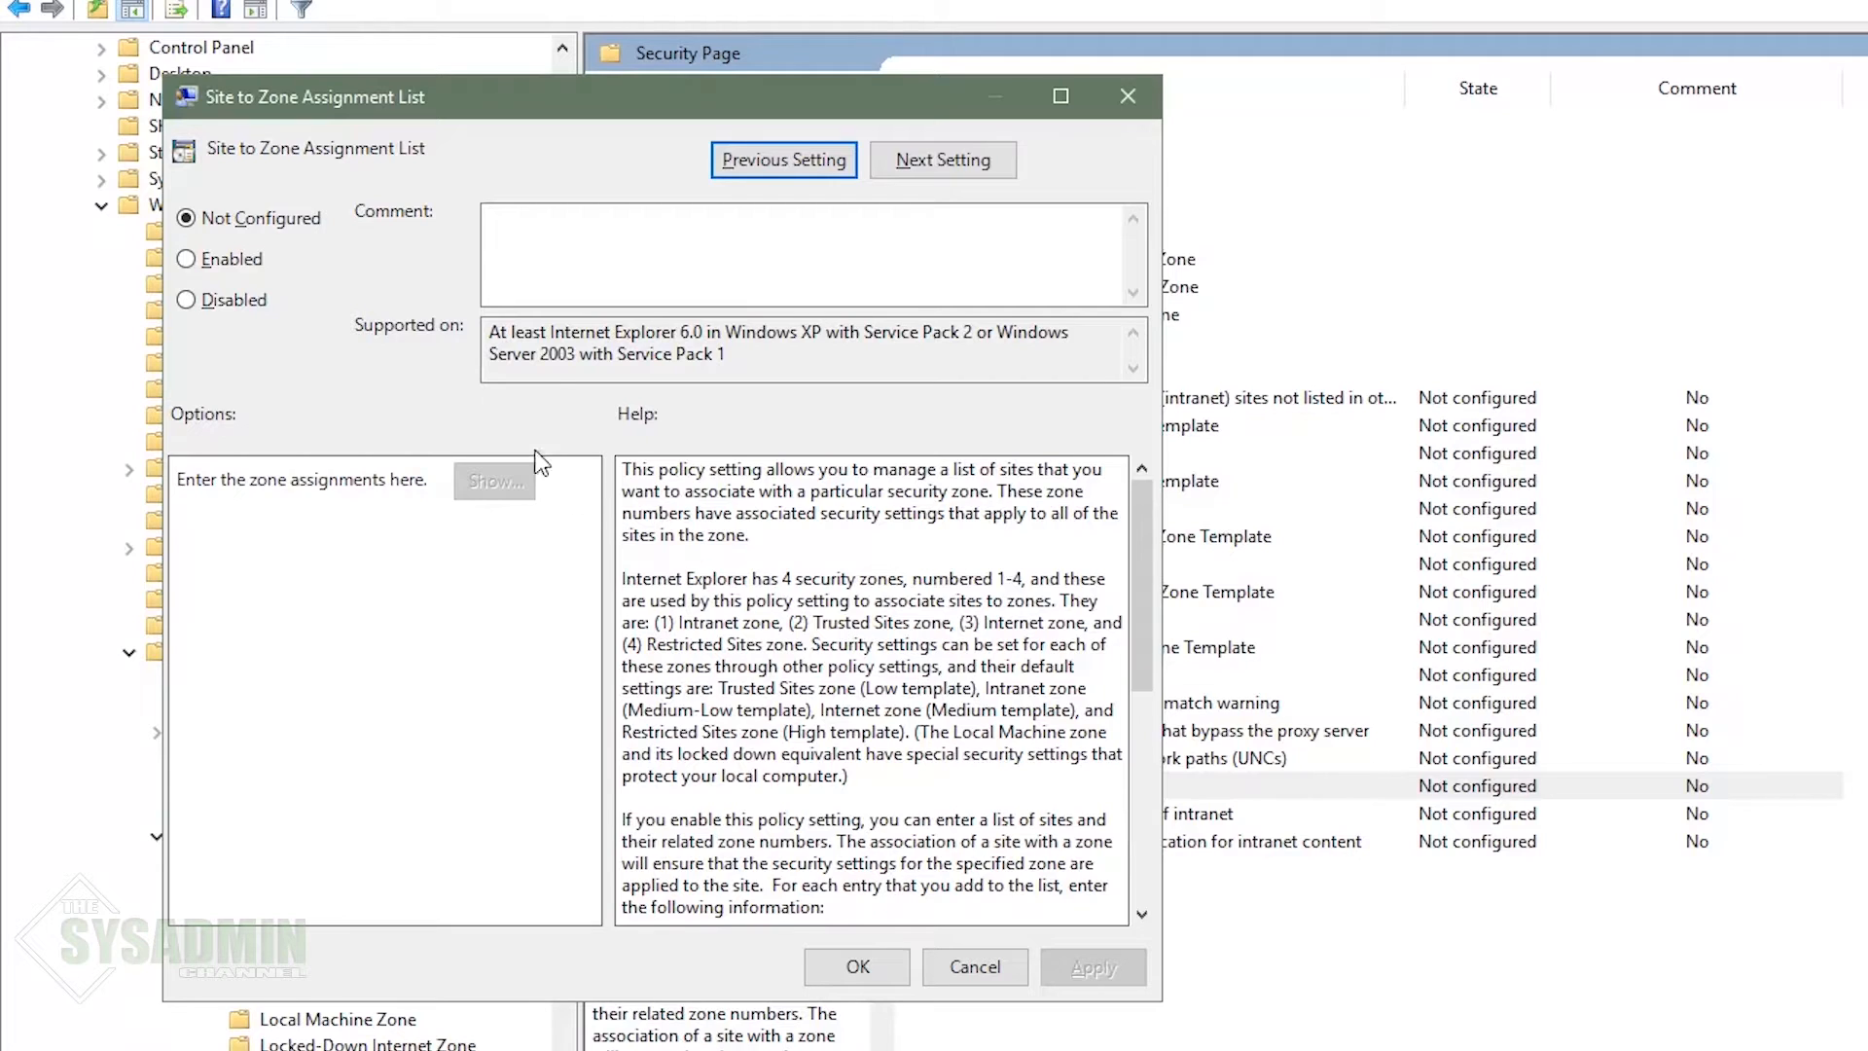
click(187, 259)
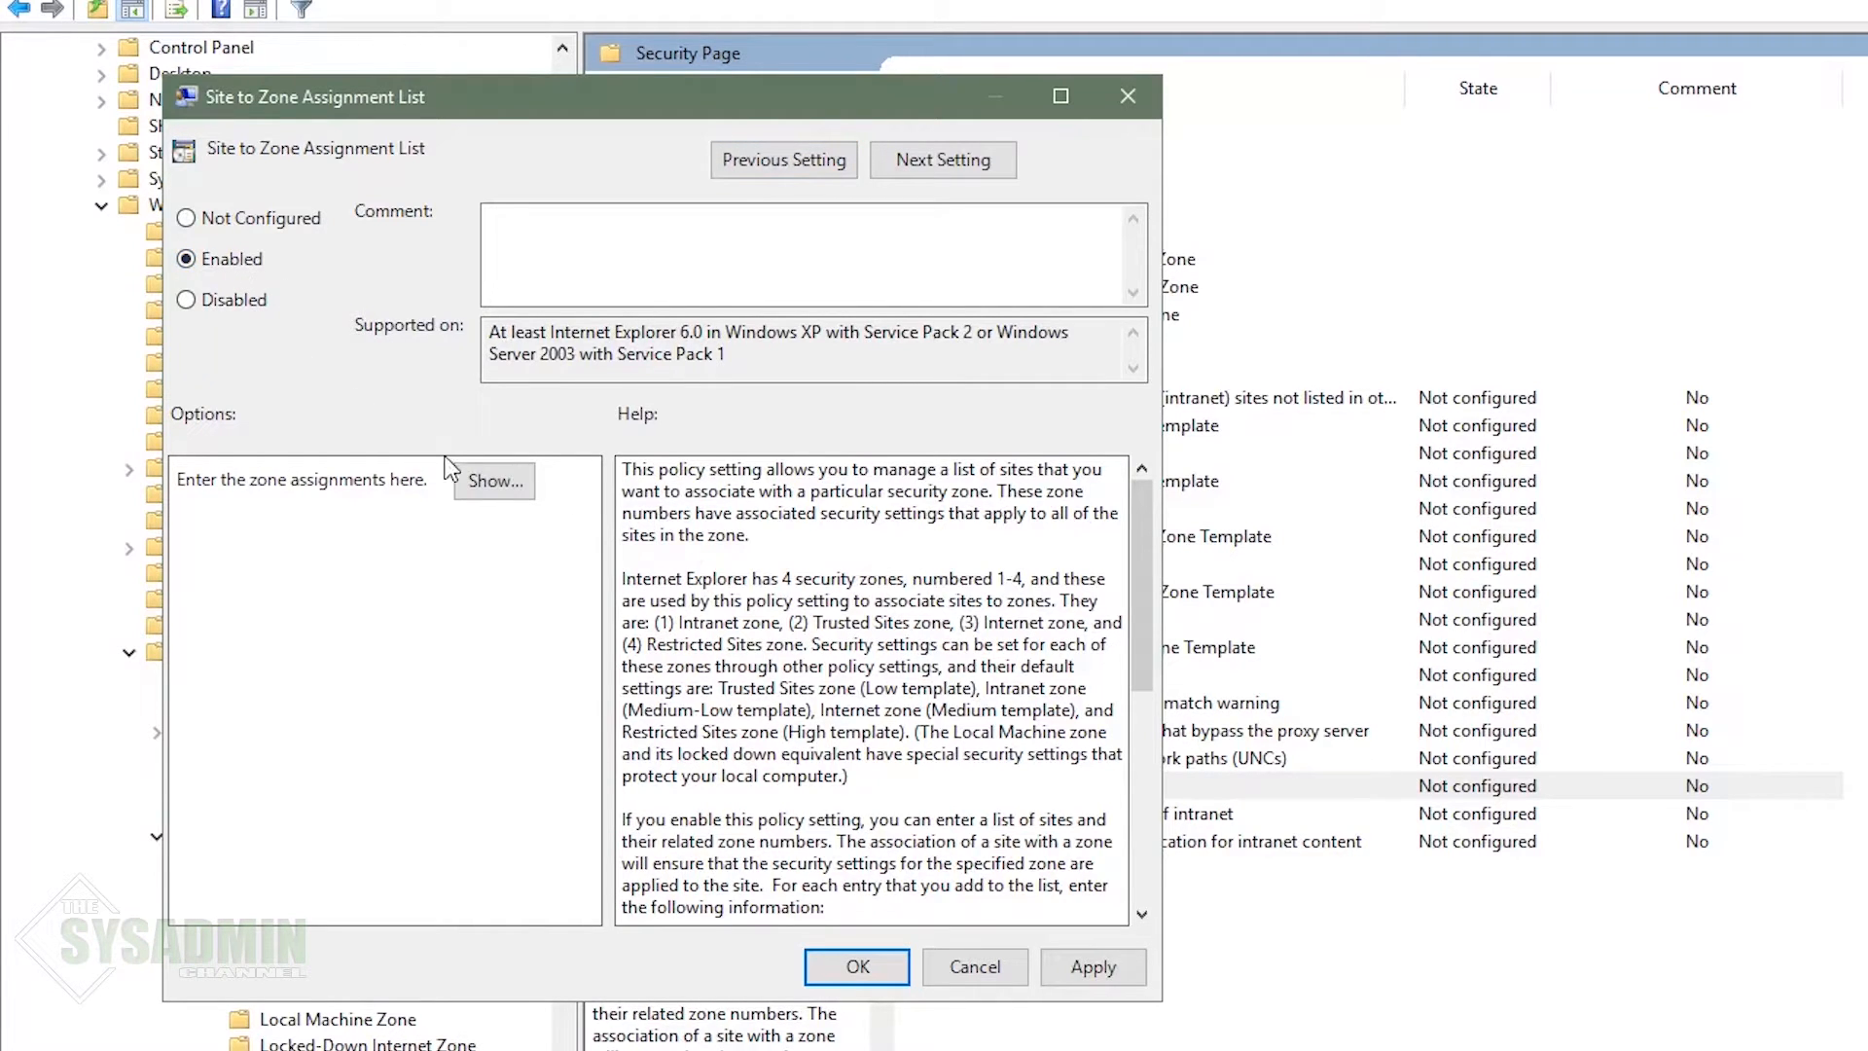
click(493, 480)
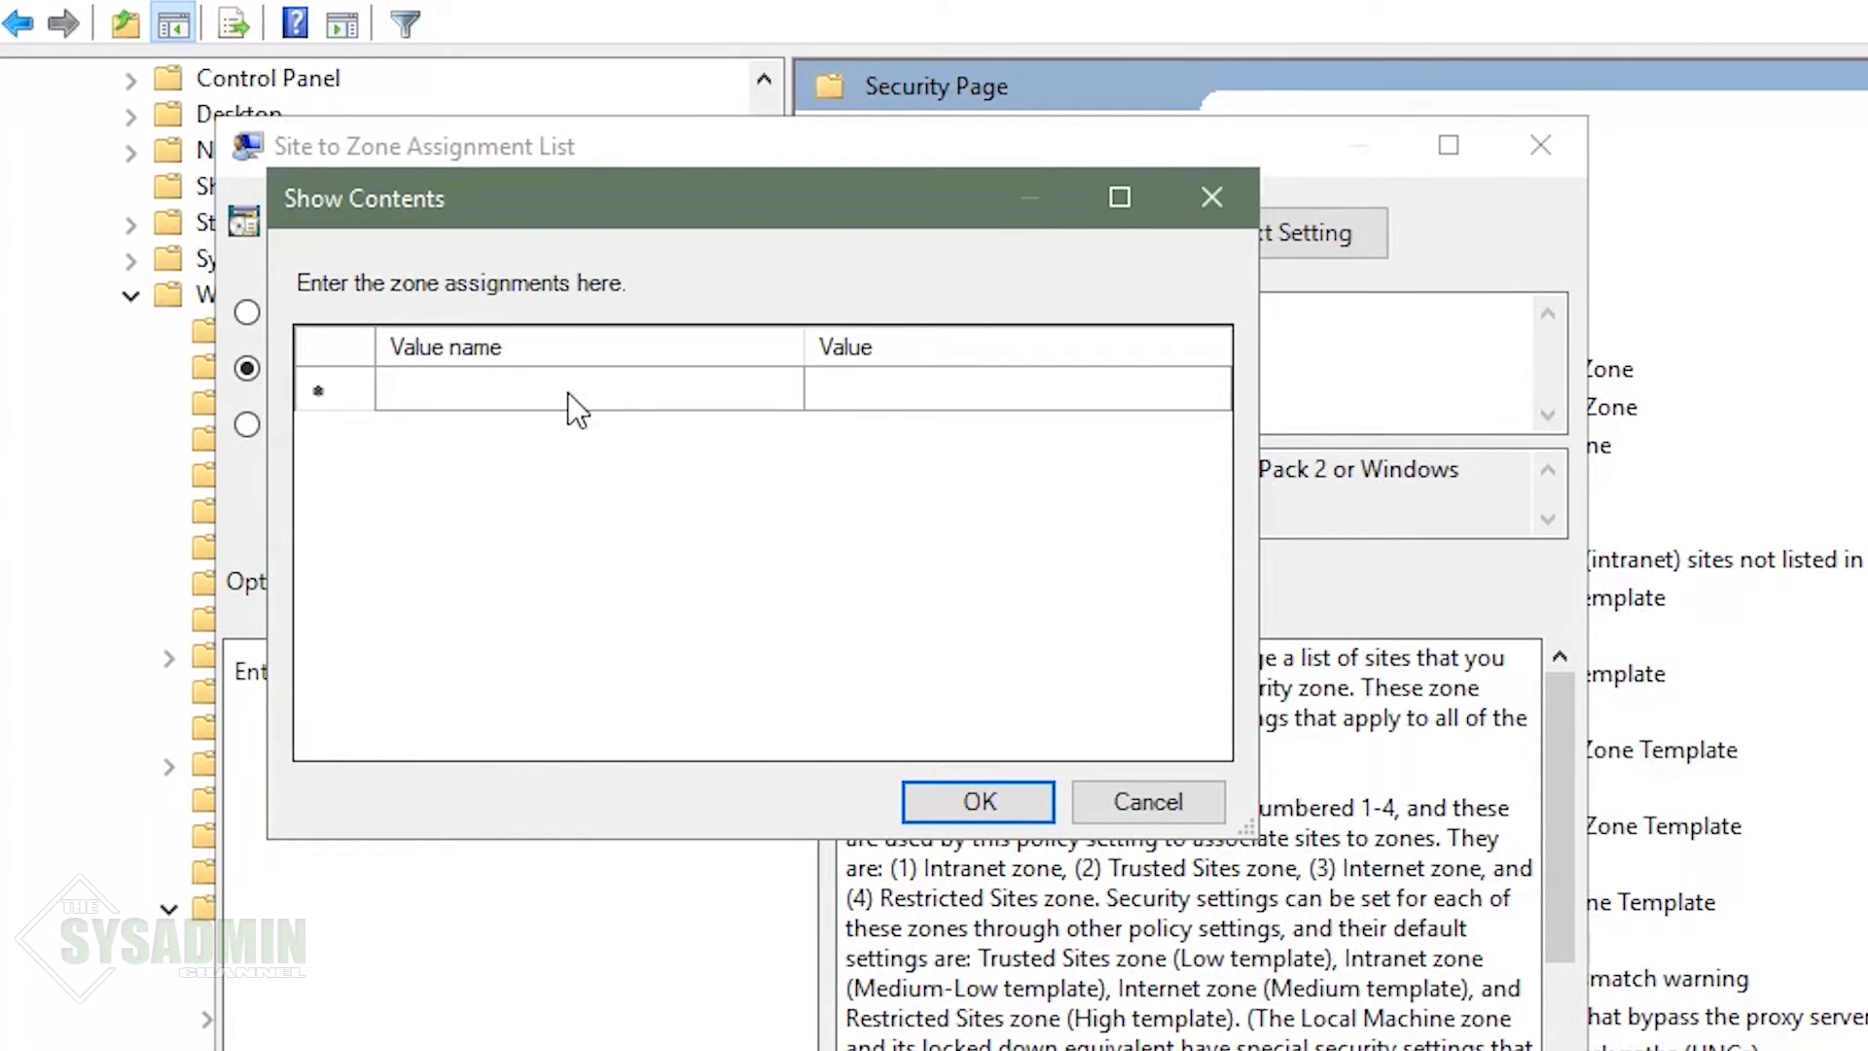
click(570, 391)
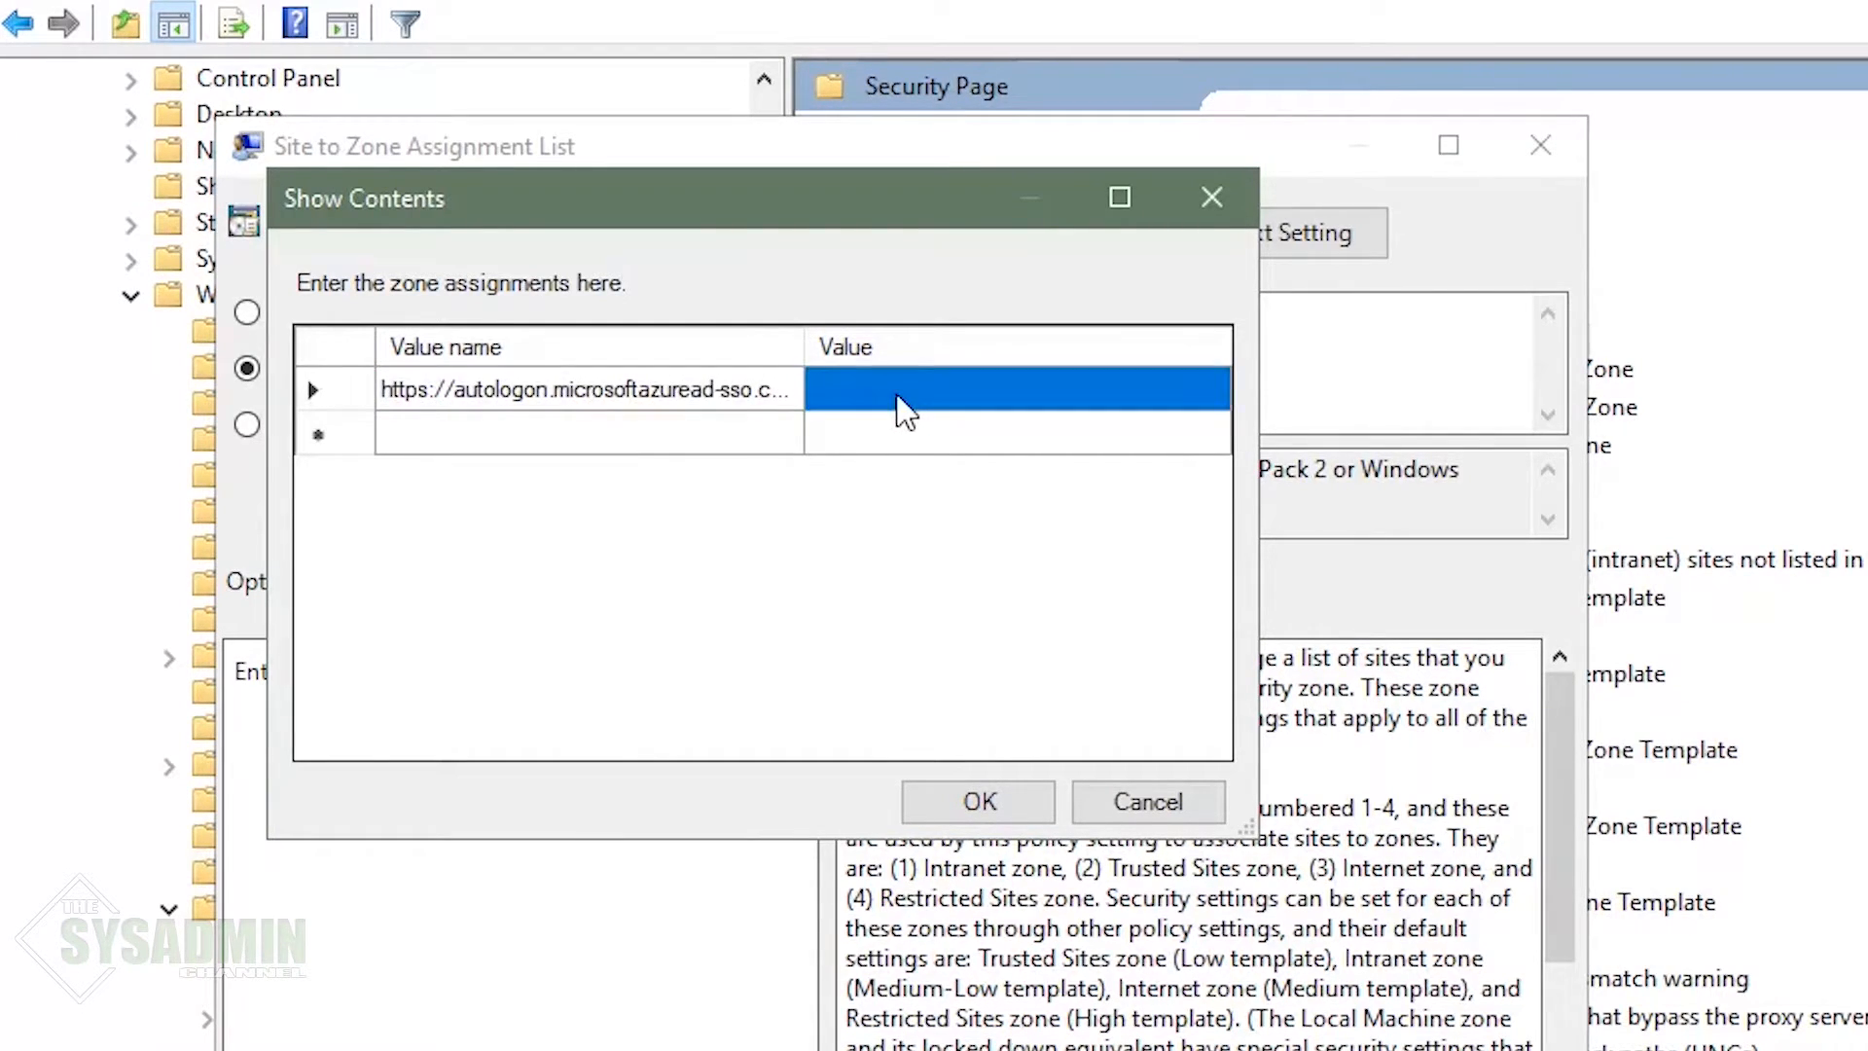
text(1)
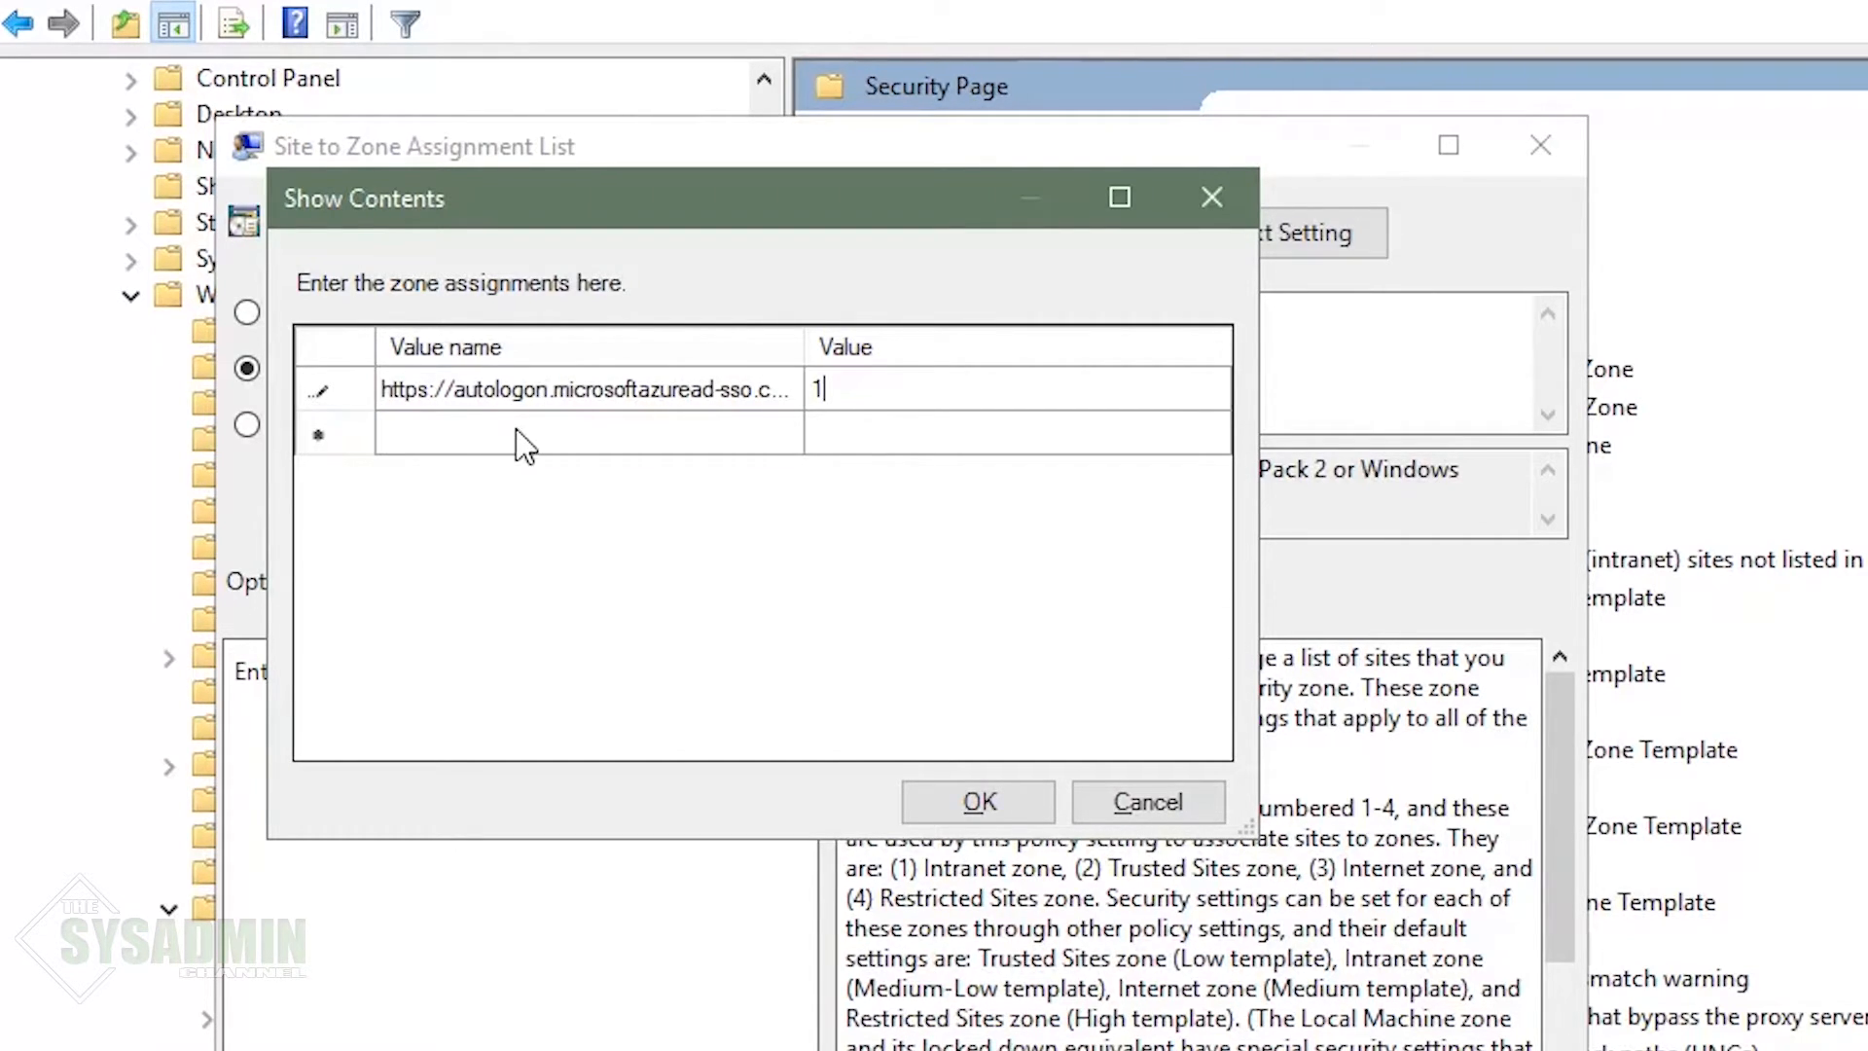
text(https://aadg.windows.net.nsatc.net)
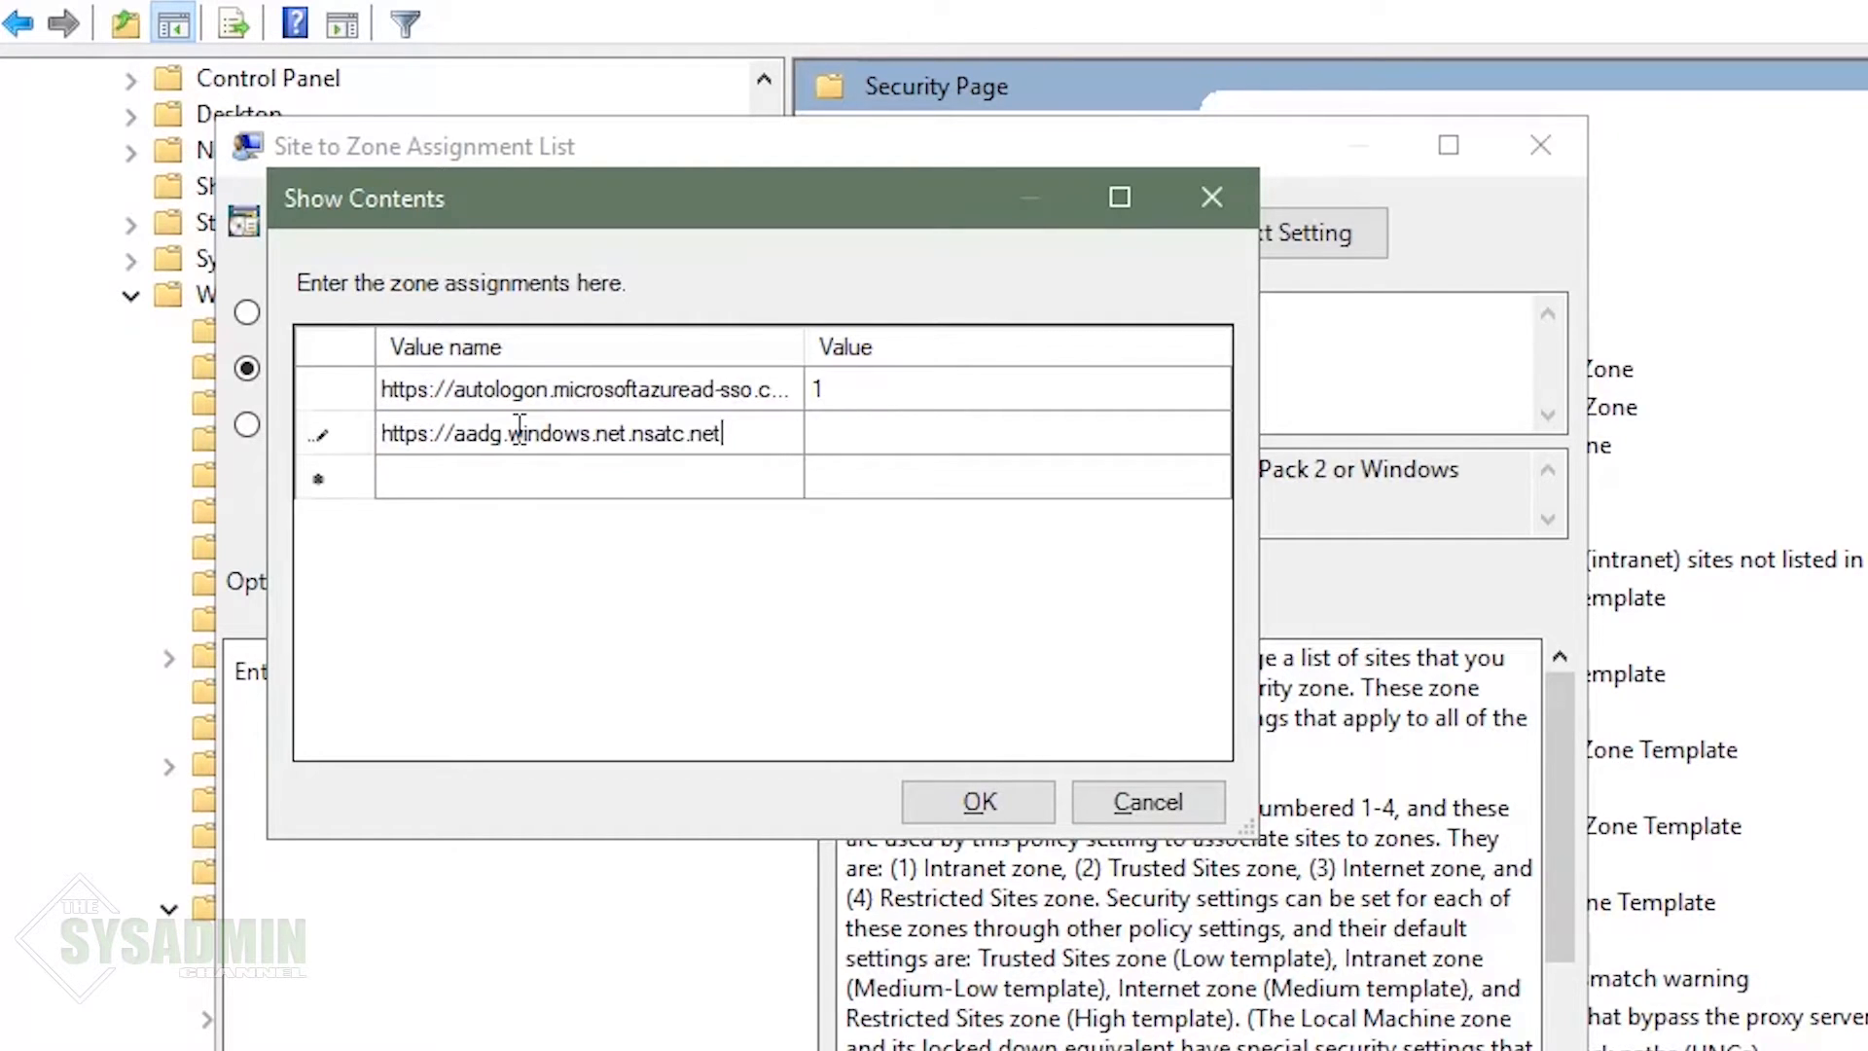
click(1016, 432)
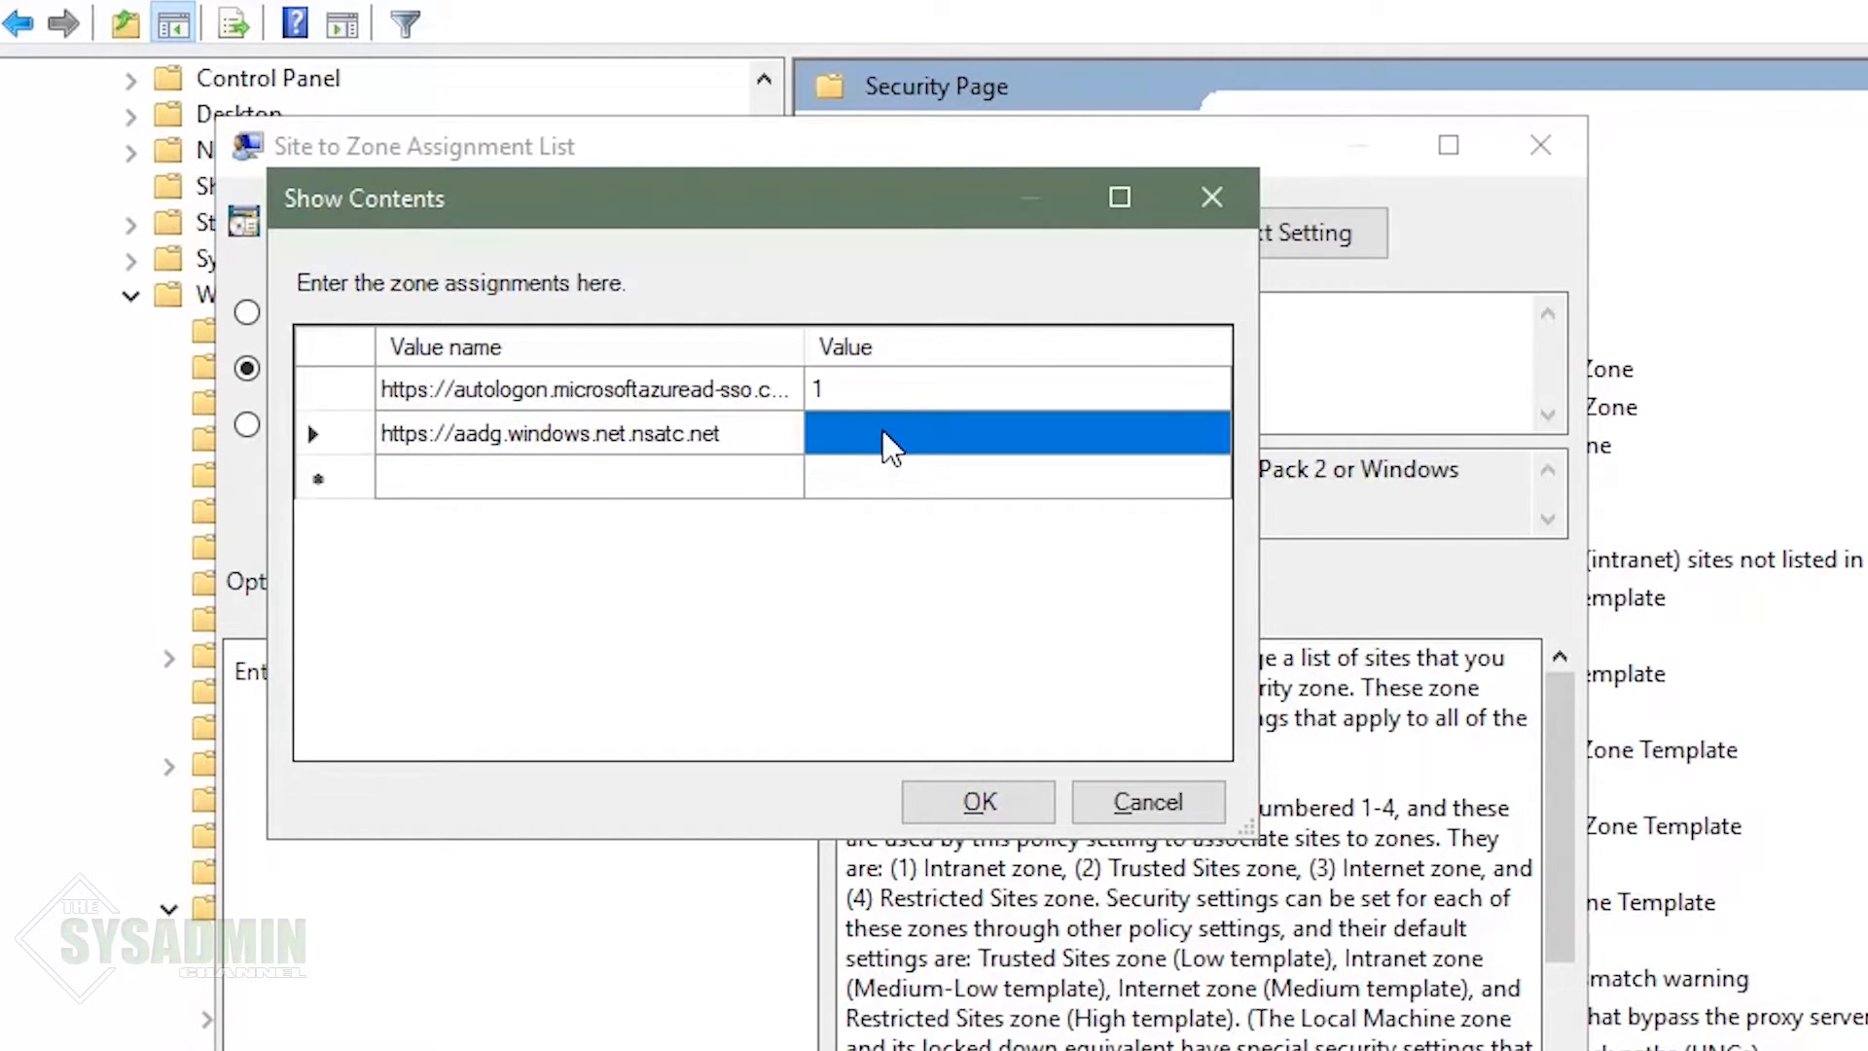
text(1)
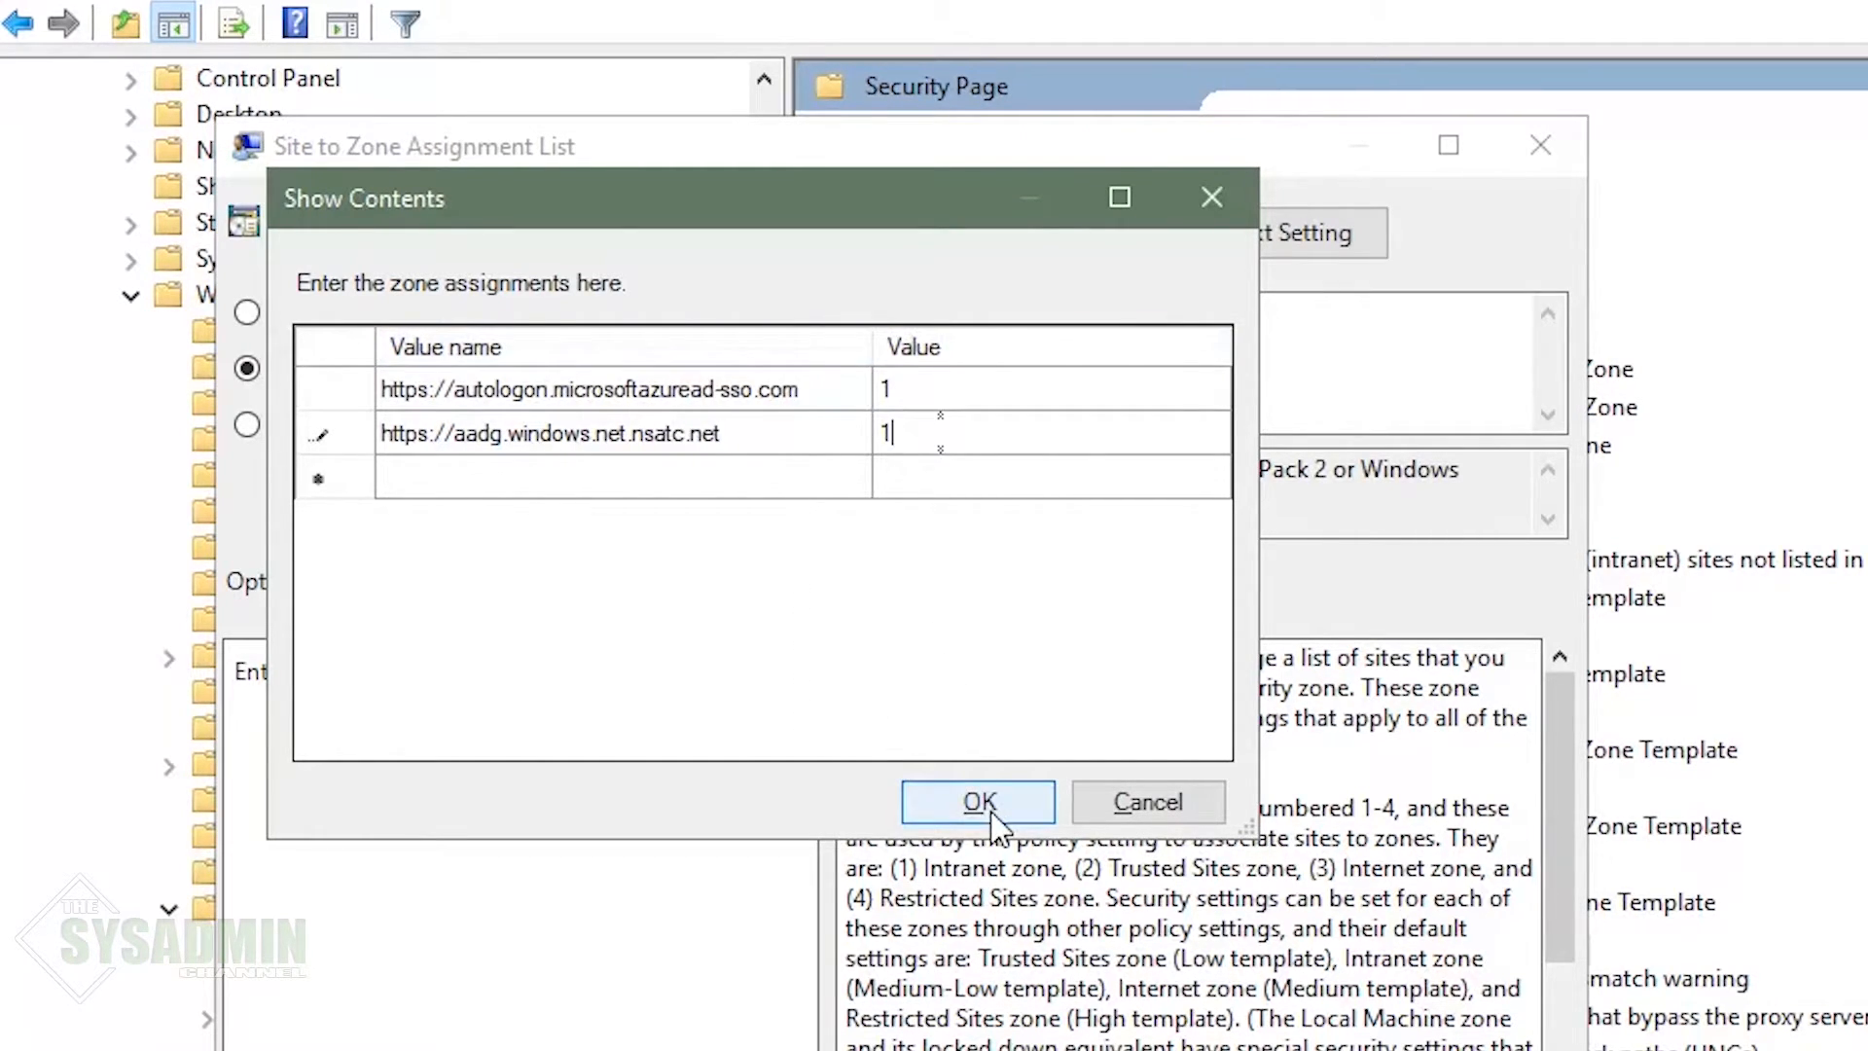
Step: Confirm the zone assignment list and save the enabled policy
click(977, 800)
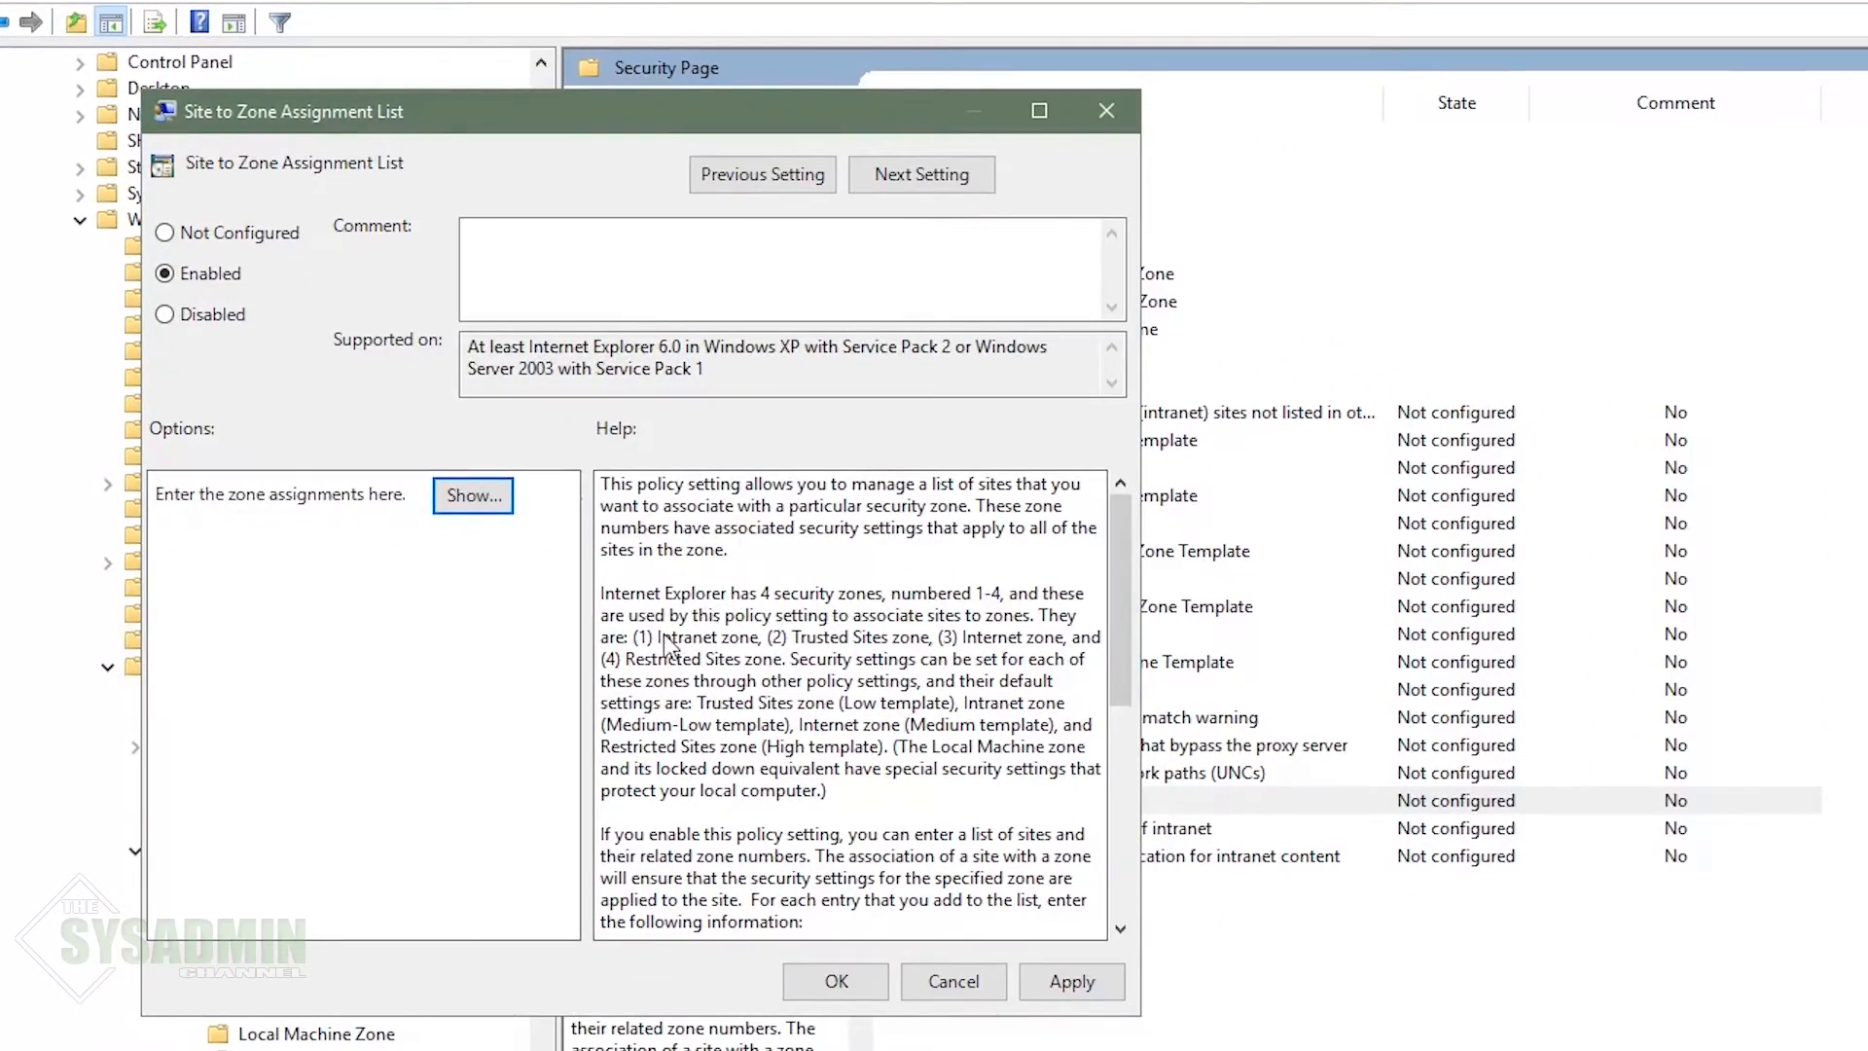
mouse_move(835, 981)
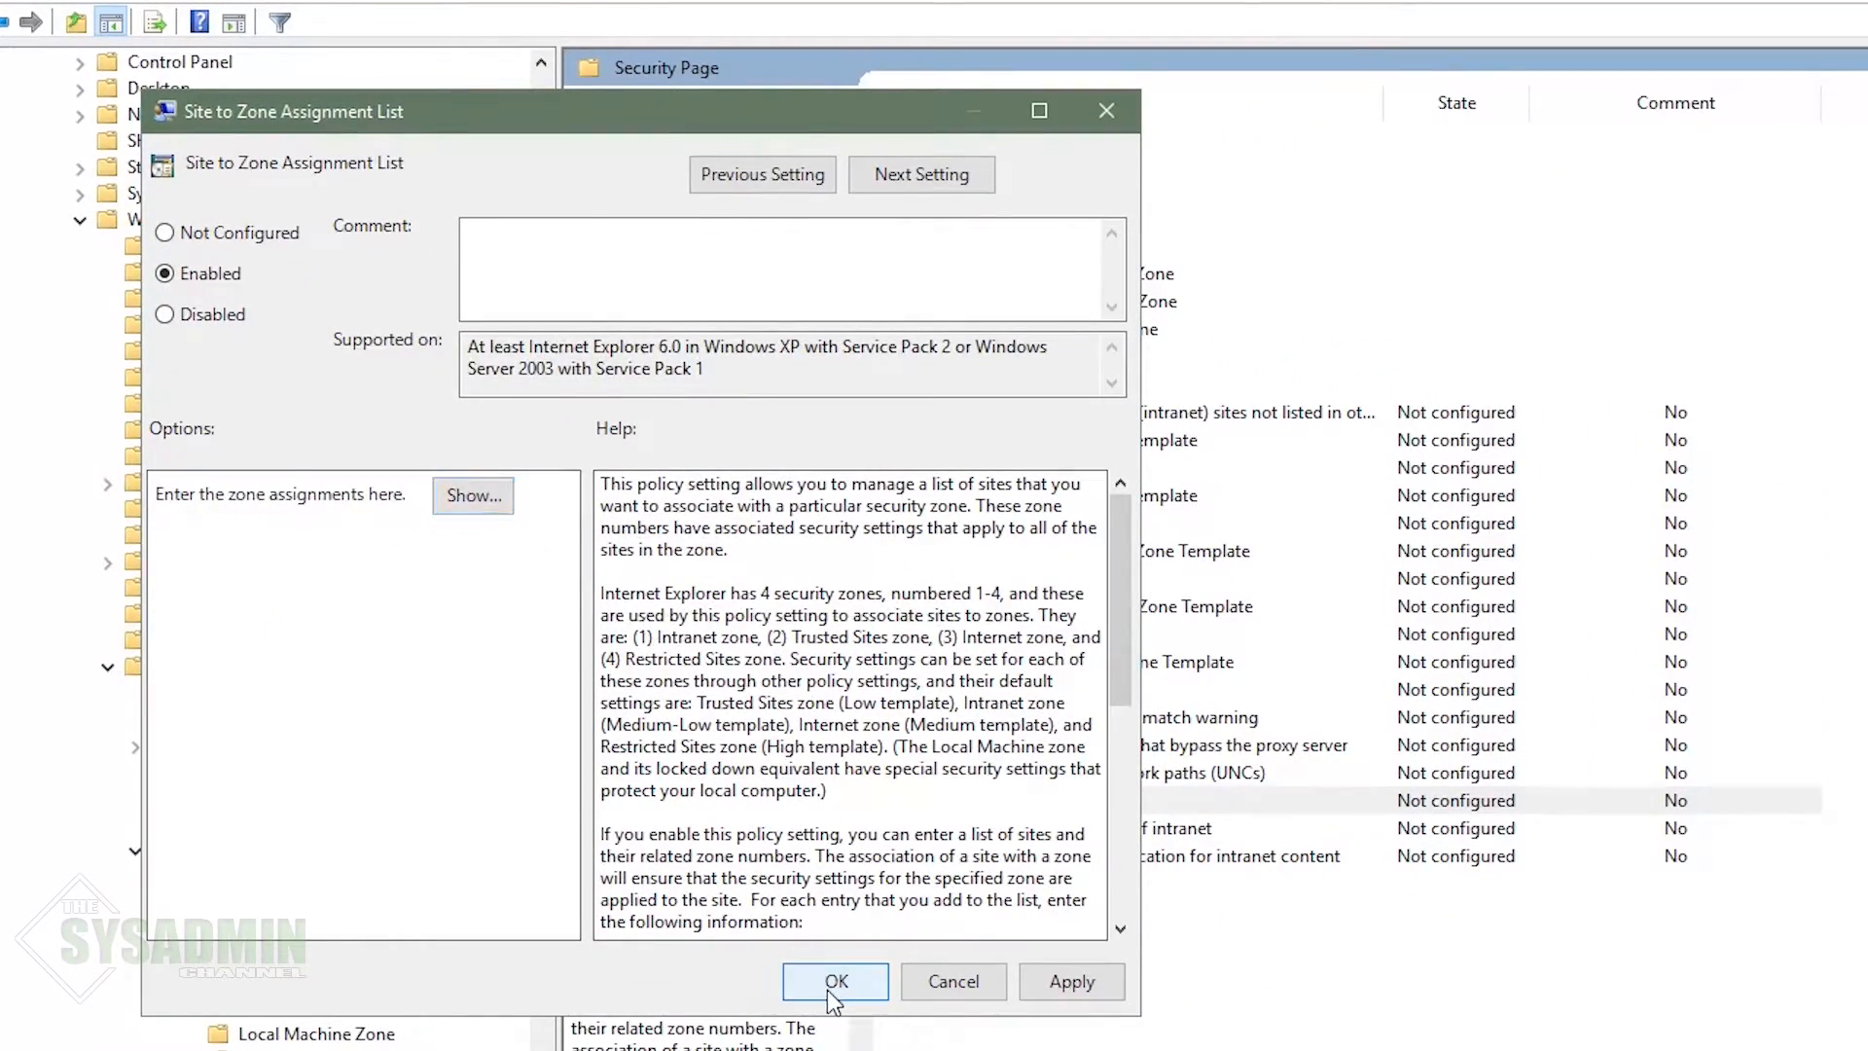
click(835, 980)
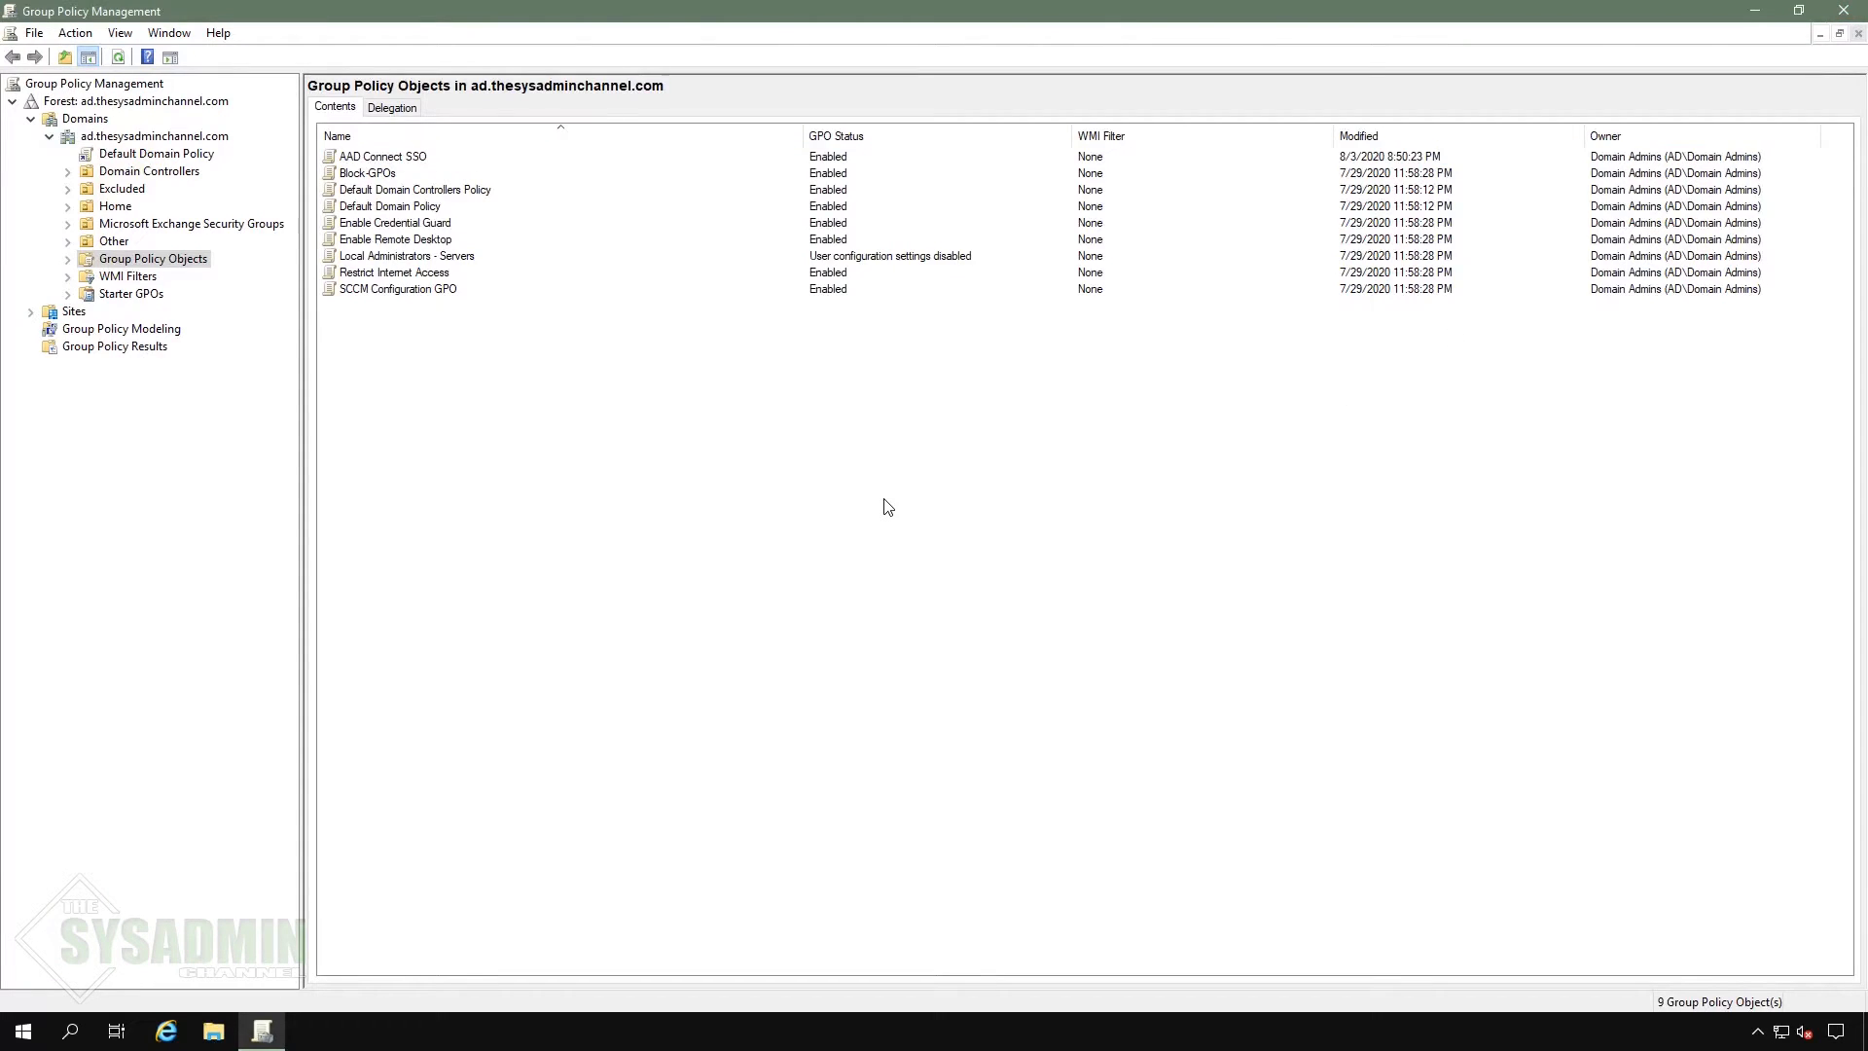
Step: Link AAD Connect SSO to the Home OU and expand all its settings in the report
click(382, 156)
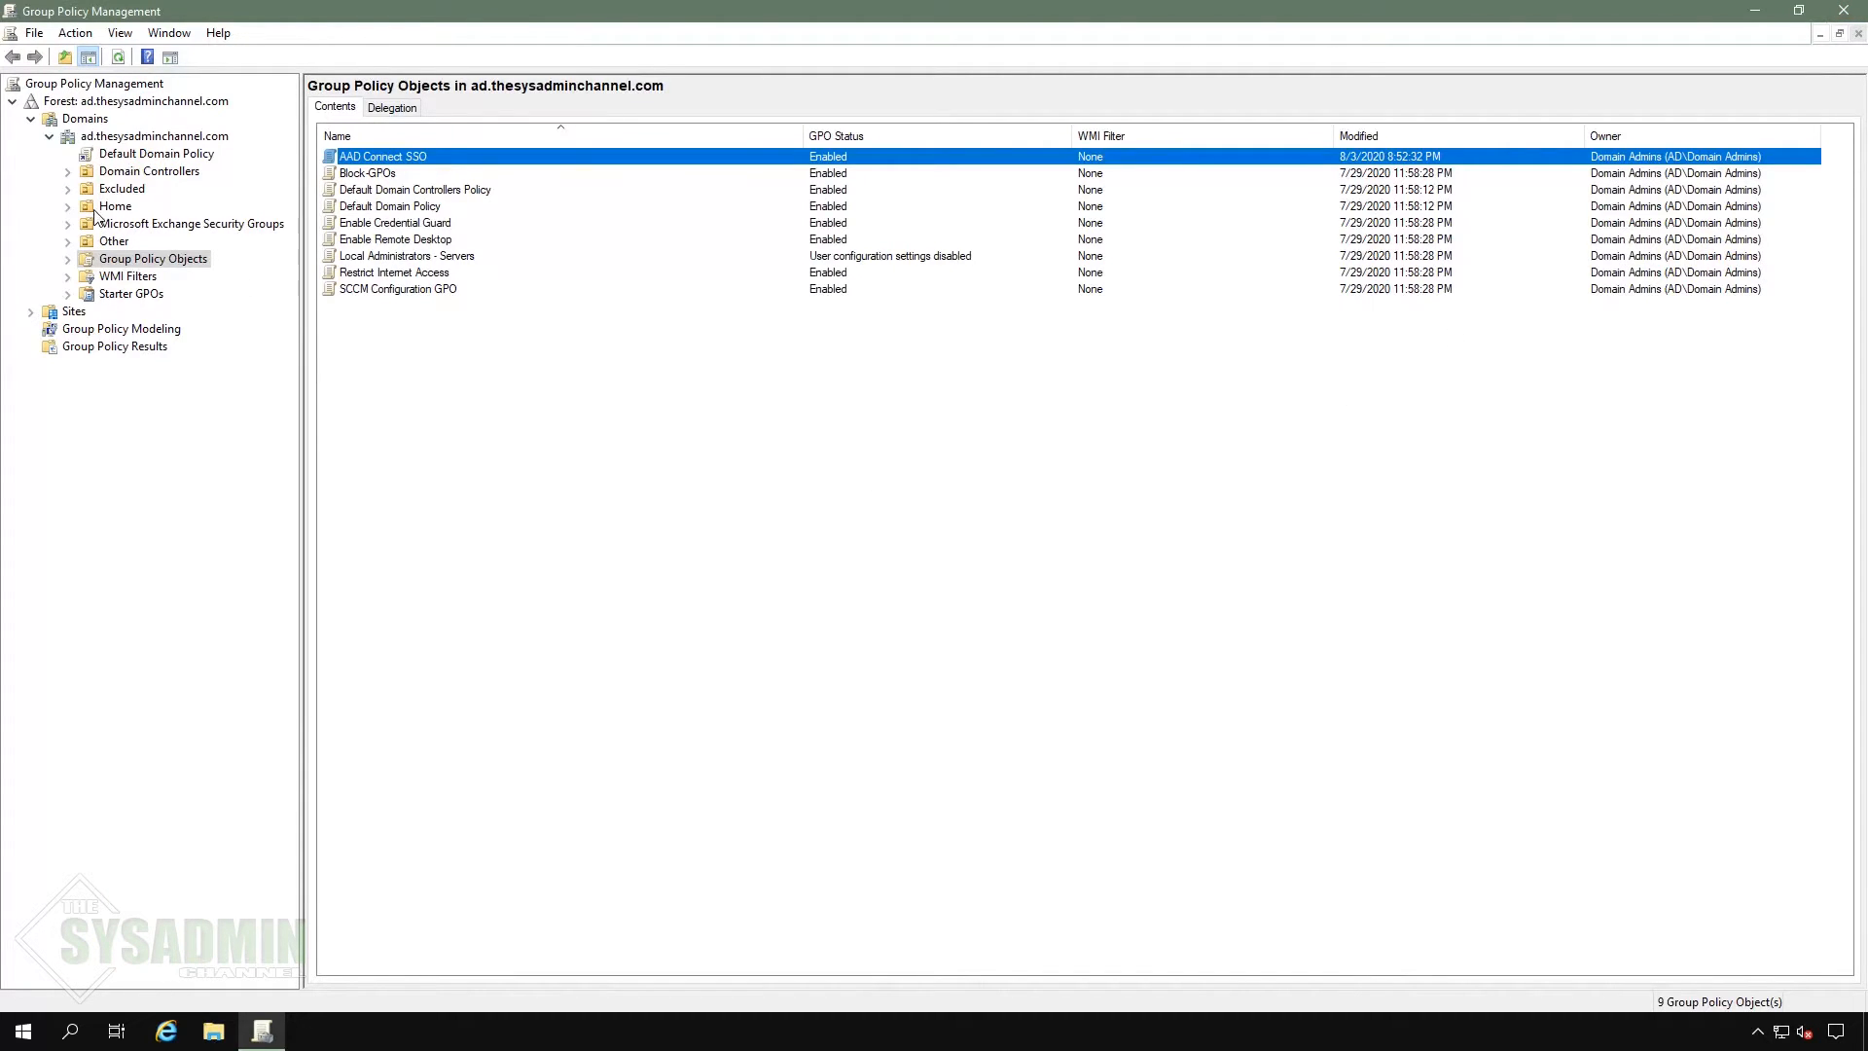
right_click(115, 204)
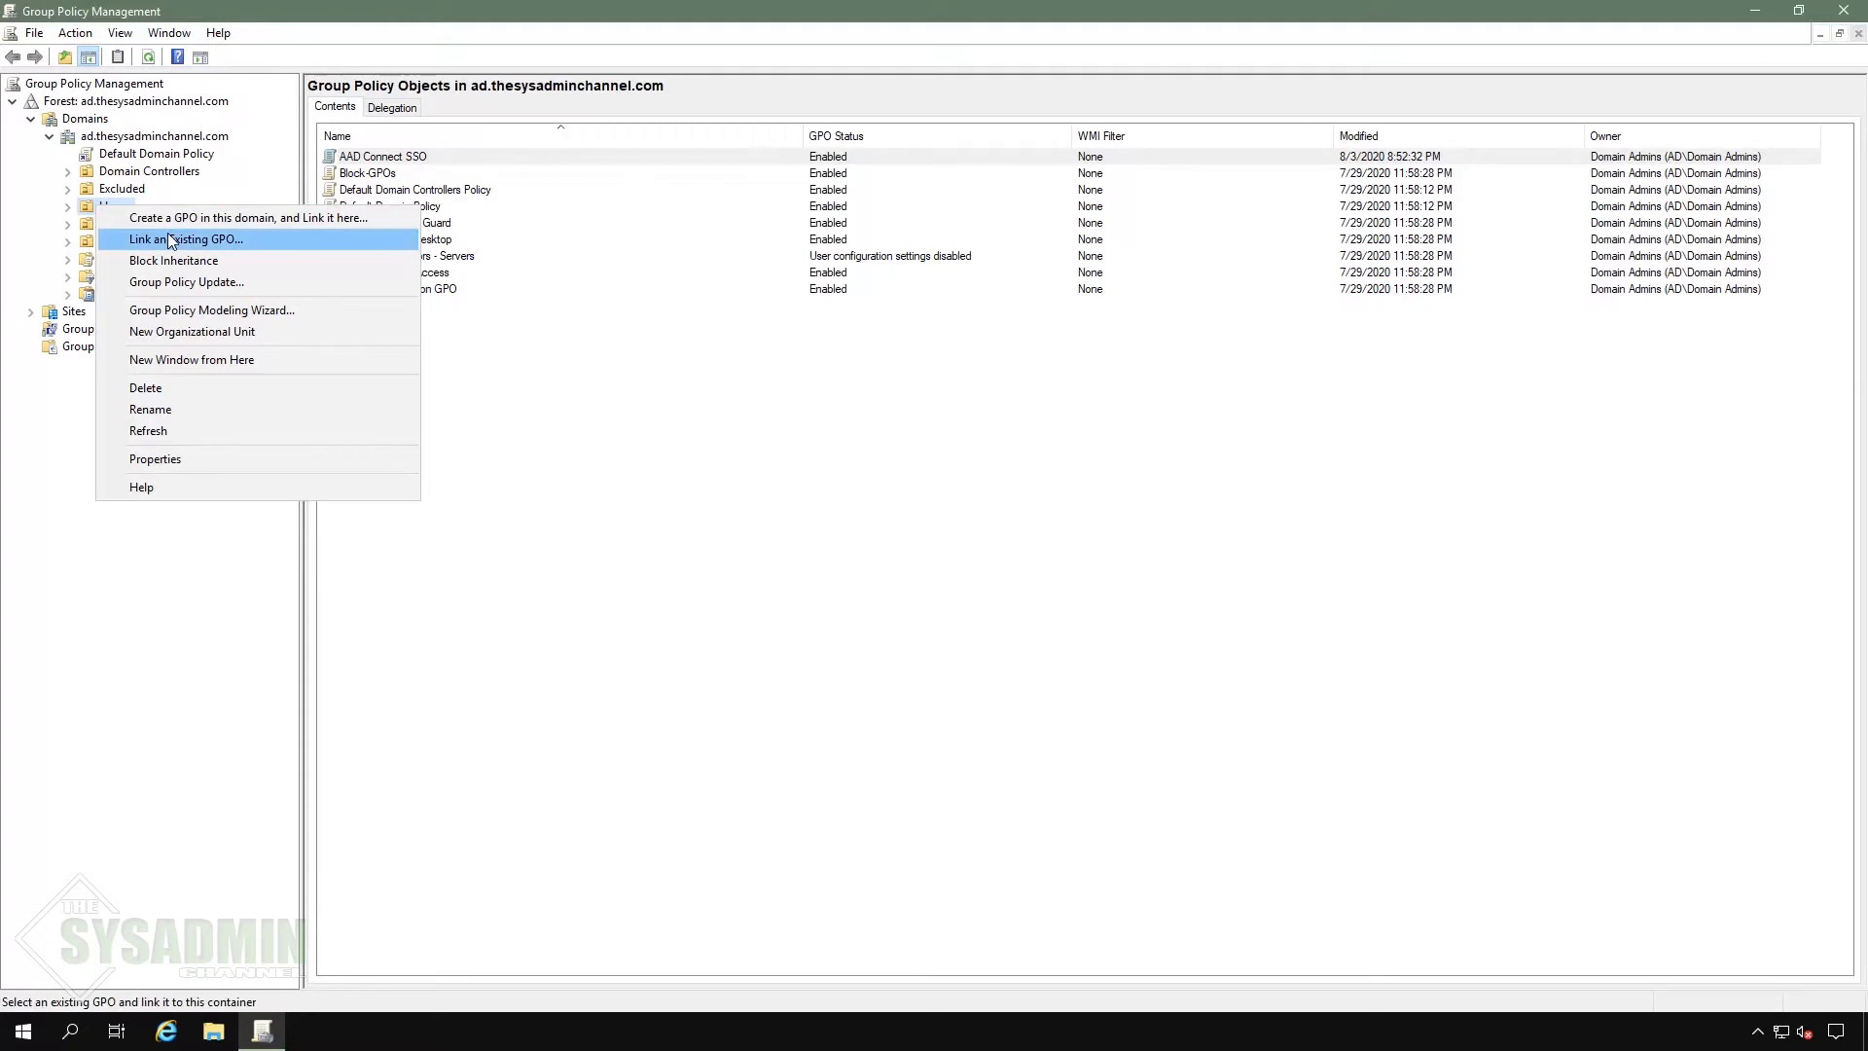
click(185, 239)
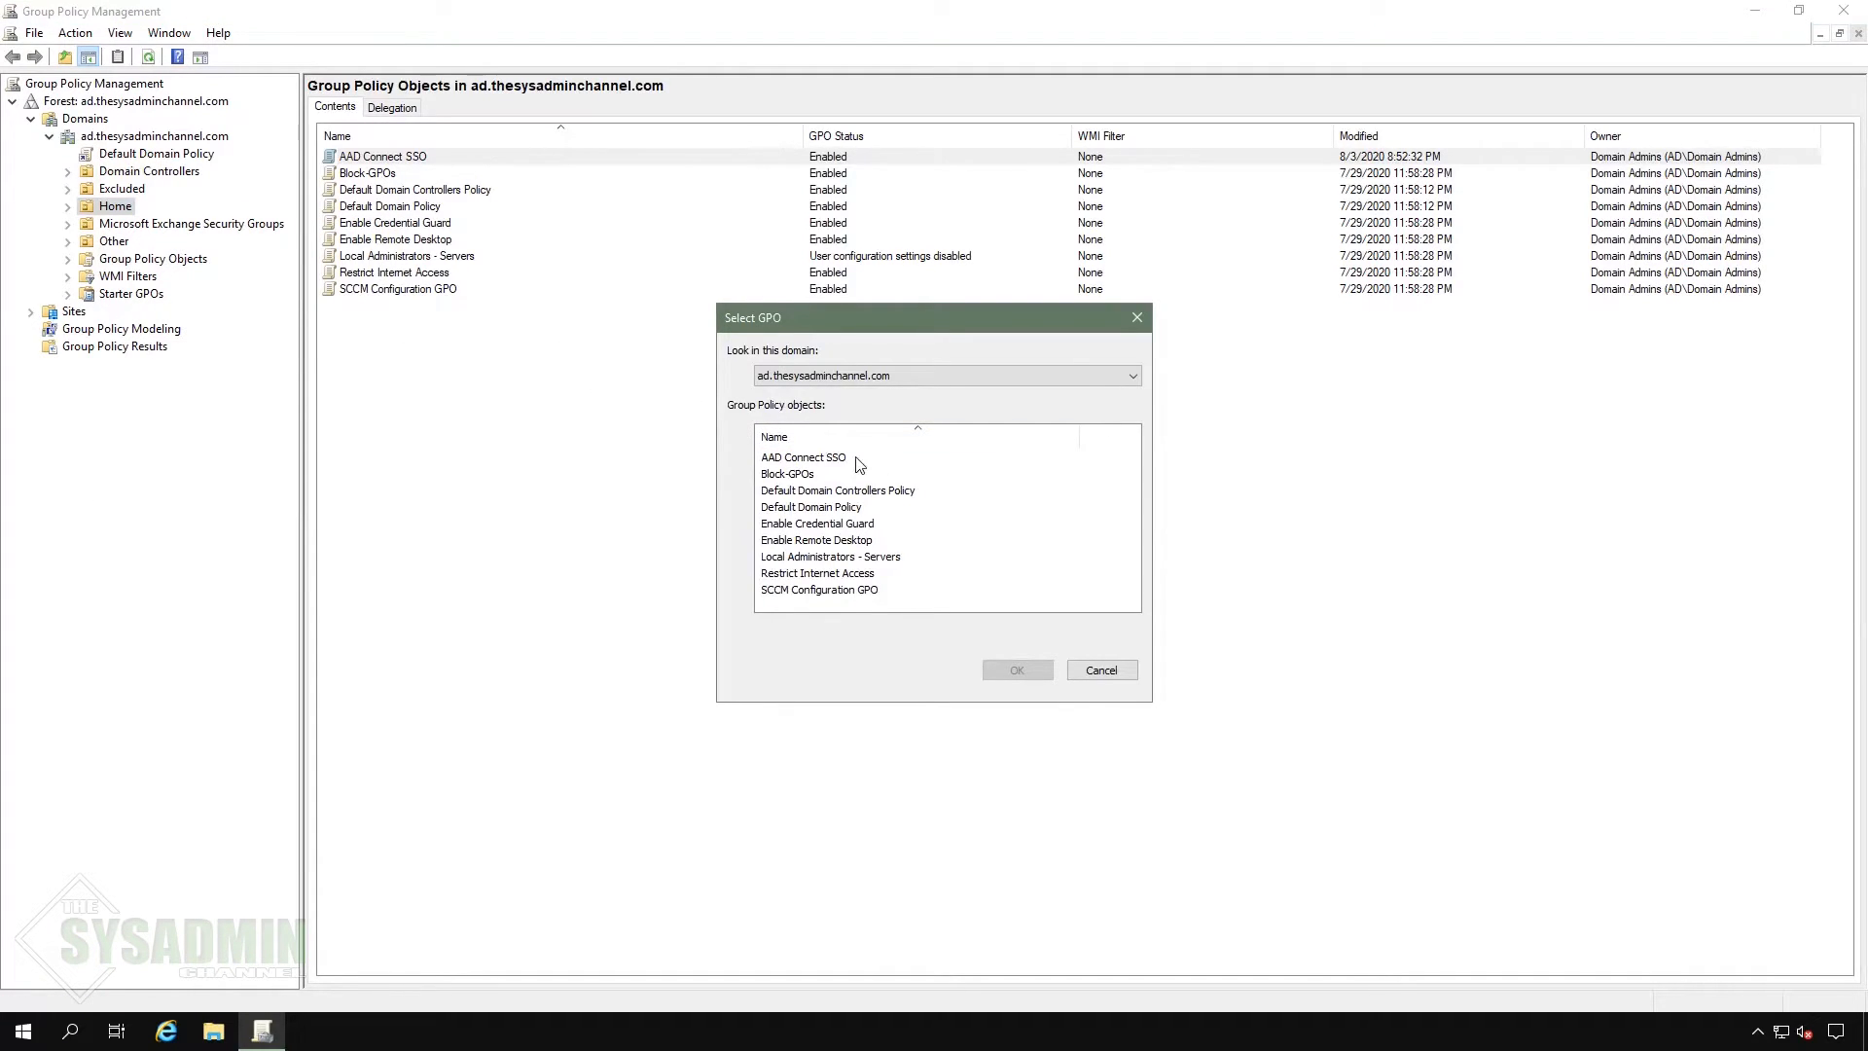
click(1099, 667)
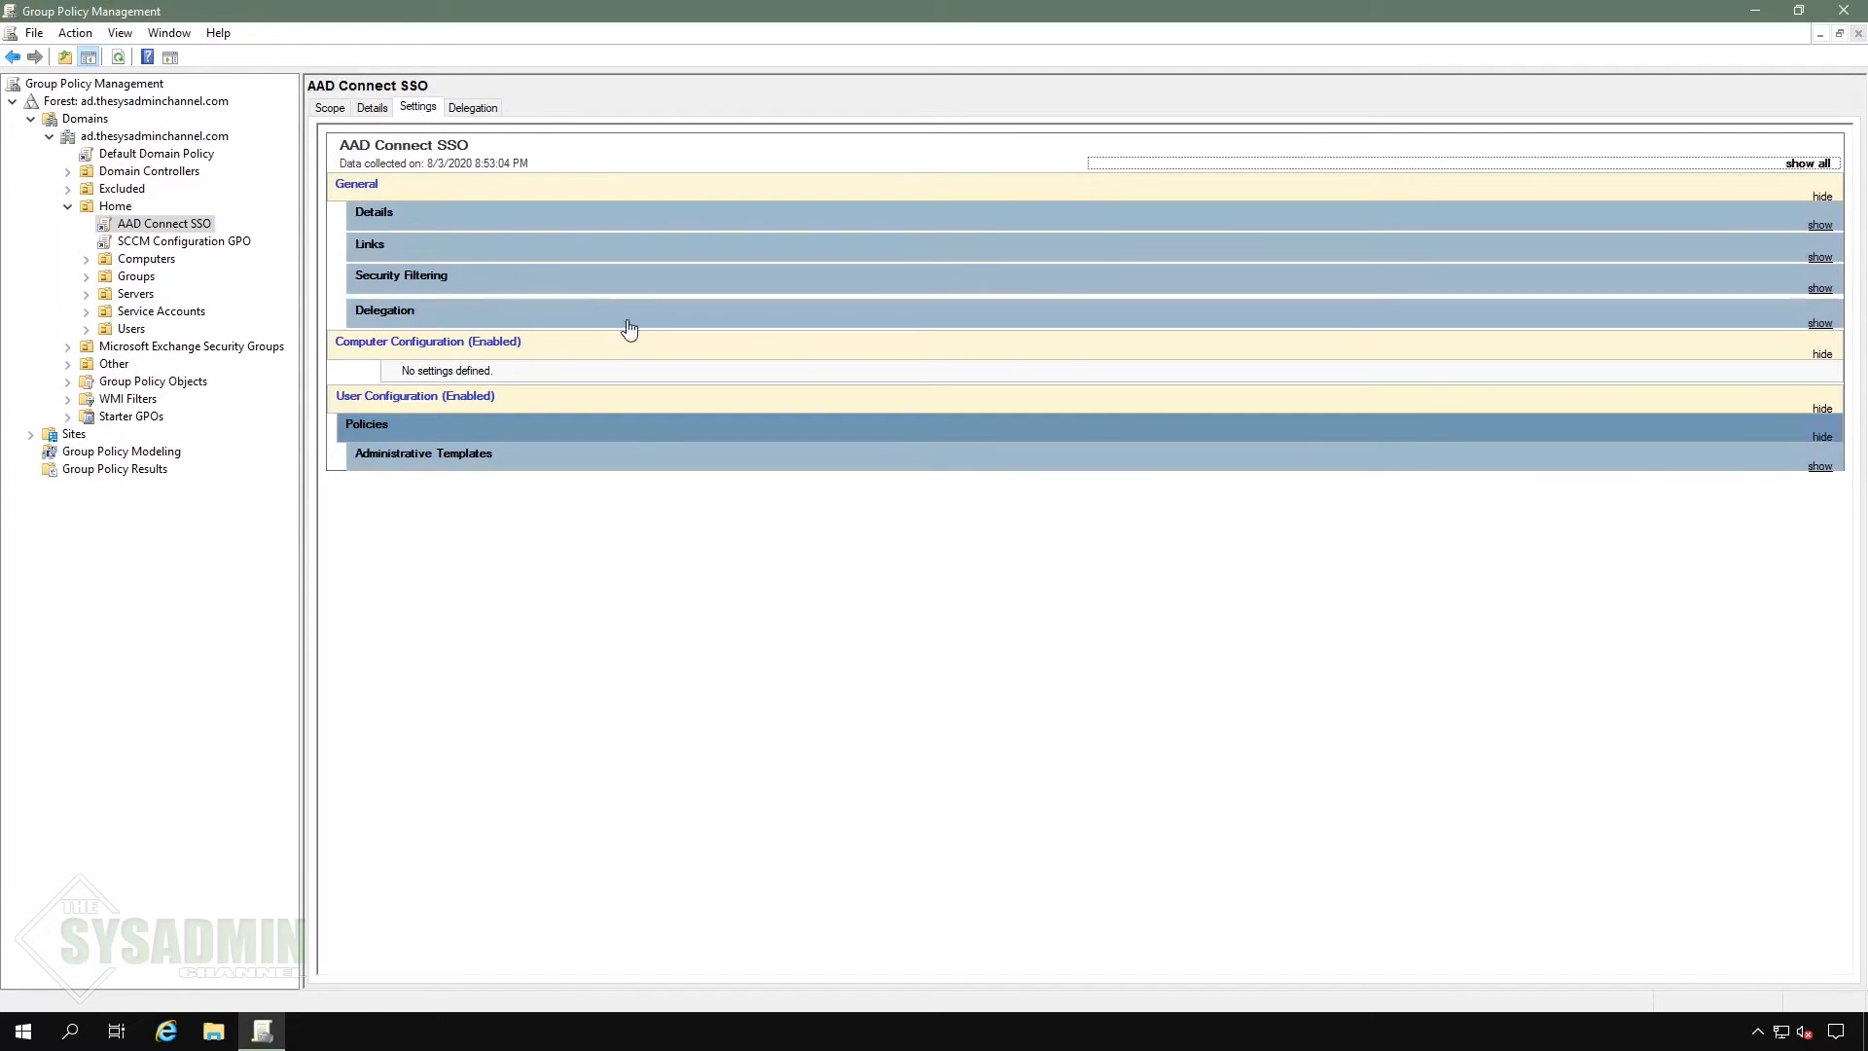
click(1820, 465)
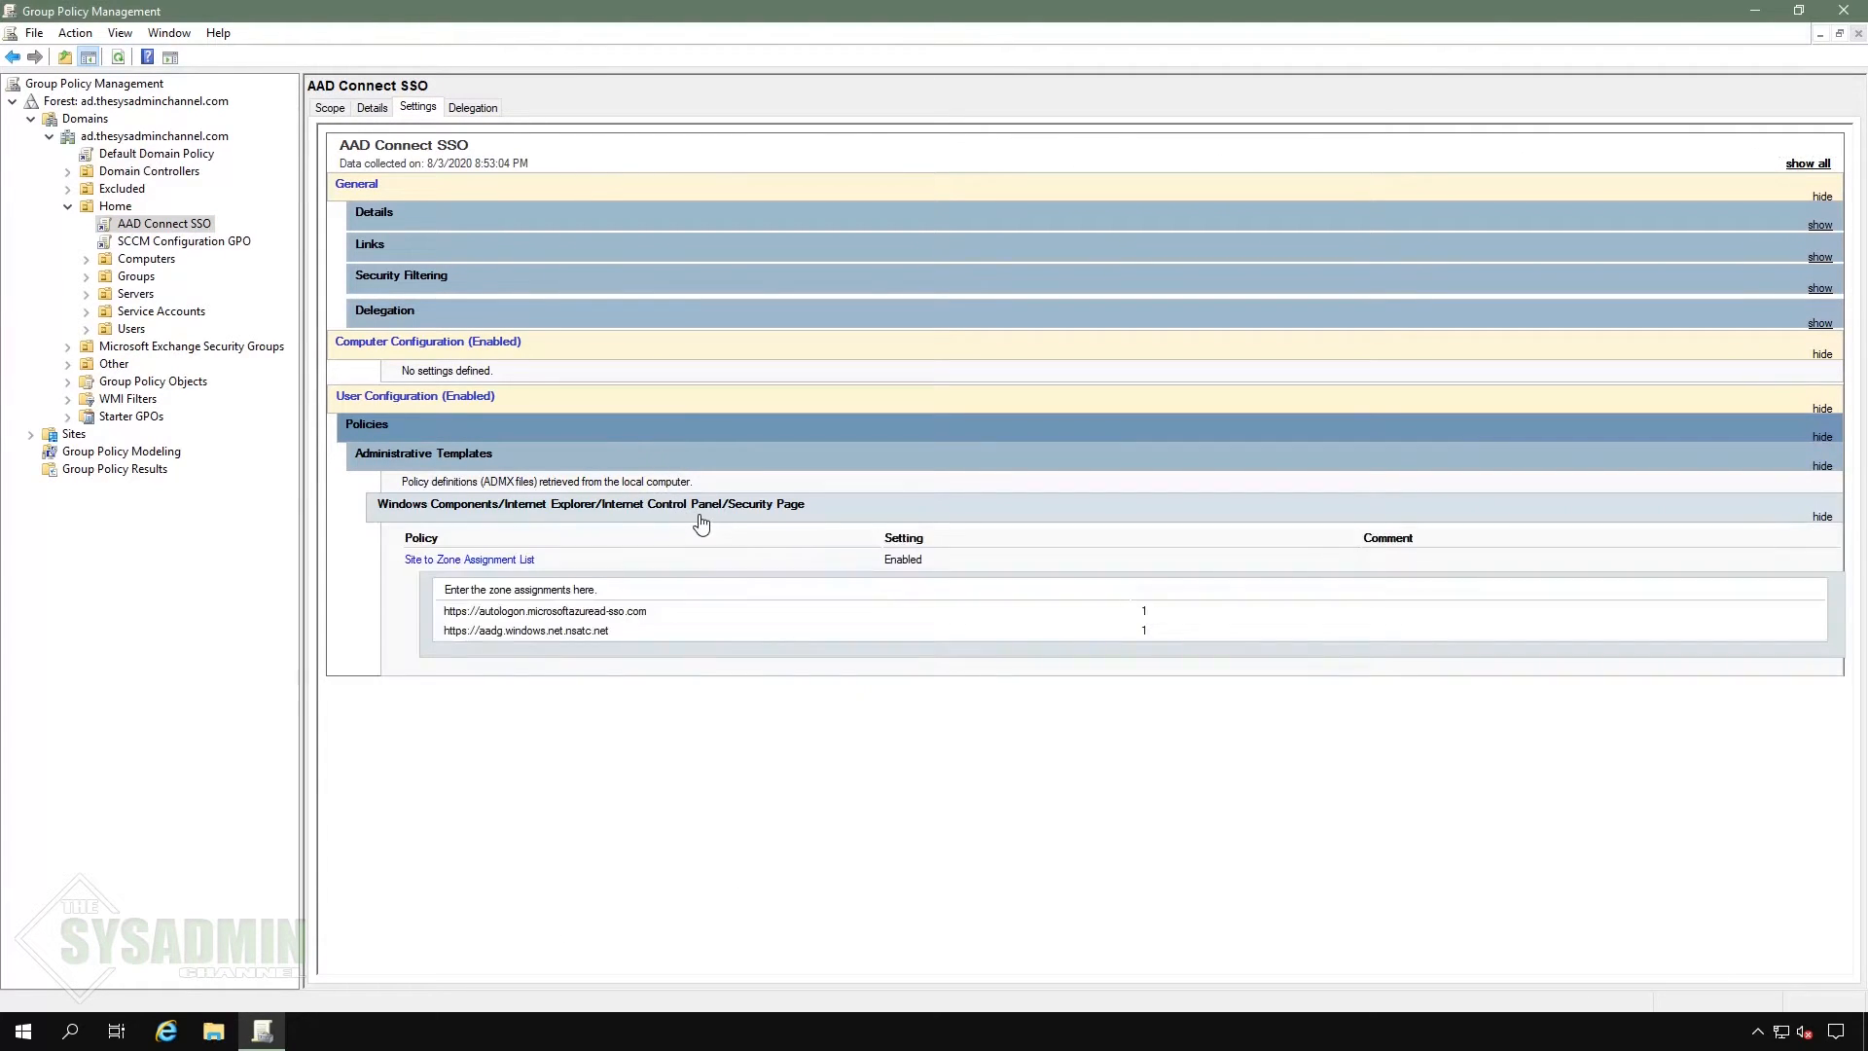
mouse_move(728, 847)
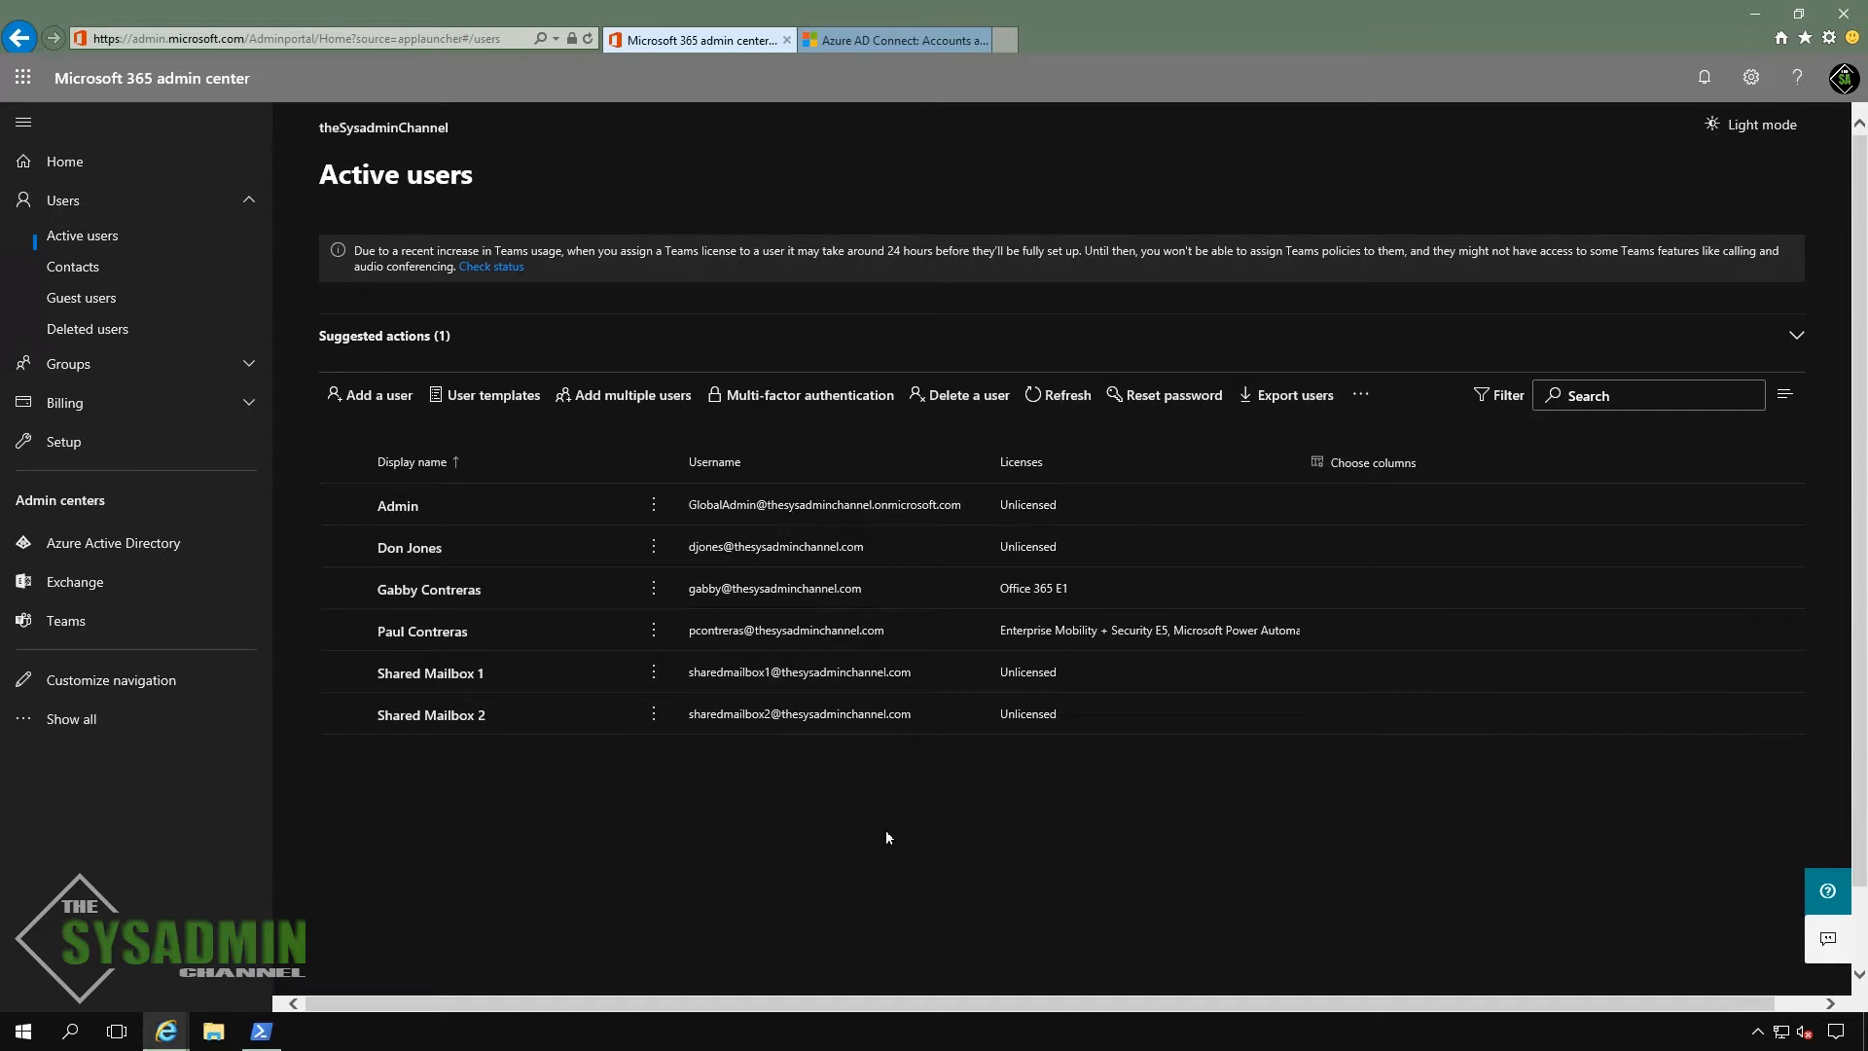
Step: View the Azure AD Connect card on the admin home, then launch Synchronization Service Manager
click(64, 162)
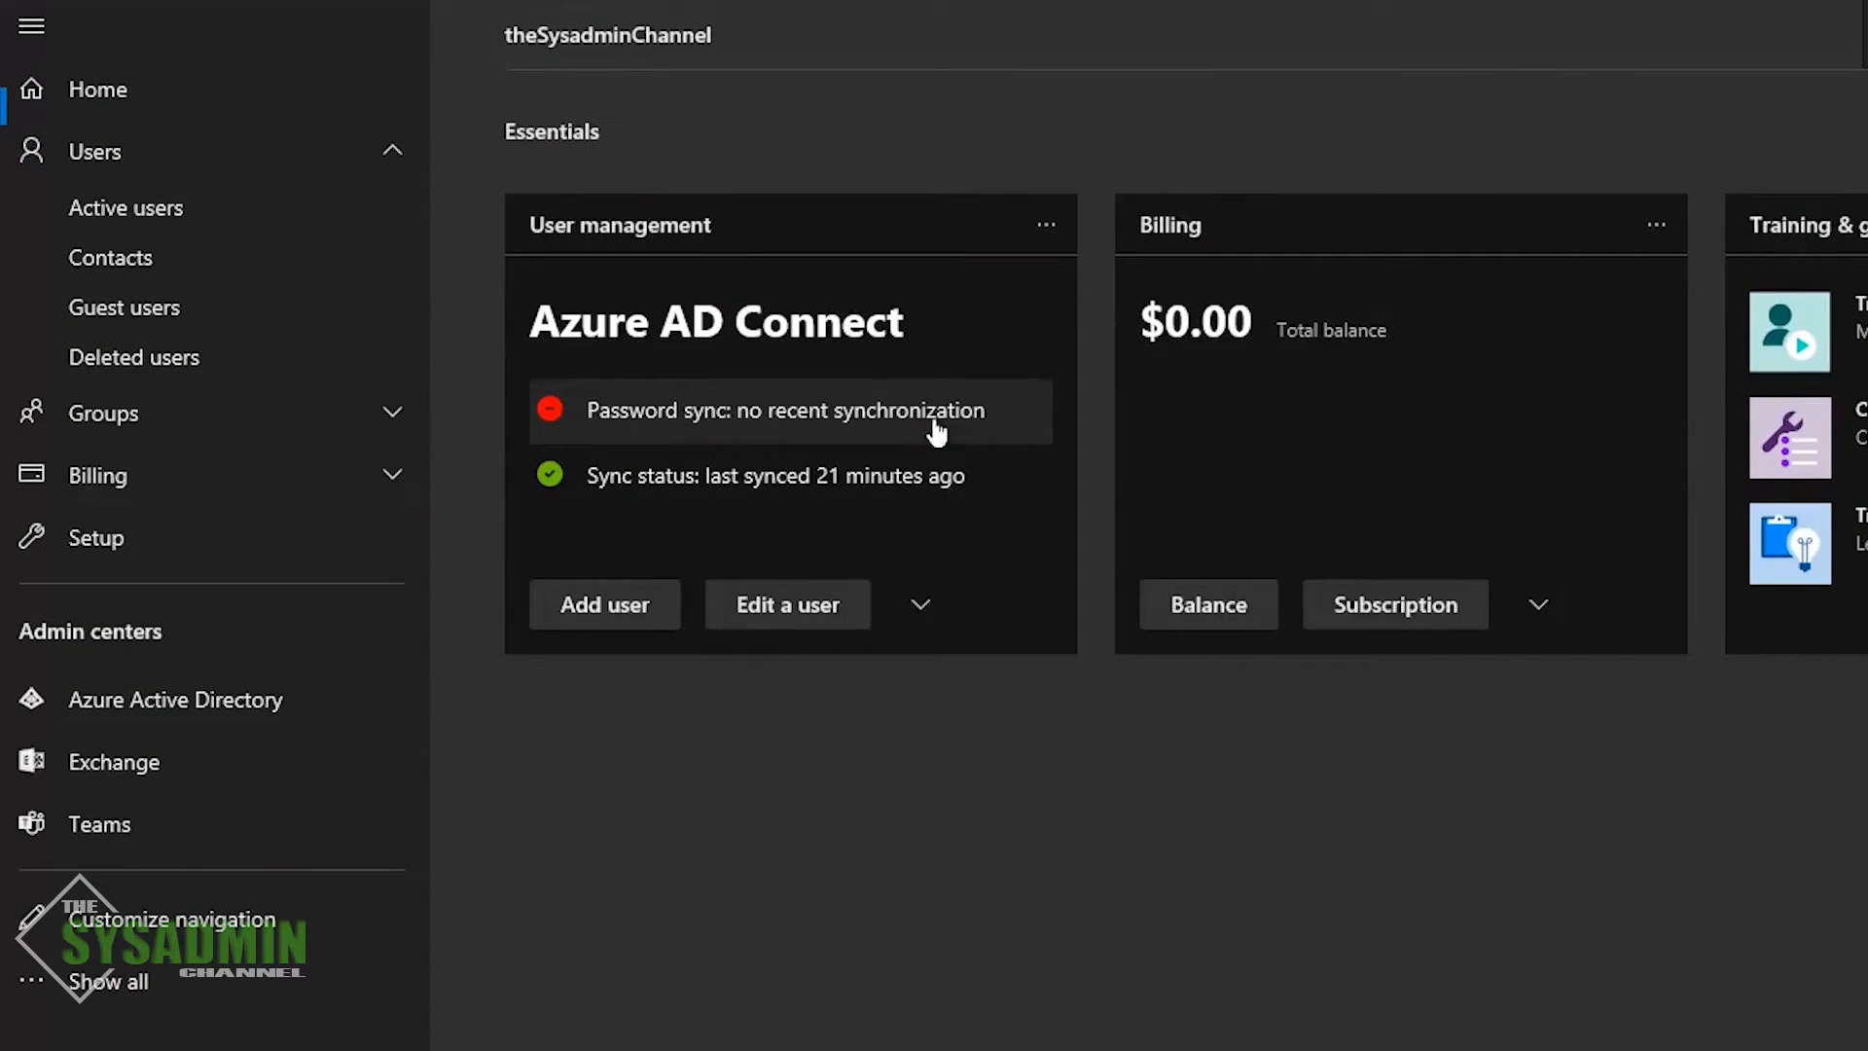
mouse_move(993, 434)
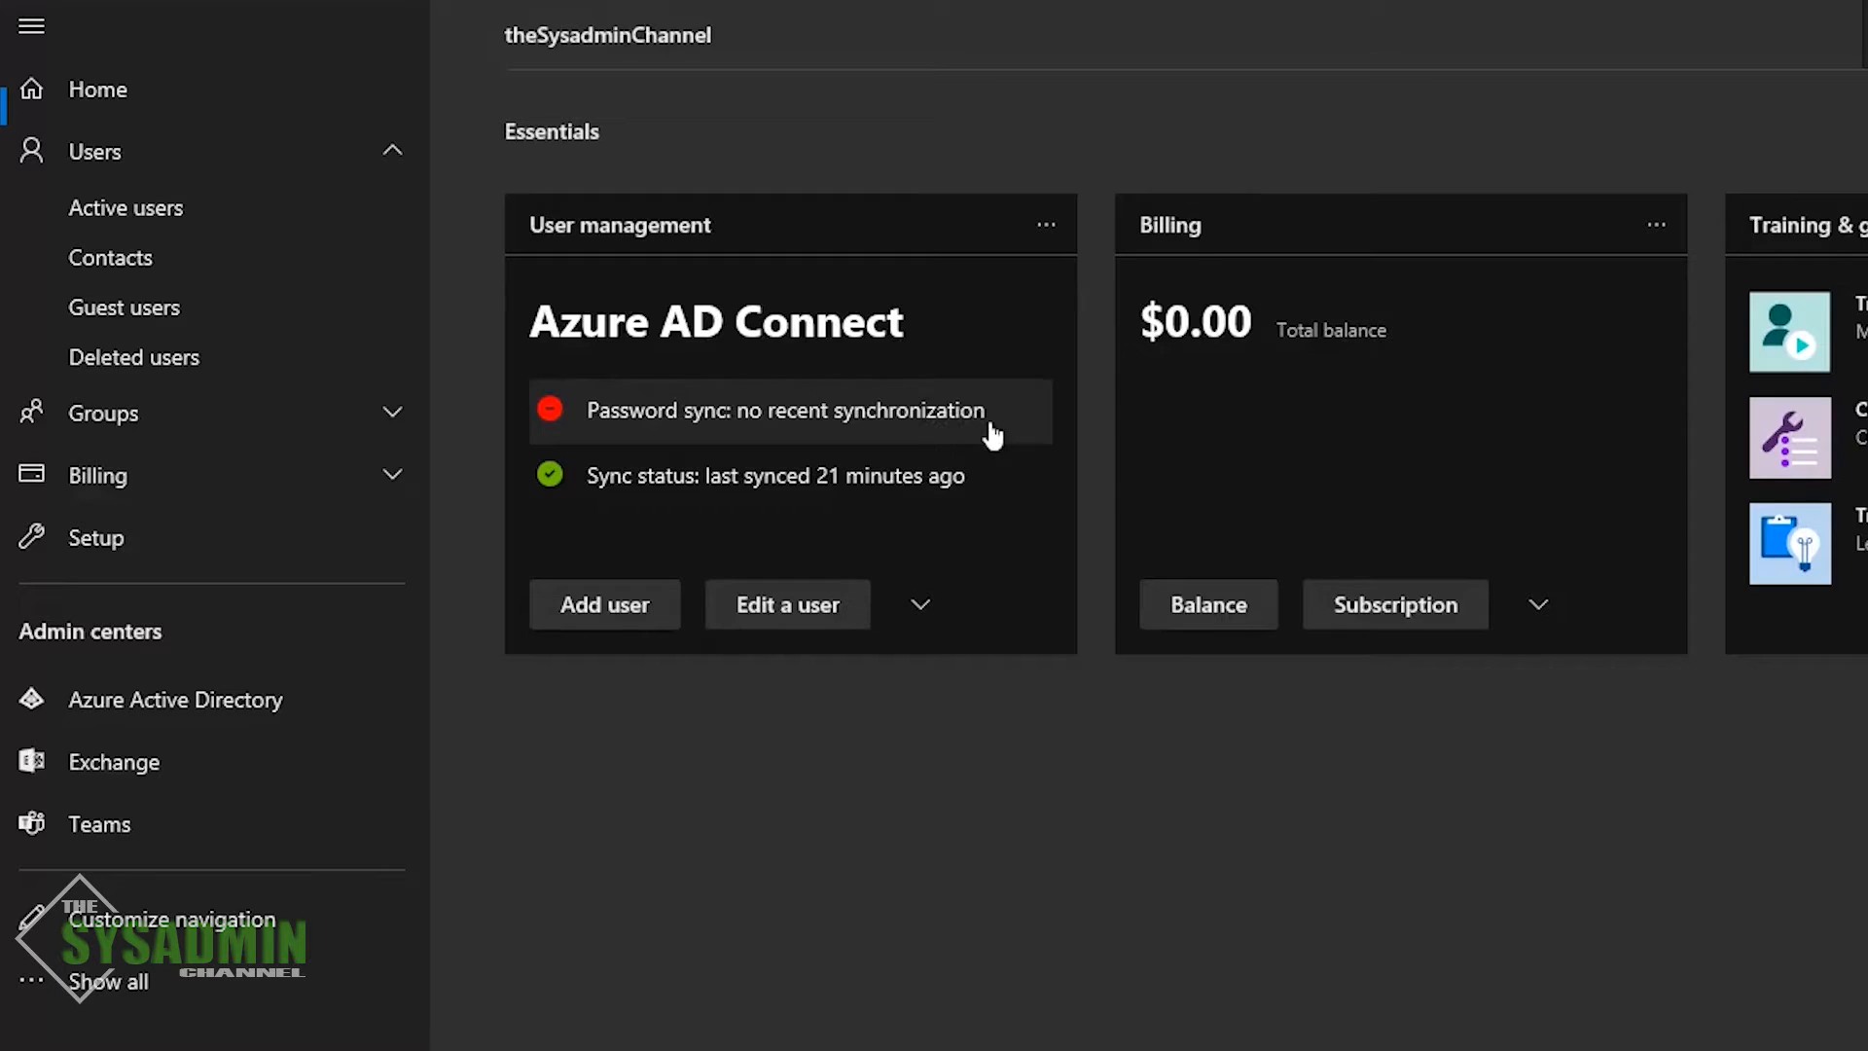
mouse_move(1077, 841)
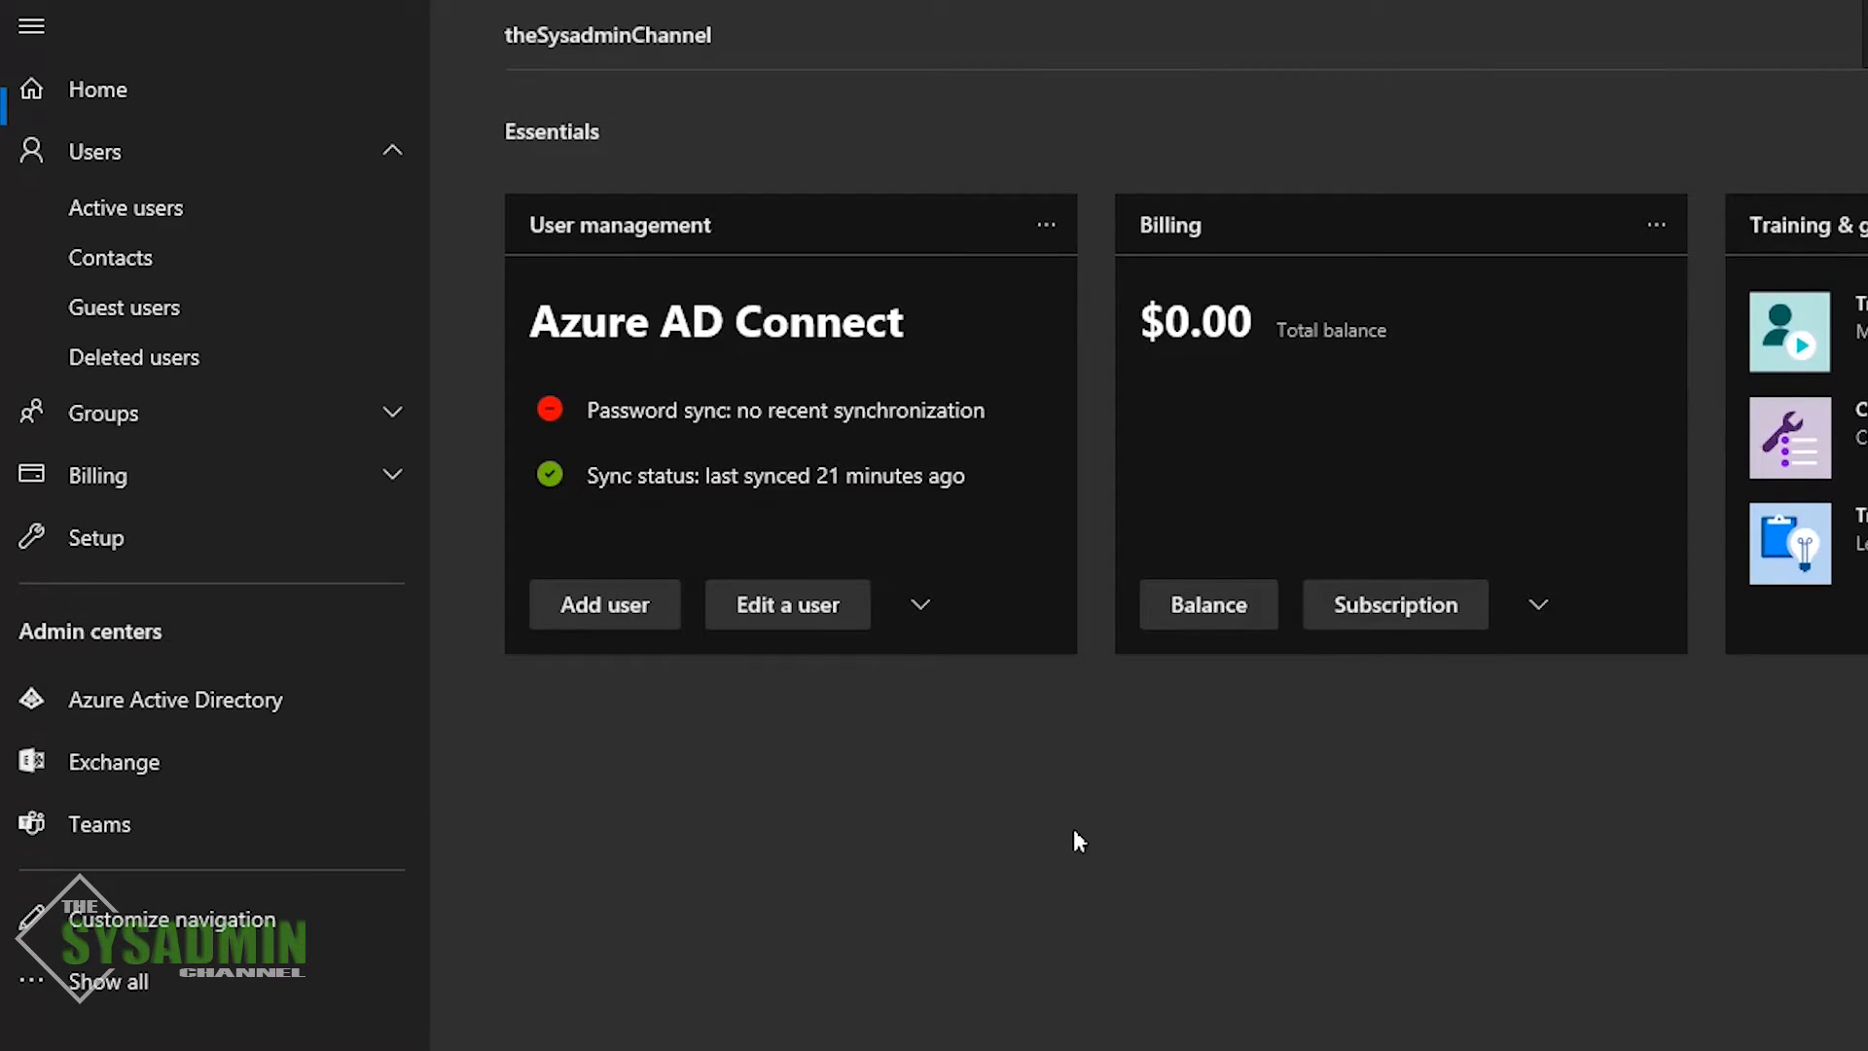
click(21, 1031)
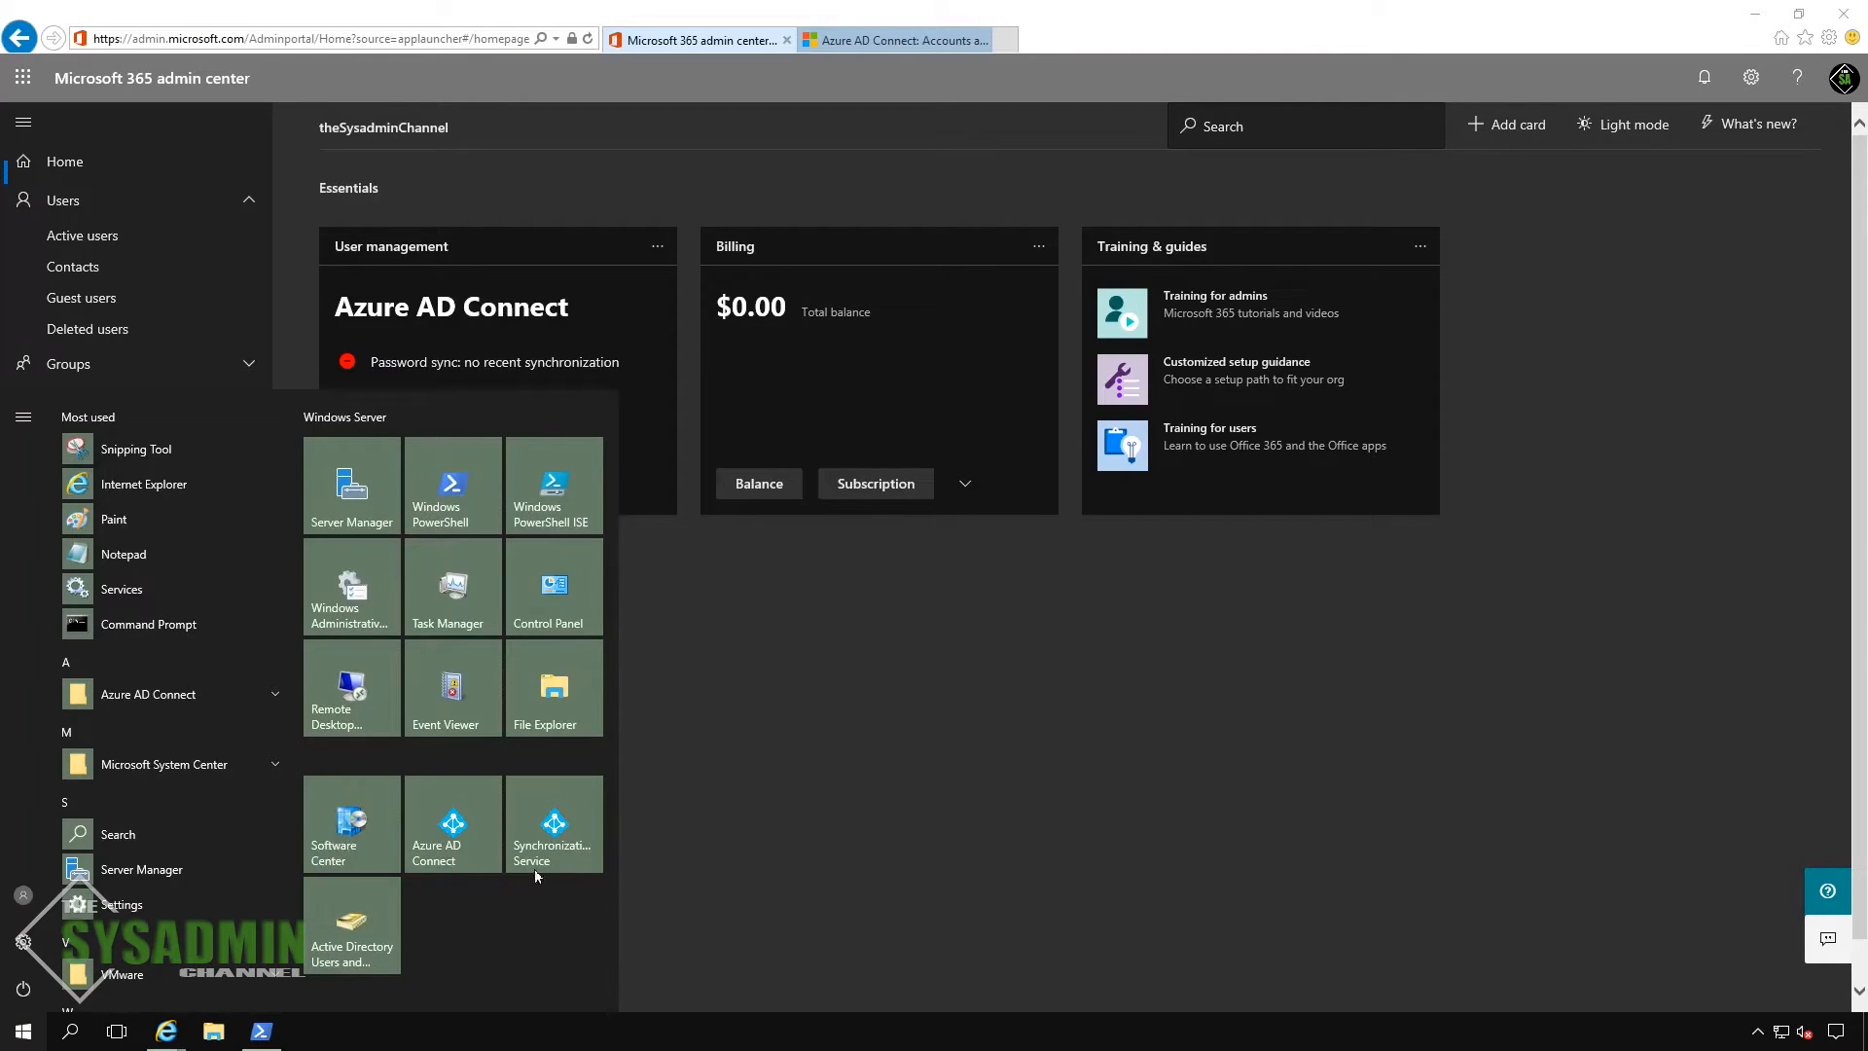
click(551, 821)
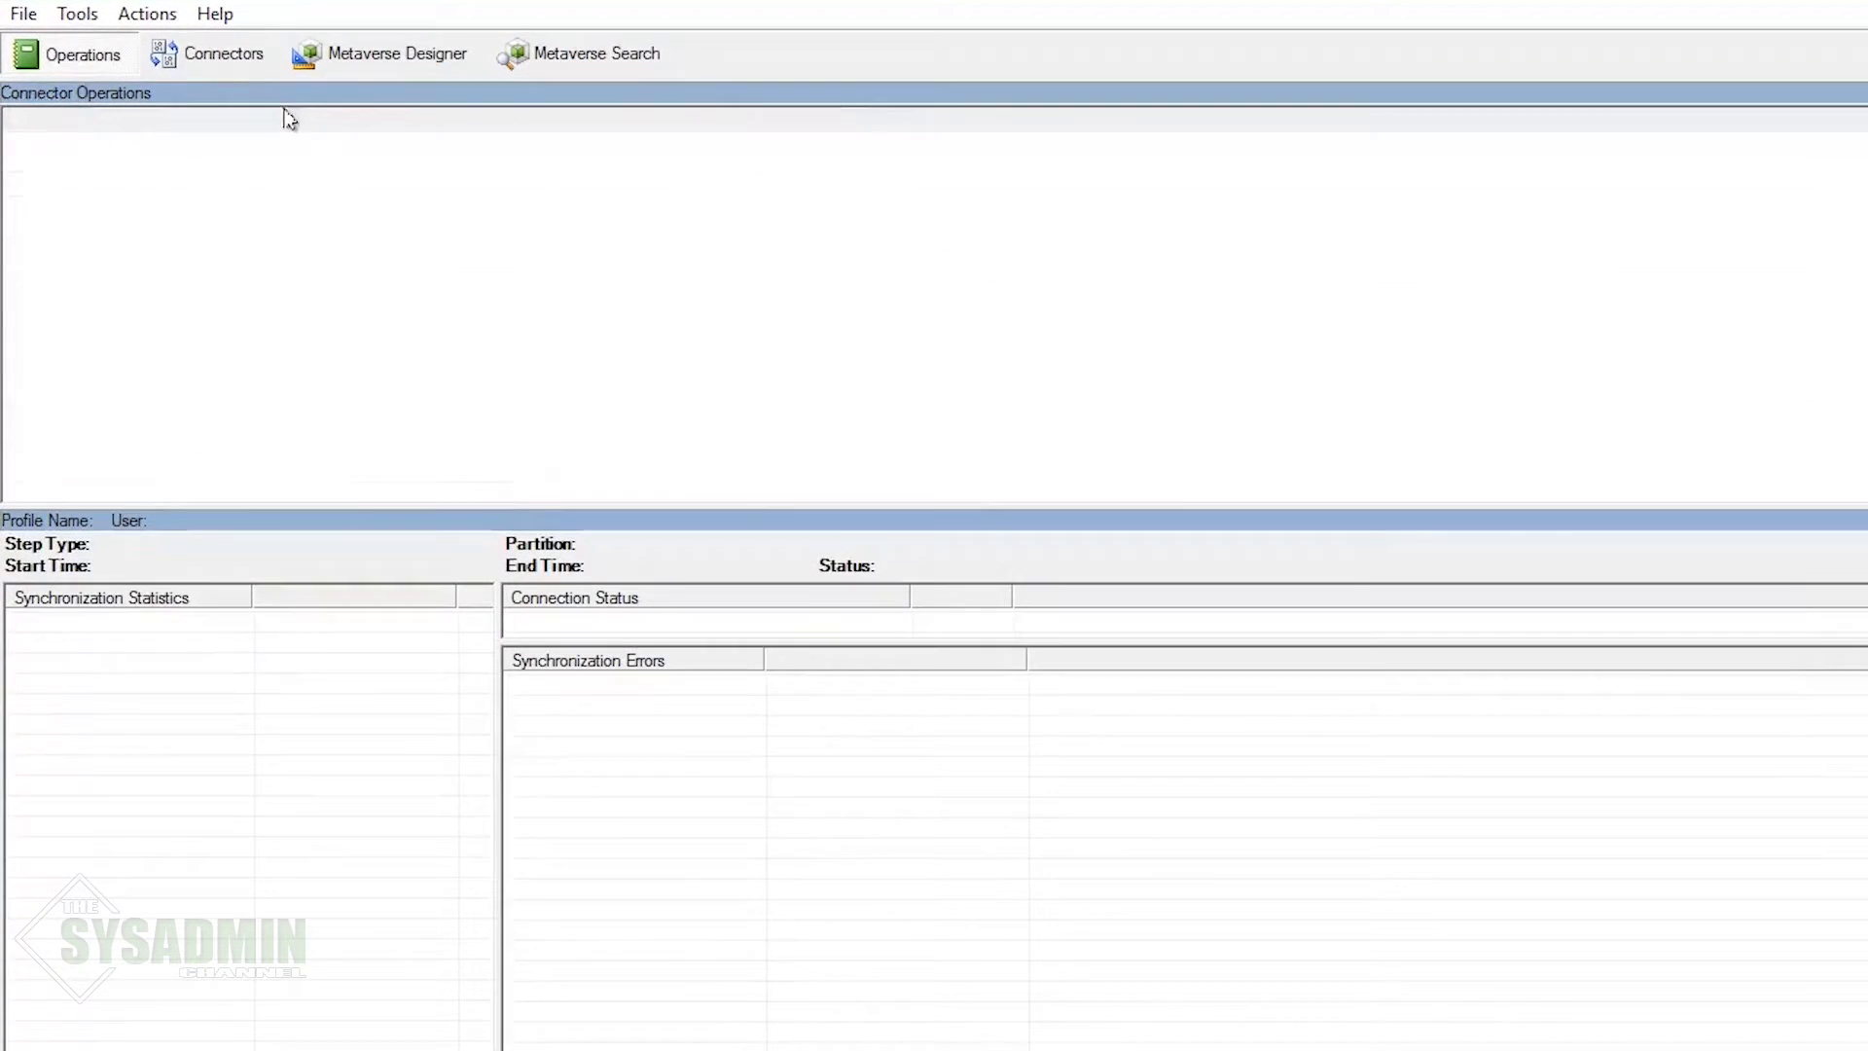
Step: Review the AD connector's Shared Mailbox permission-issue export error and close its details
click(224, 54)
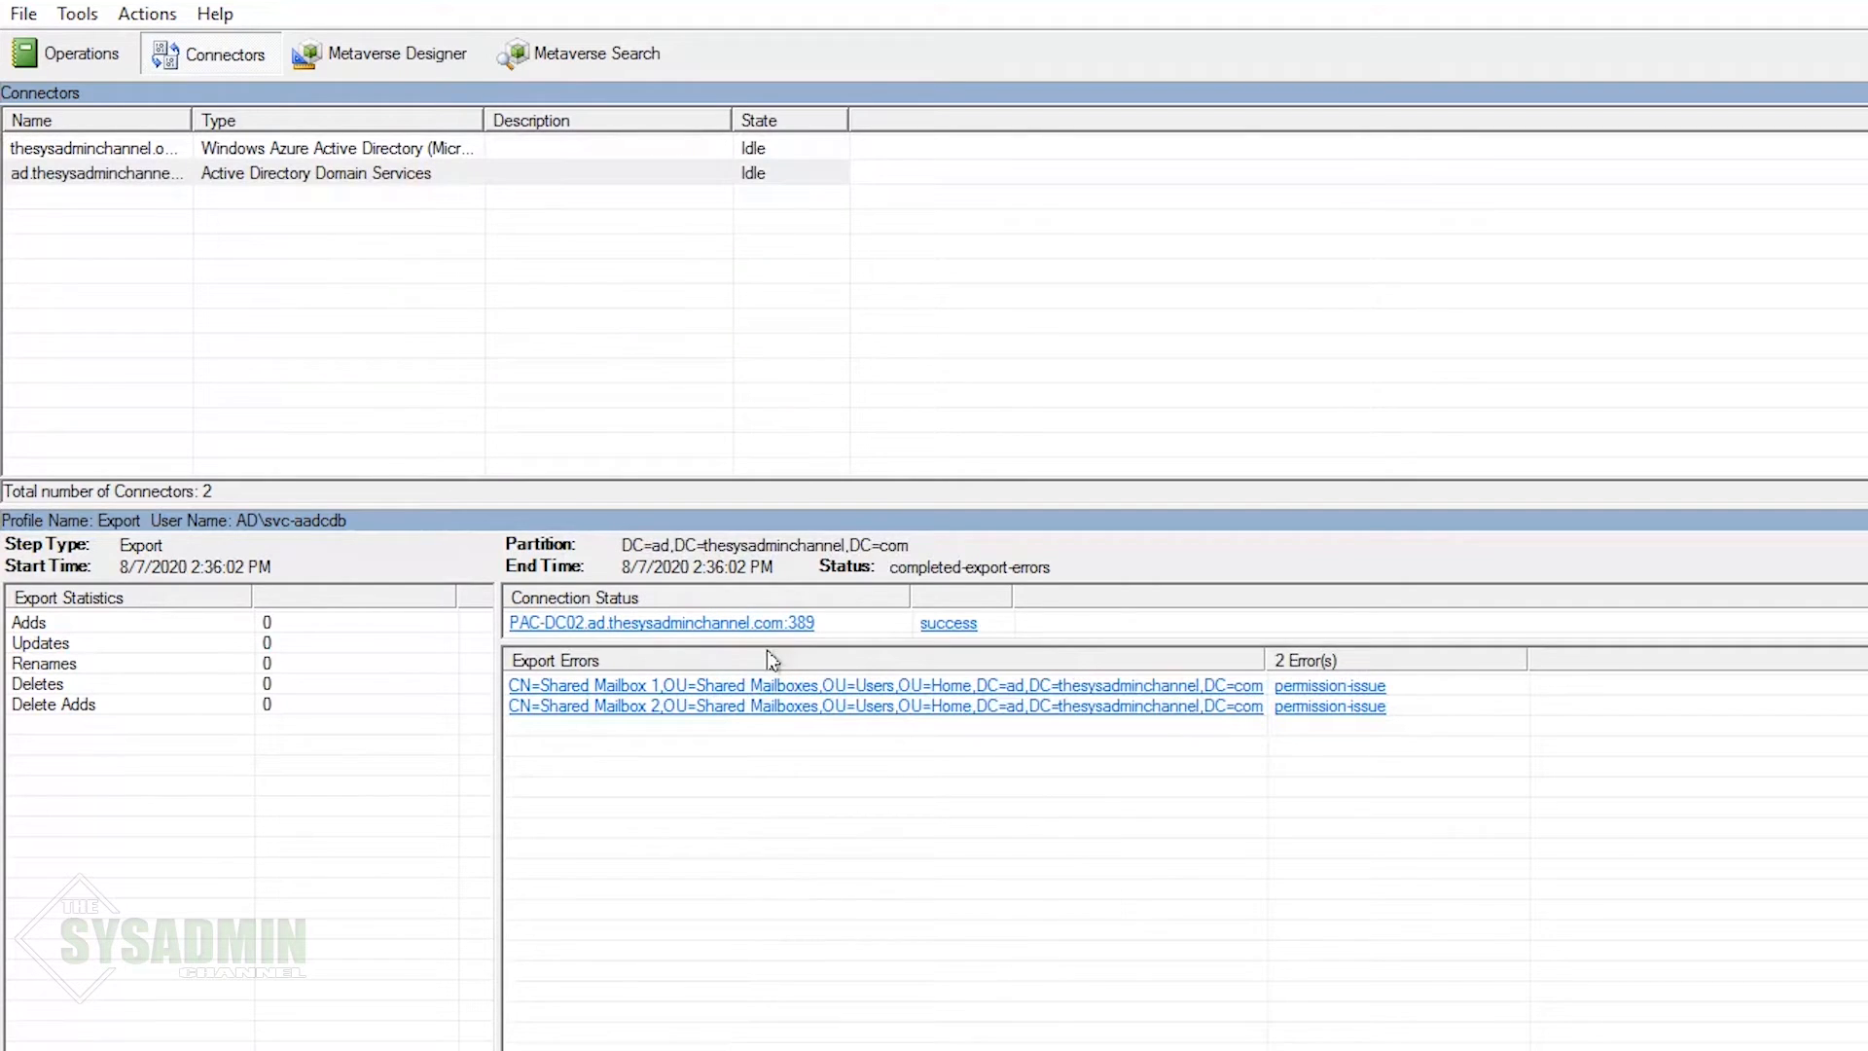
click(882, 705)
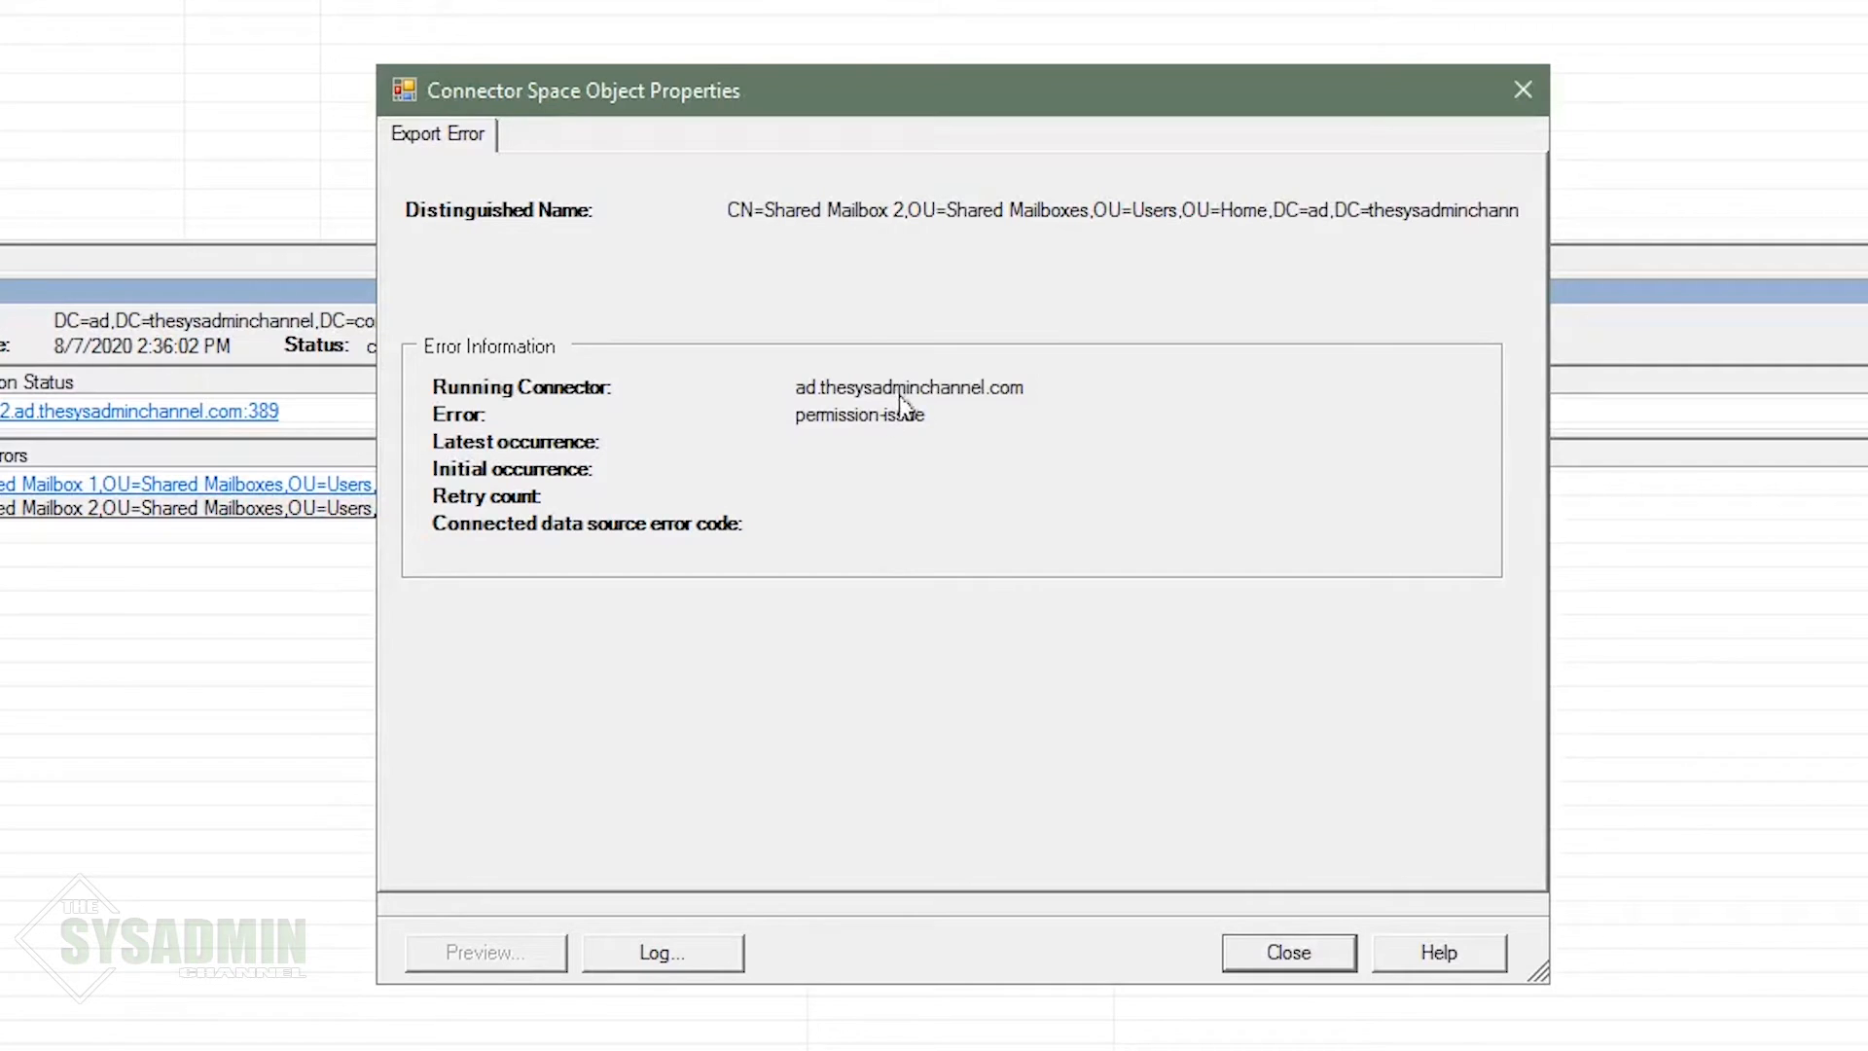
mouse_move(977, 238)
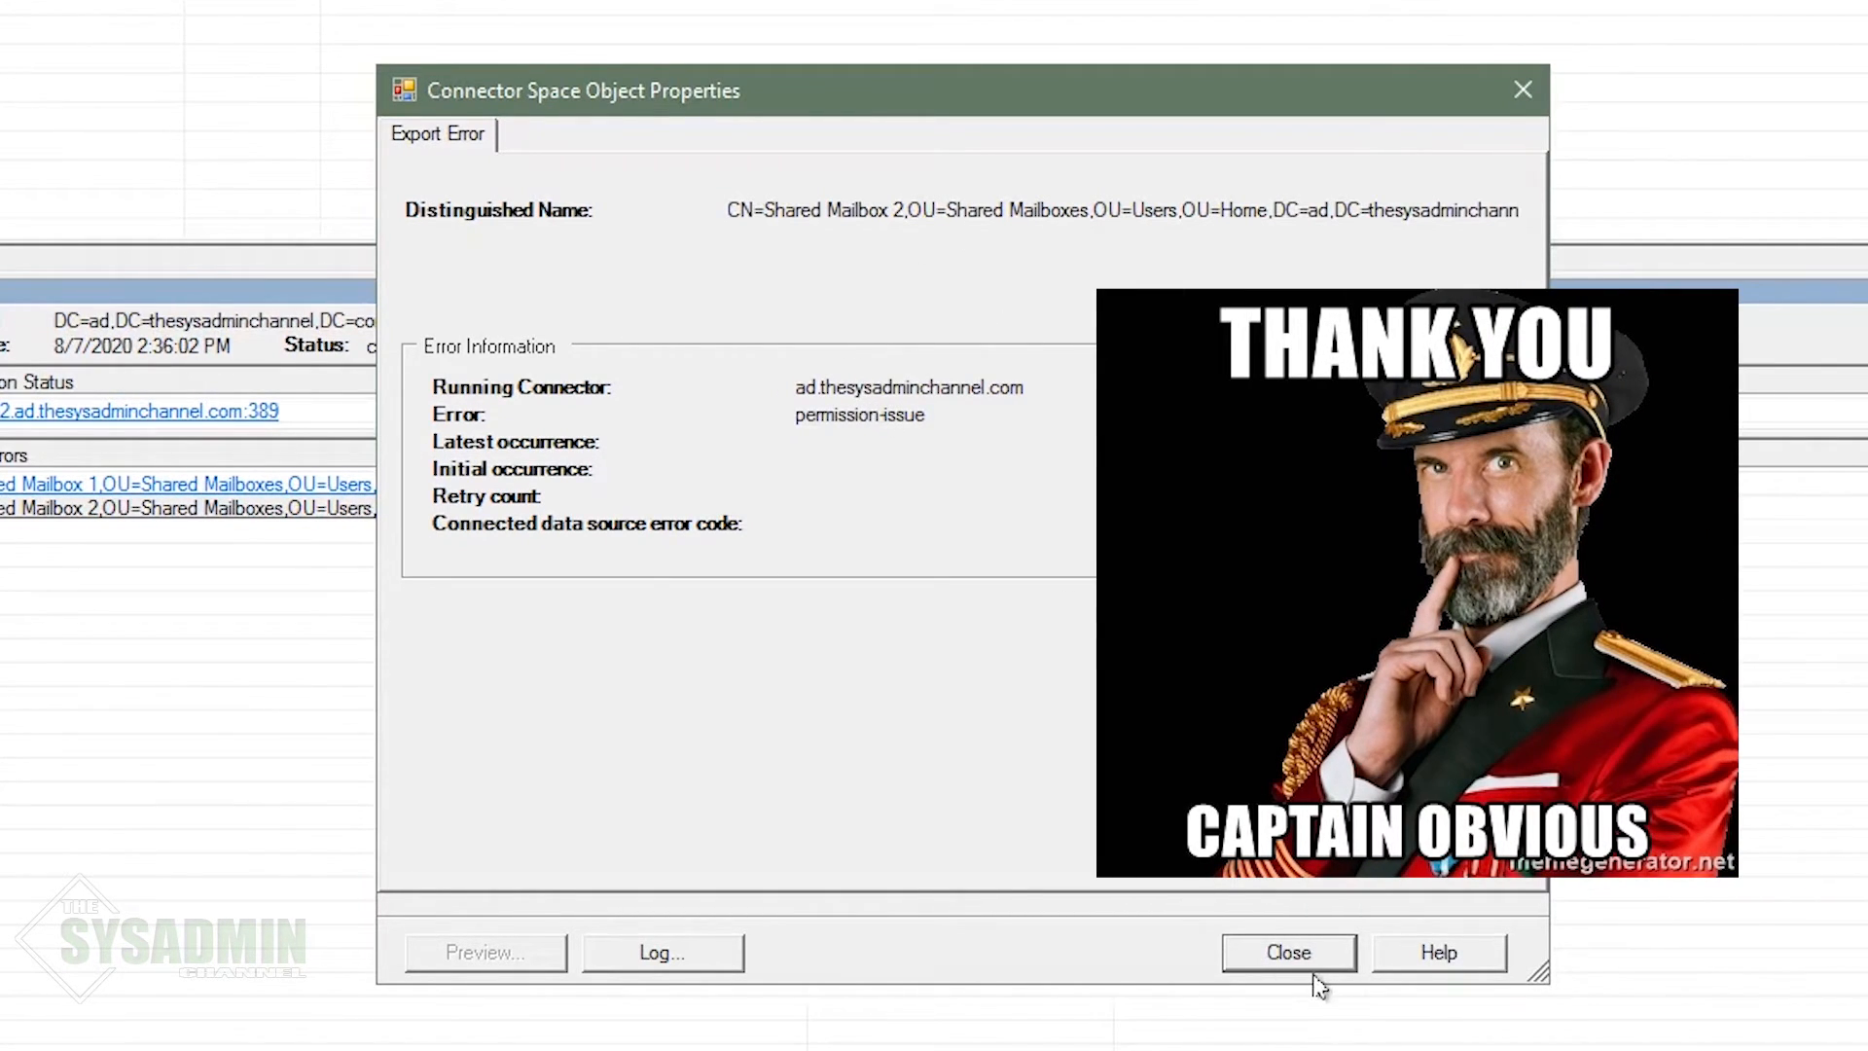
click(1287, 951)
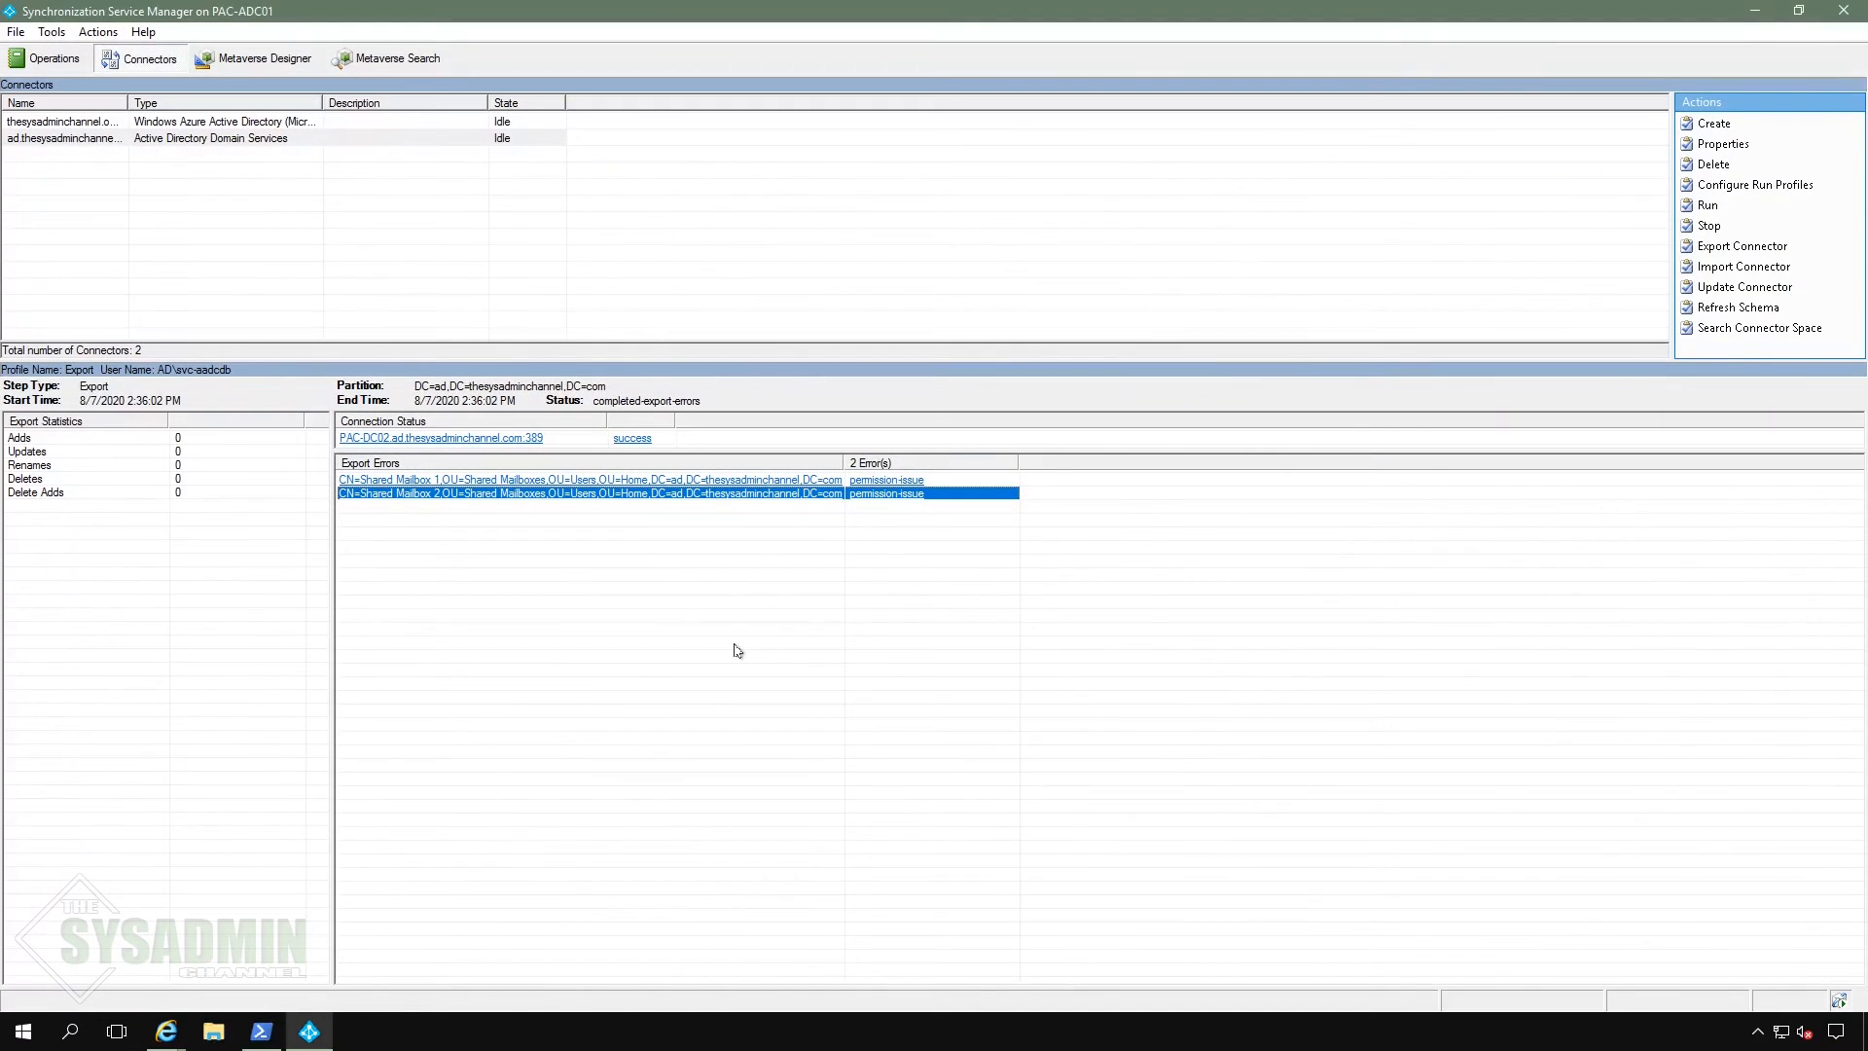
click(21, 1032)
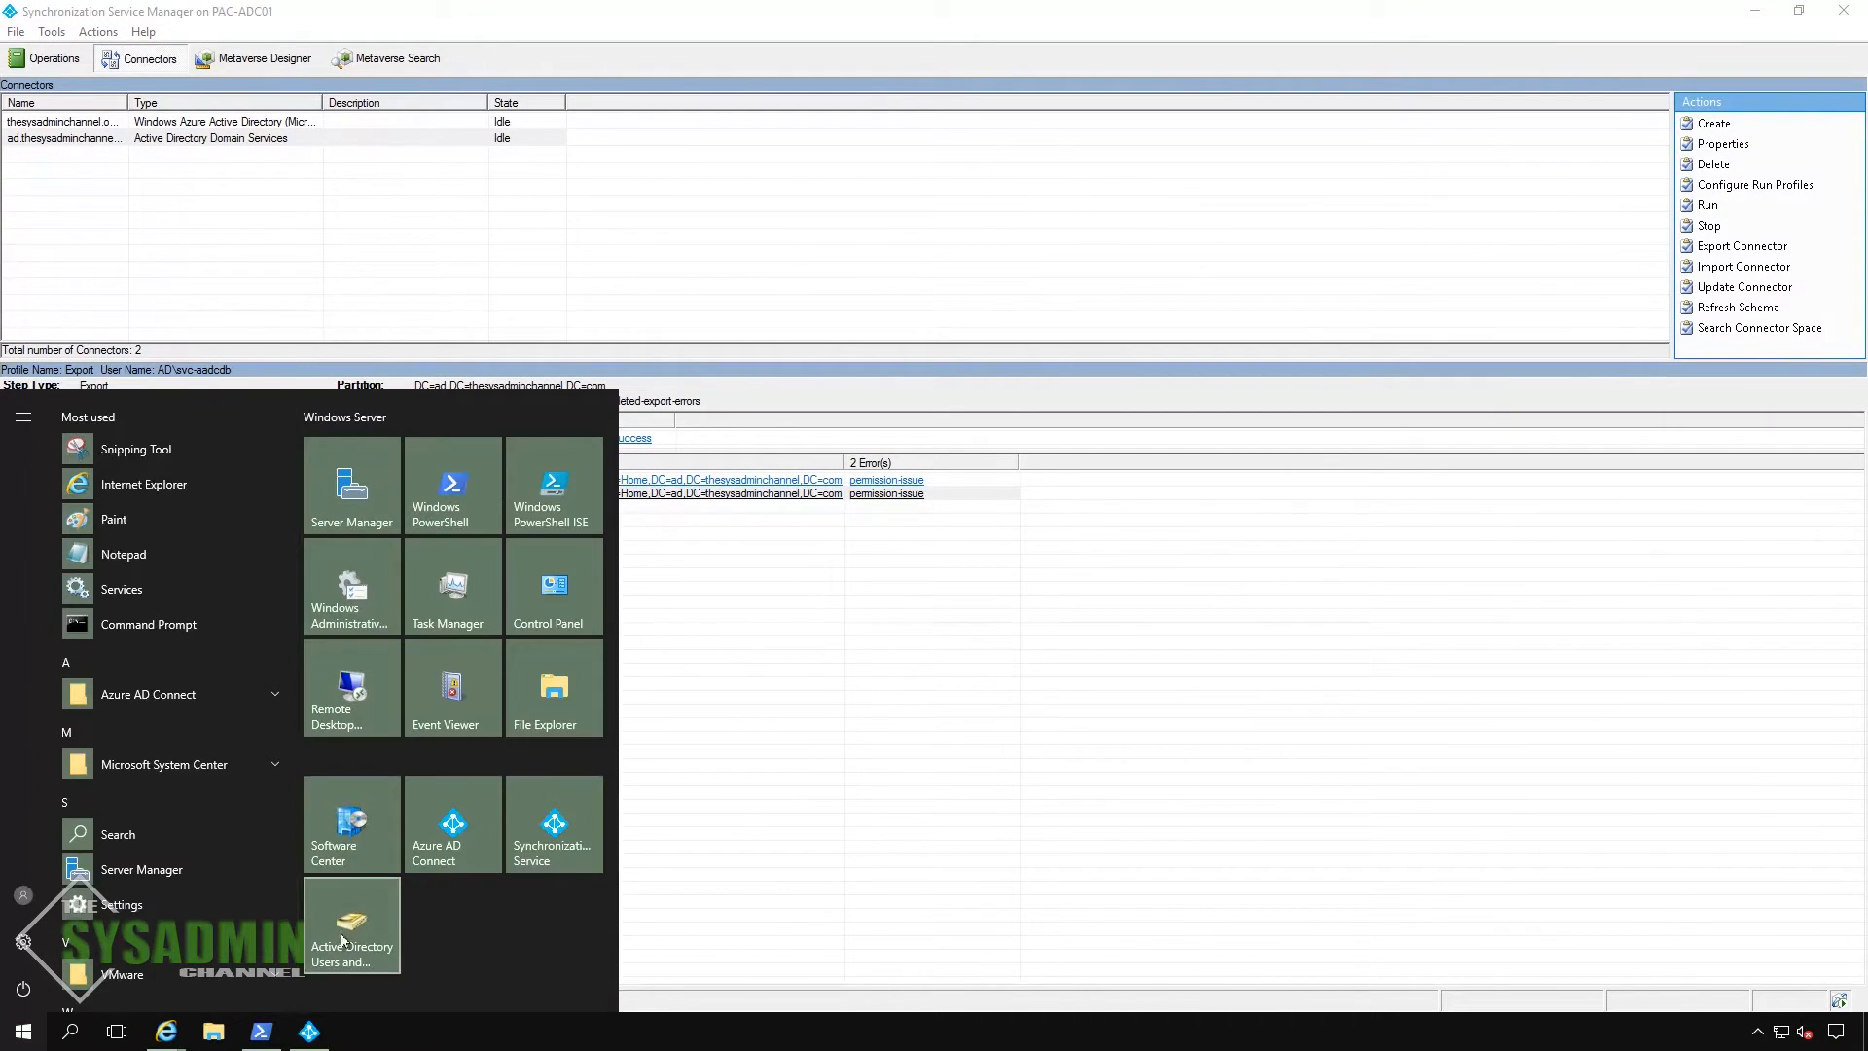
Step: Find svc-aadc in ADUC and verify its Member Of groups include AAD Connect Permissions
click(350, 922)
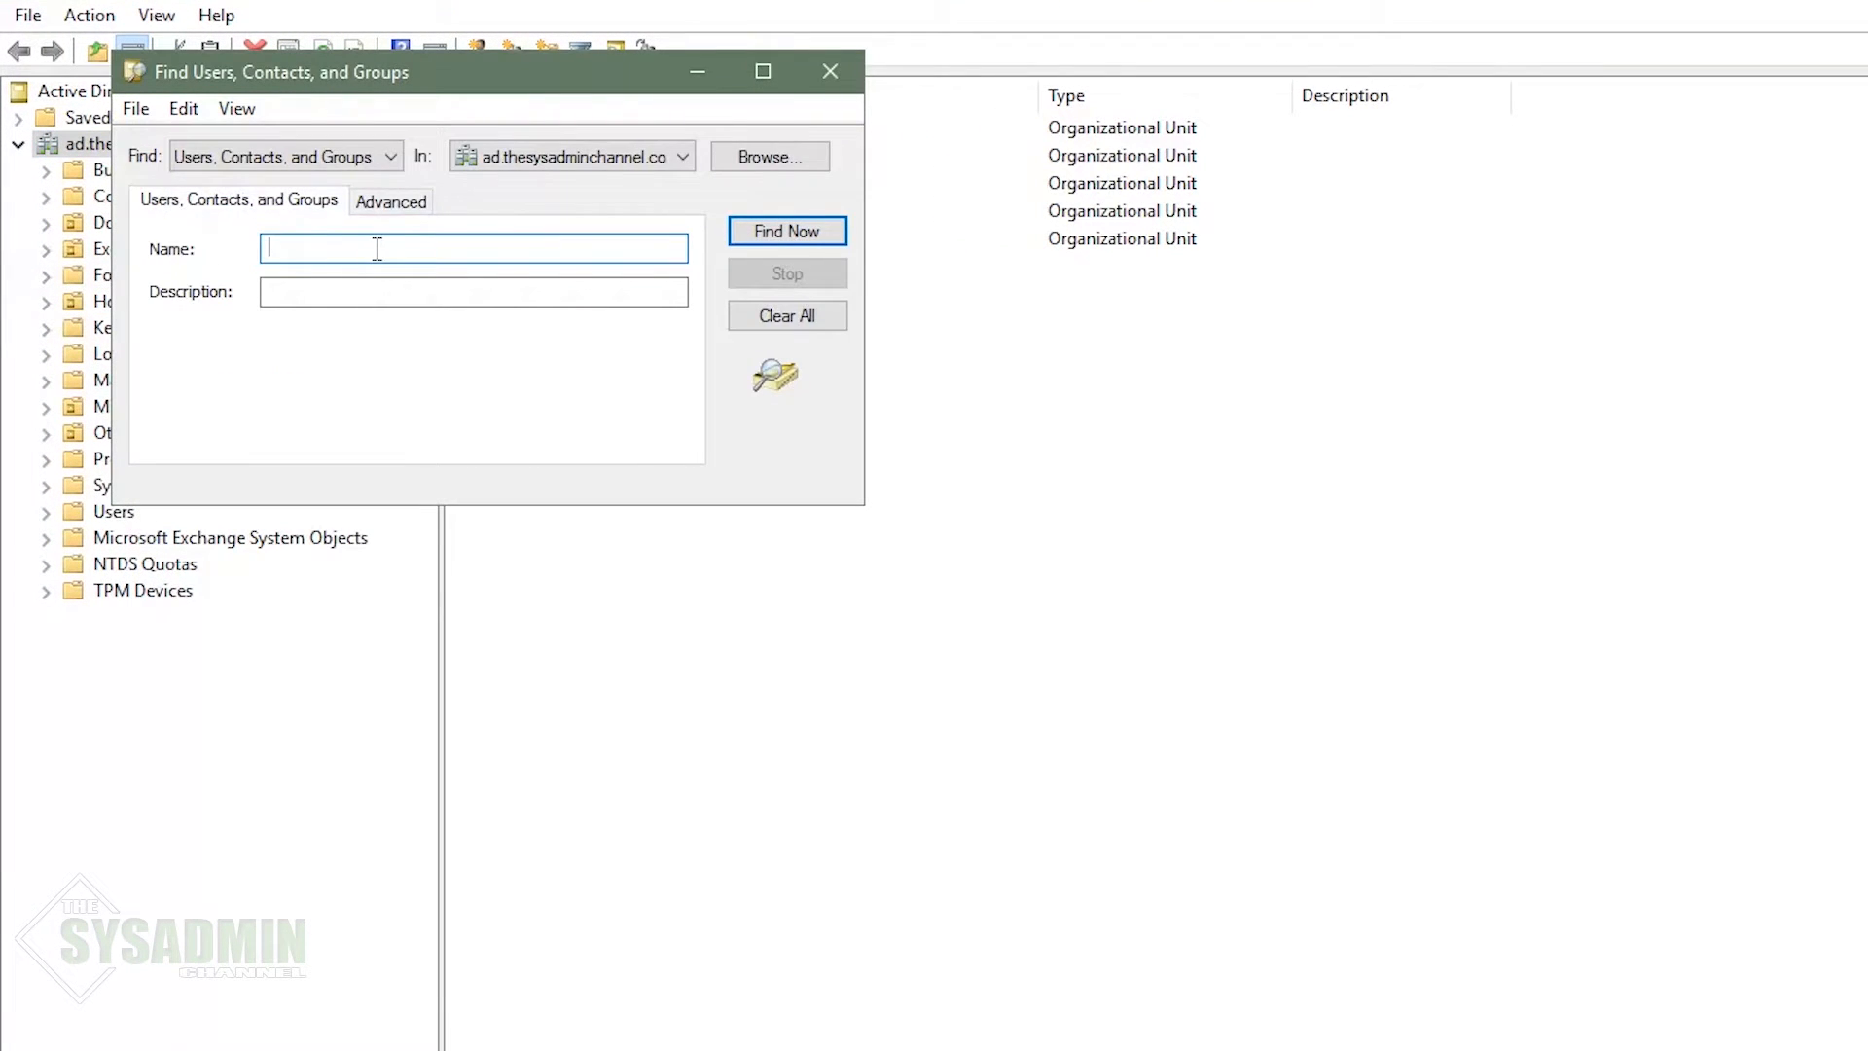
text(svc-a)
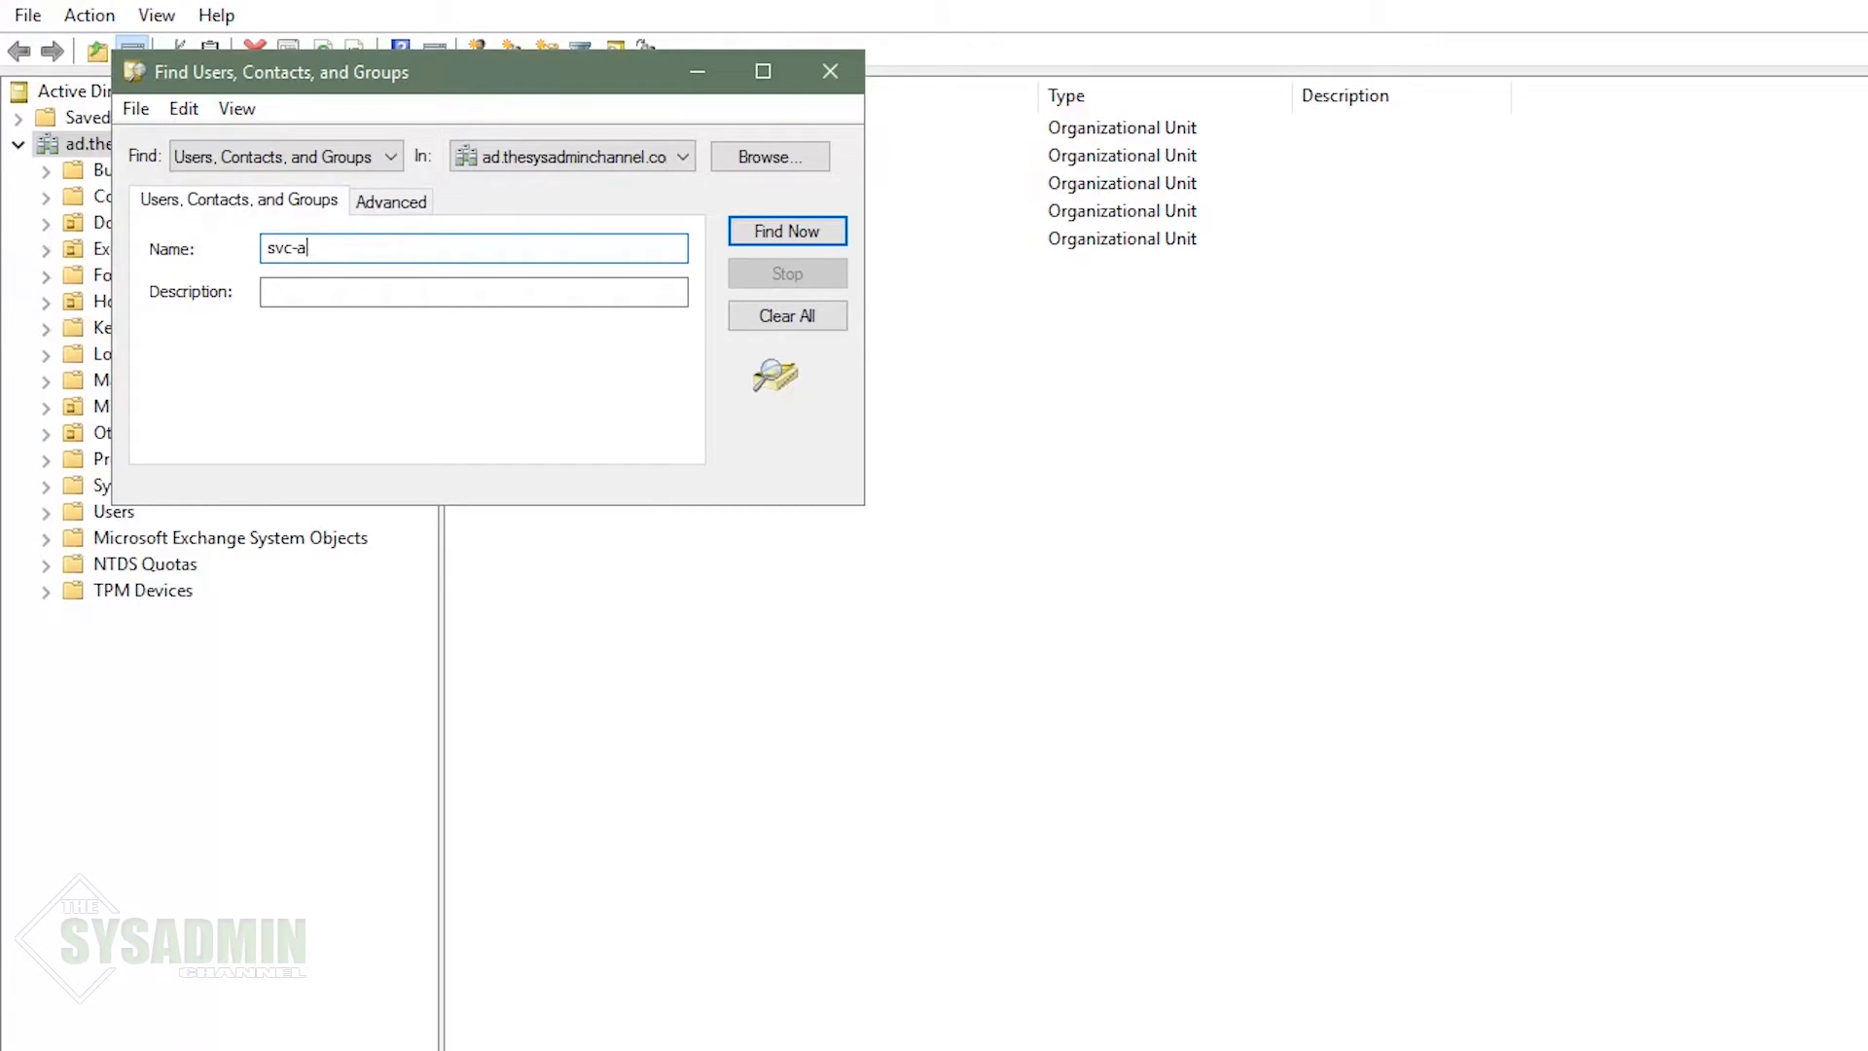
click(786, 230)
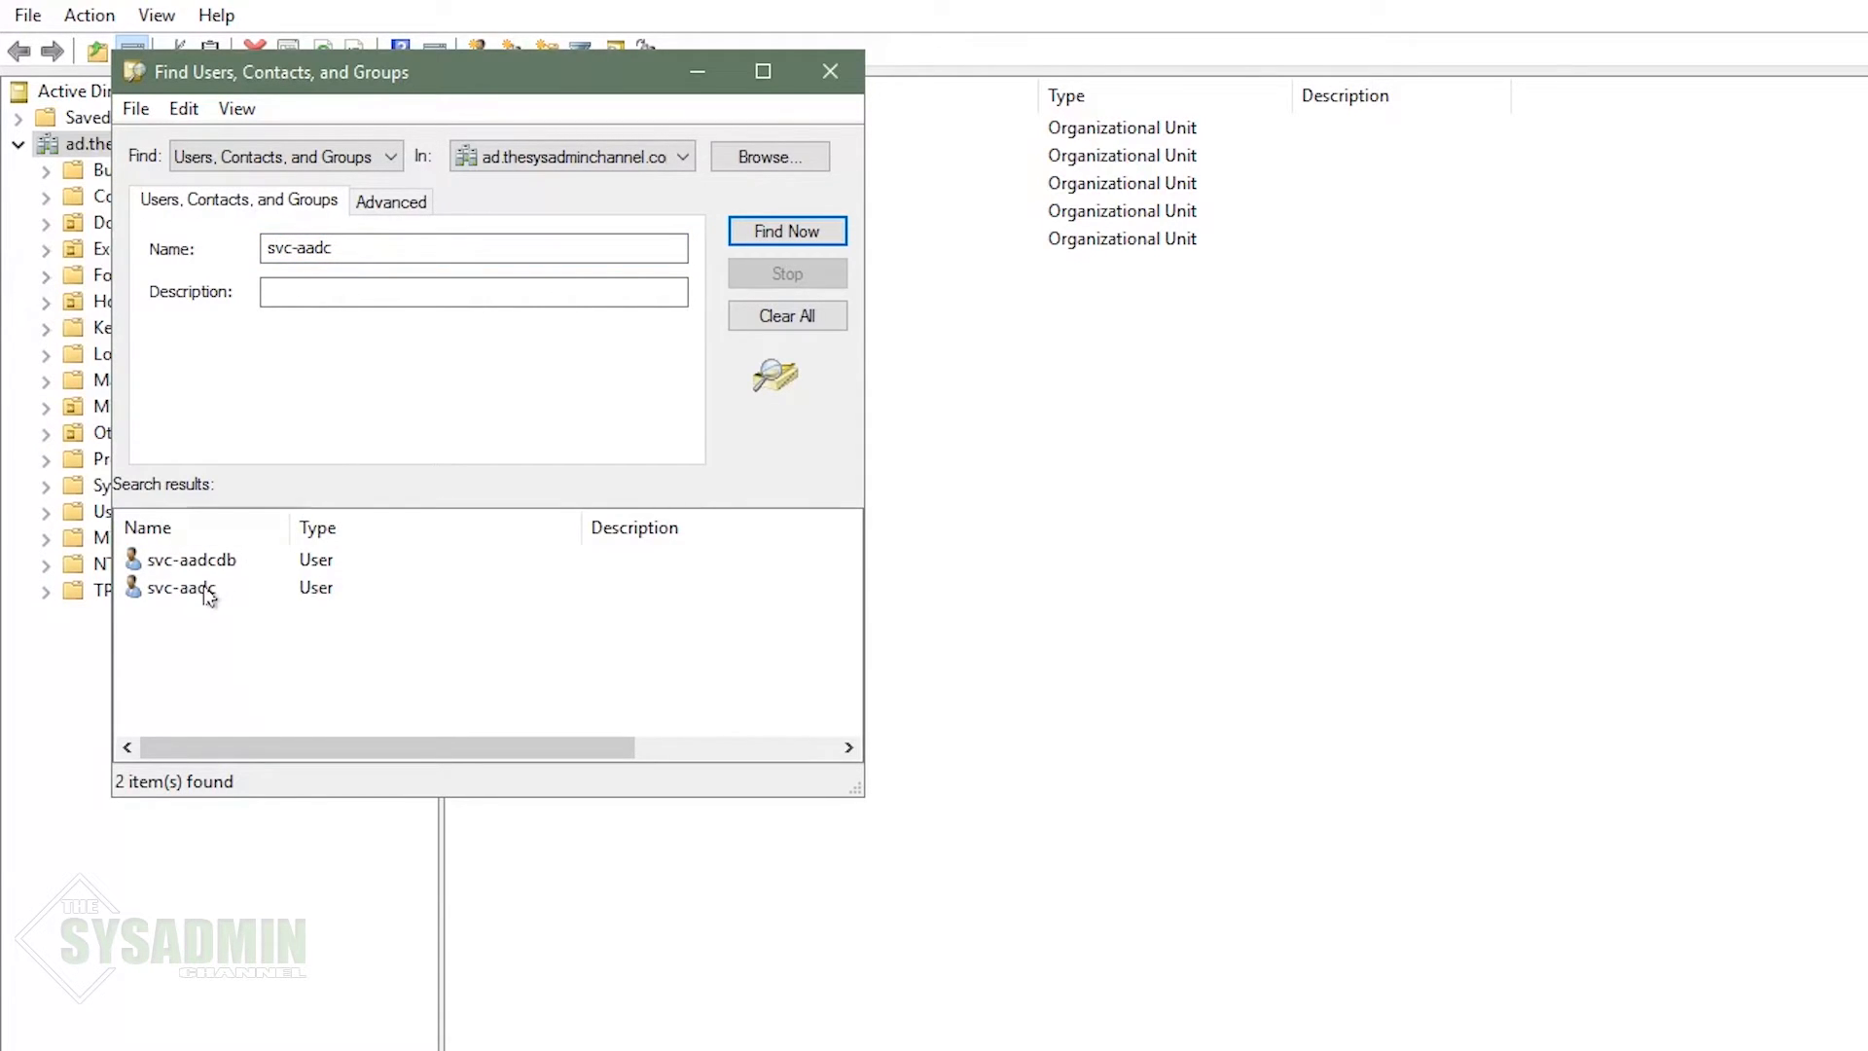
double_click(179, 588)
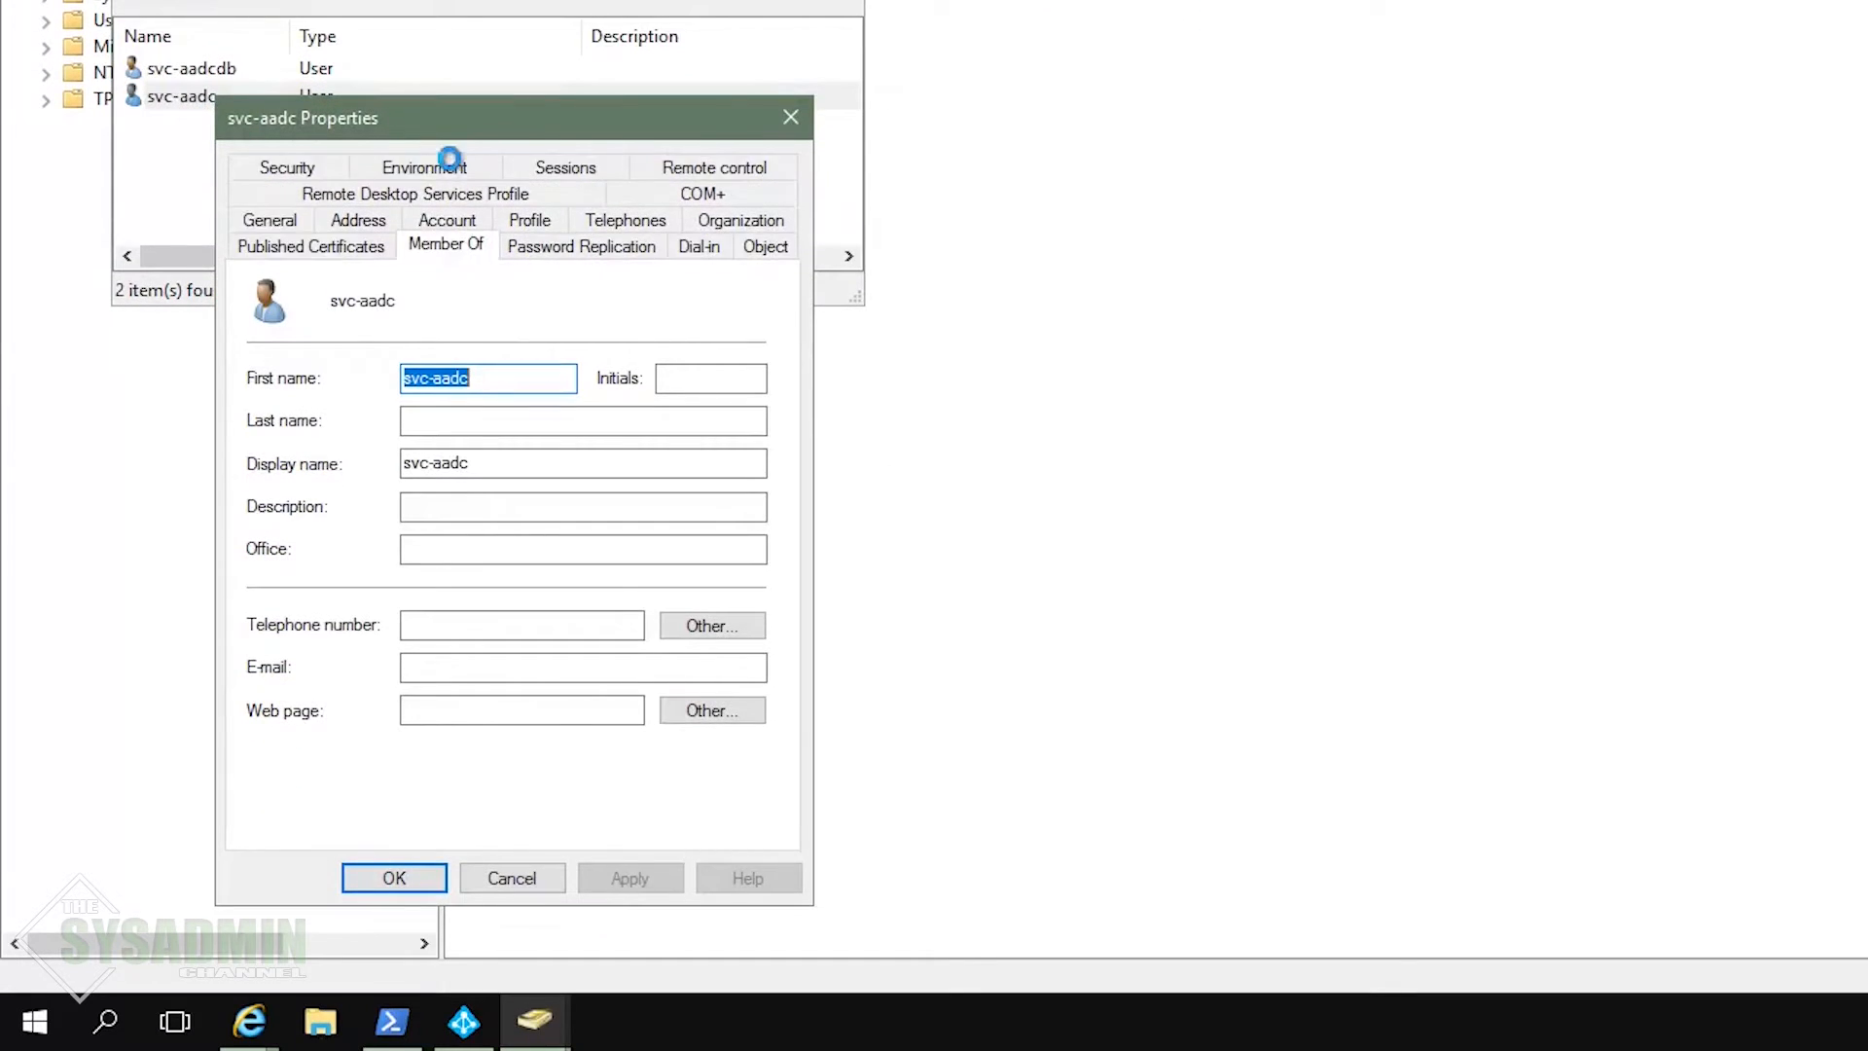
click(444, 246)
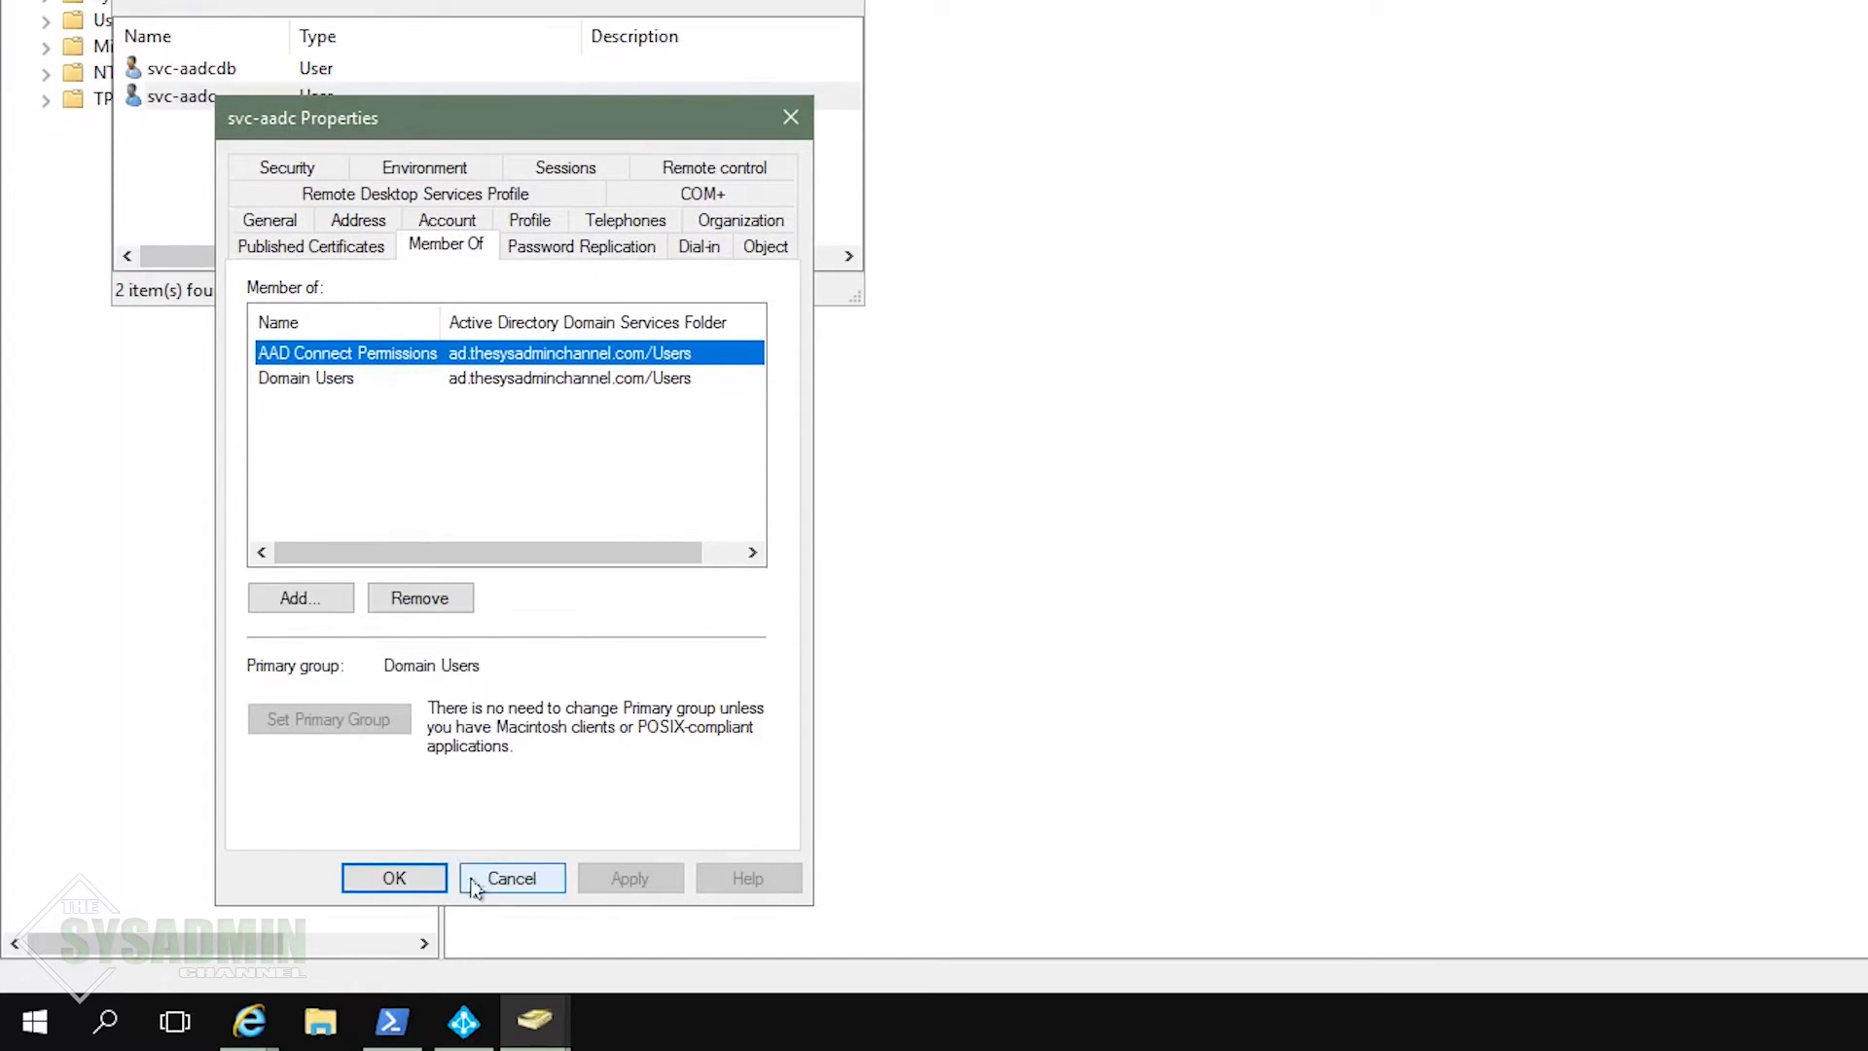
mouse_move(395, 878)
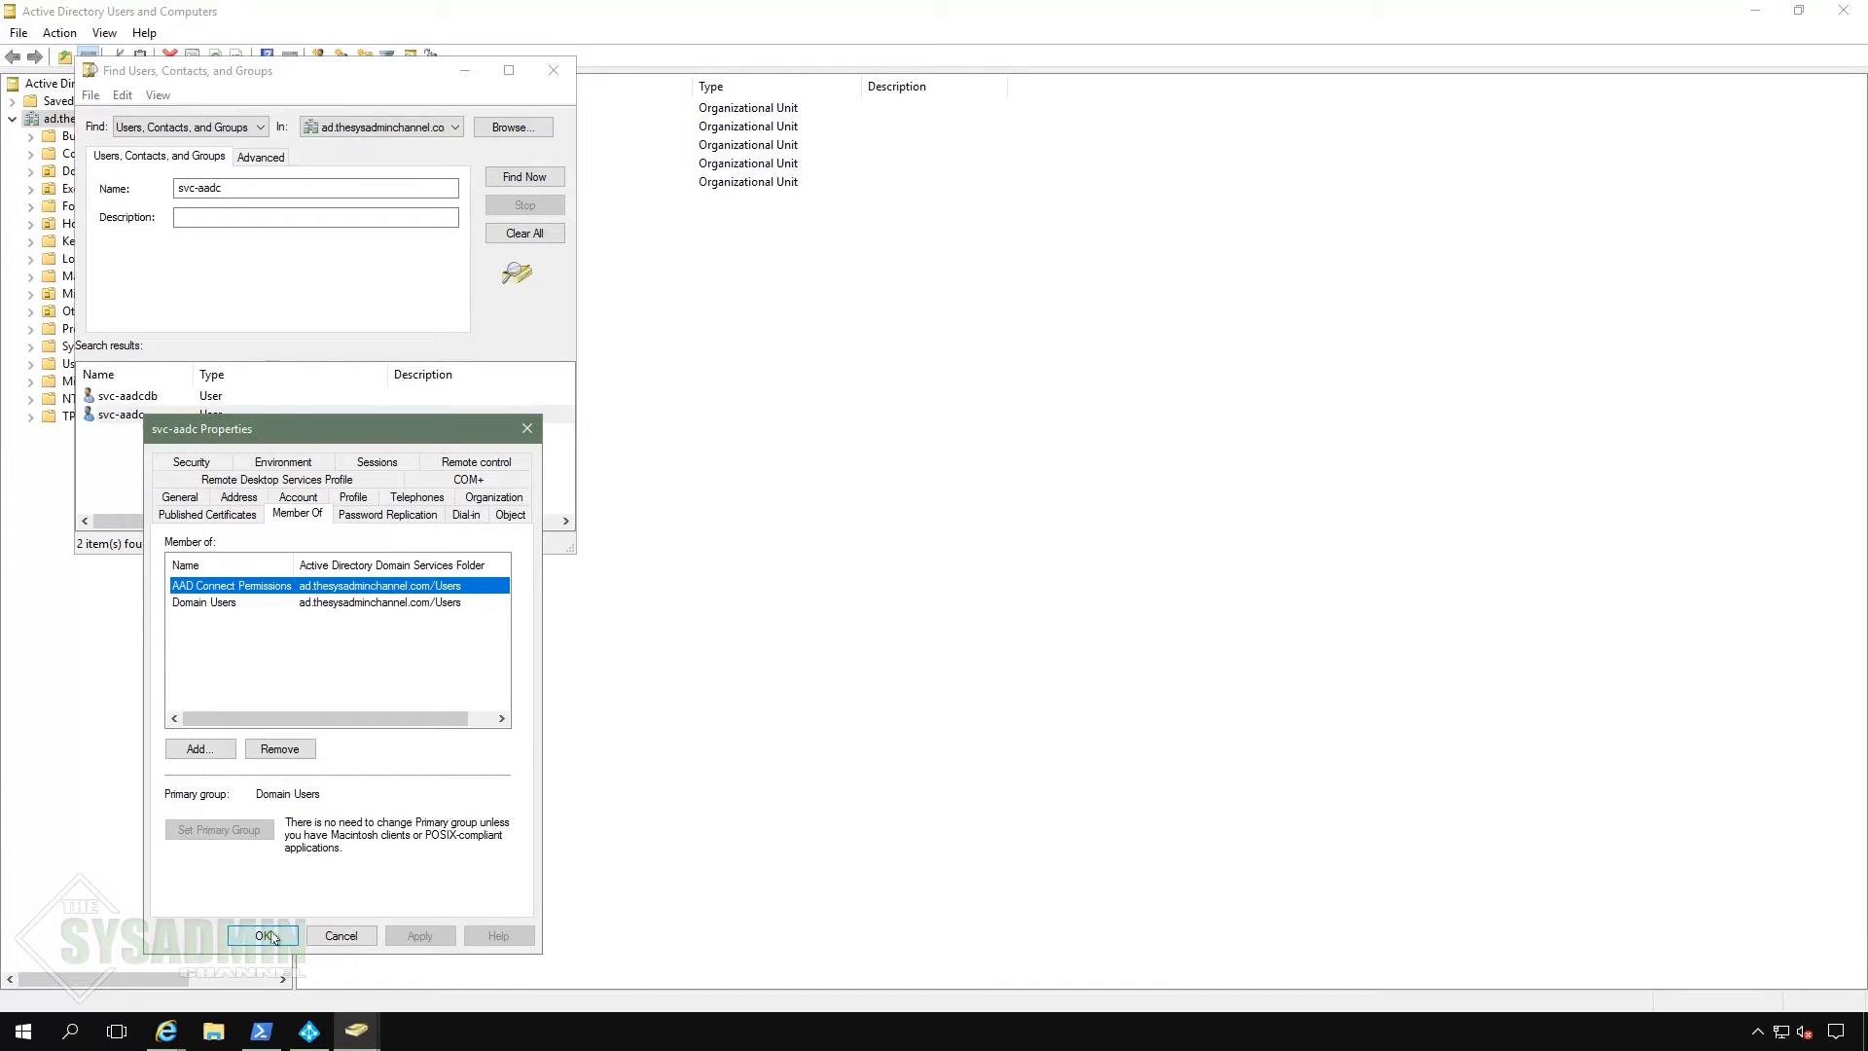
click(263, 936)
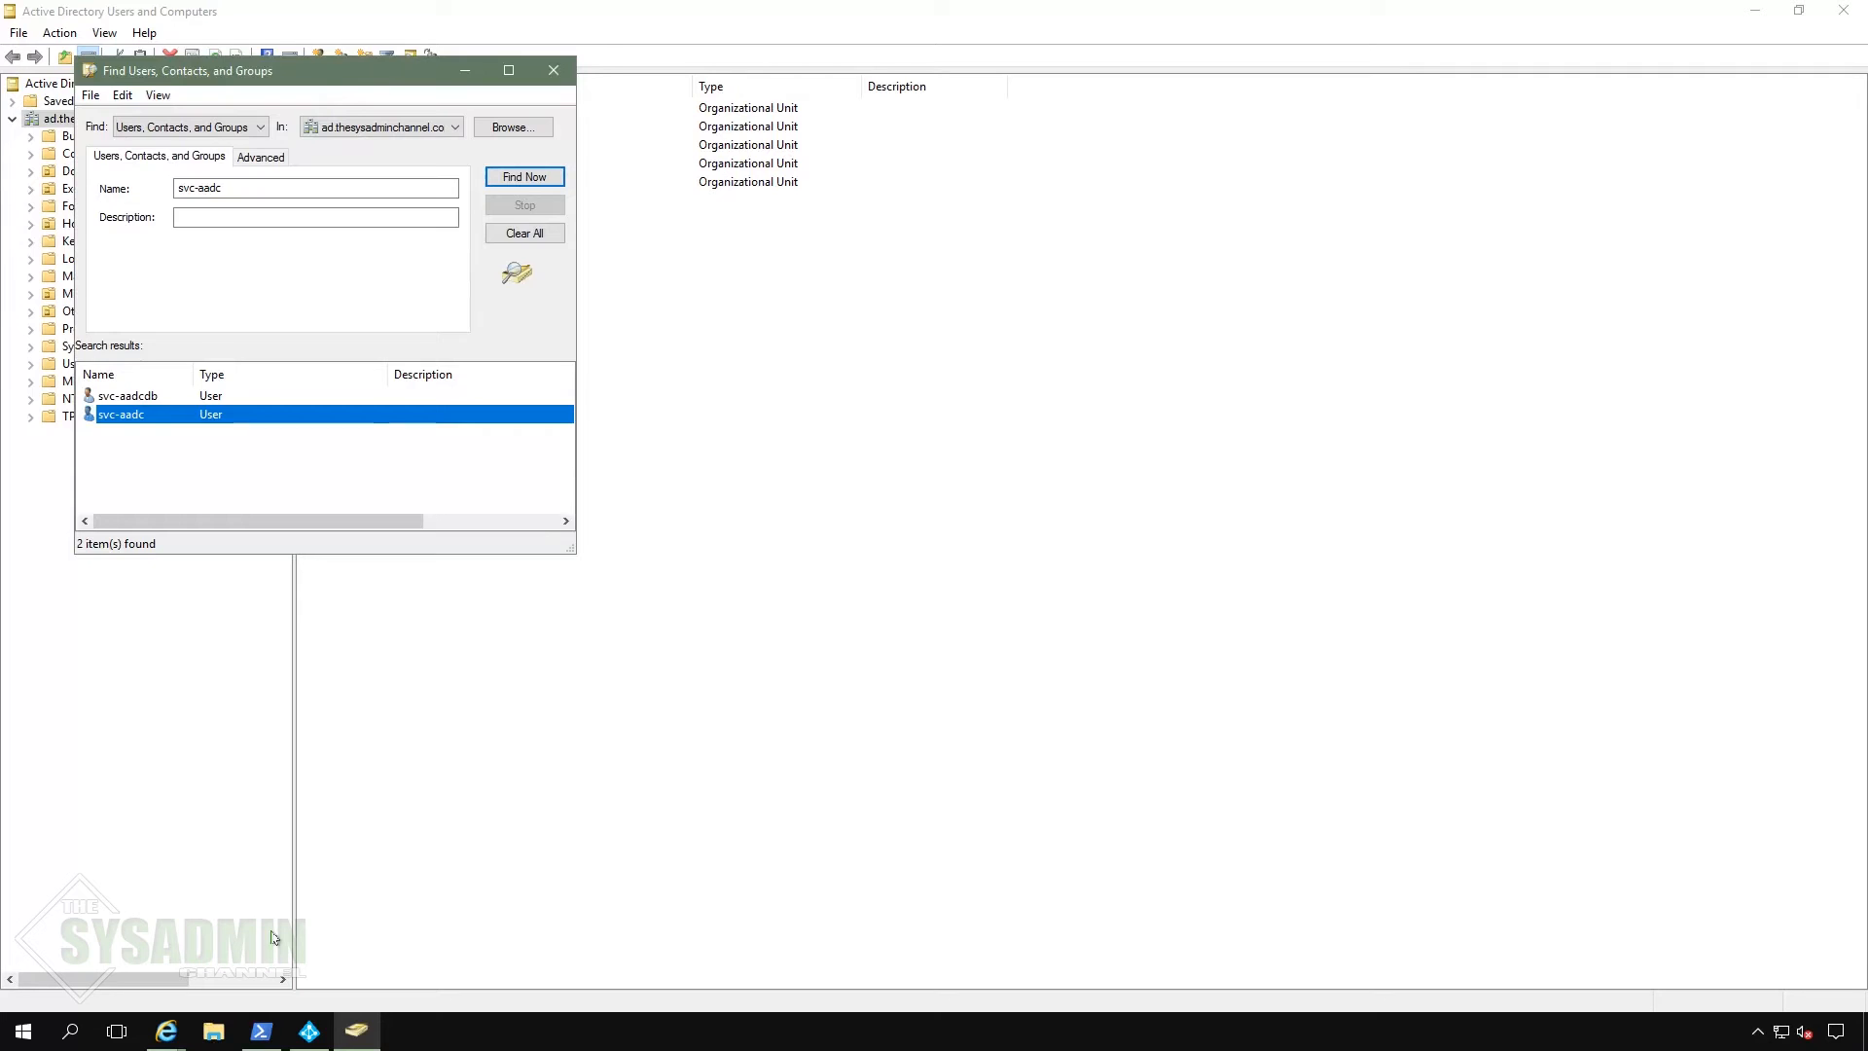
click(551, 70)
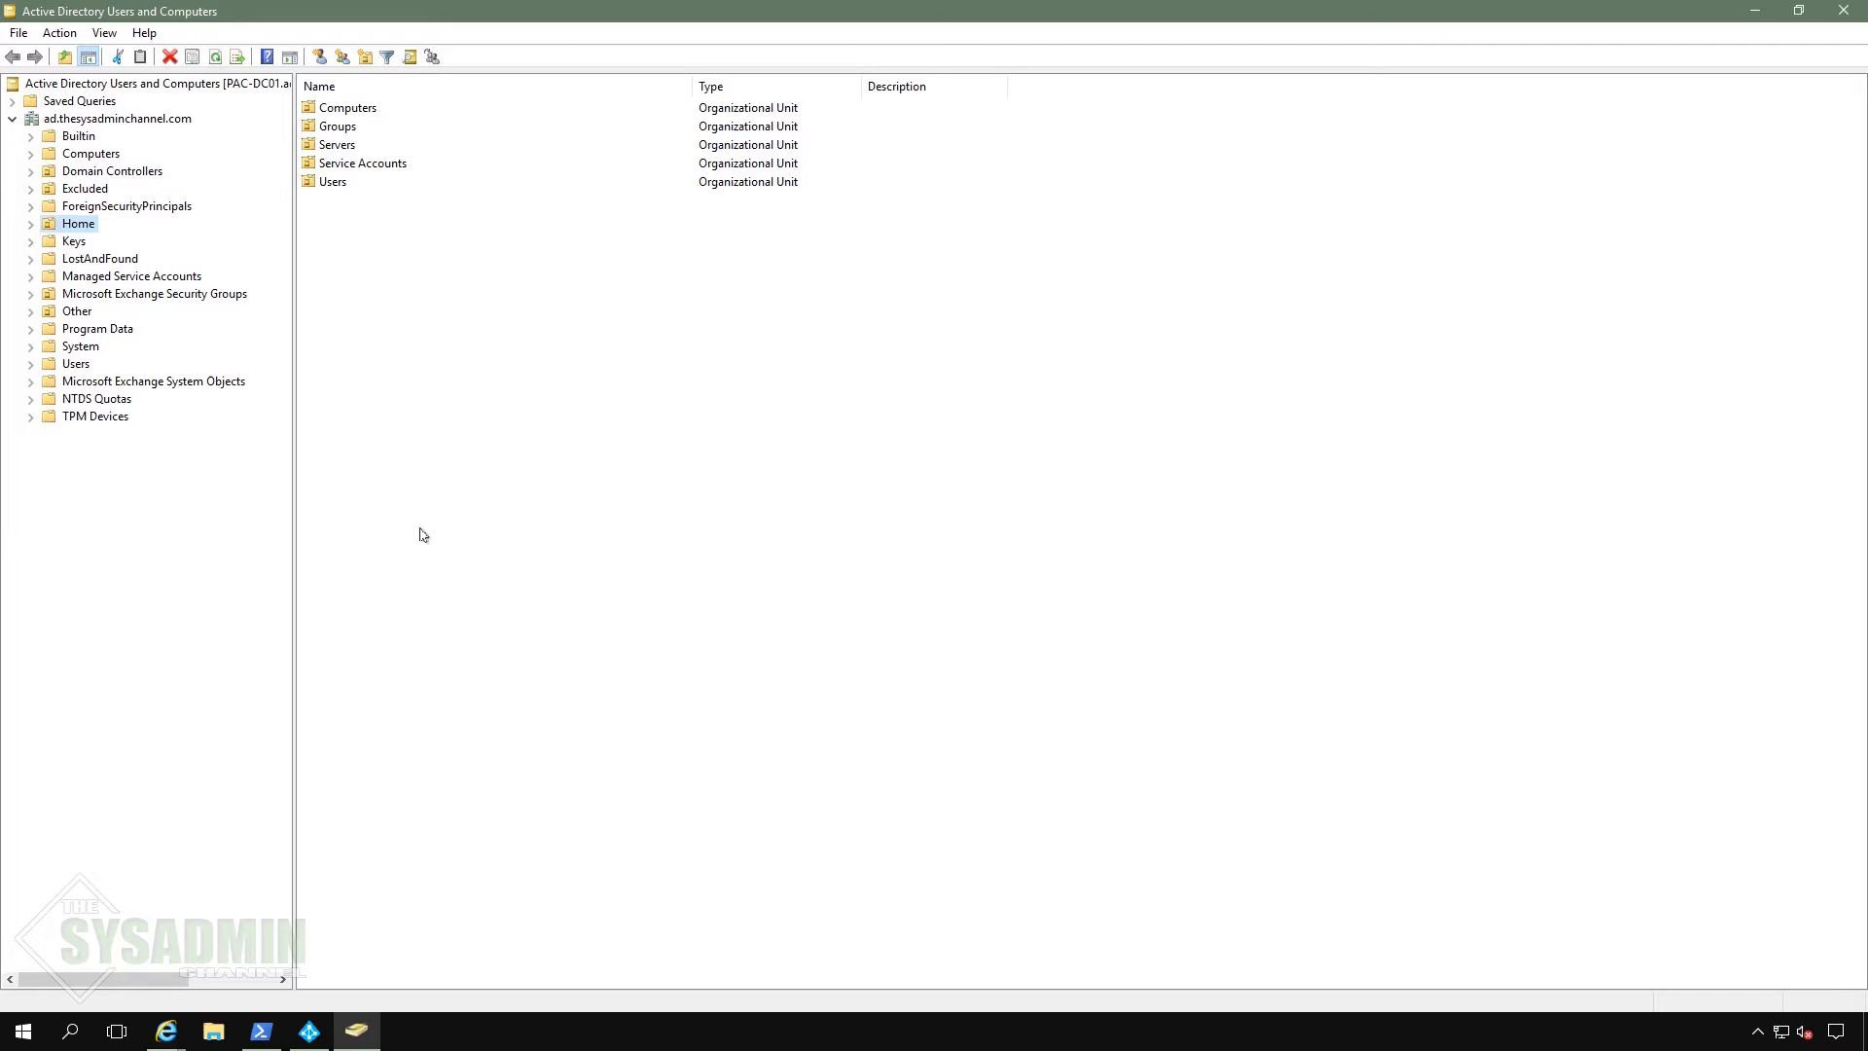
mouse_move(247, 210)
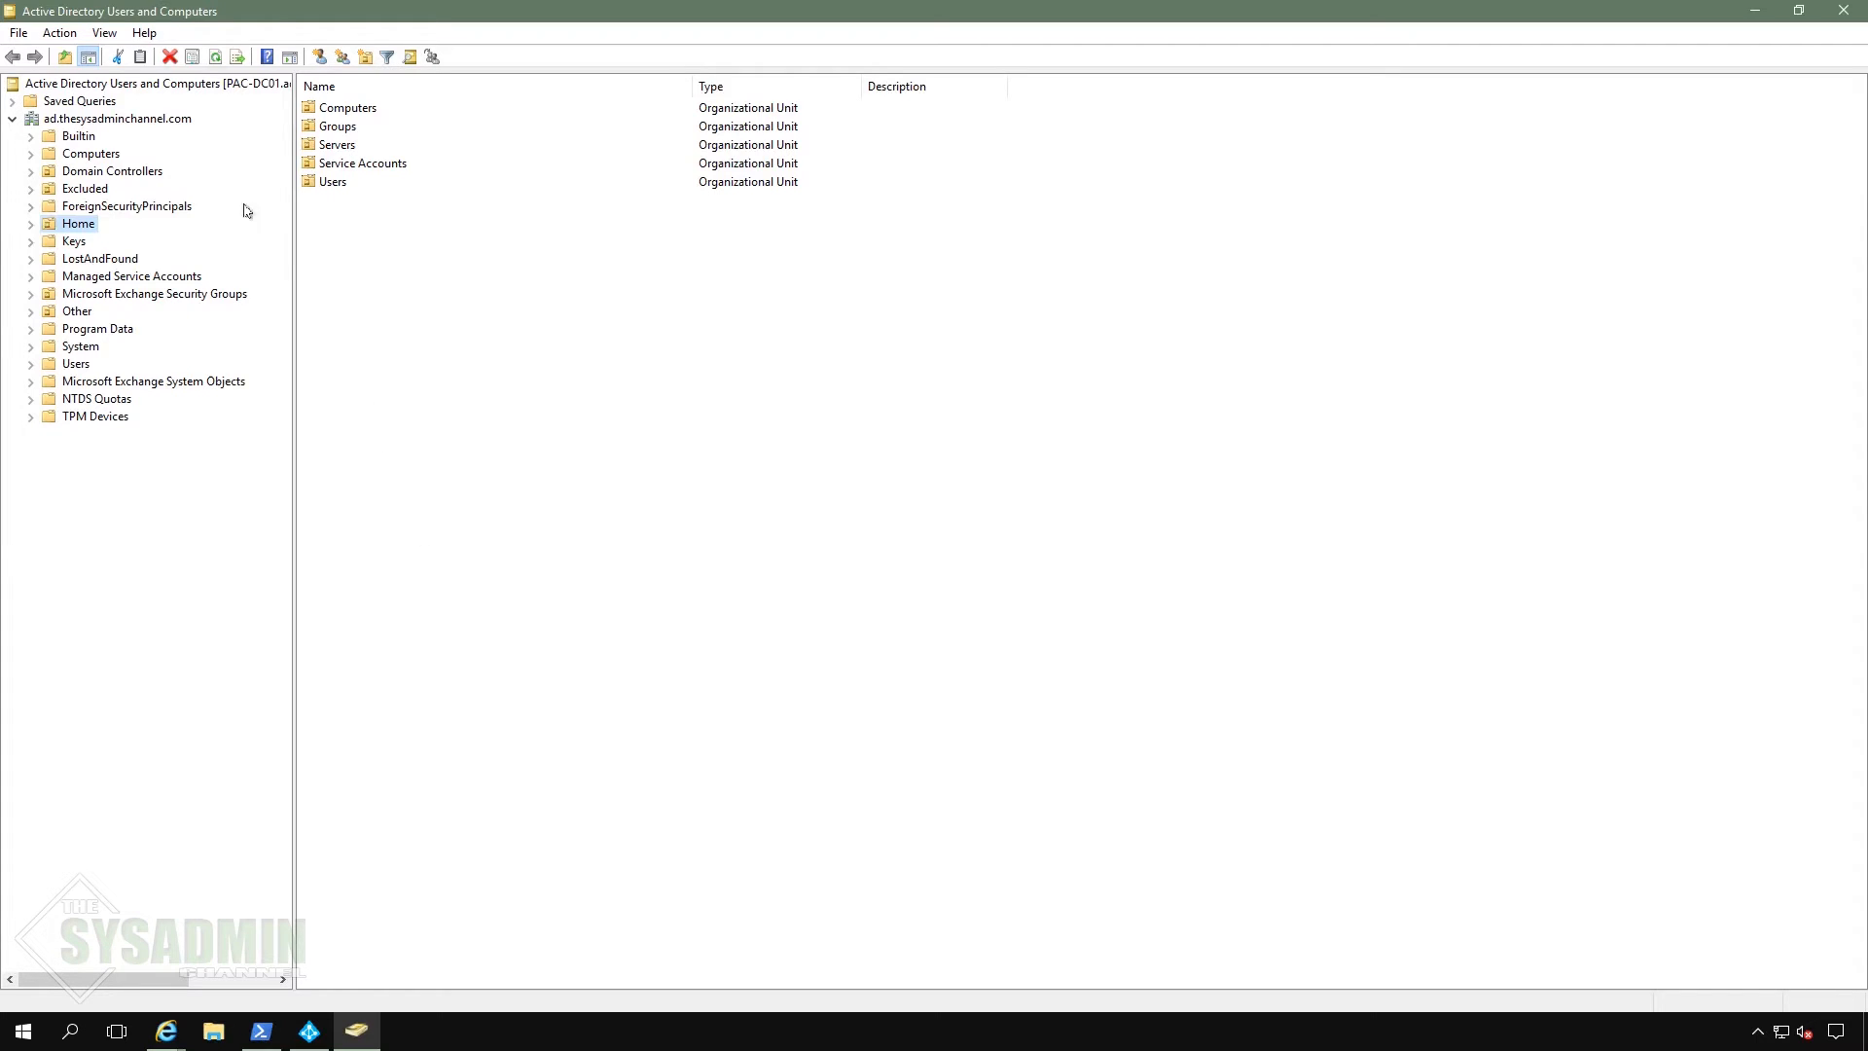
Step: From the domain's Security properties, reach Advanced security settings and add a new permission entry
right_click(119, 118)
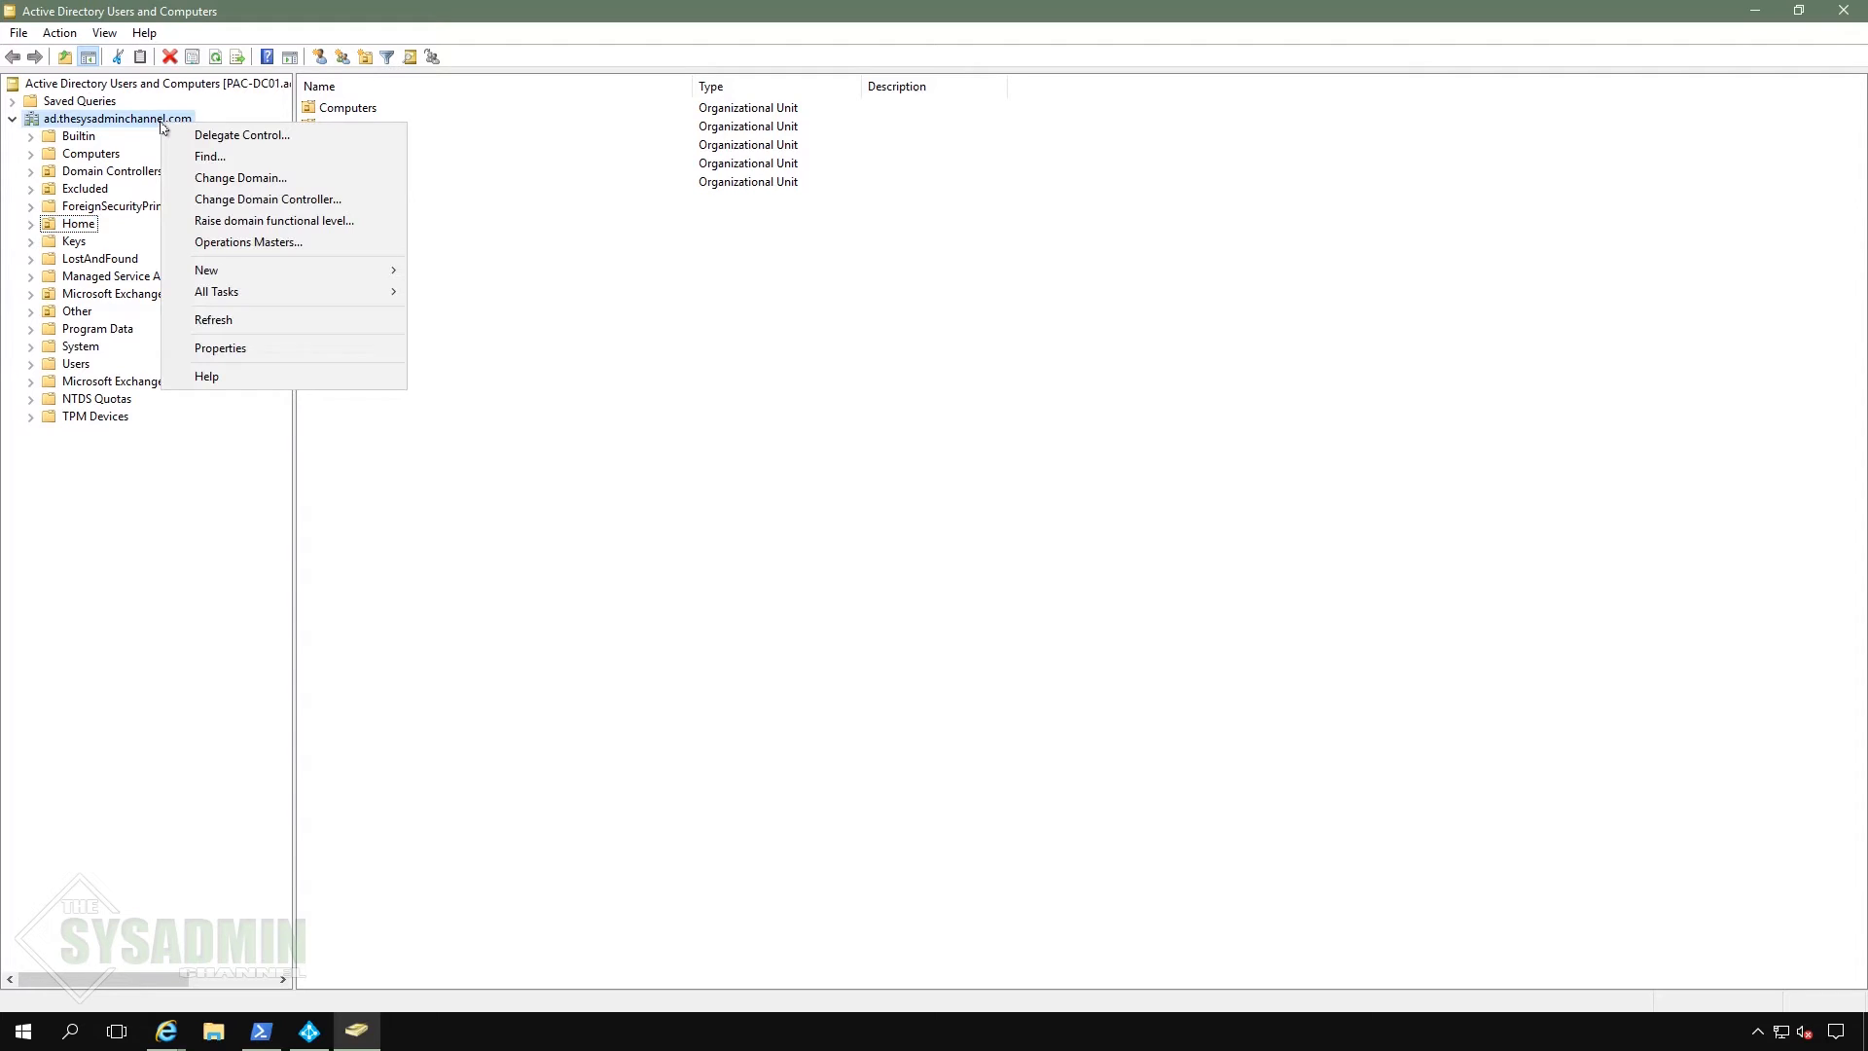
click(220, 348)
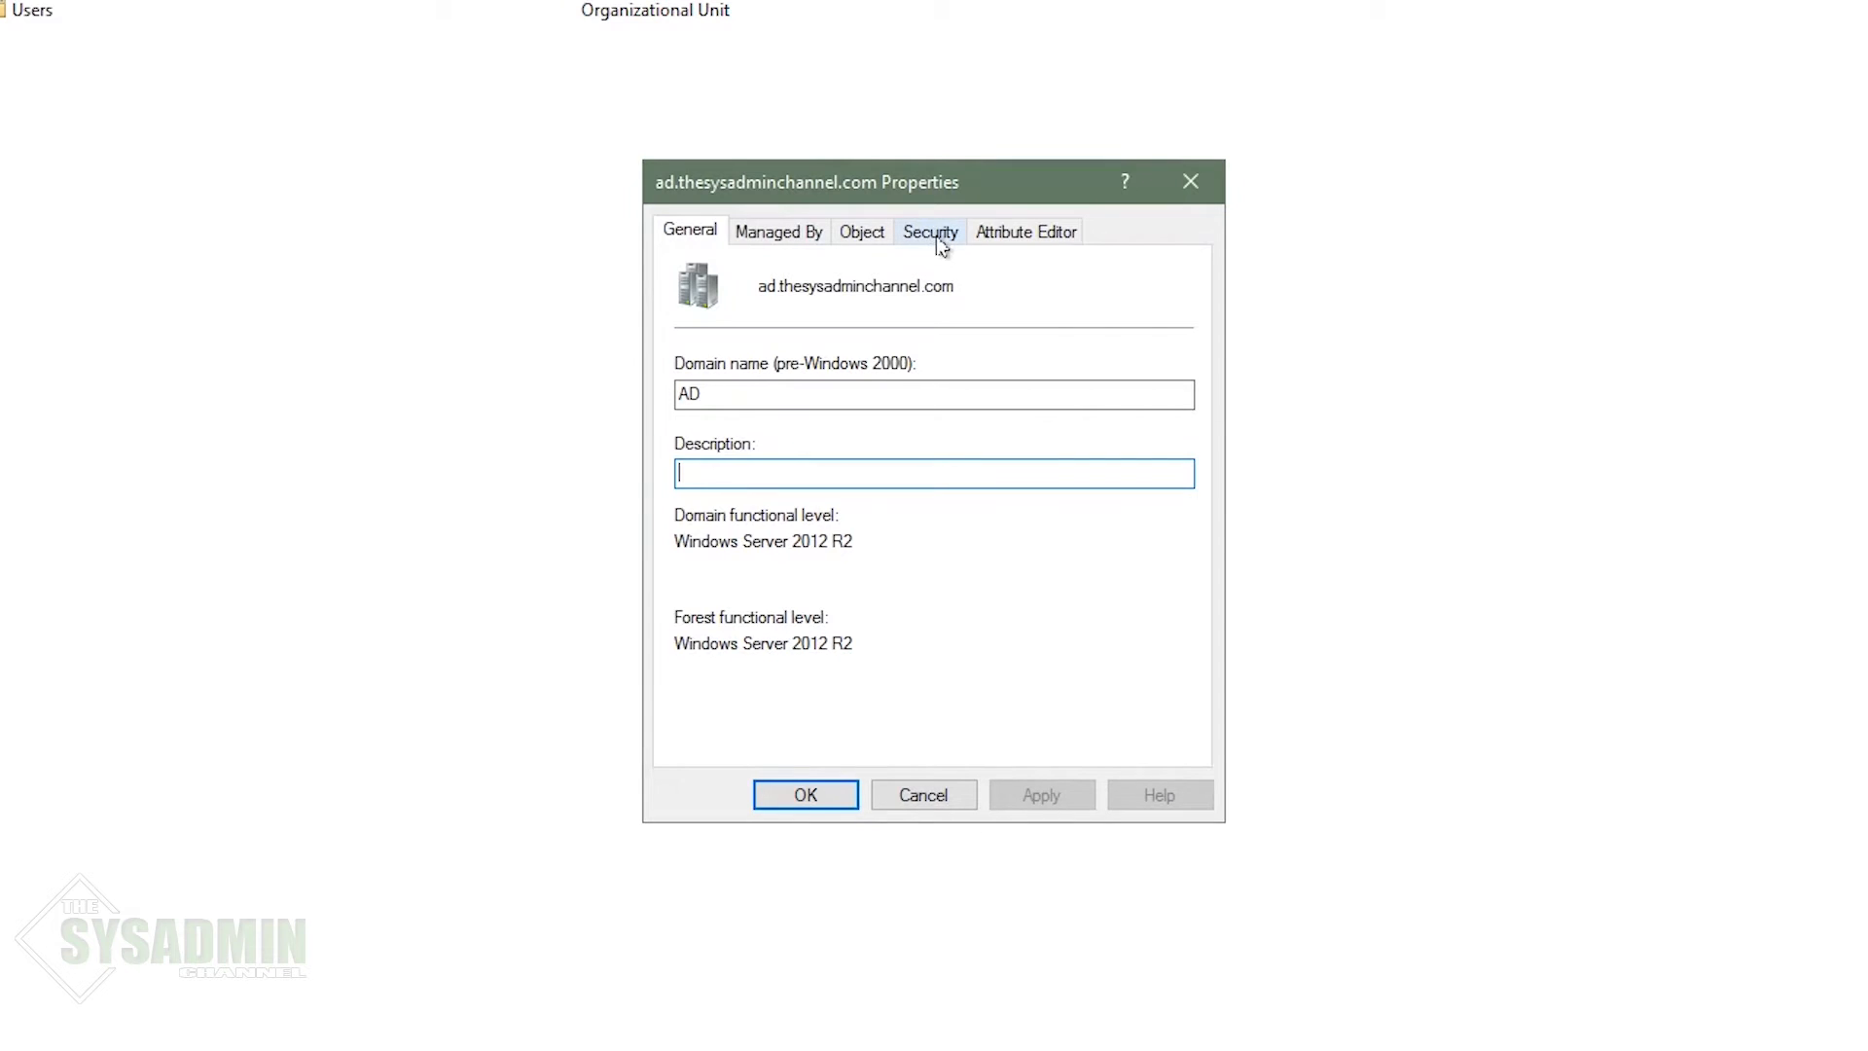
click(931, 231)
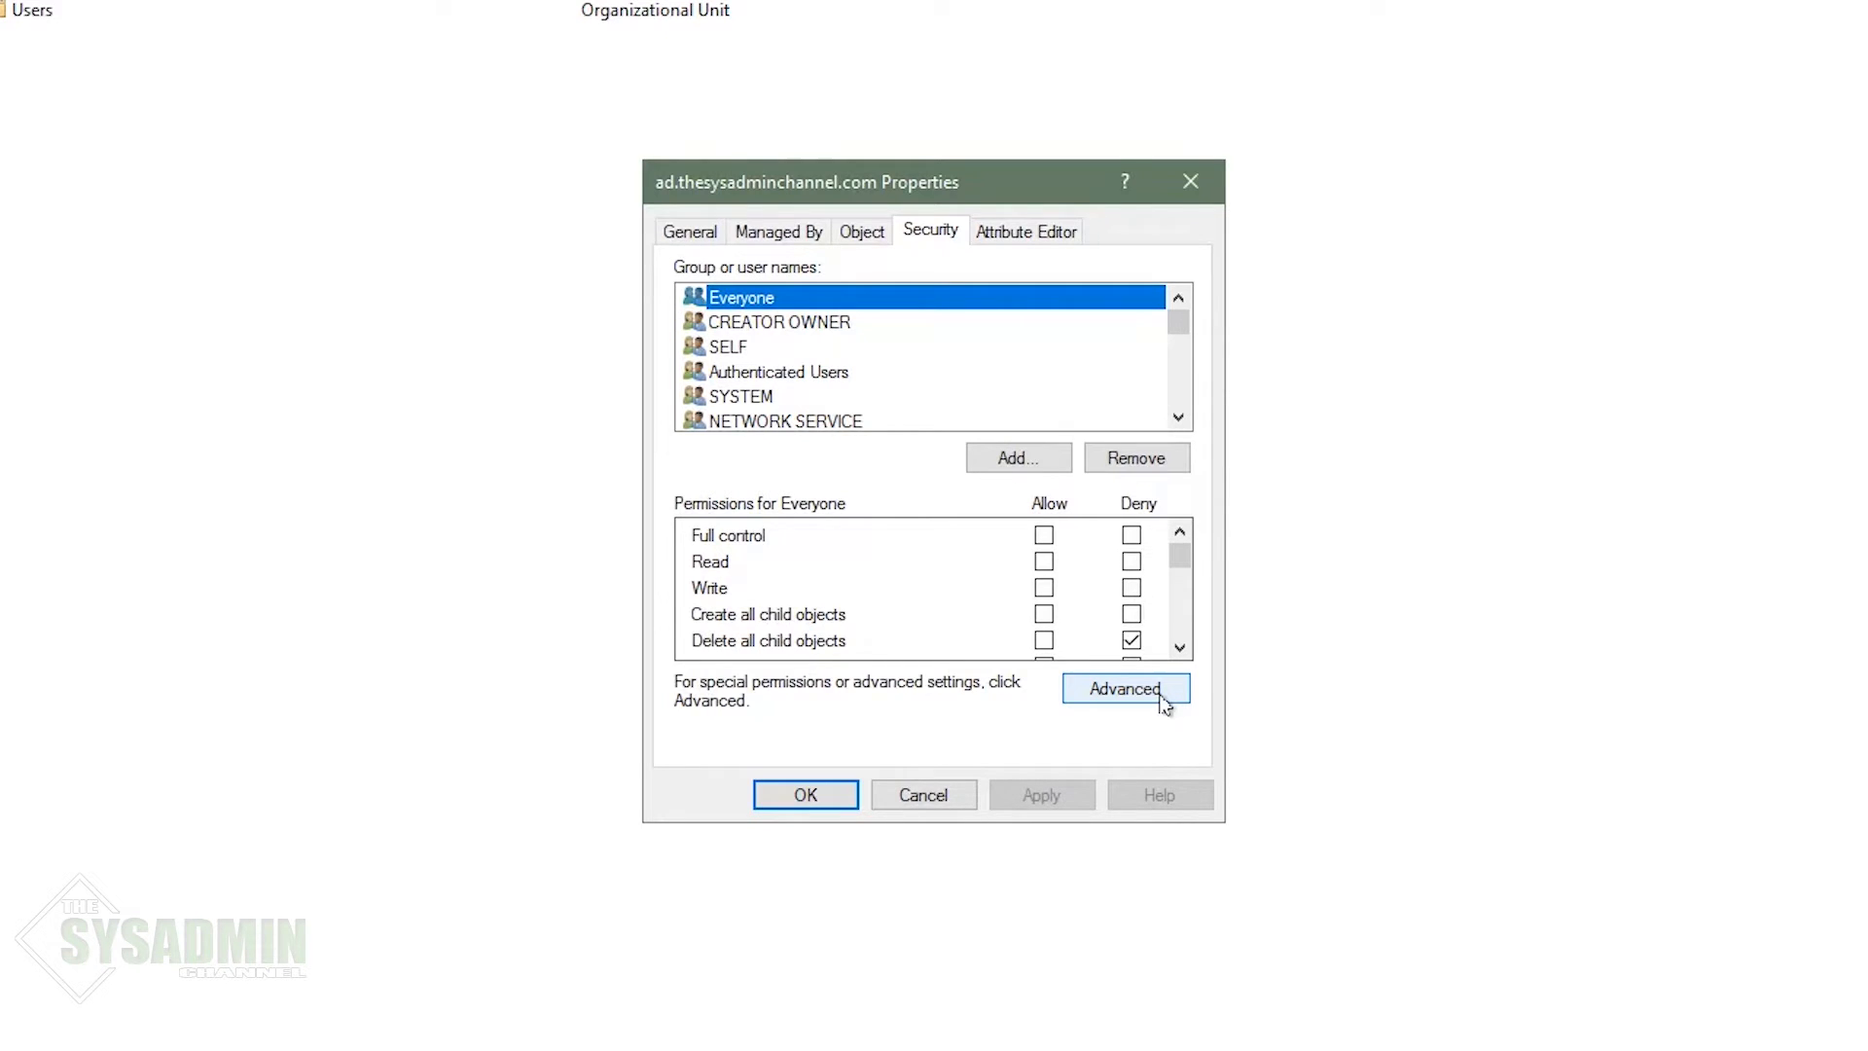
click(1123, 689)
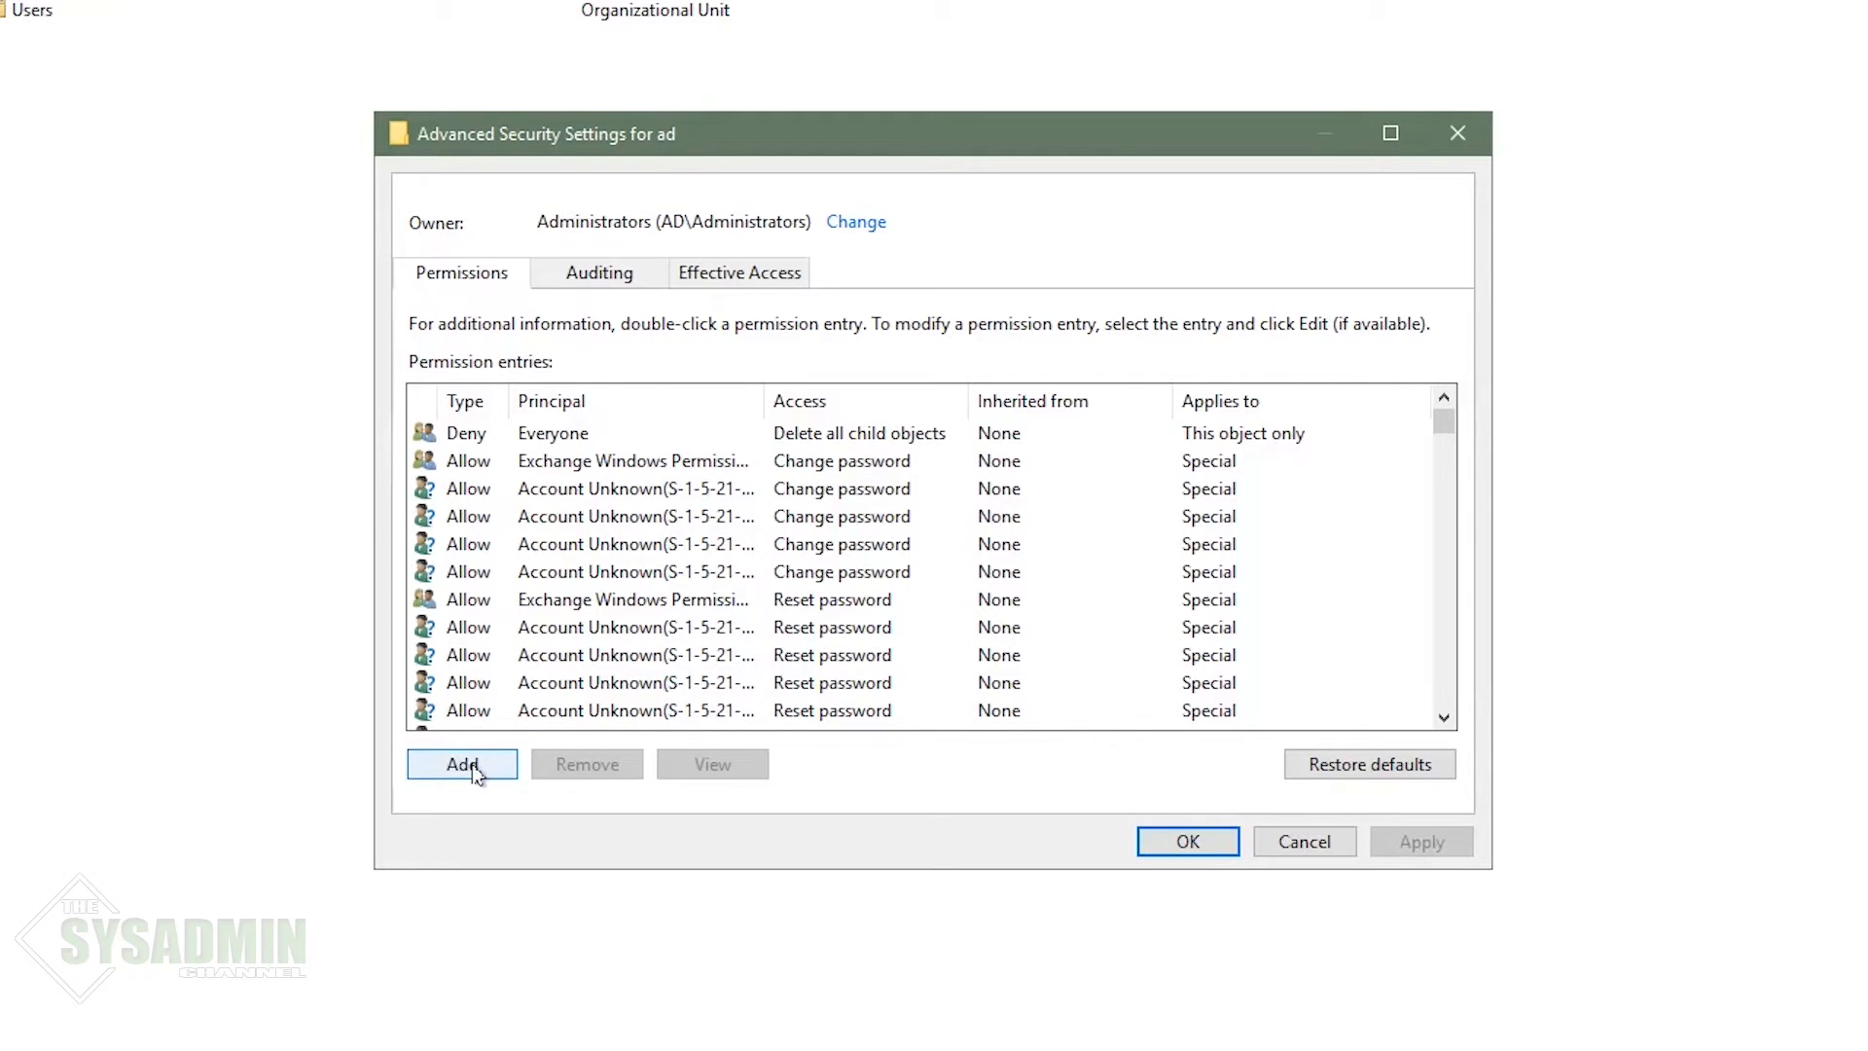
click(461, 763)
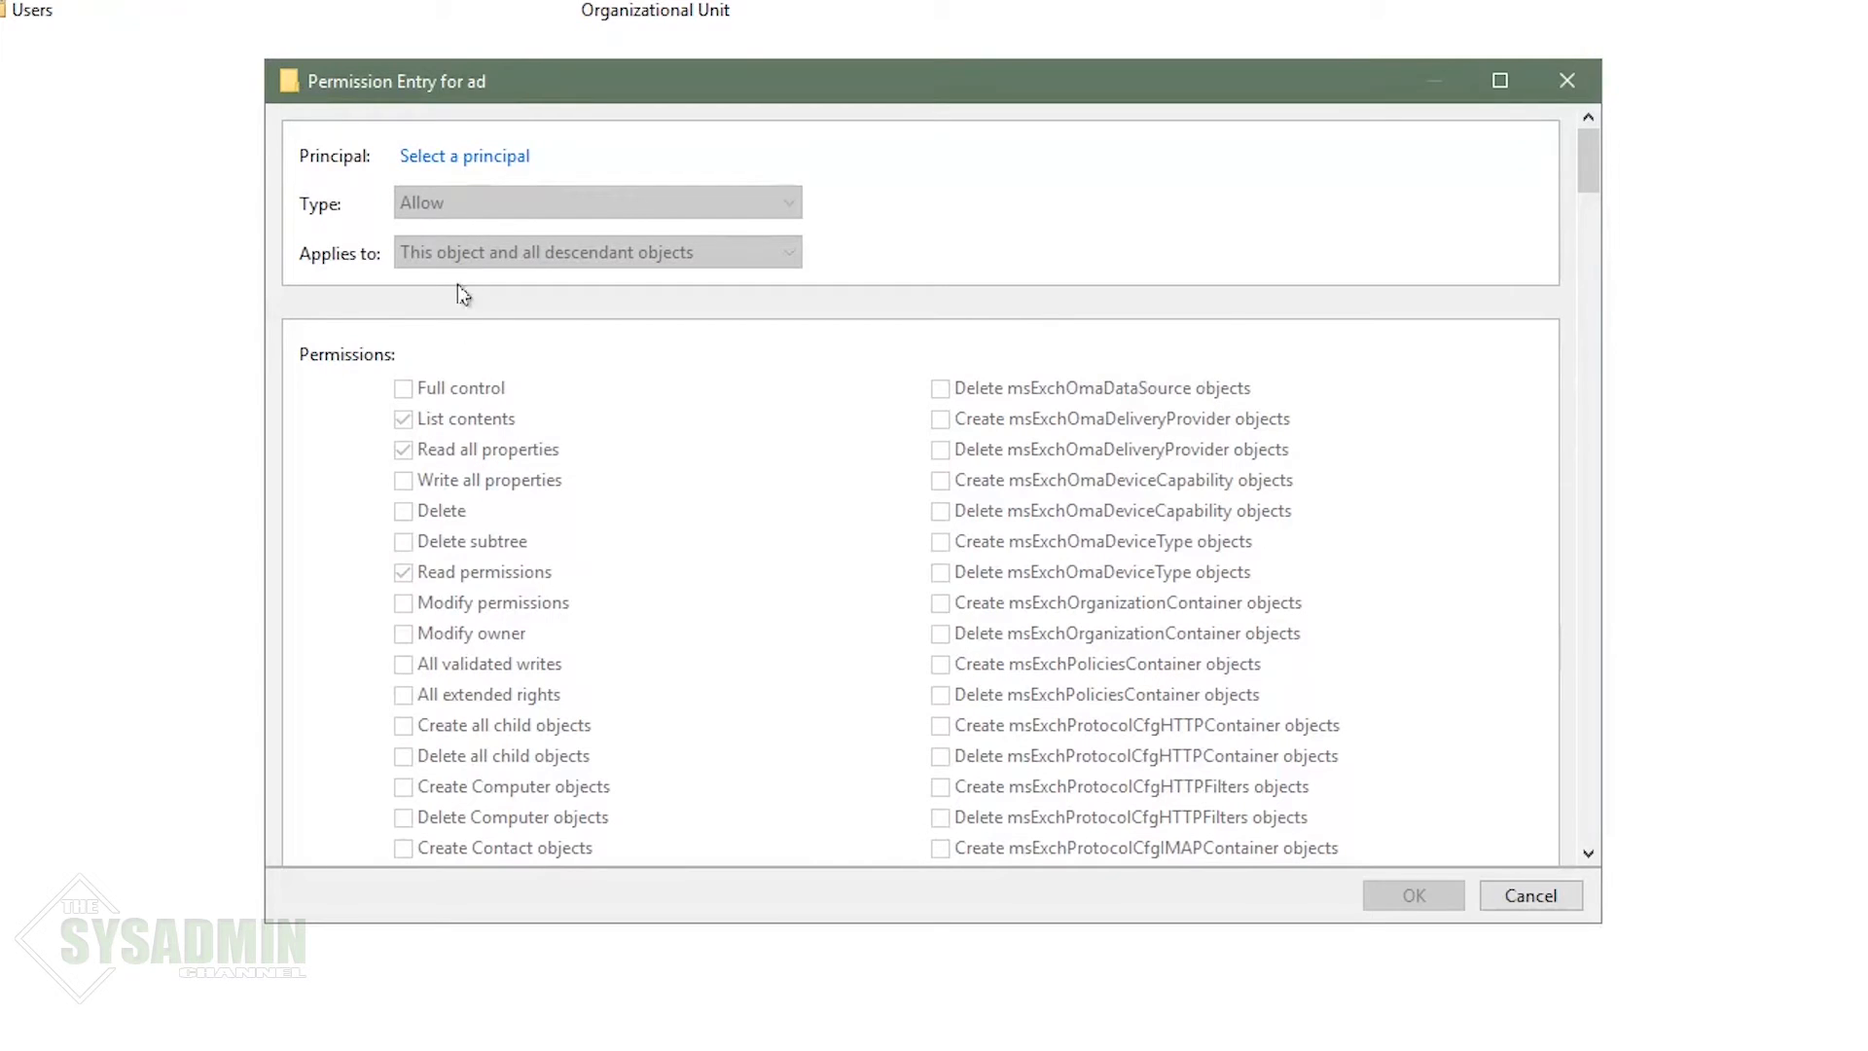
Step: Select AAD Connect Permissions as the principal for a new domain-wide permission entry
click(463, 156)
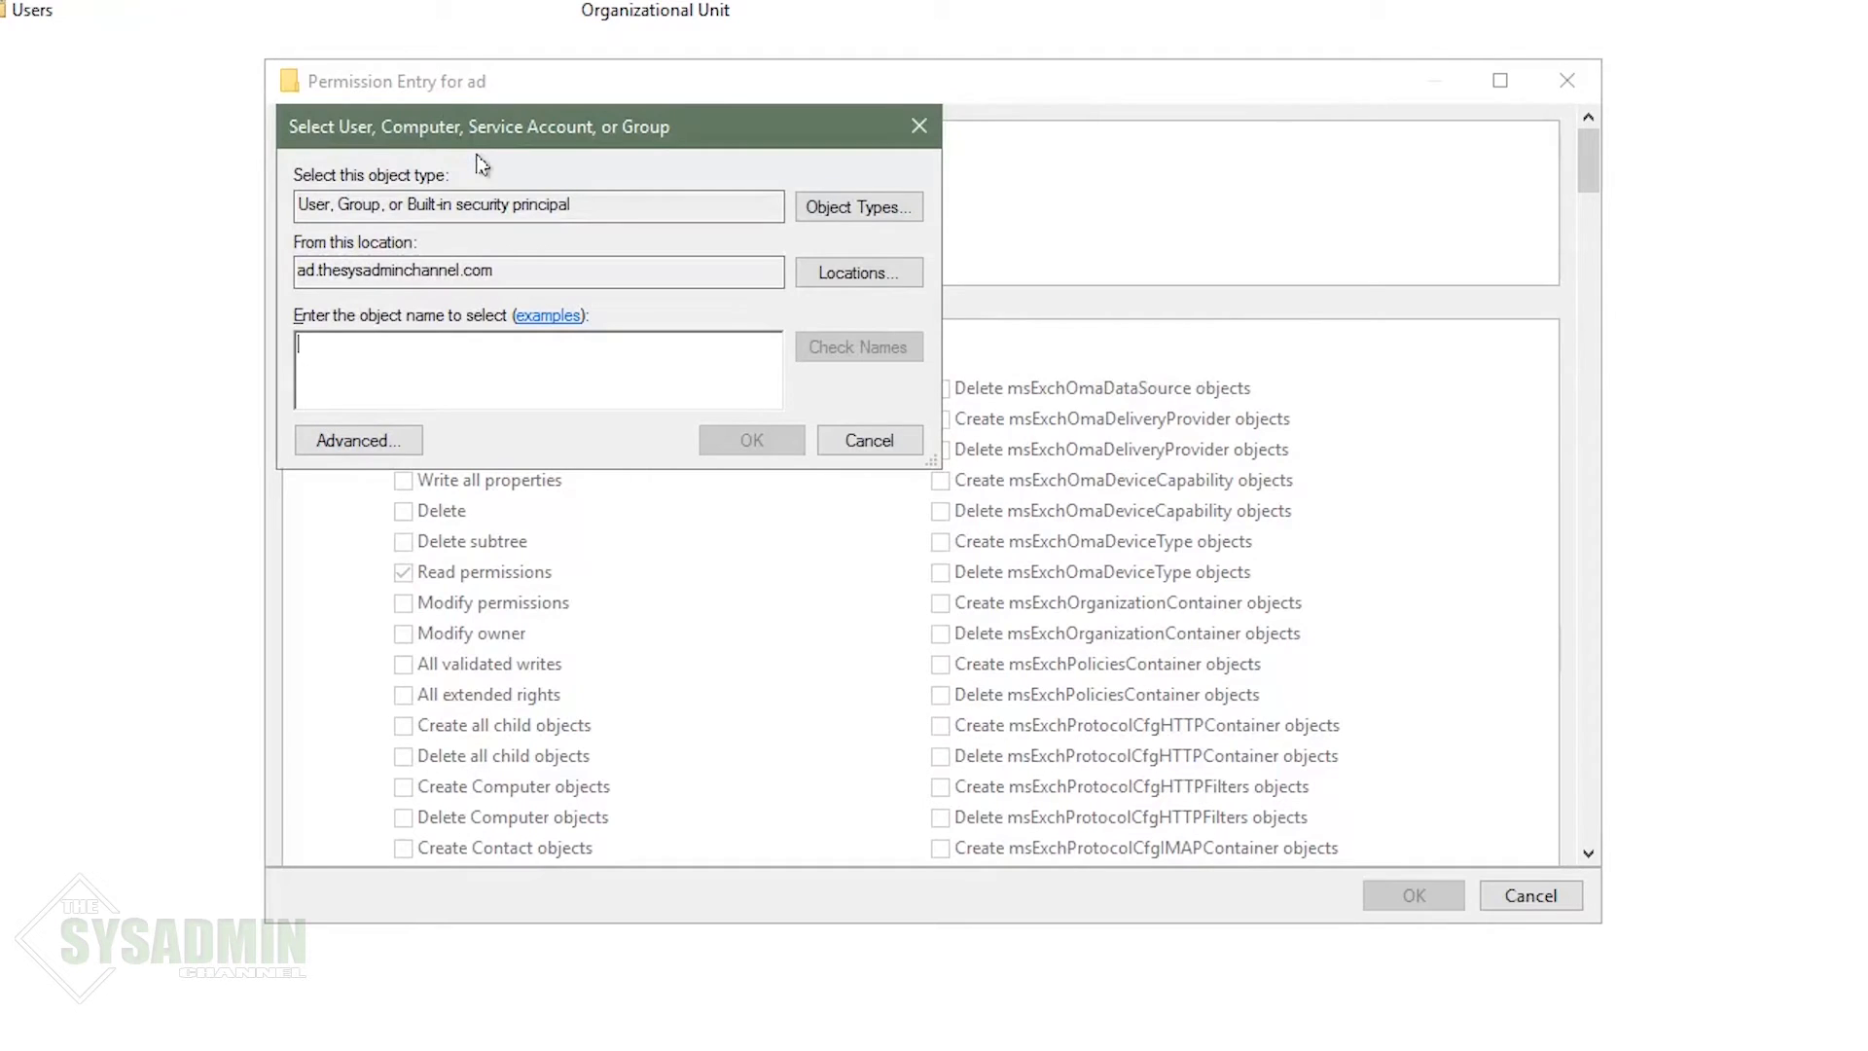
text(aad)
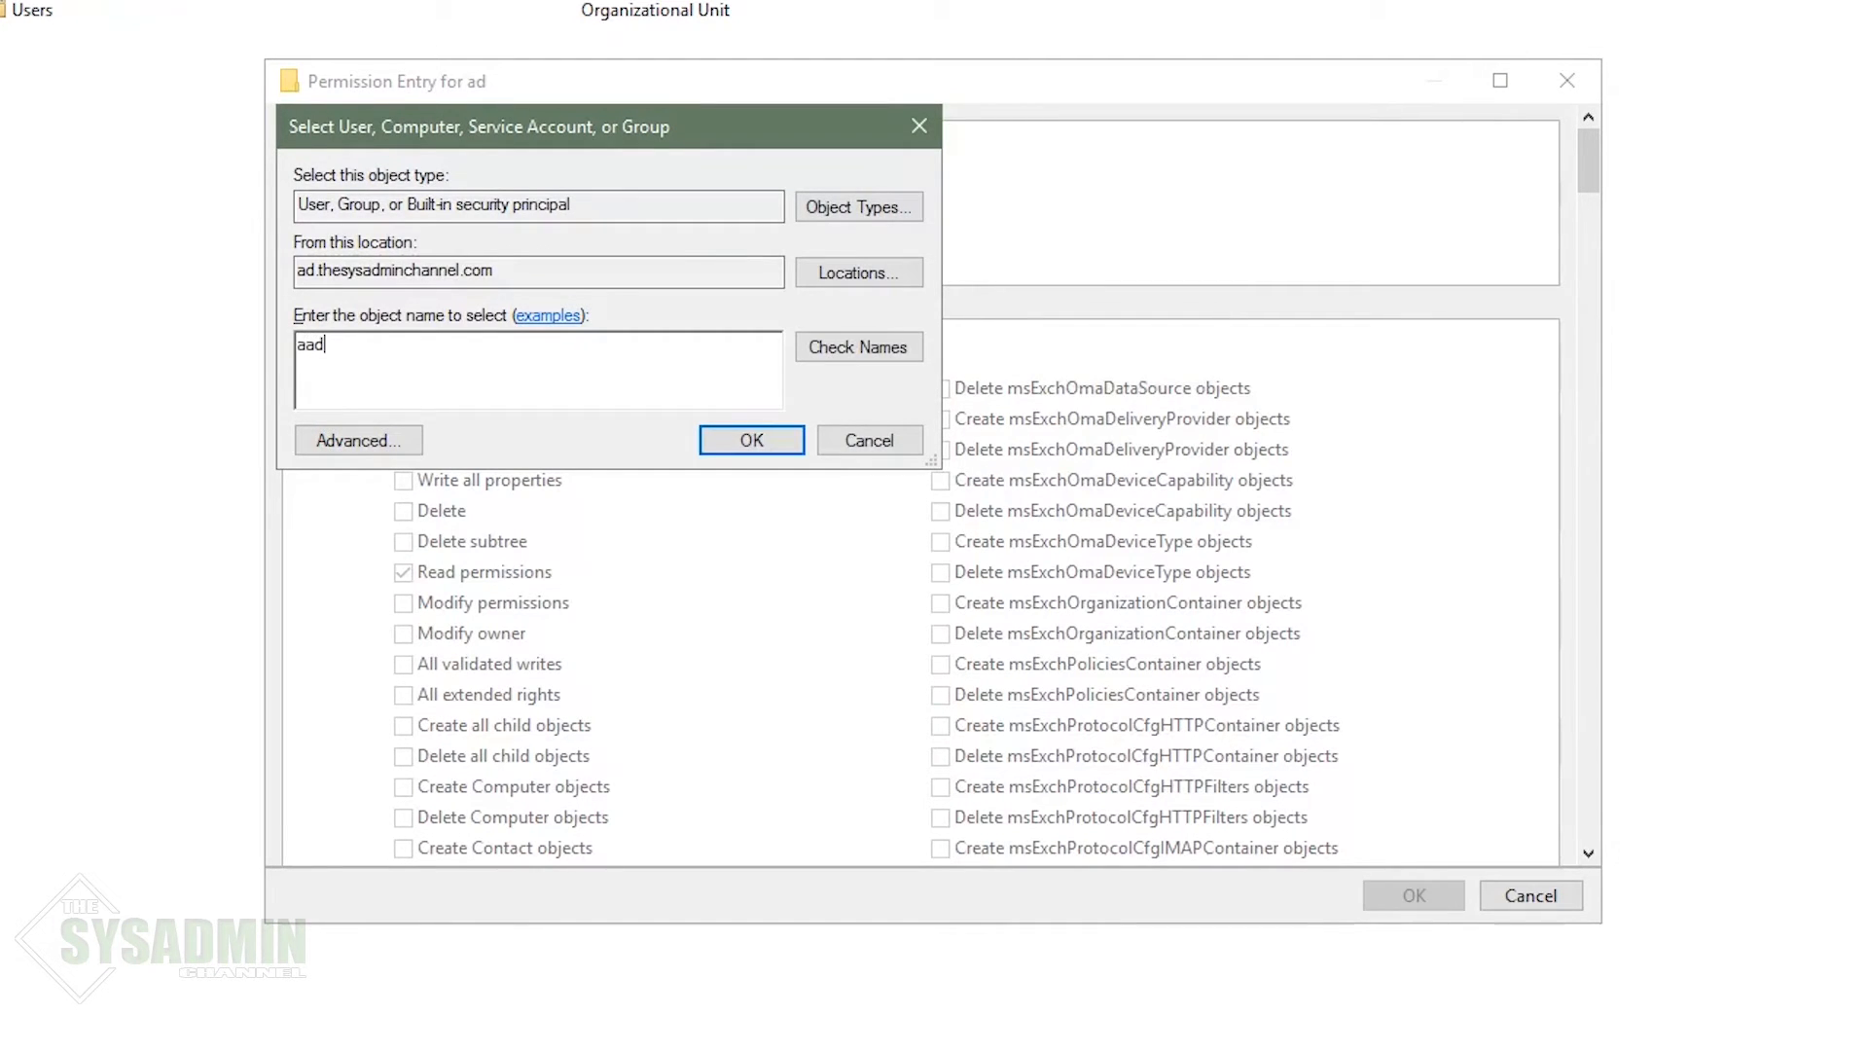
text(connect permi)
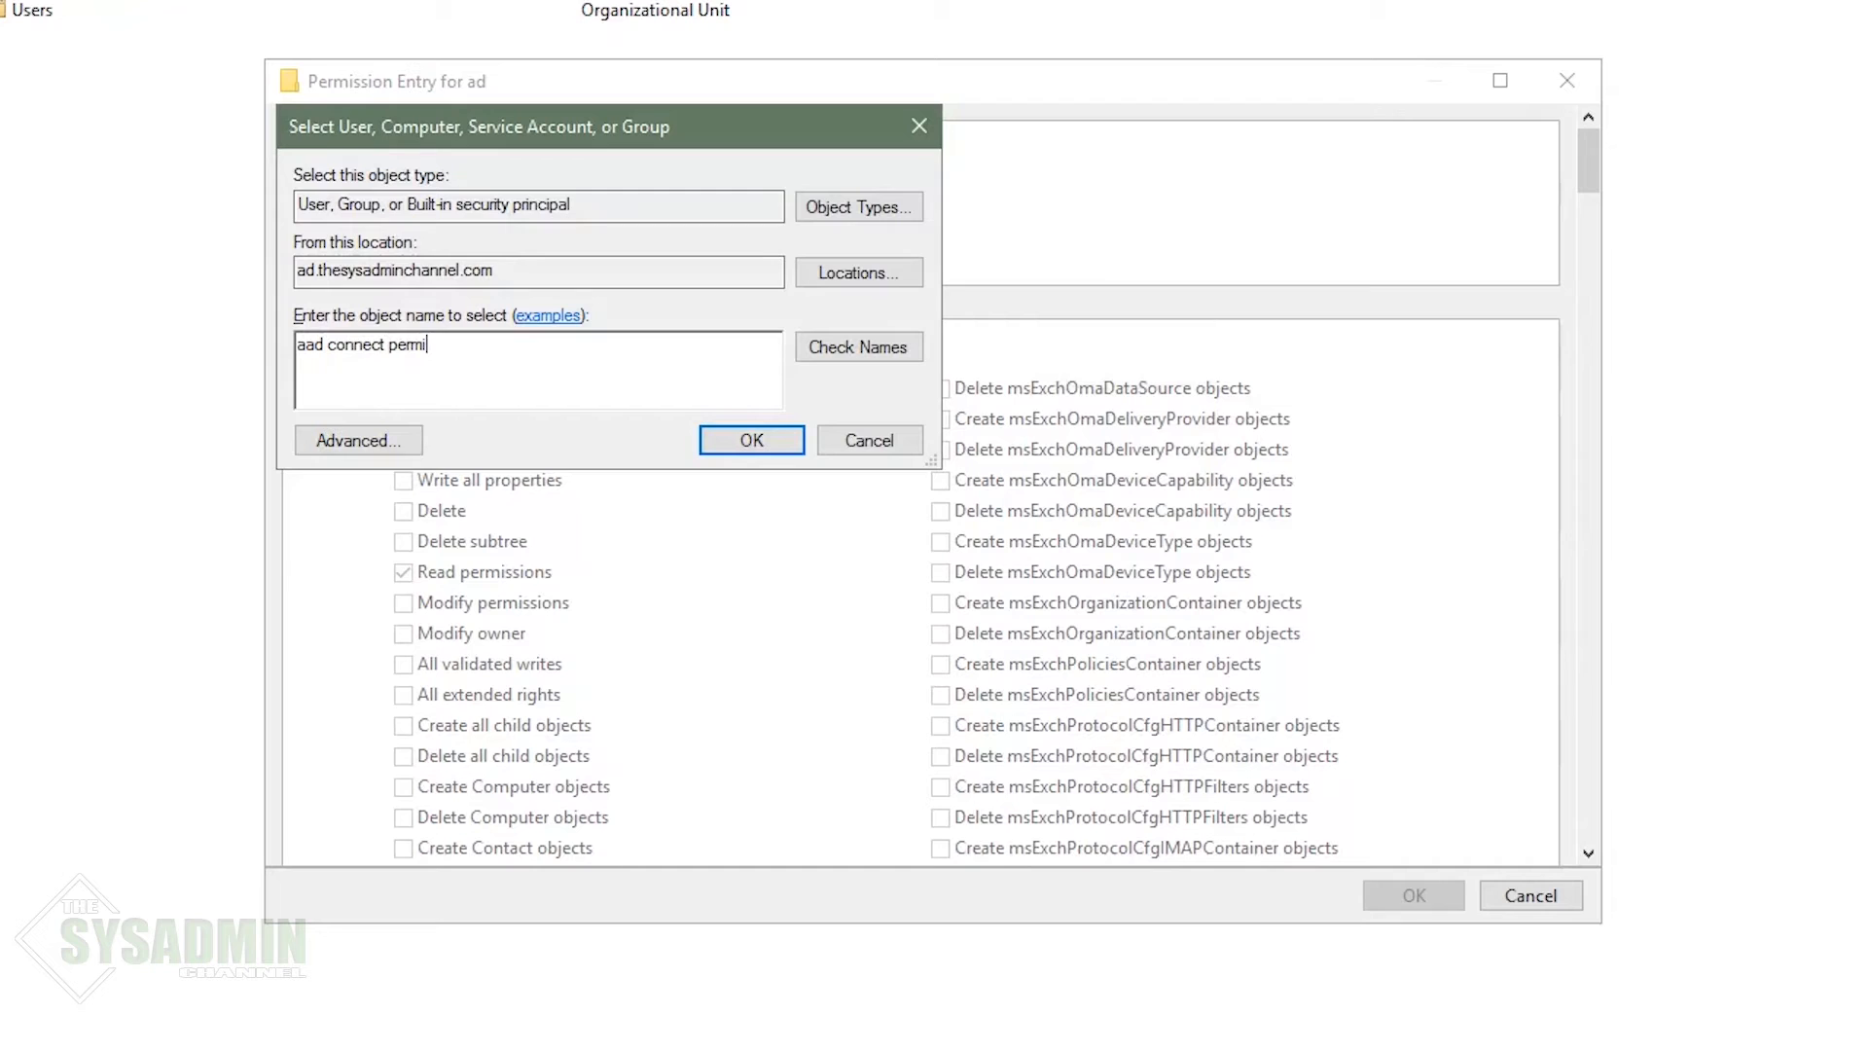
click(858, 347)
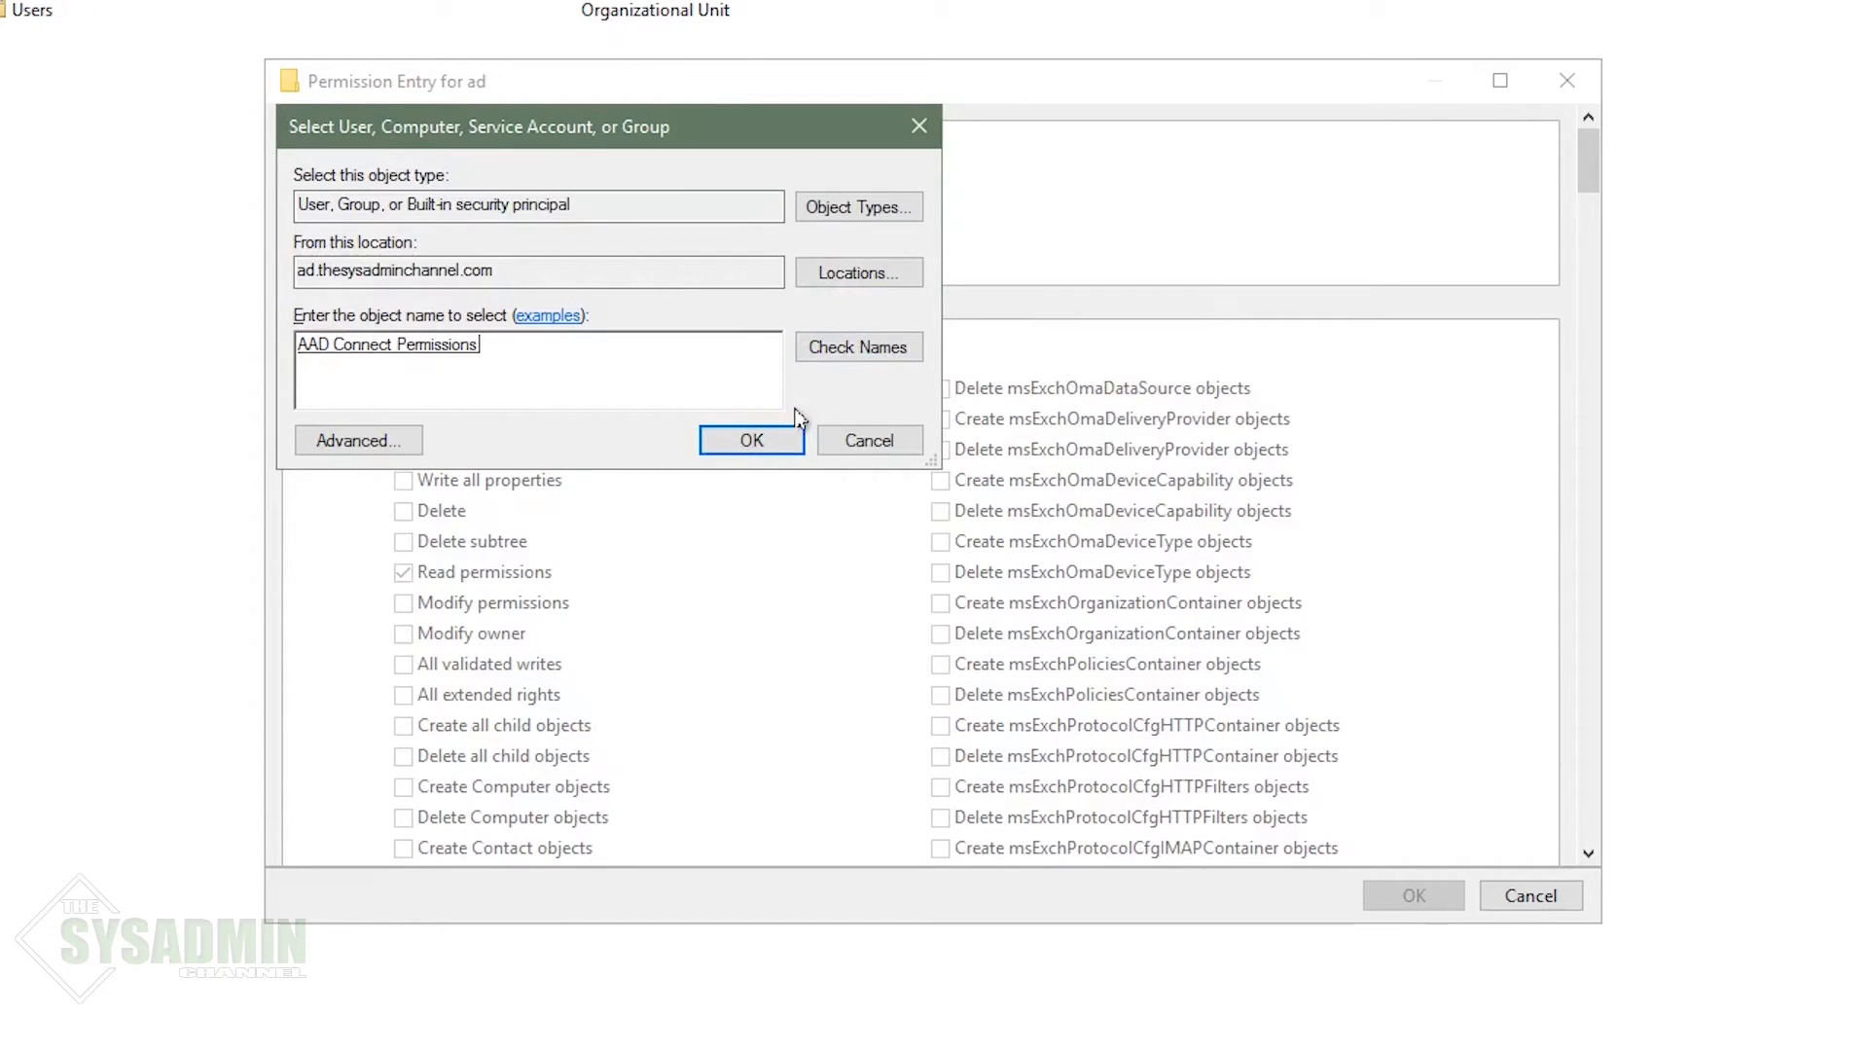
click(749, 440)
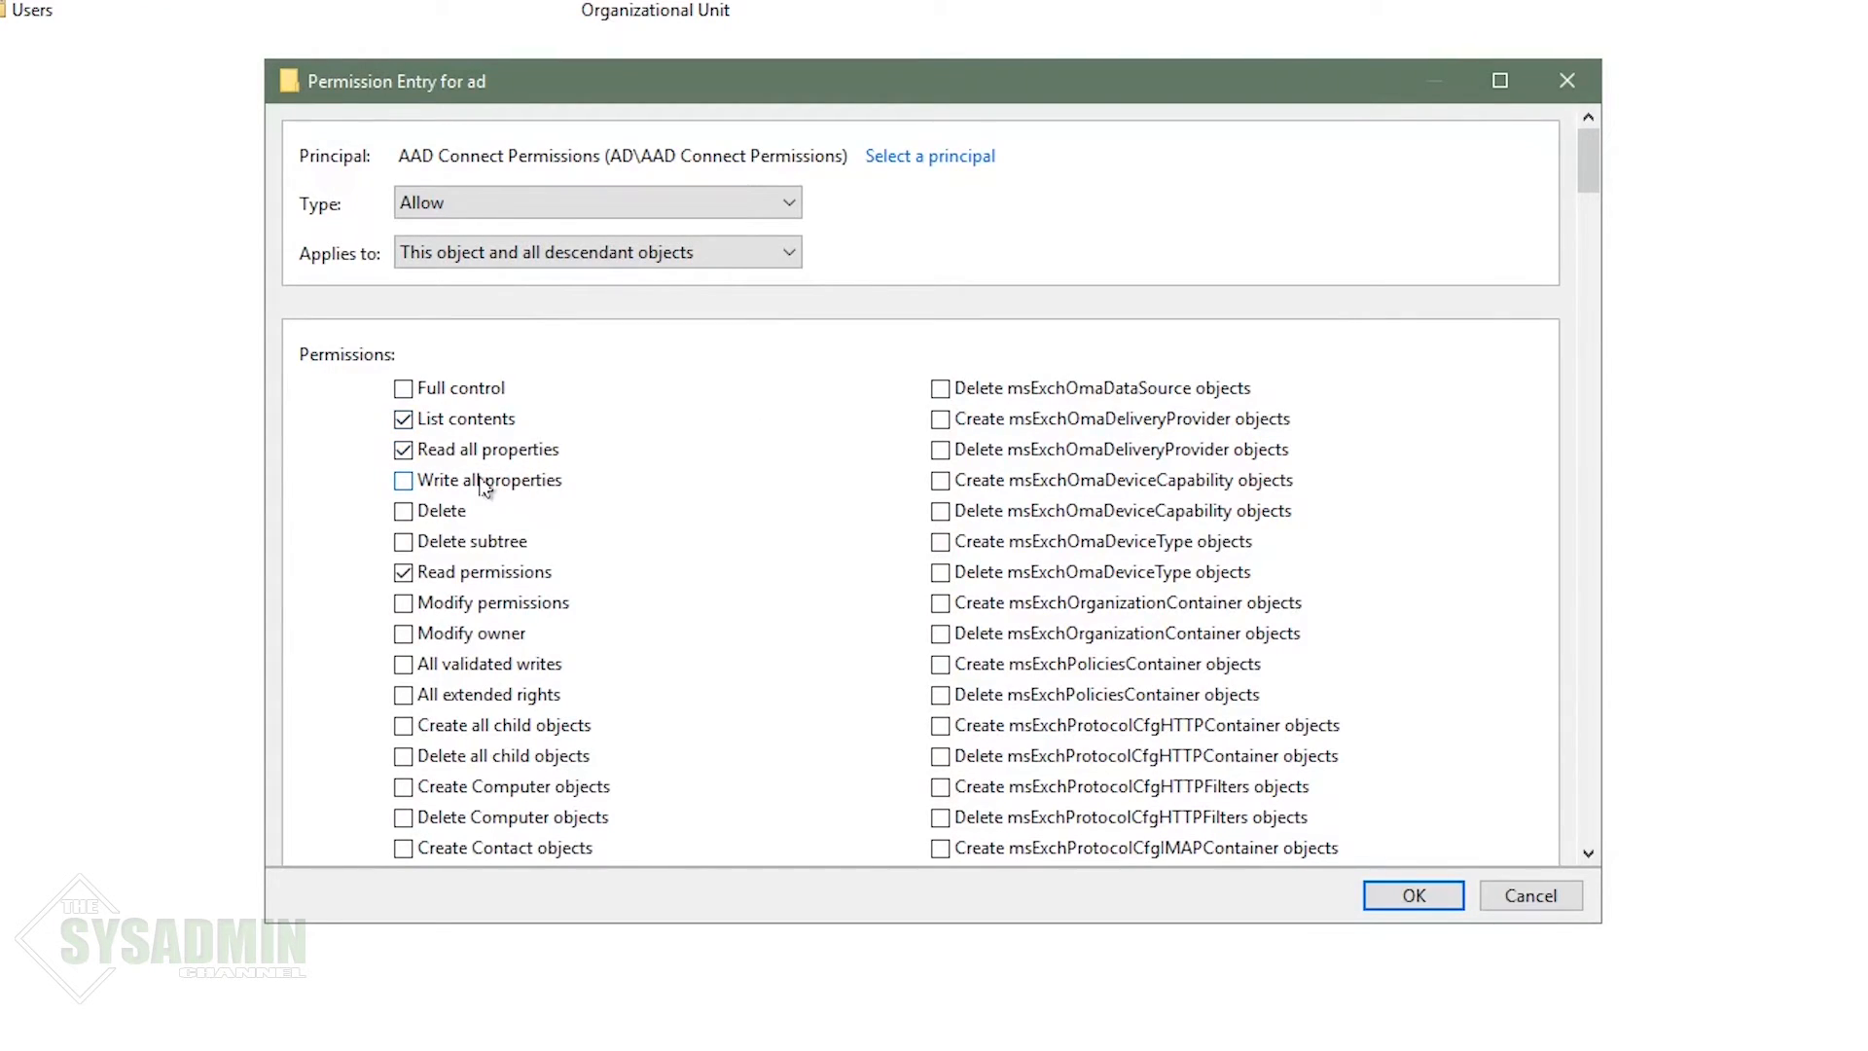
Step: Grant Write all properties plus Replicating Directory Changes and Replicating Directory Changes All, and save the entry
click(403, 479)
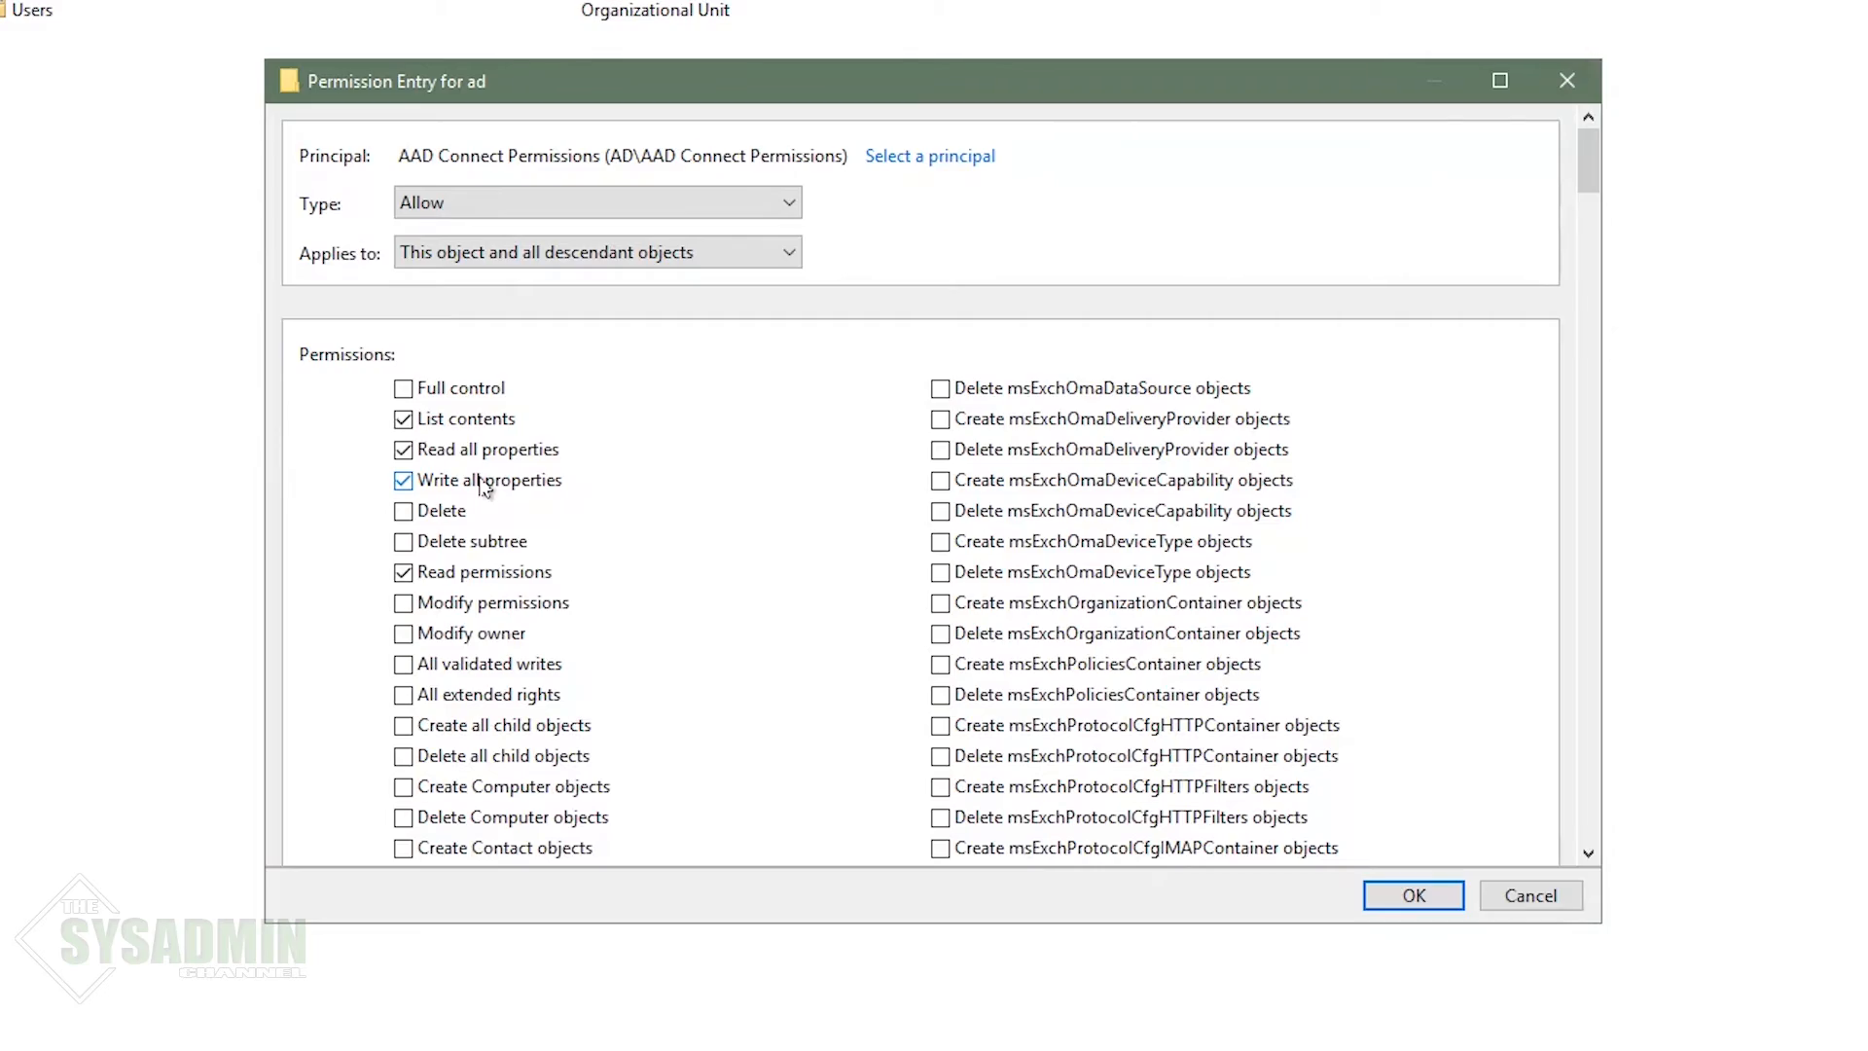
scroll(down, 3)
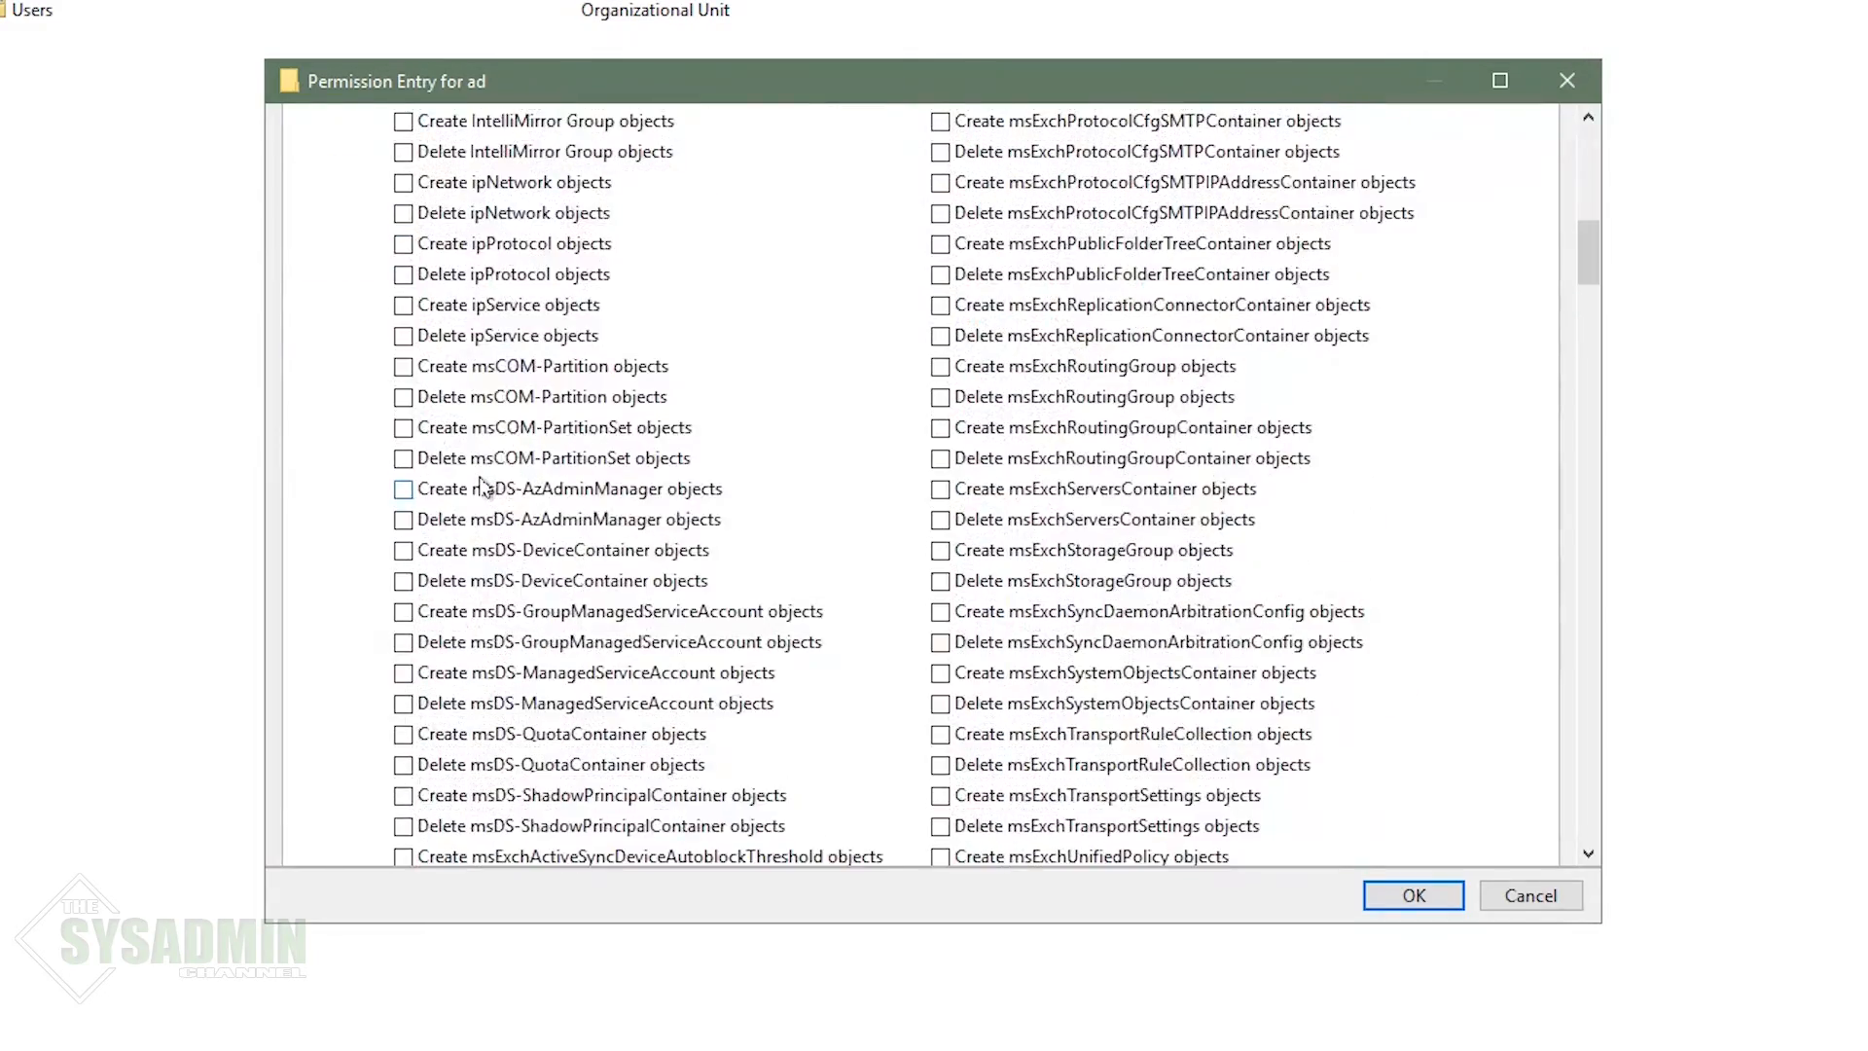
scroll(down, 3)
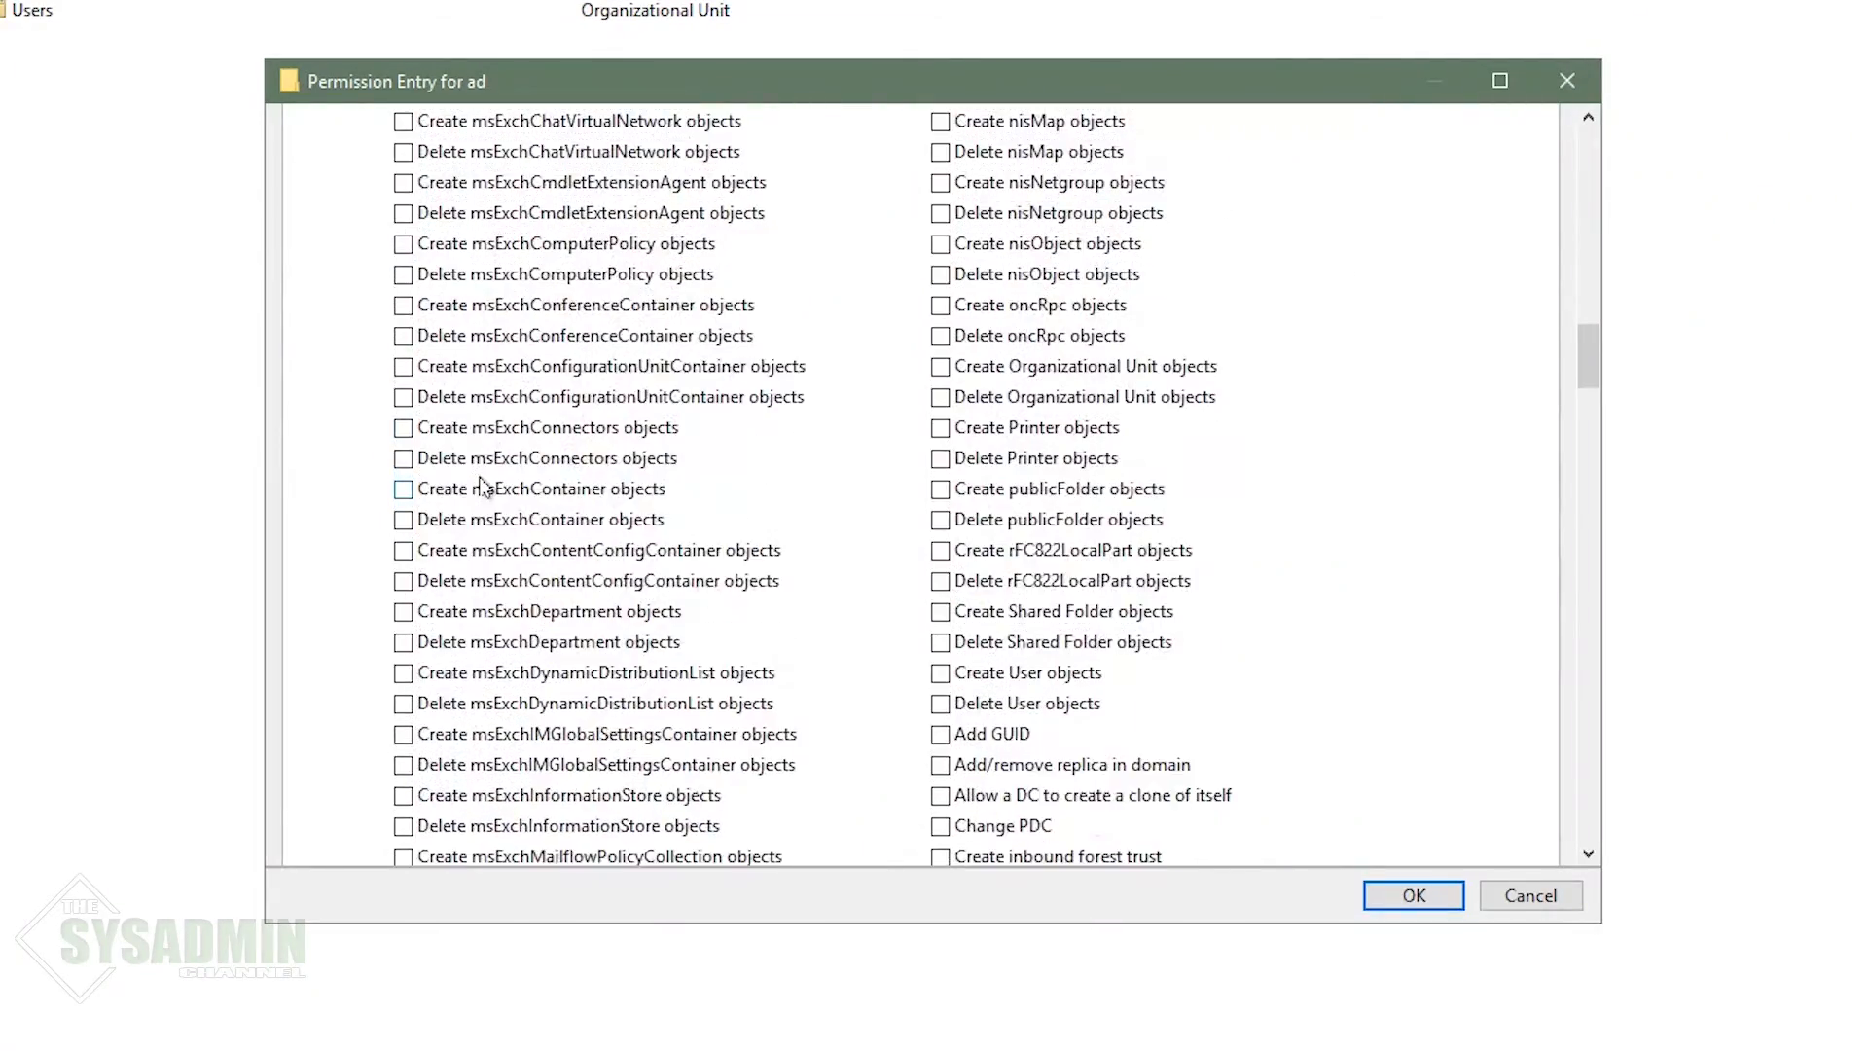
scroll(down, 3)
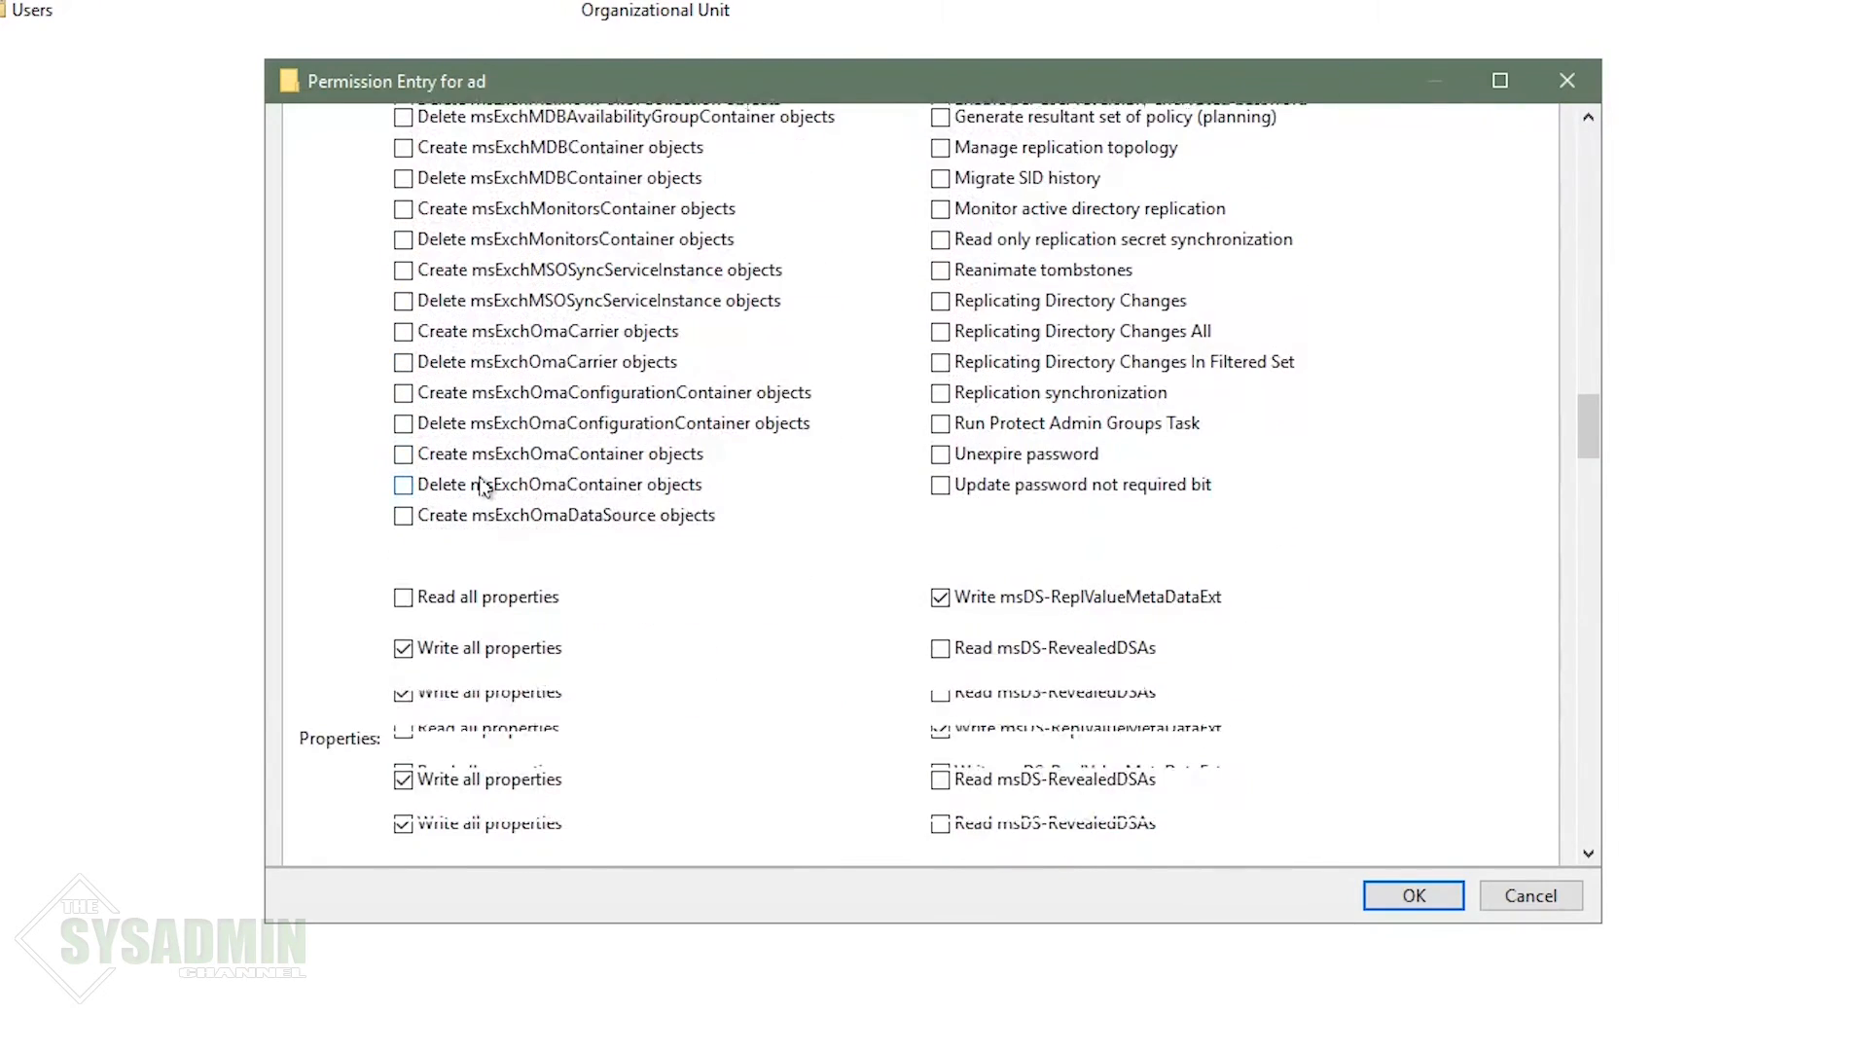
scroll(down, 3)
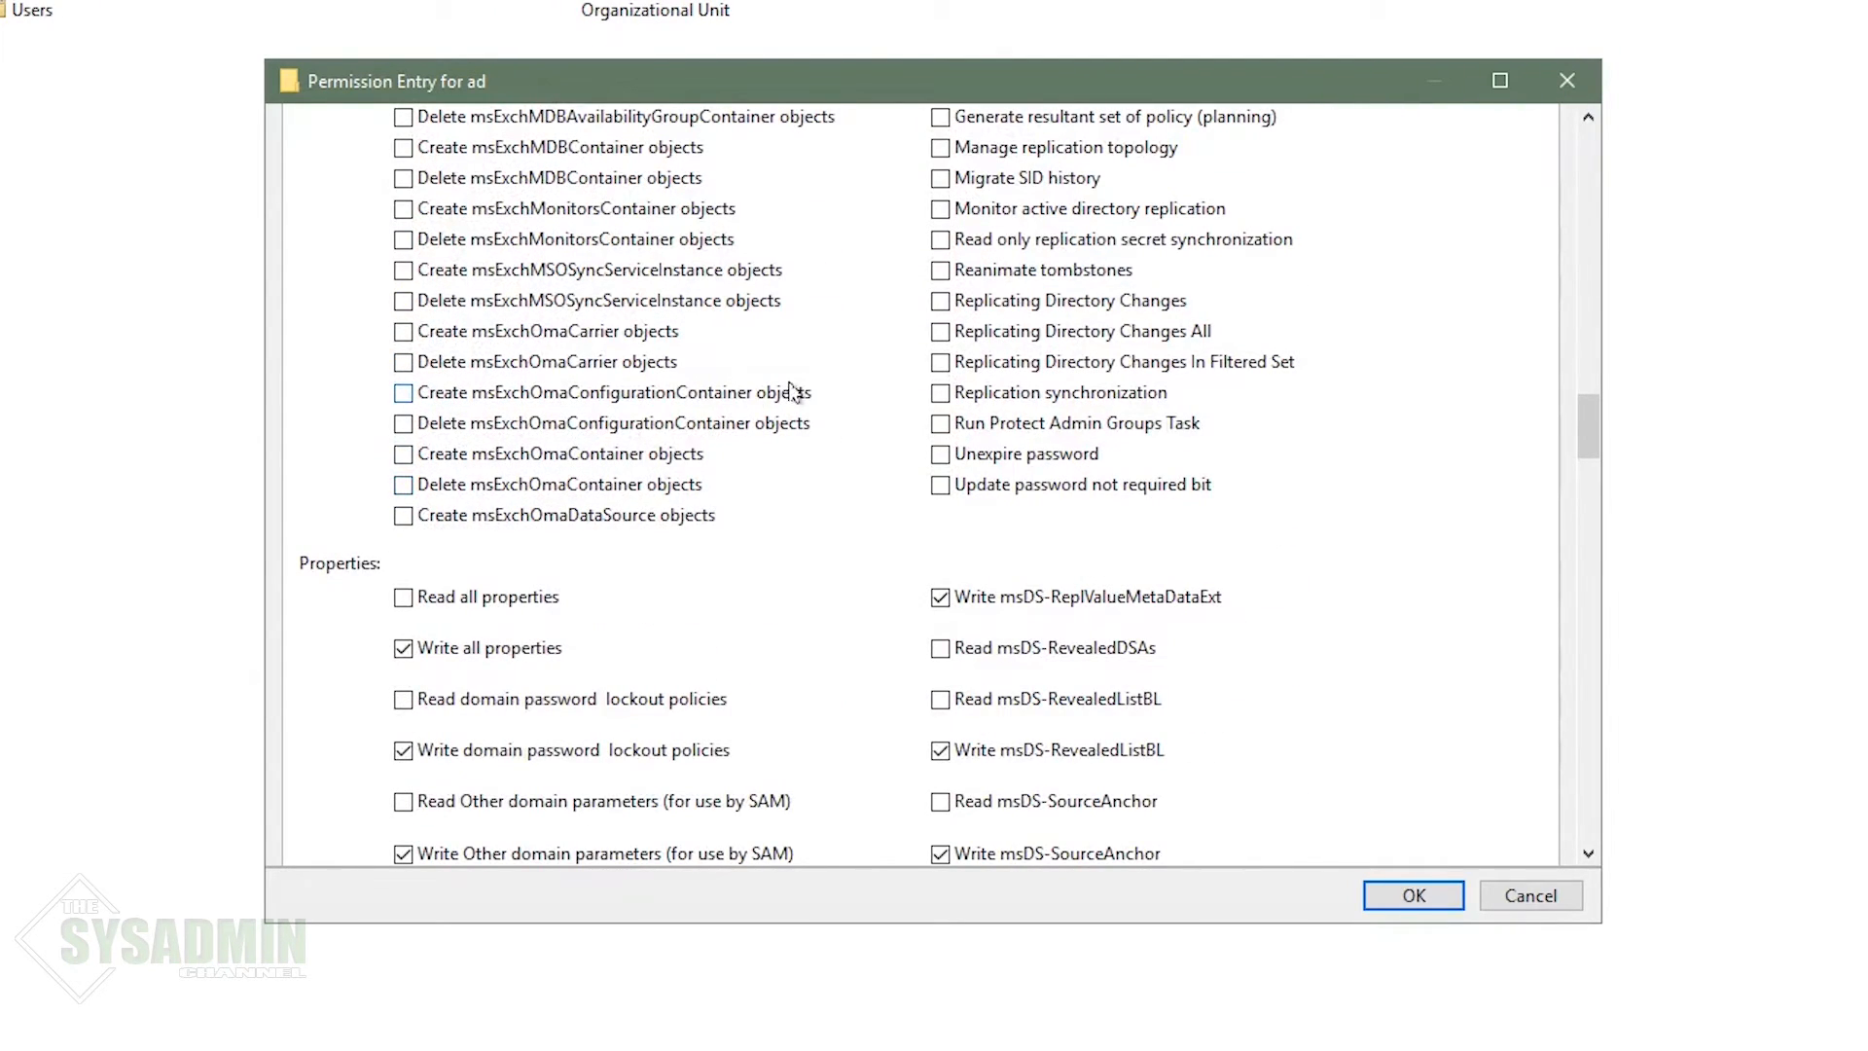
click(940, 300)
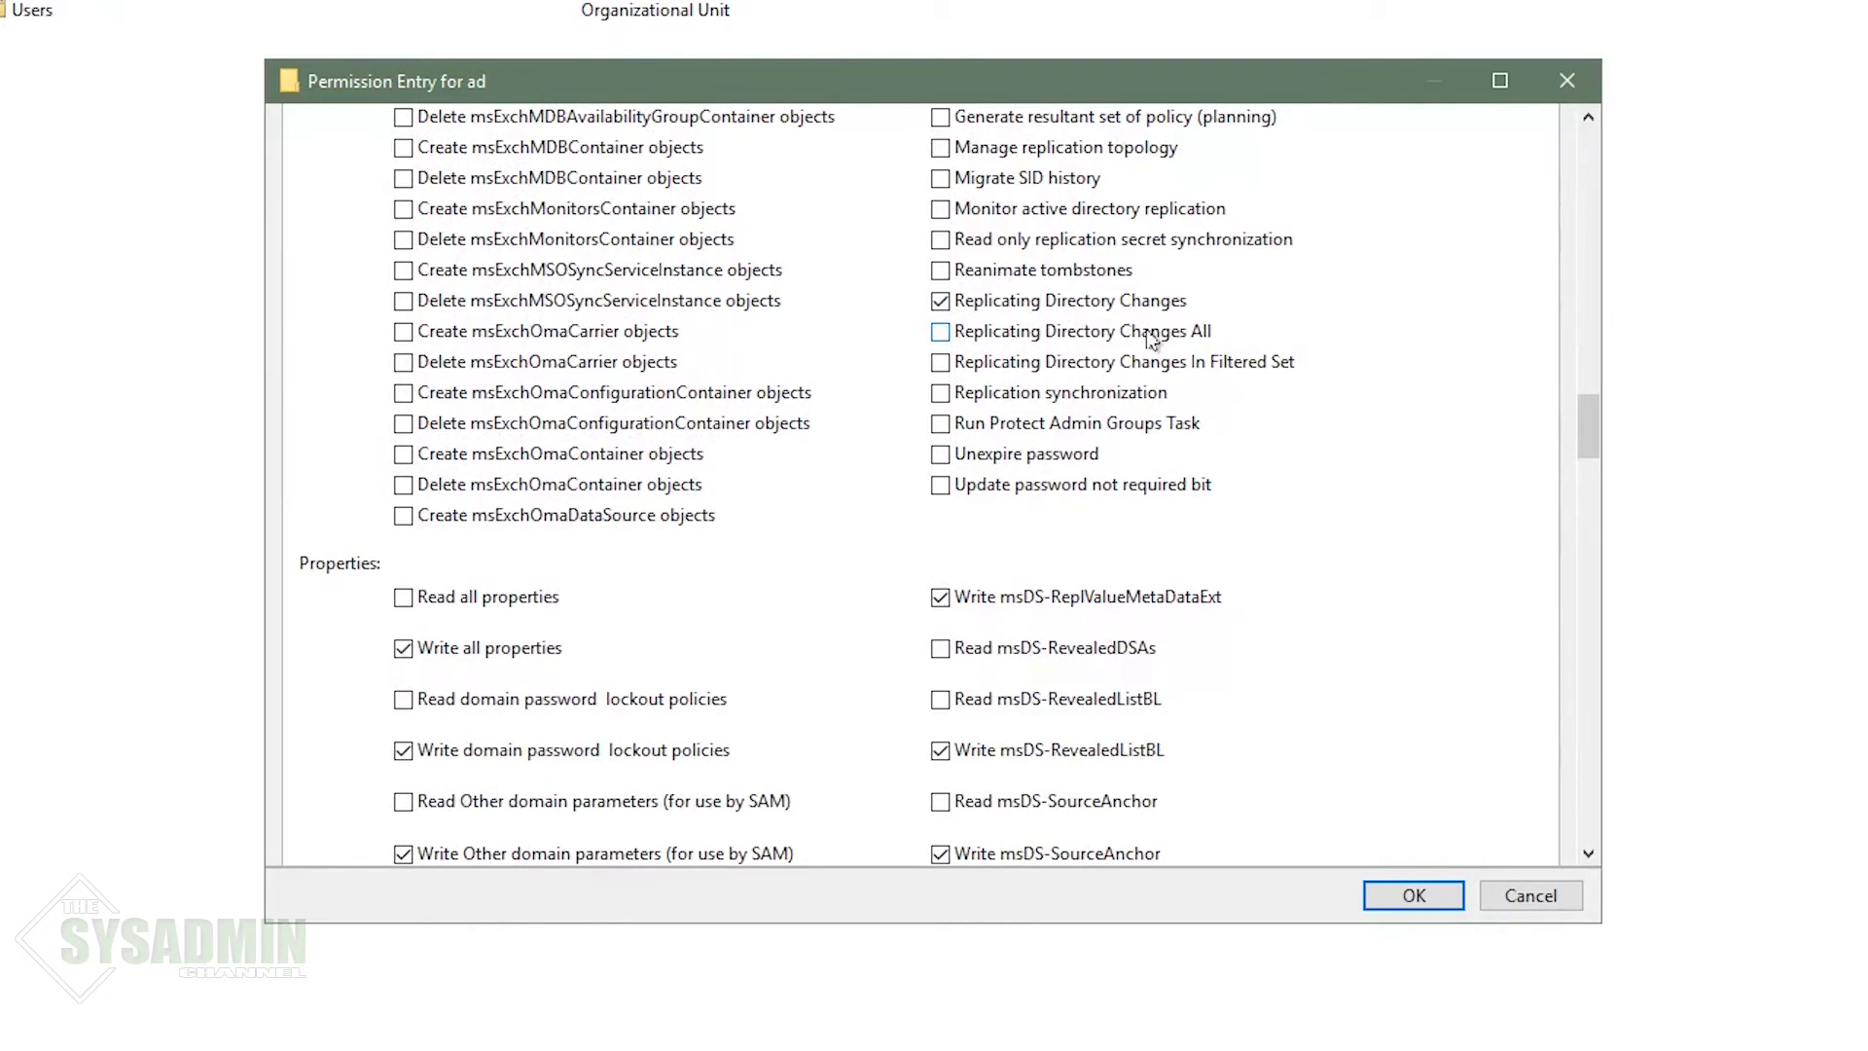
click(940, 331)
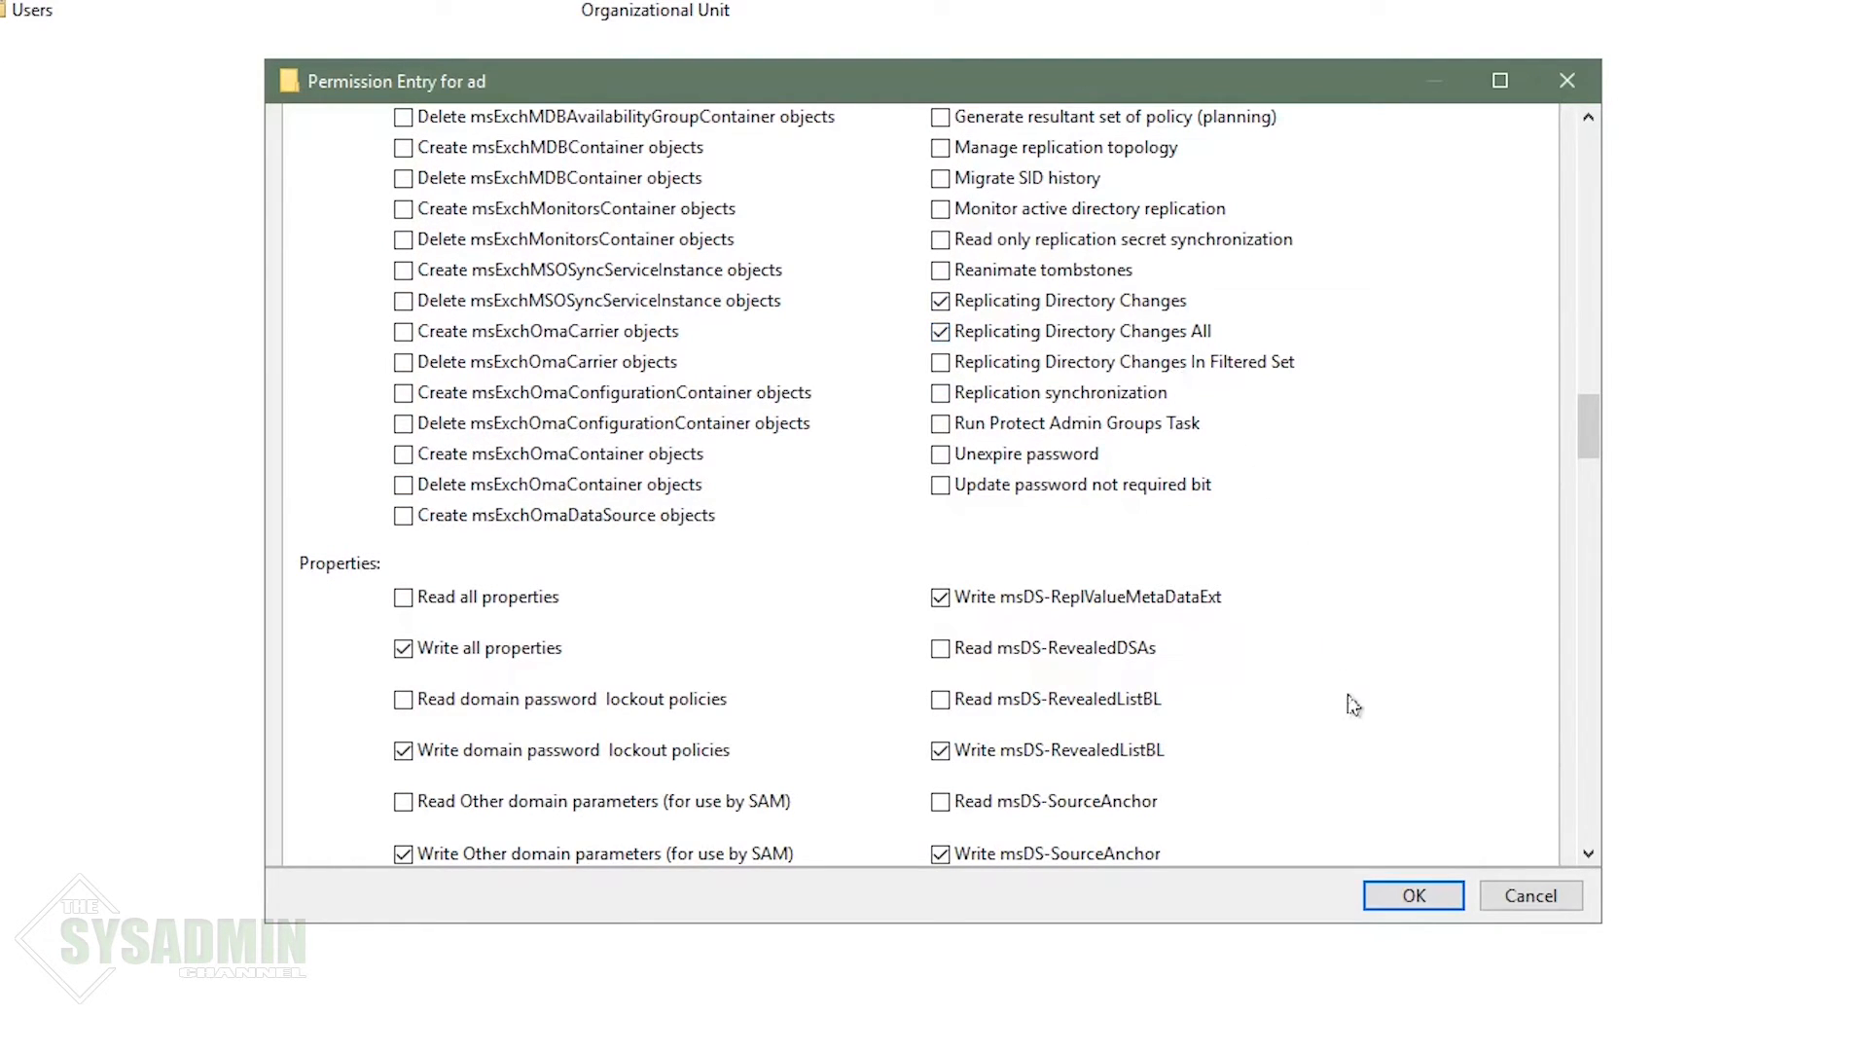
click(1413, 895)
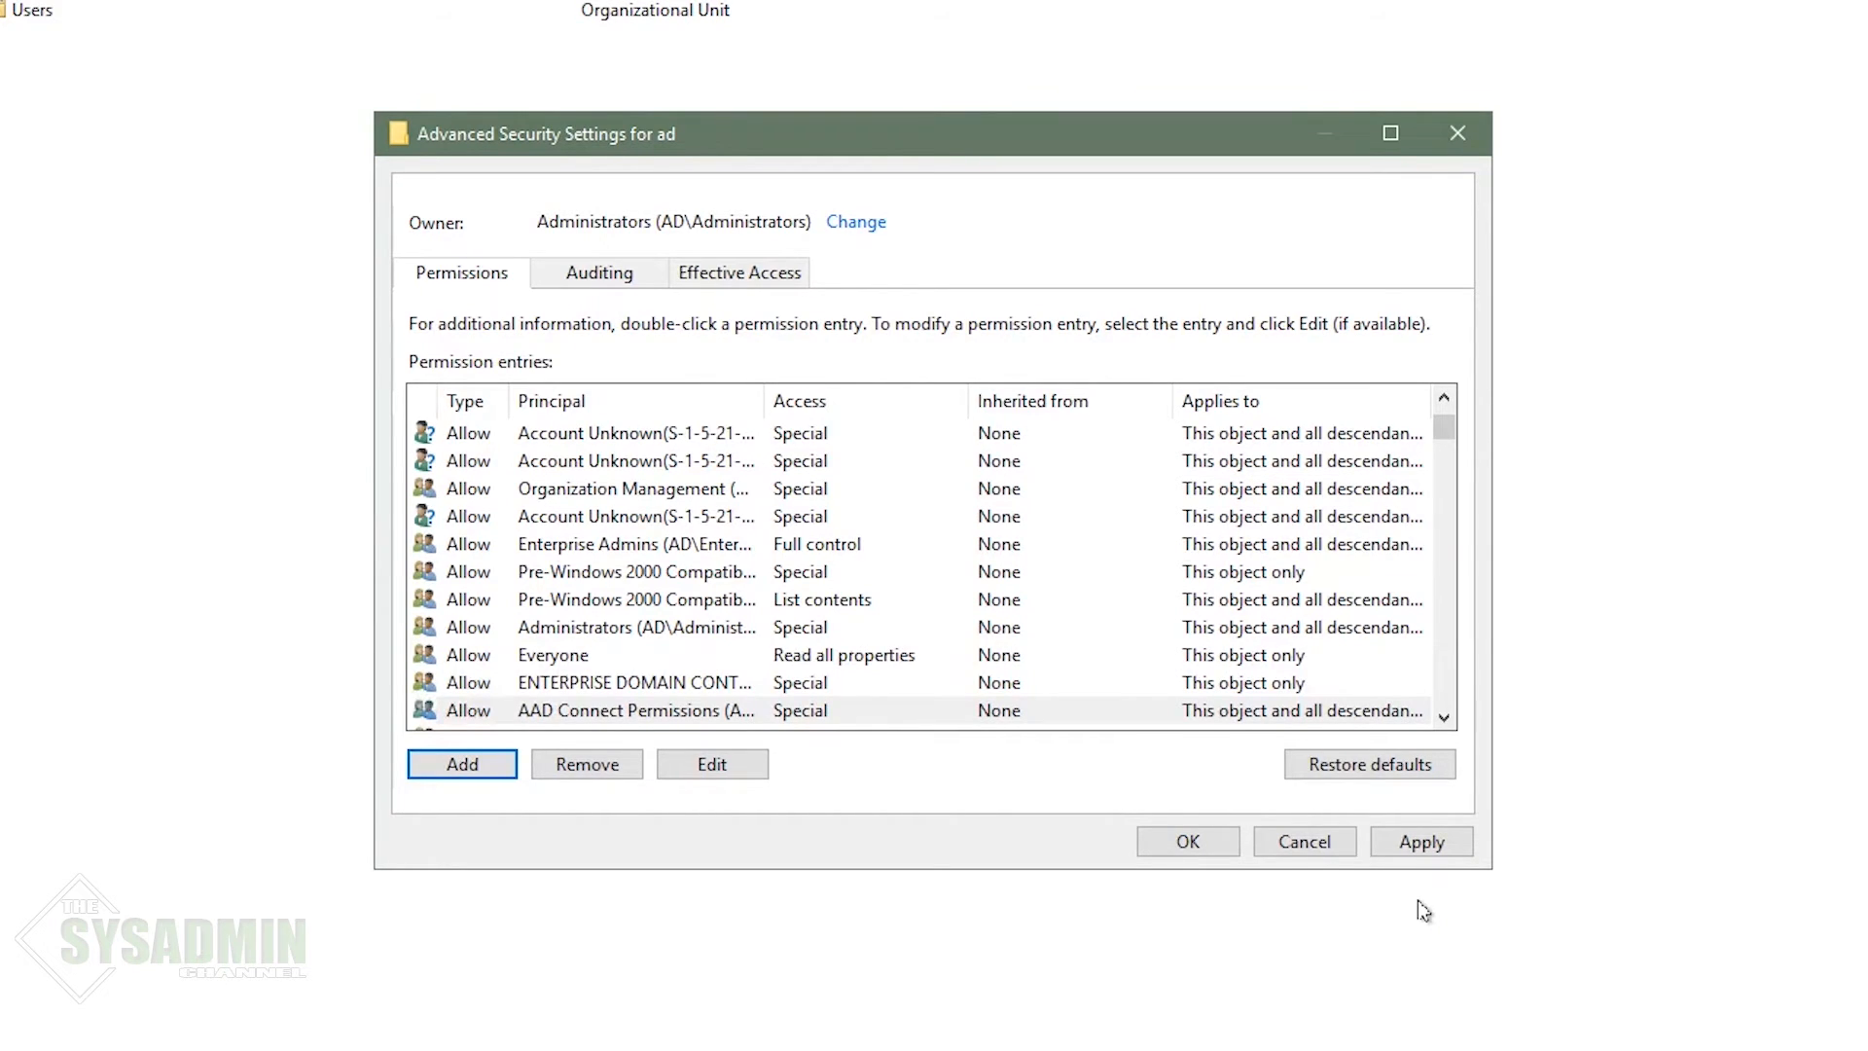
mouse_move(1179, 726)
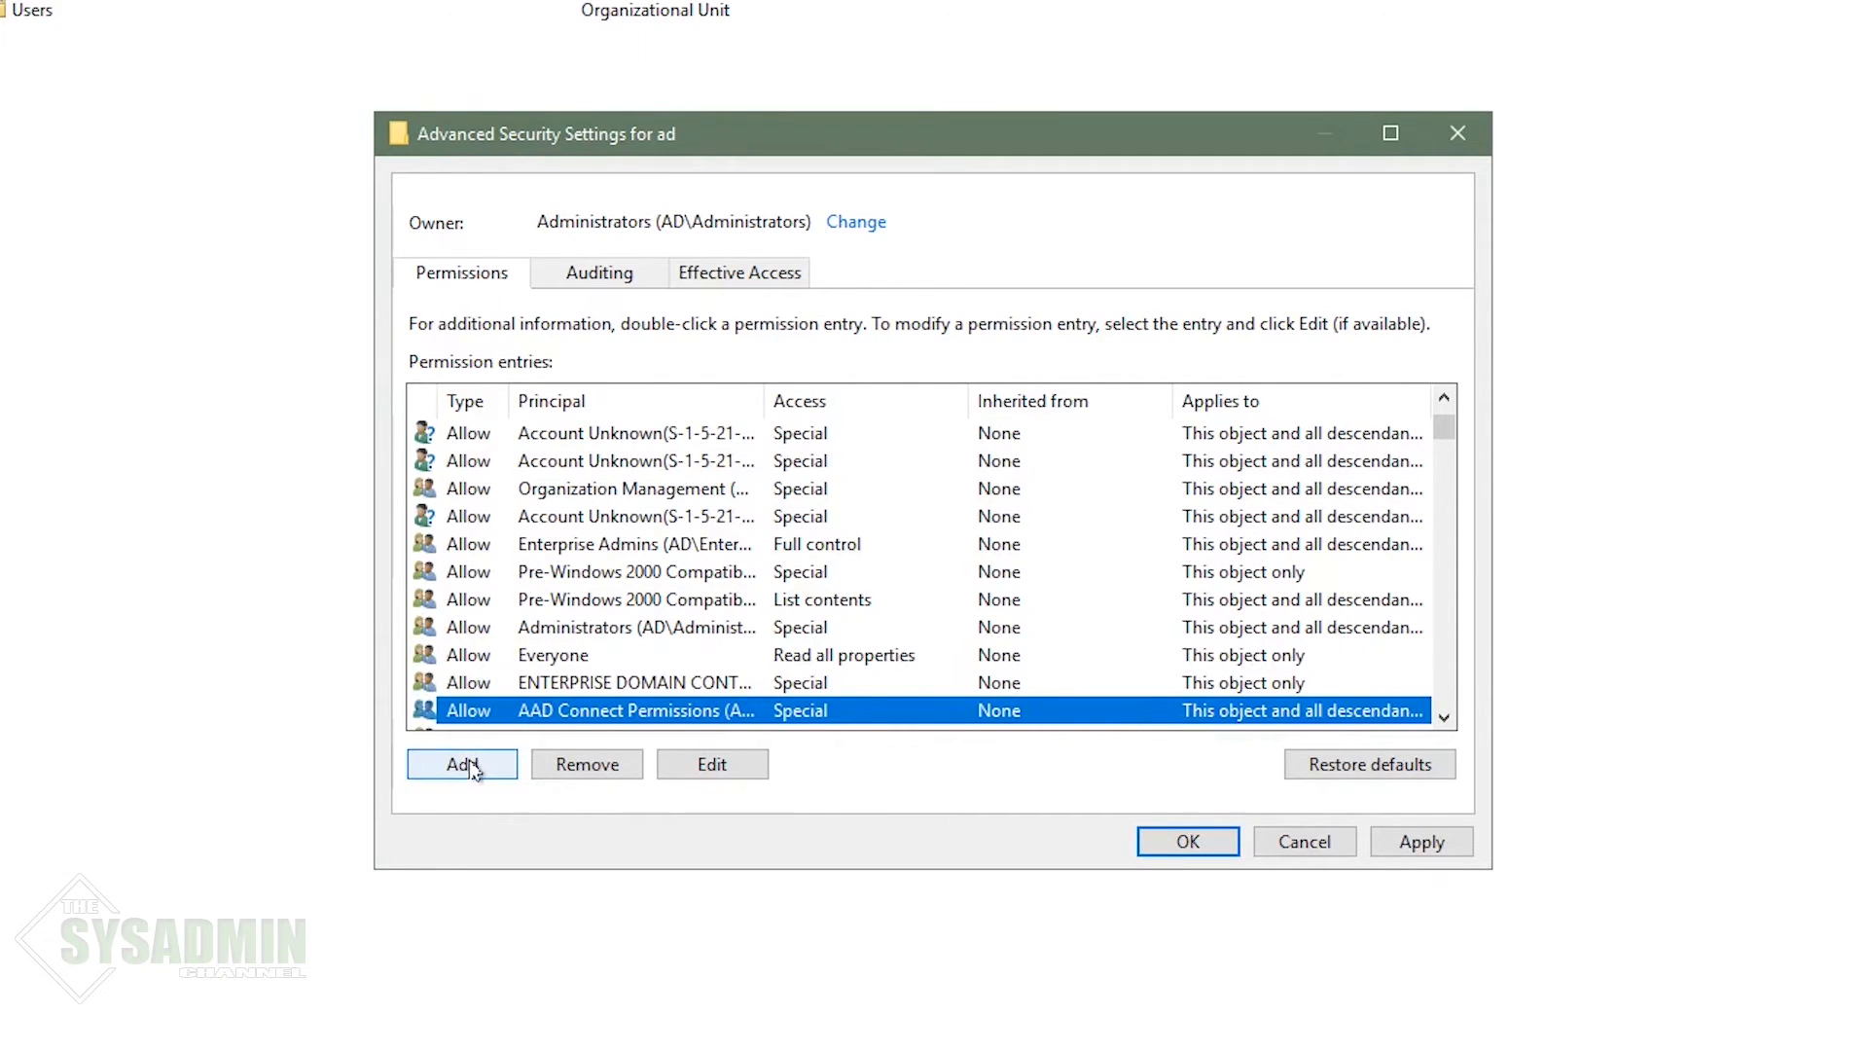
Step: Start another AAD Connect Permissions entry scoped to Descendant Group objects with Write all properties allowed
click(461, 763)
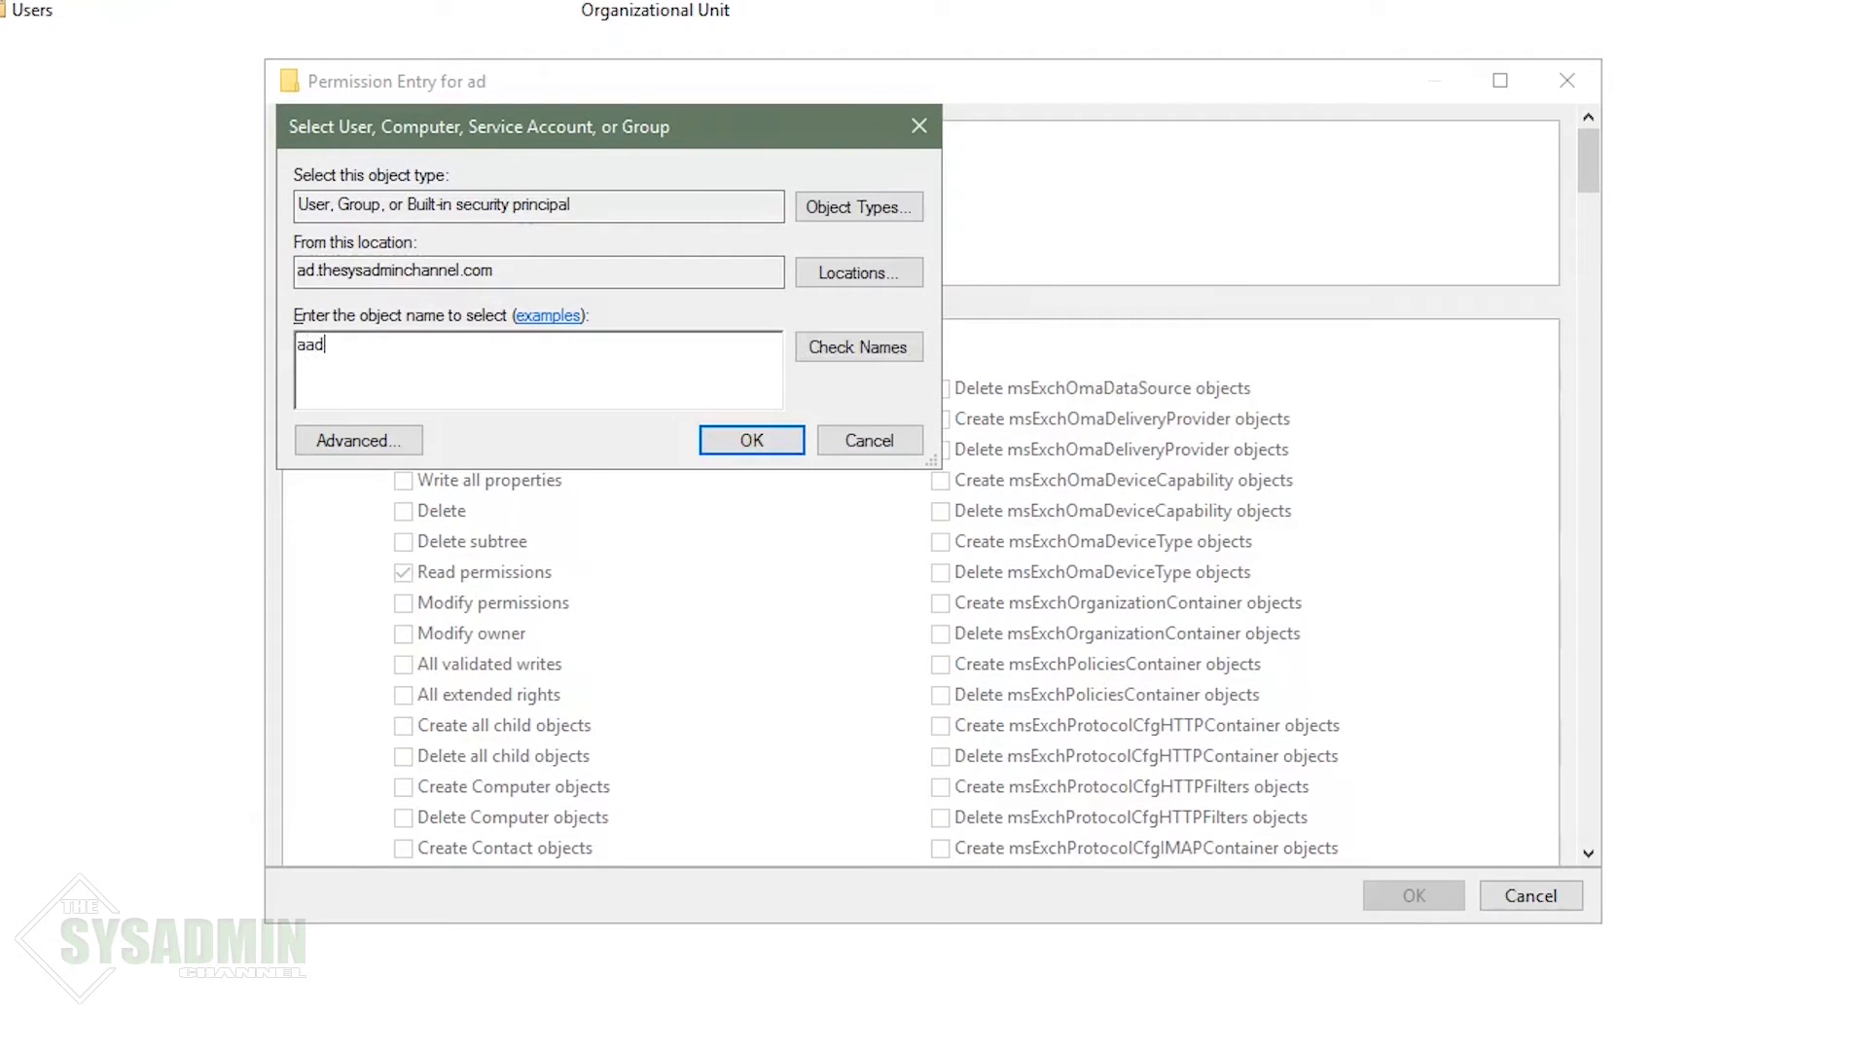
text(connect permi)
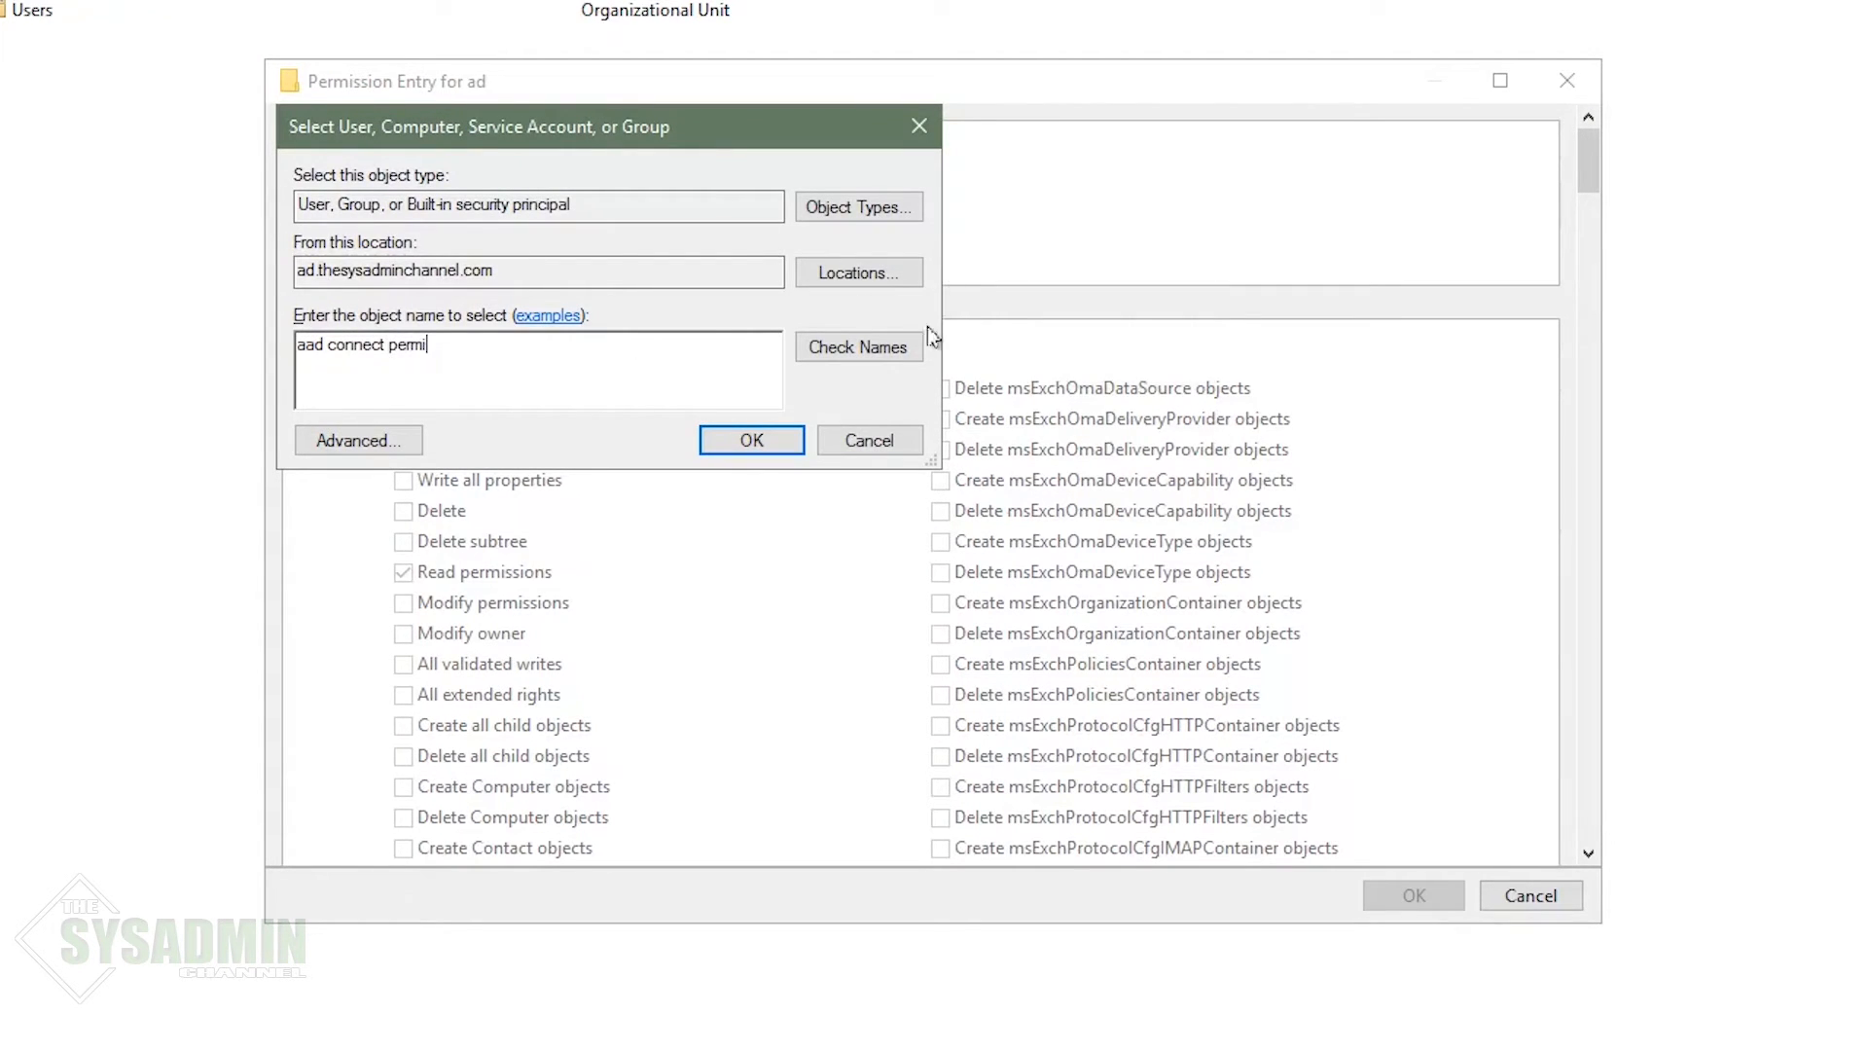
click(749, 440)
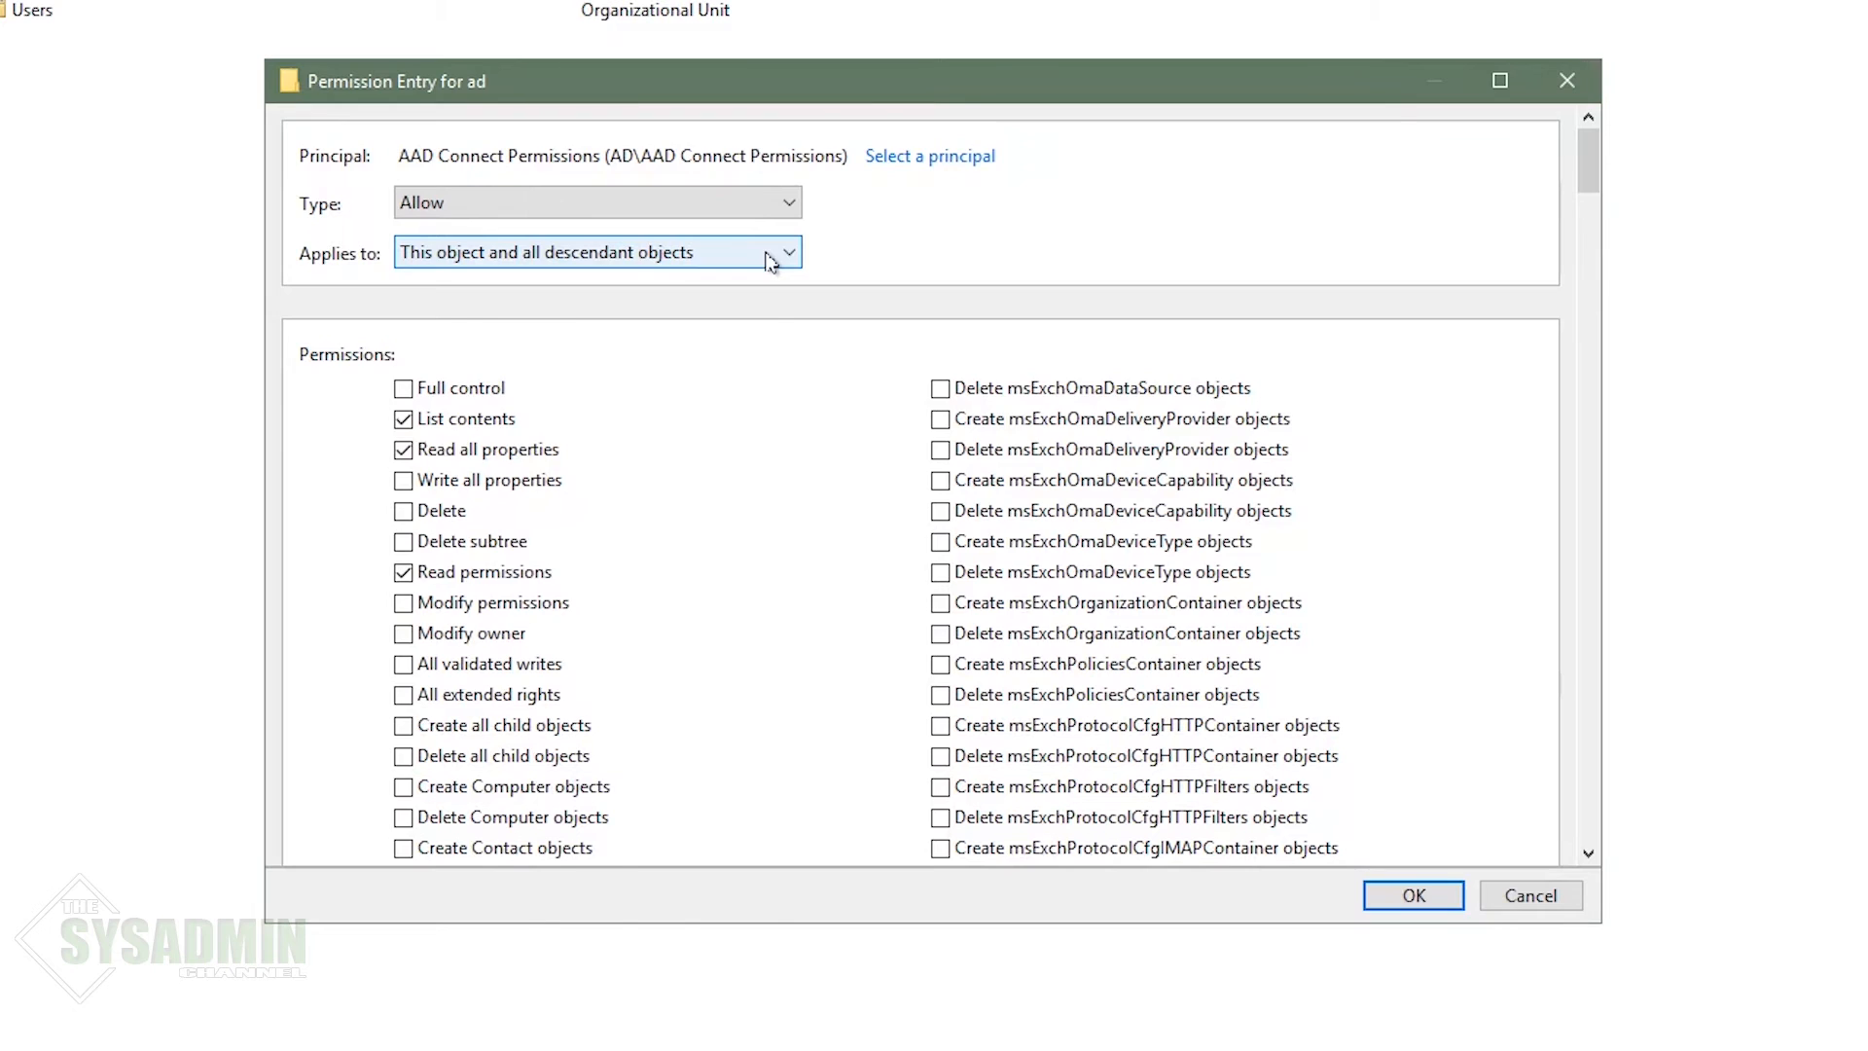
click(784, 251)
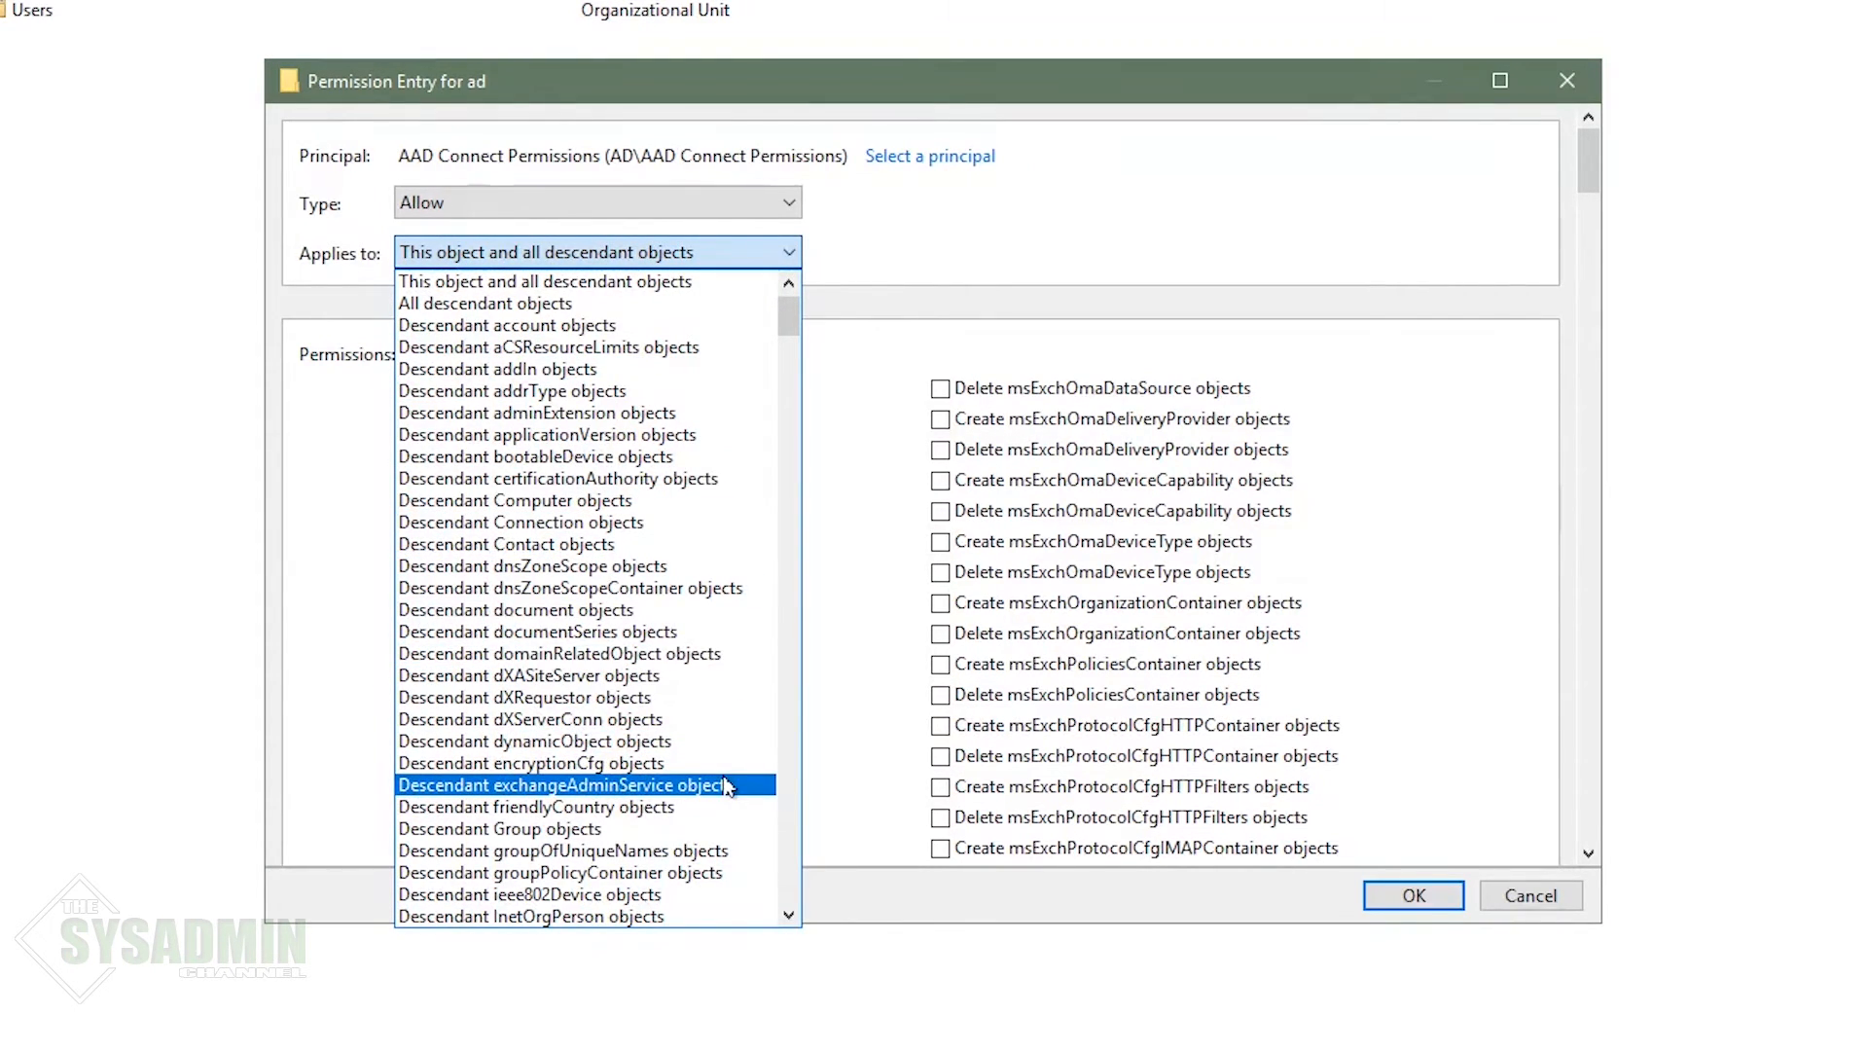
click(501, 829)
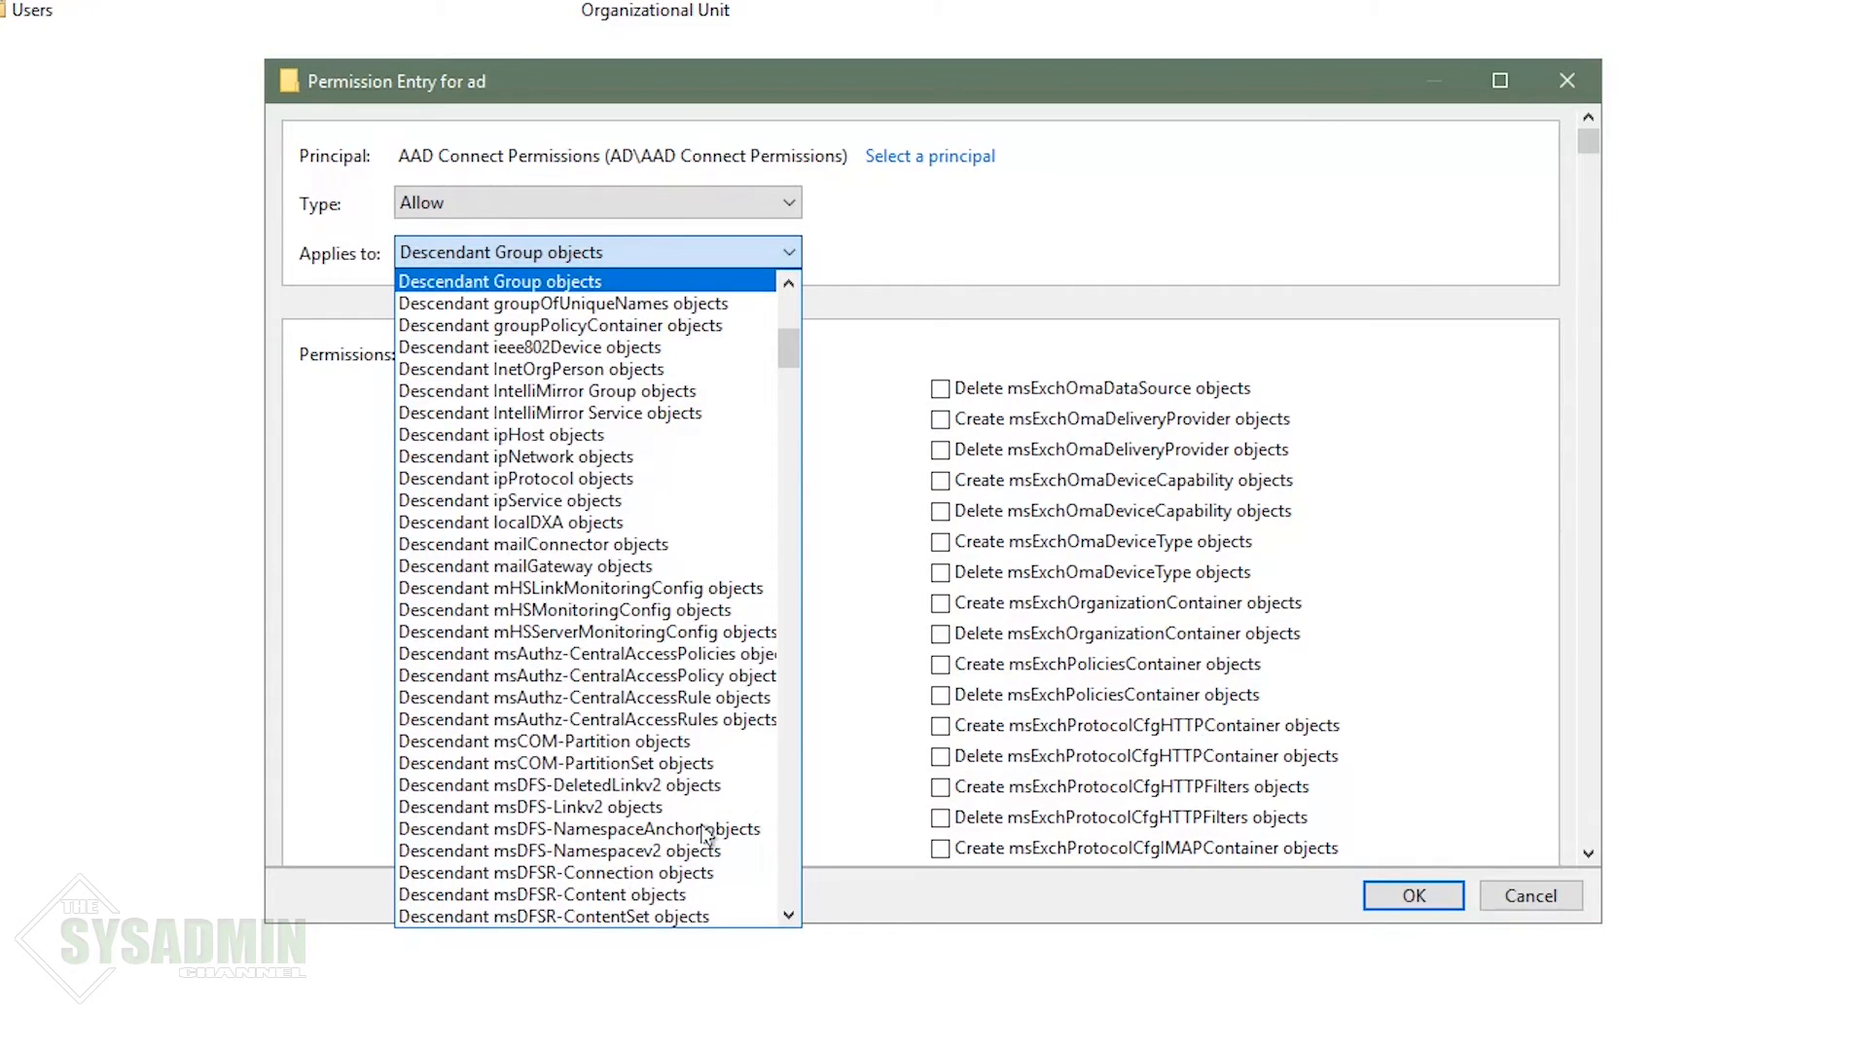
click(501, 281)
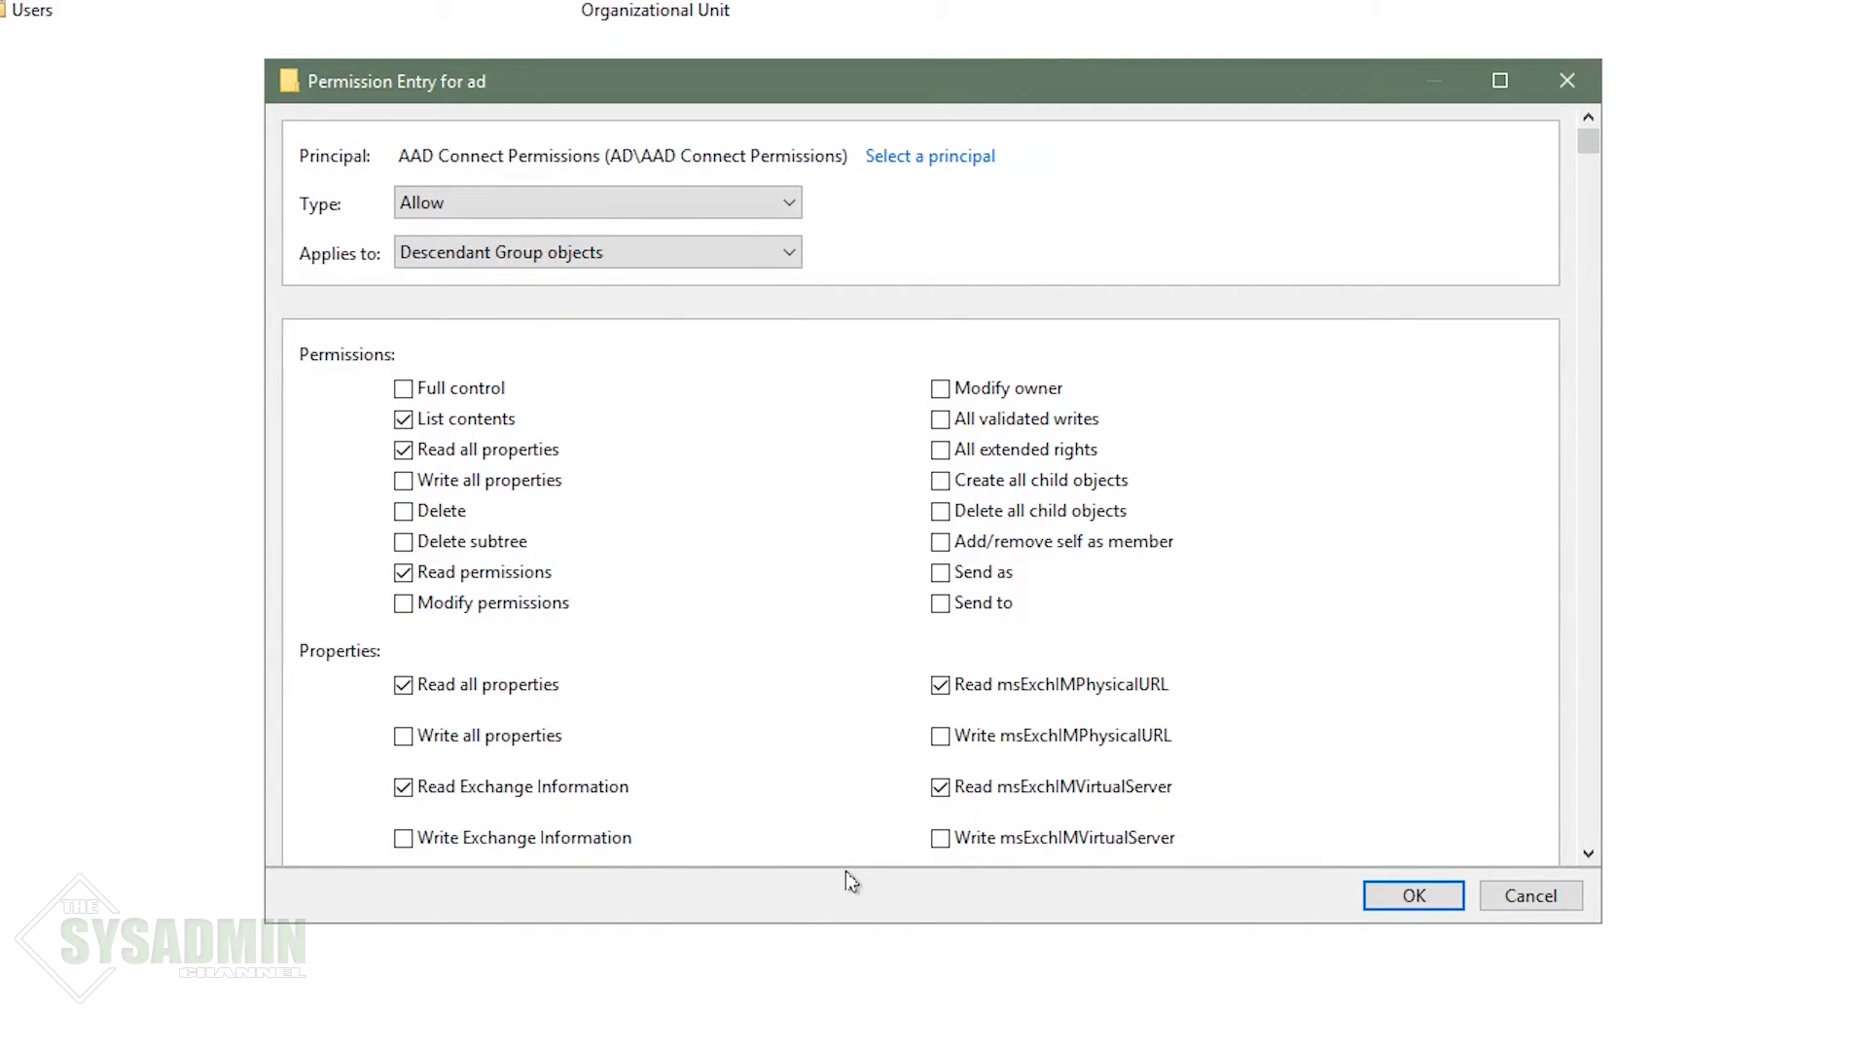
click(403, 479)
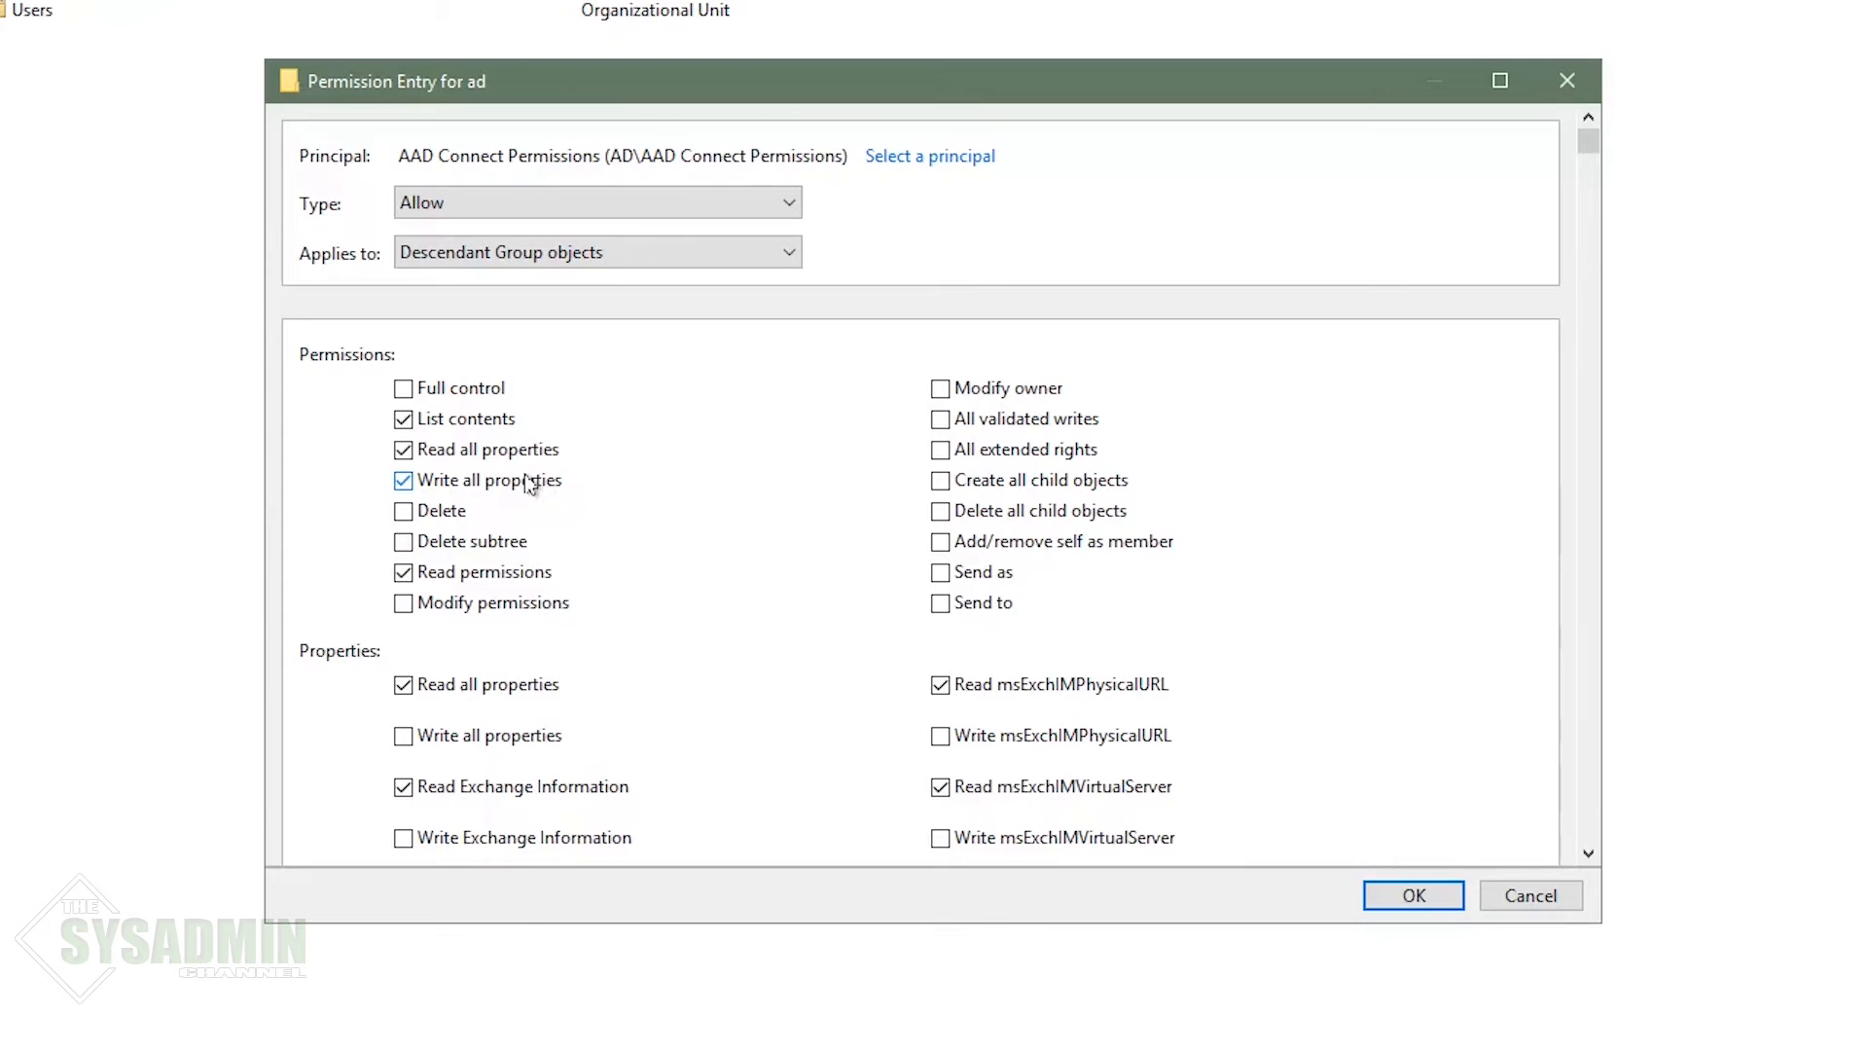
Step: Save the group entry and begin a new one with AAD Connect Permissions as principal
click(1413, 895)
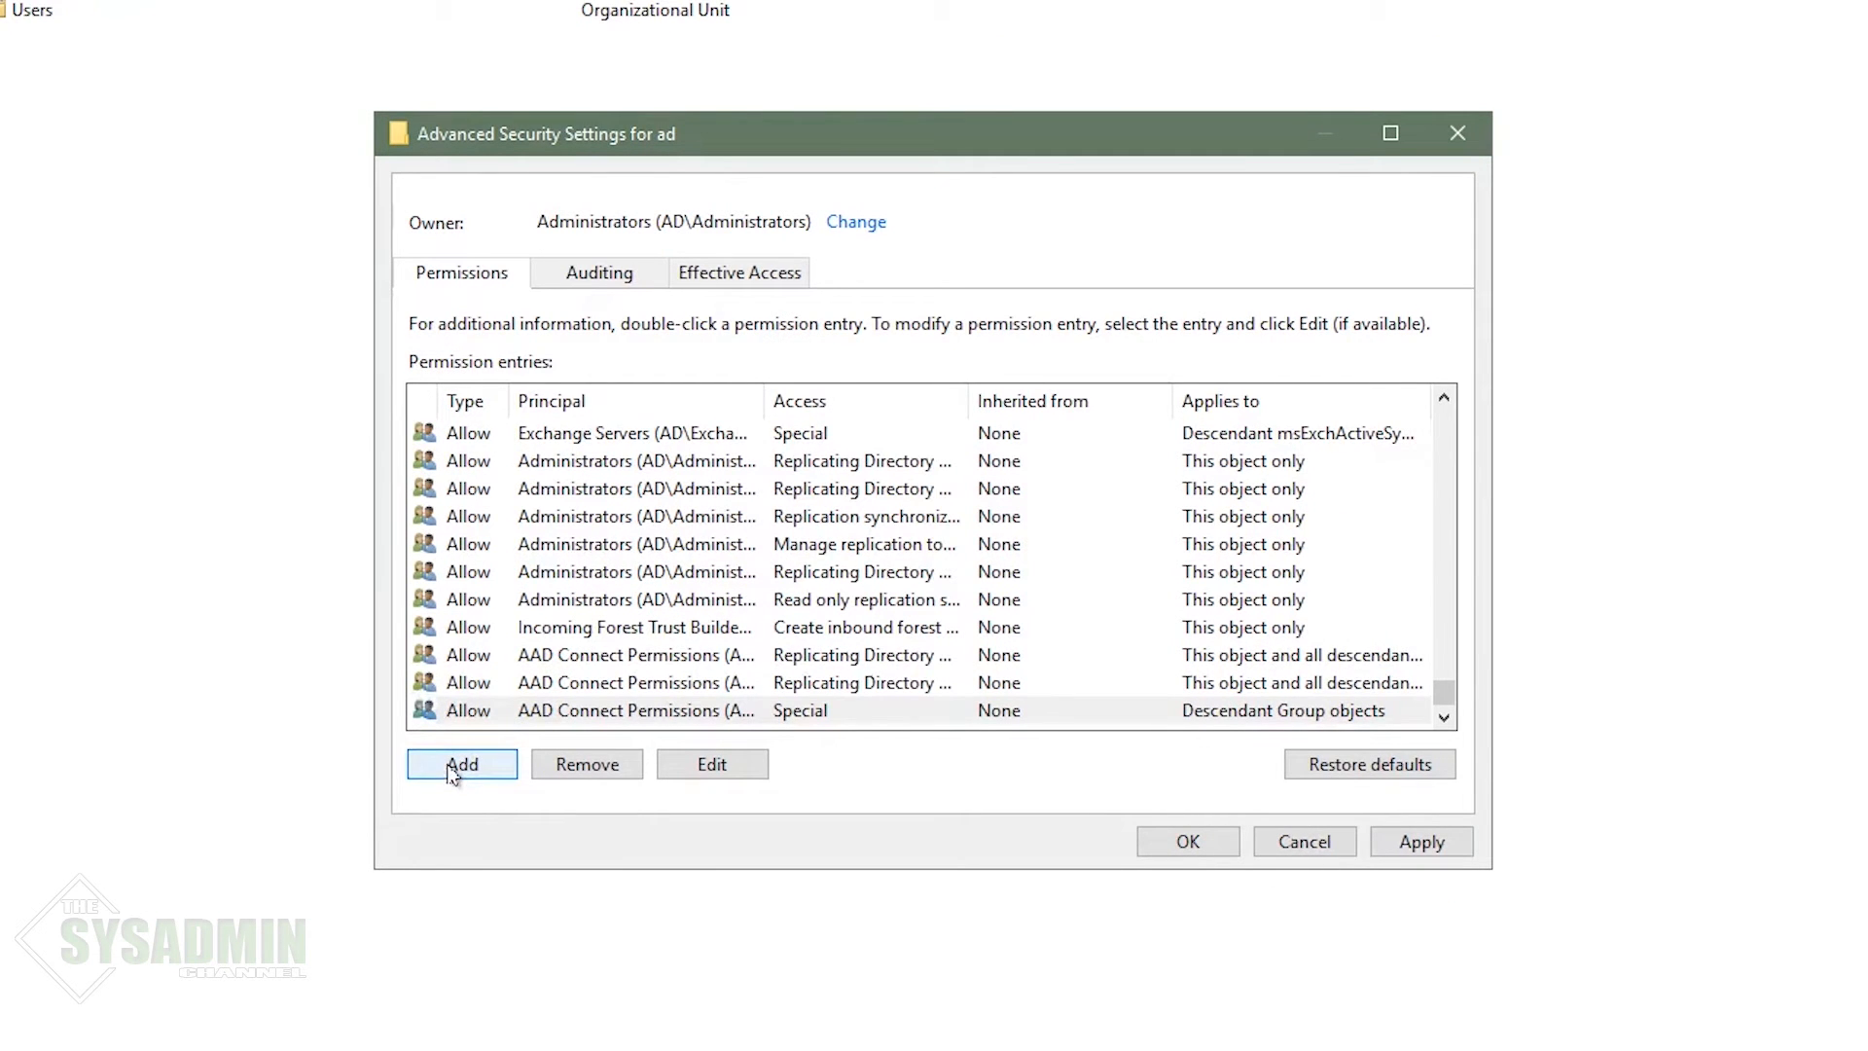
click(462, 763)
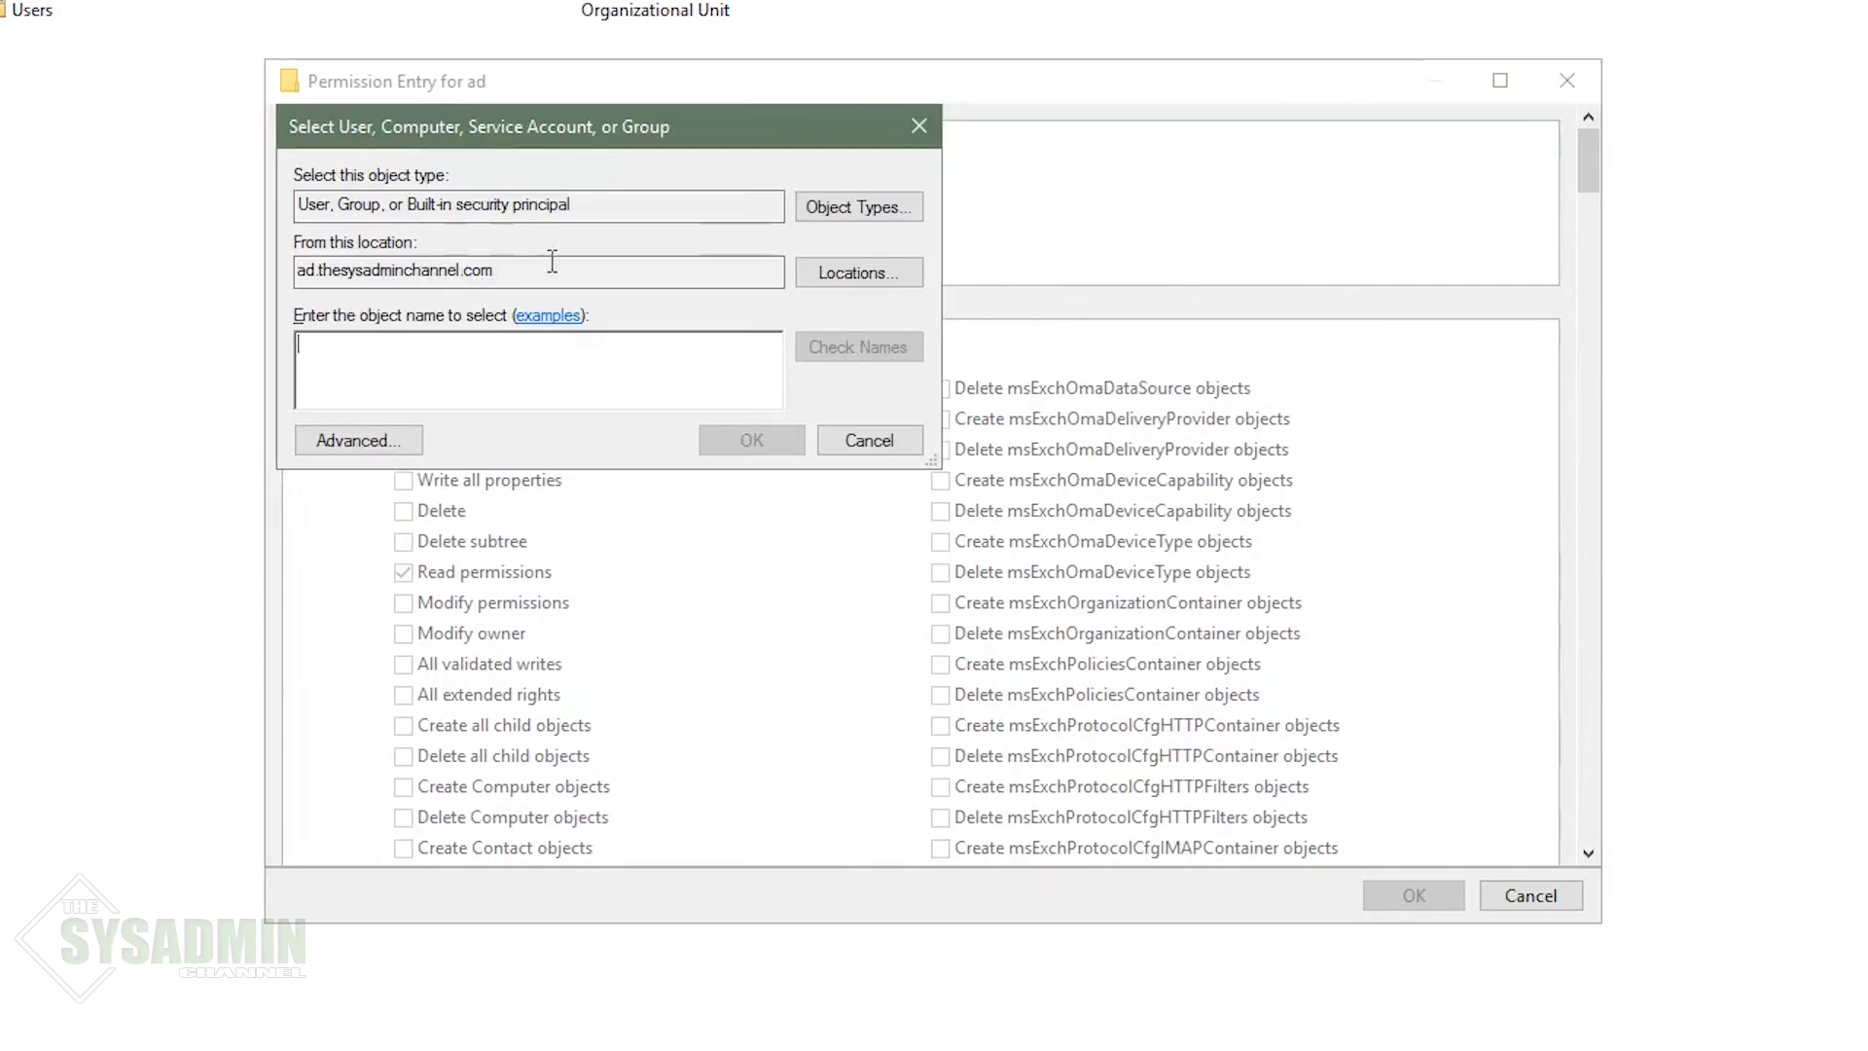
text(aa)
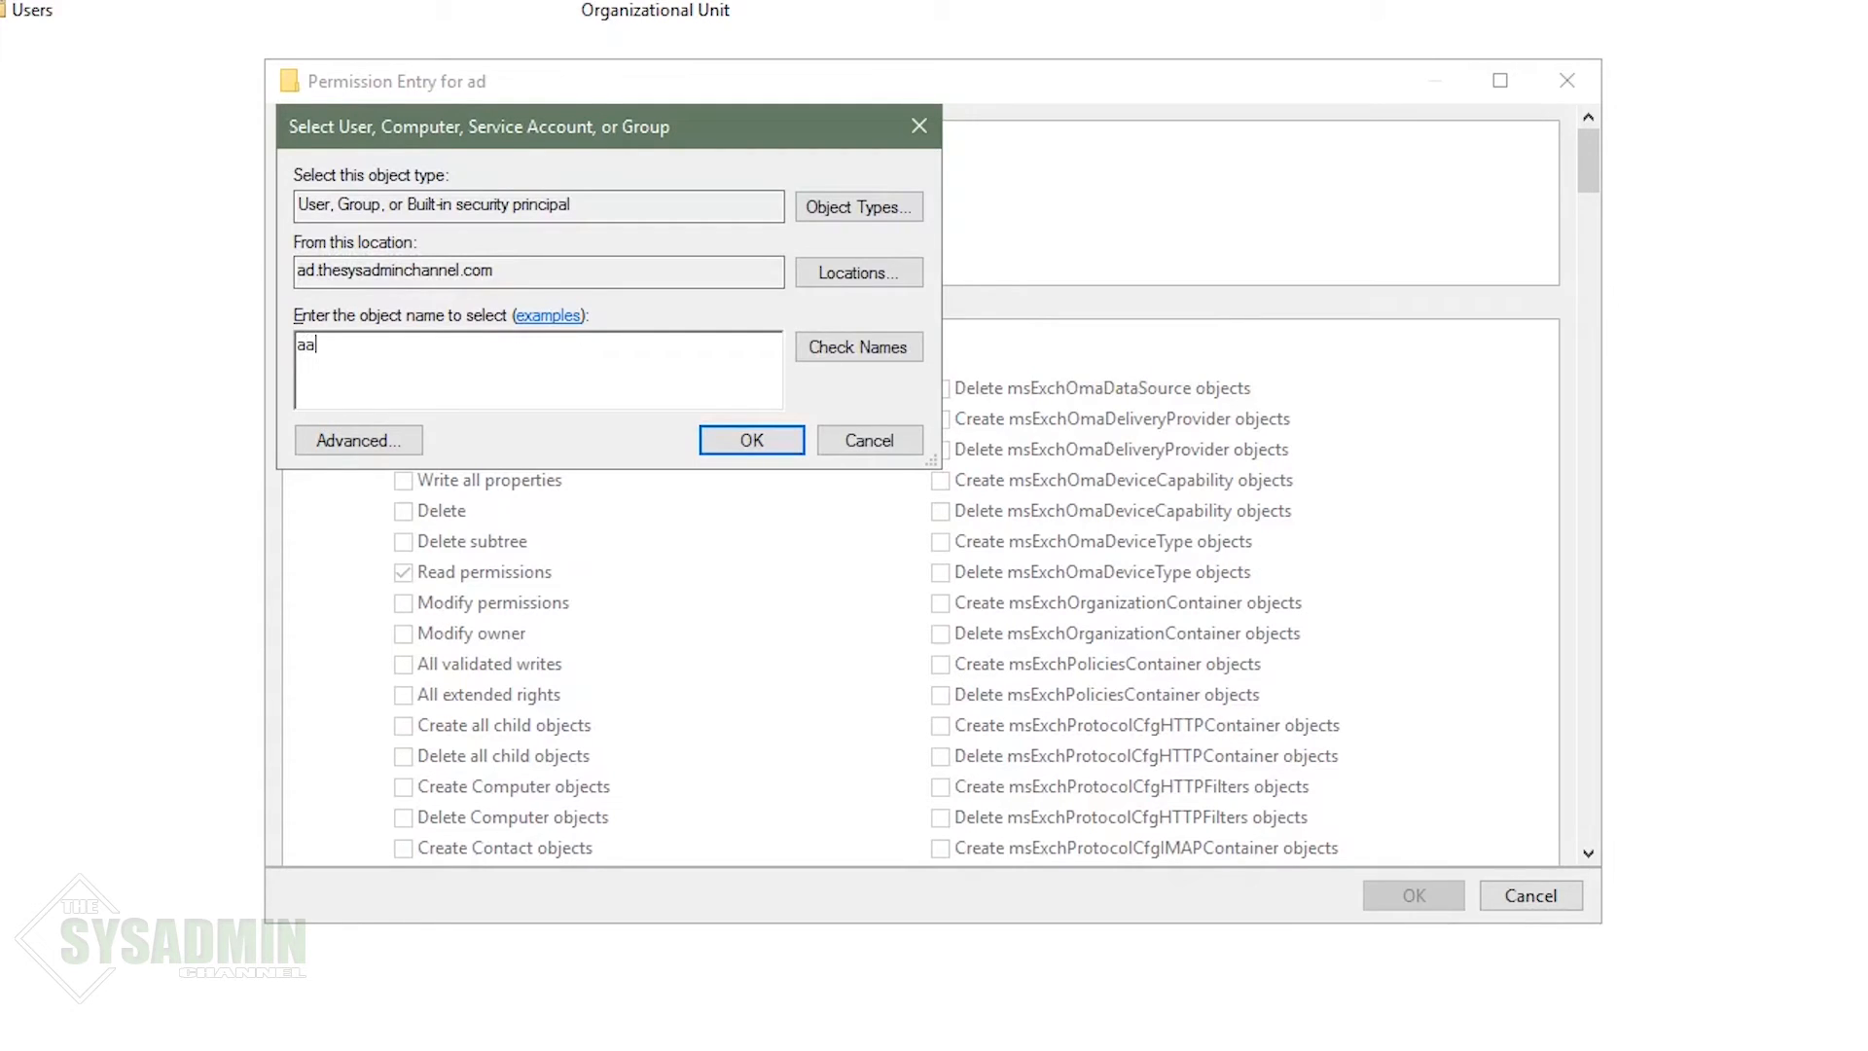
text(d connect permi)
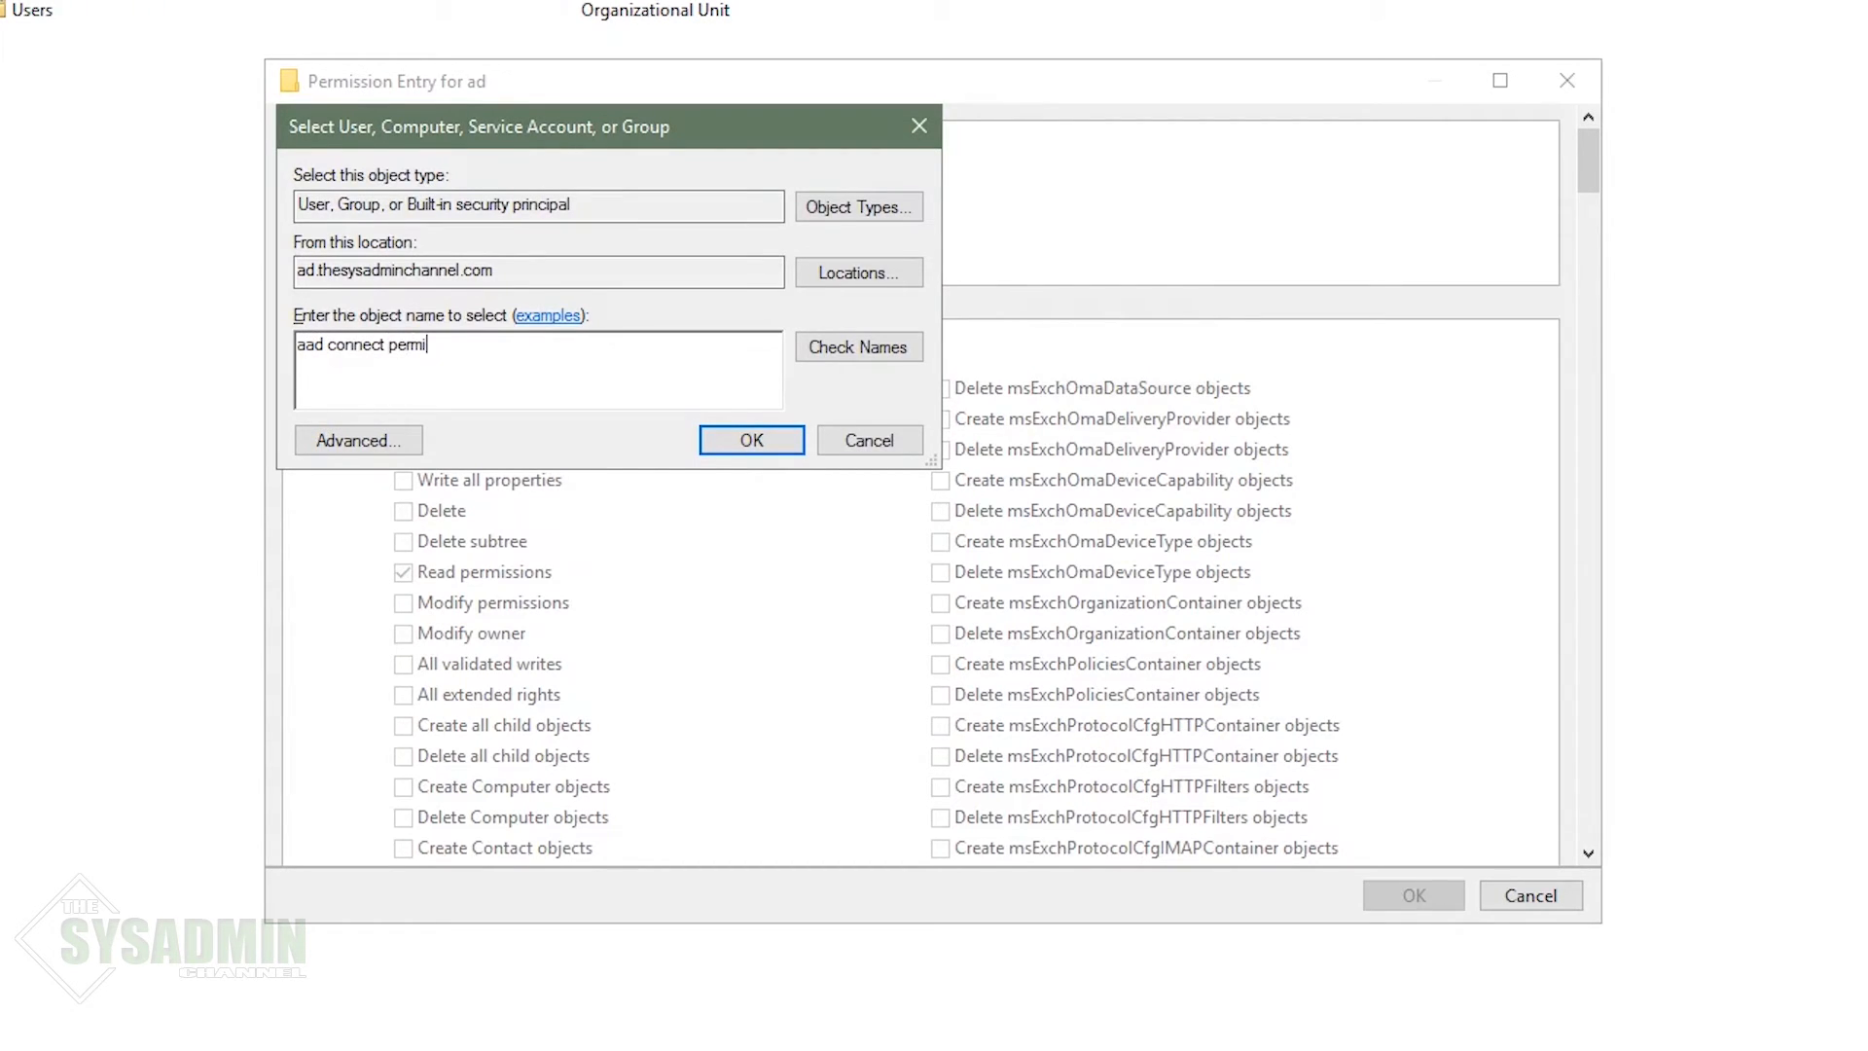
click(752, 440)
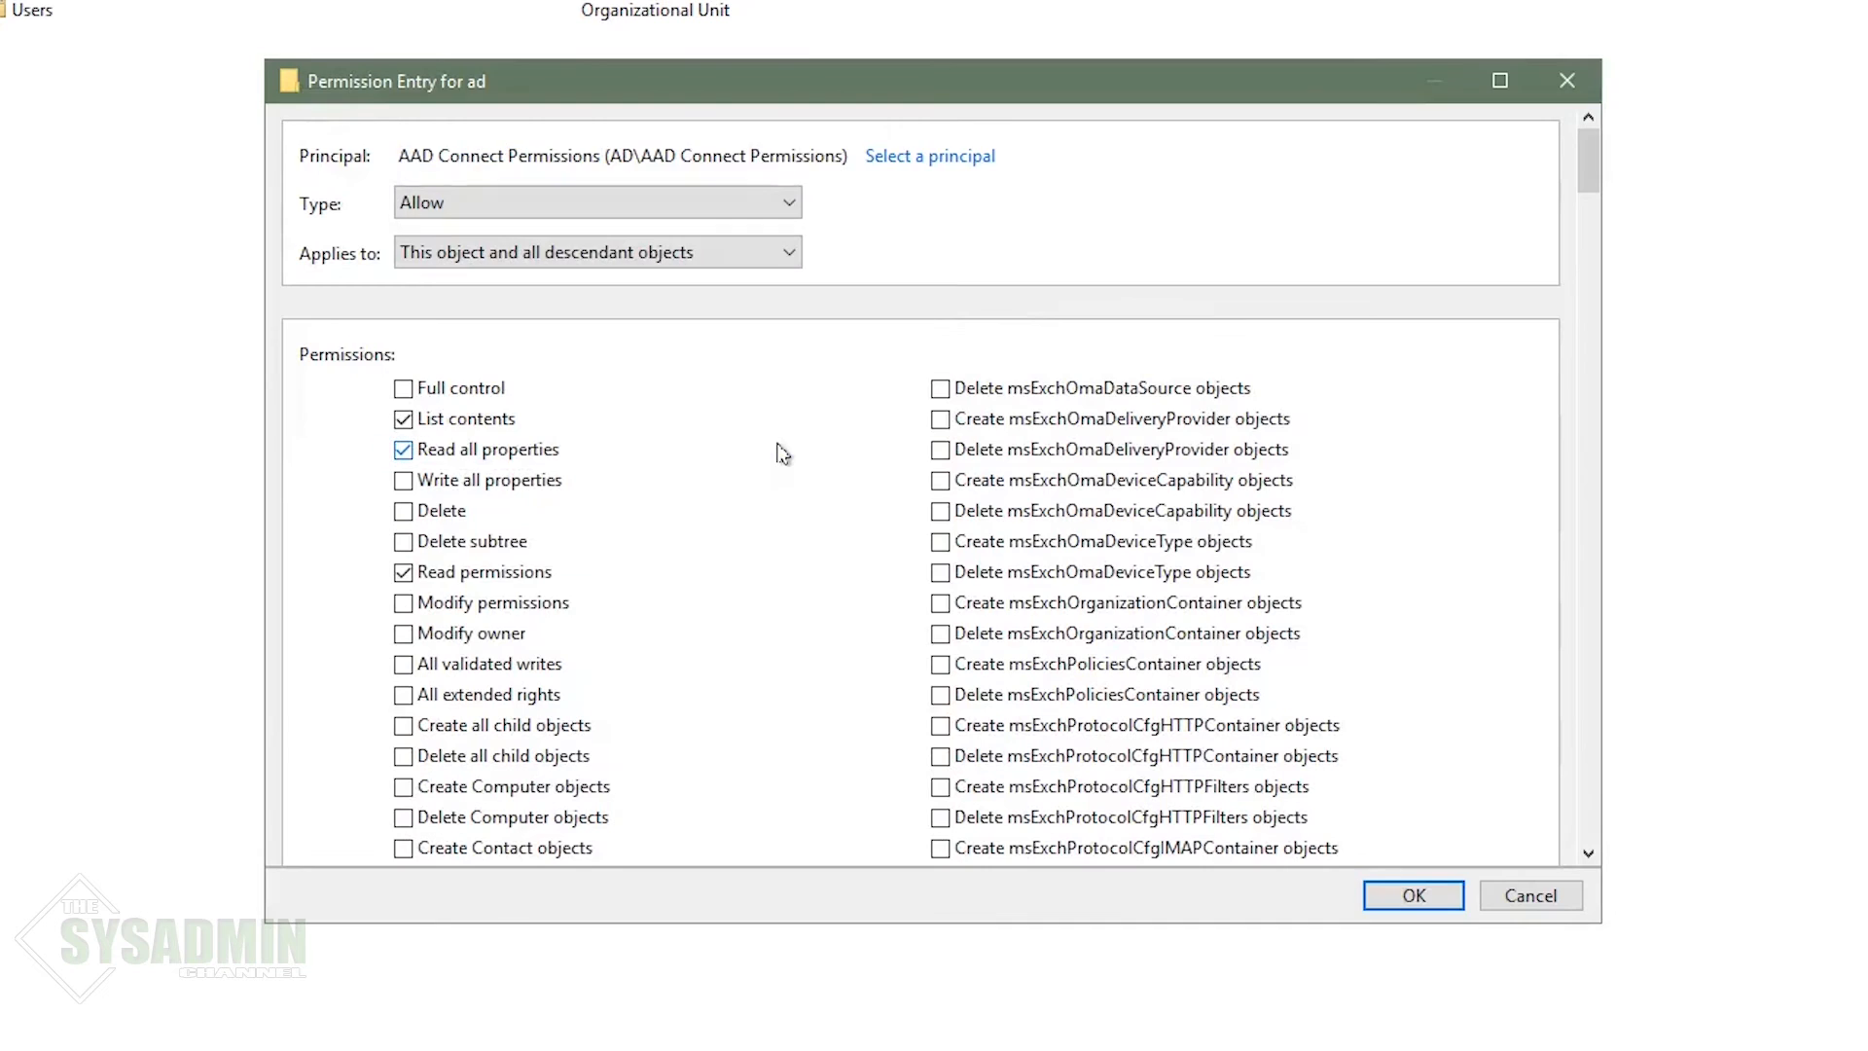
Step: Scope it to Descendant InetOrgPerson objects, allow Write all properties, and save the entry
click(595, 251)
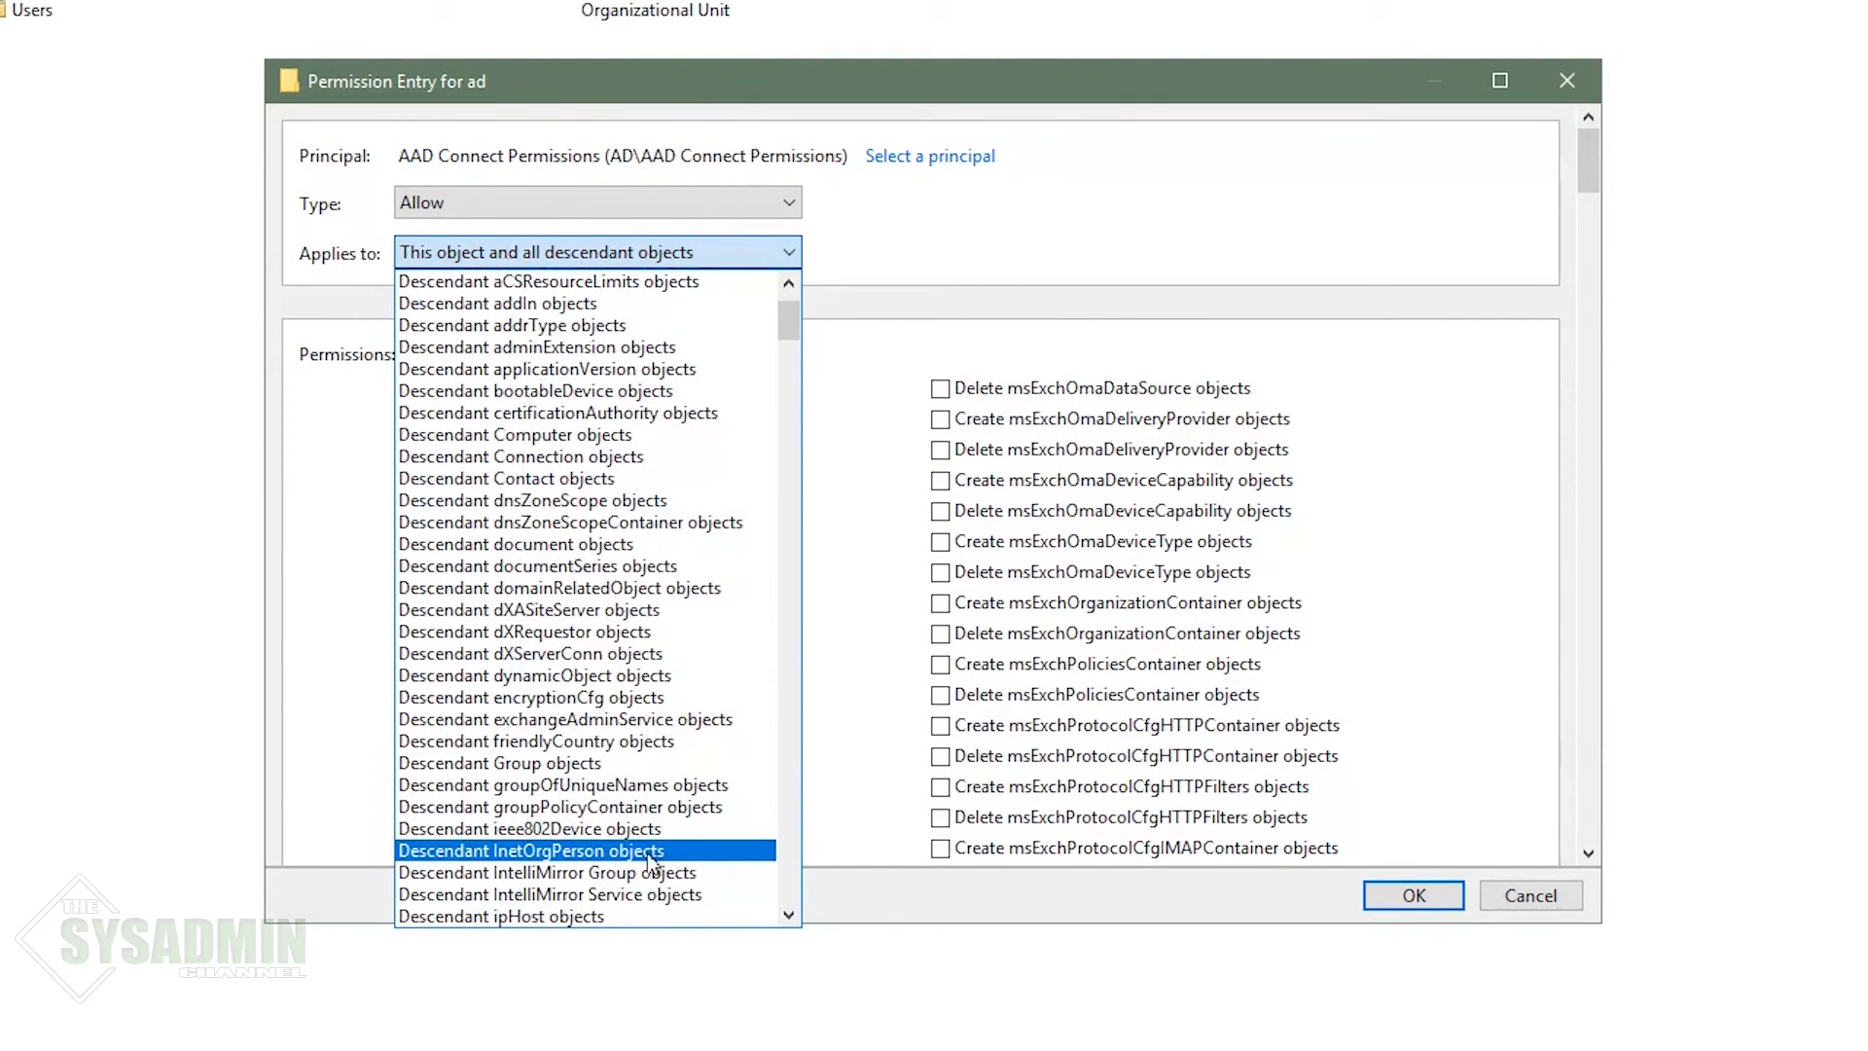
click(529, 851)
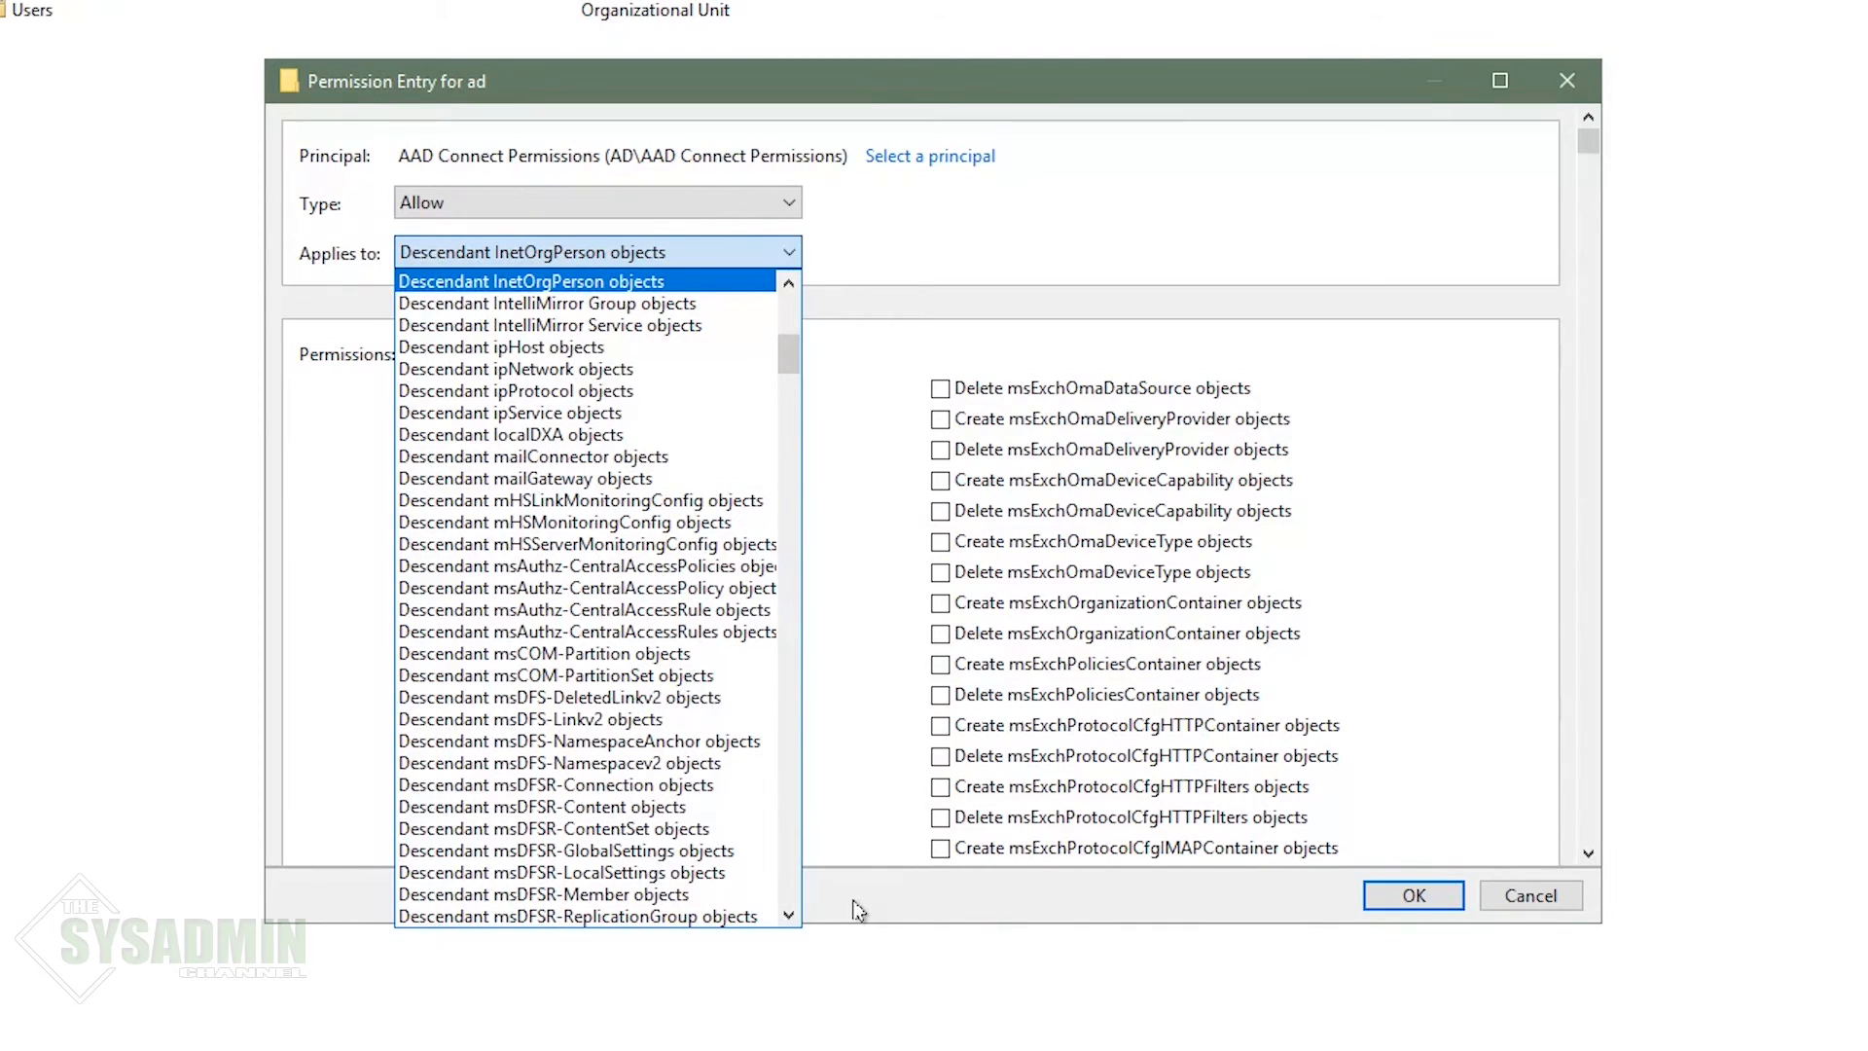
click(532, 280)
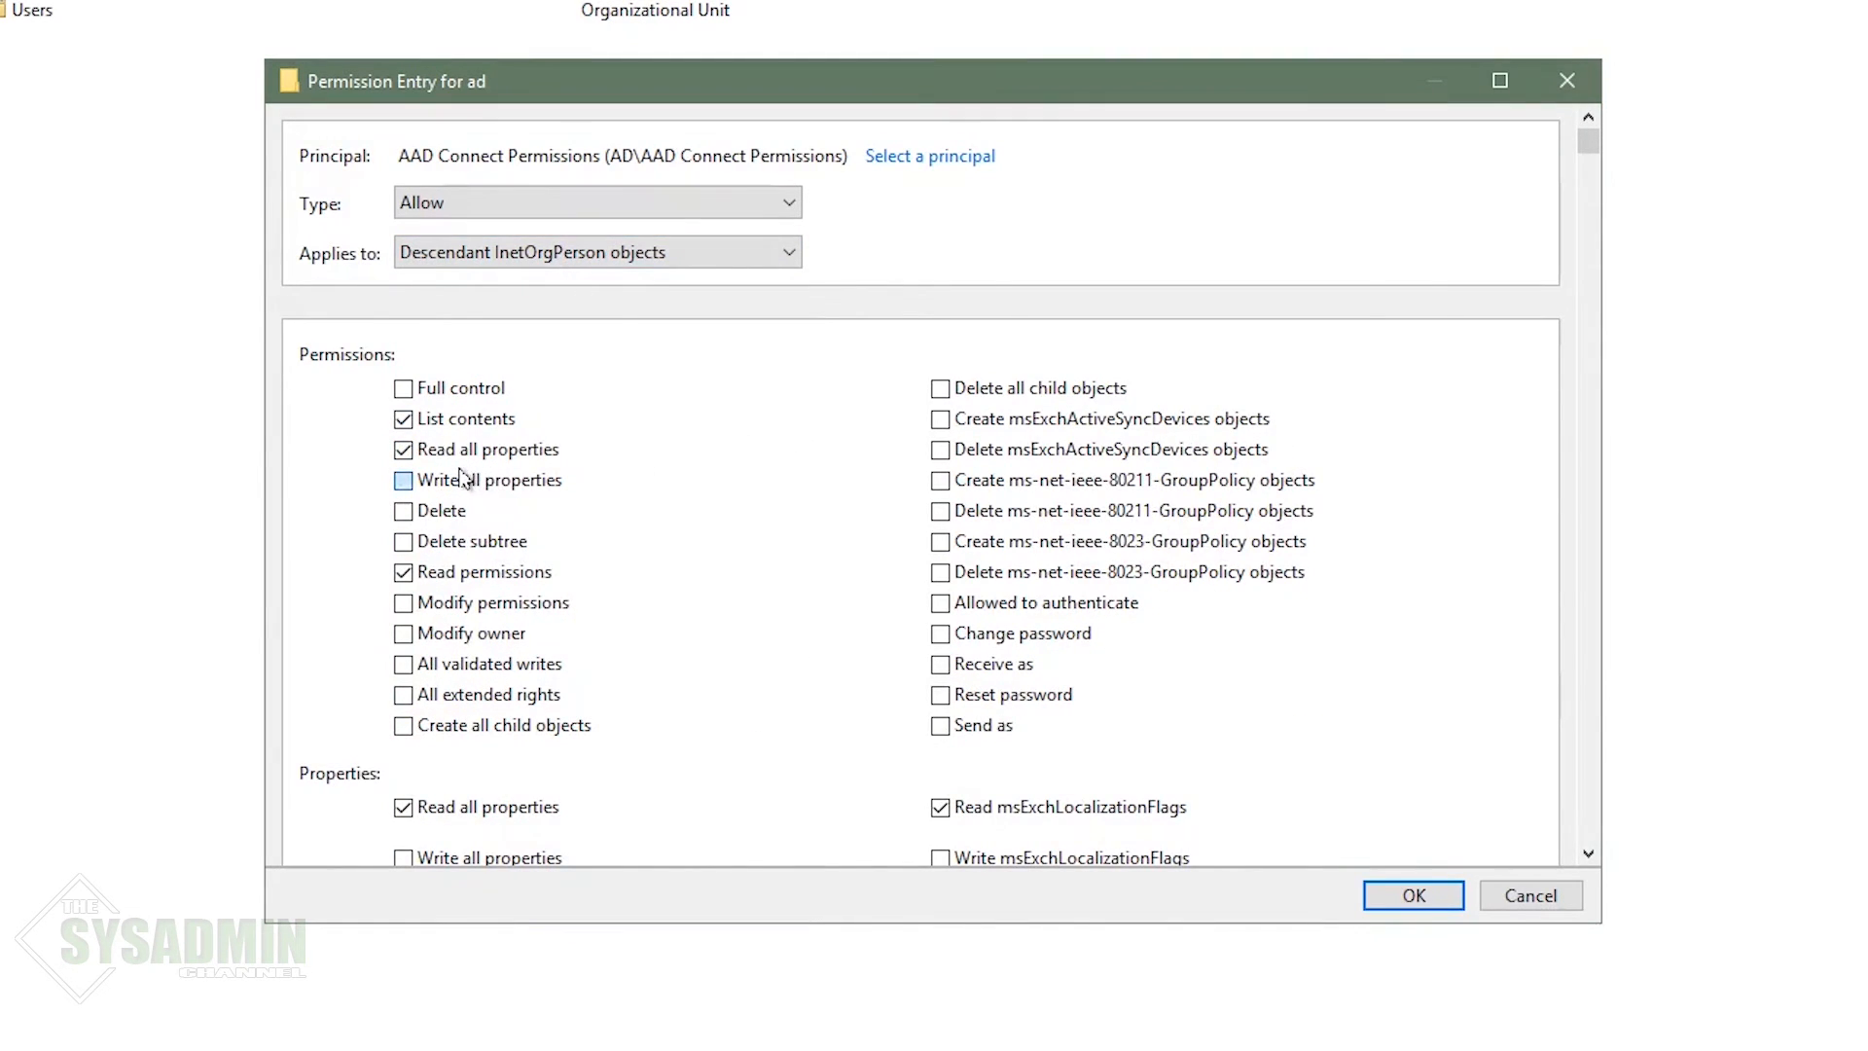
click(403, 479)
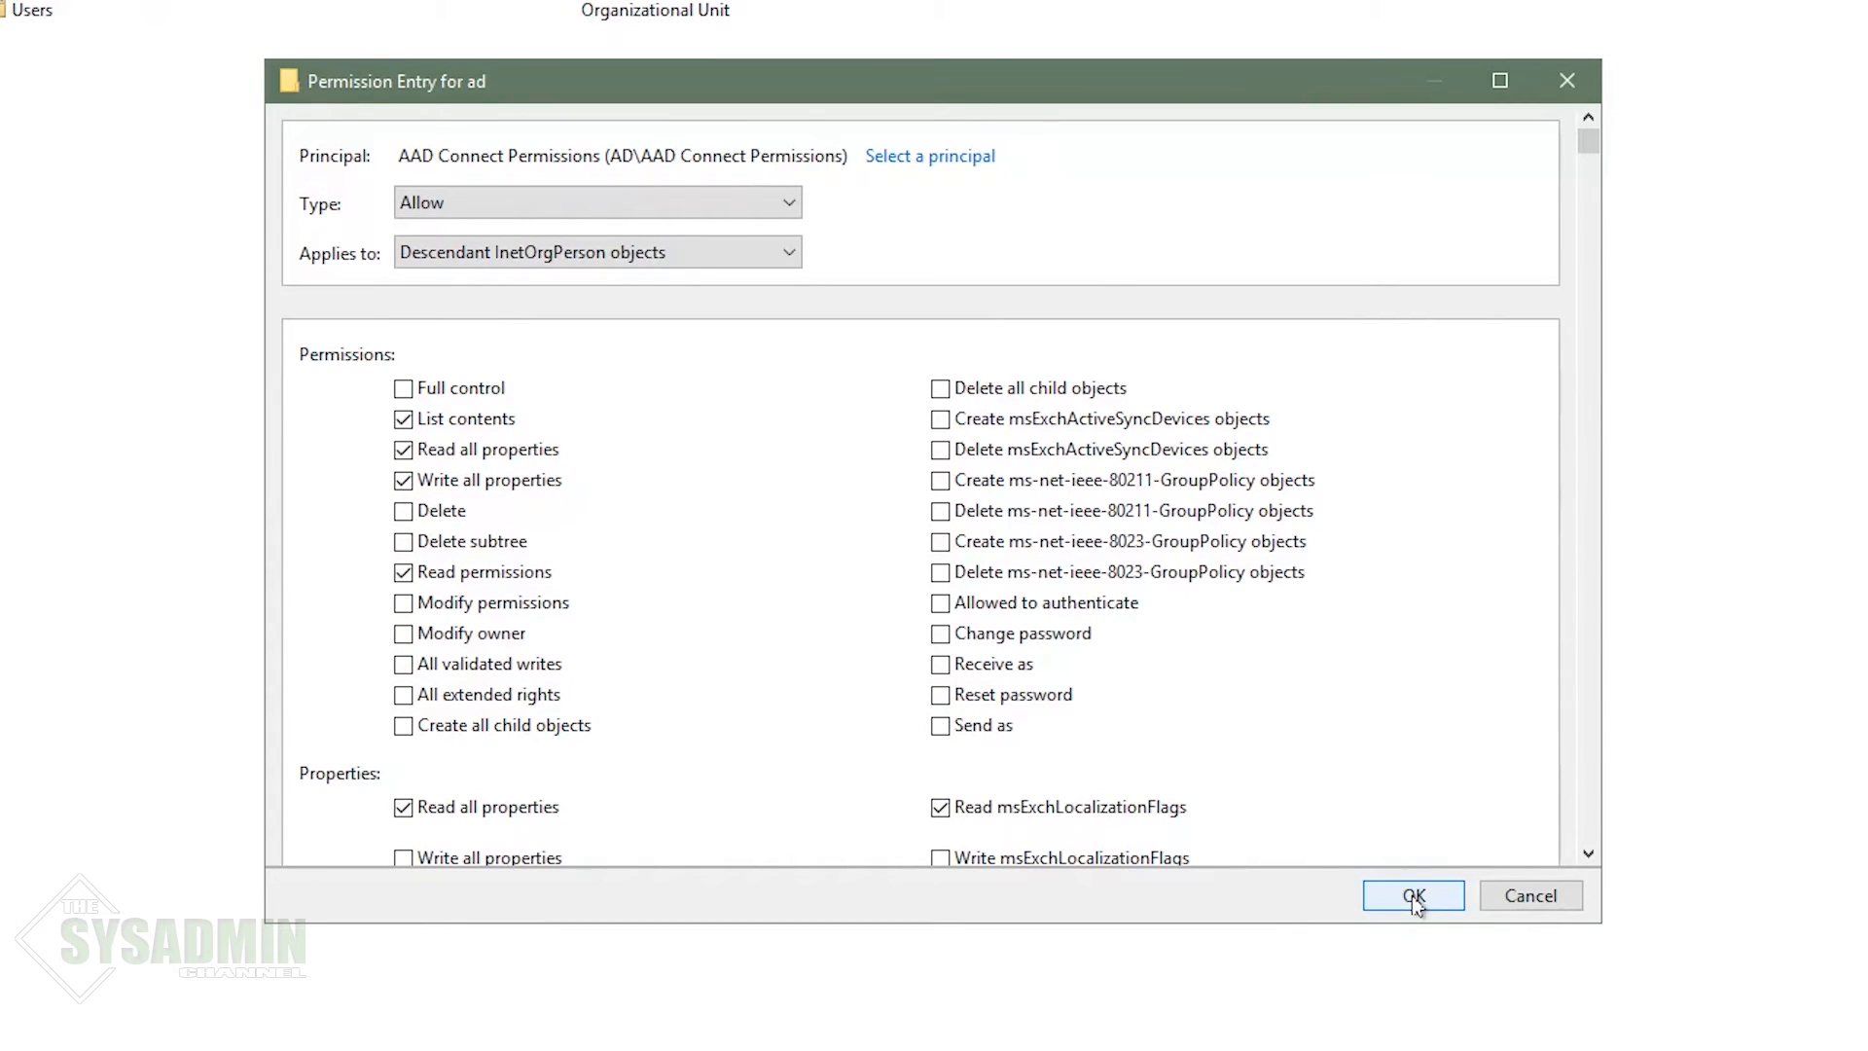
click(1413, 896)
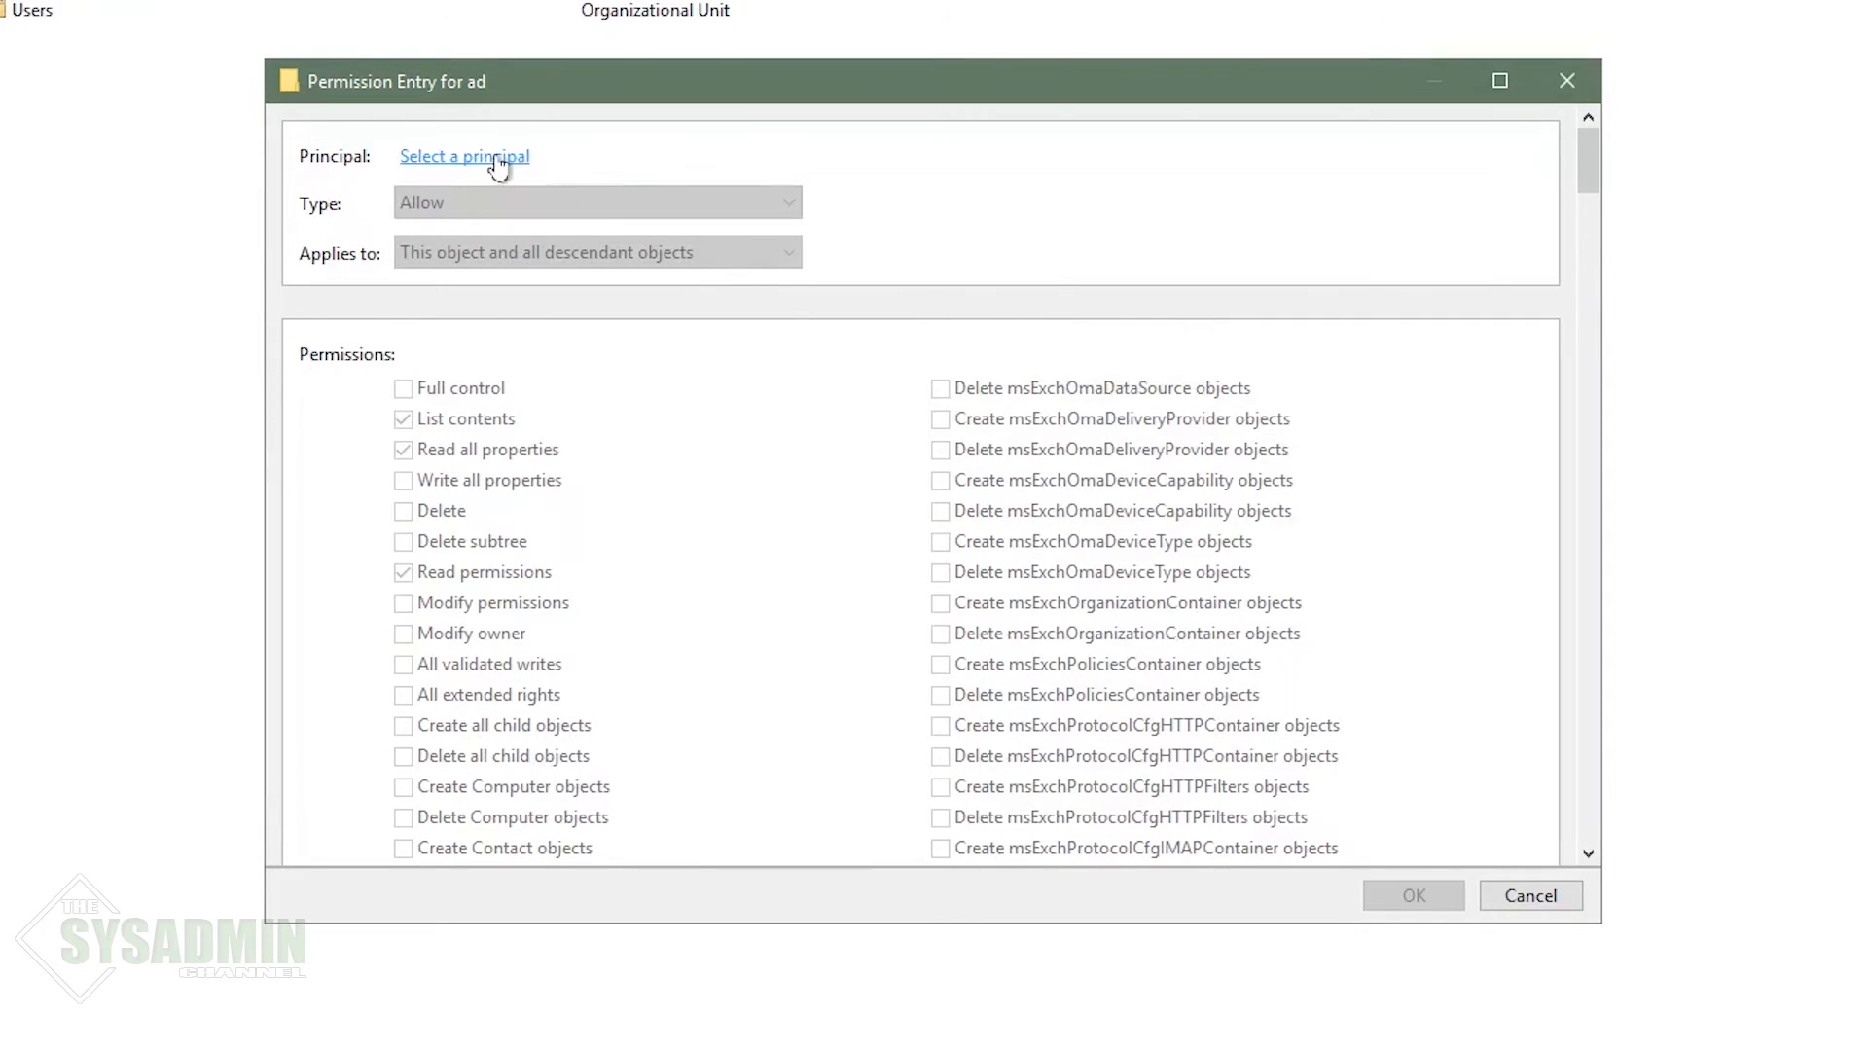
Step: Grant AAD Connect Permissions Write all properties on Descendant Contact objects and save the entry
click(464, 156)
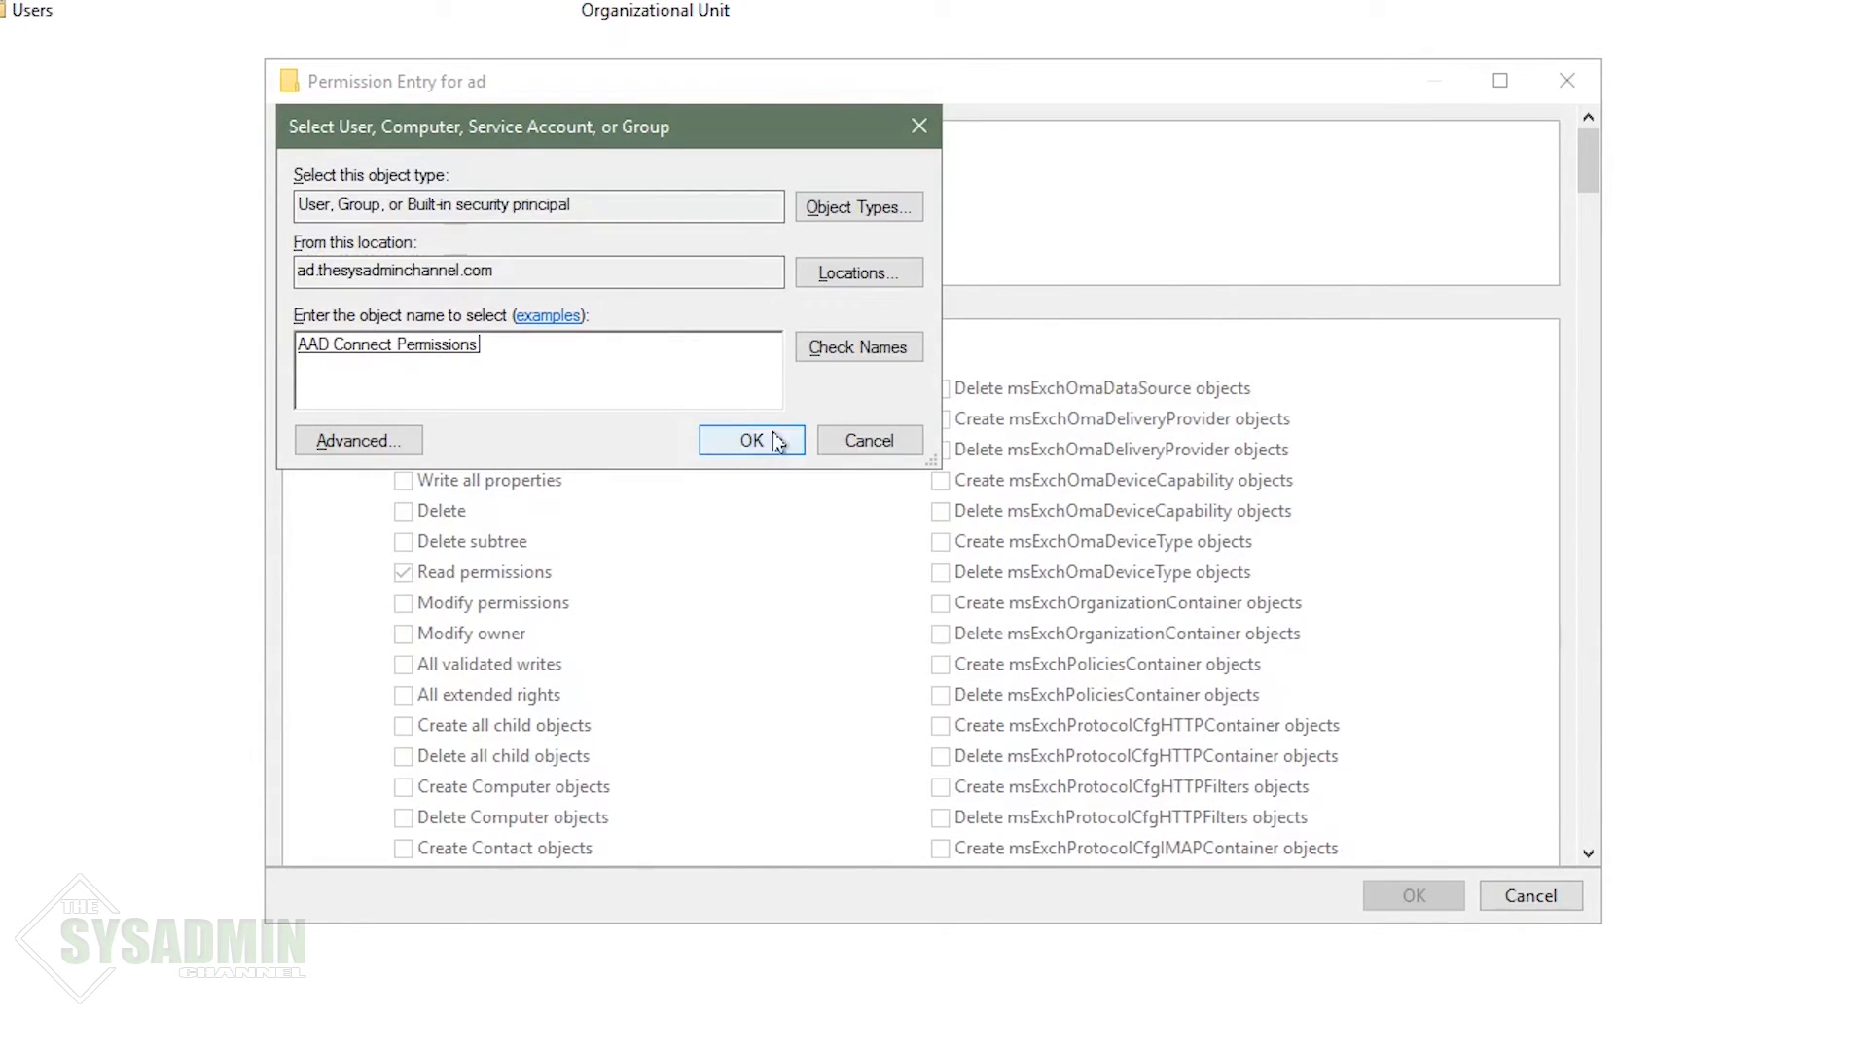
click(751, 439)
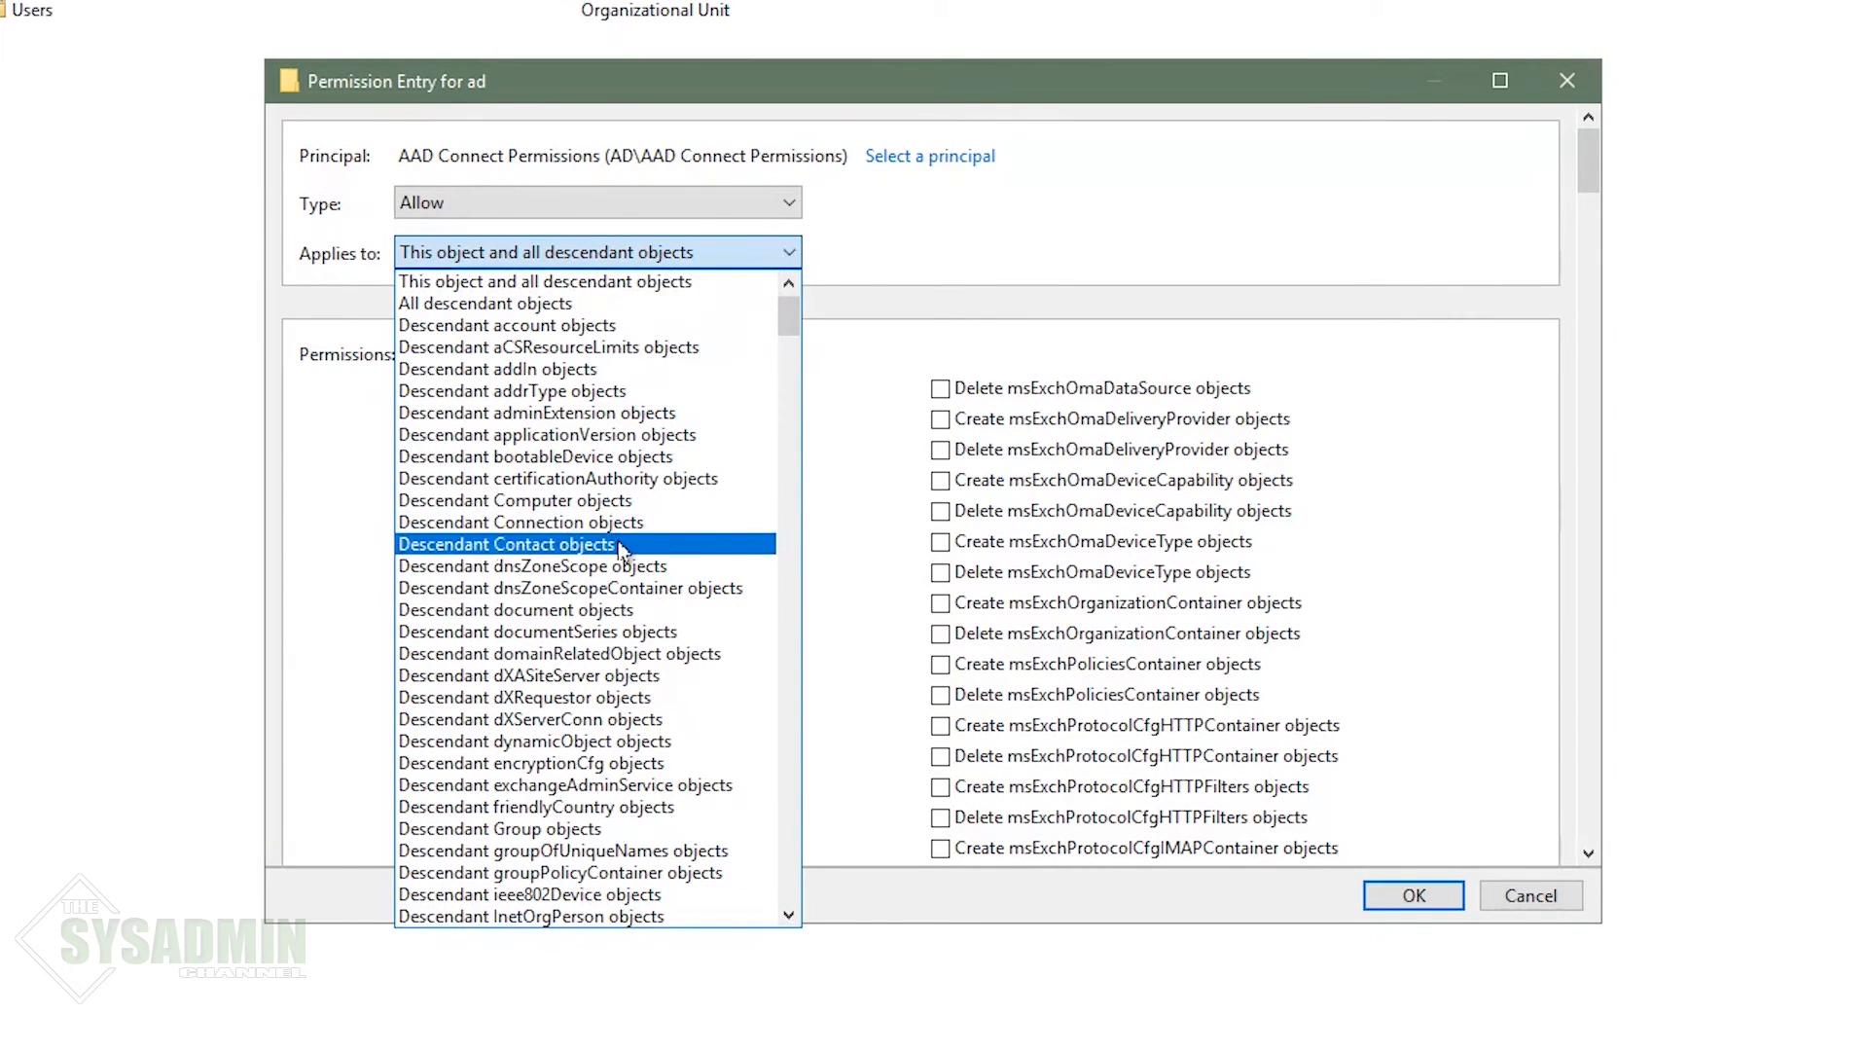
click(508, 543)
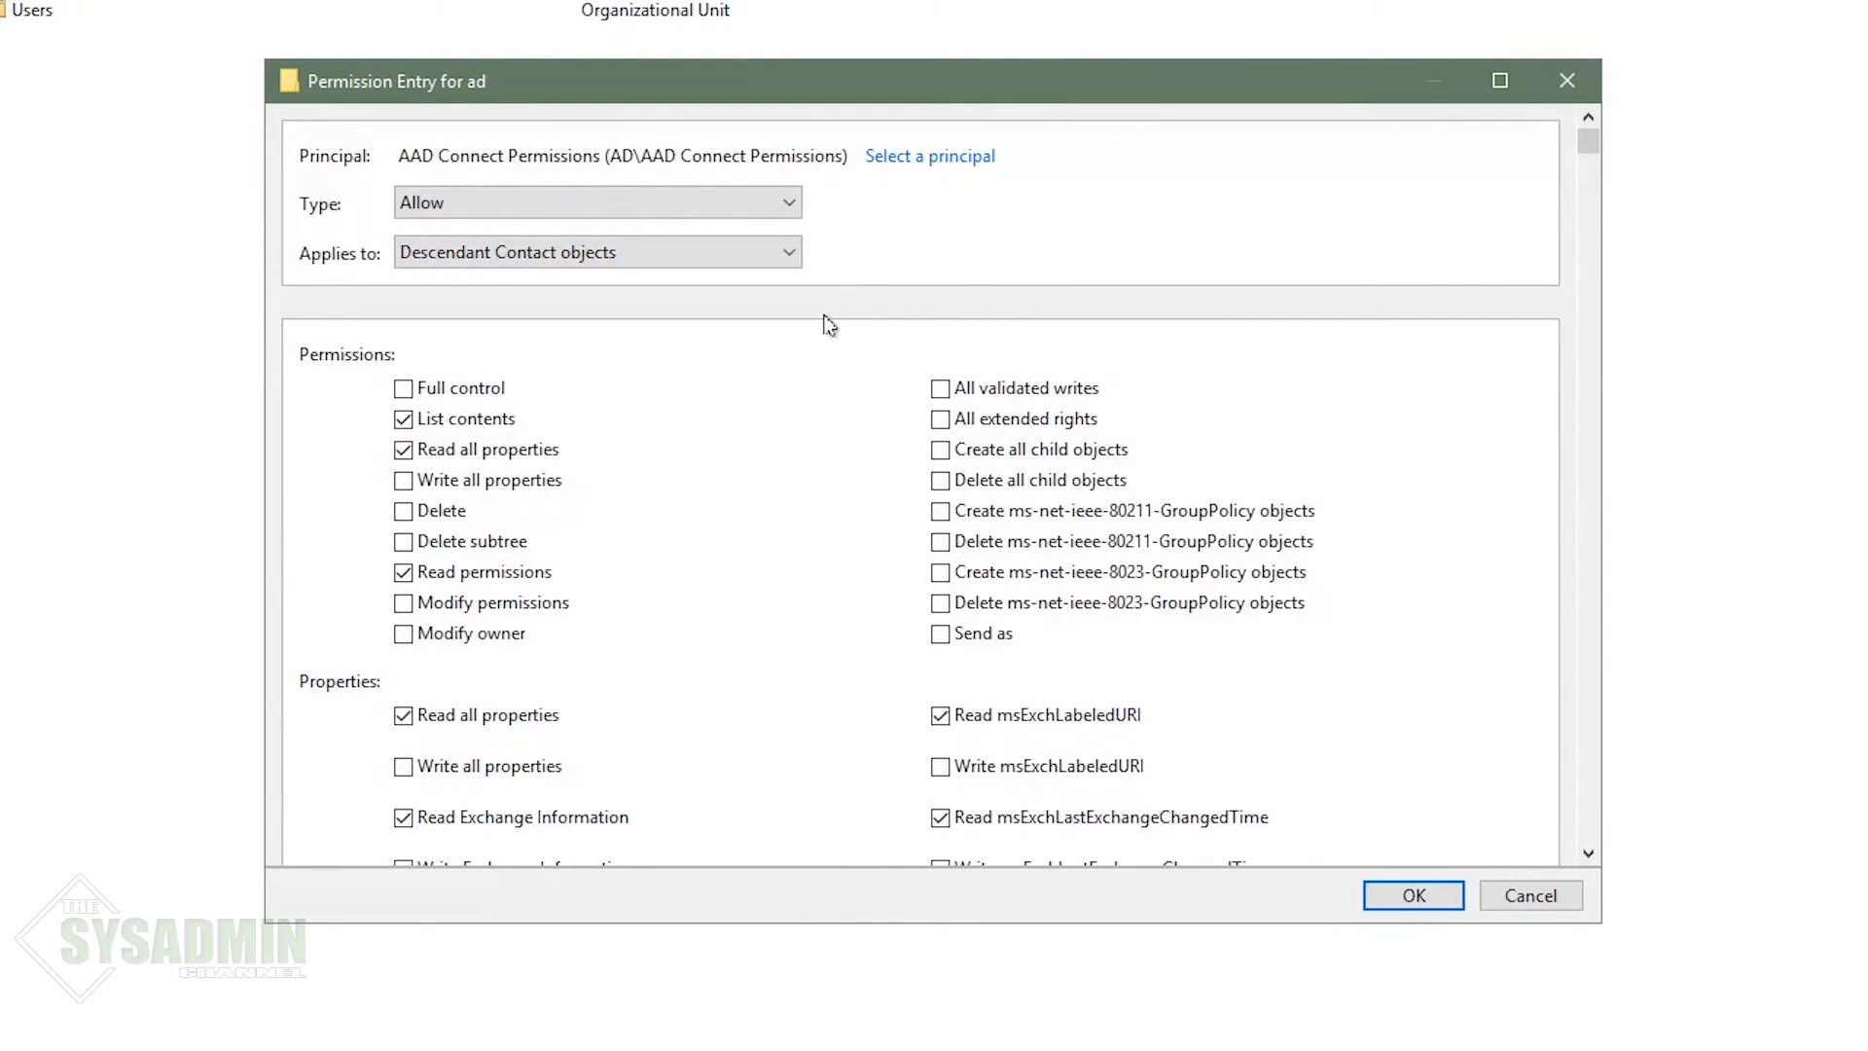
click(403, 479)
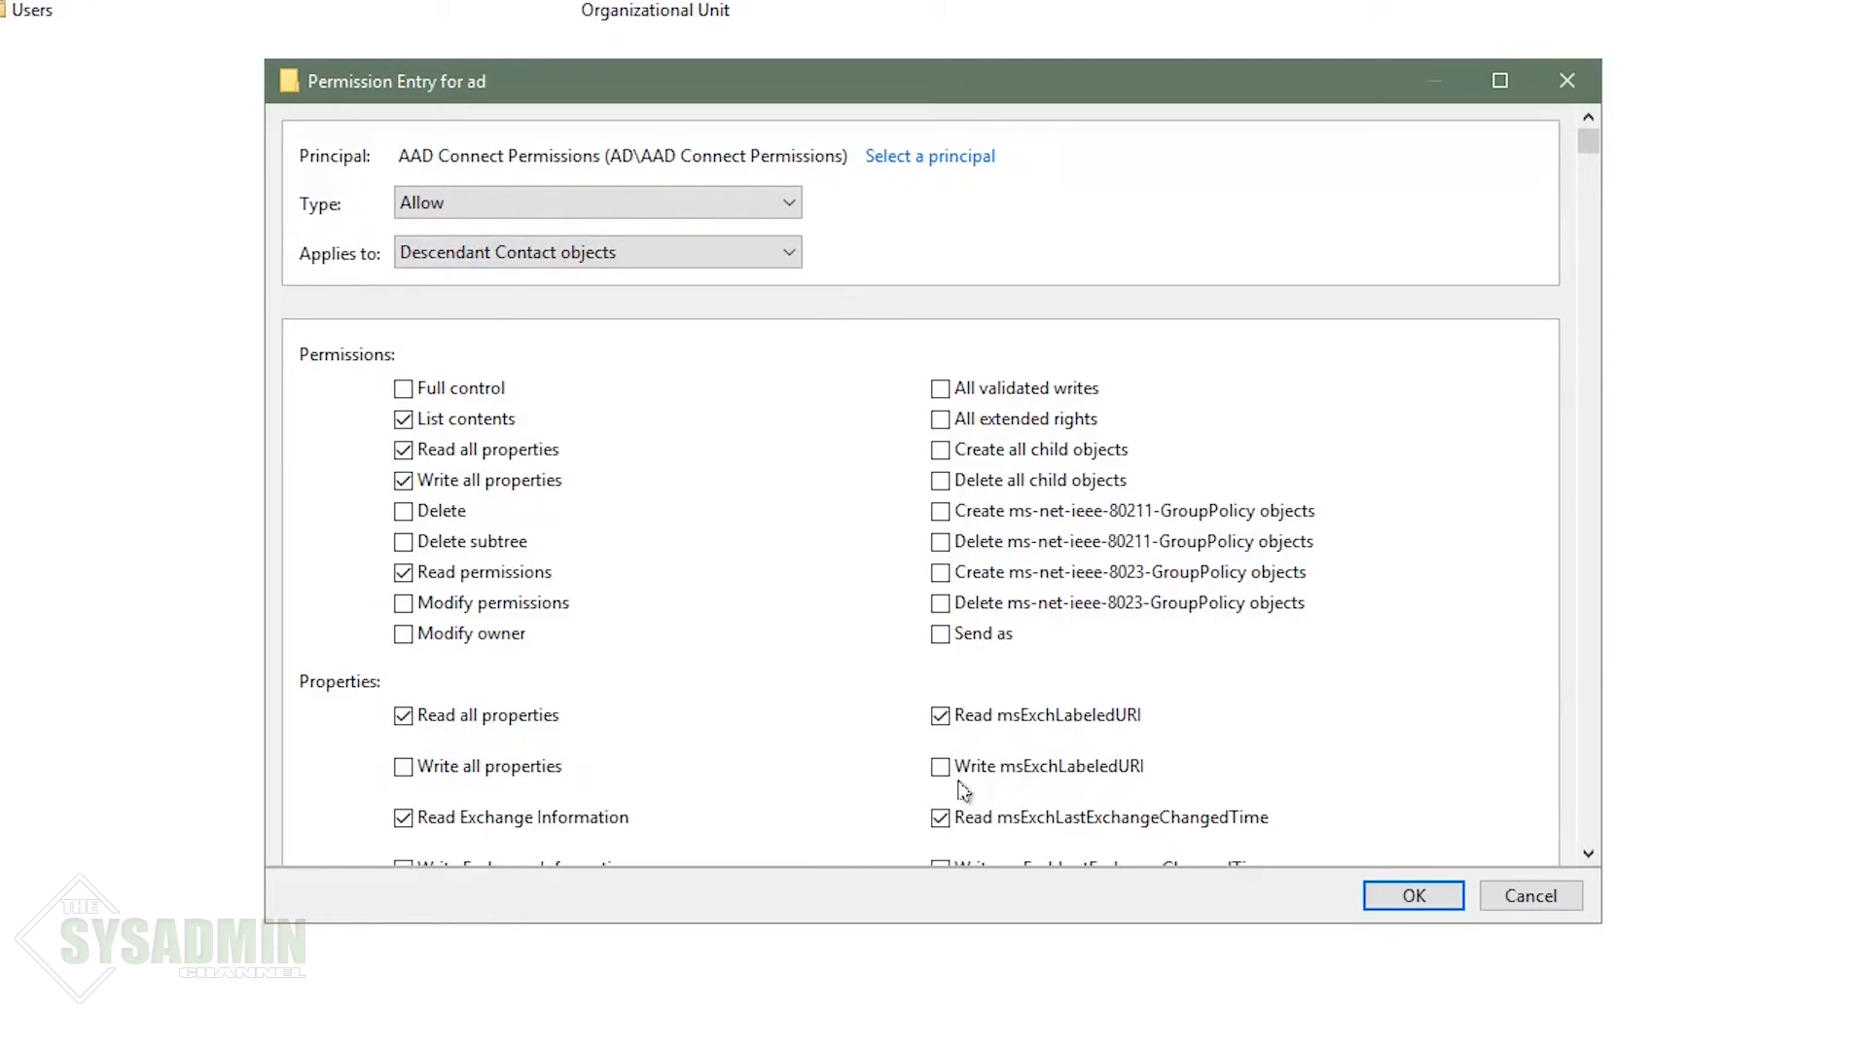
click(1412, 896)
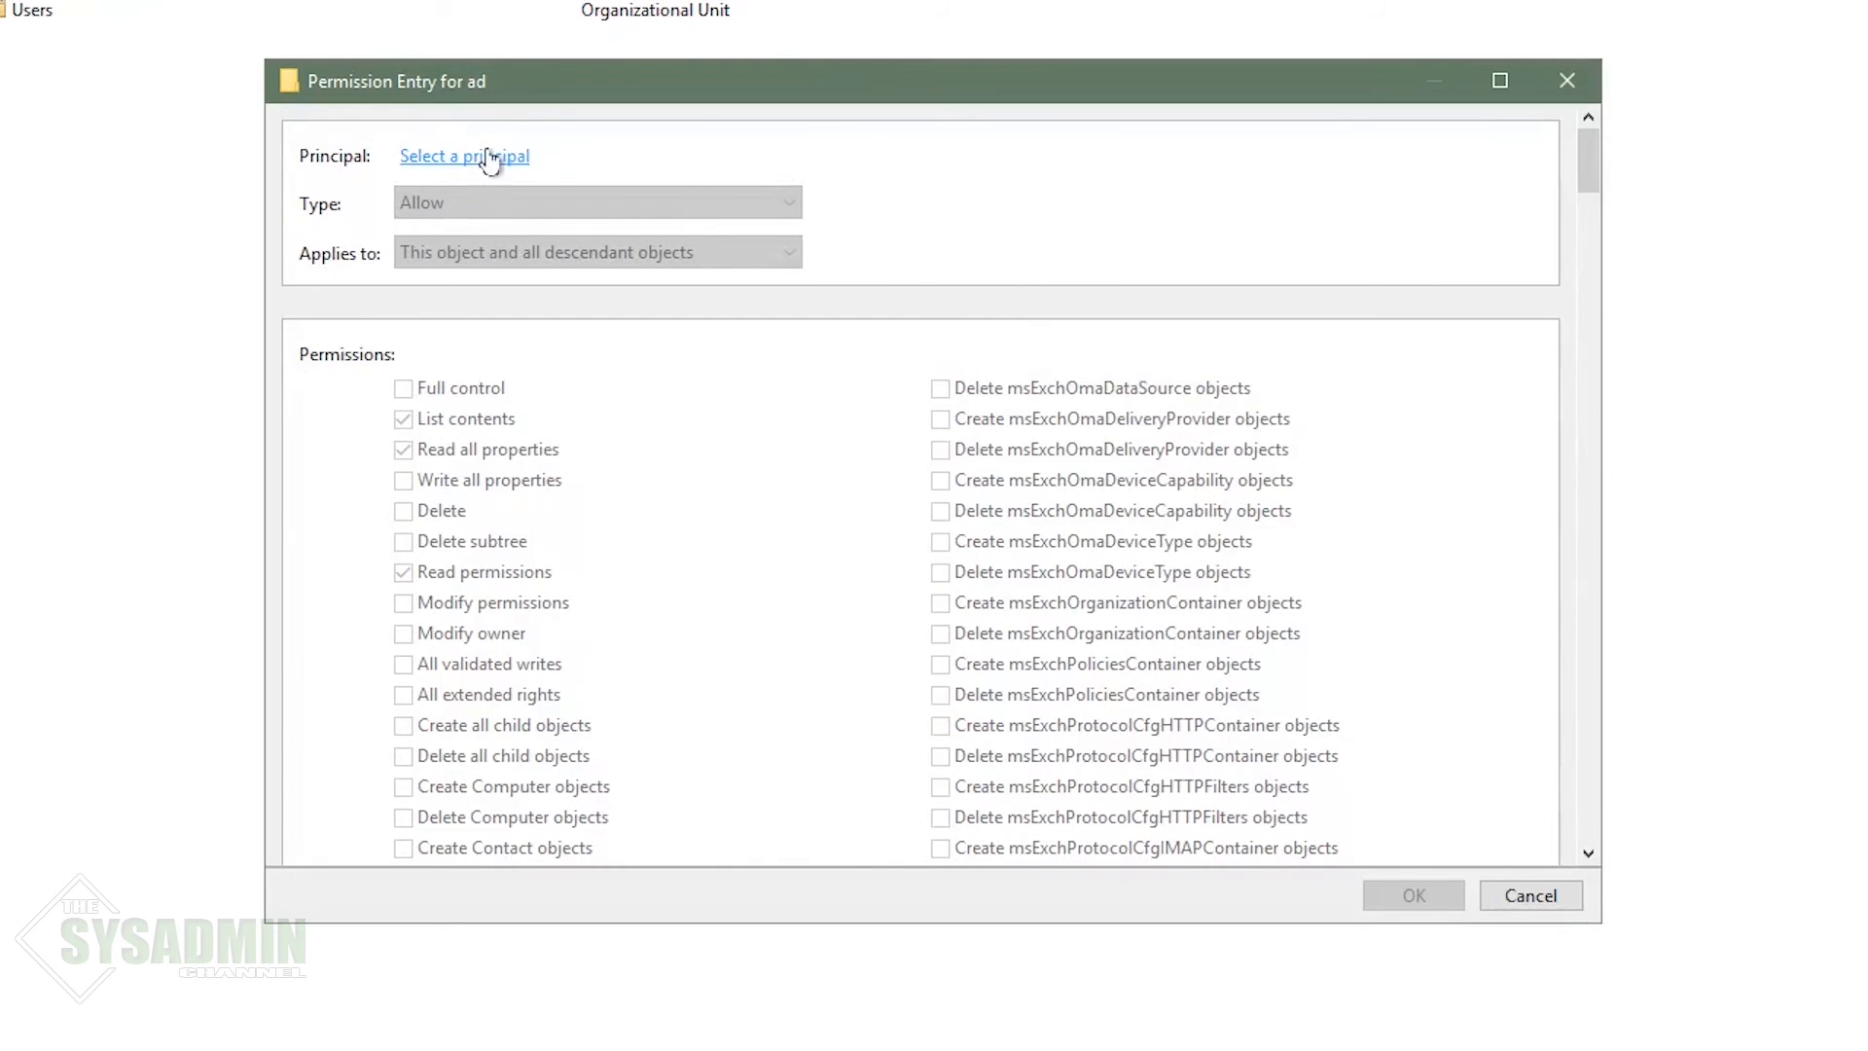
Step: Select AAD Connect Permissions as principal and scope the entry to Descendant User objects
click(463, 156)
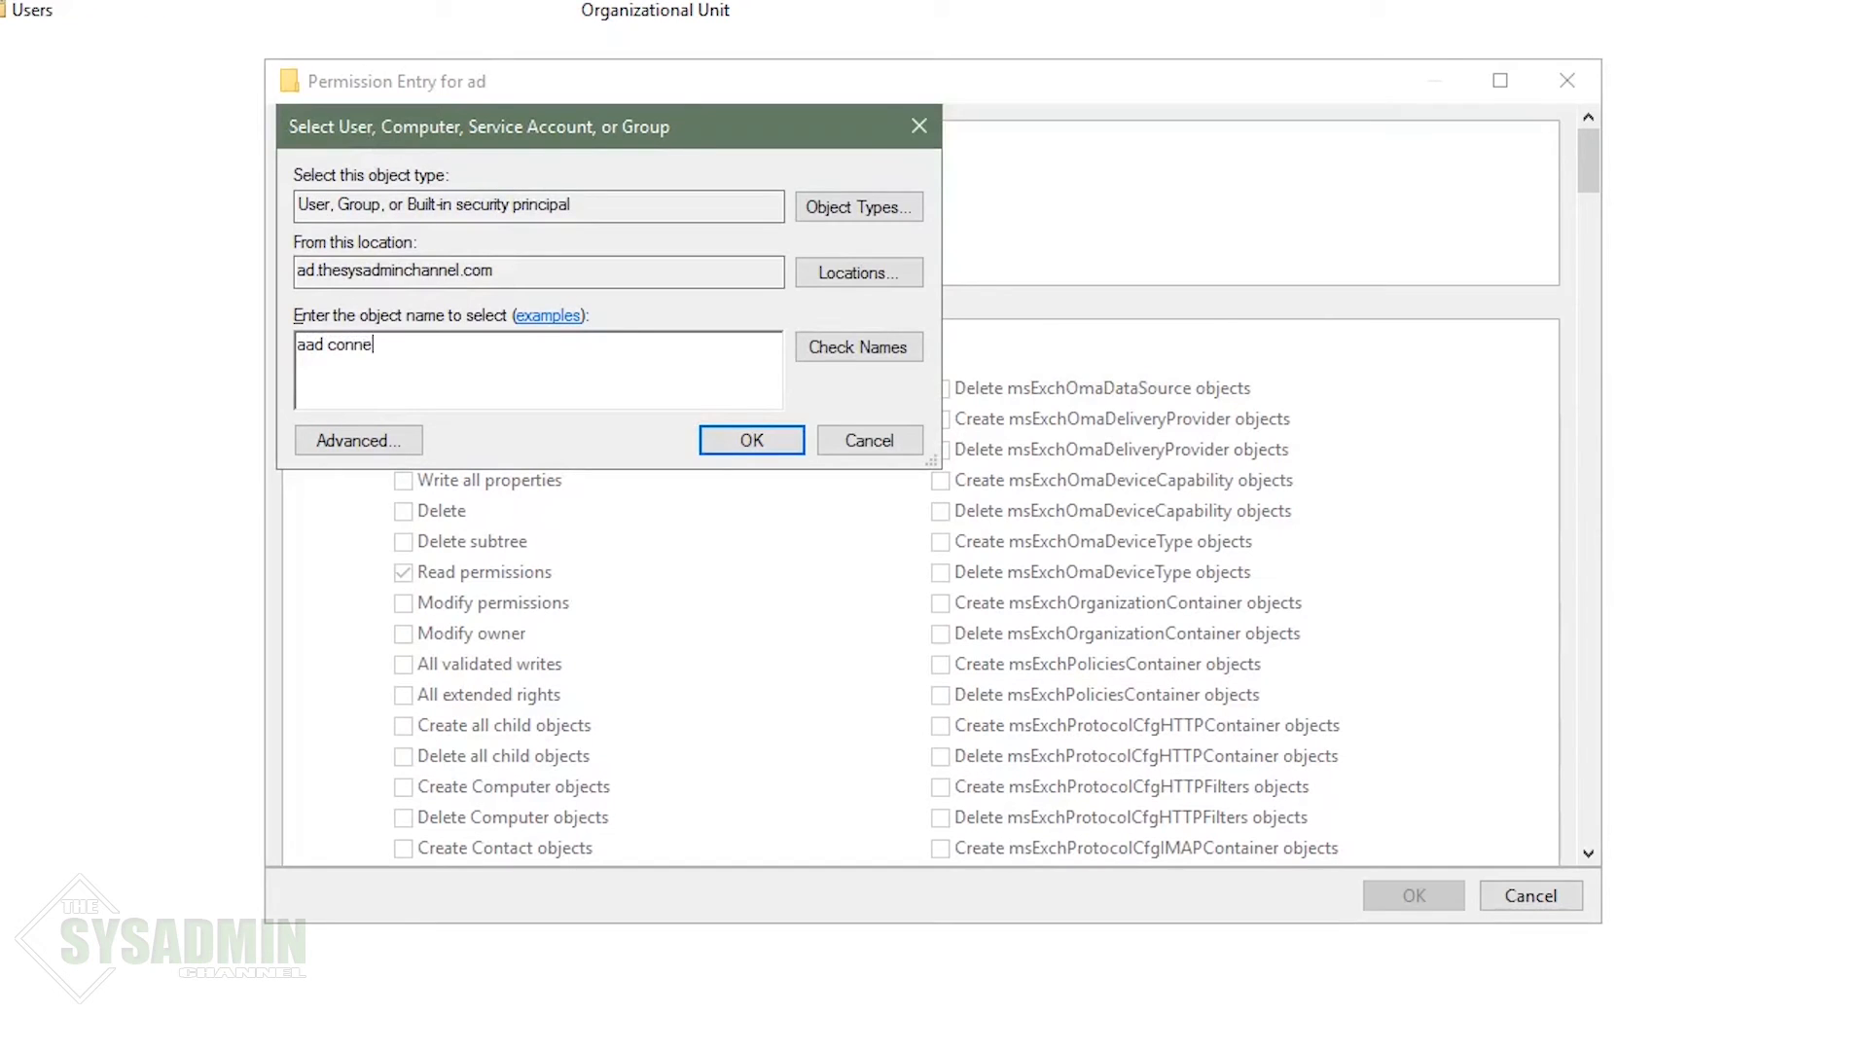
text(ct permi)
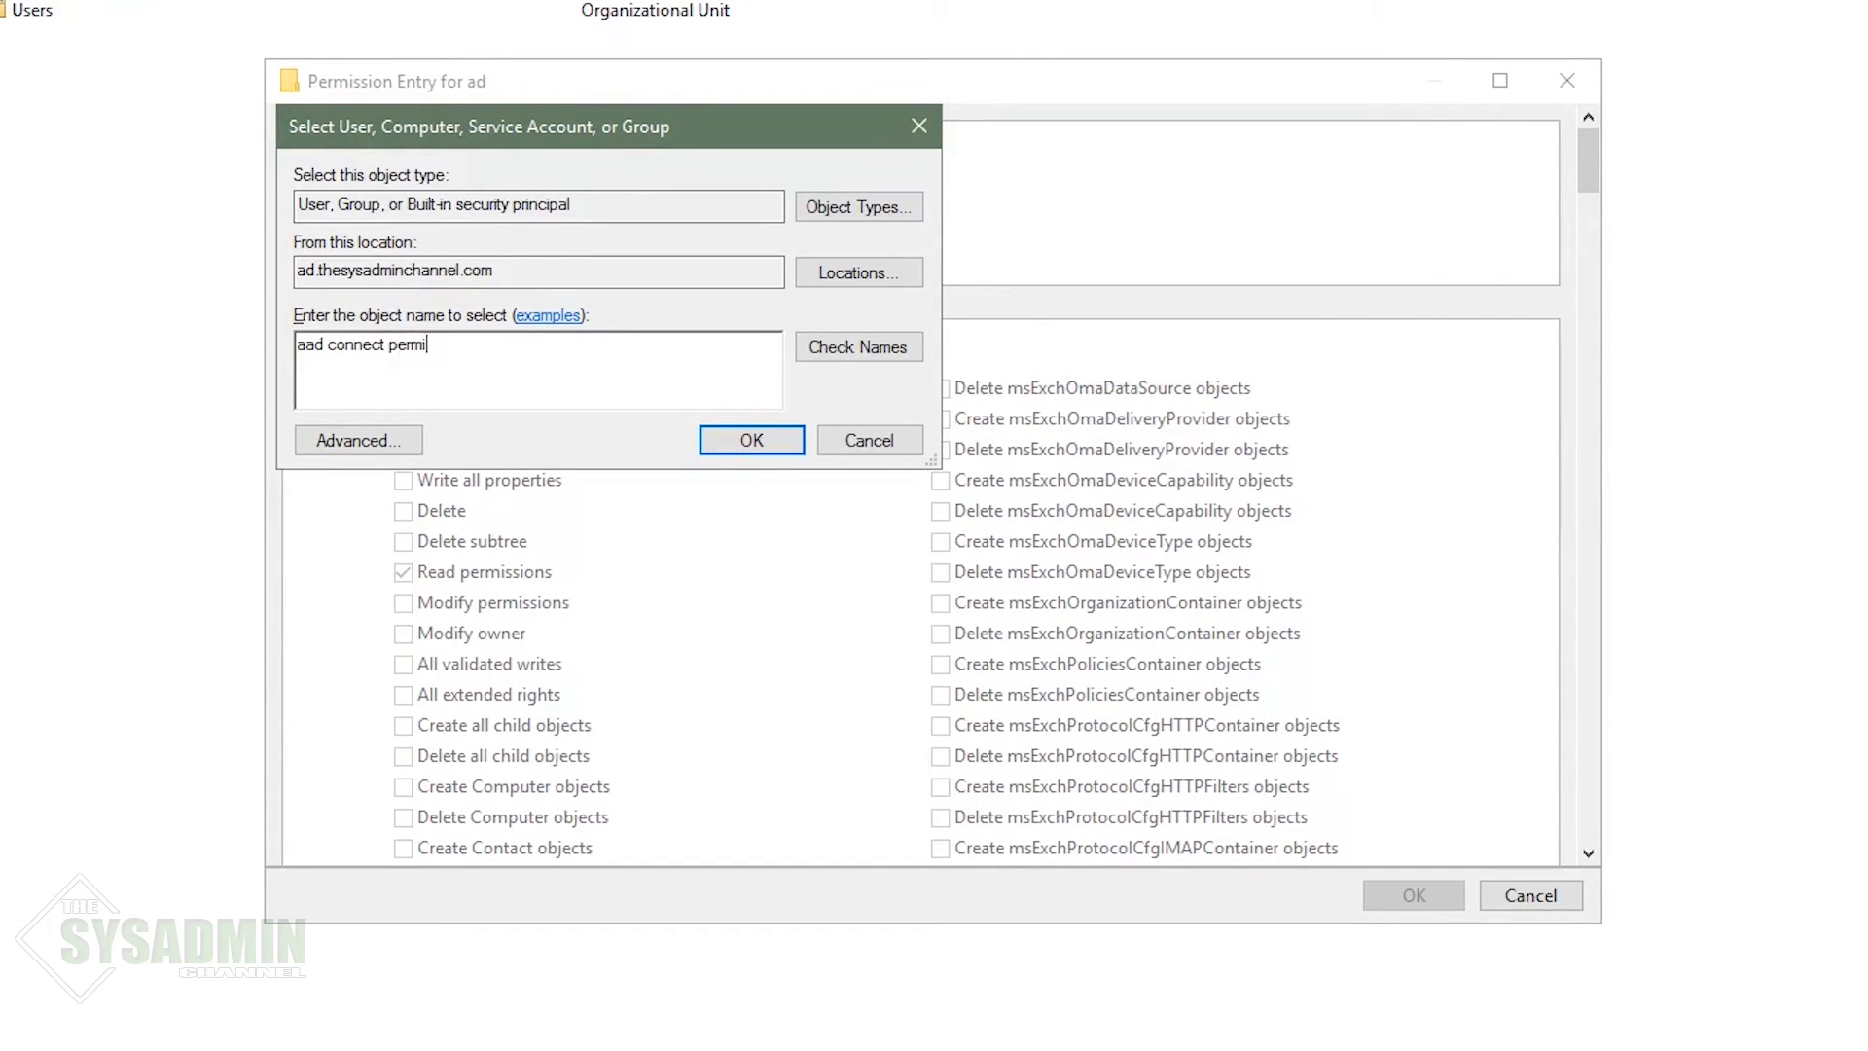
click(858, 346)
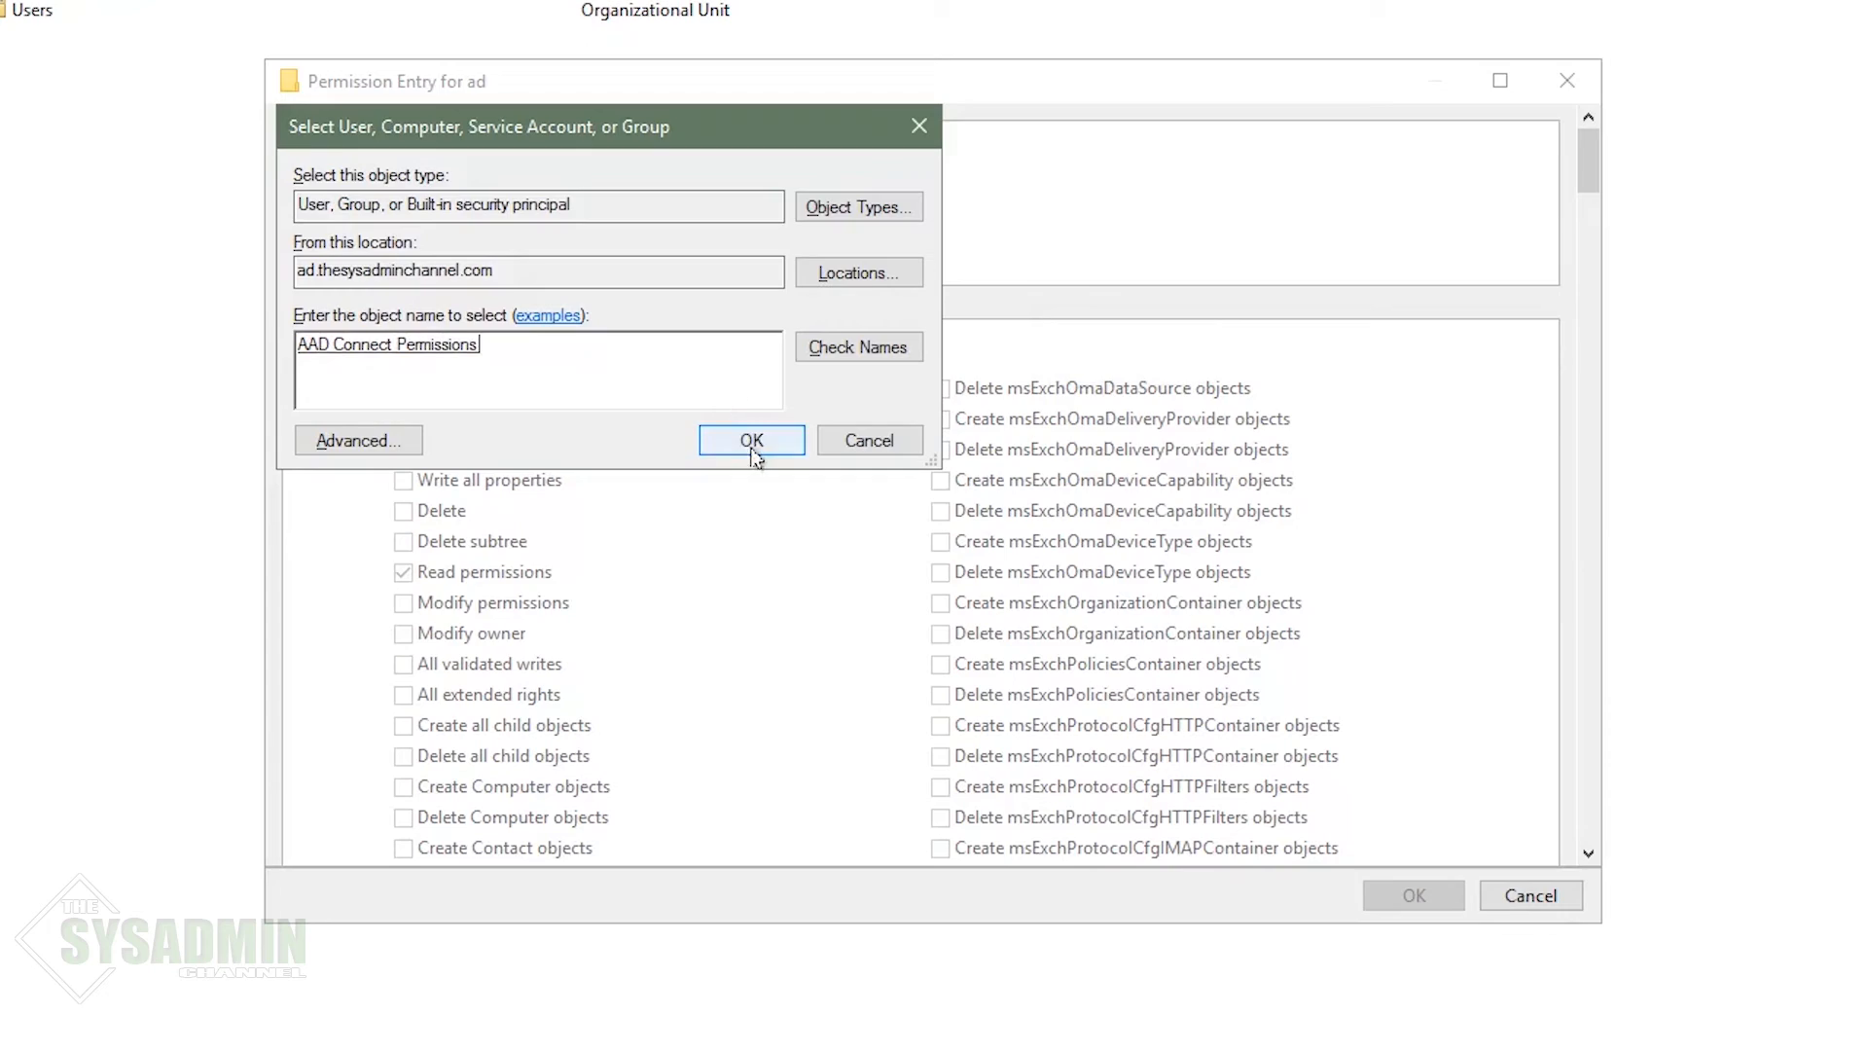
click(751, 440)
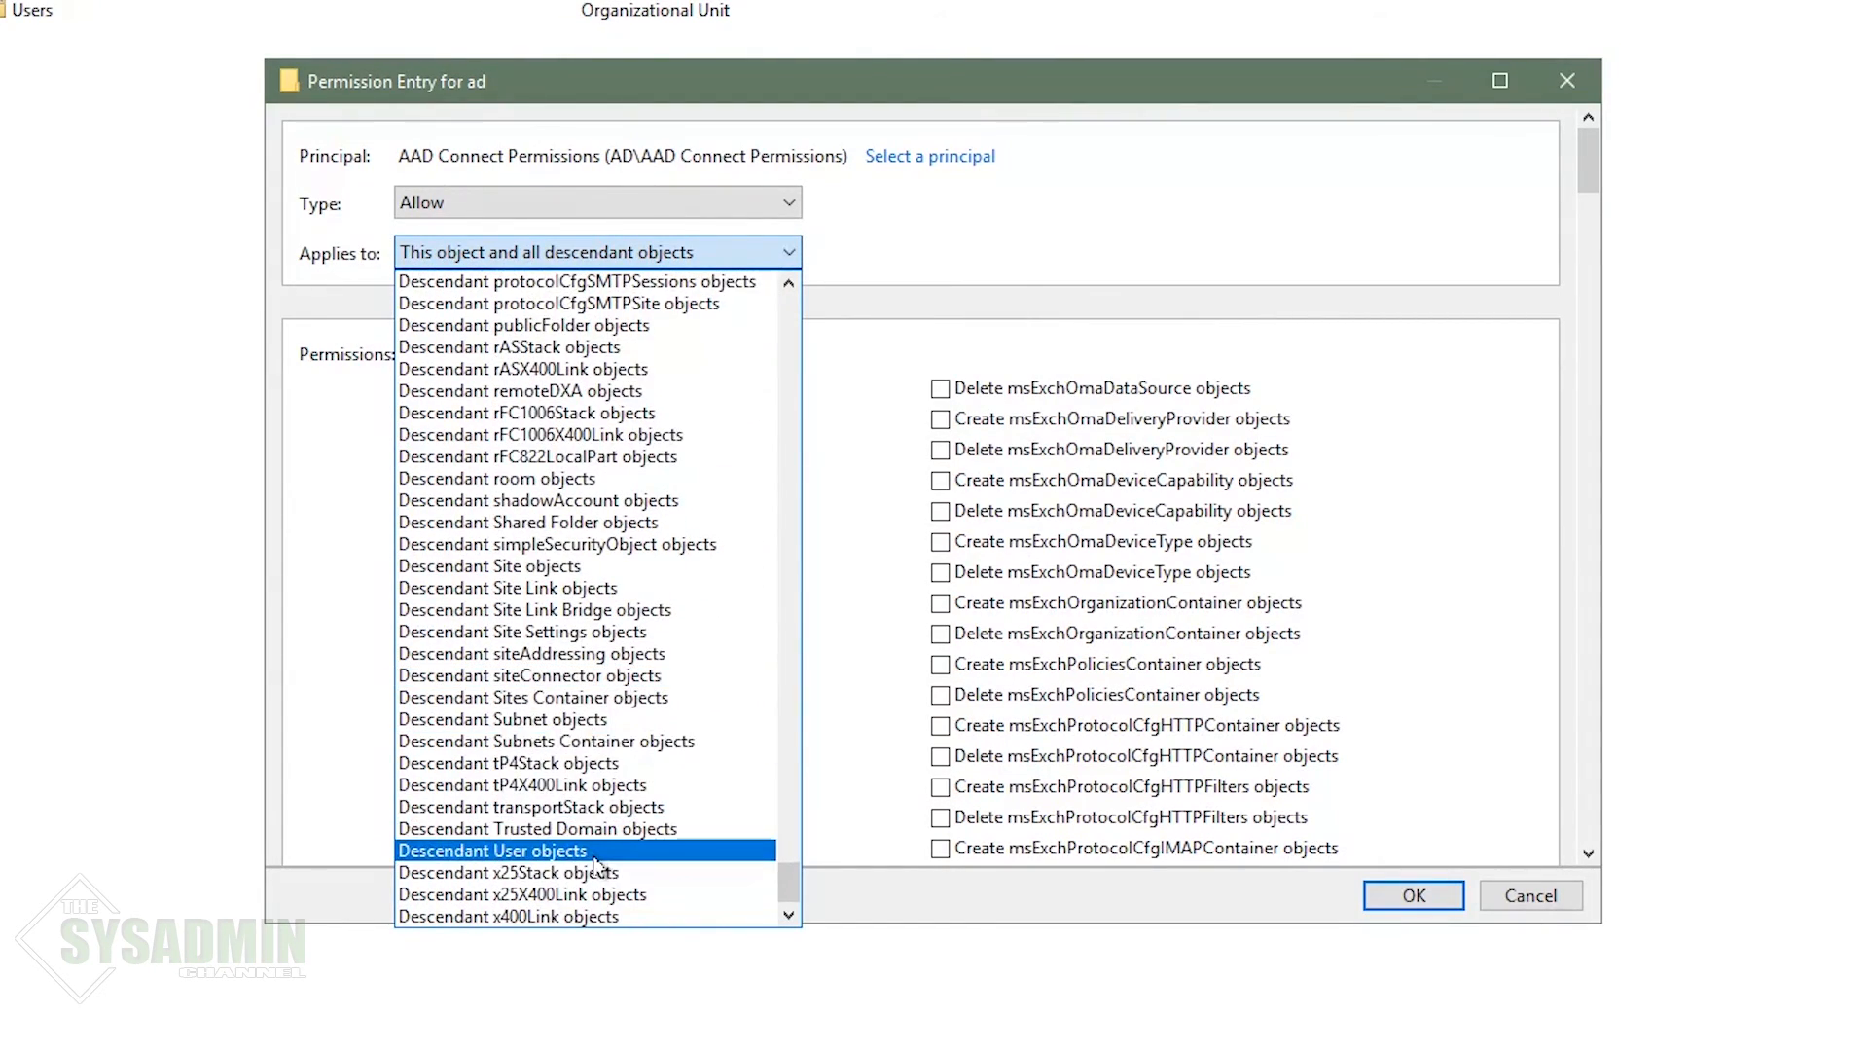
click(492, 850)
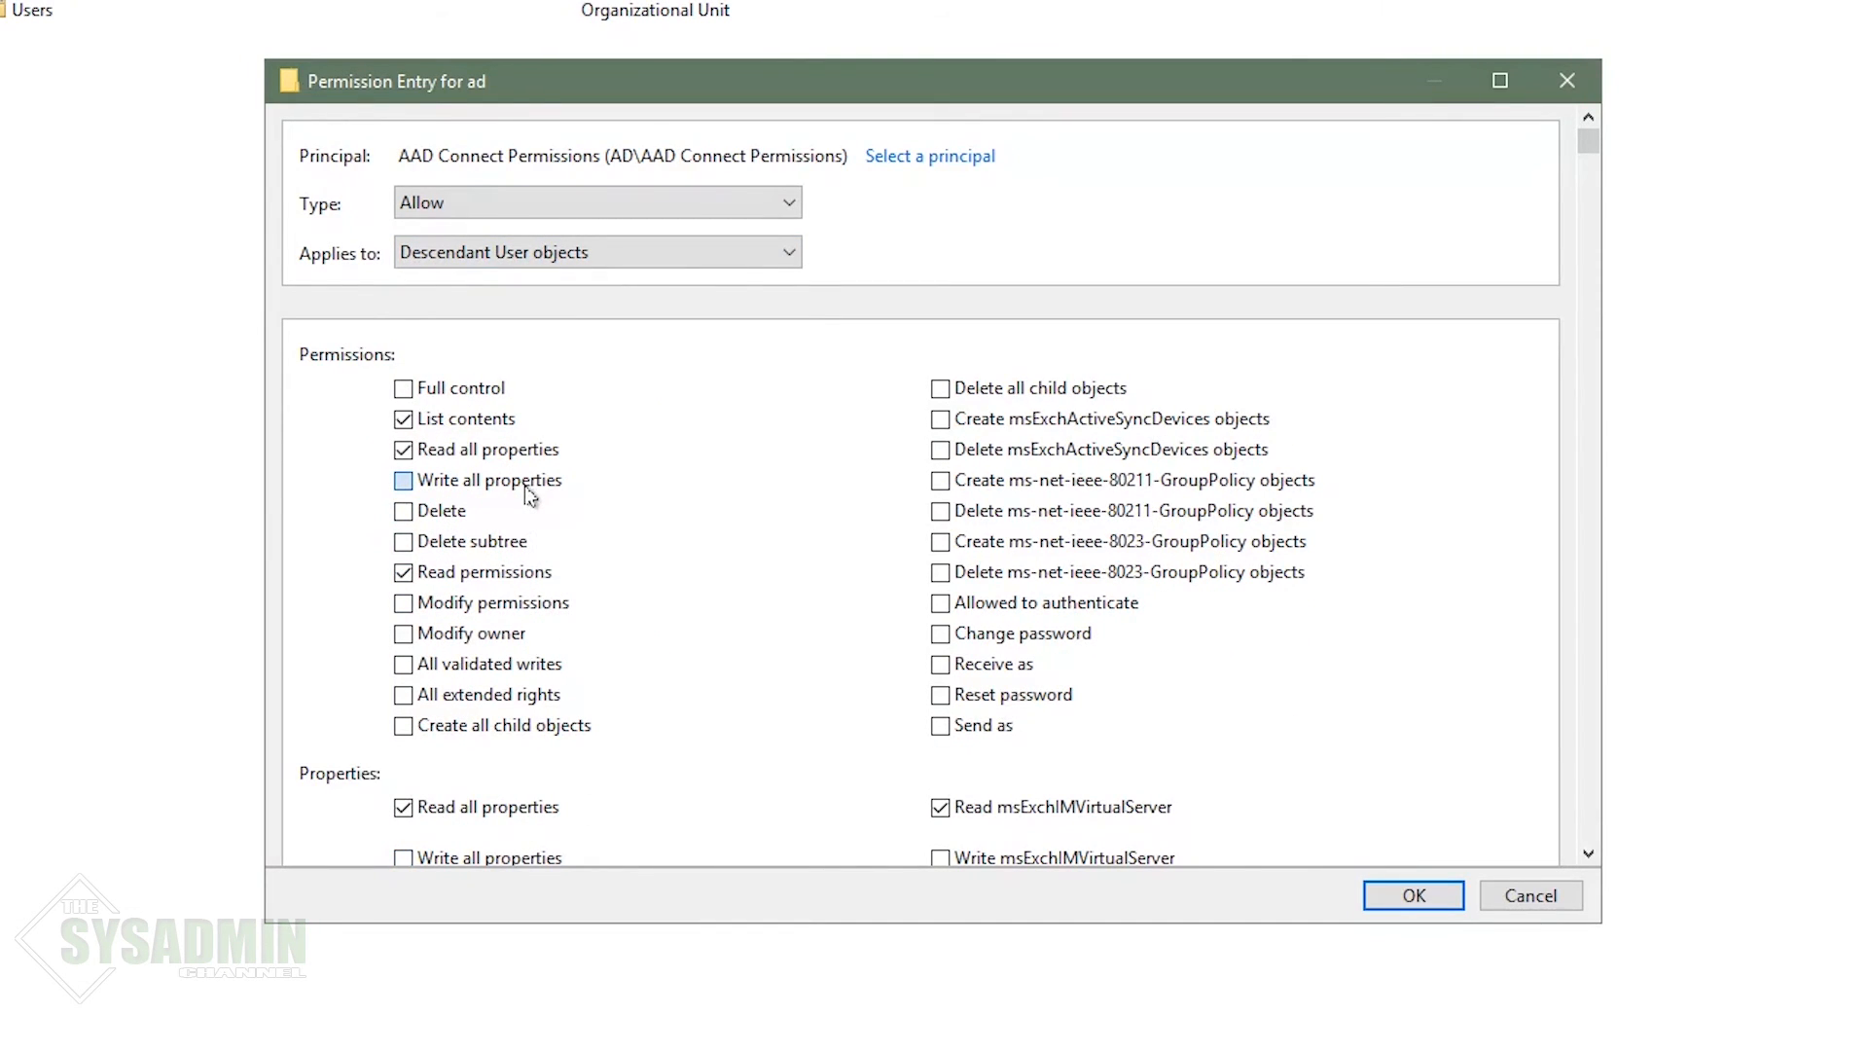
Step: Allow Write all properties, Change password and Reset password on users, and save the entry
click(403, 479)
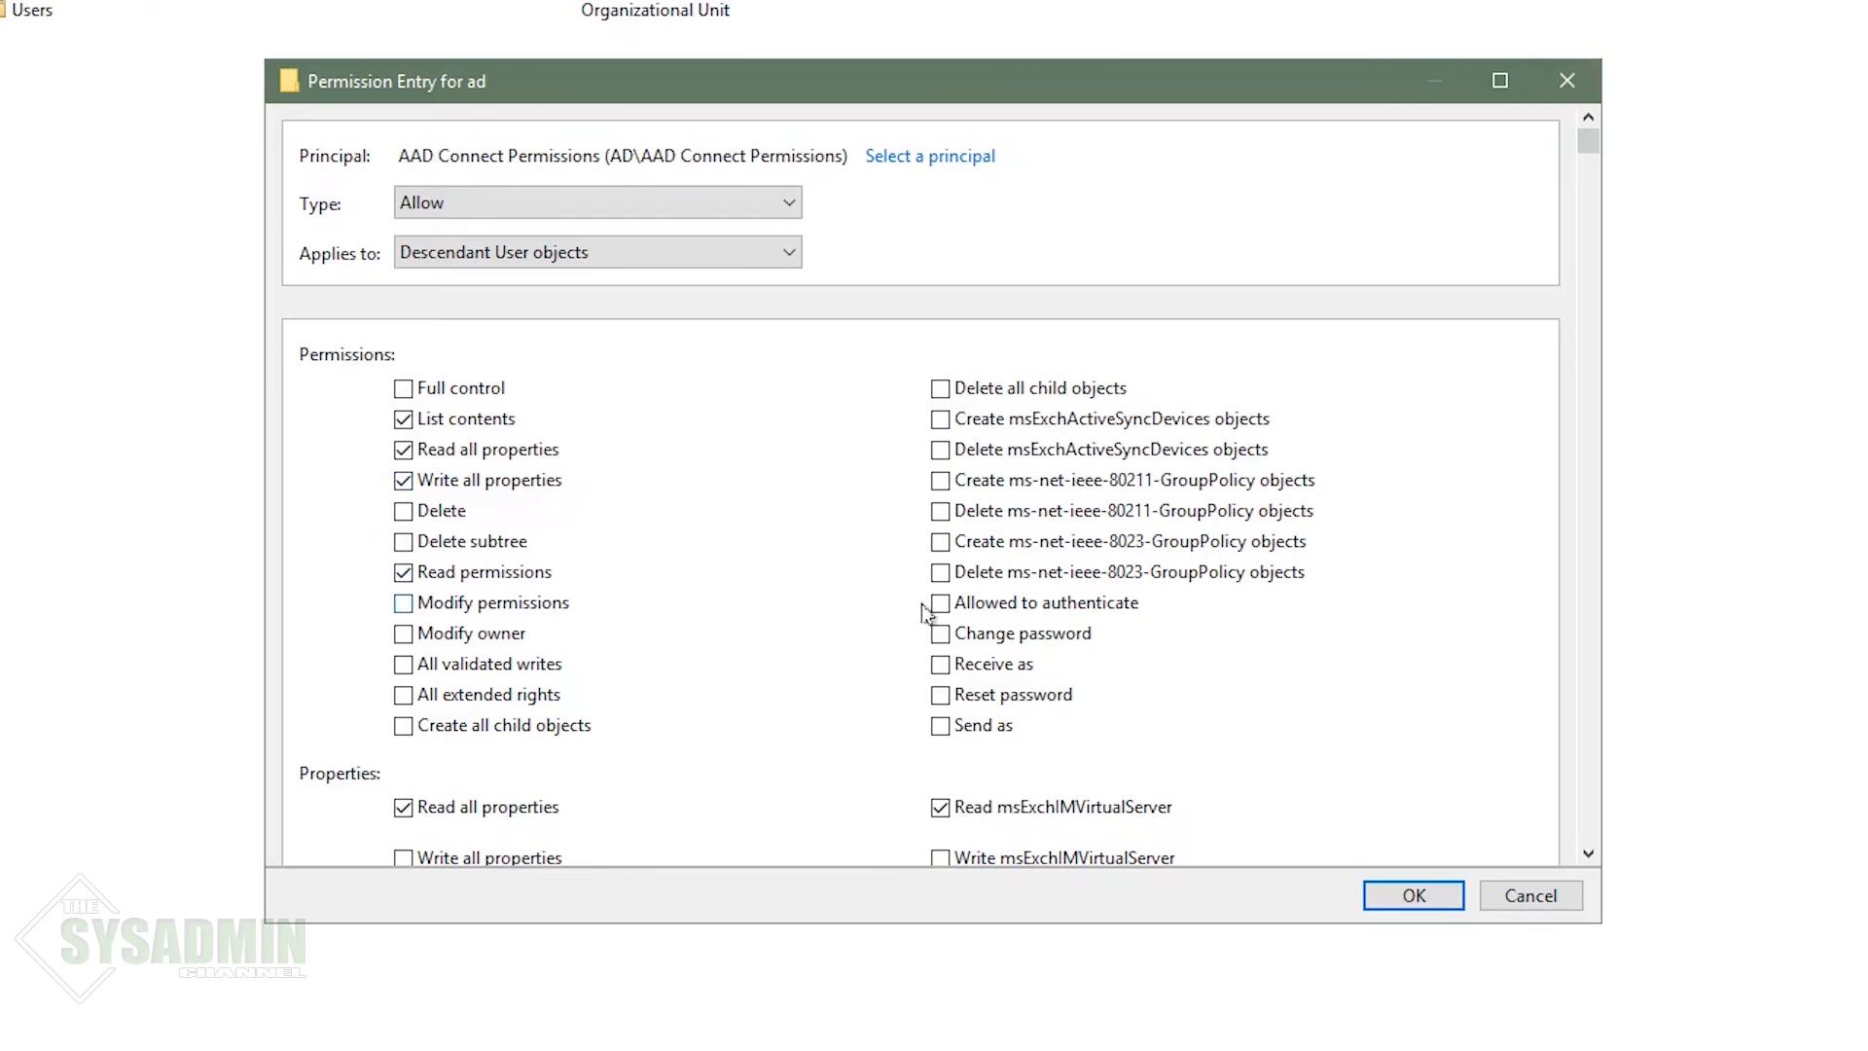
click(940, 632)
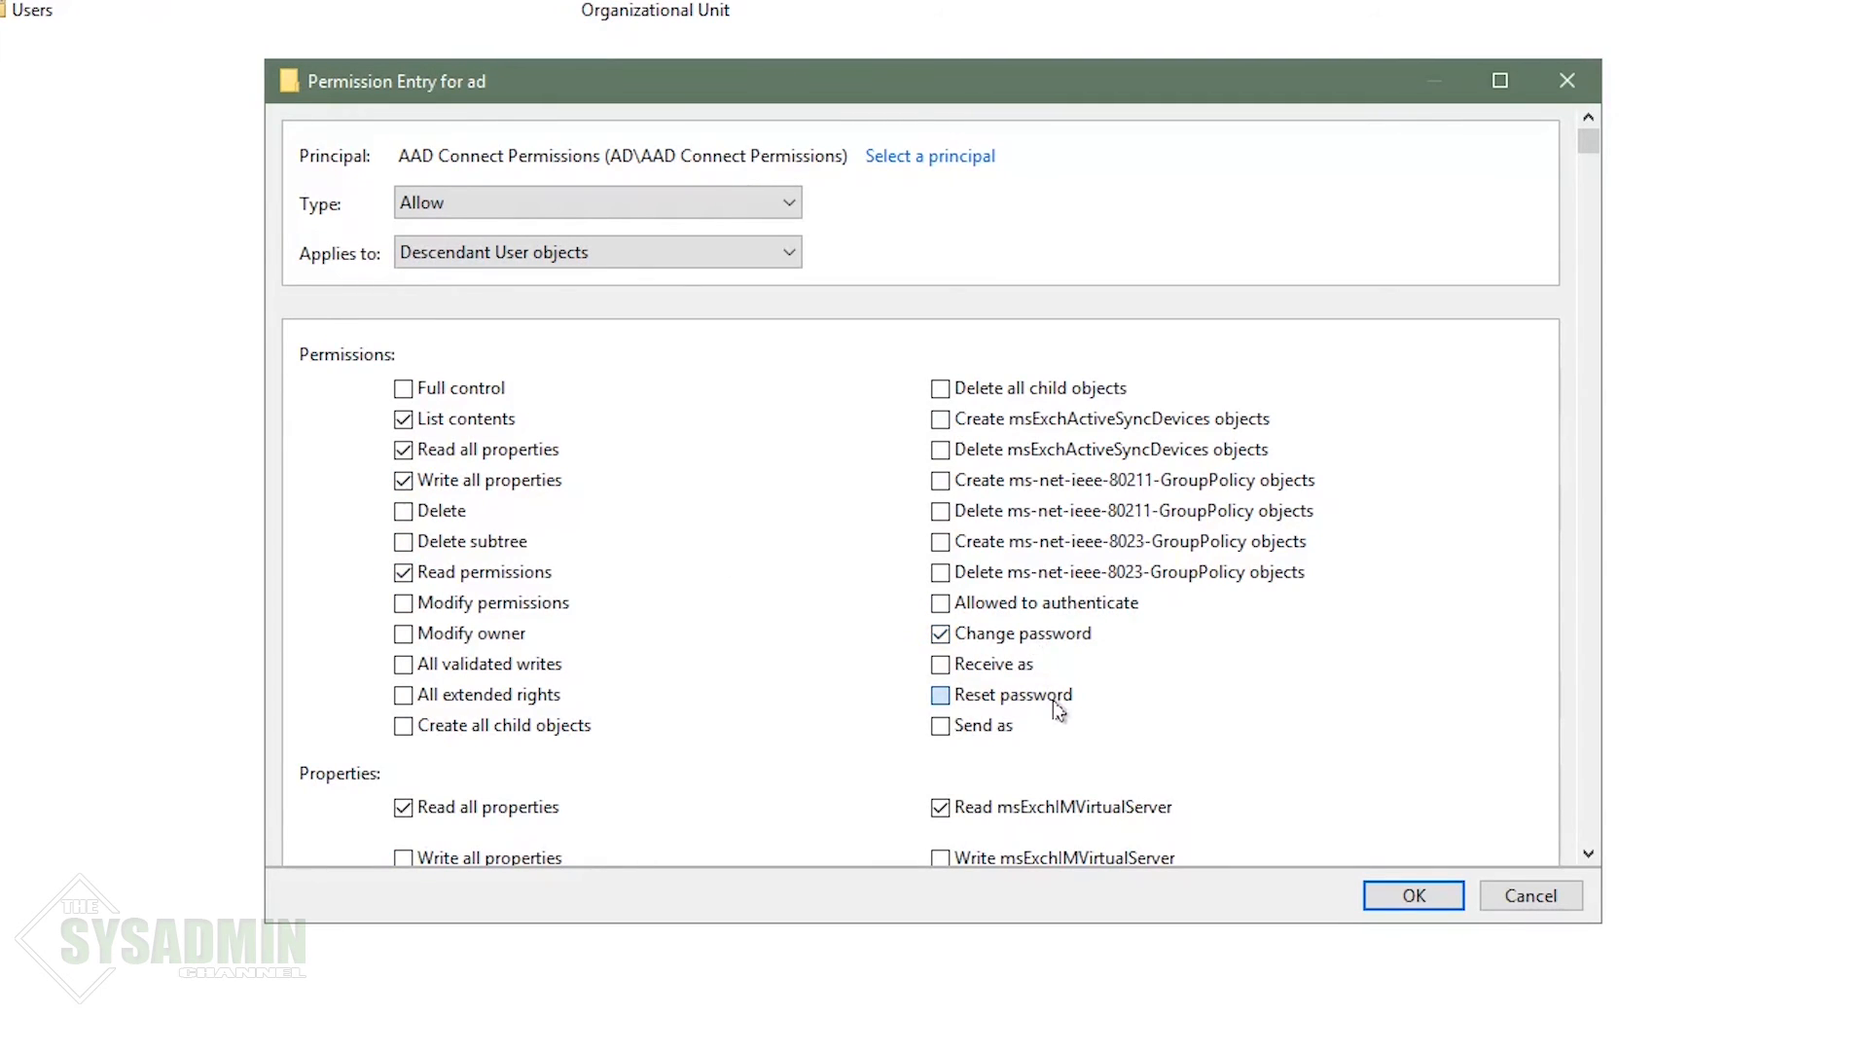
click(940, 694)
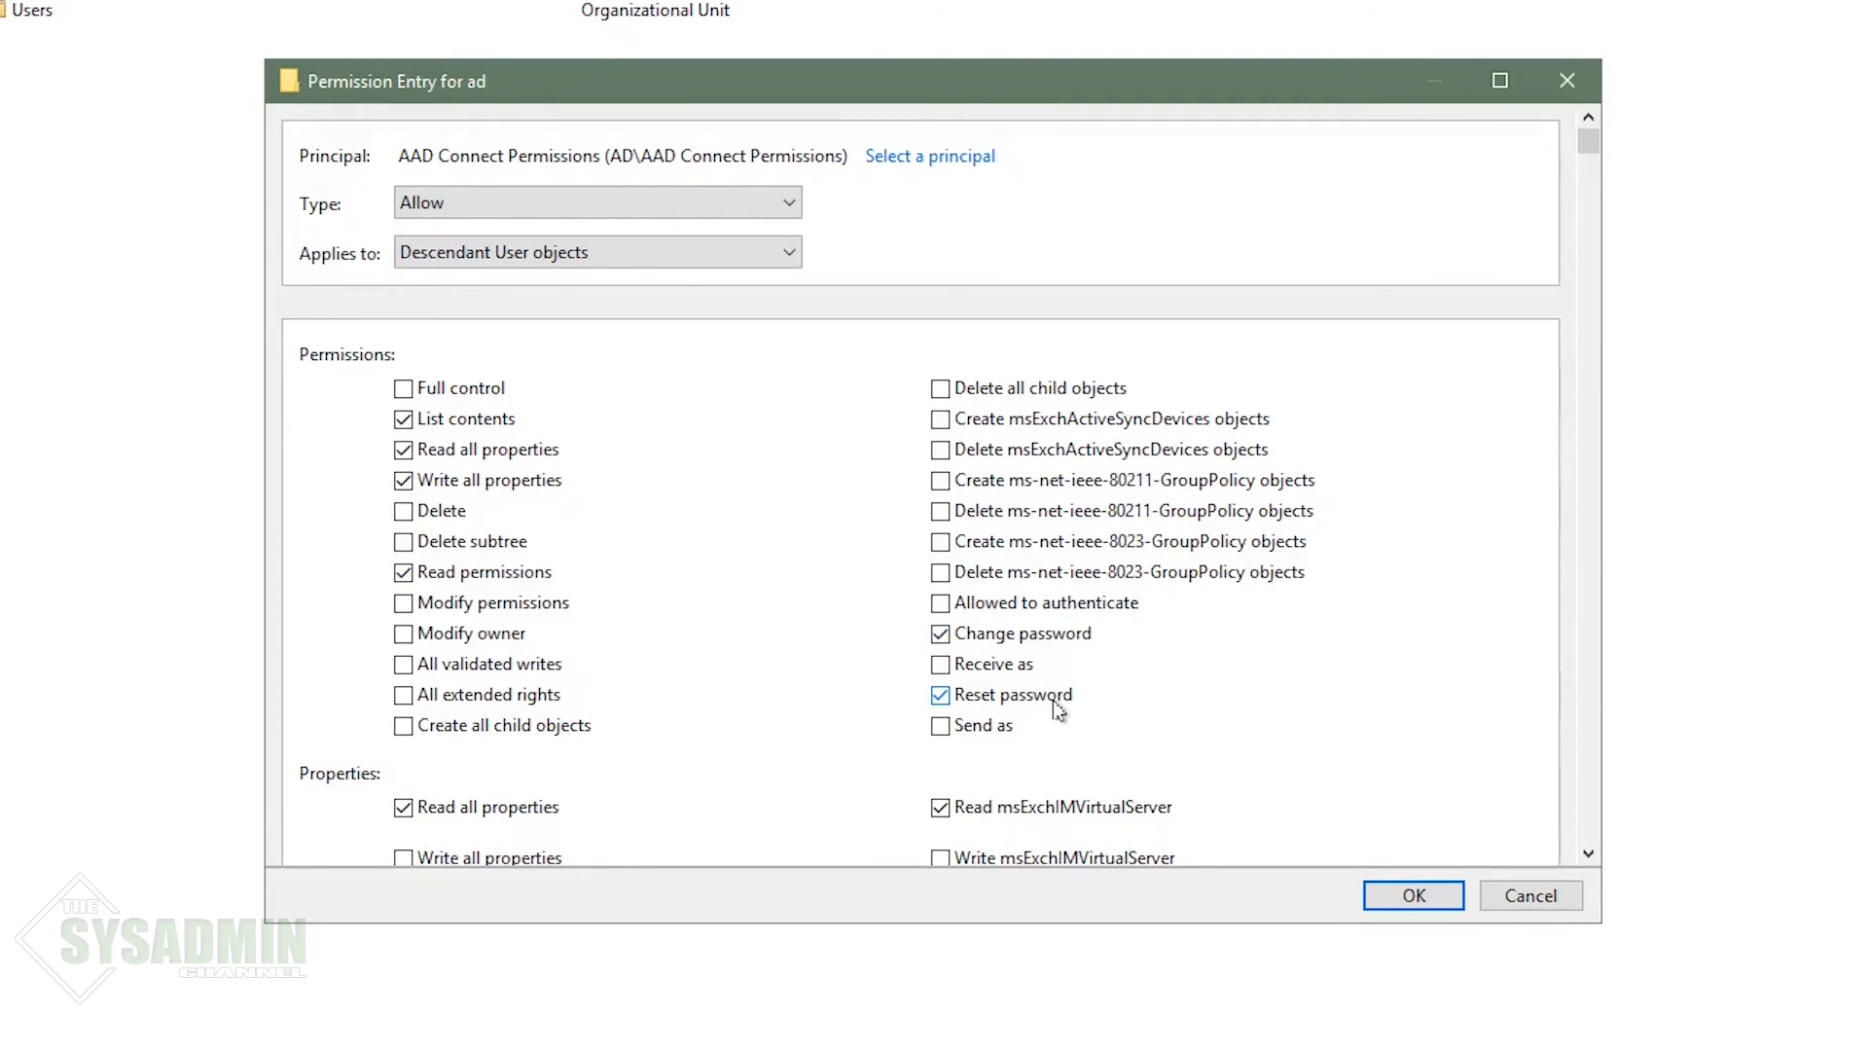
mouse_move(1413, 895)
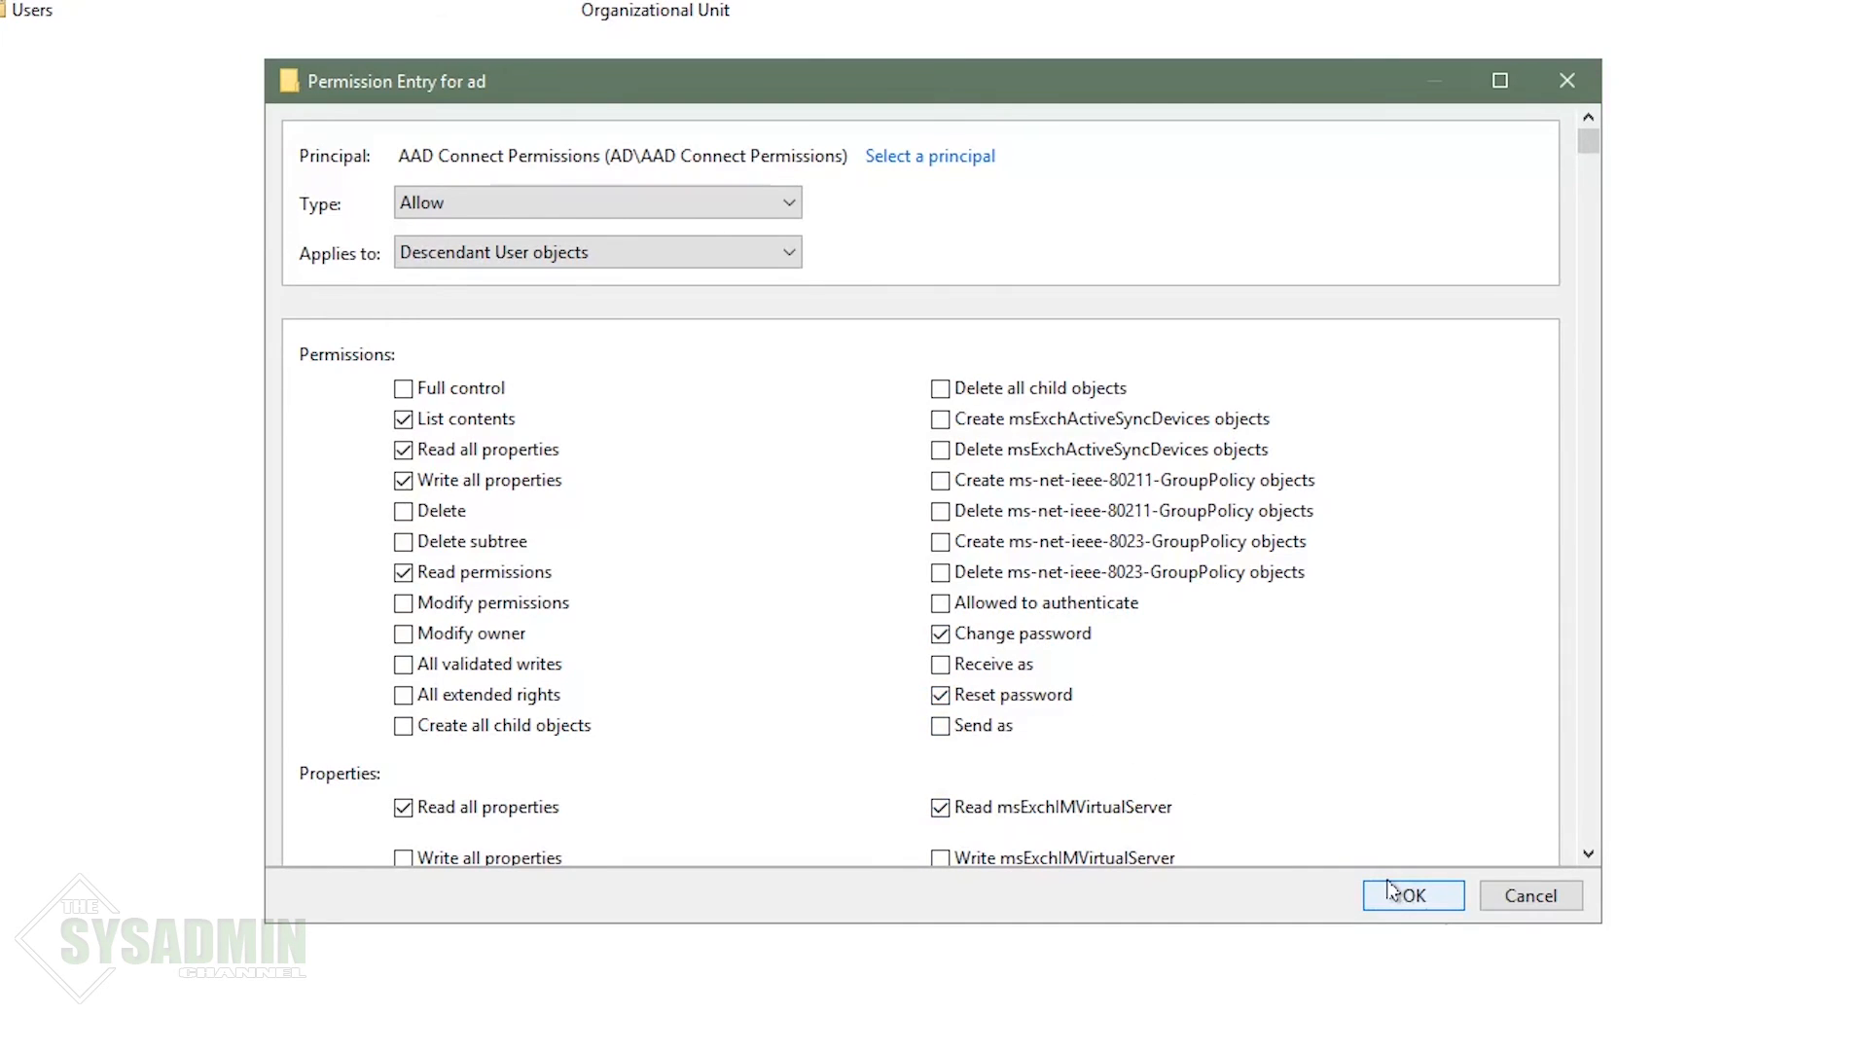
click(1413, 896)
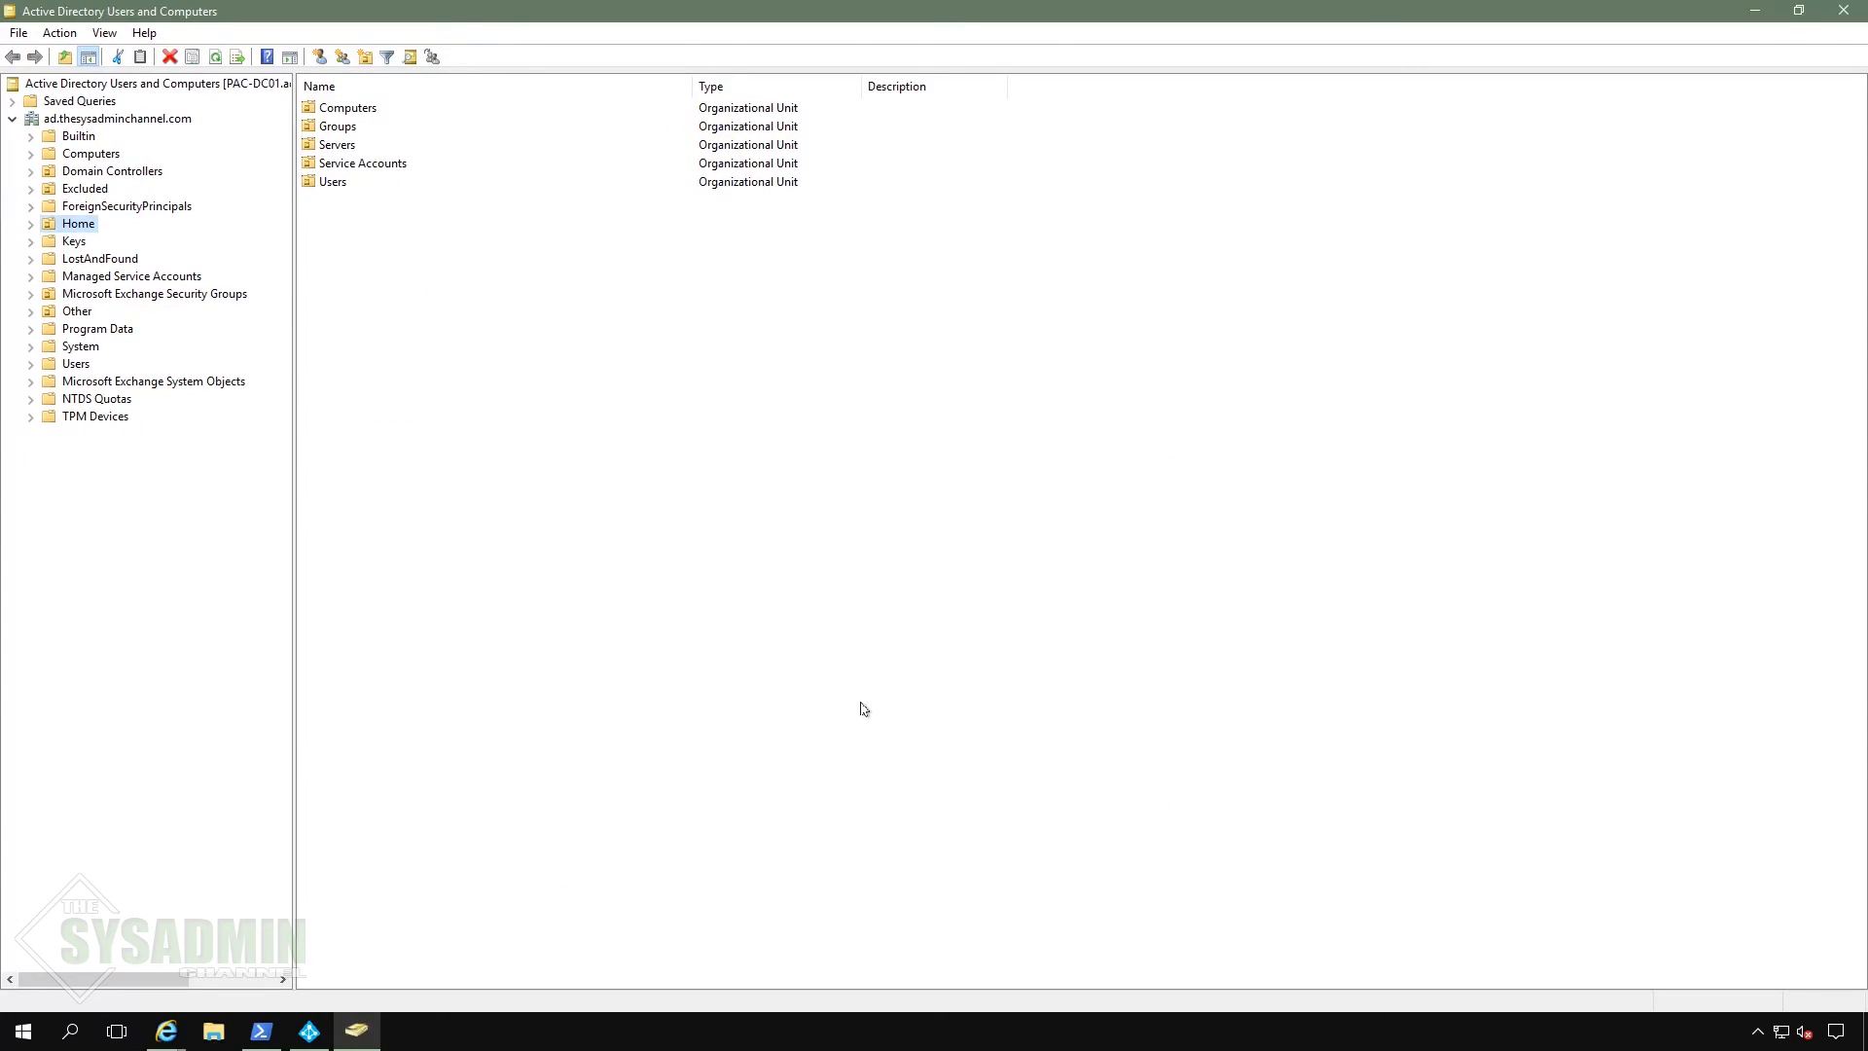
Step: Run Start-ADSyncSyncCycle -PolicyType delta in PowerShell to launch a delta sync
click(258, 1032)
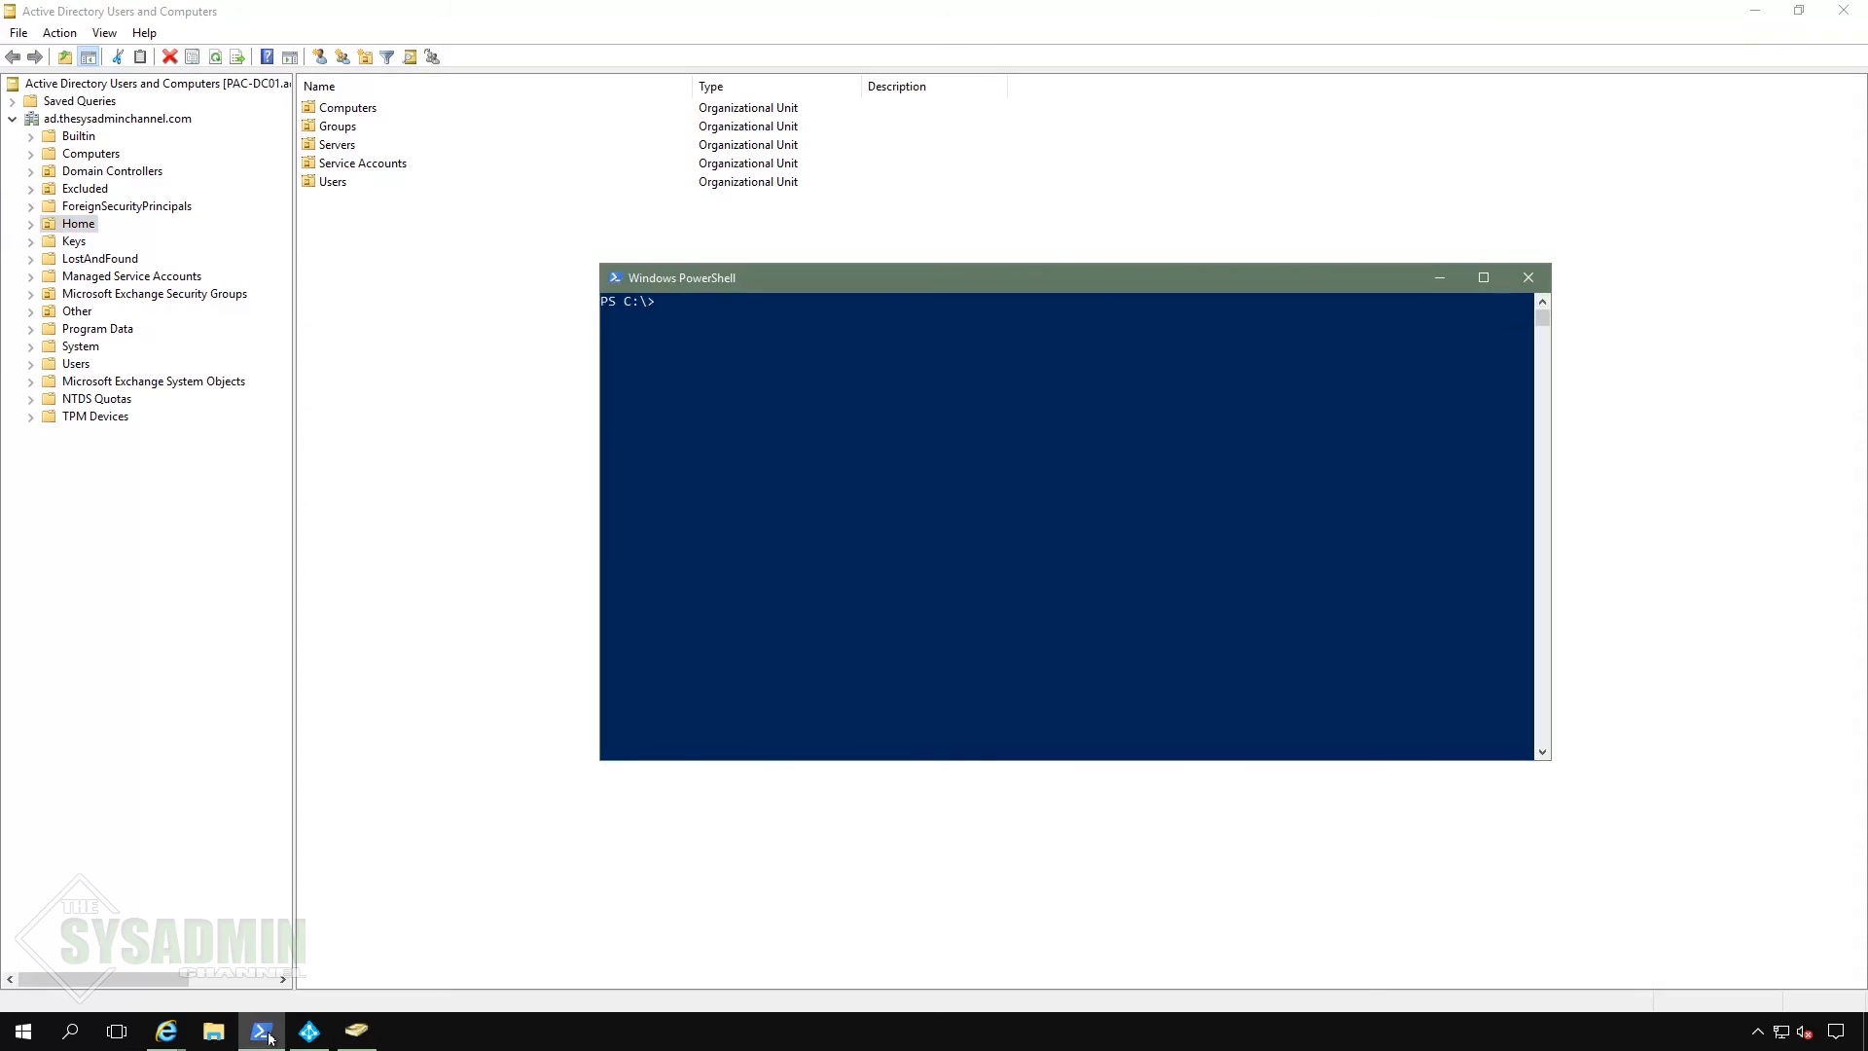
text(start)
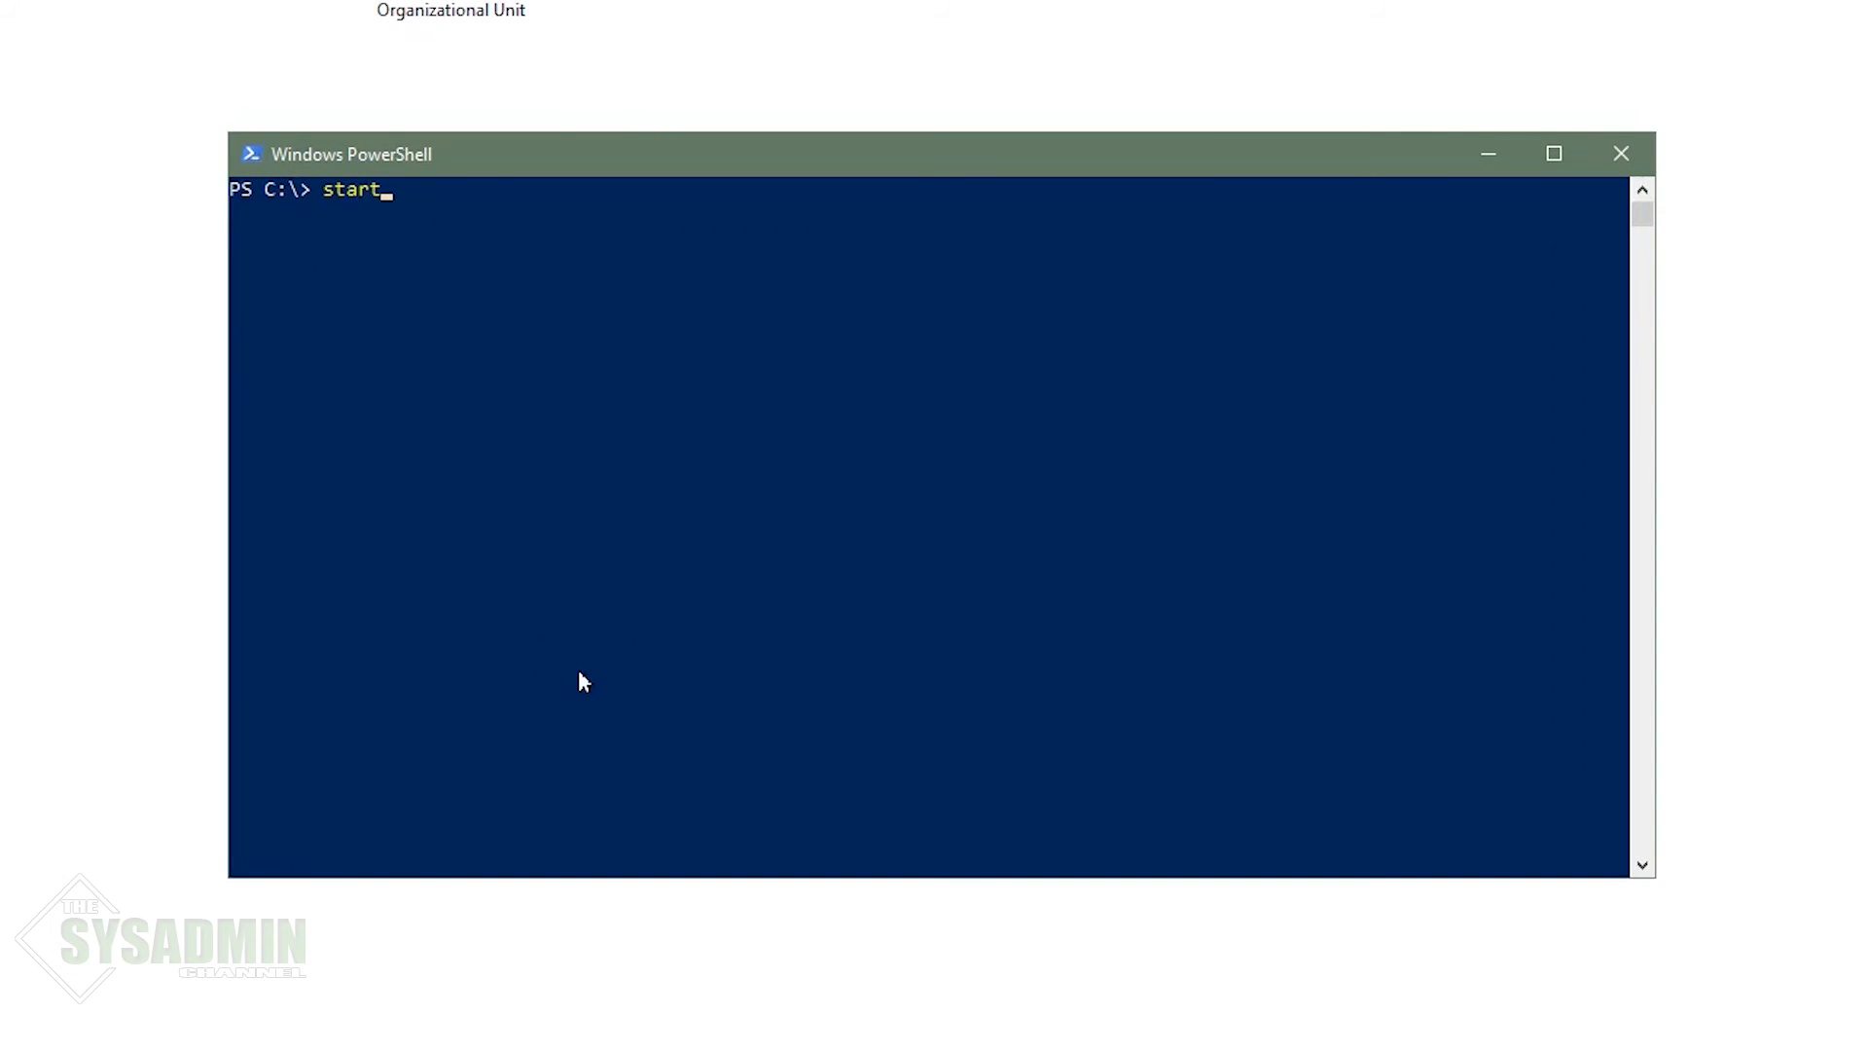
text(-adsyncs)
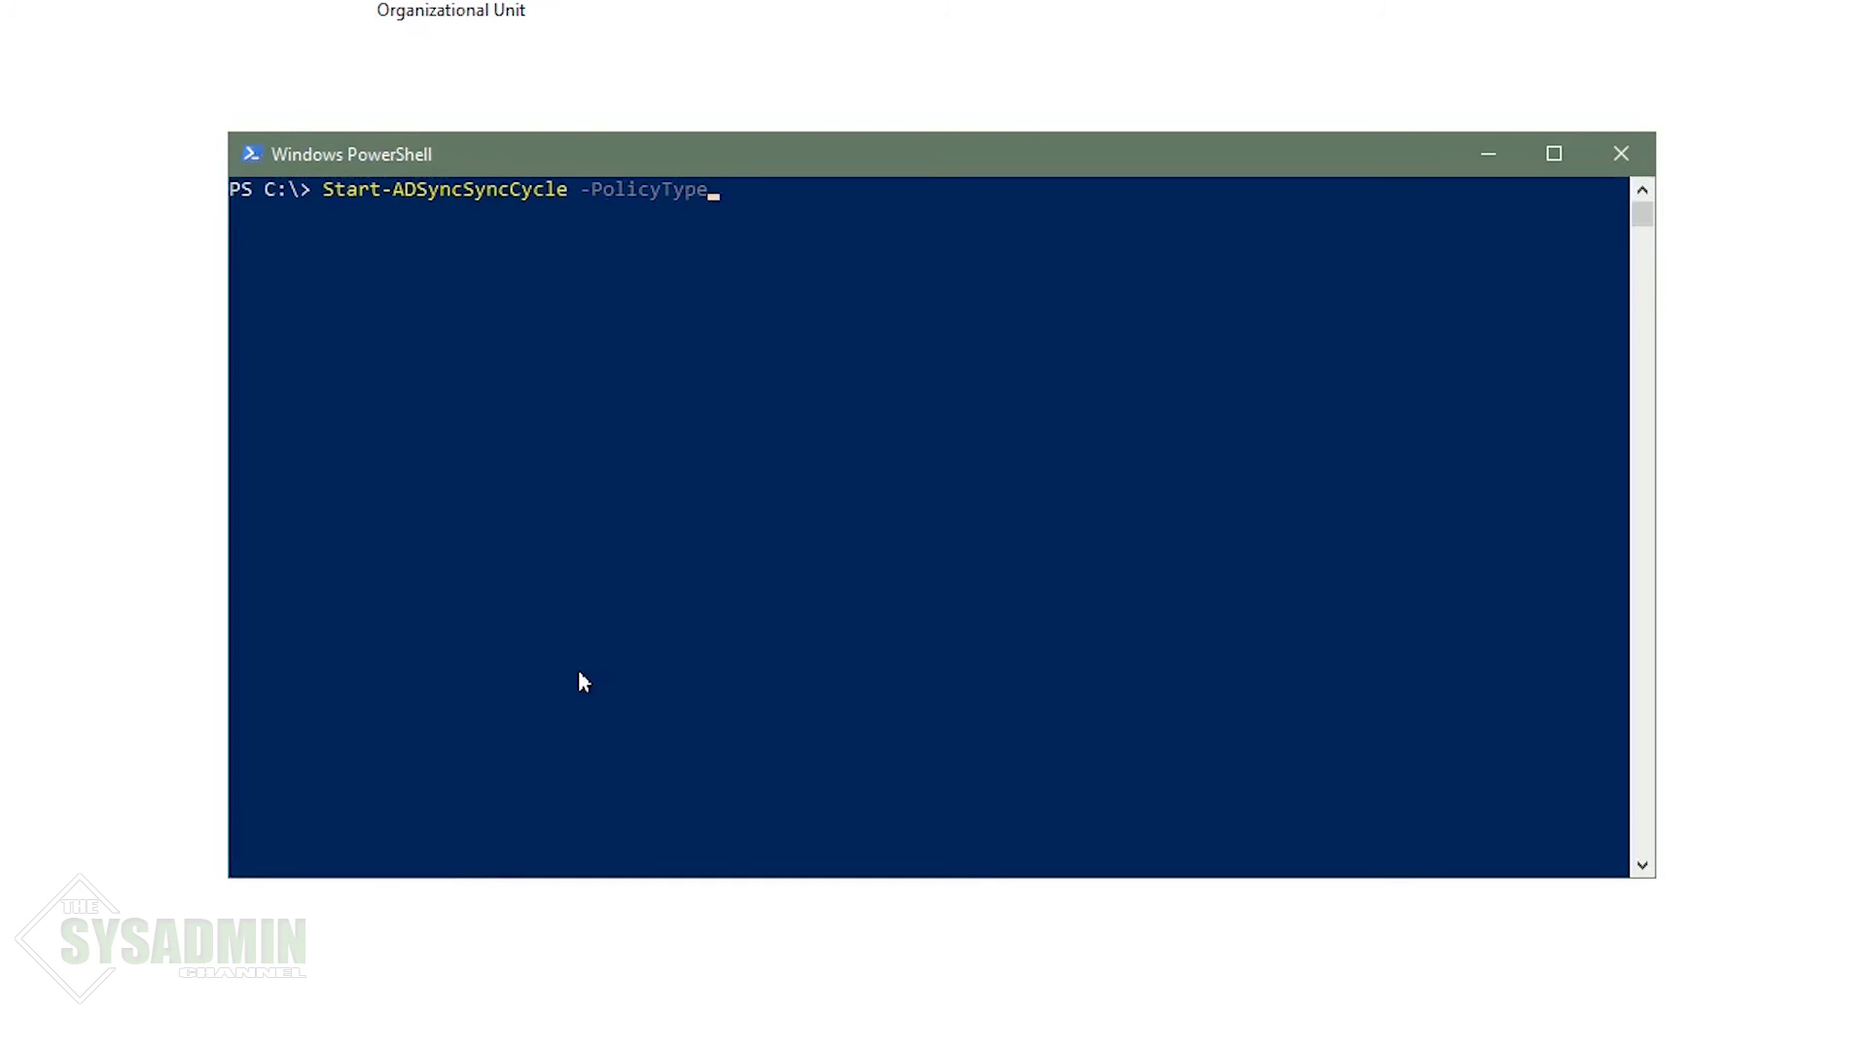
text(delta)
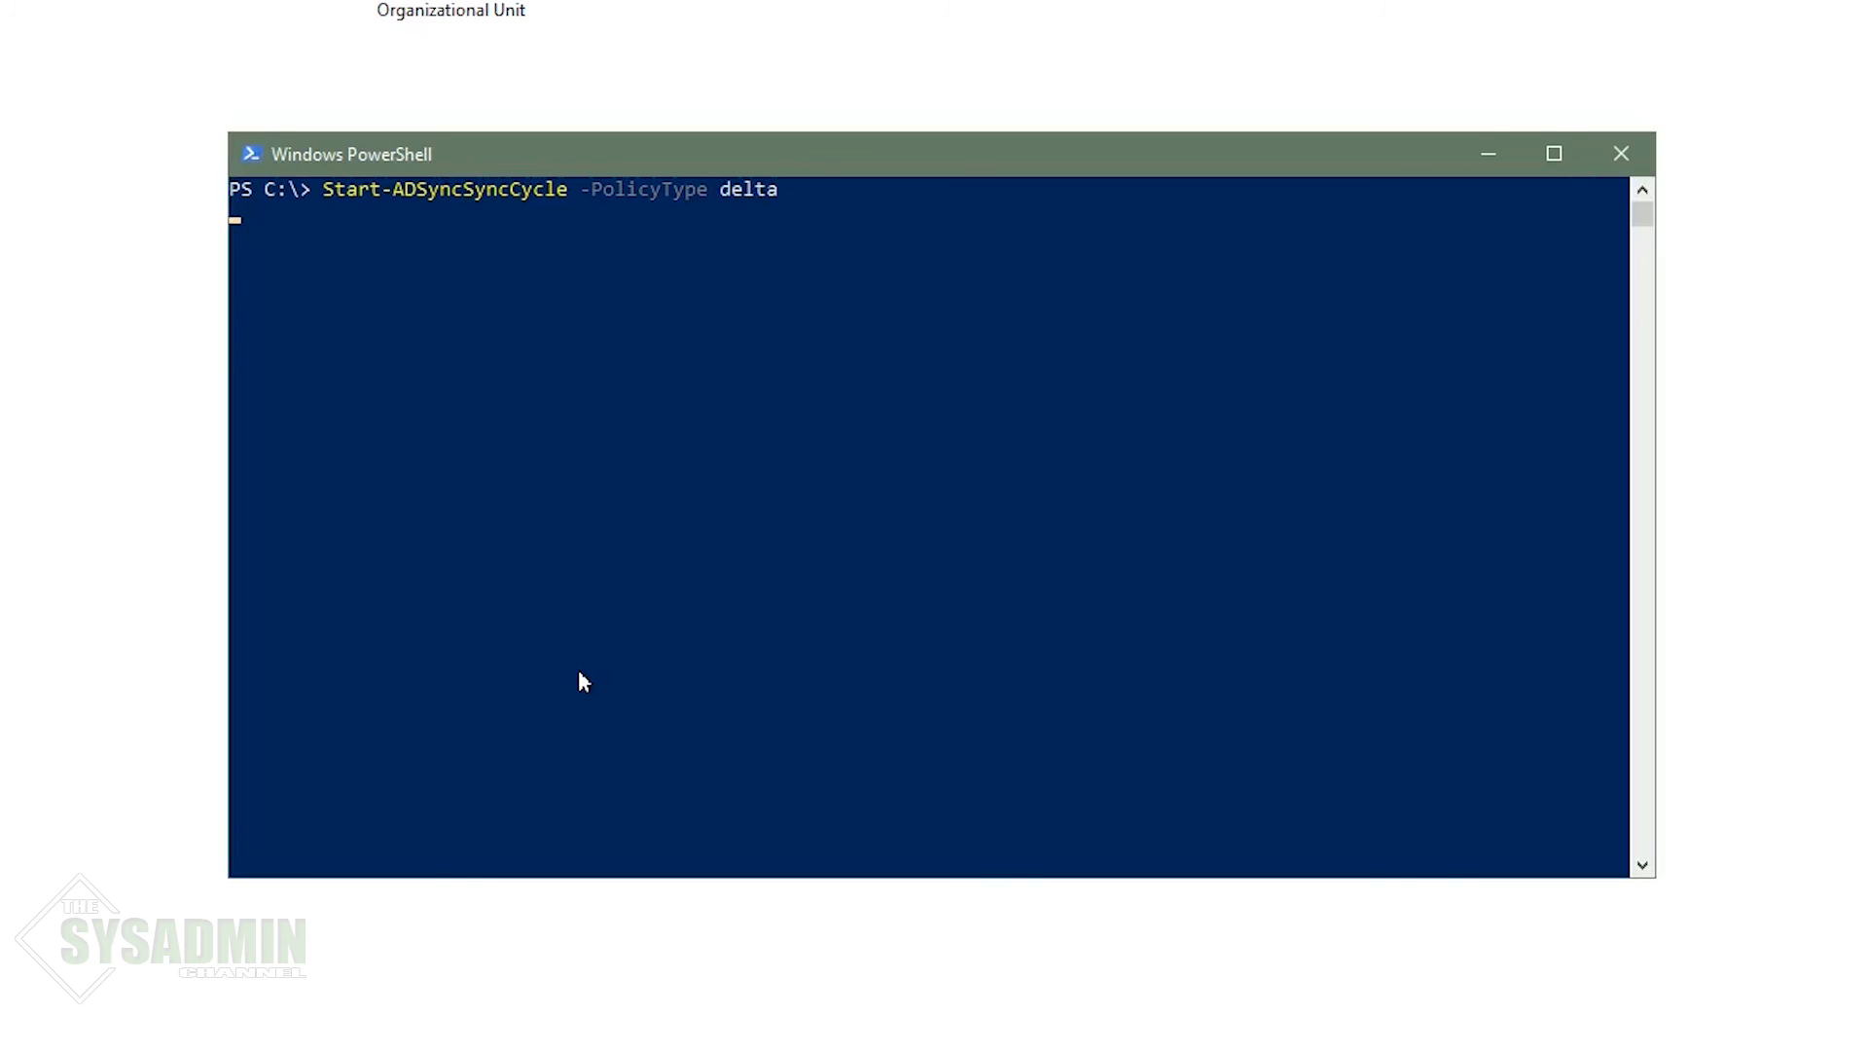
key(Return)
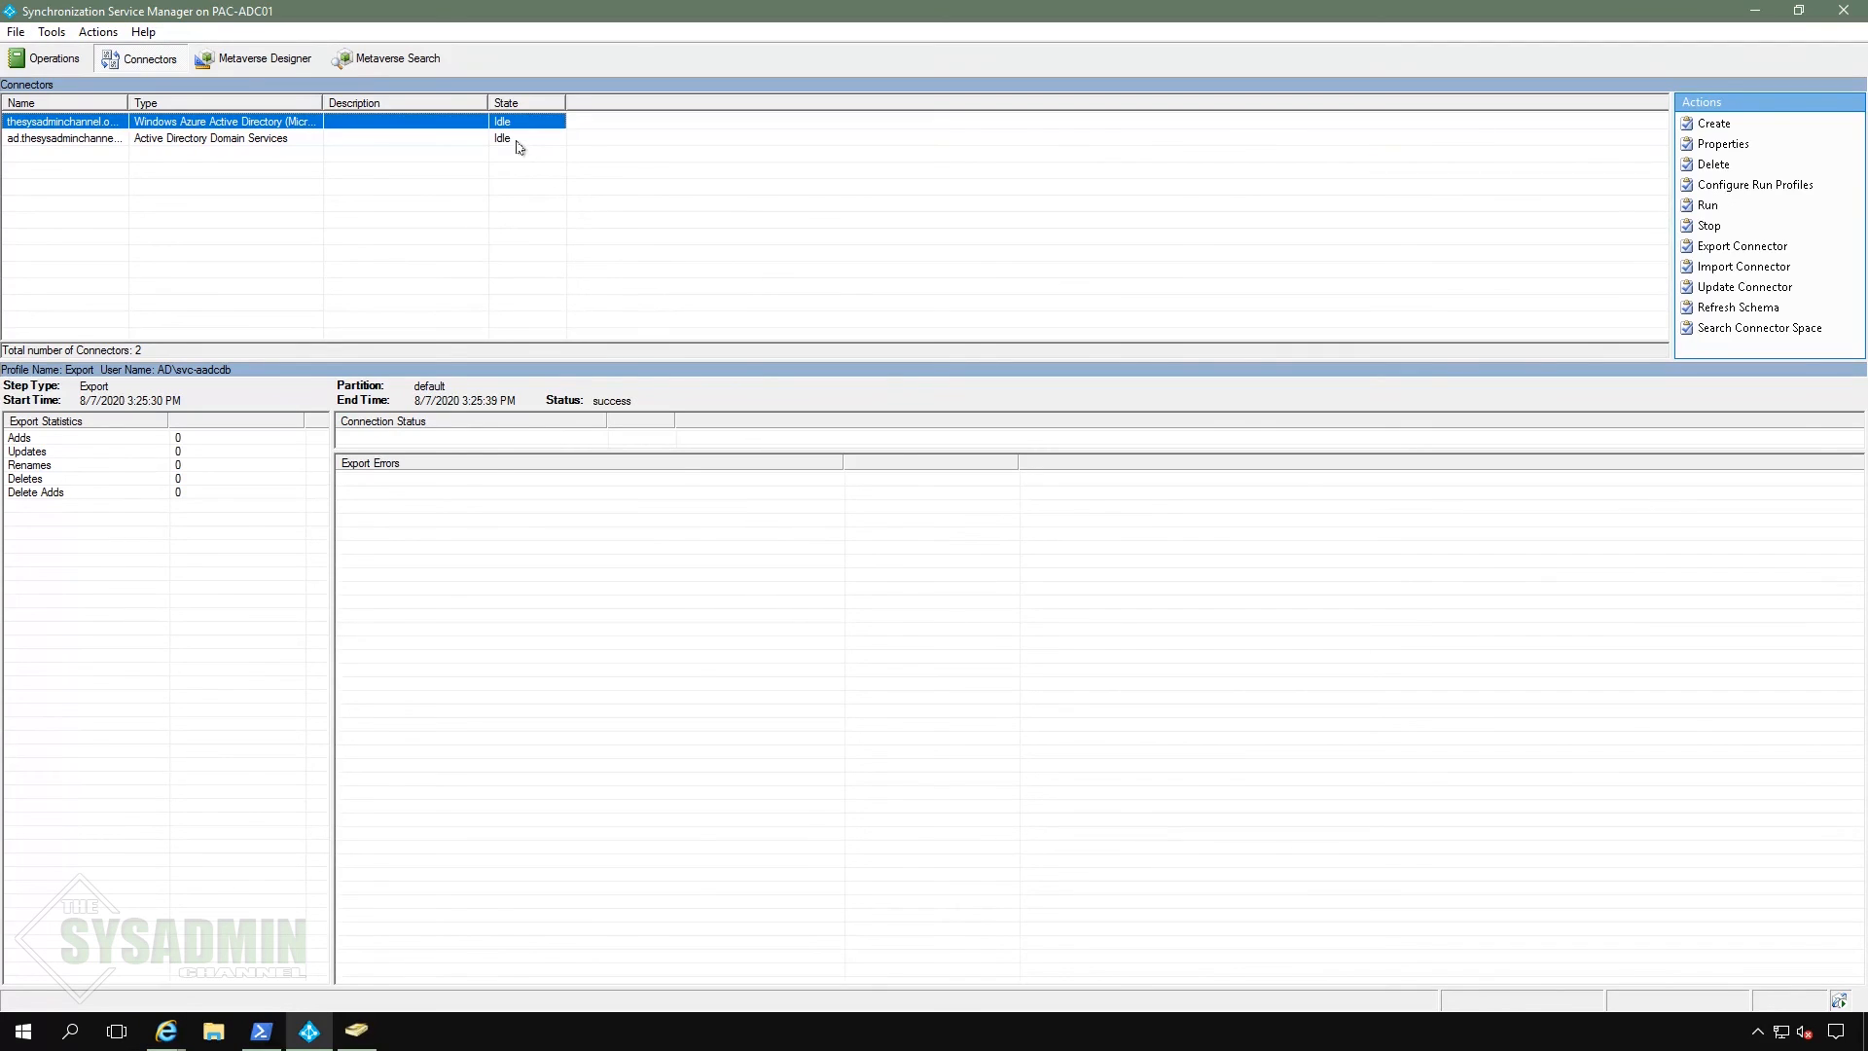
Step: Review the AD connector's last export and its two updated Shared Mailbox objects, then close the list
click(208, 136)
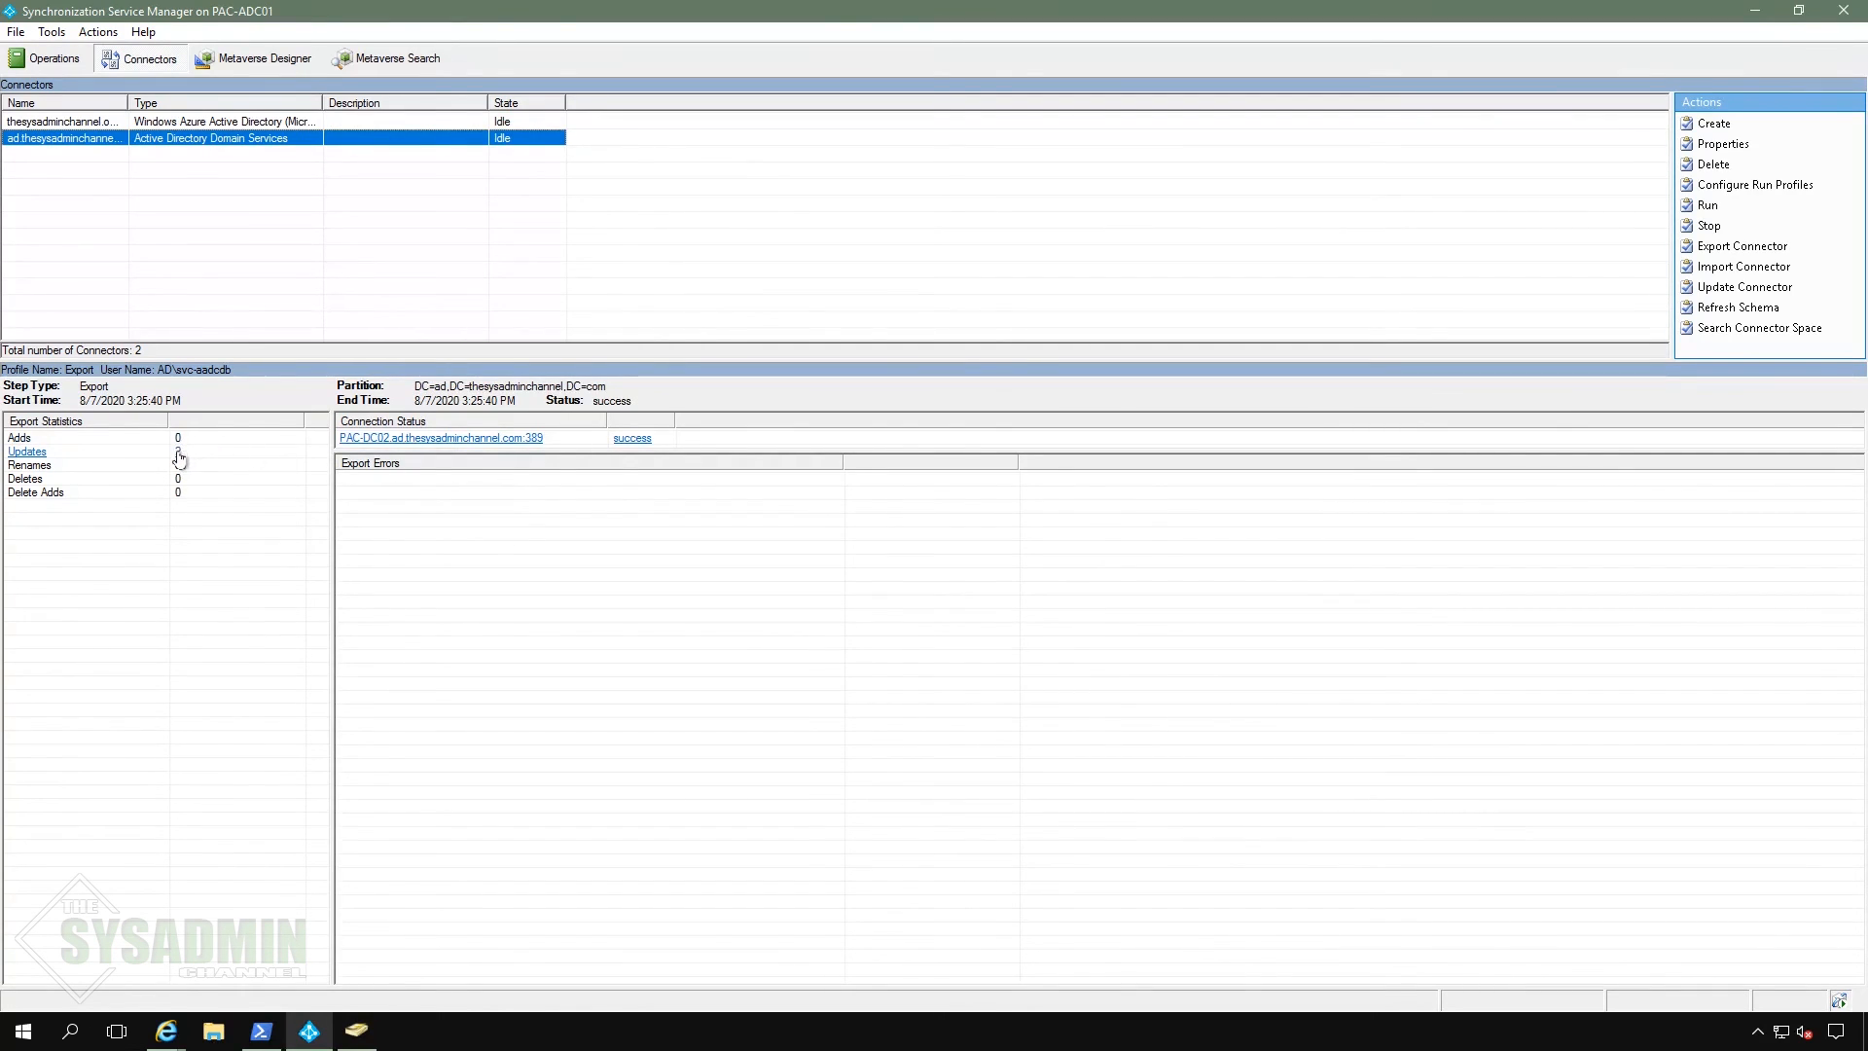
click(27, 450)
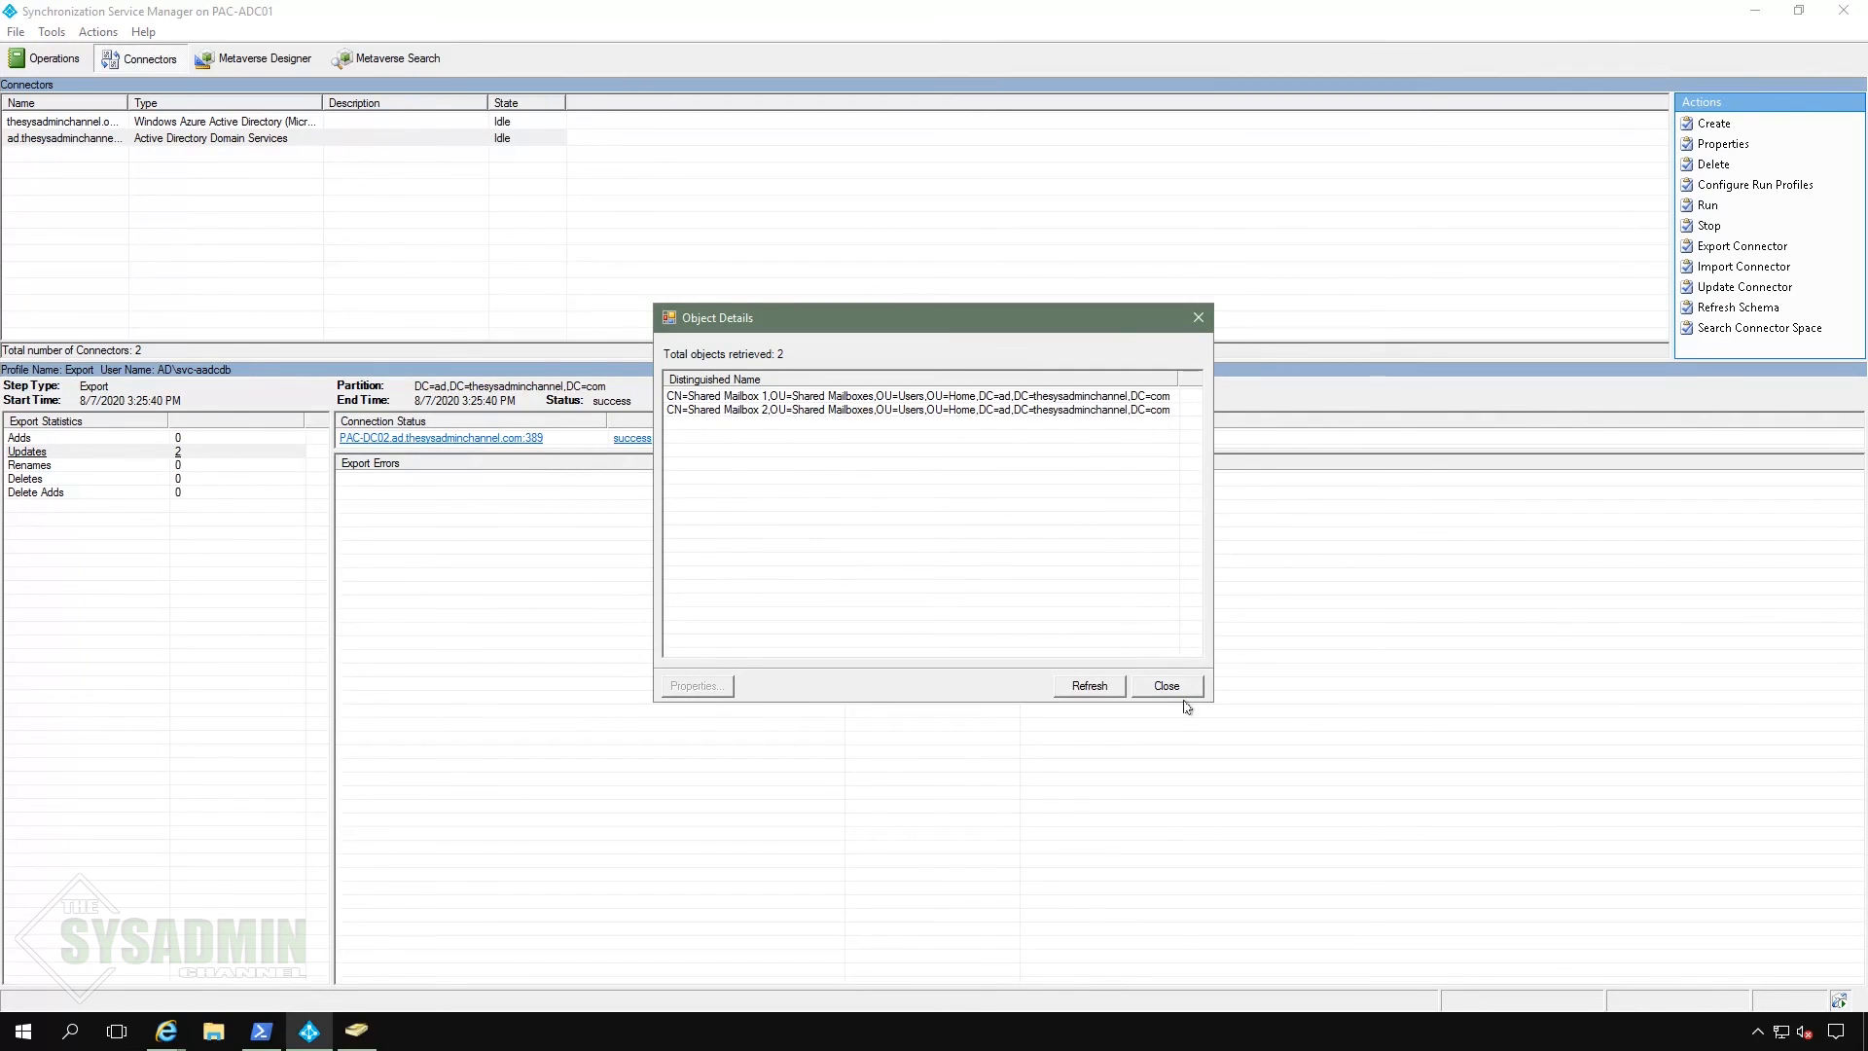
click(1166, 685)
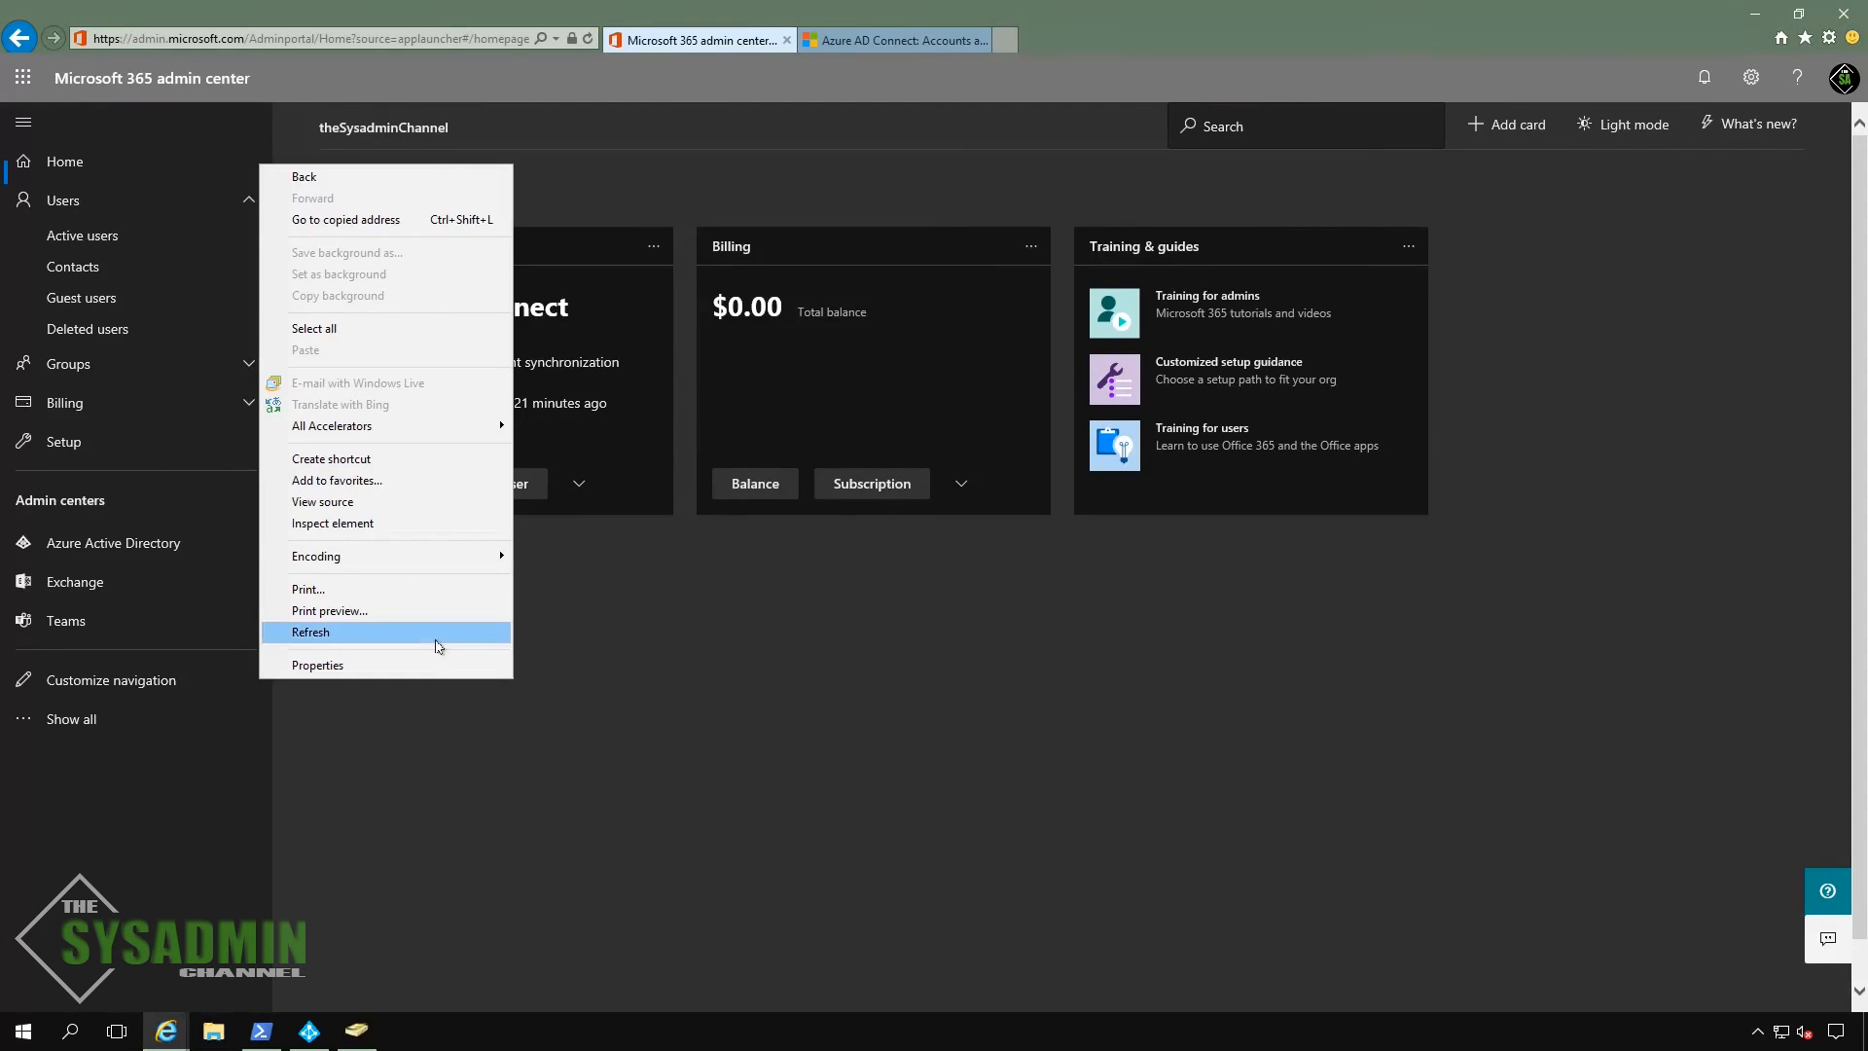
Step: Refresh the admin center home page so Azure AD Connect shows last sync 1 minute ago
click(312, 631)
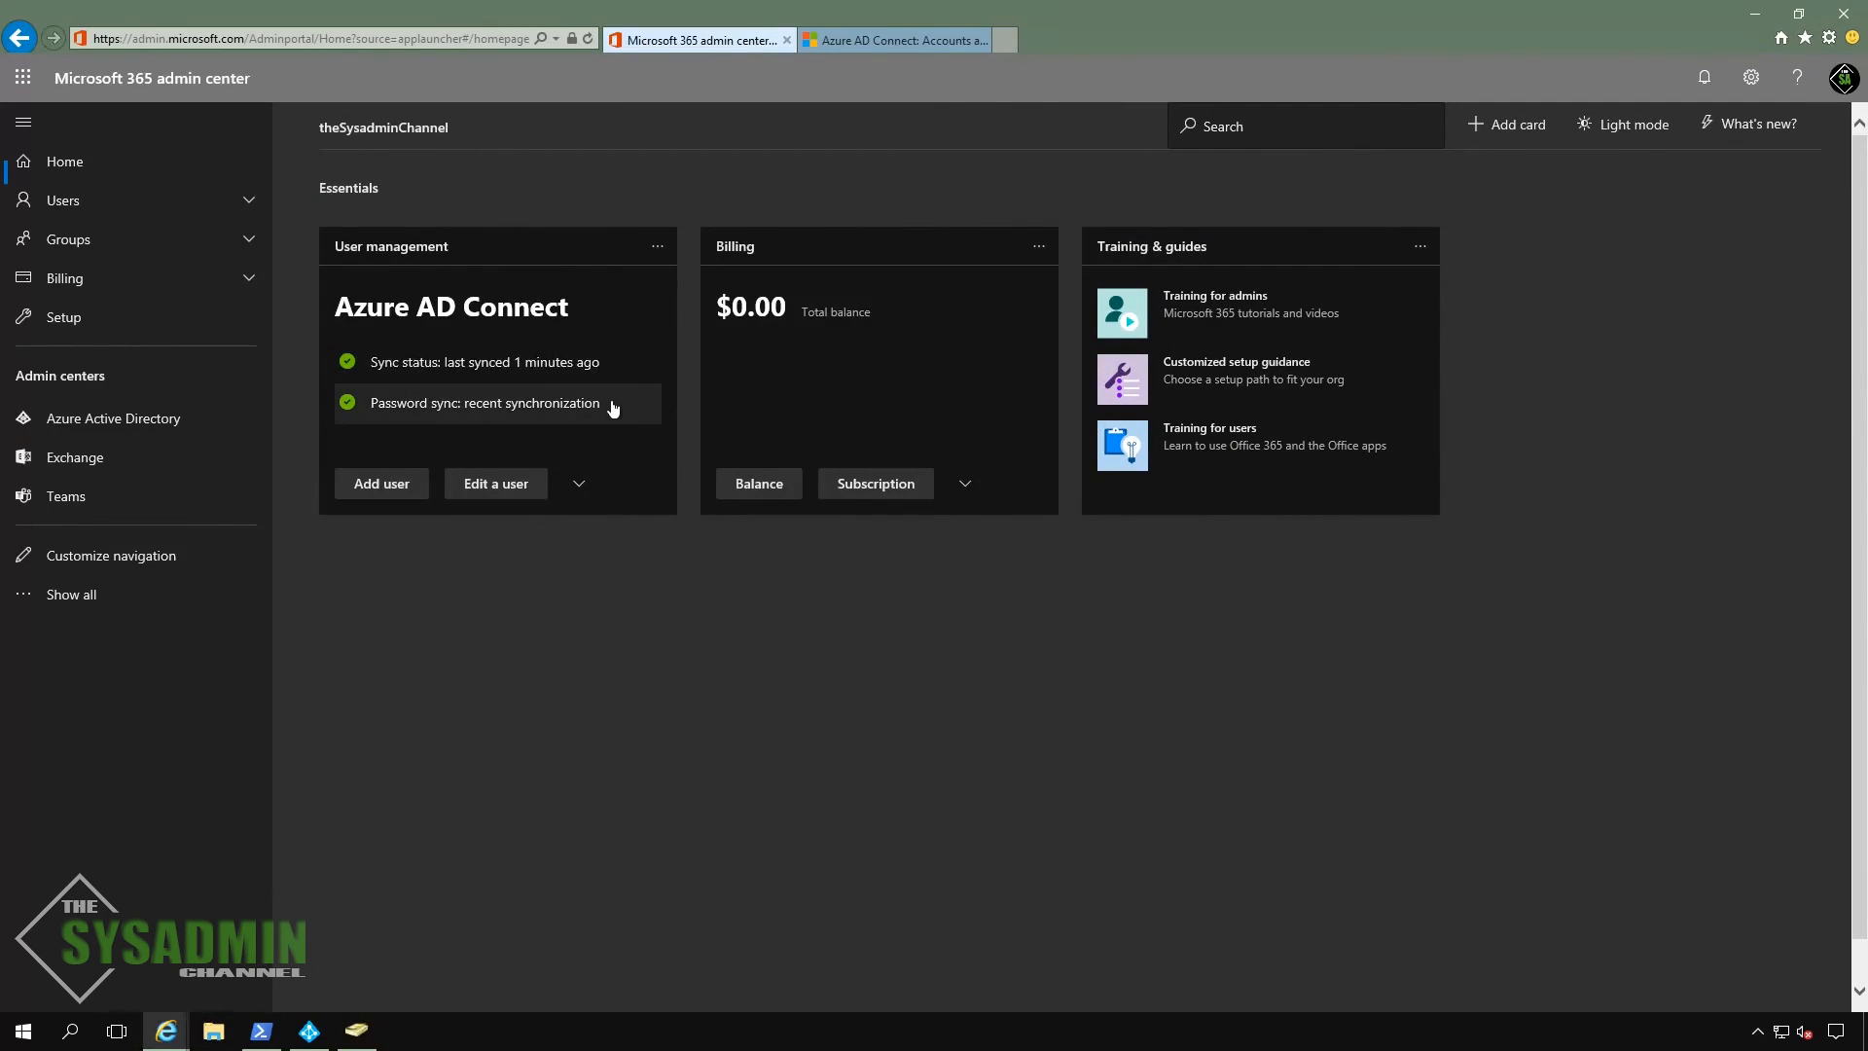
mouse_move(659, 636)
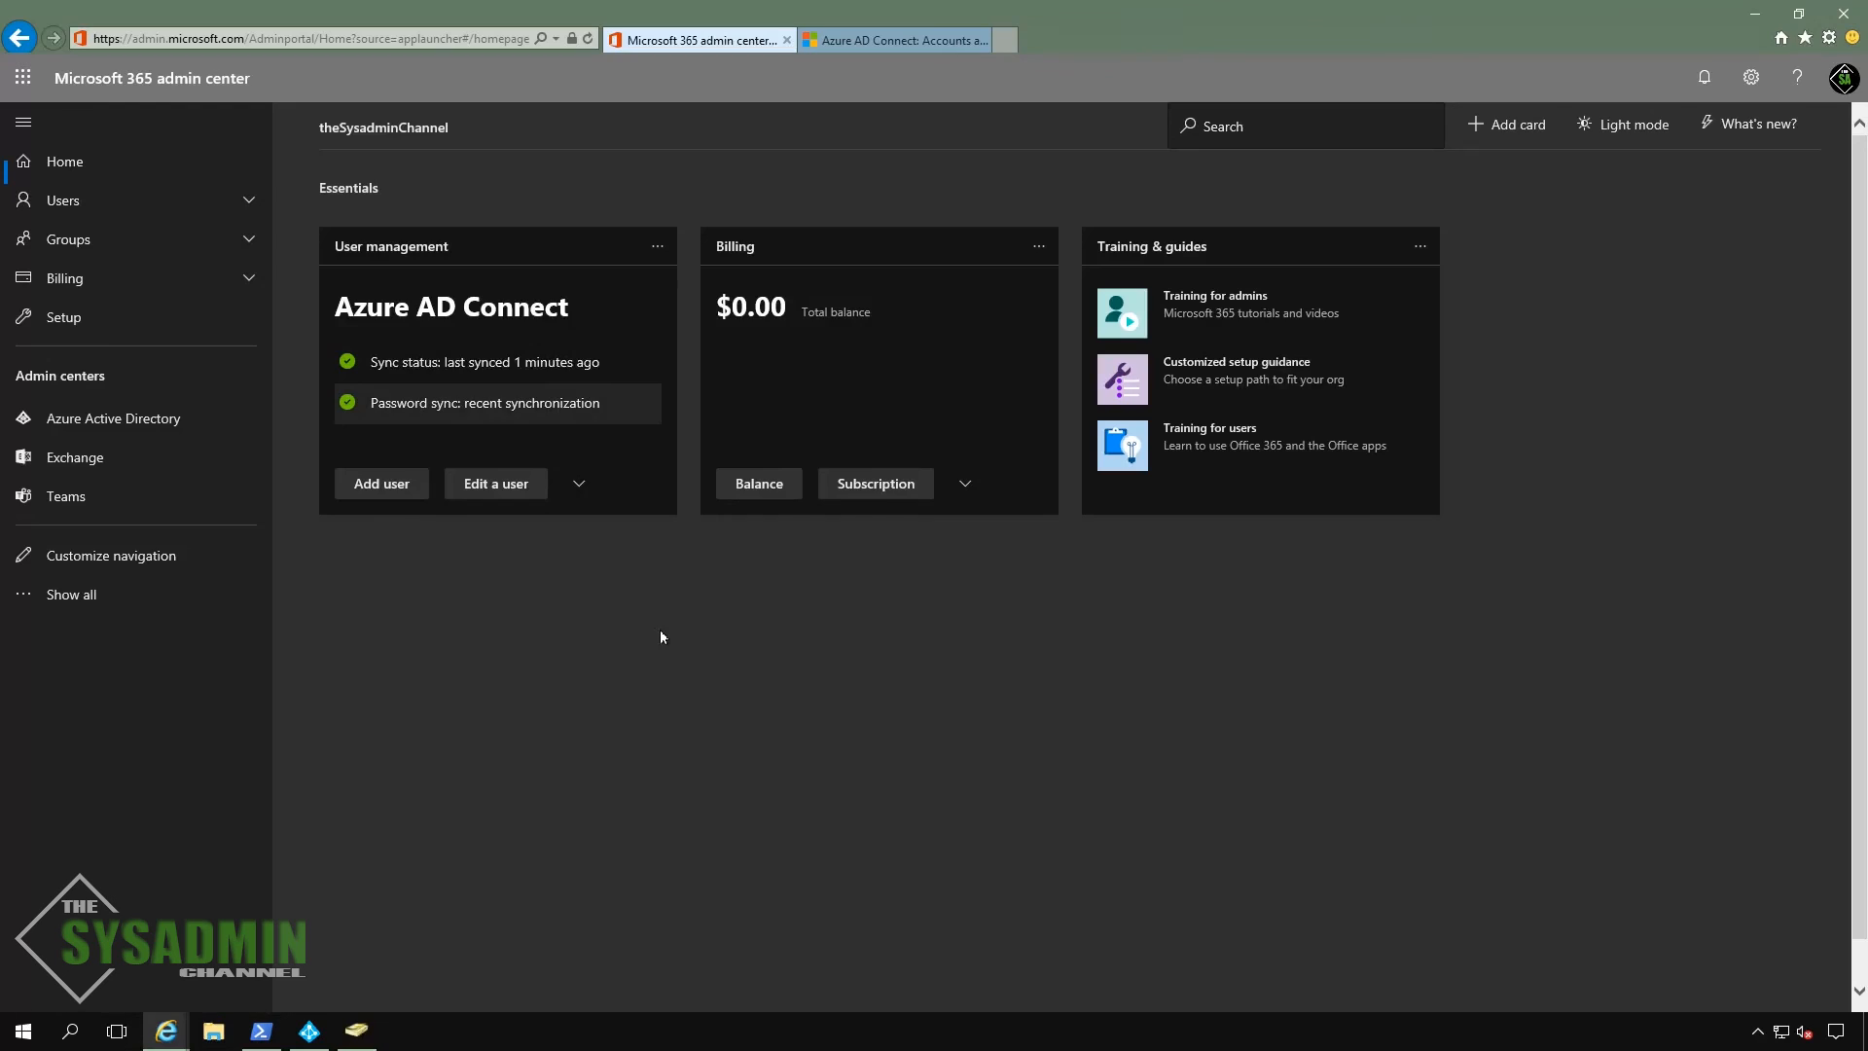